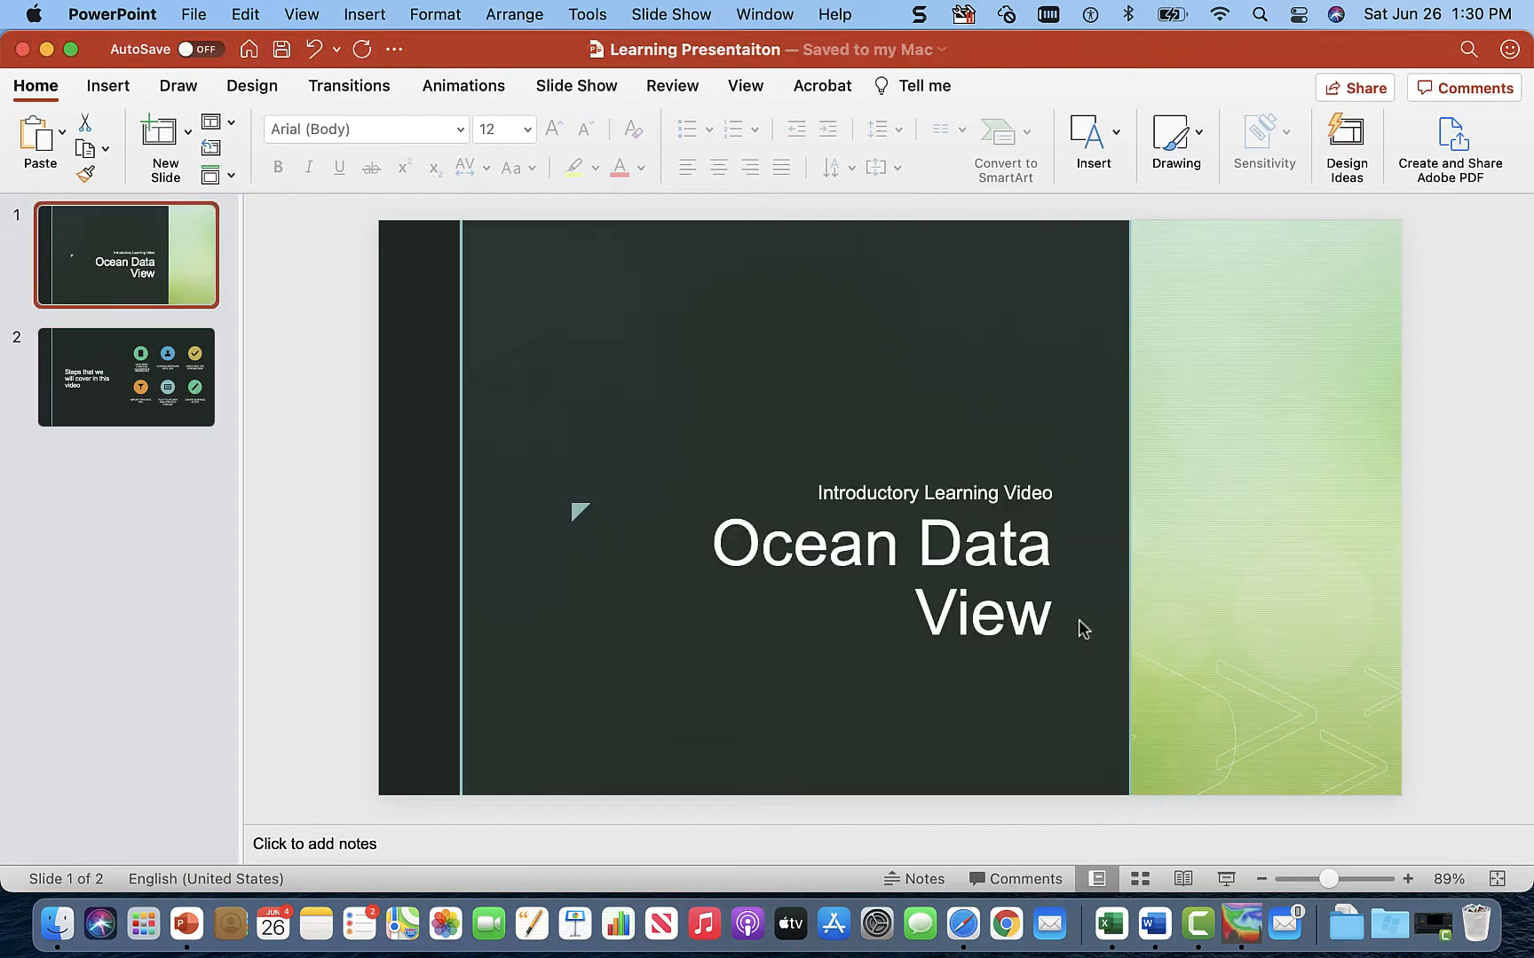
mouse_move(859, 378)
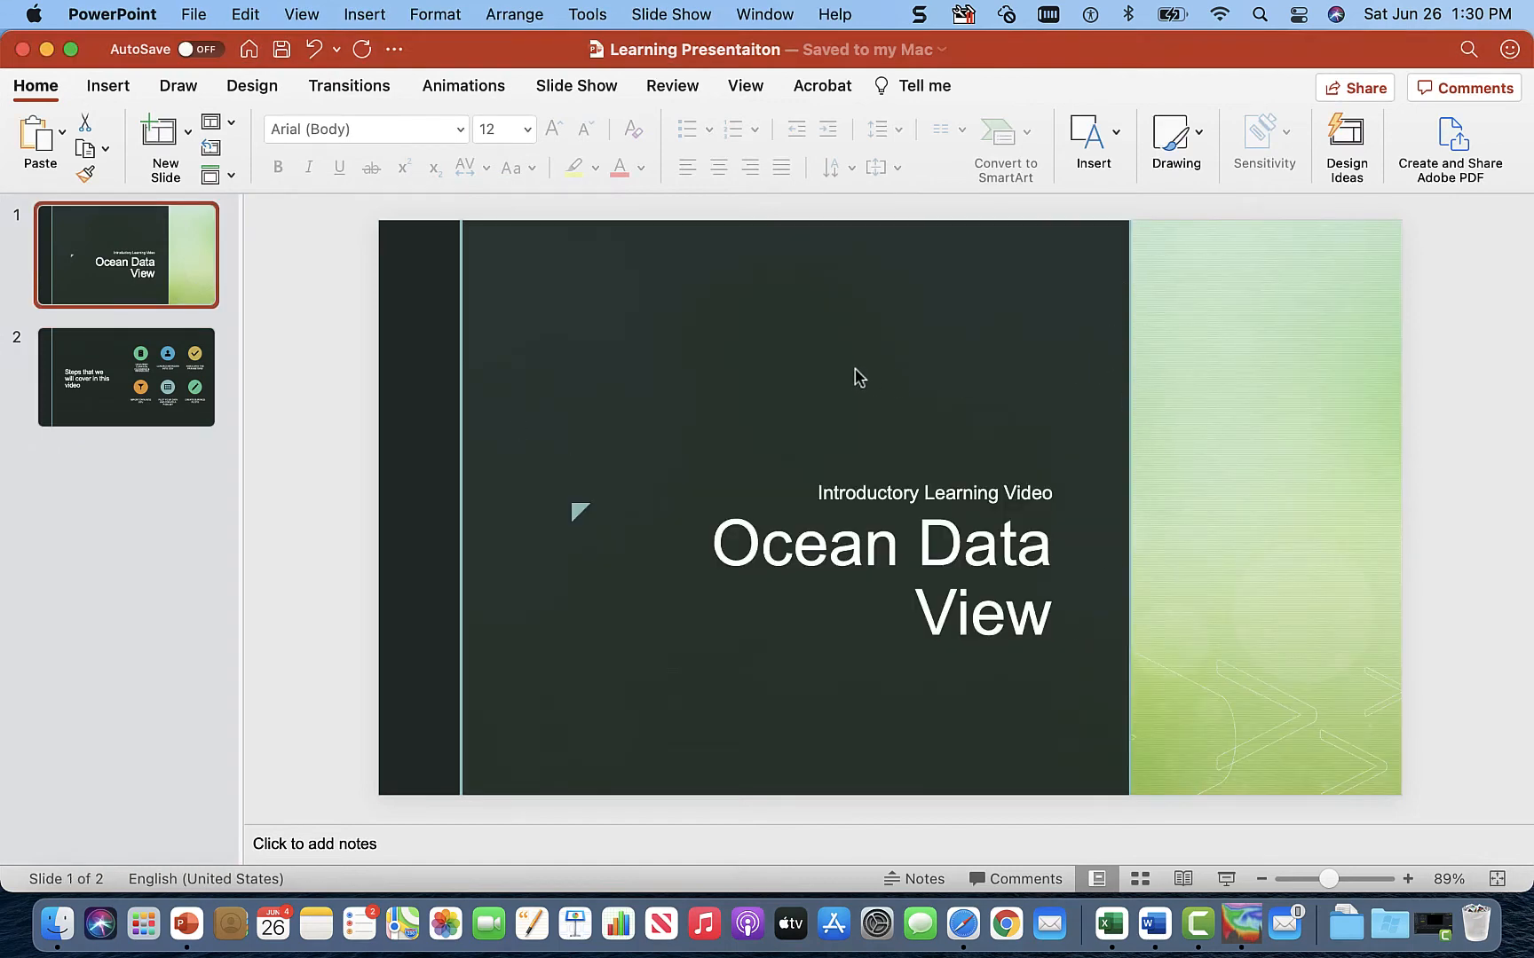
mouse_move(961, 382)
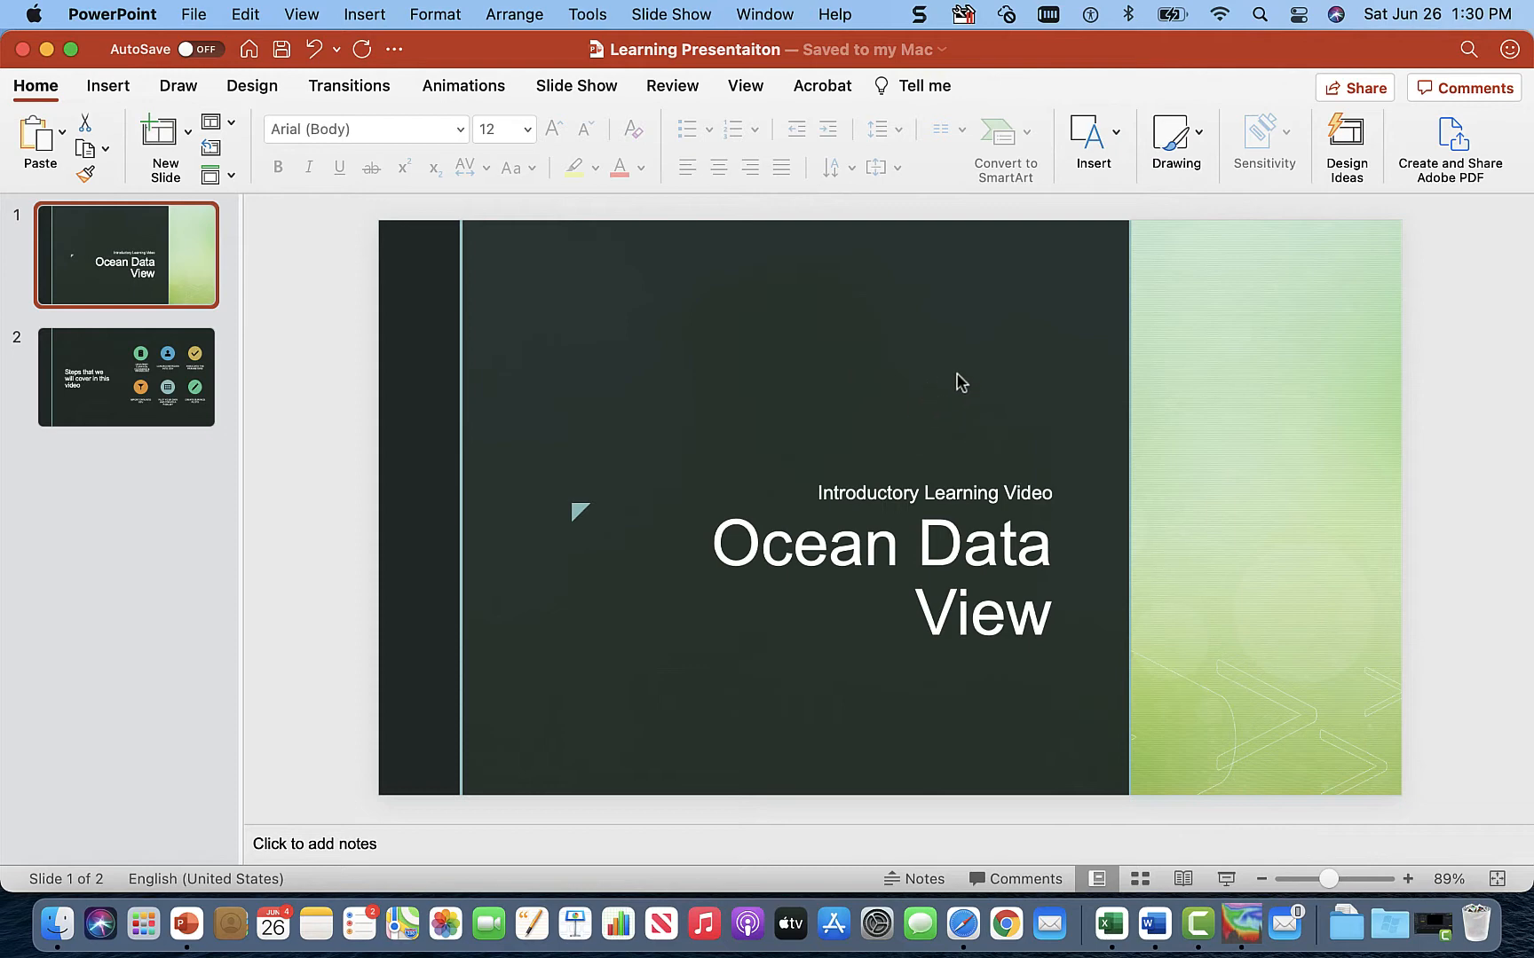
mouse_move(904, 364)
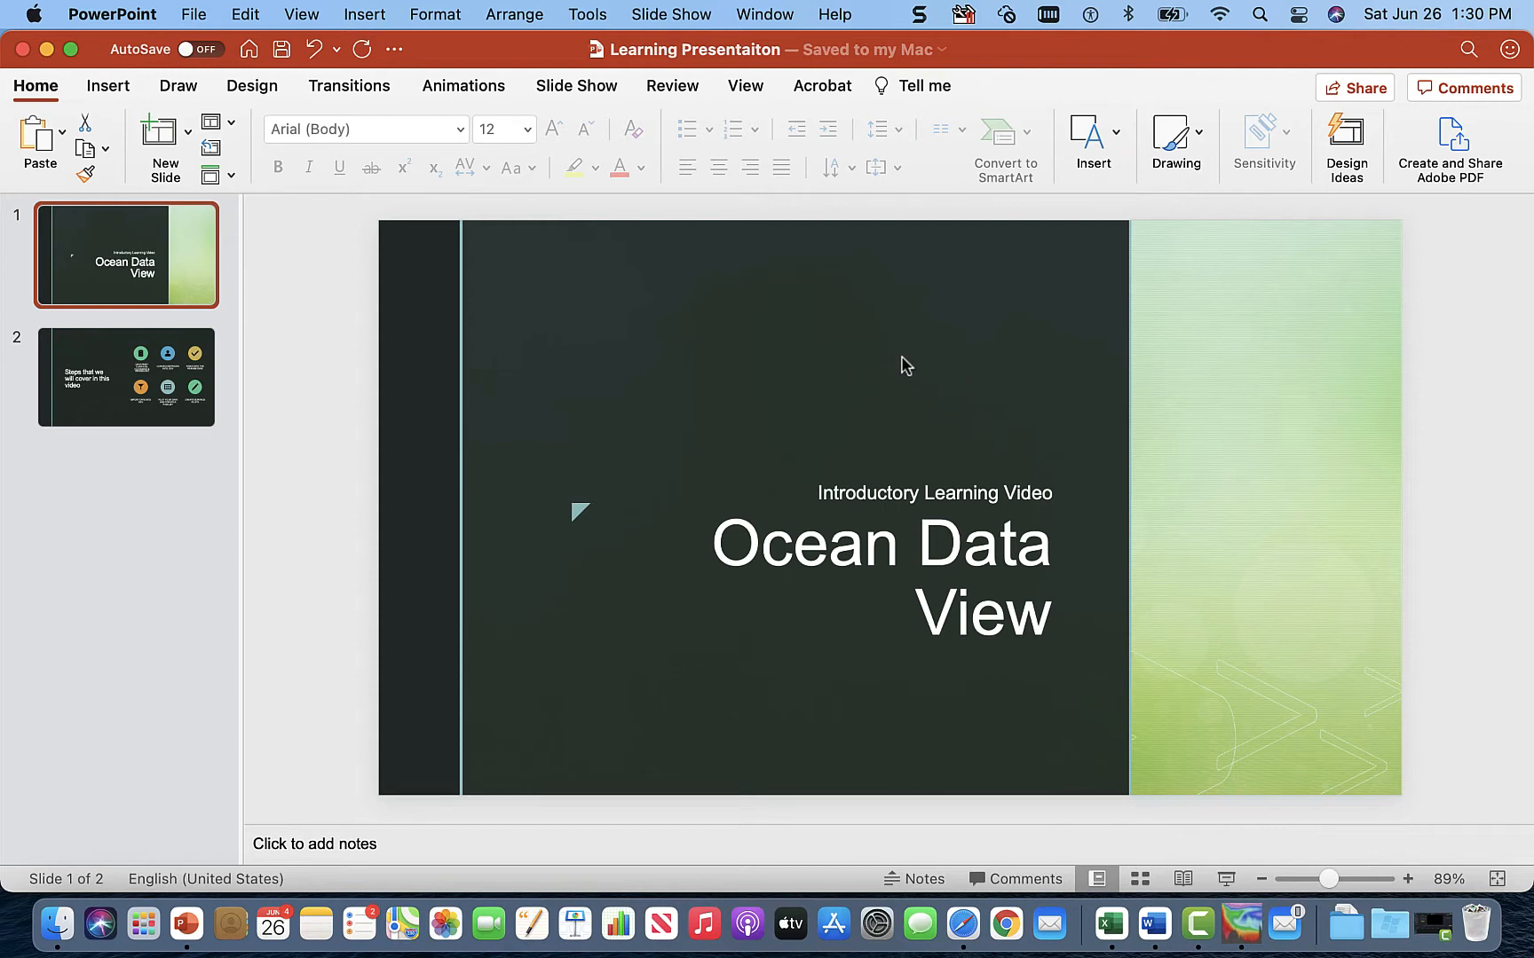
- Go to slide 2 of the Ocean Data View presentation, which lists the video's steps
click(125, 378)
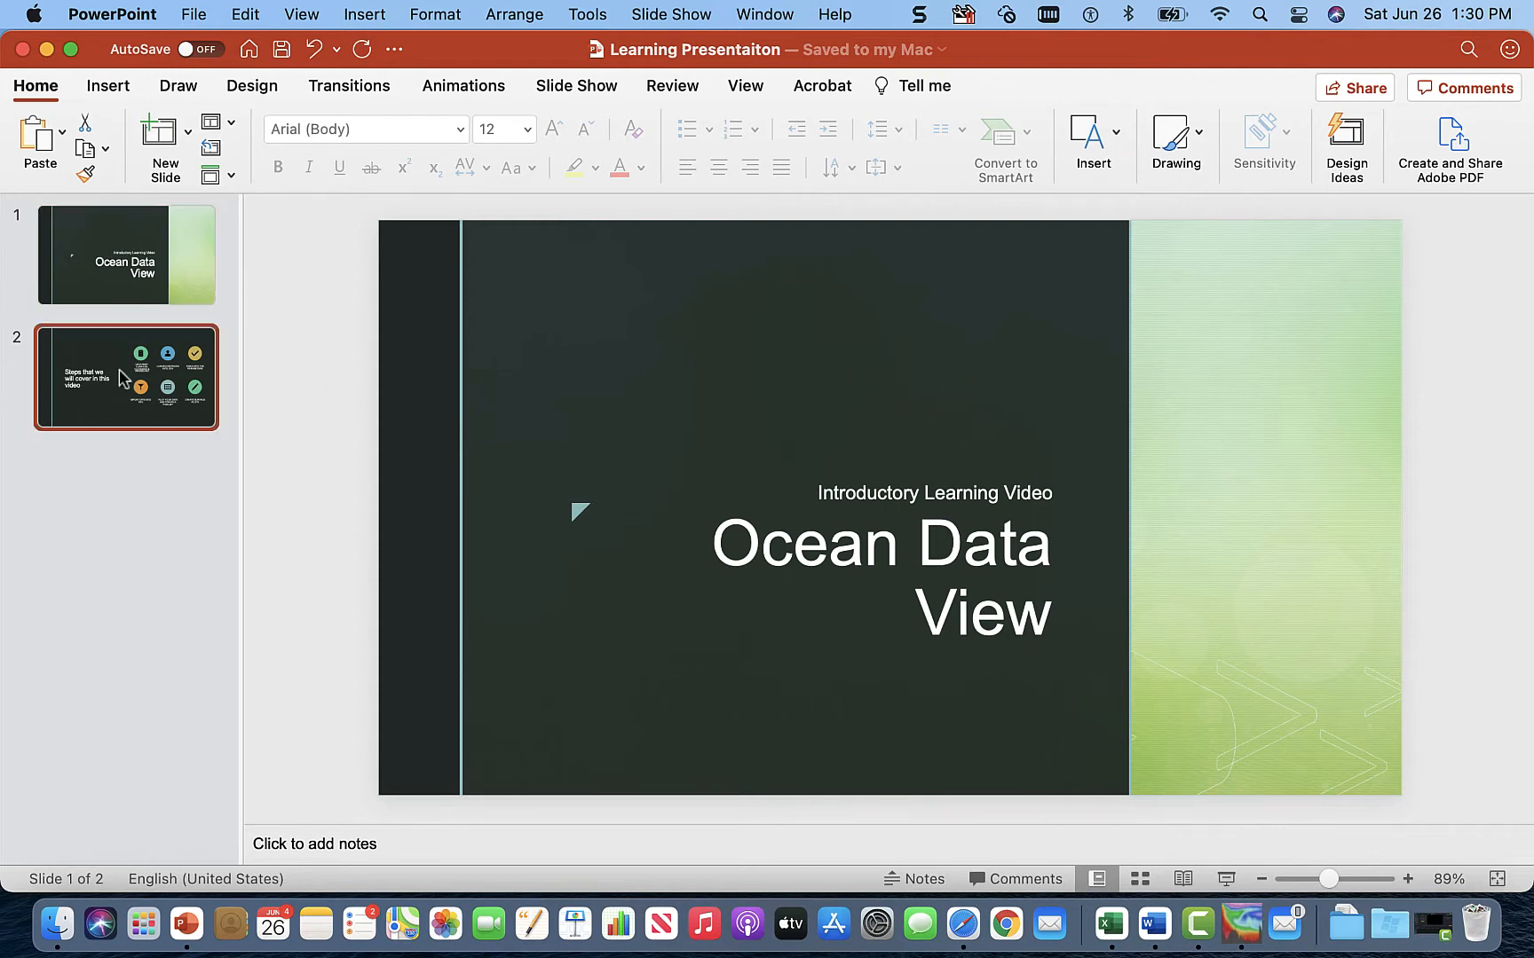
click(126, 377)
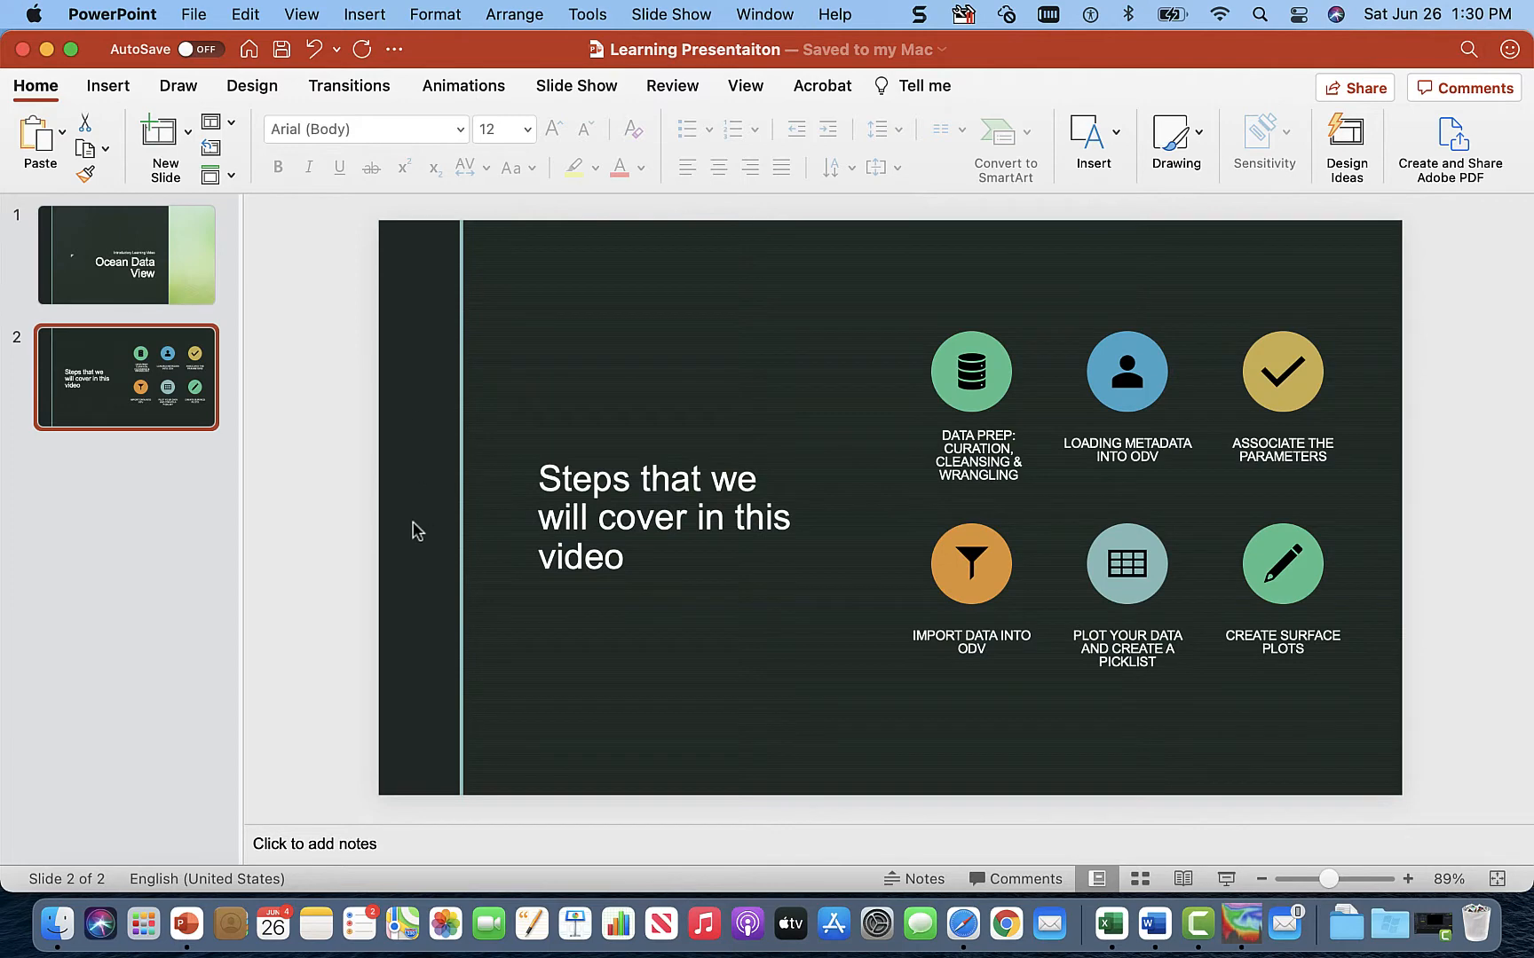
mouse_move(1017, 450)
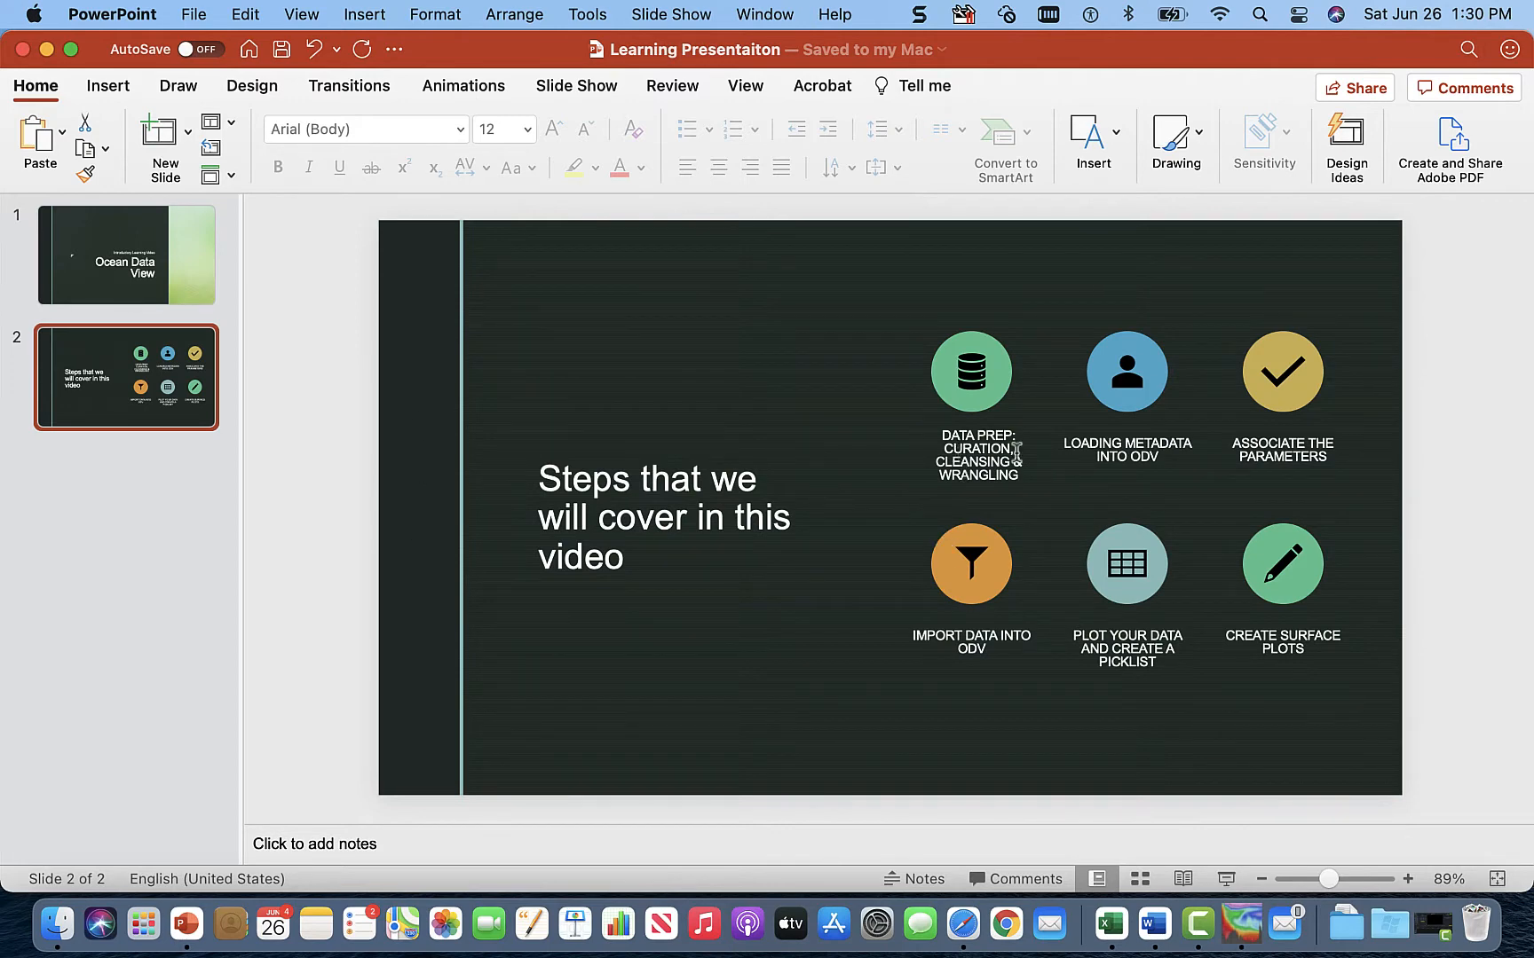
mouse_move(1064, 437)
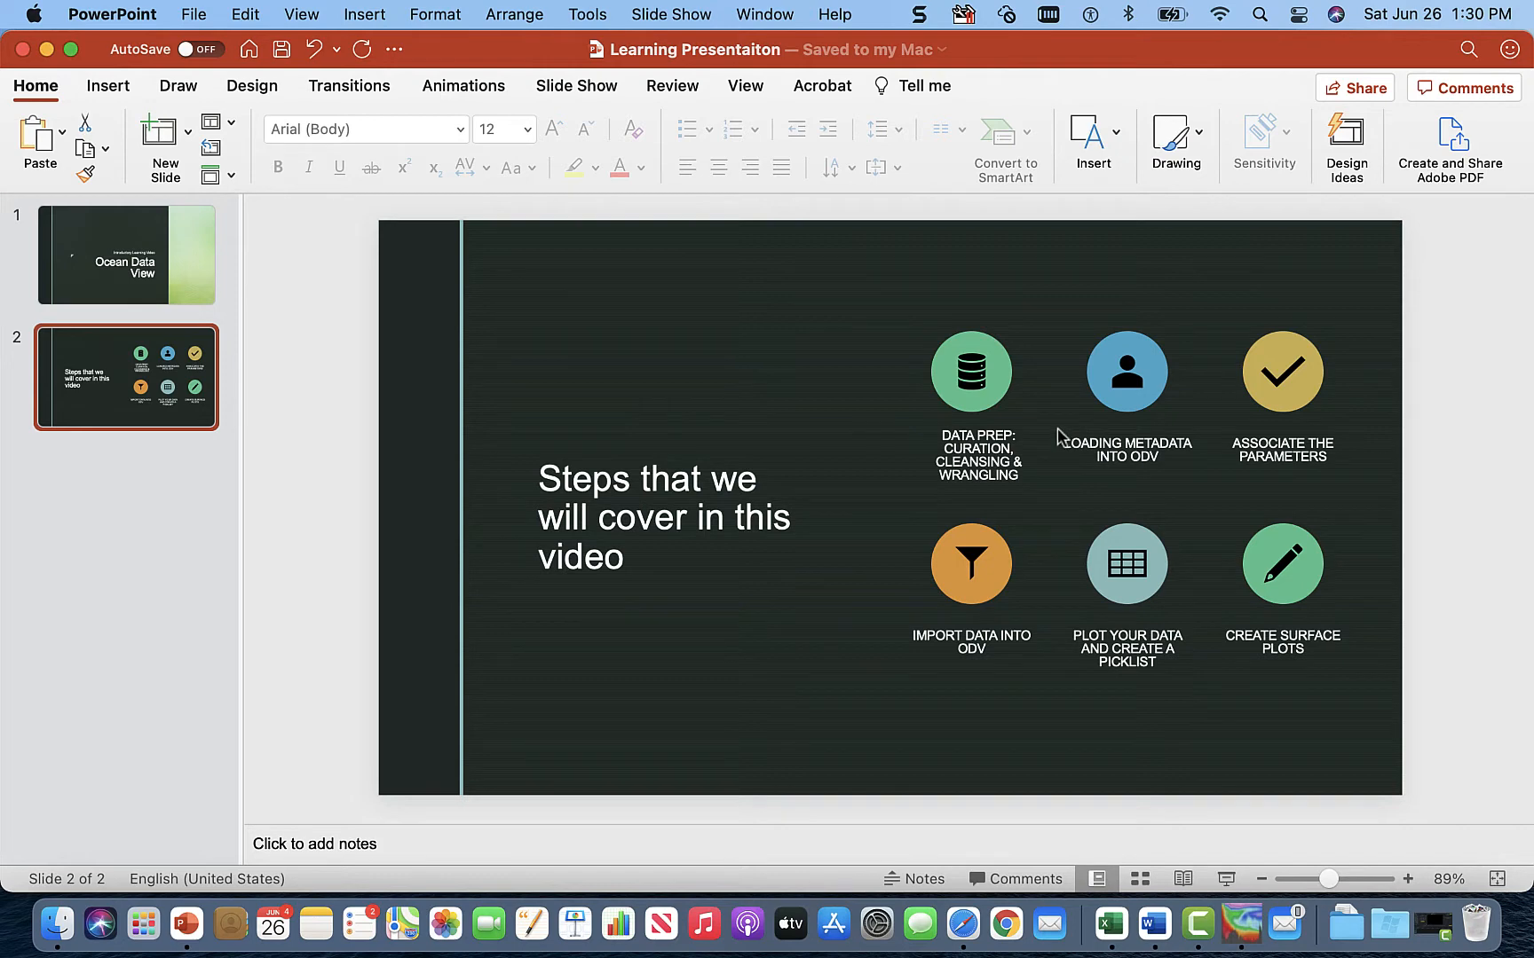
mouse_move(1035, 468)
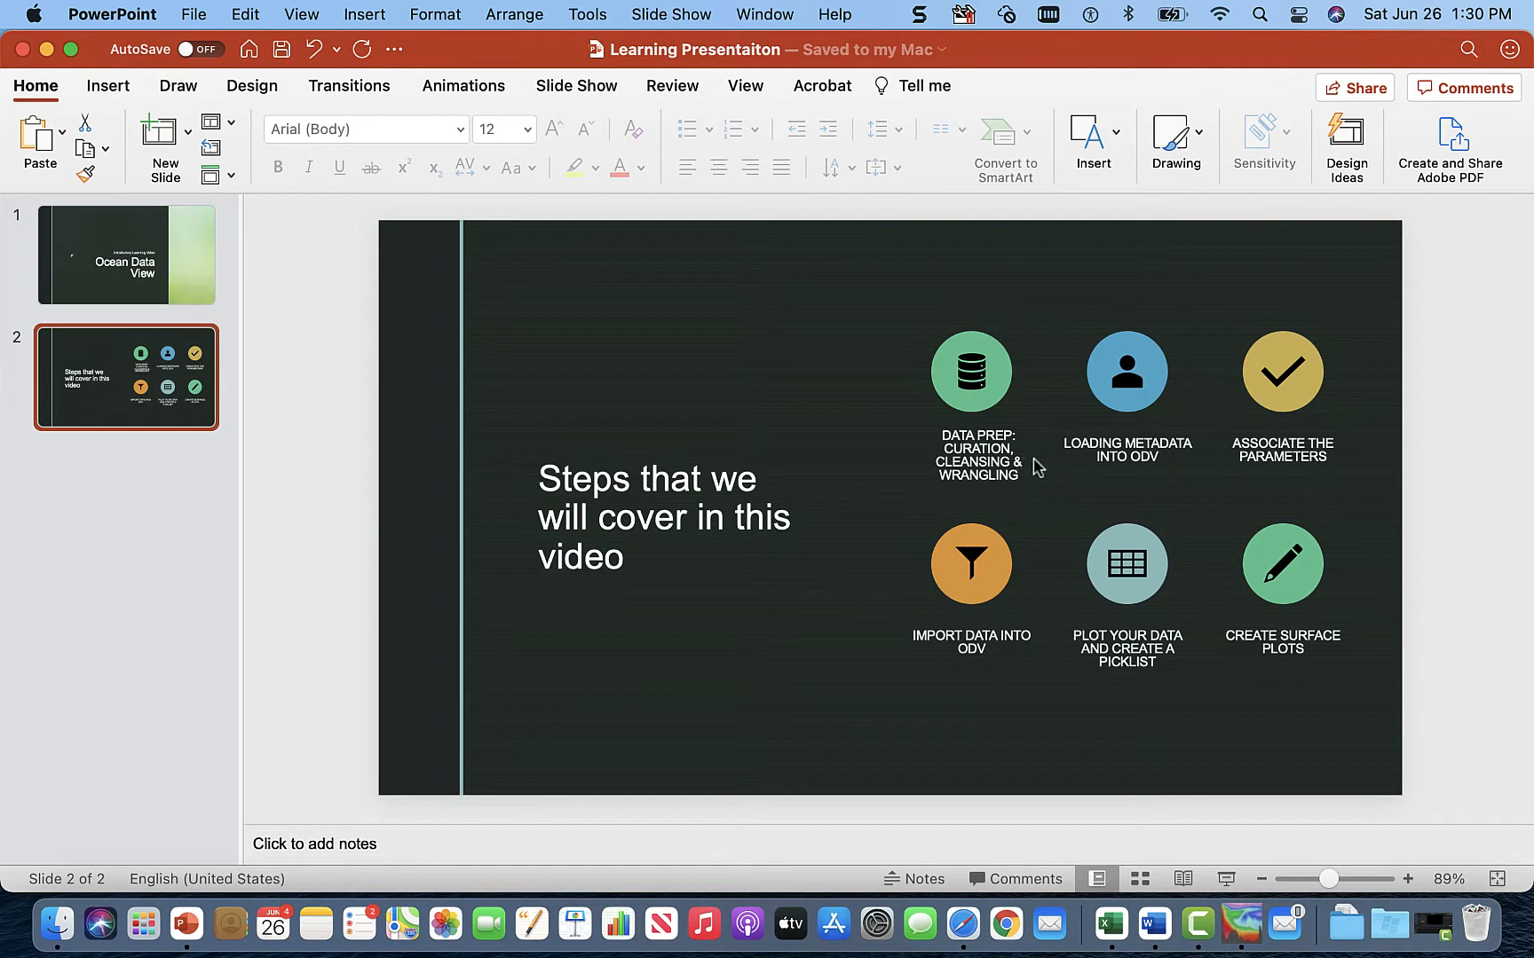
mouse_move(1017, 464)
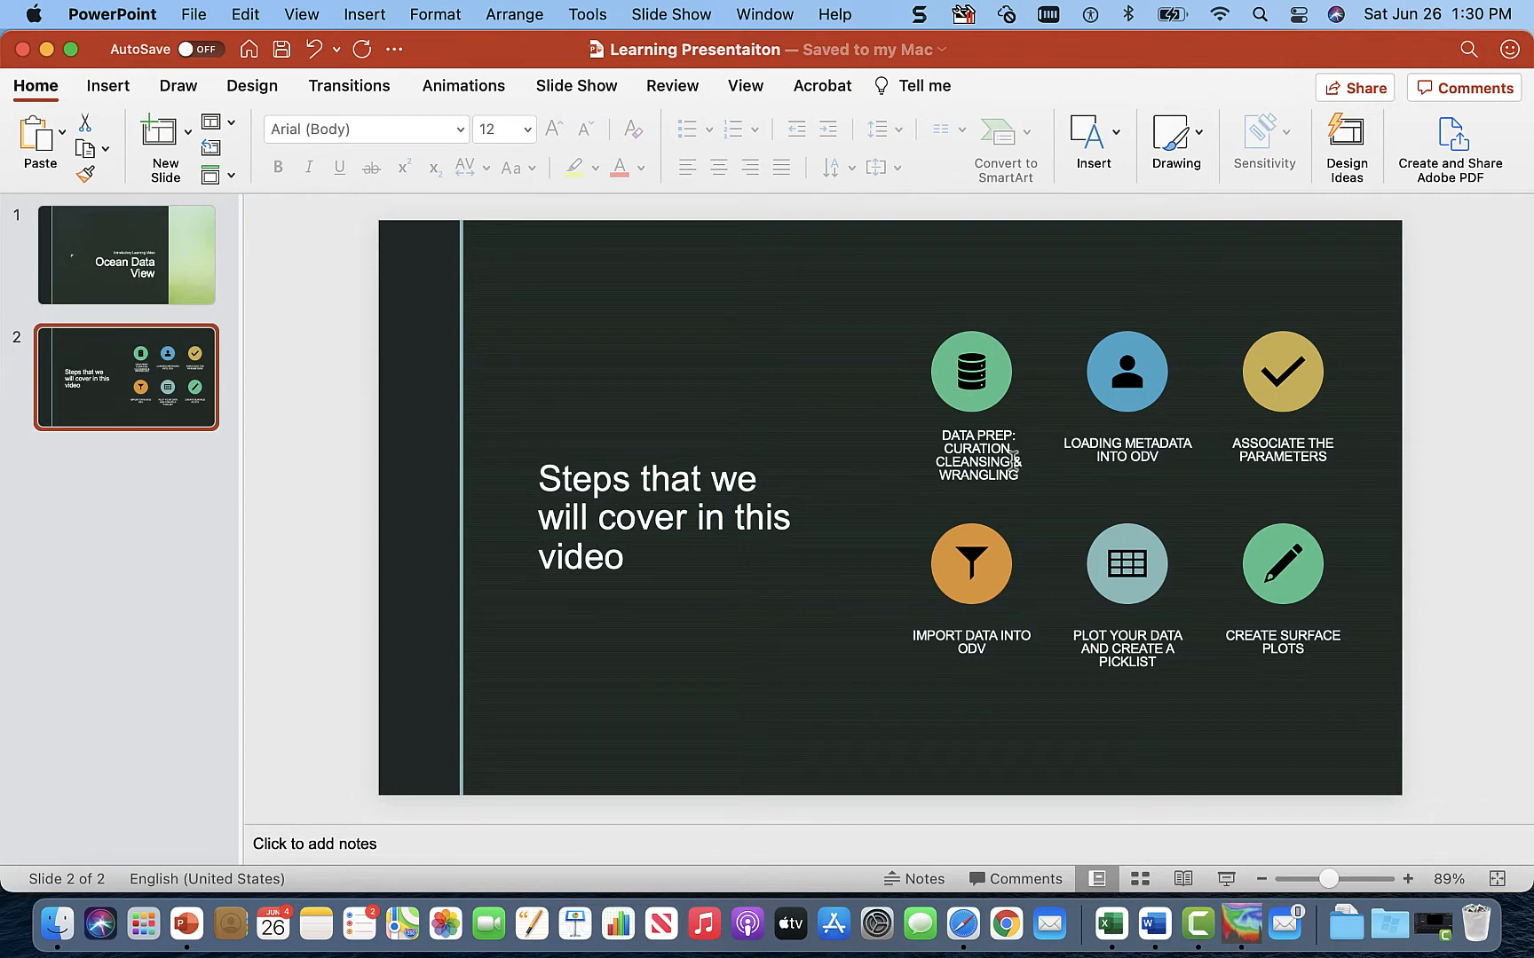
mouse_move(1036, 451)
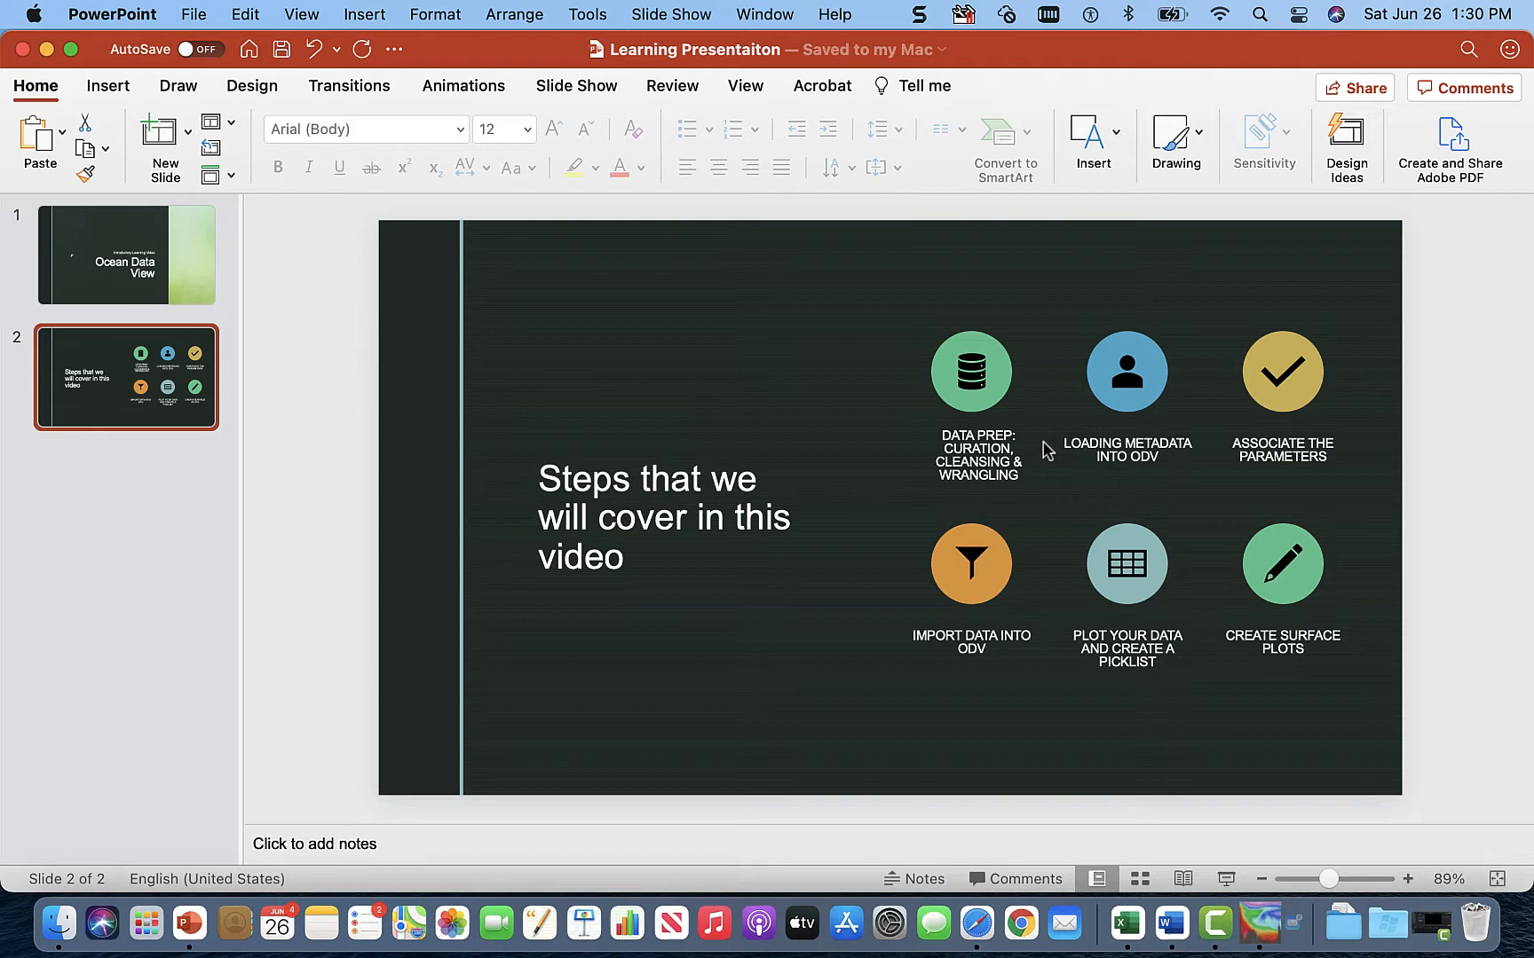
mouse_move(1022, 497)
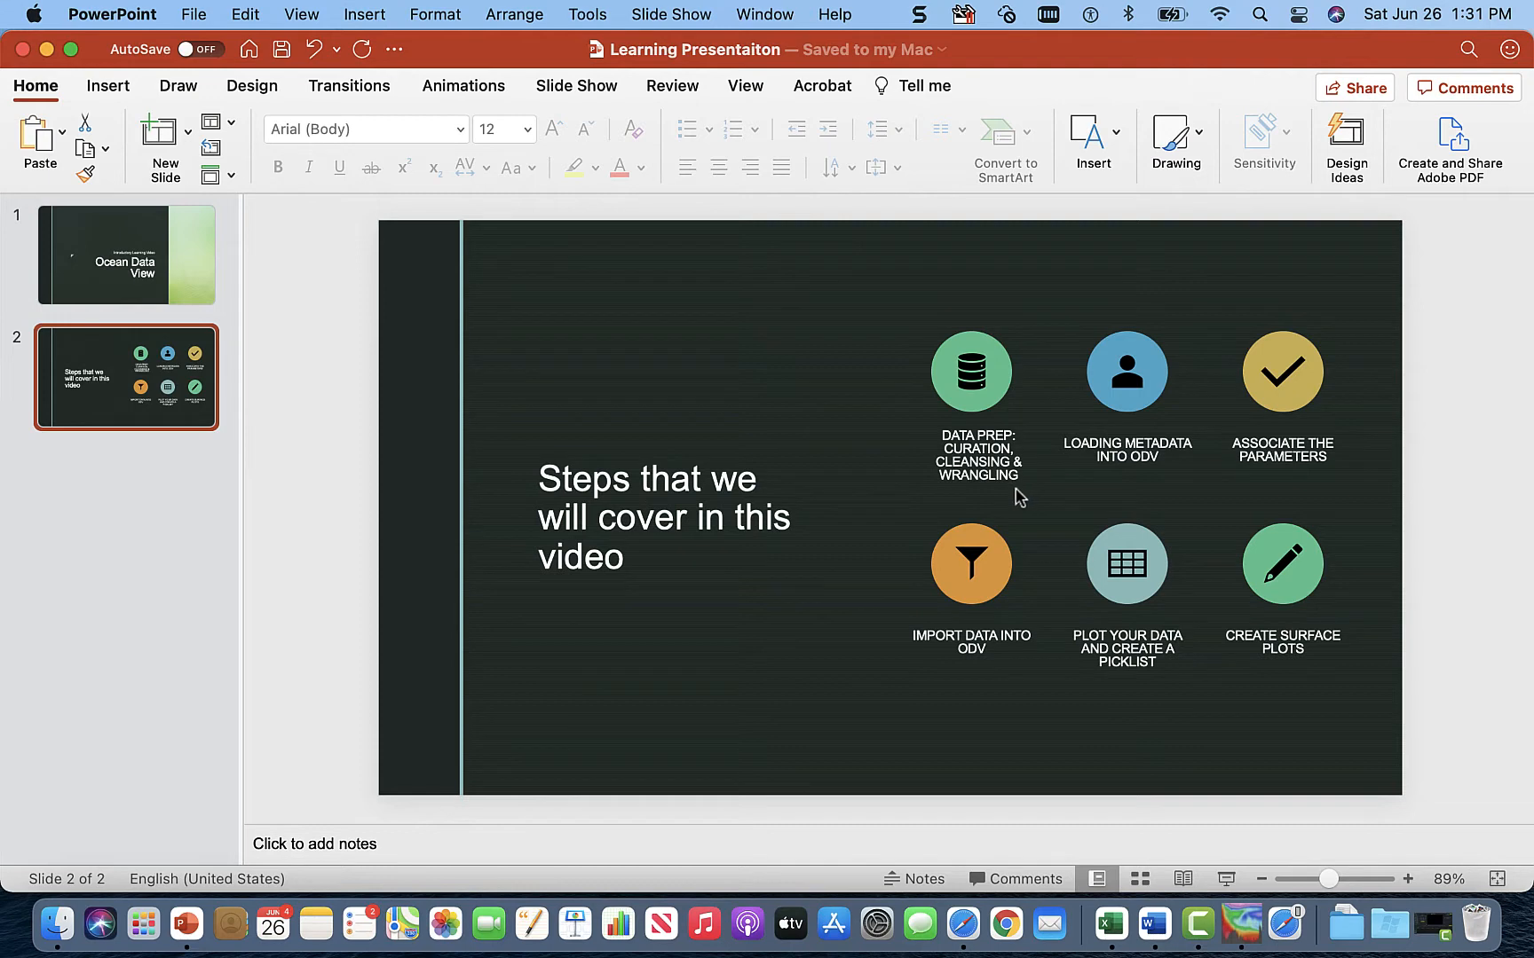
mouse_move(1071, 442)
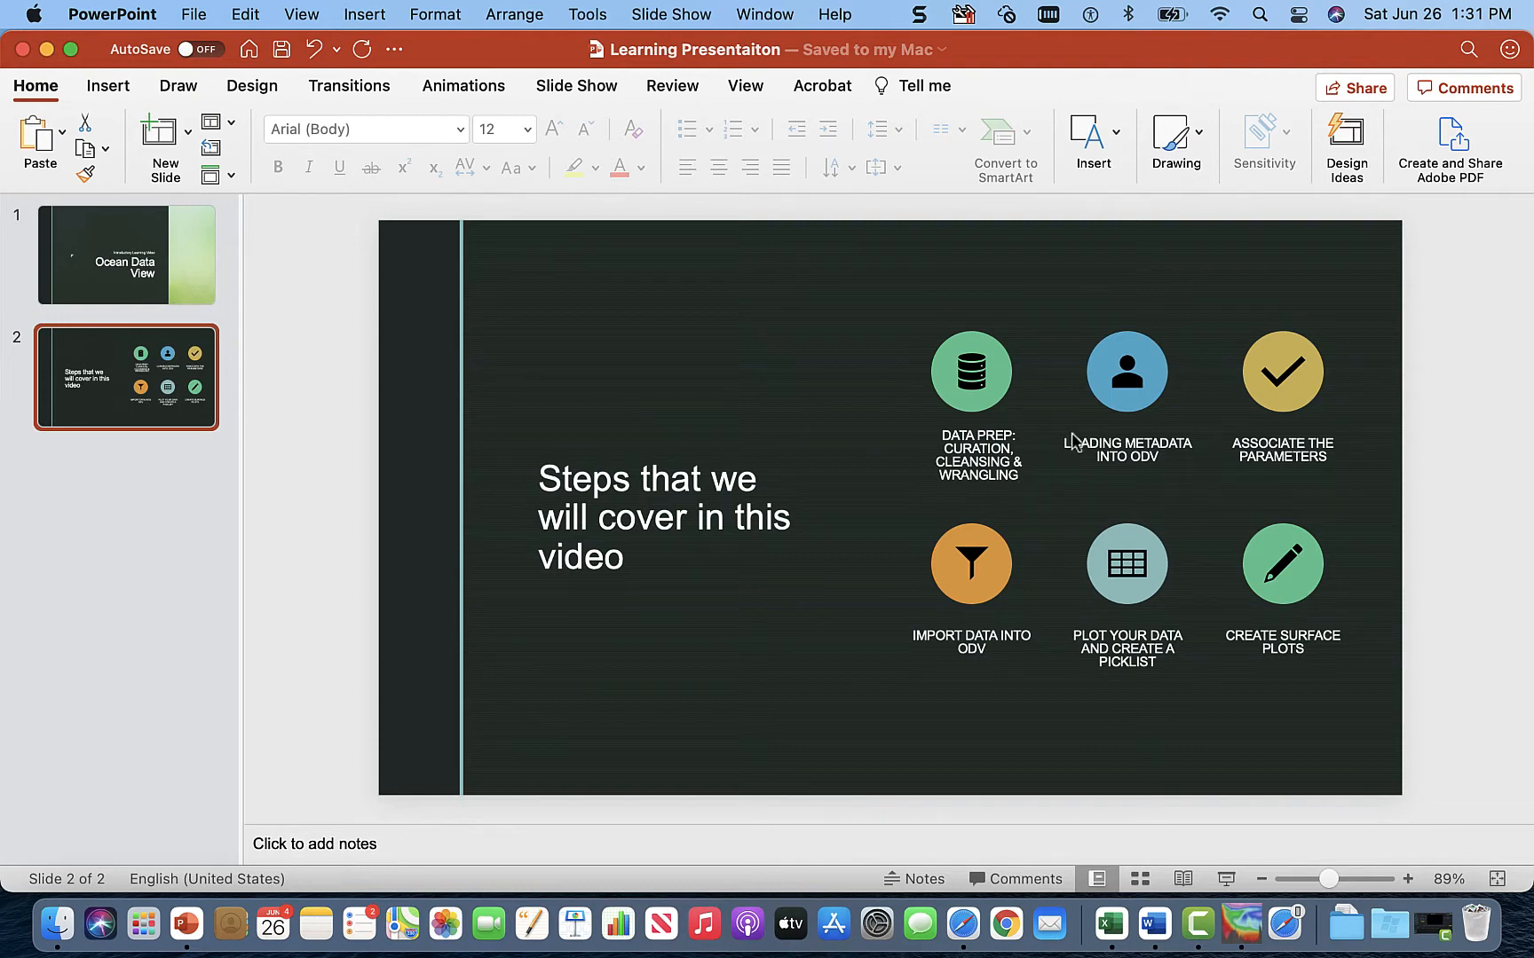
mouse_move(1125, 445)
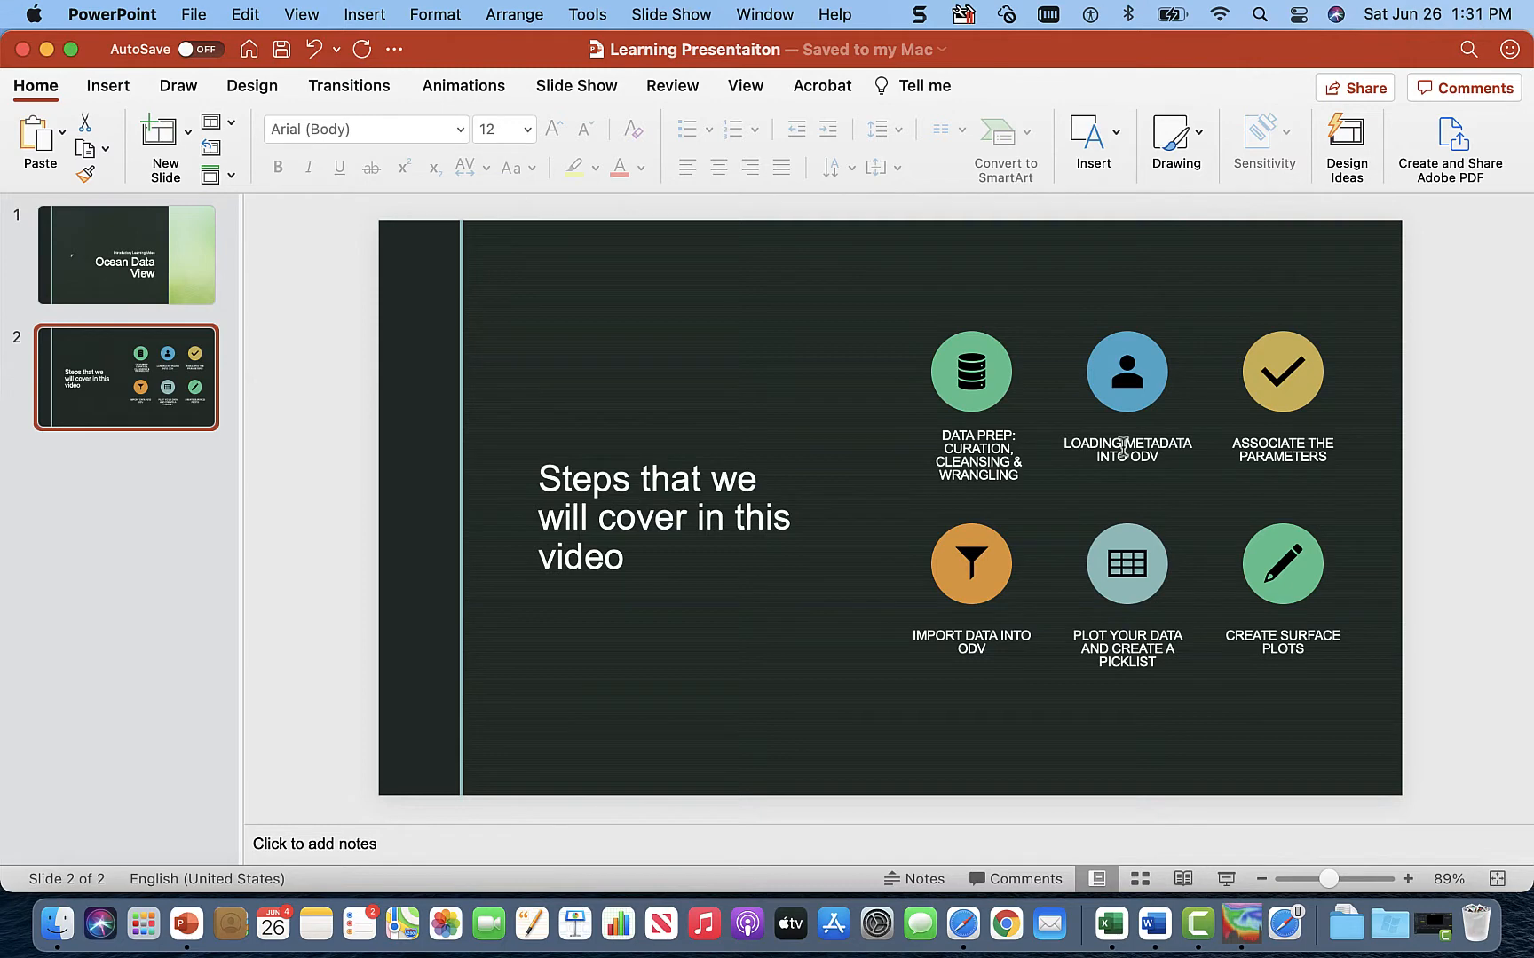
mouse_move(1277, 467)
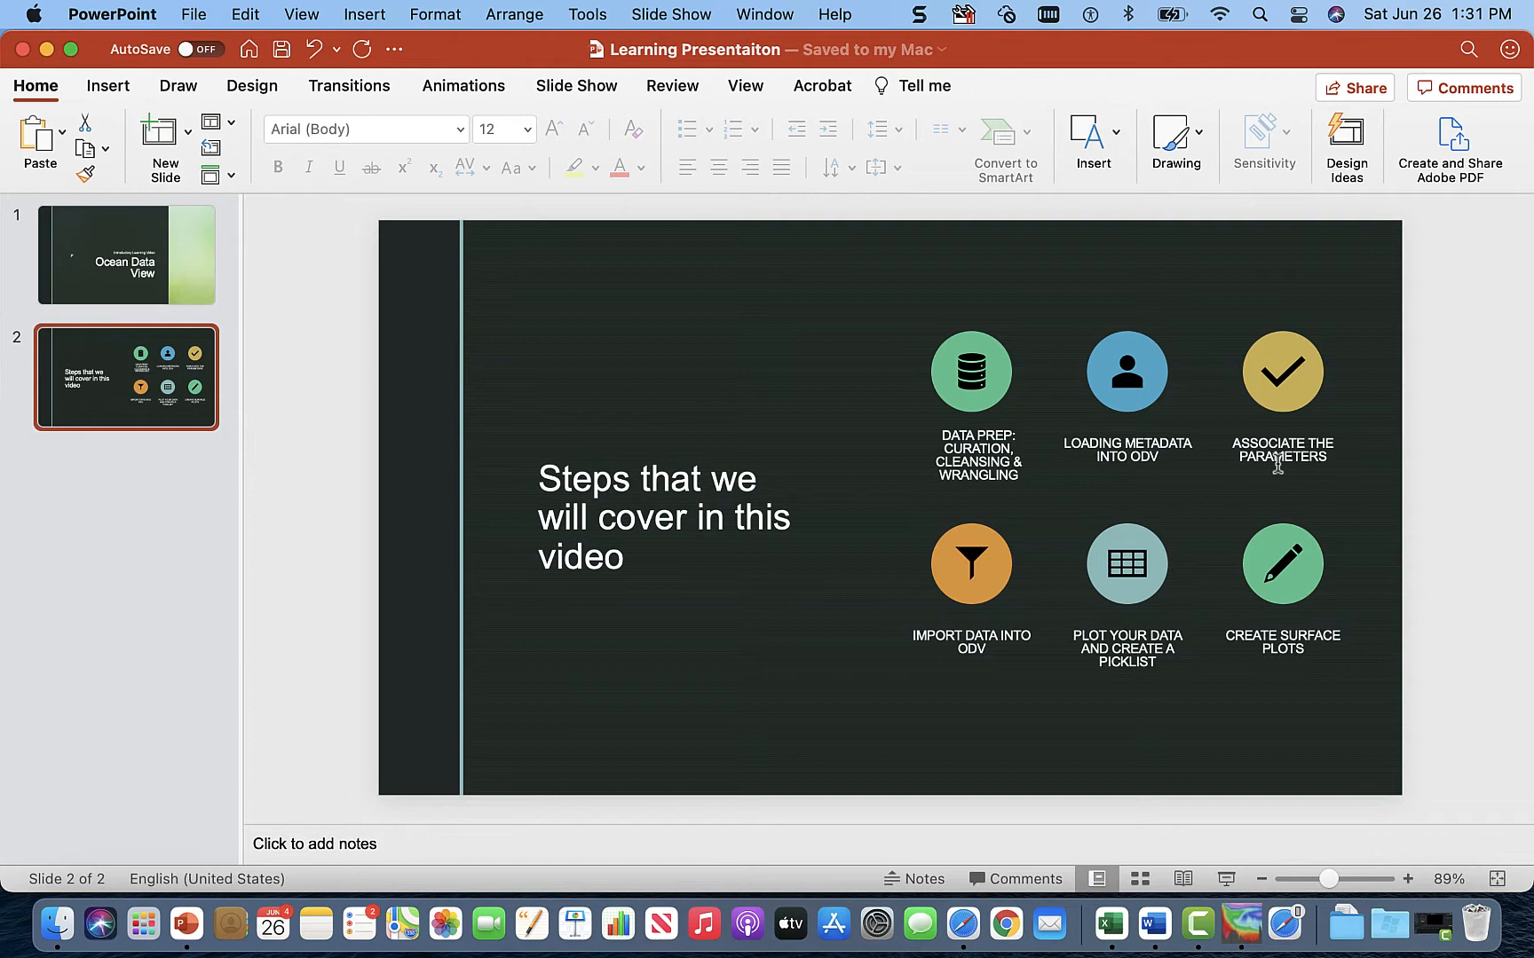
mouse_move(1389, 449)
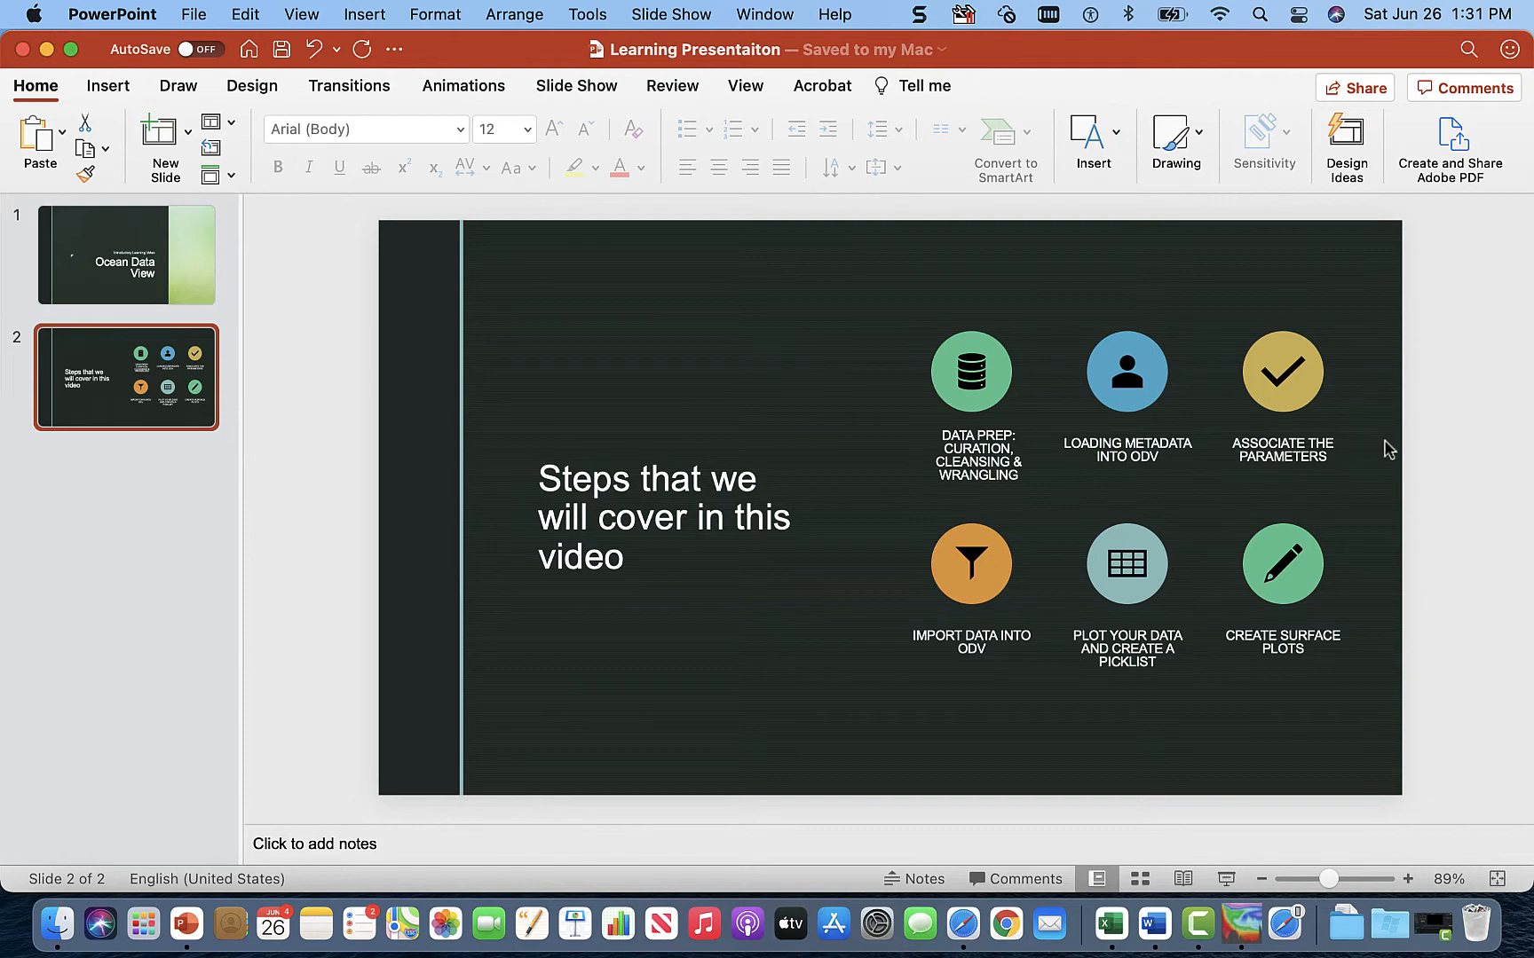
mouse_move(972, 664)
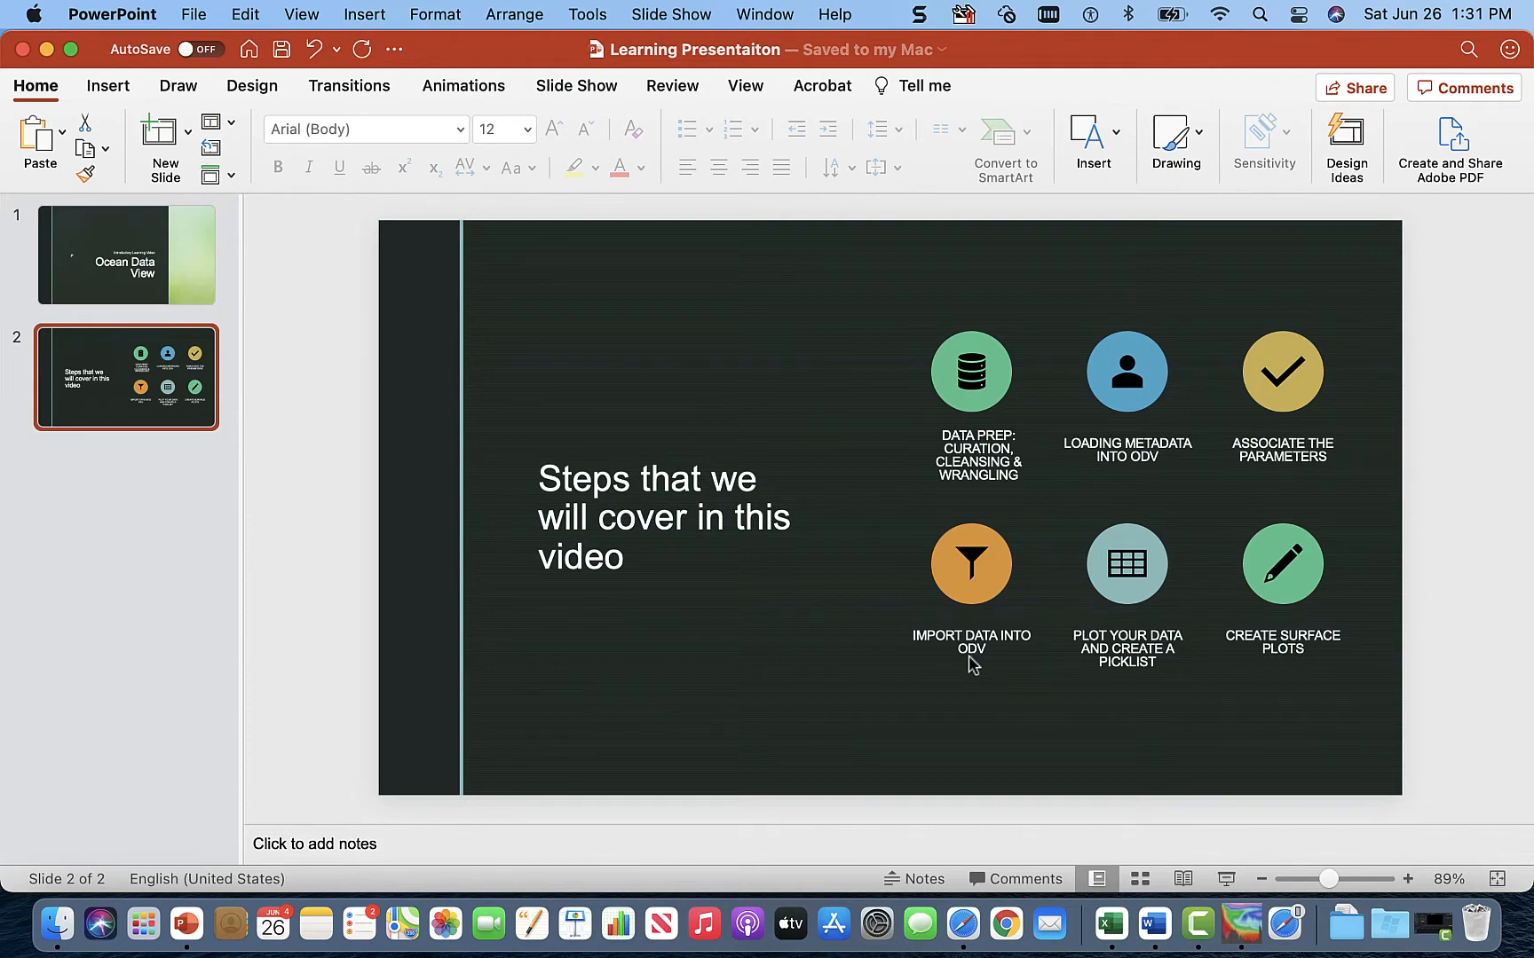
mouse_move(968, 654)
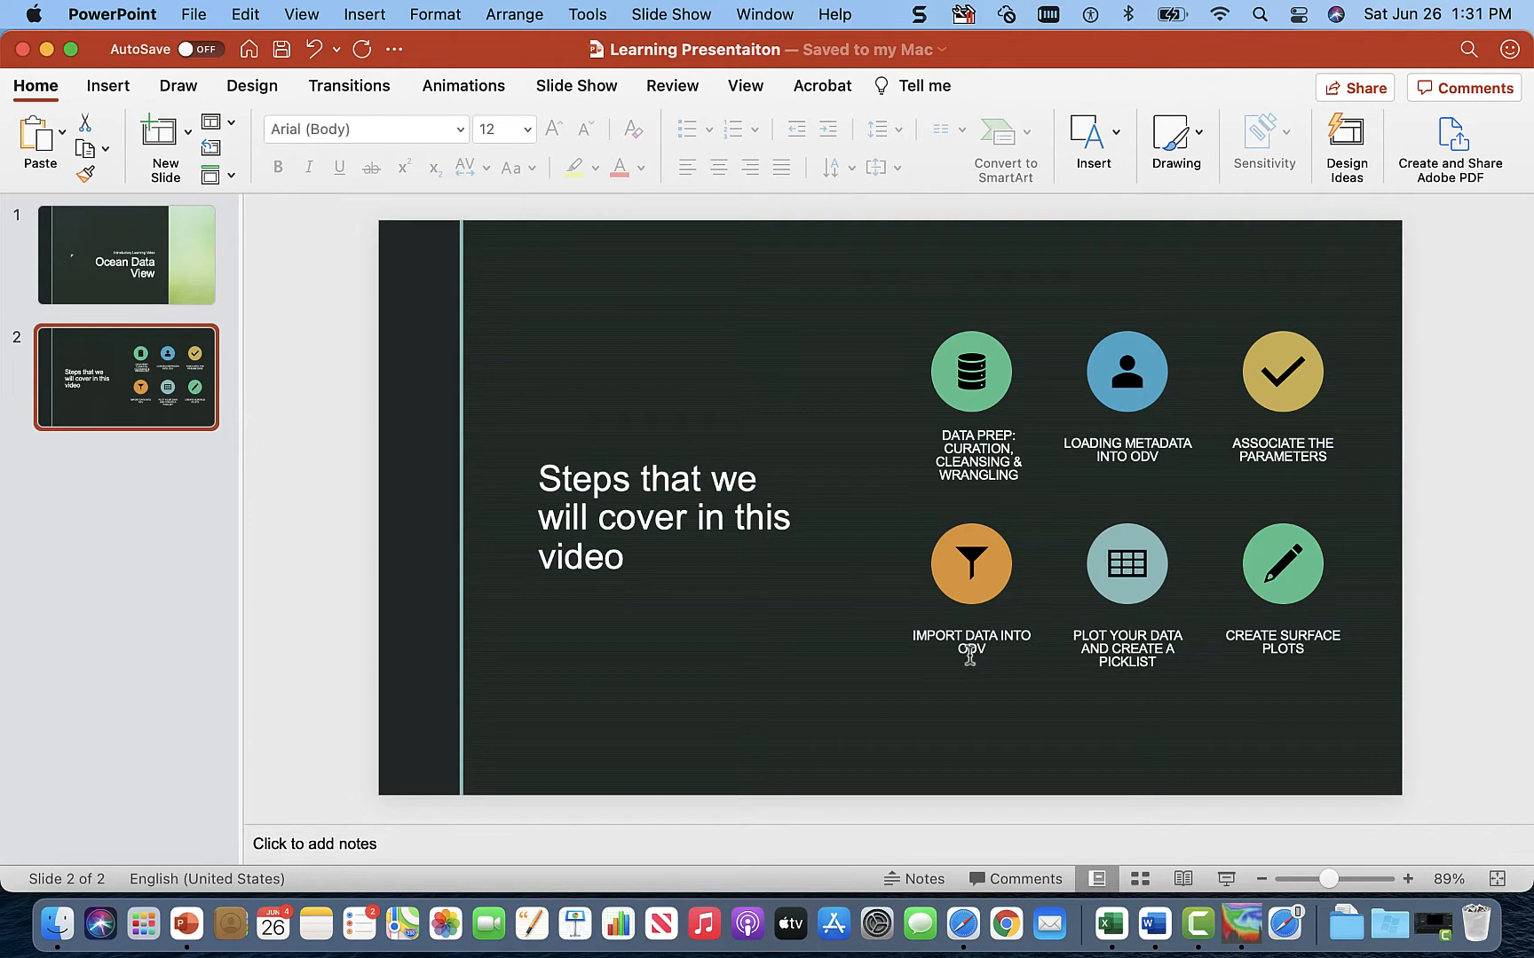
mouse_move(971, 652)
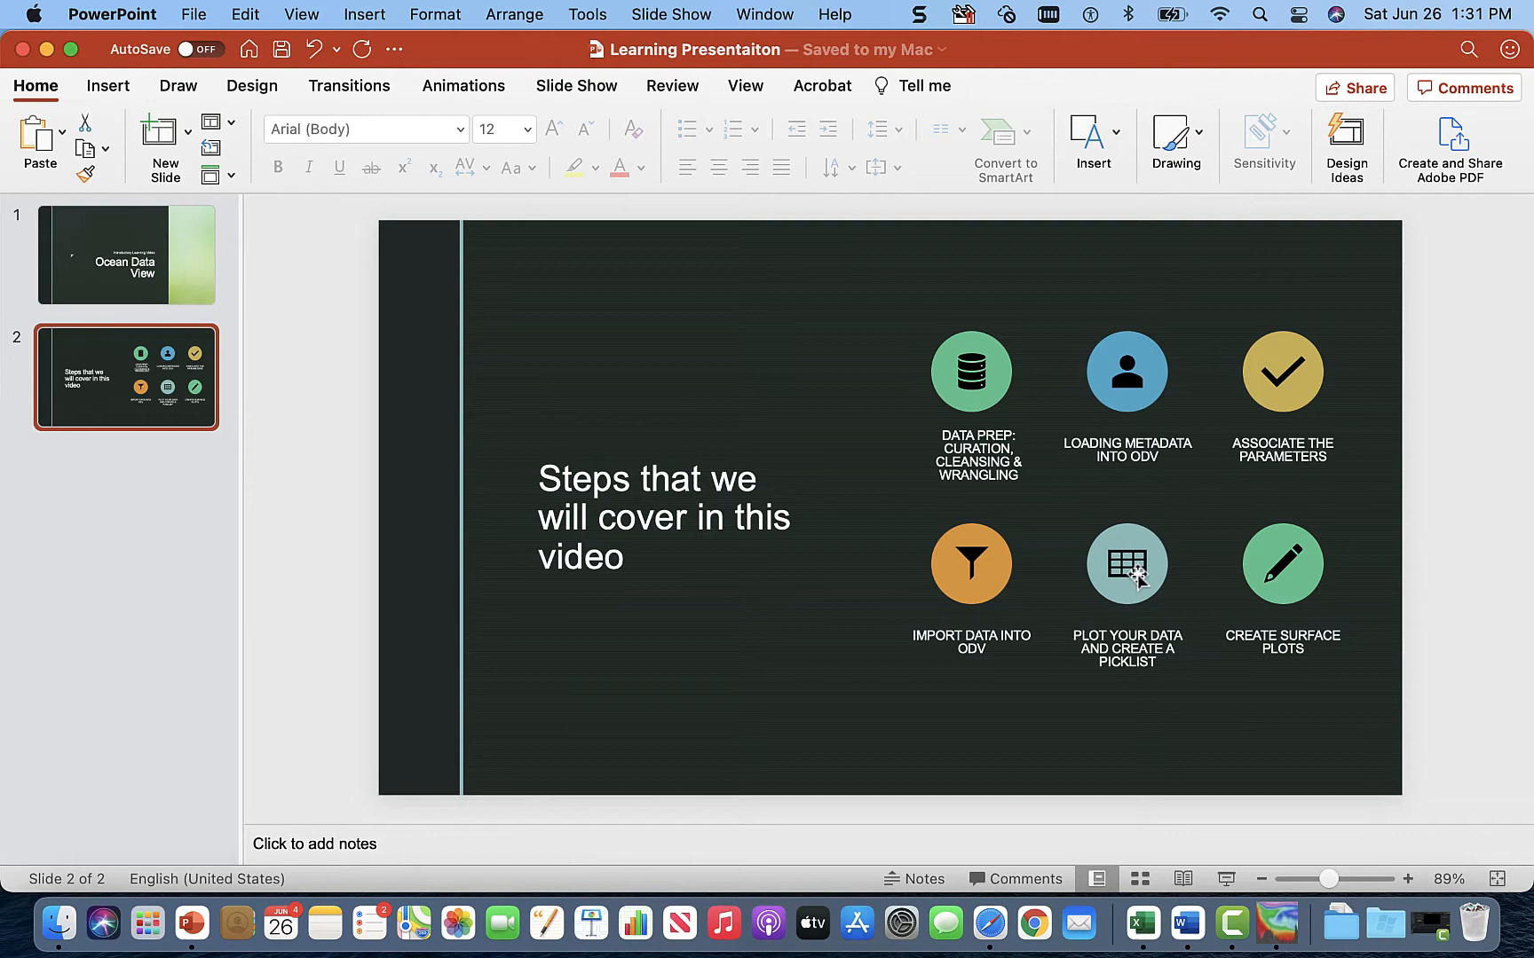
mouse_move(1350, 590)
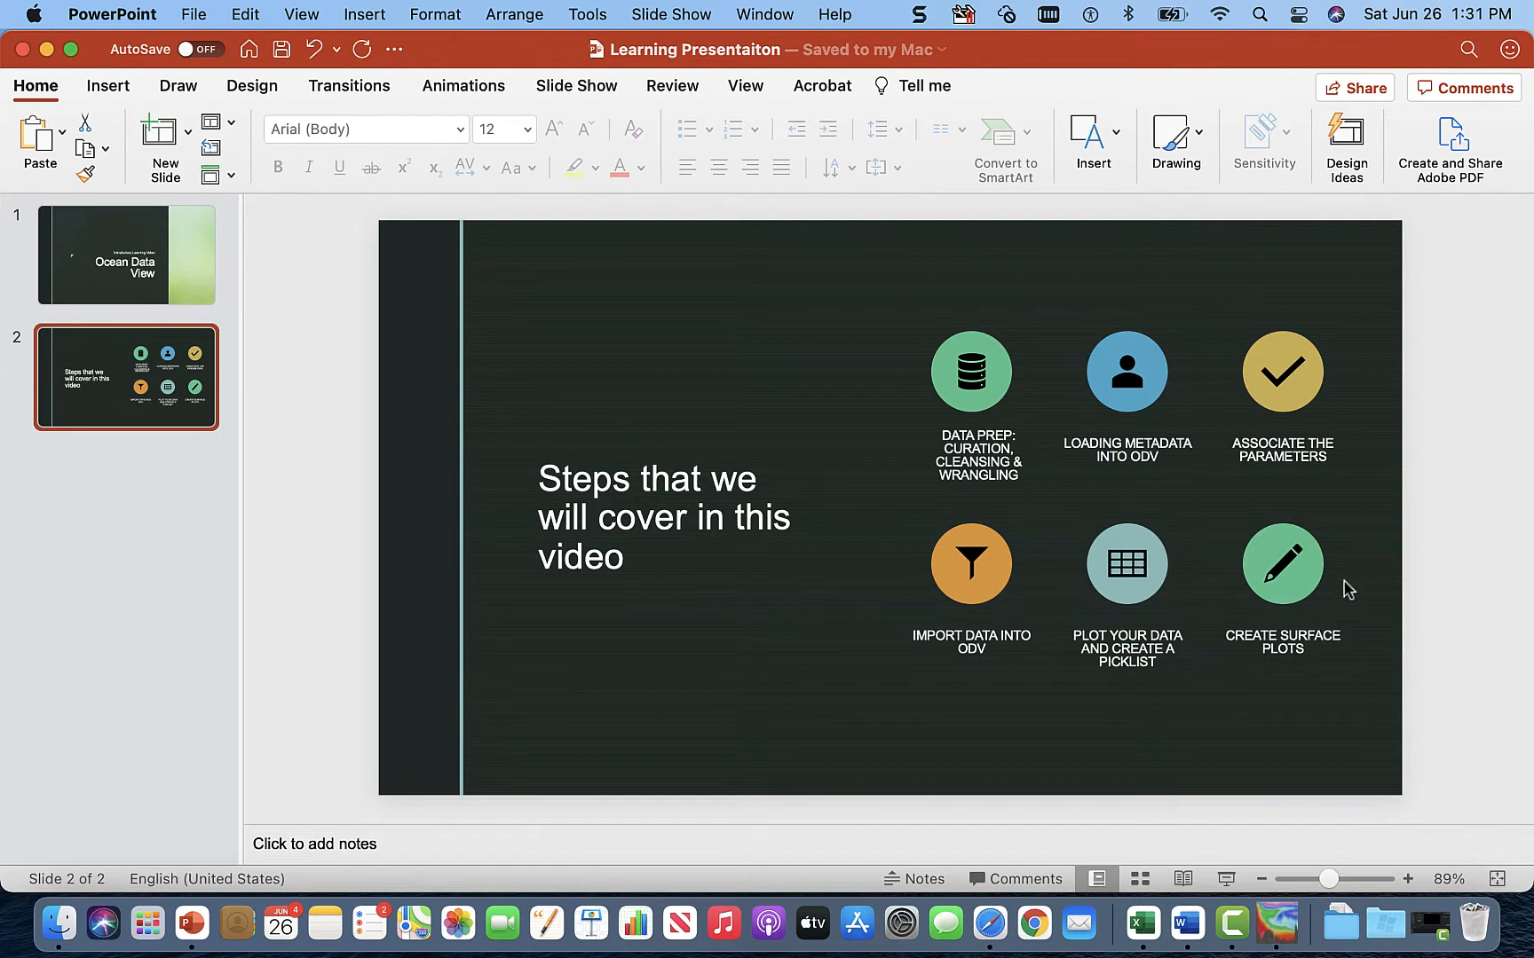
mouse_move(1201, 787)
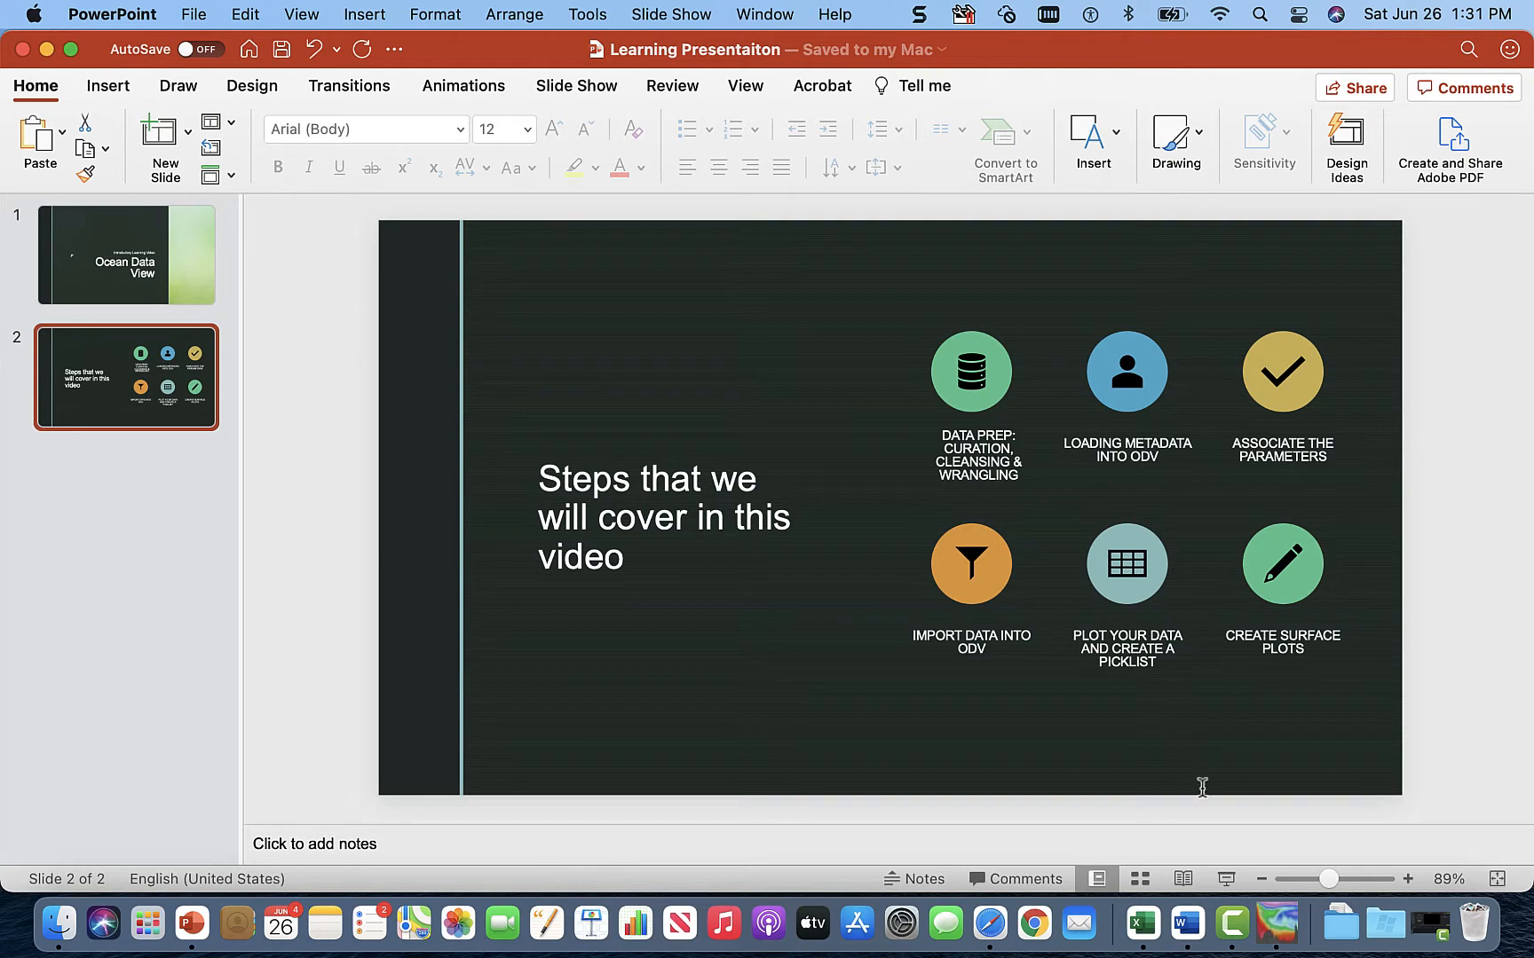
- Switch to the ODV Video Data workbook showing the nine Vero Beach sample rows
click(1140, 922)
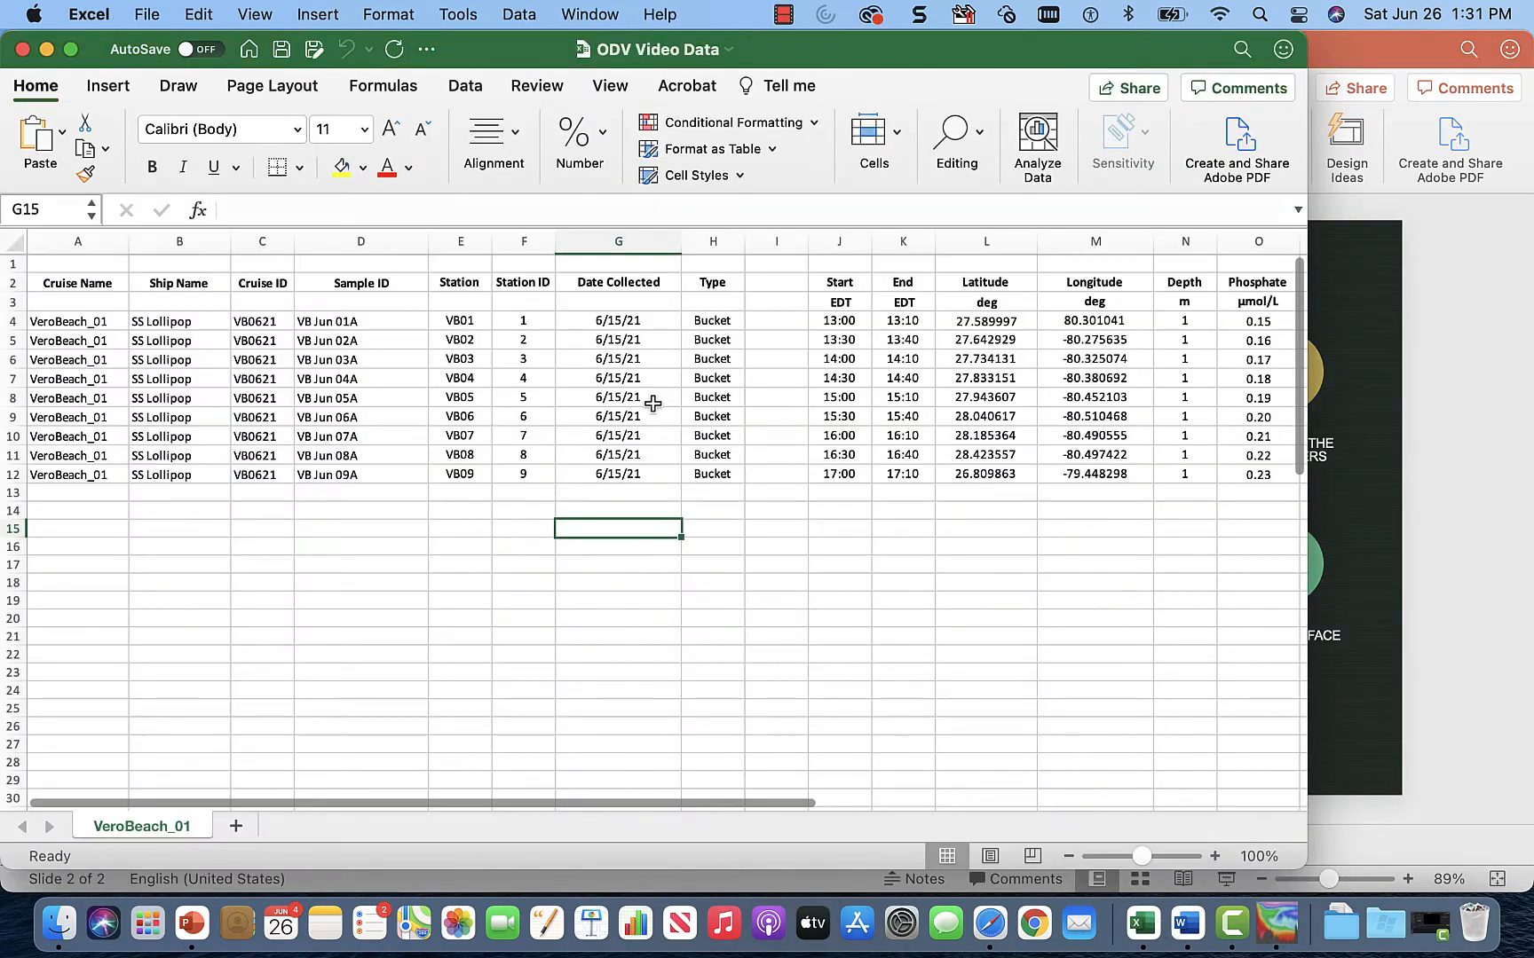
mouse_move(174, 300)
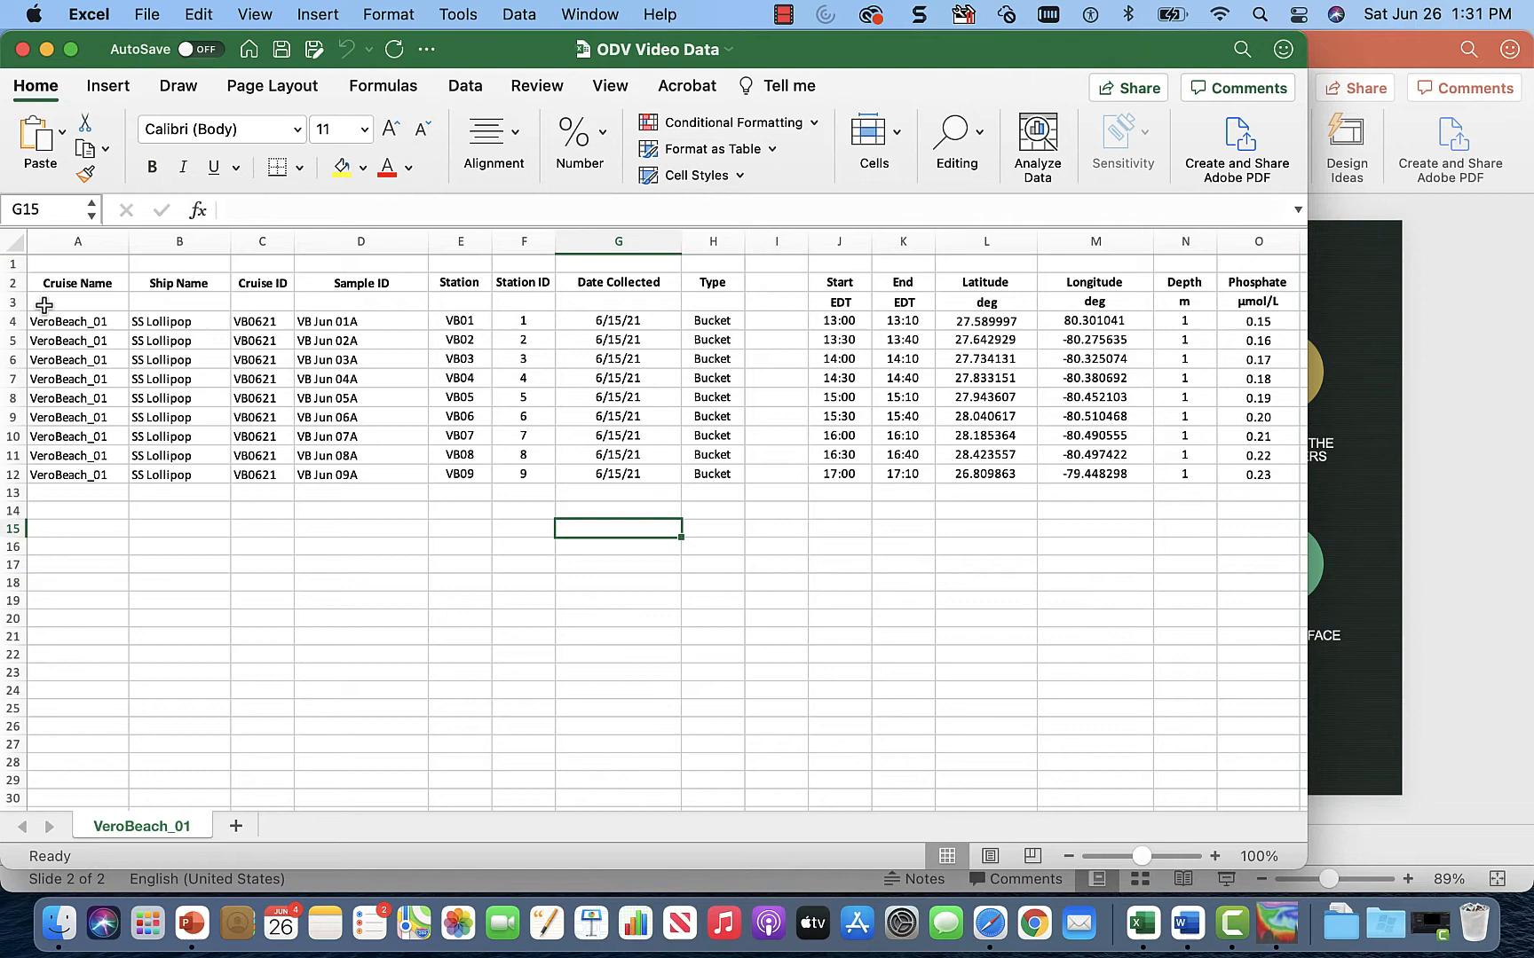
mouse_move(694, 320)
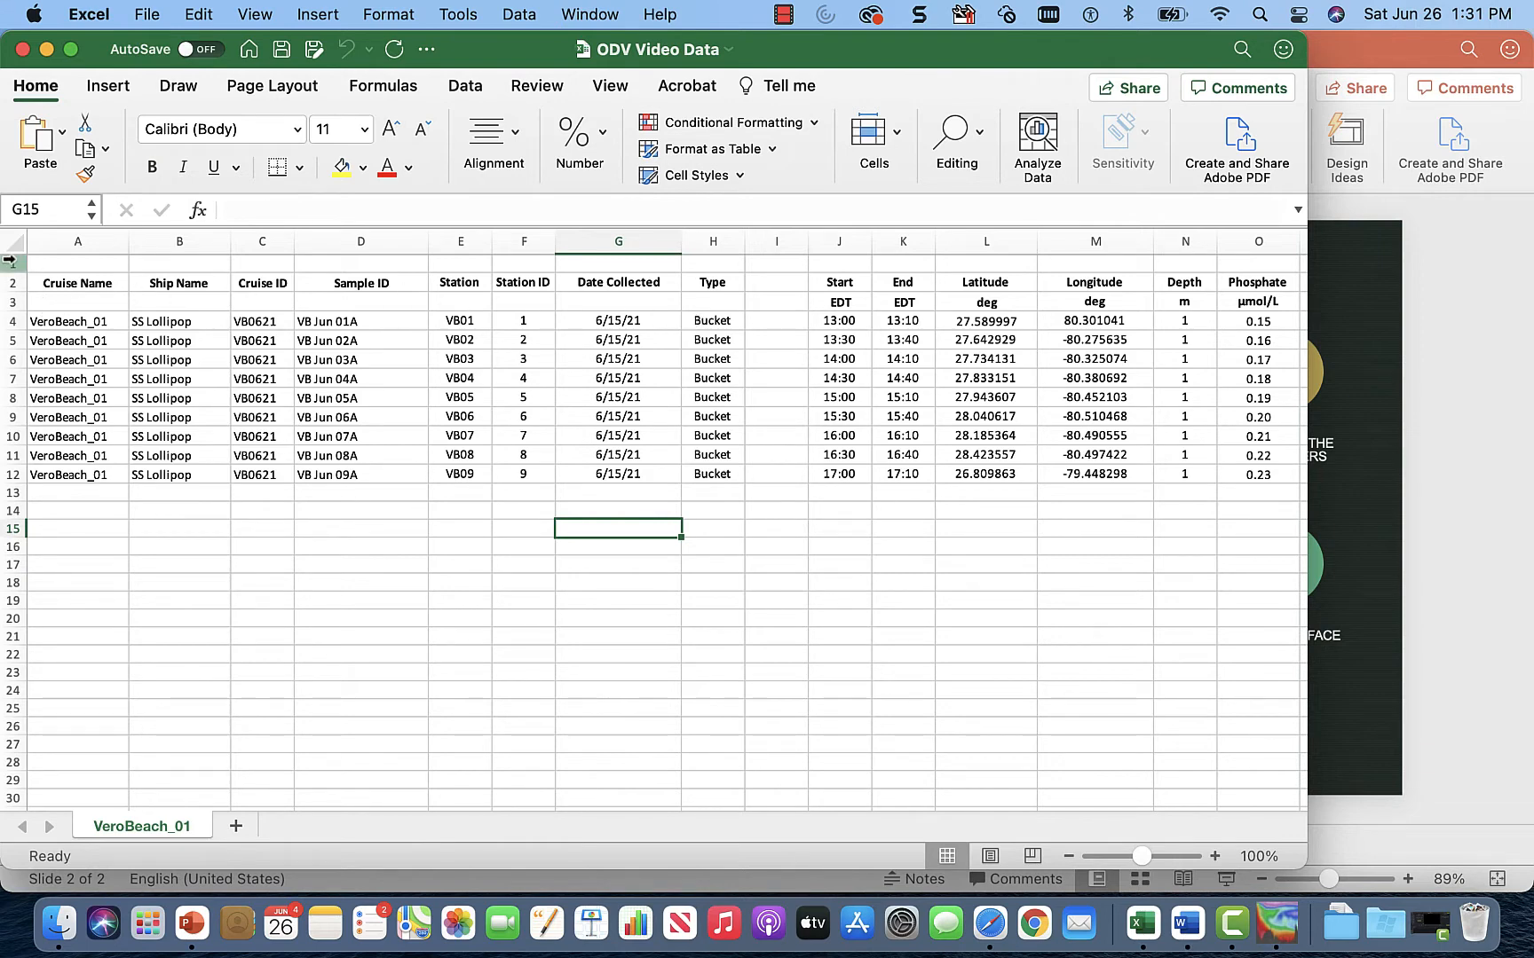
- Delete the empty top row 1 and the blank column I from the sheet
right_click(13, 261)
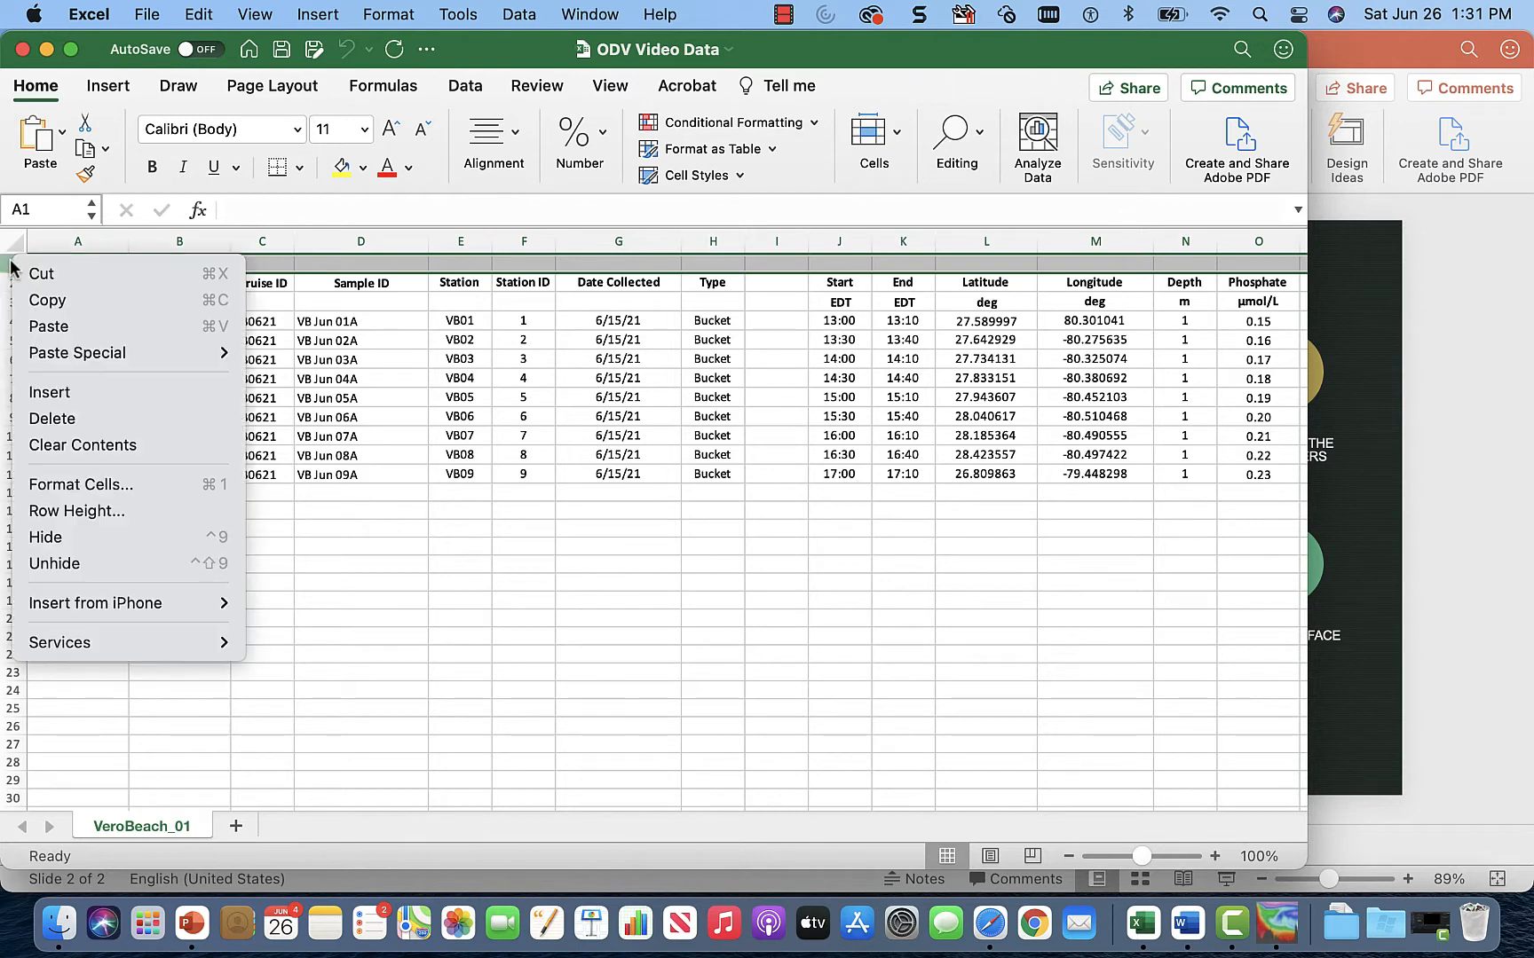
mouse_move(113, 419)
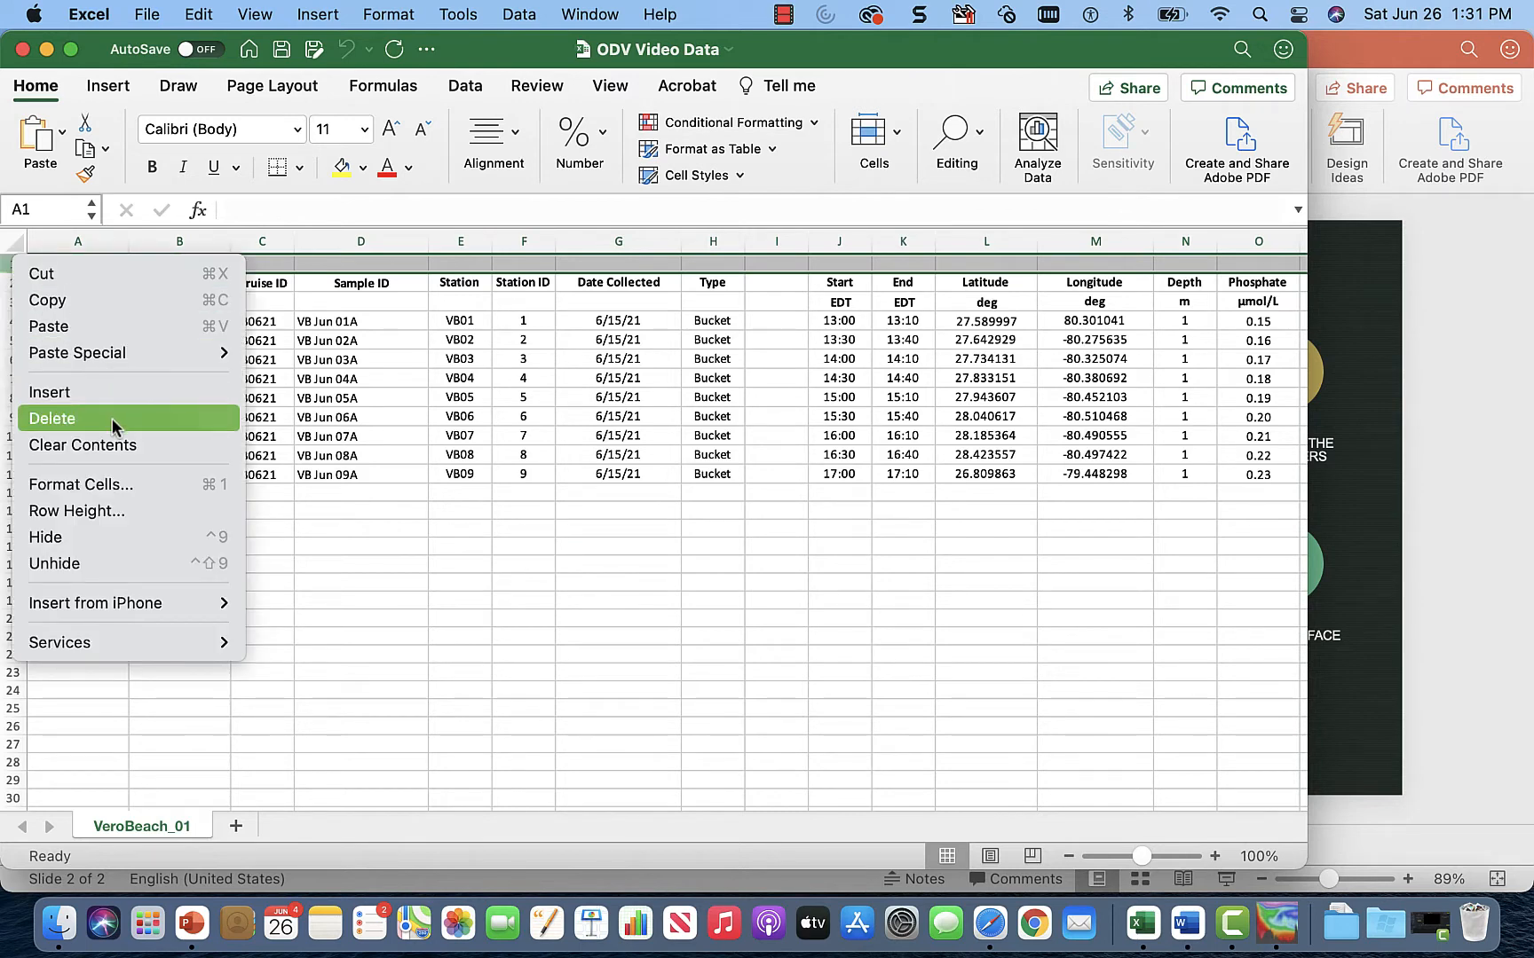
click(51, 418)
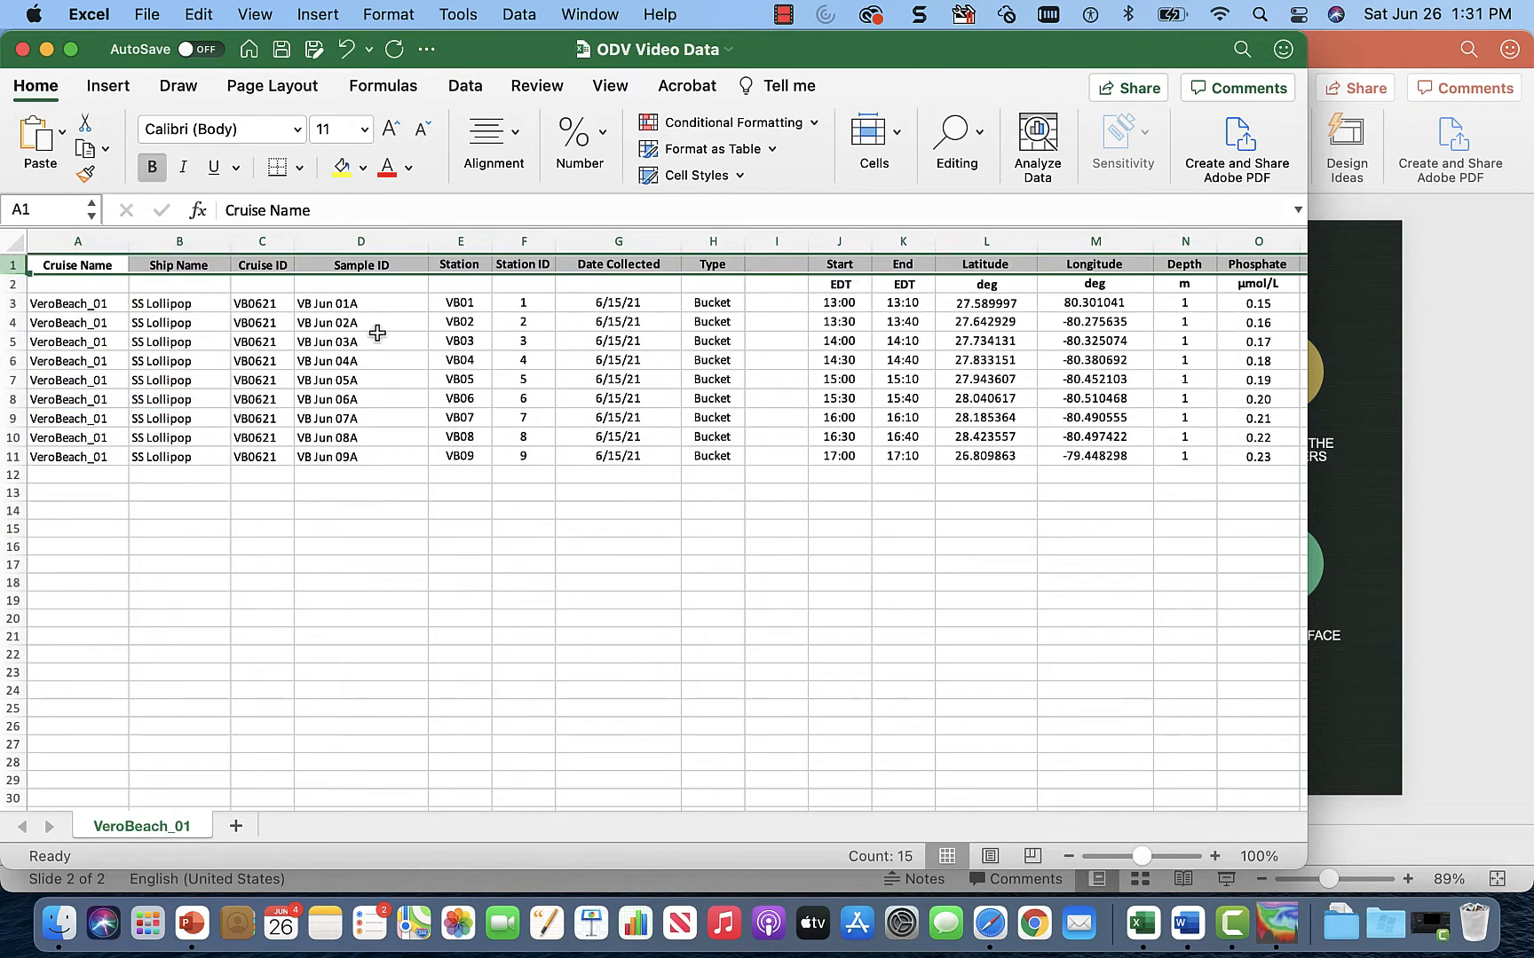
click(776, 341)
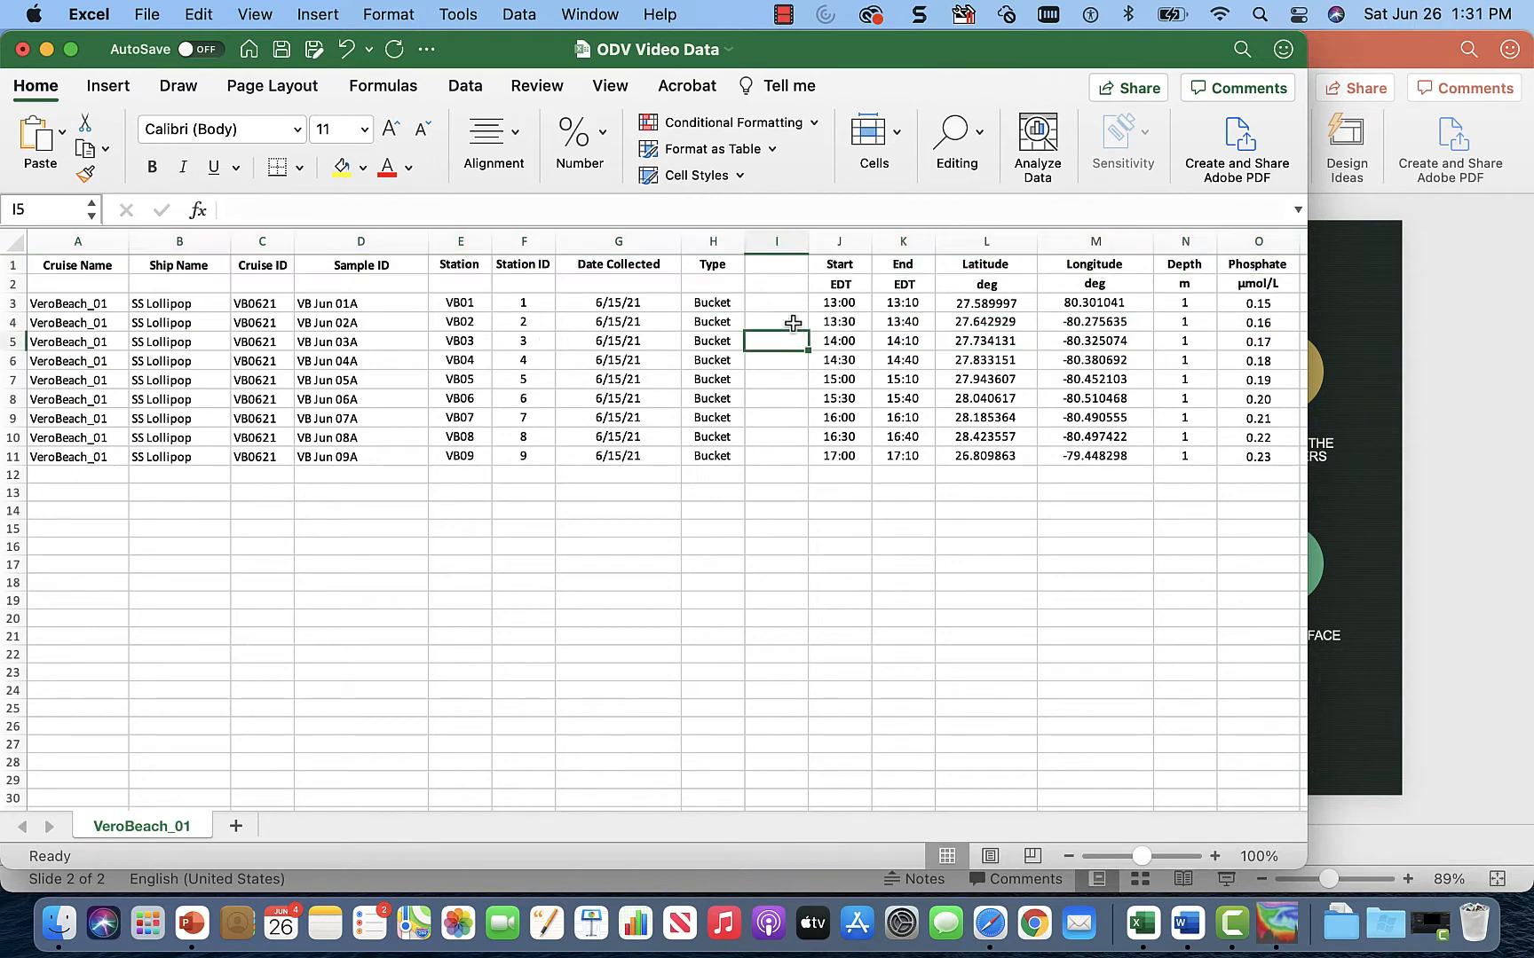
right_click(775, 241)
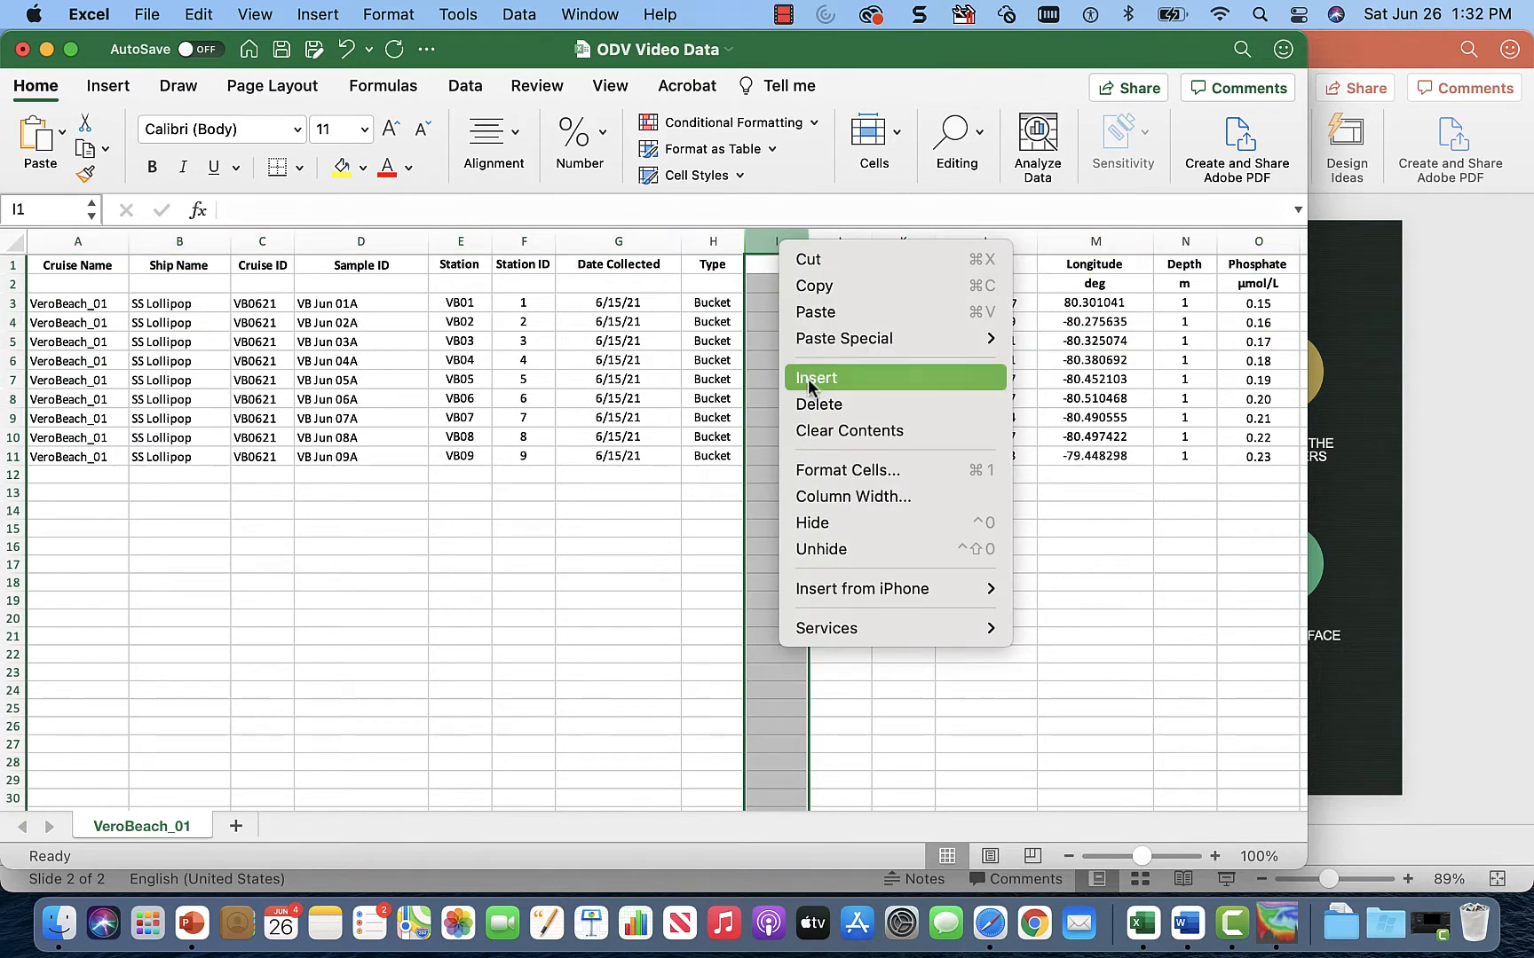
click(815, 377)
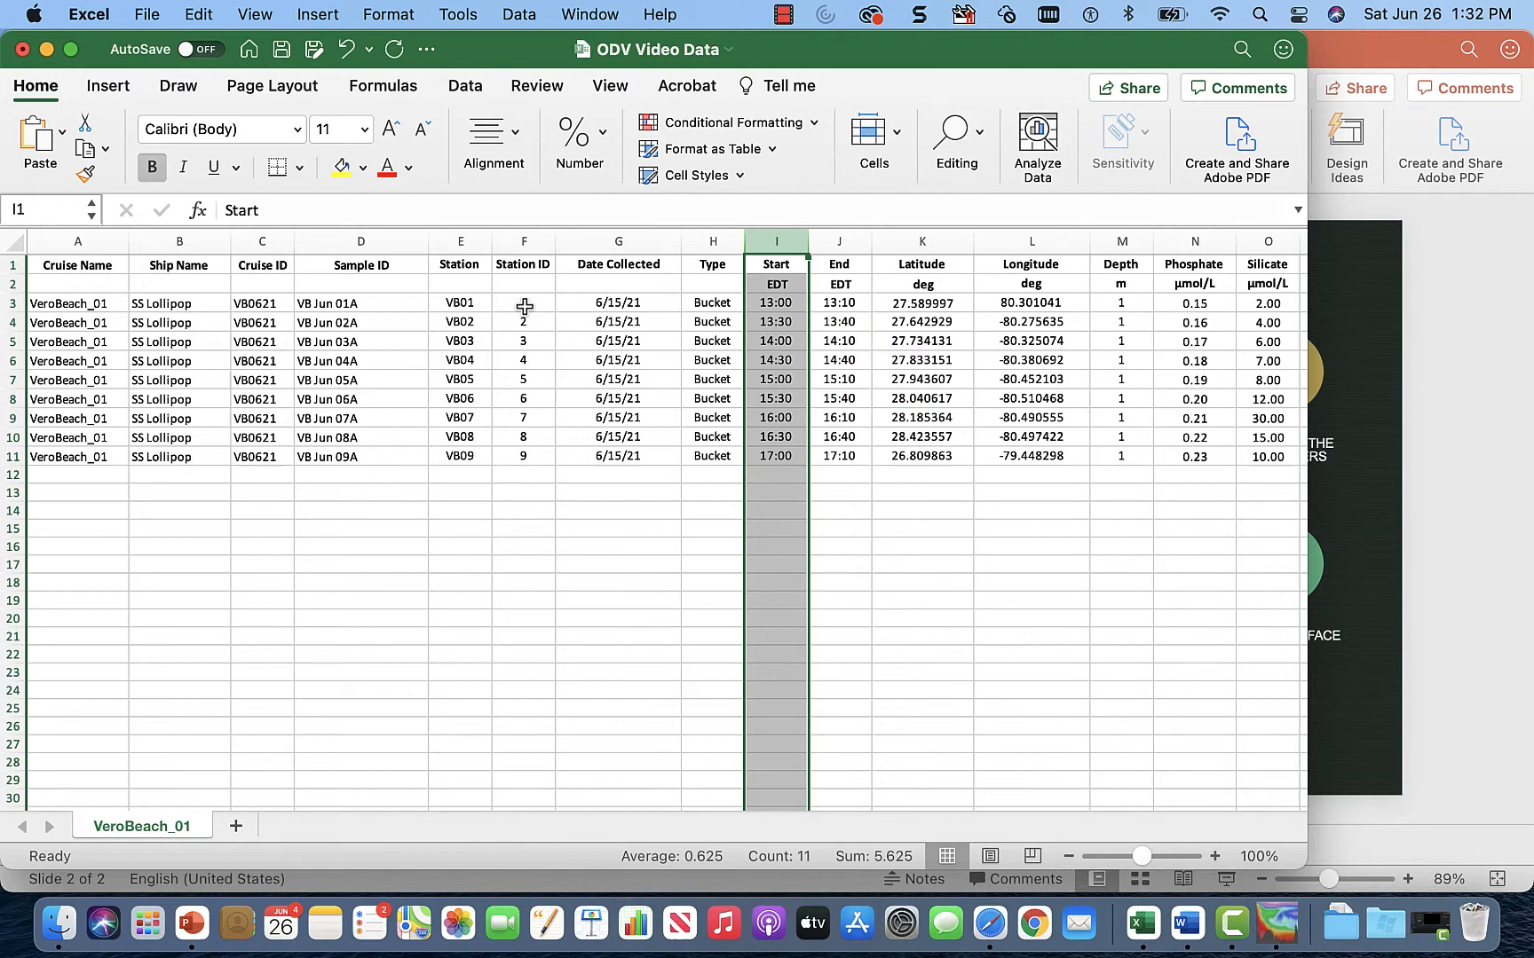
click(524, 303)
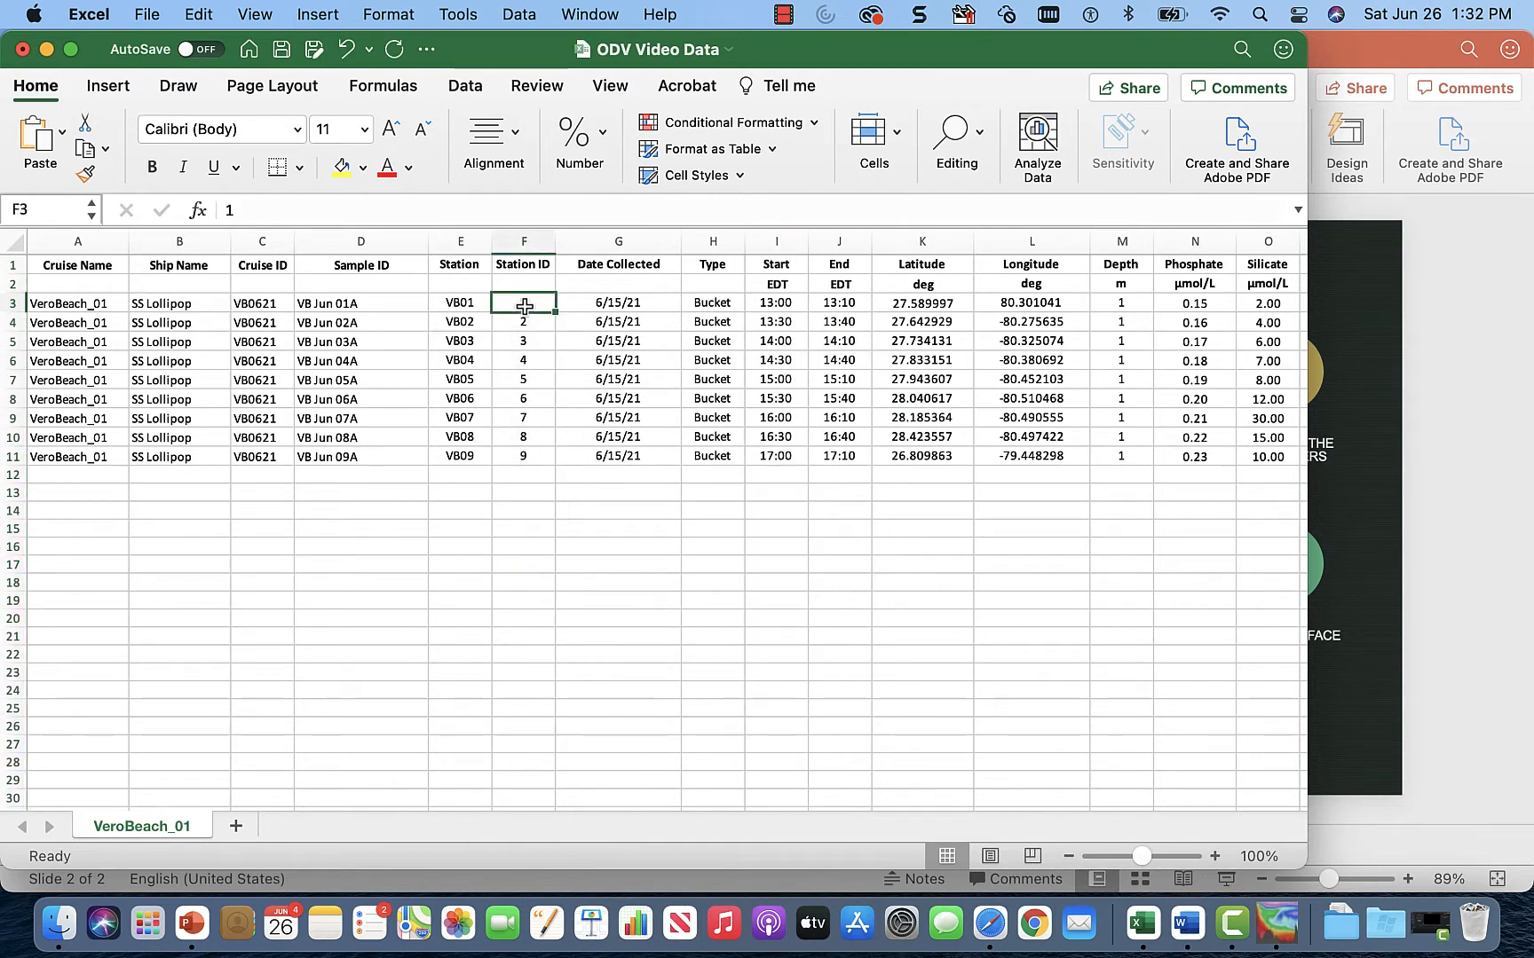
click(775, 284)
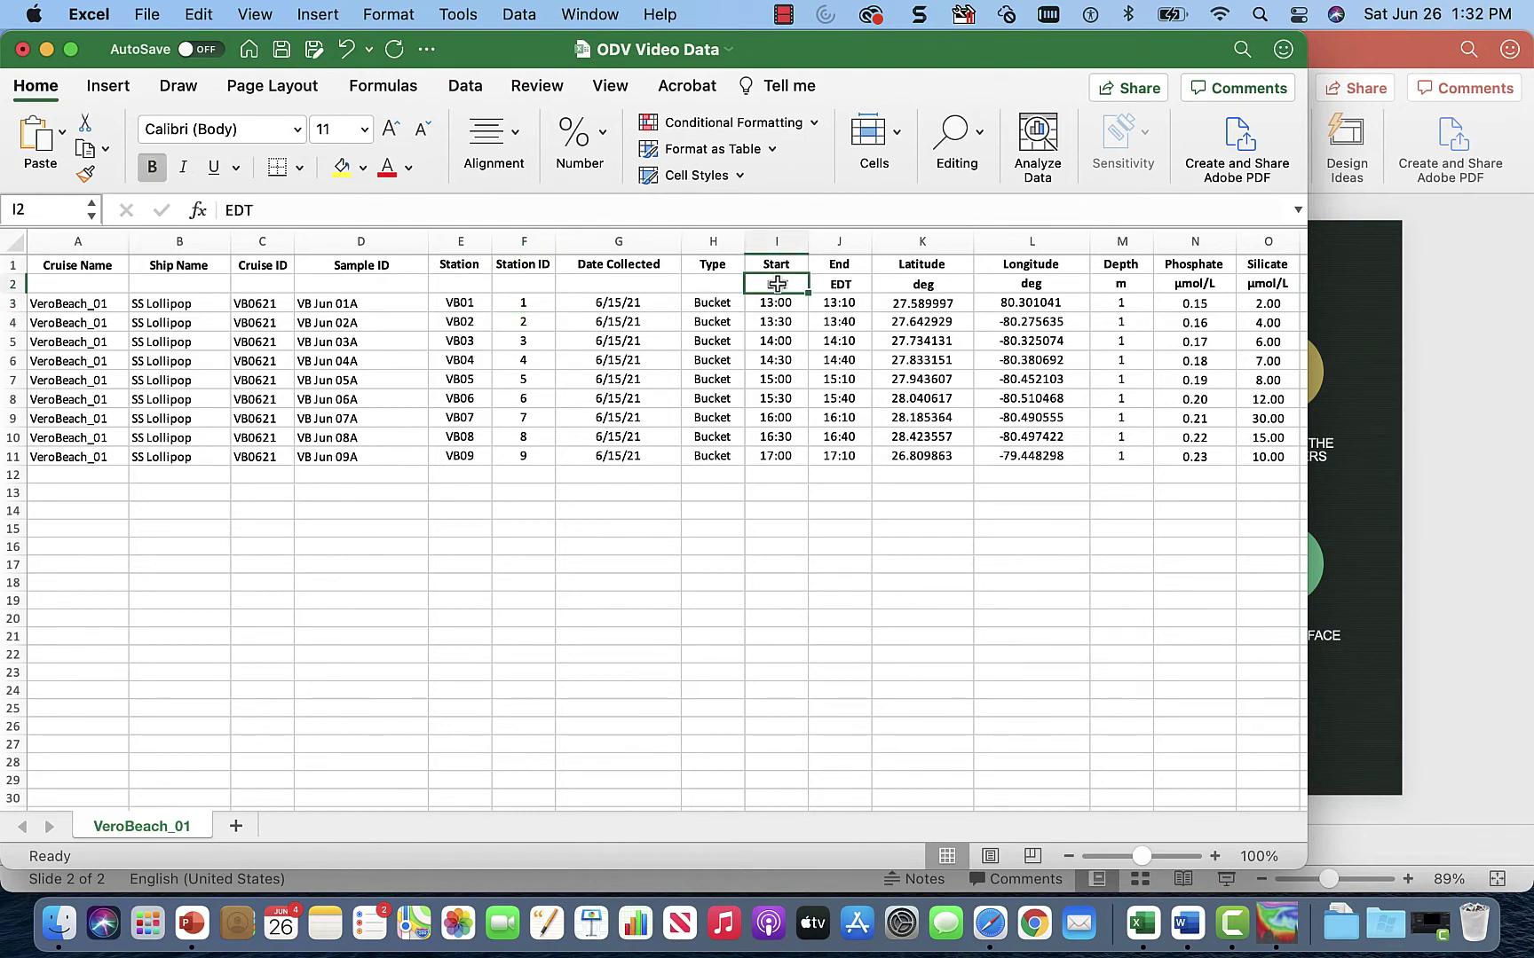
scroll(right, 3)
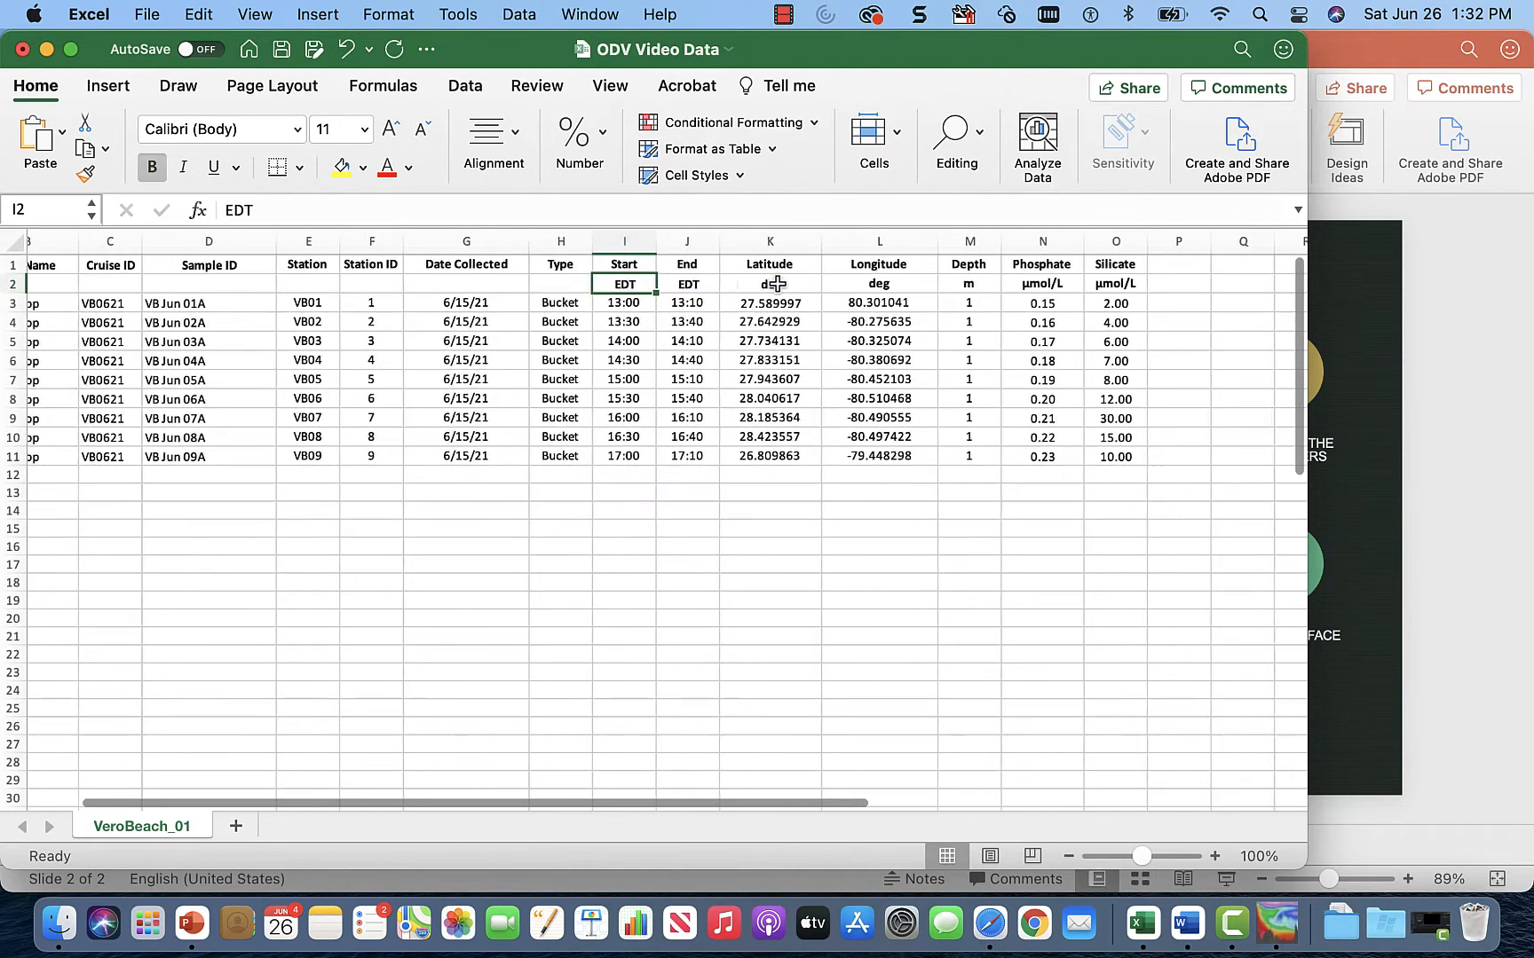
mouse_move(897, 271)
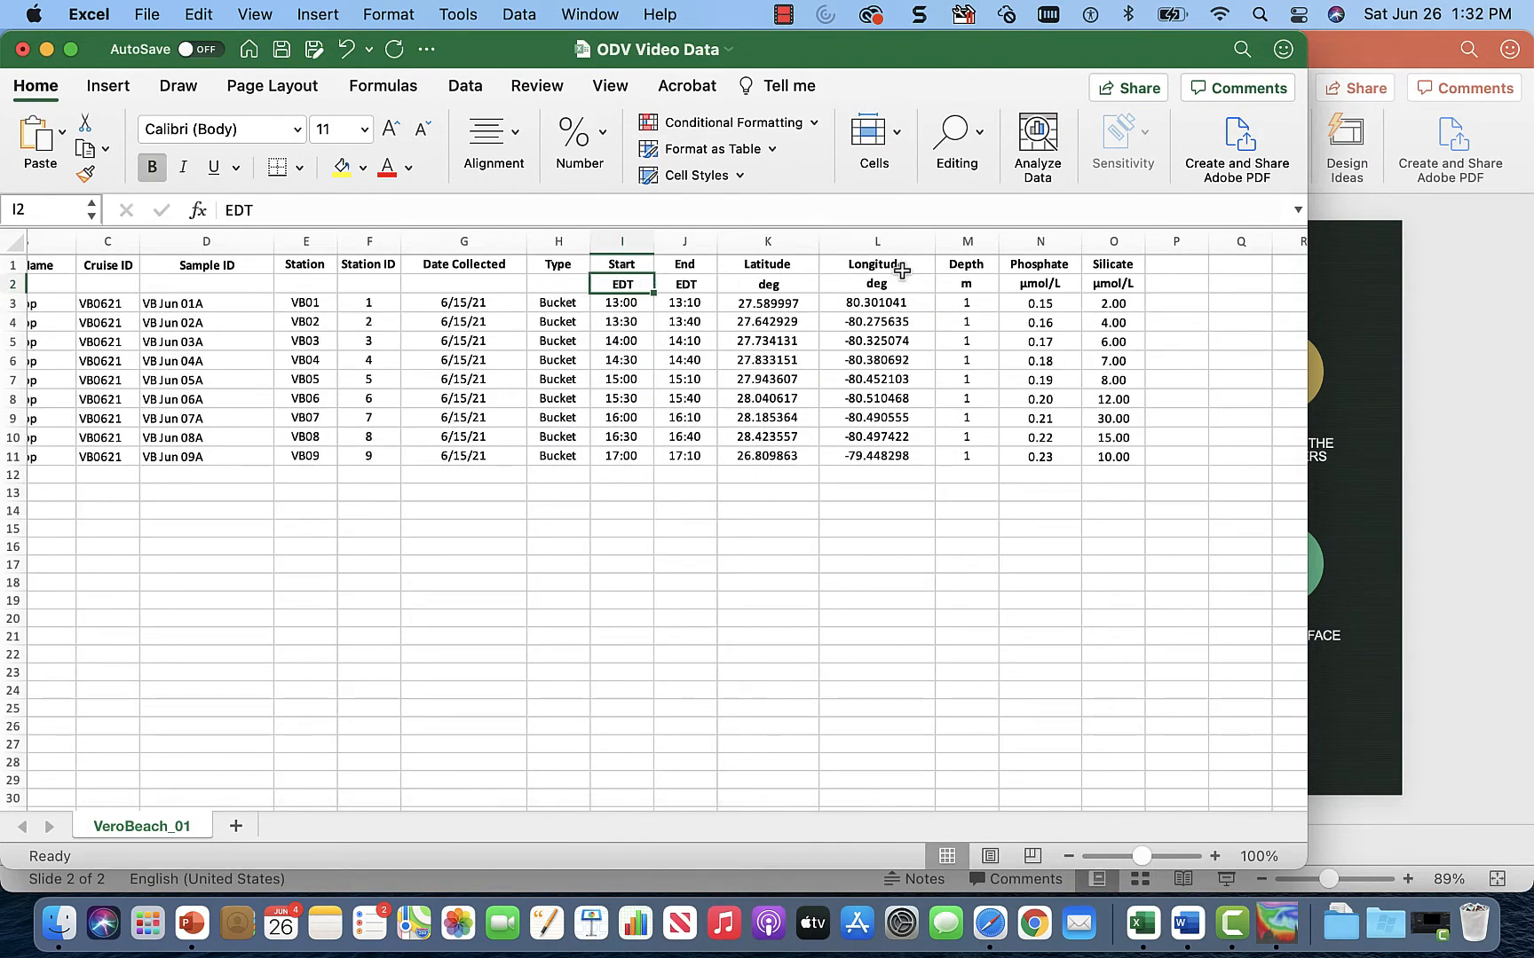
scroll(left, 3)
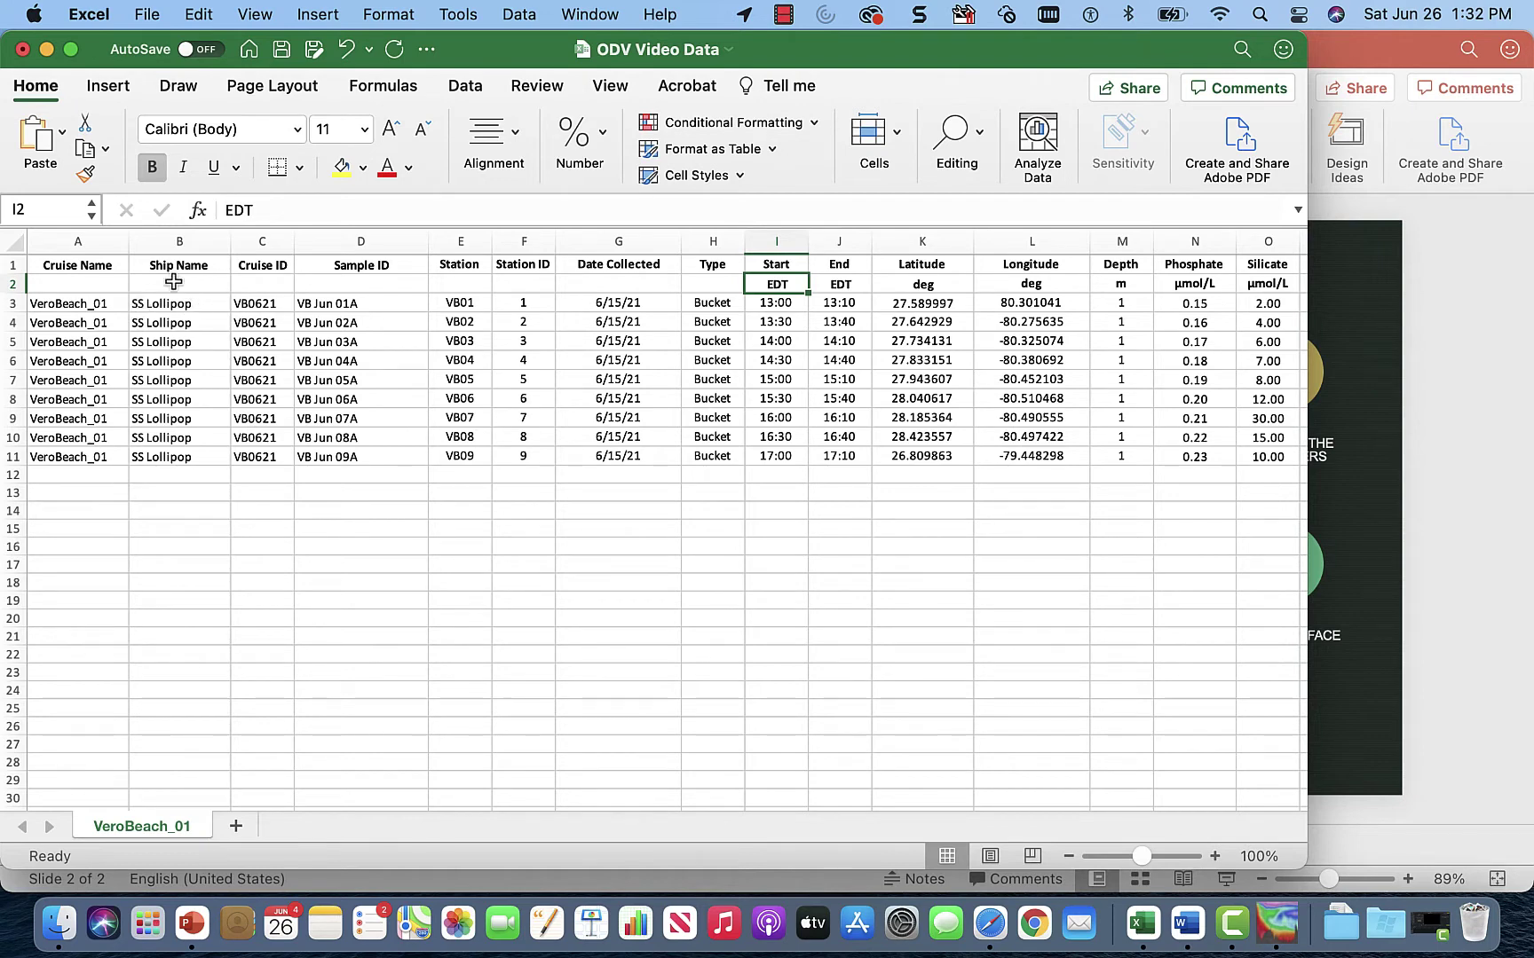
mouse_move(226, 304)
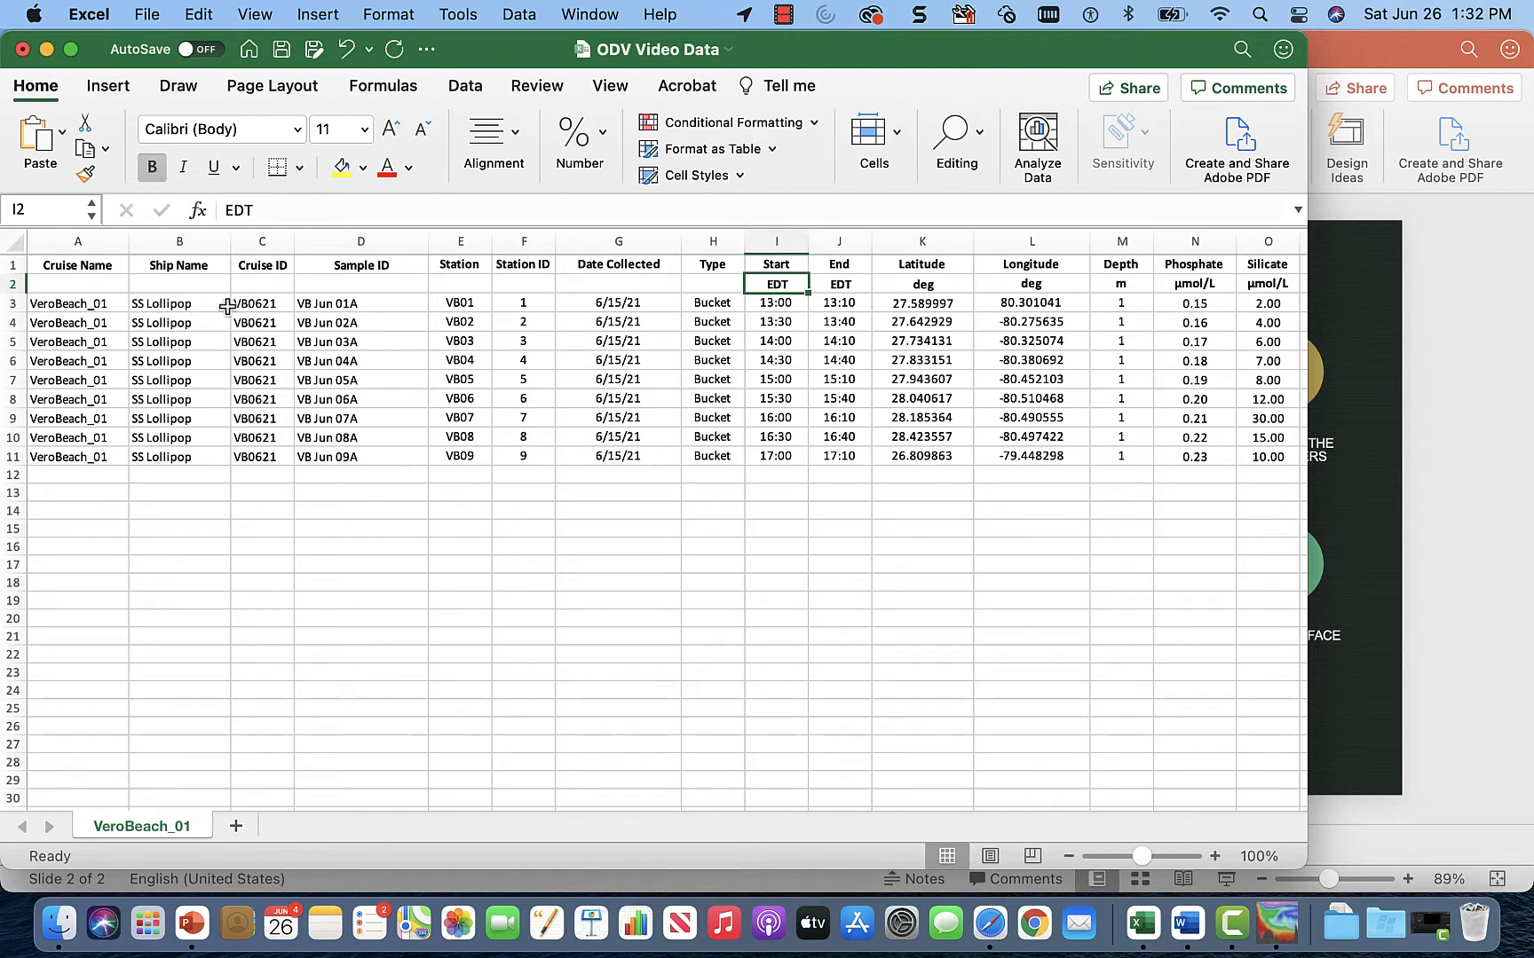
mouse_move(262, 291)
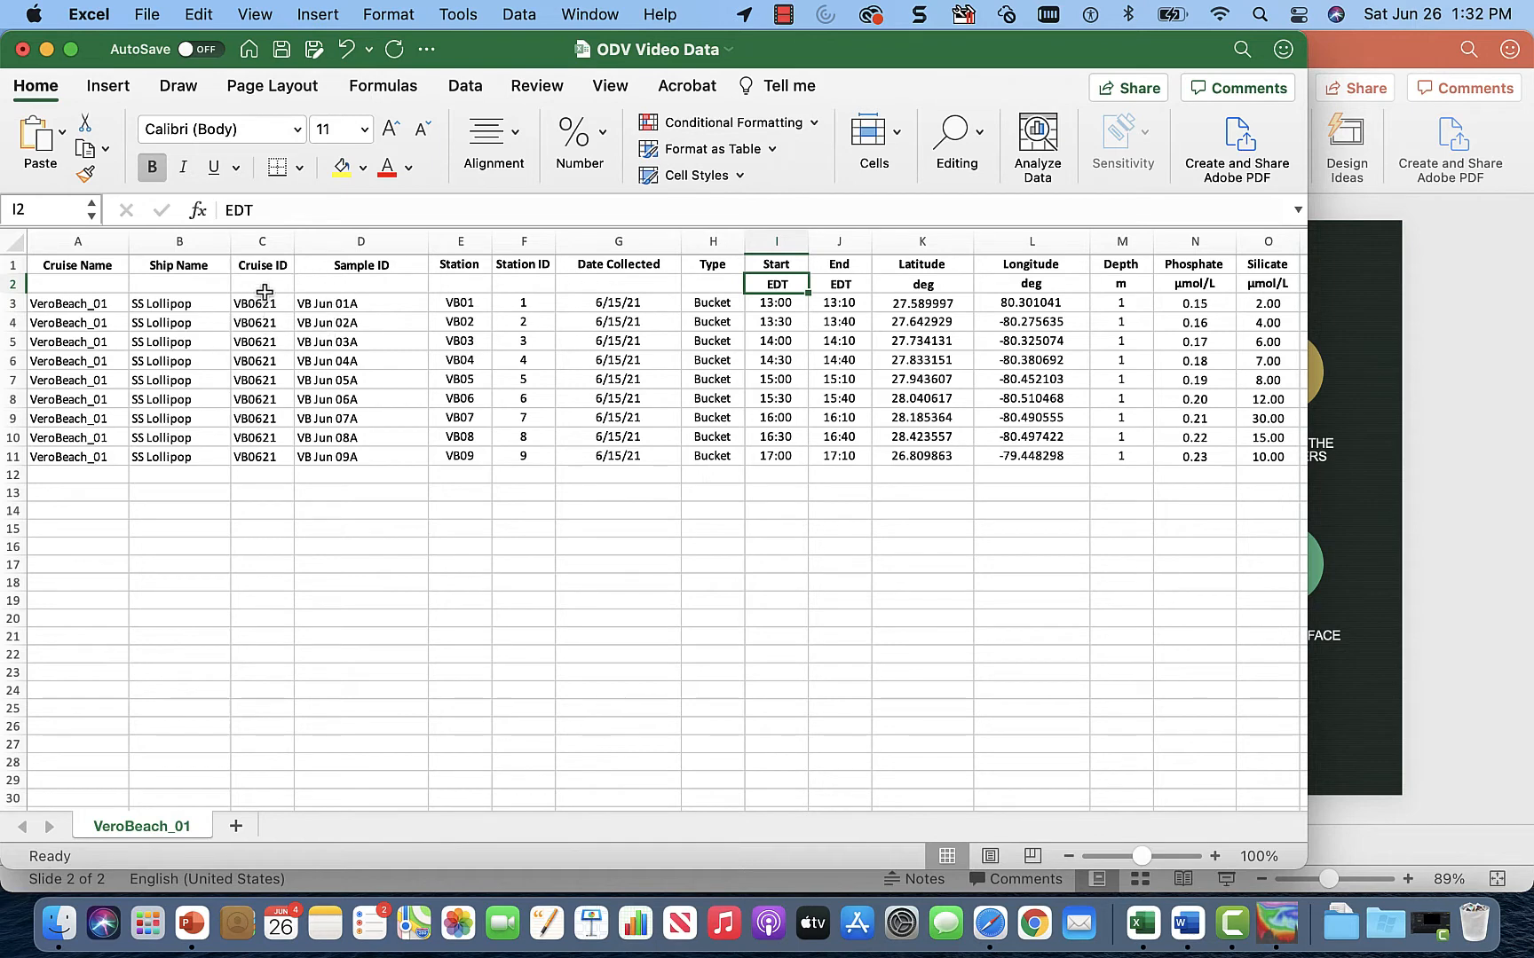
mouse_move(284, 529)
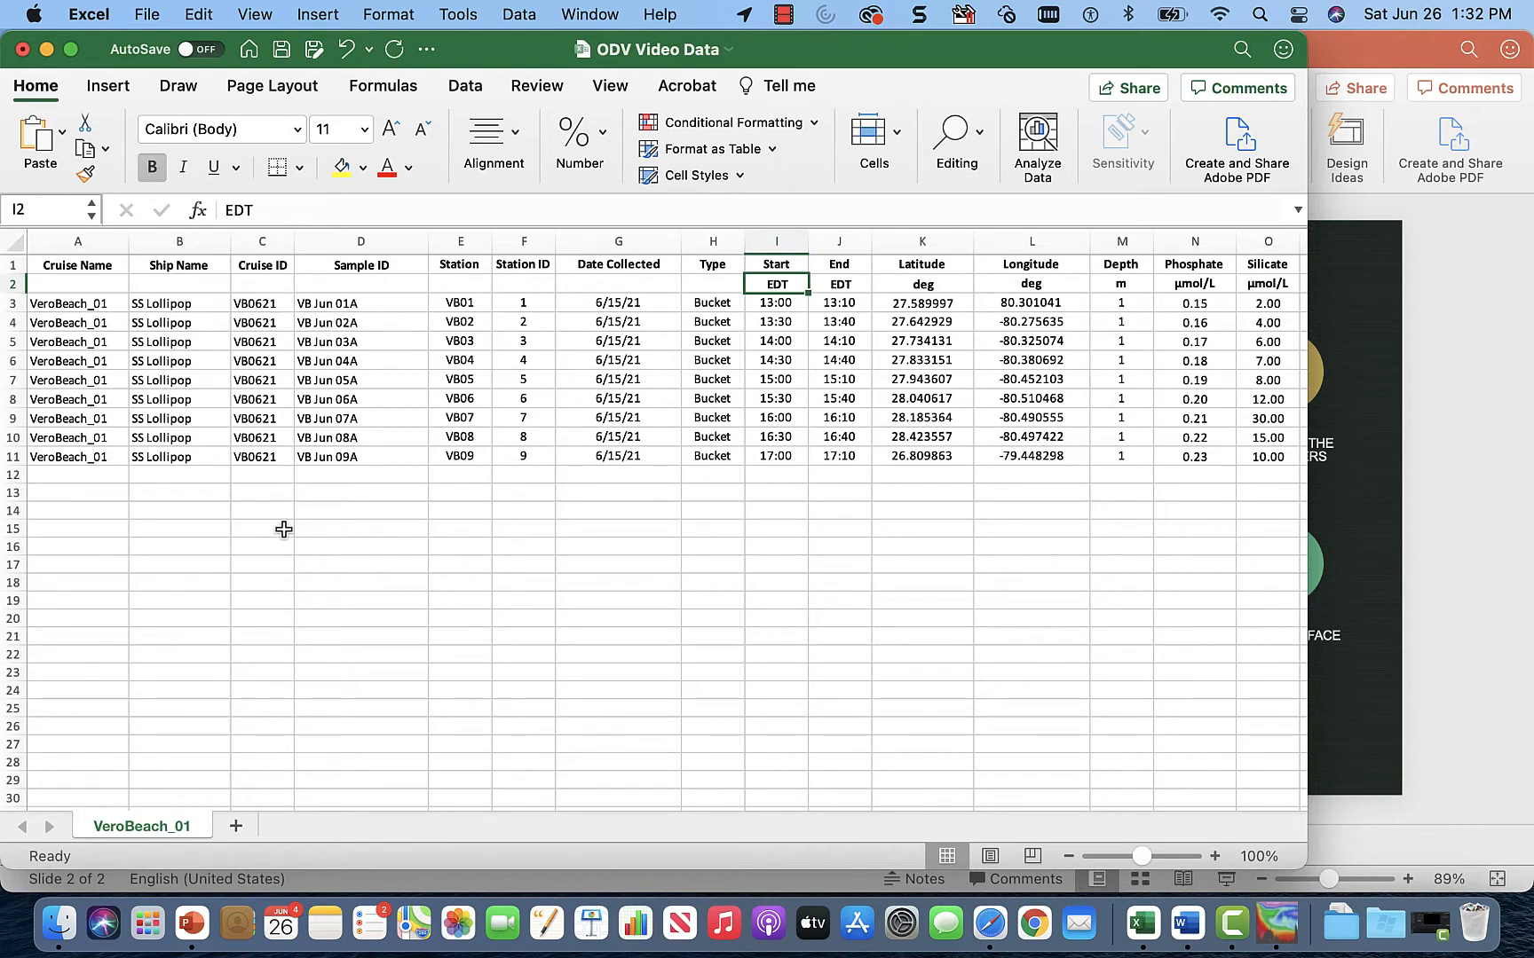
mouse_move(389, 439)
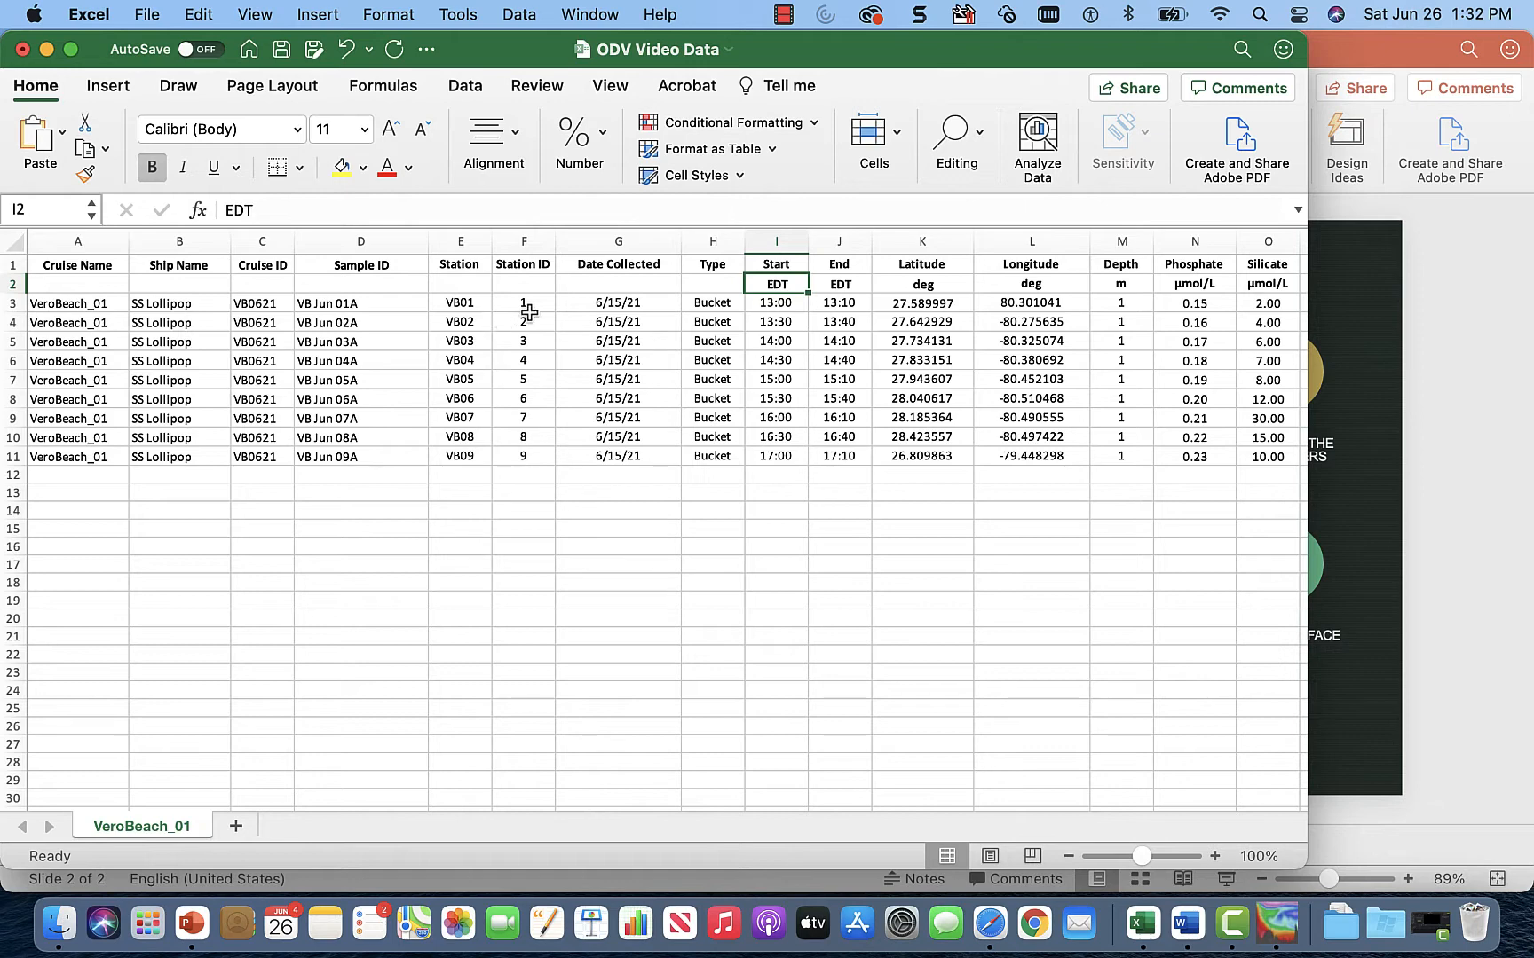
mouse_move(719, 304)
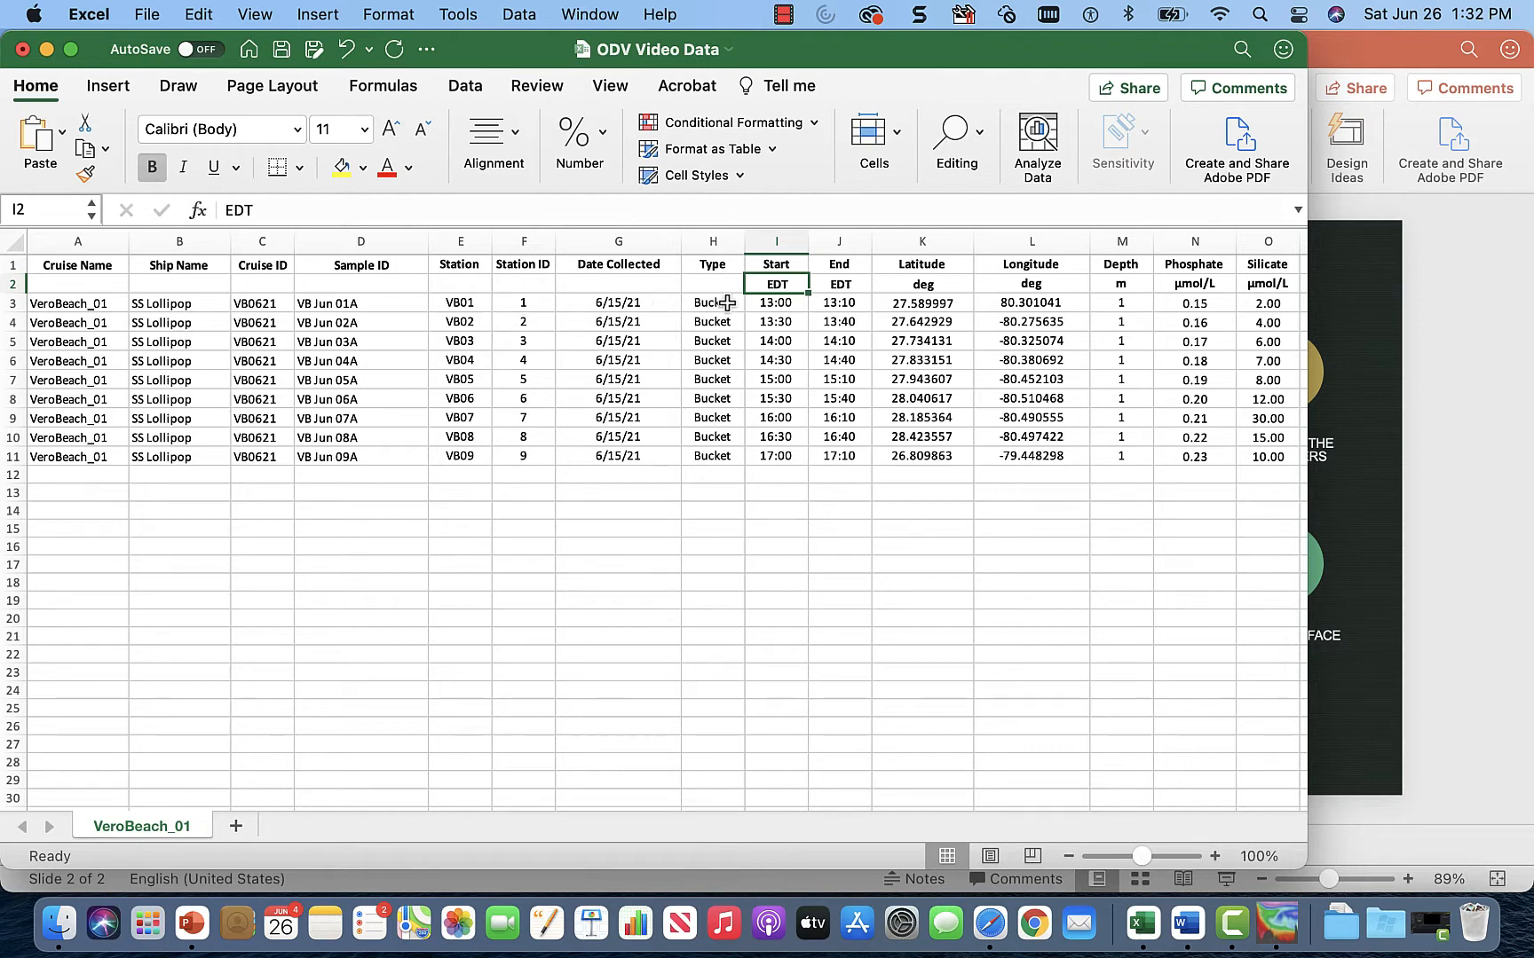
mouse_move(736, 298)
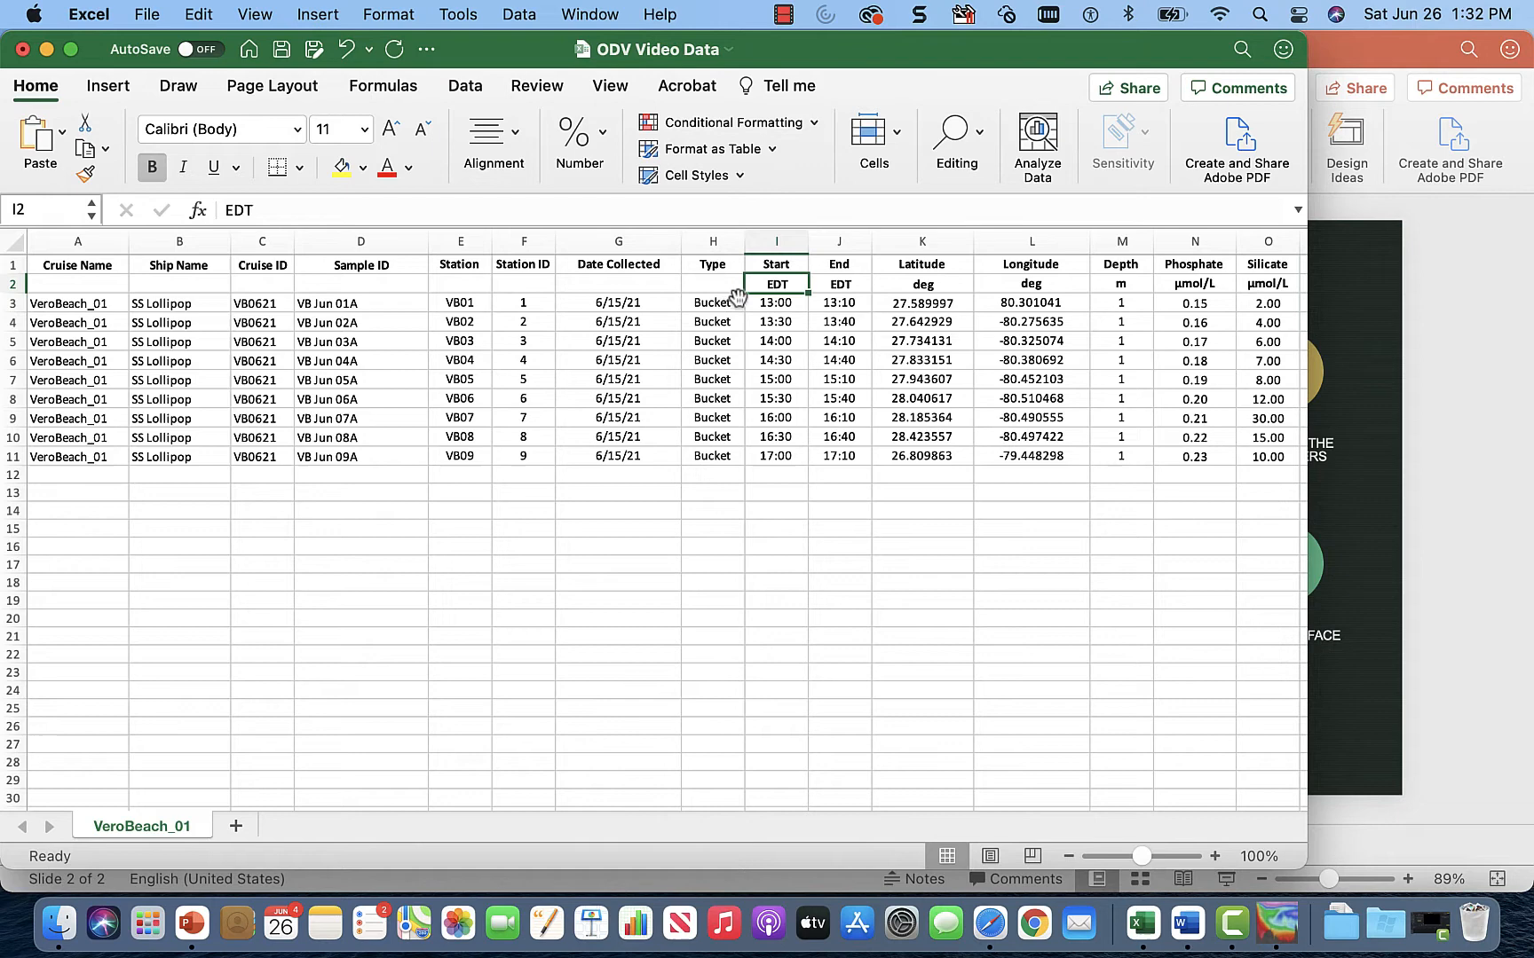
mouse_move(959, 320)
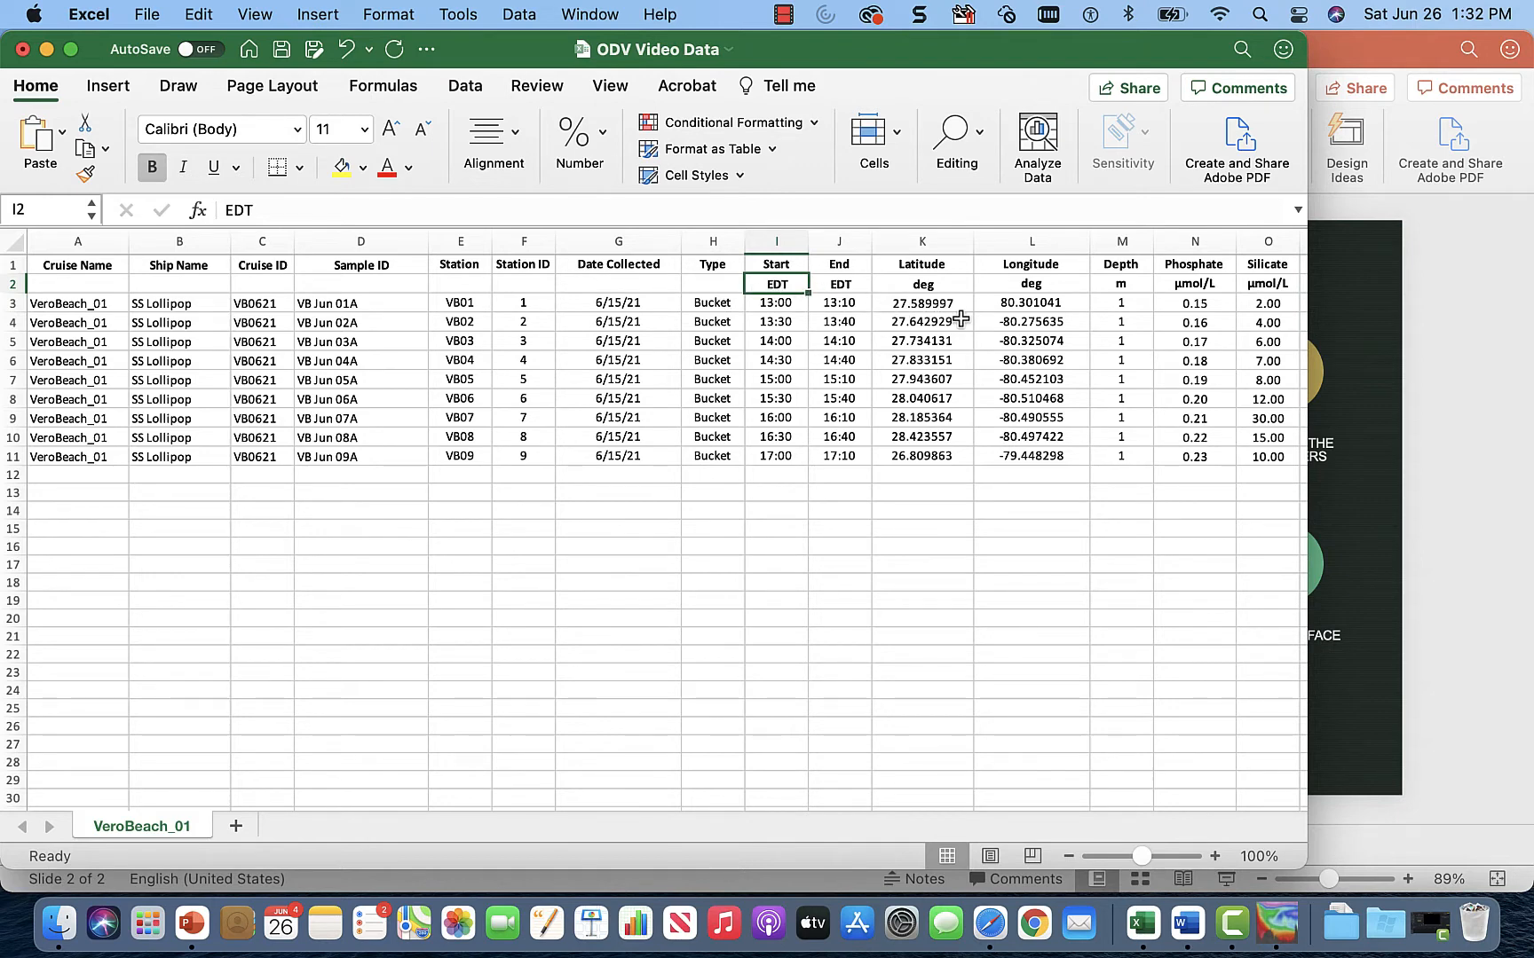
scroll(right, 3)
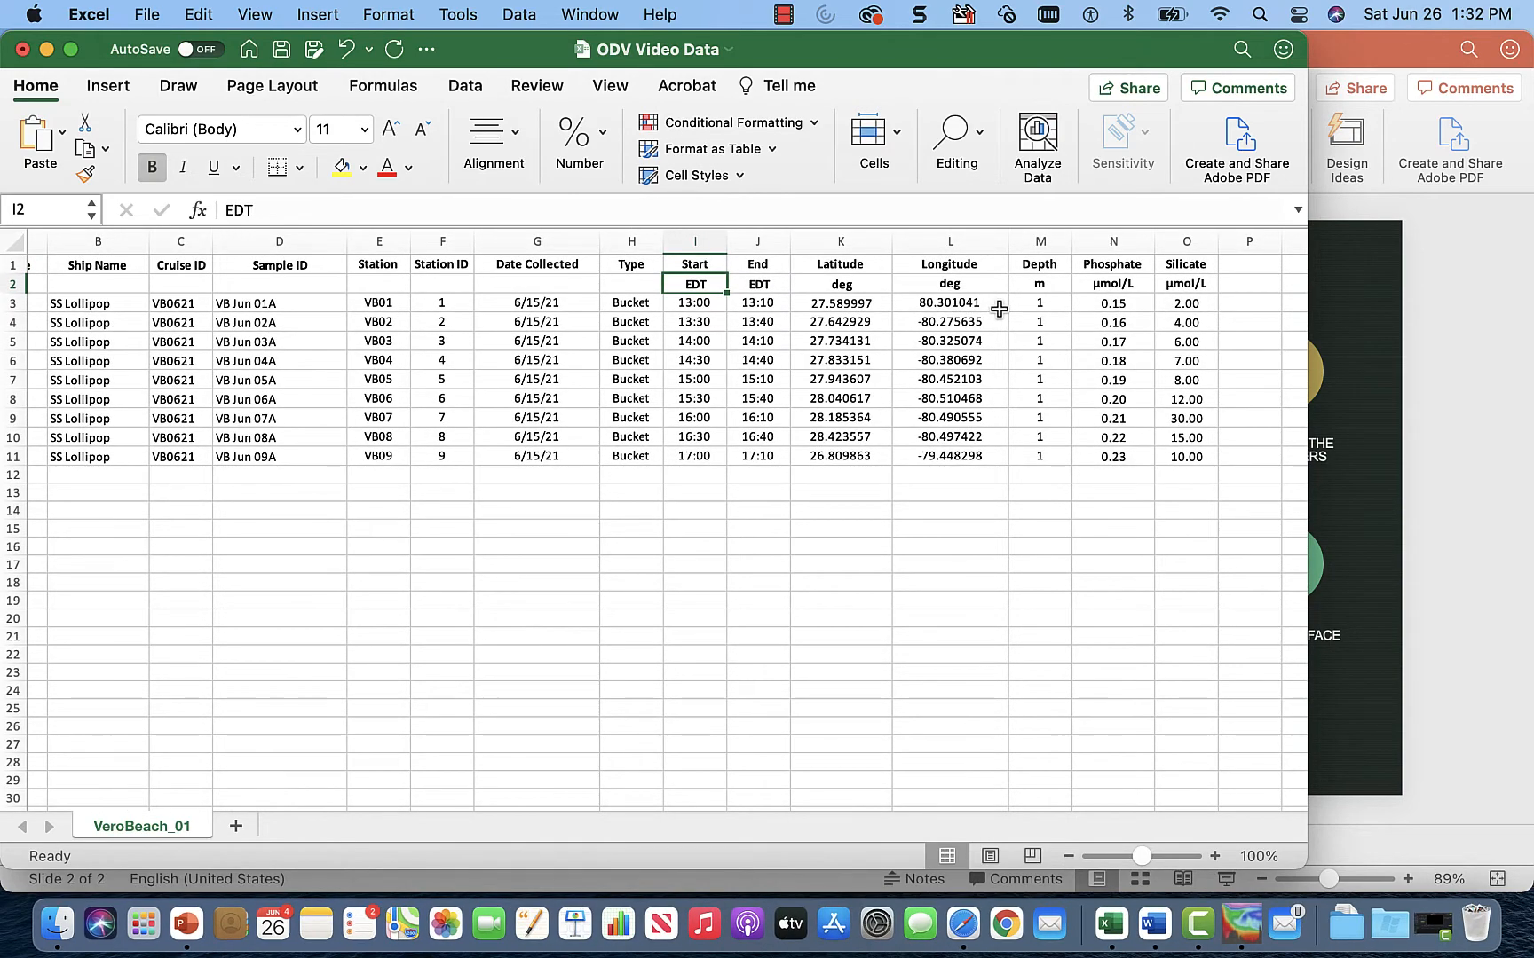
- Change the first station's longitude in cell L3 to -80.301041
click(949, 303)
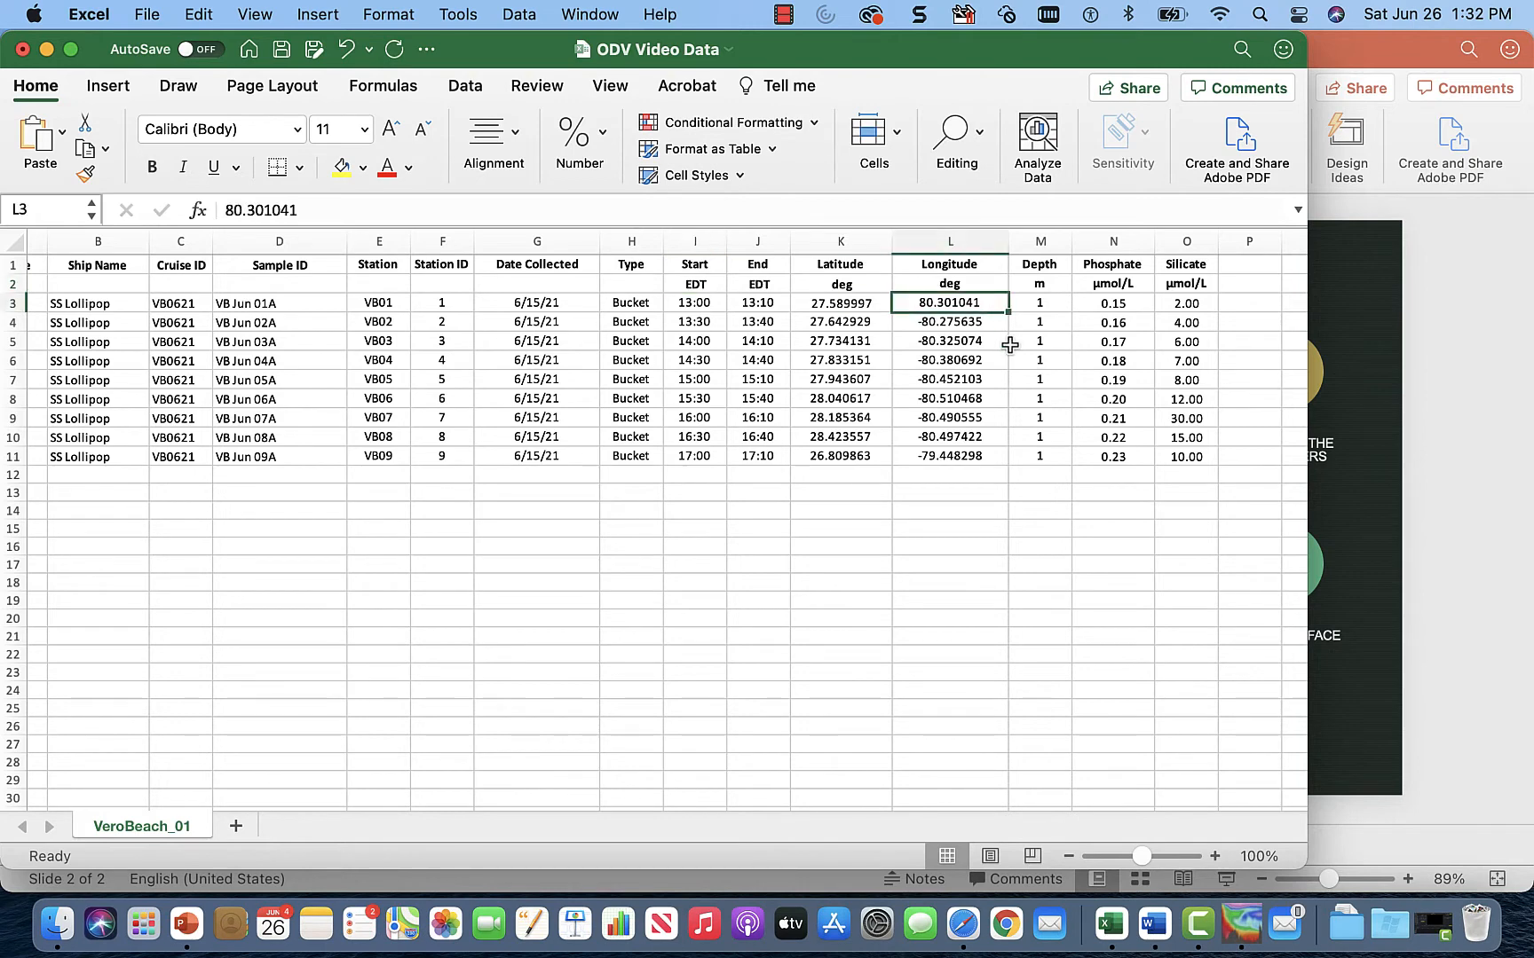
mouse_move(966, 518)
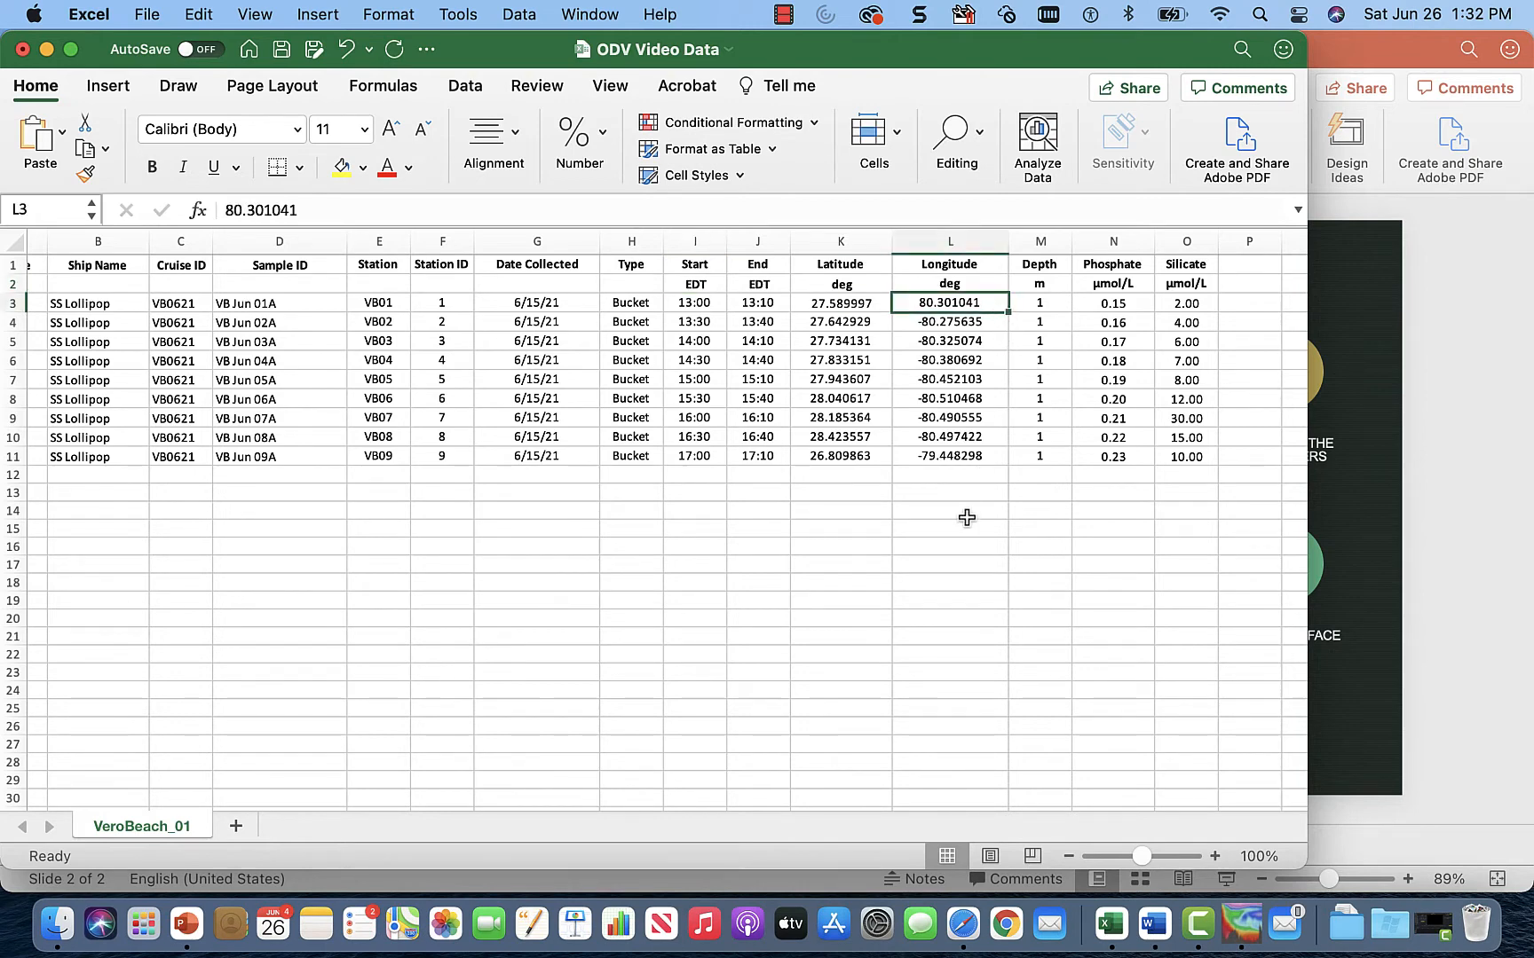
scroll(left, 3)
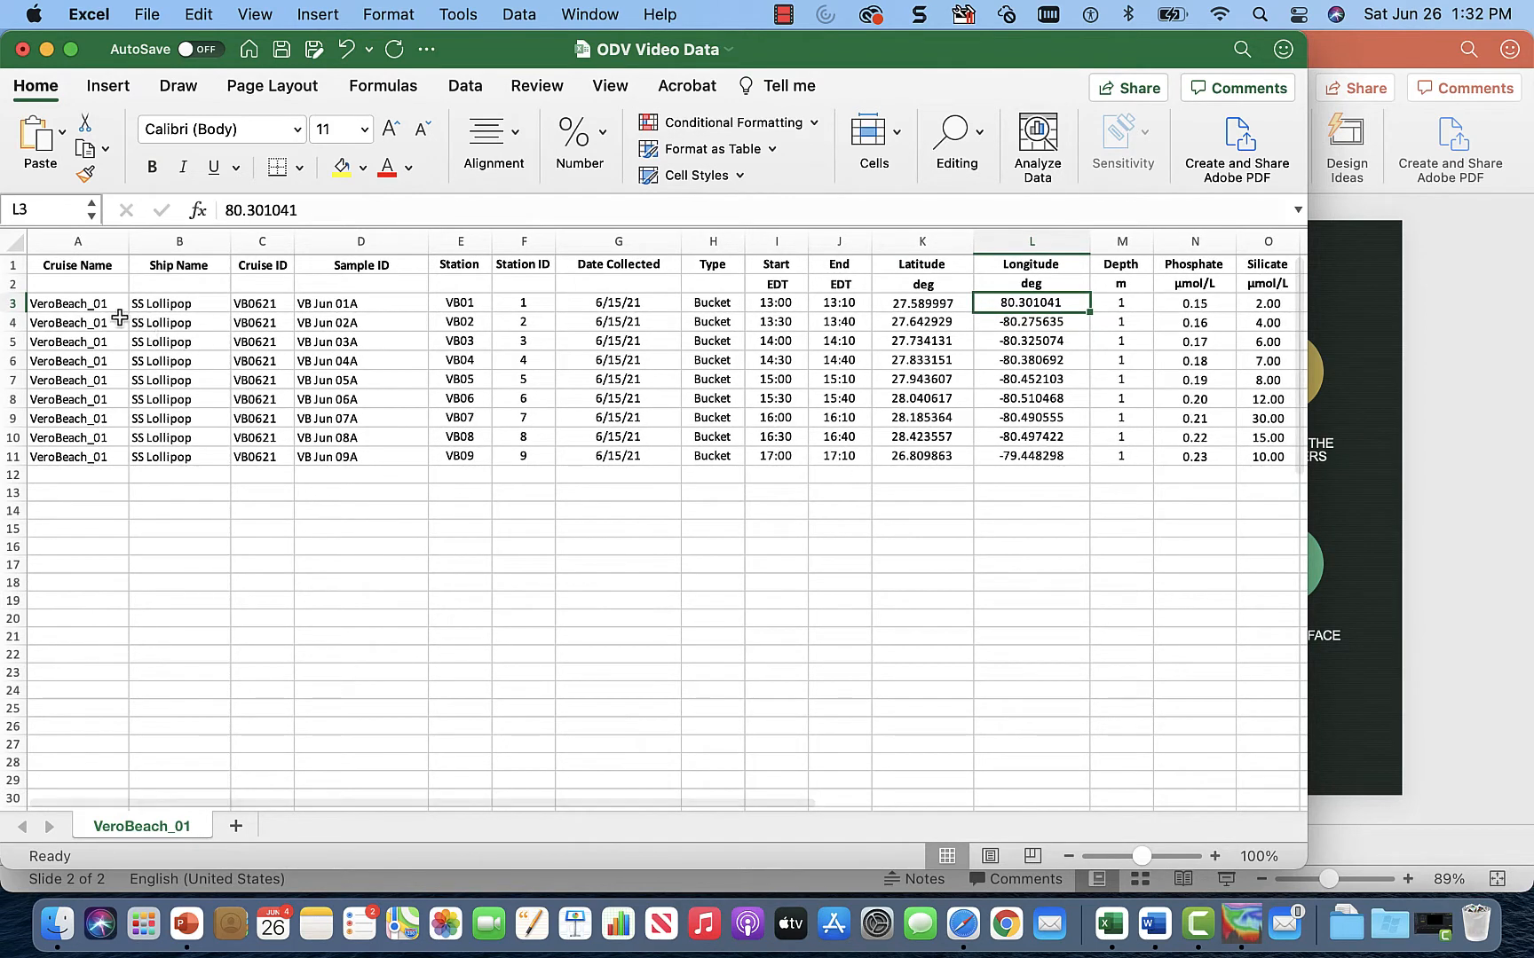
click(77, 303)
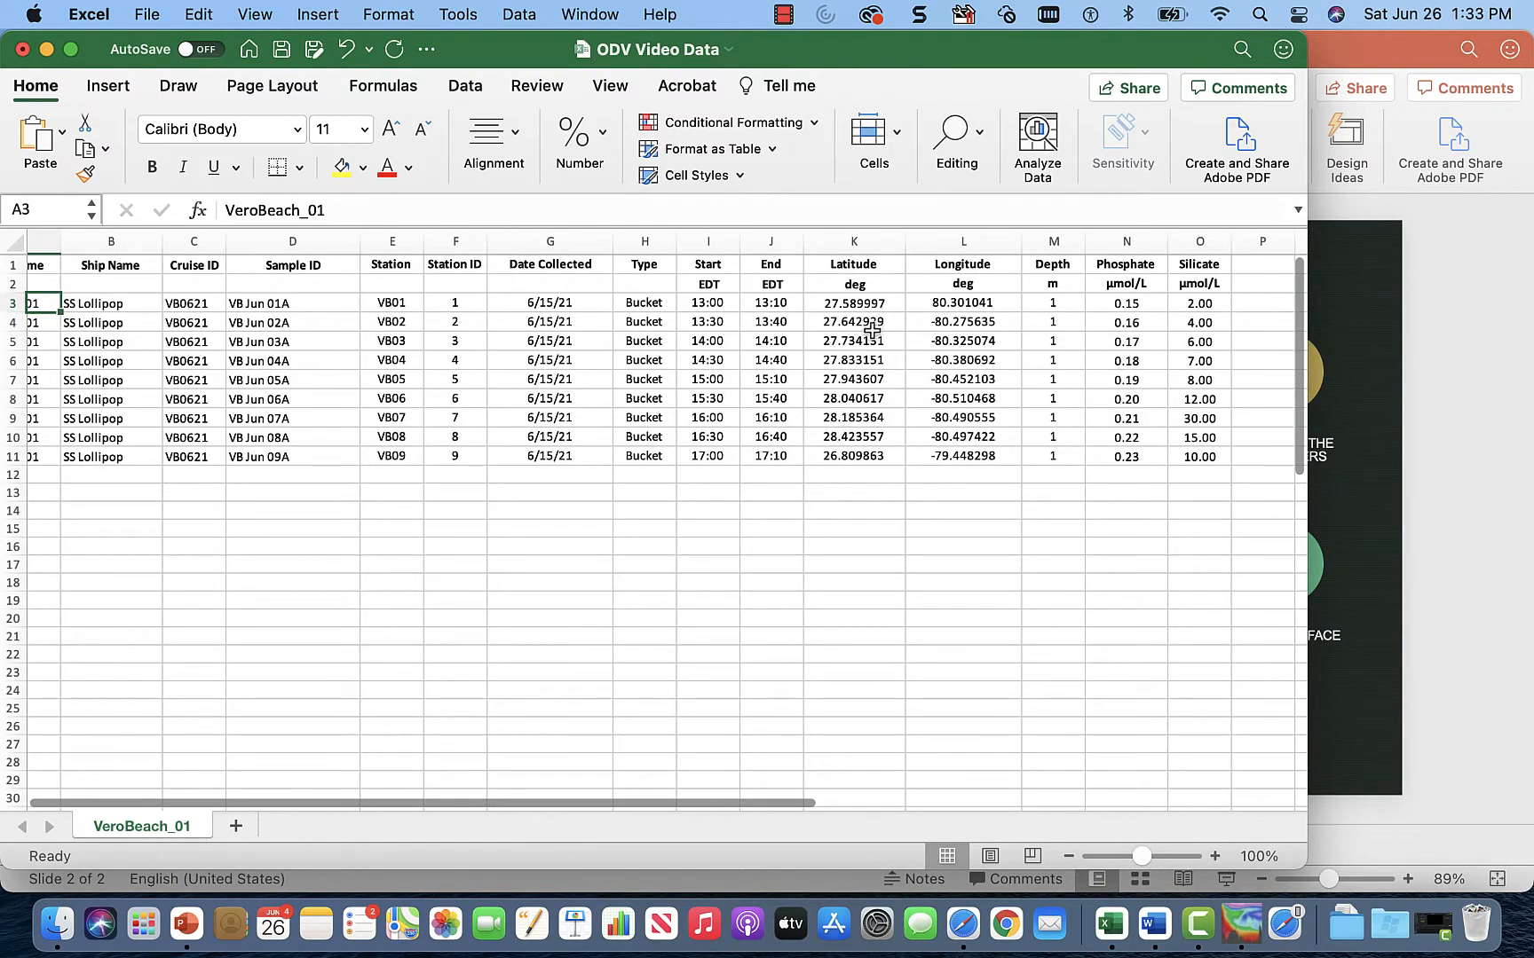
click(961, 322)
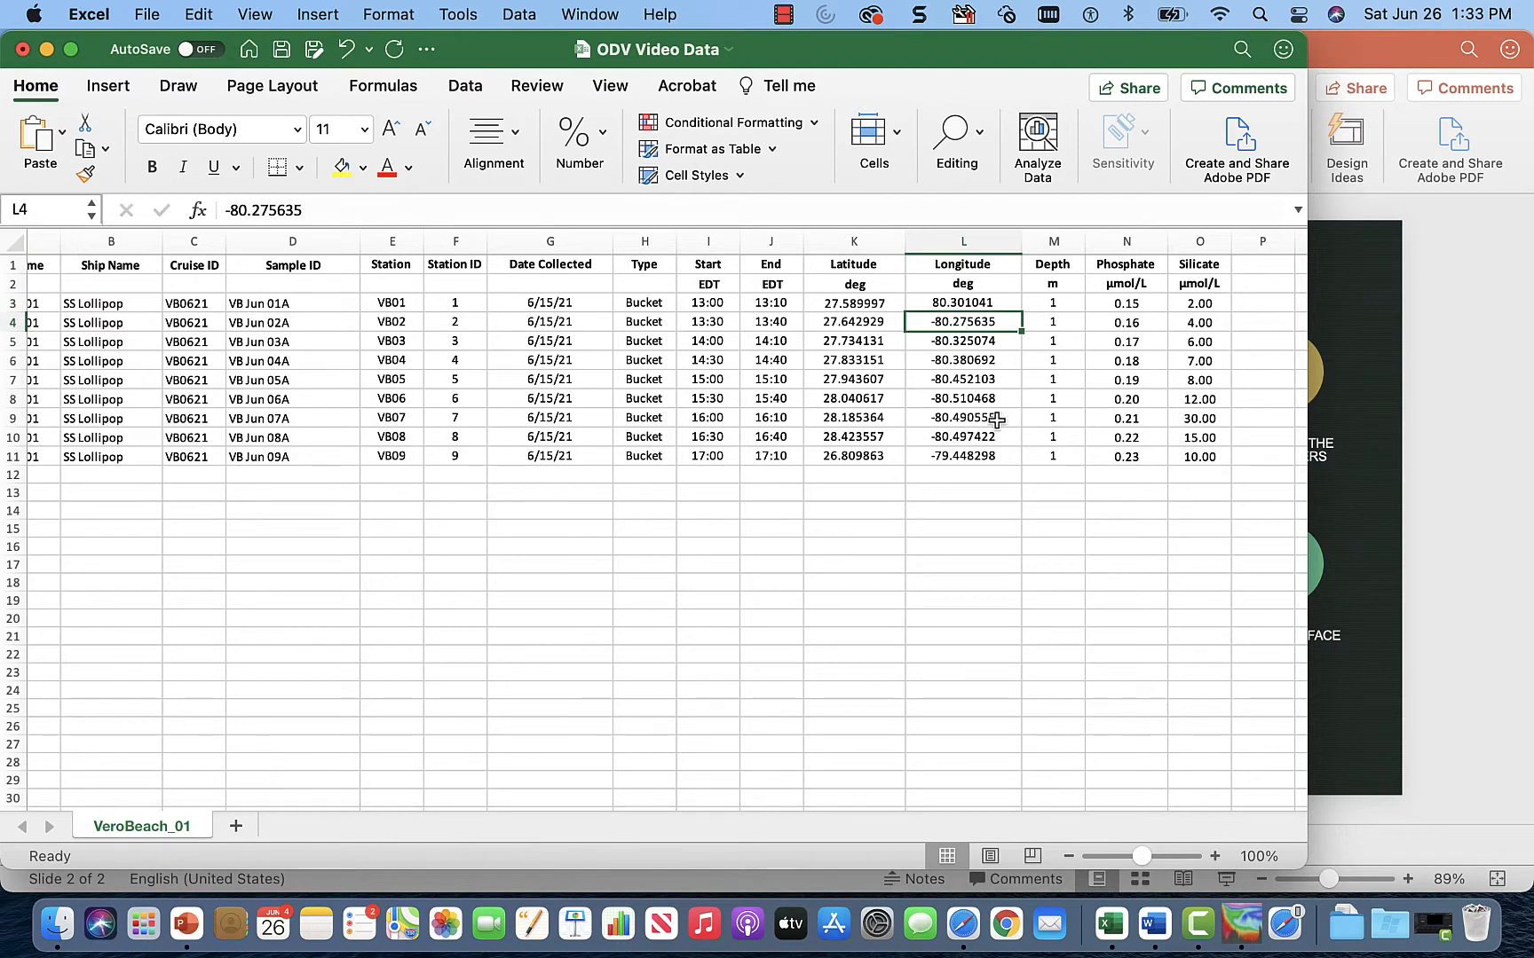
click(961, 303)
text(-80.301041)
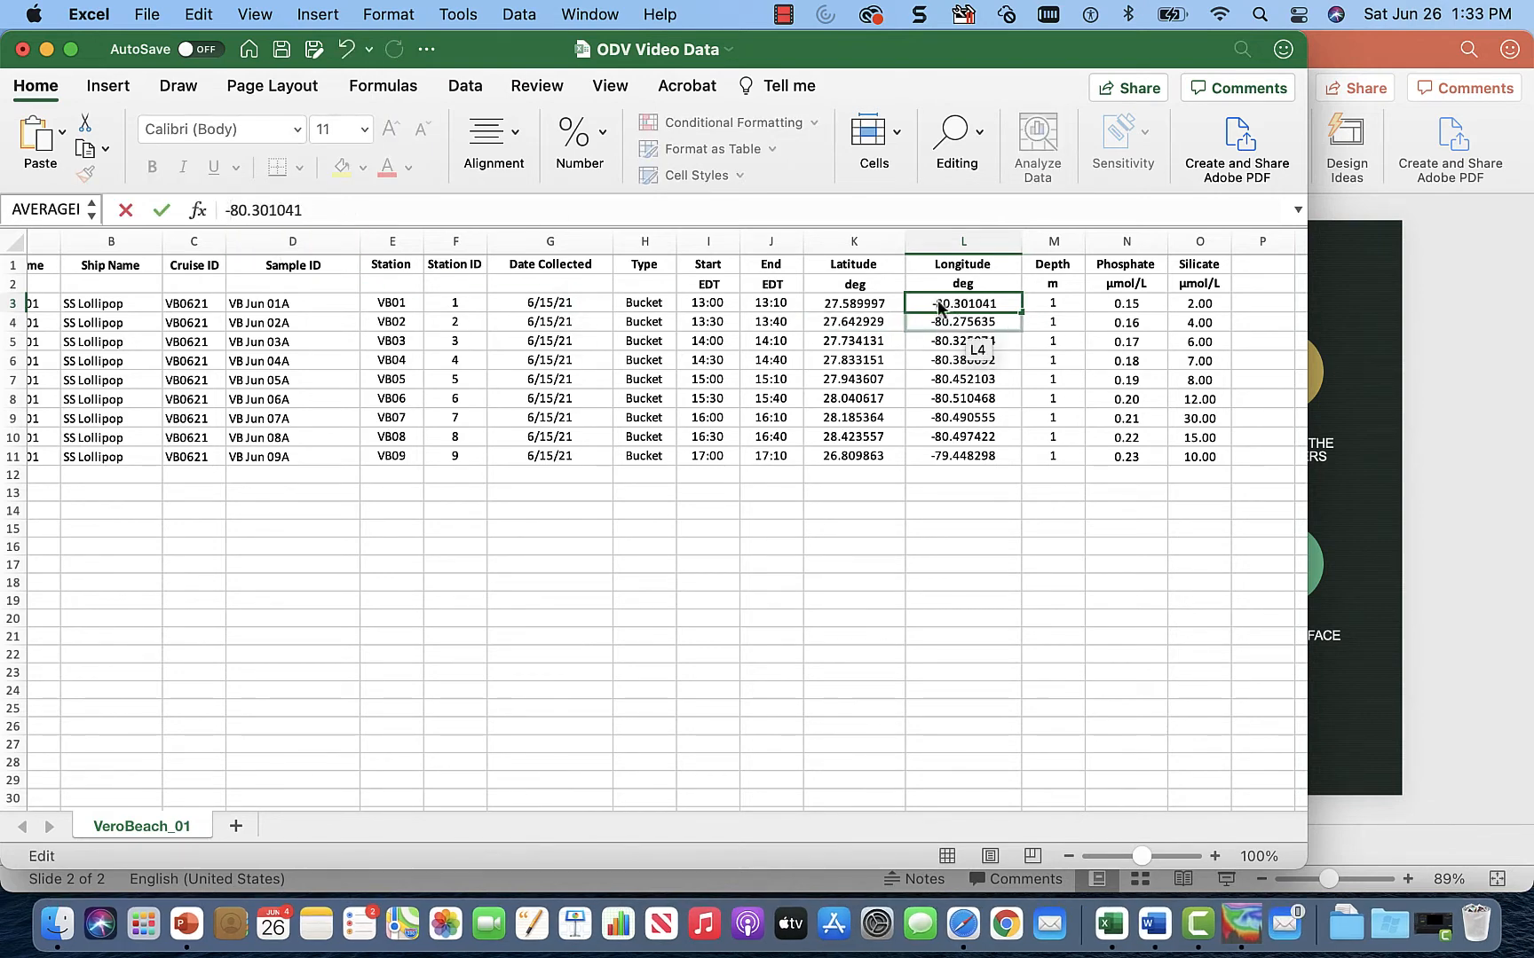
- Attach a note to cell L3 saying the longitude was changed to negative
right_click(962, 303)
text(Cha)
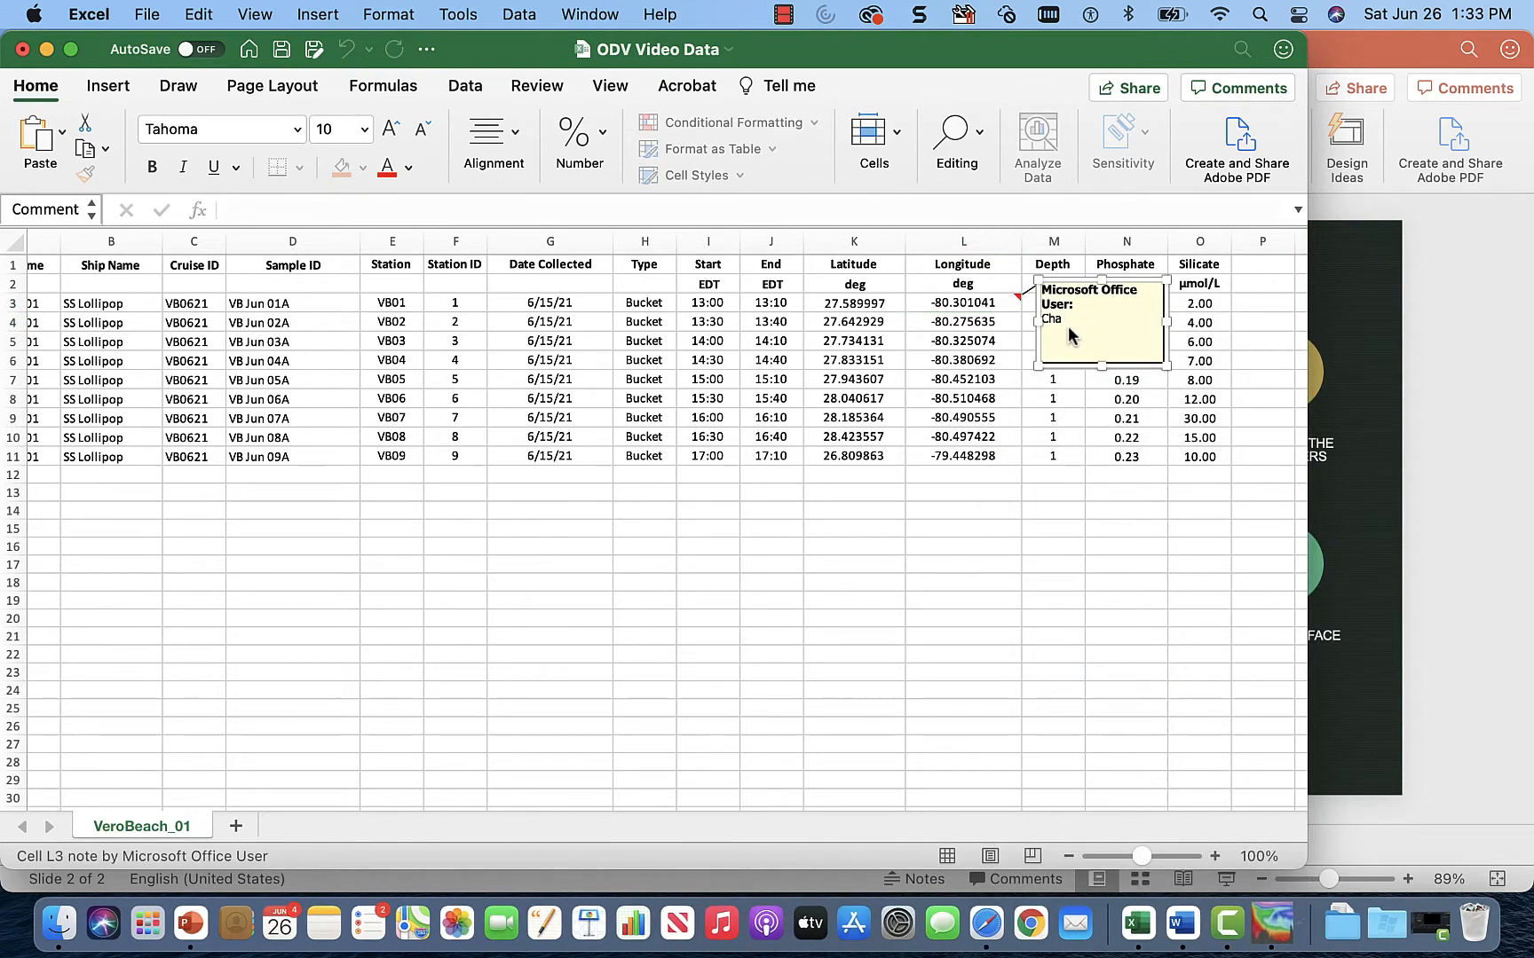
text(r)
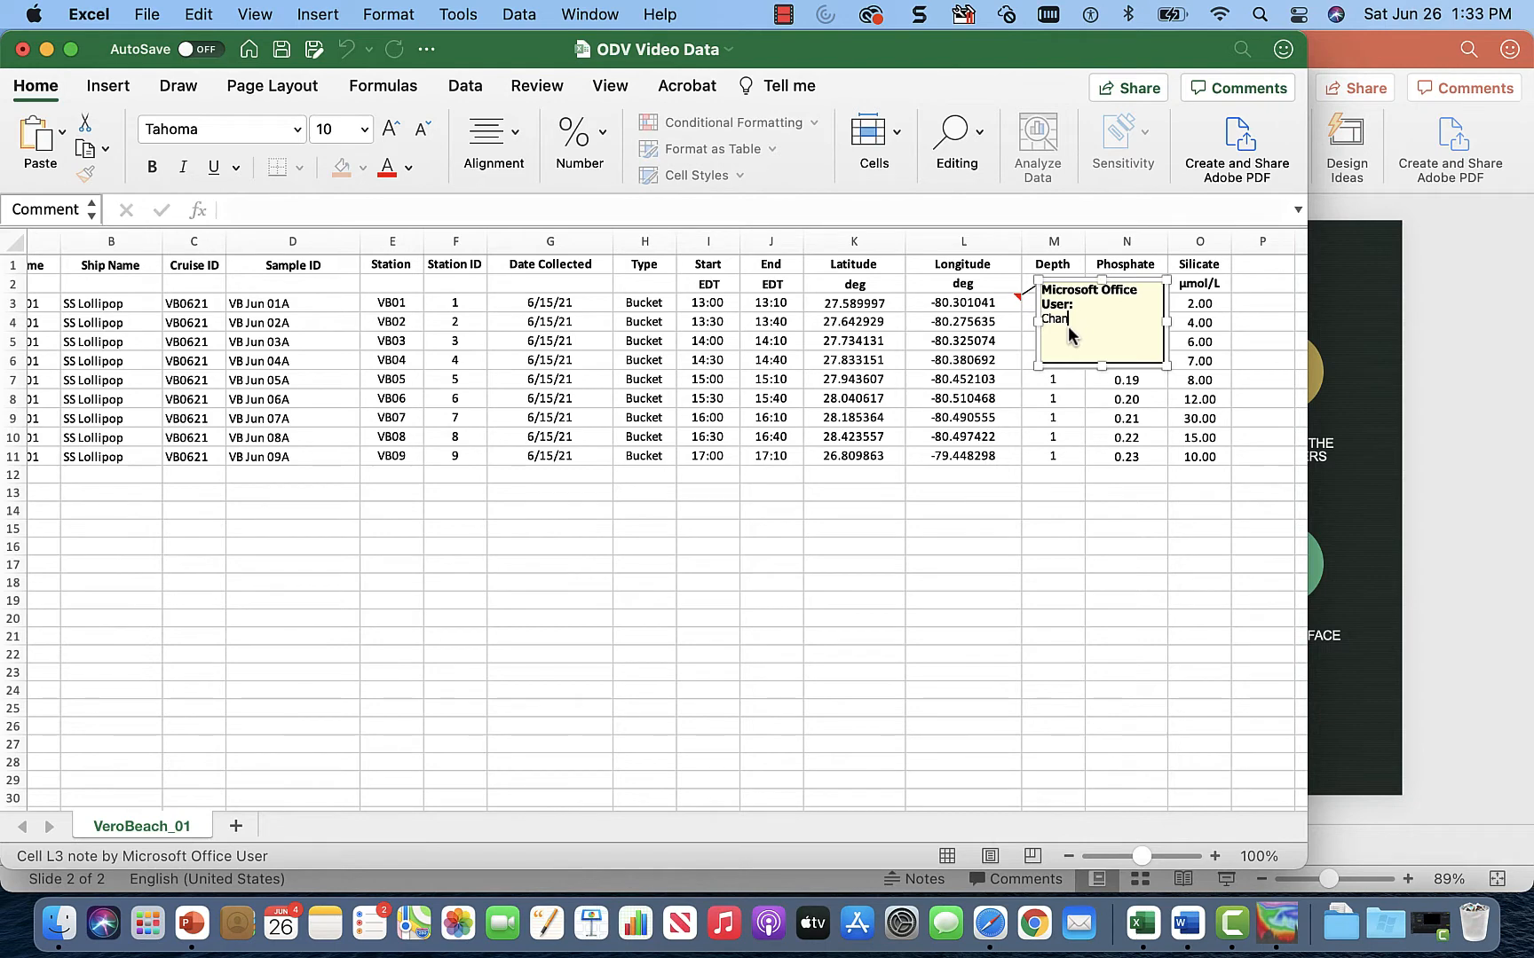
text(Changed to negativ)
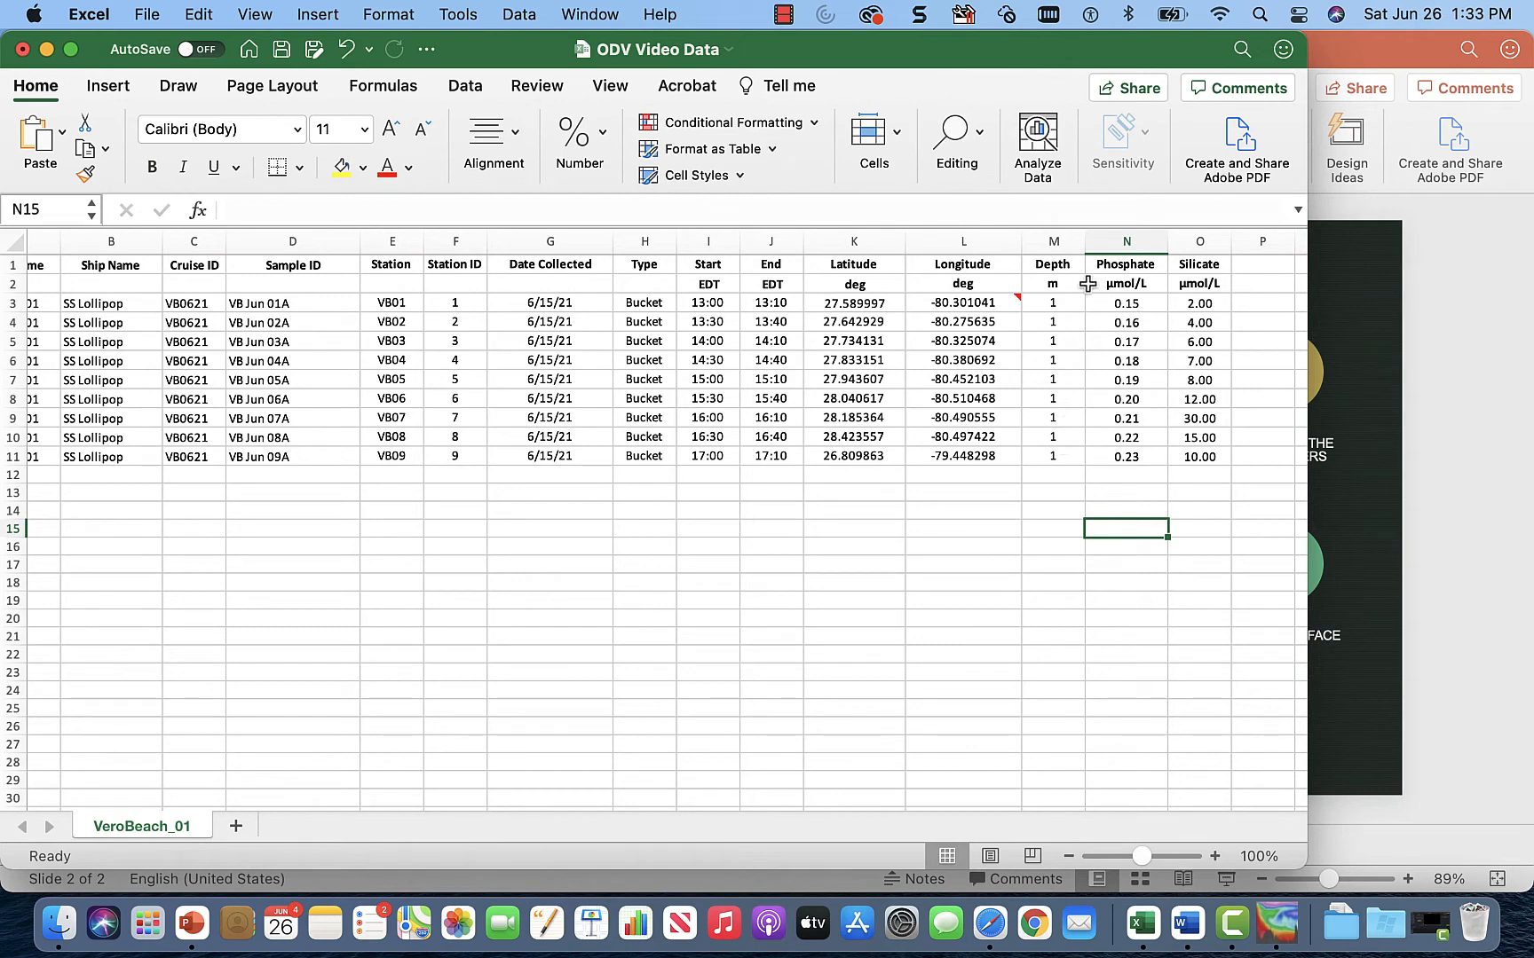
mouse_move(1115, 288)
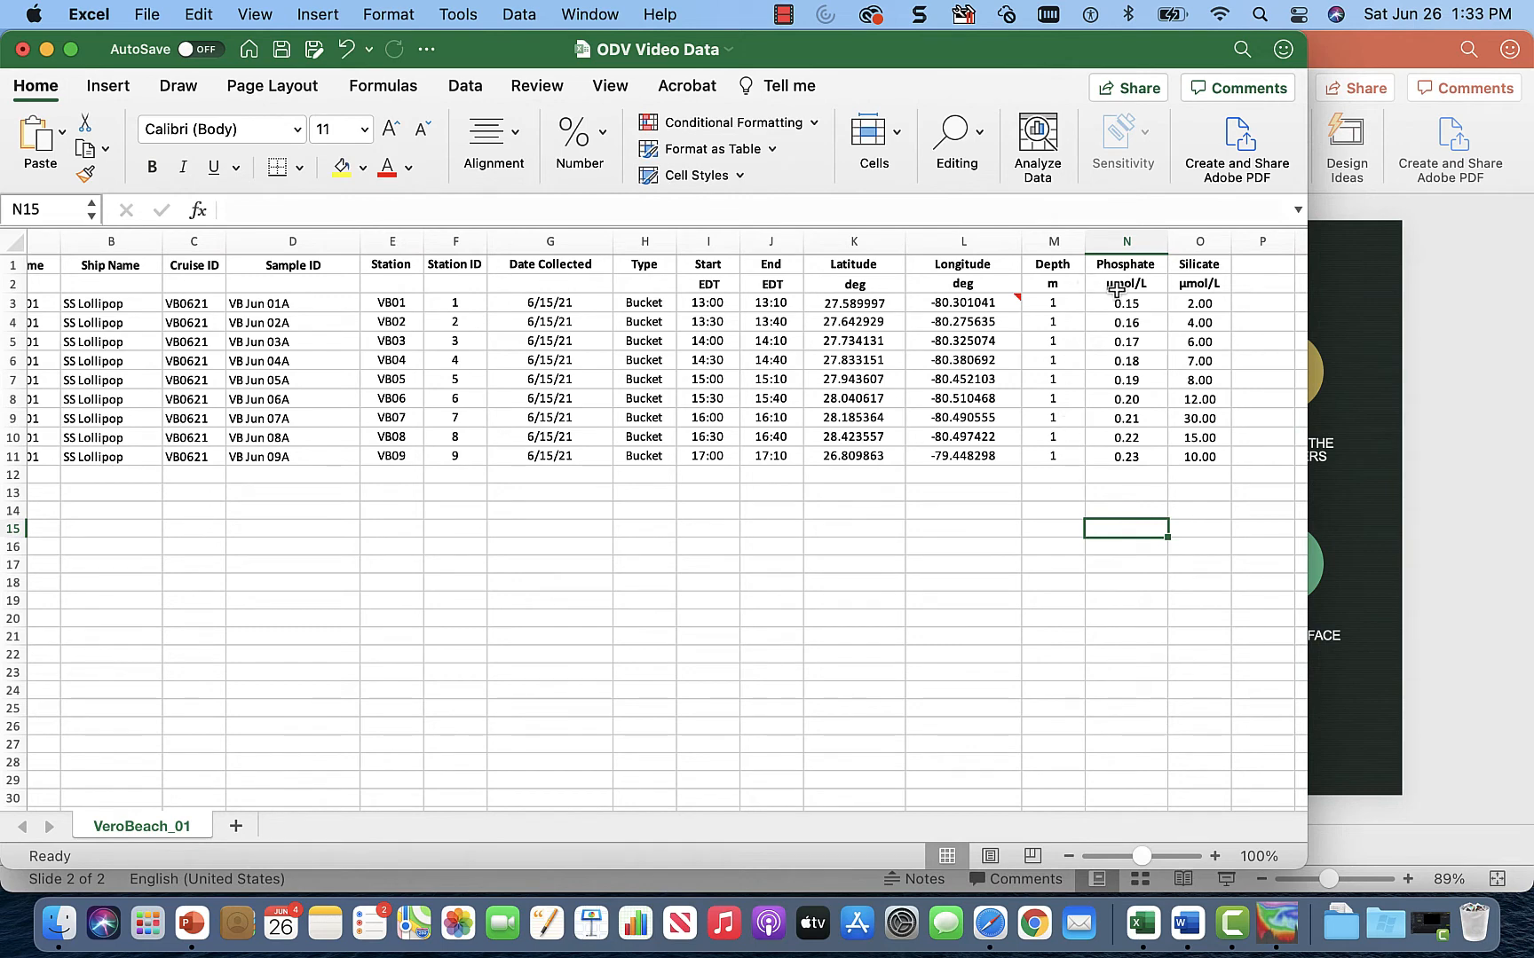
mouse_move(1218, 317)
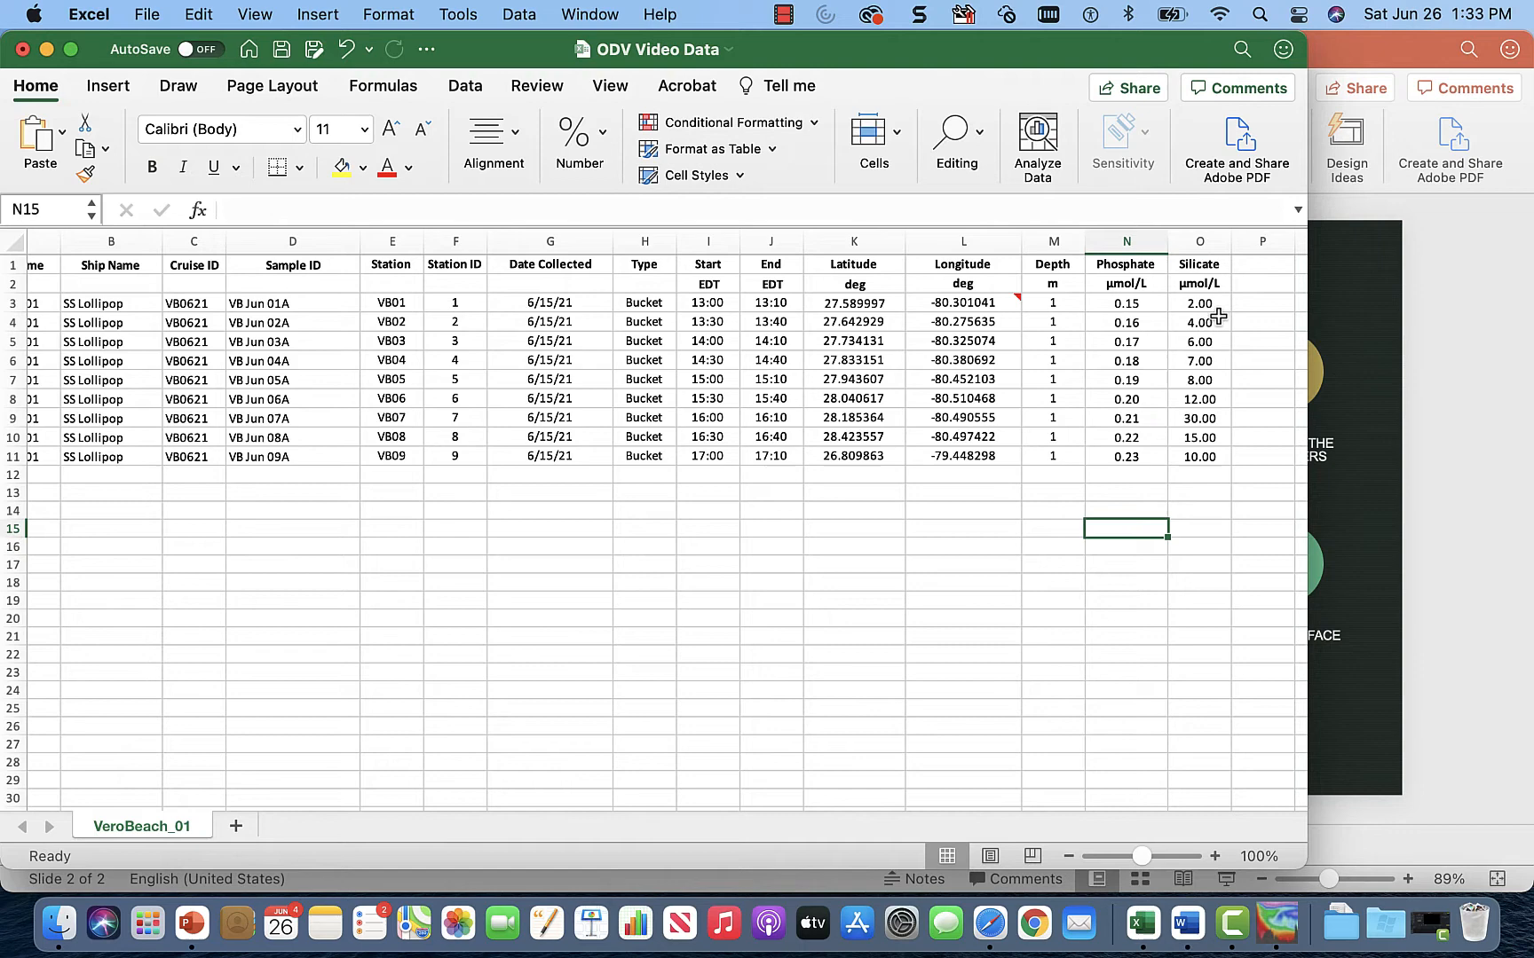
mouse_move(213, 141)
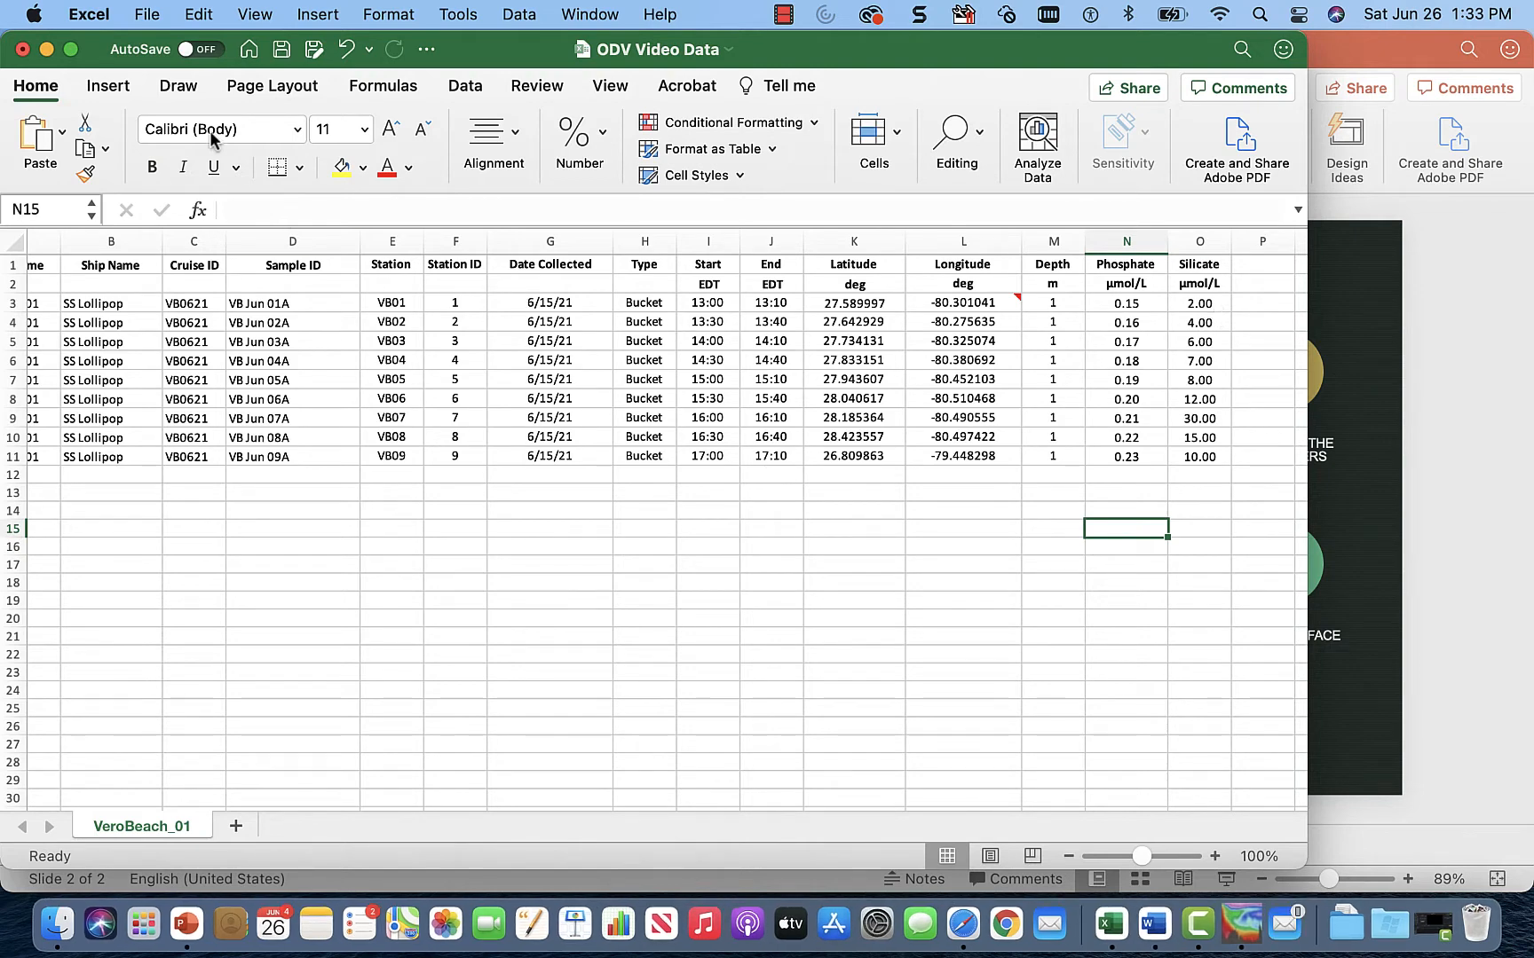
- Save the workbook as 'ODV Video Data-Cleansed.xlsx', replacing the existing file
click(145, 14)
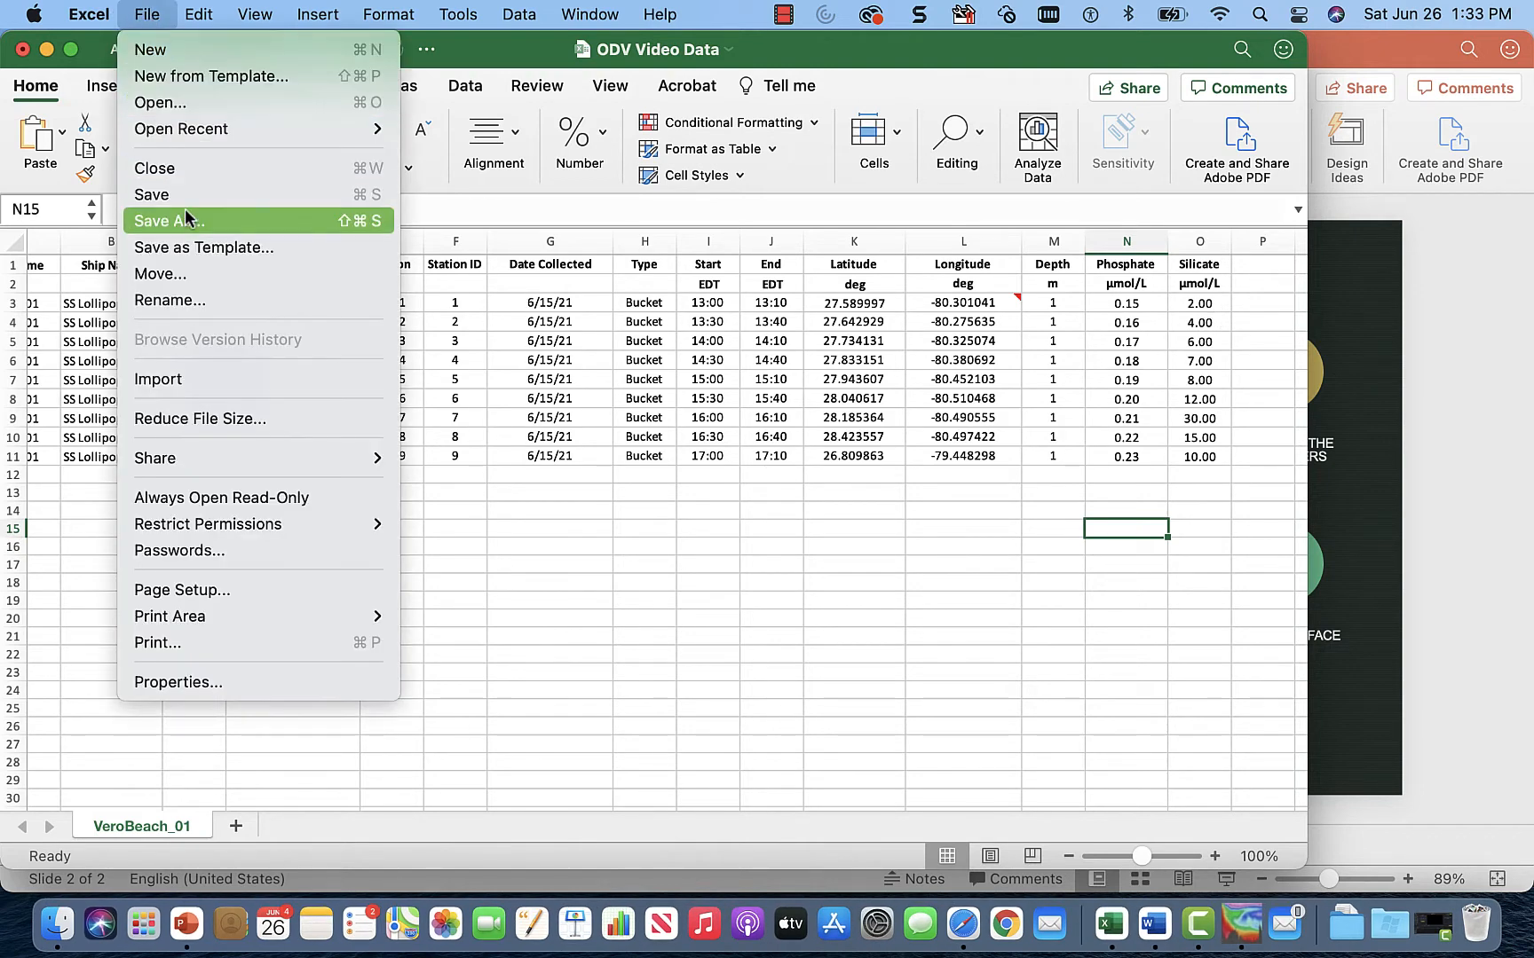
click(166, 220)
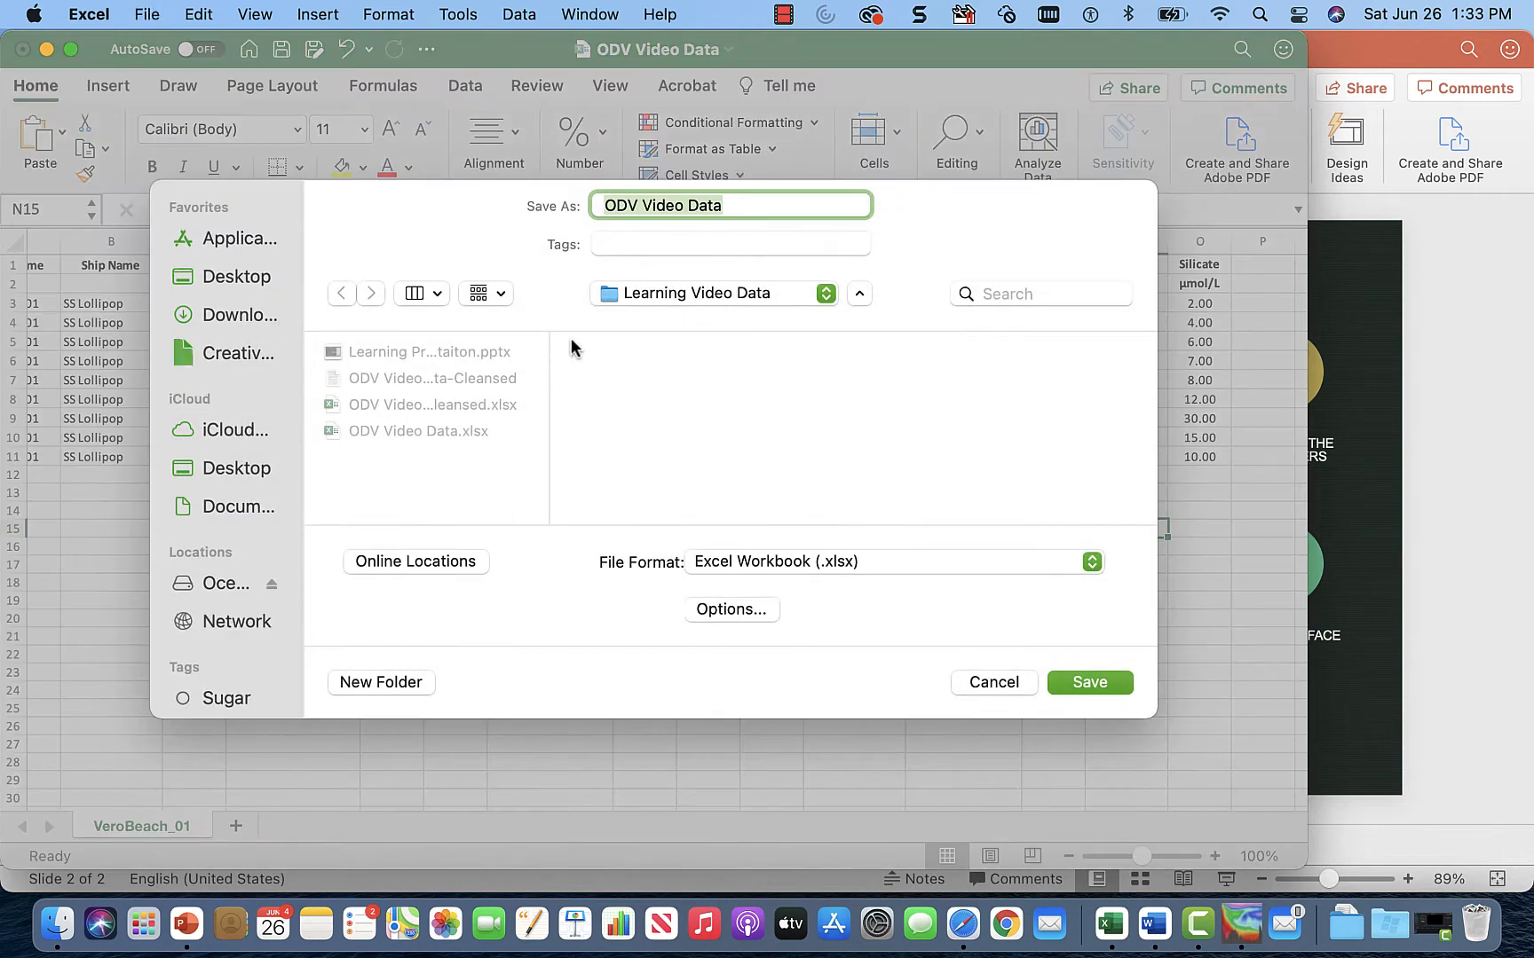
click(729, 204)
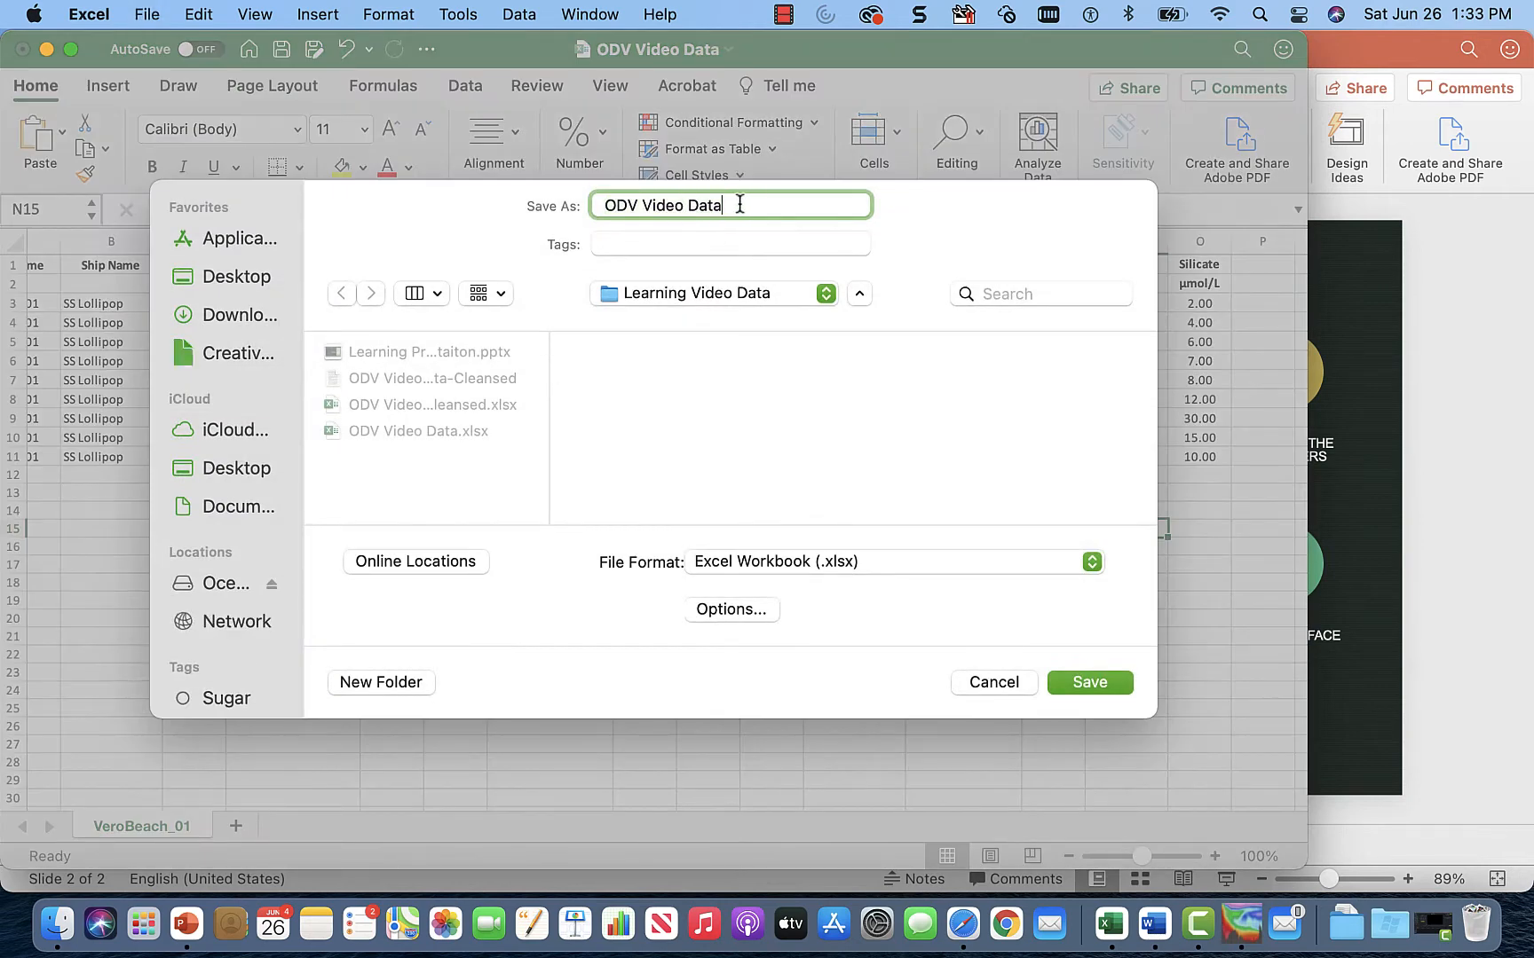
text(-Ce)
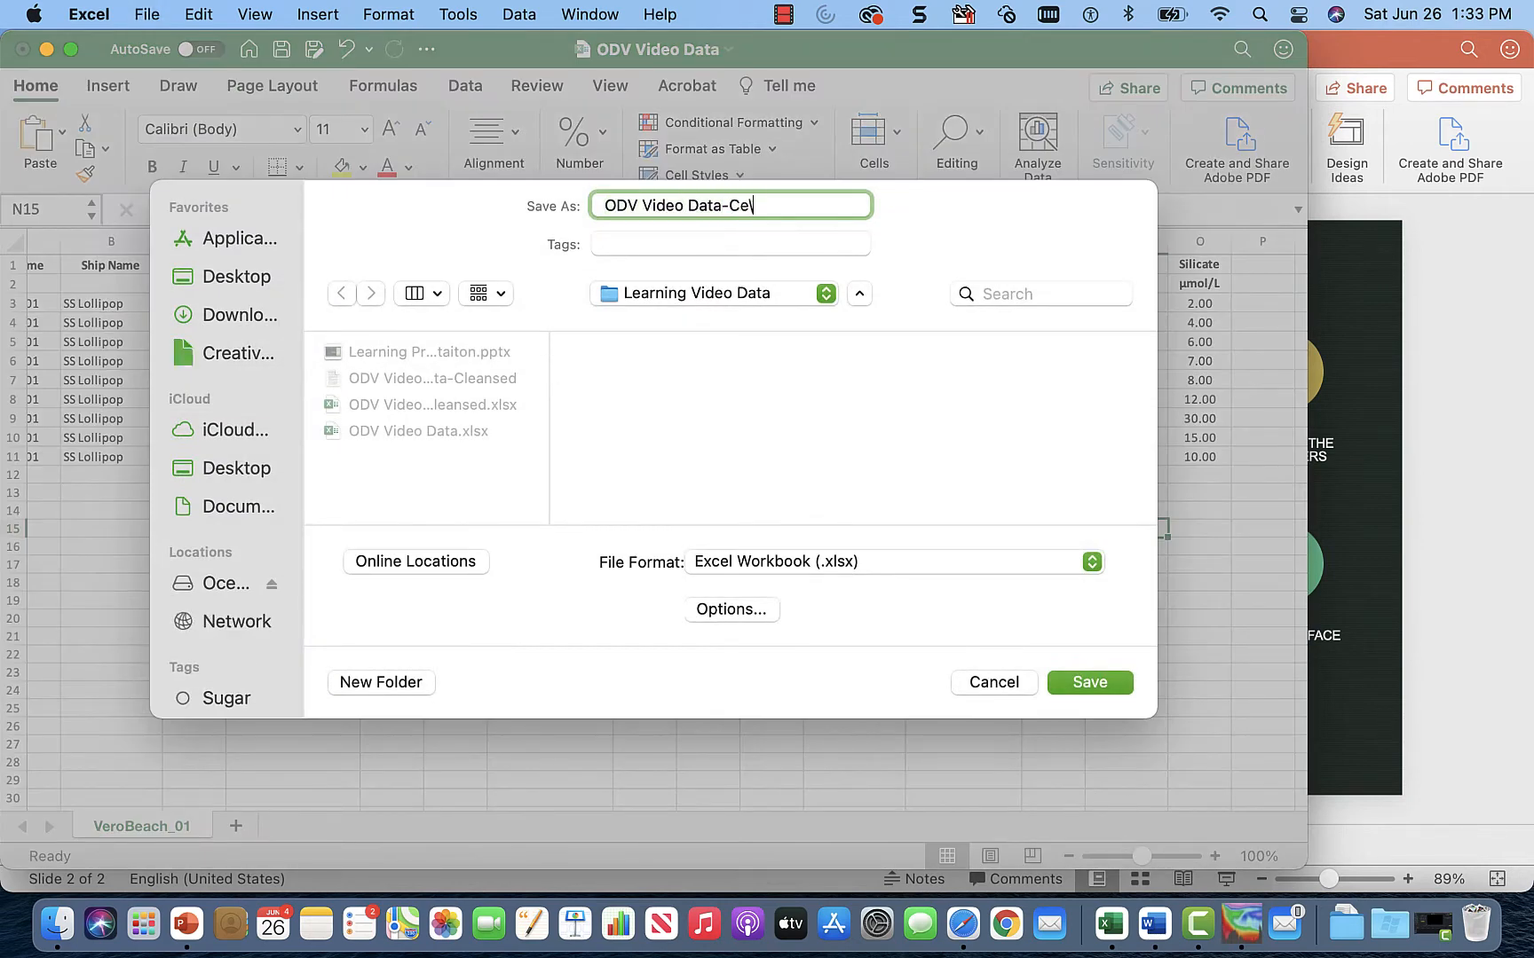
text(lean)
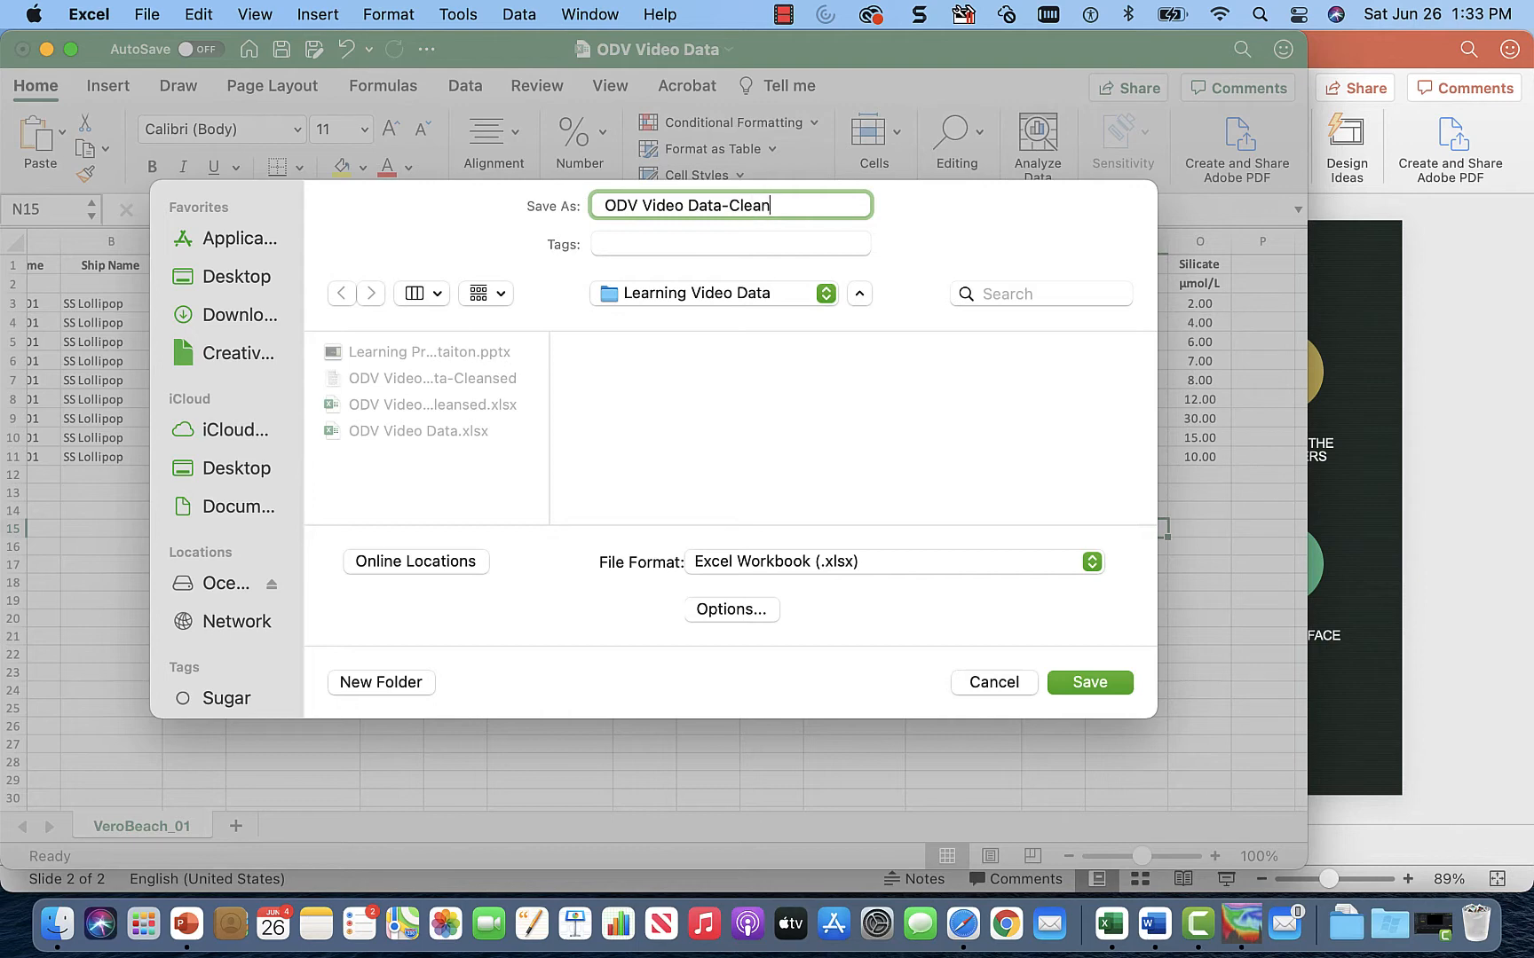
text(sed)
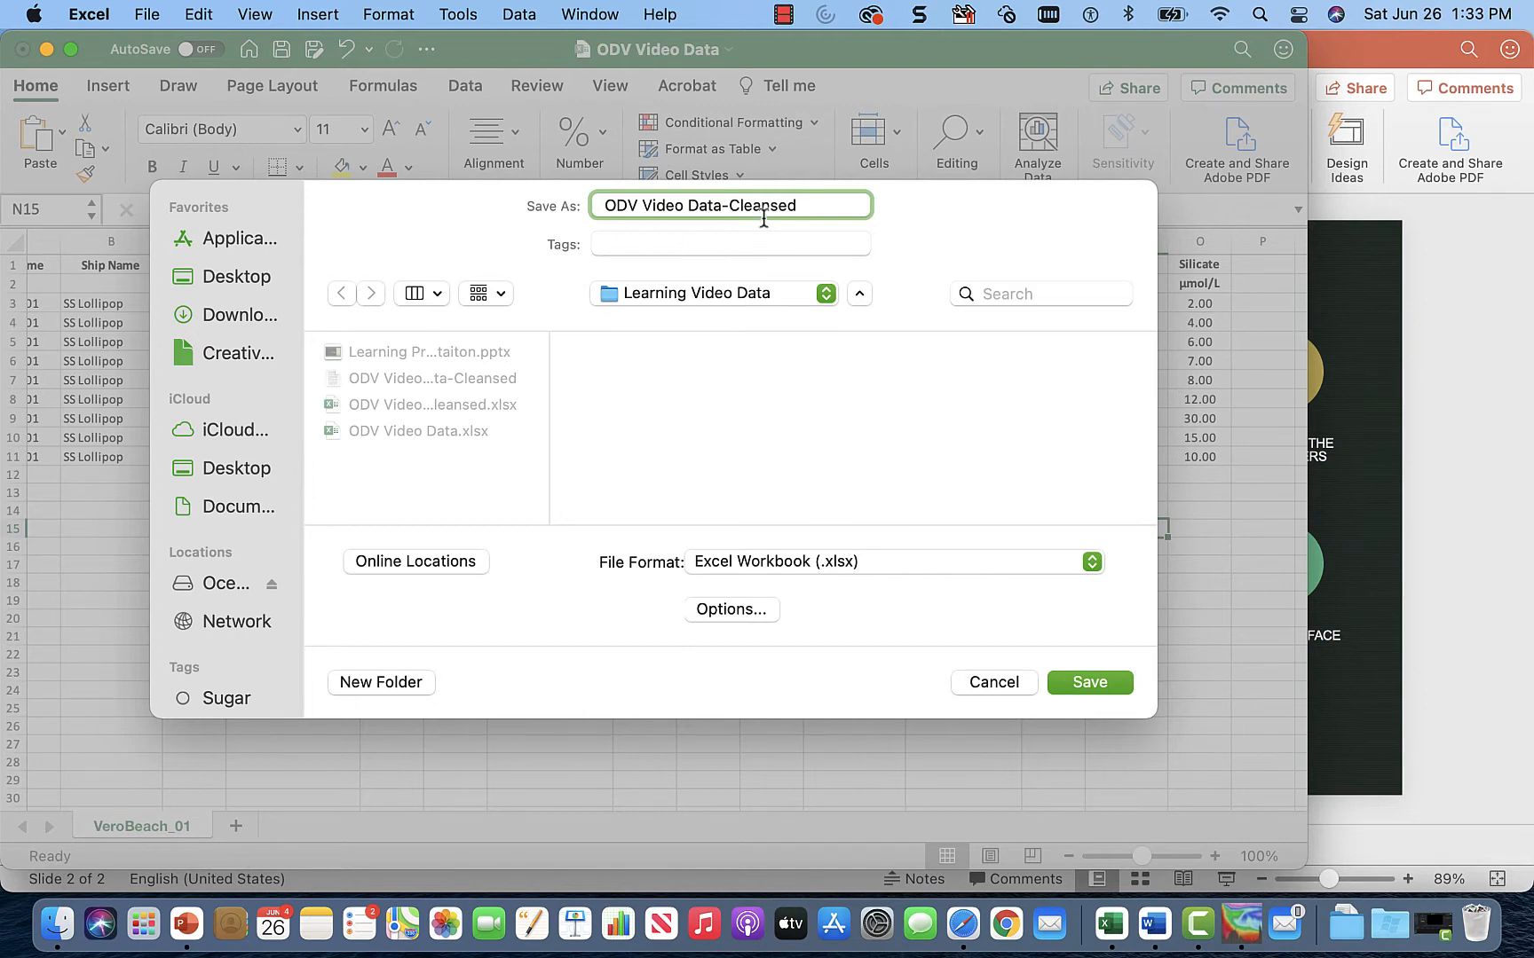
mouse_move(1010, 618)
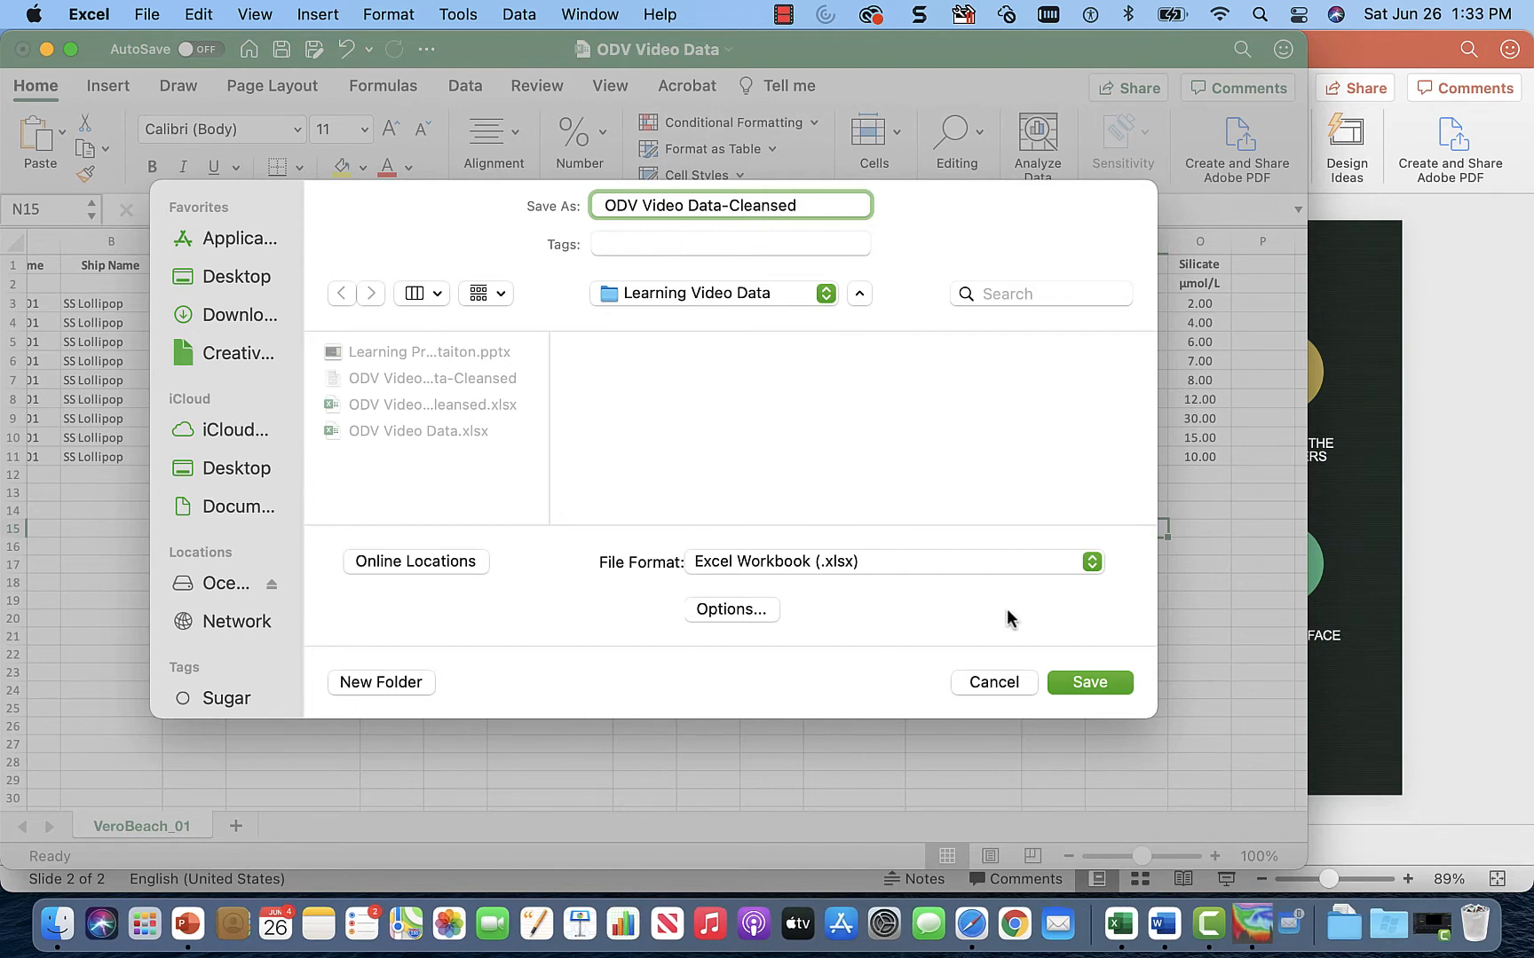
click(1089, 682)
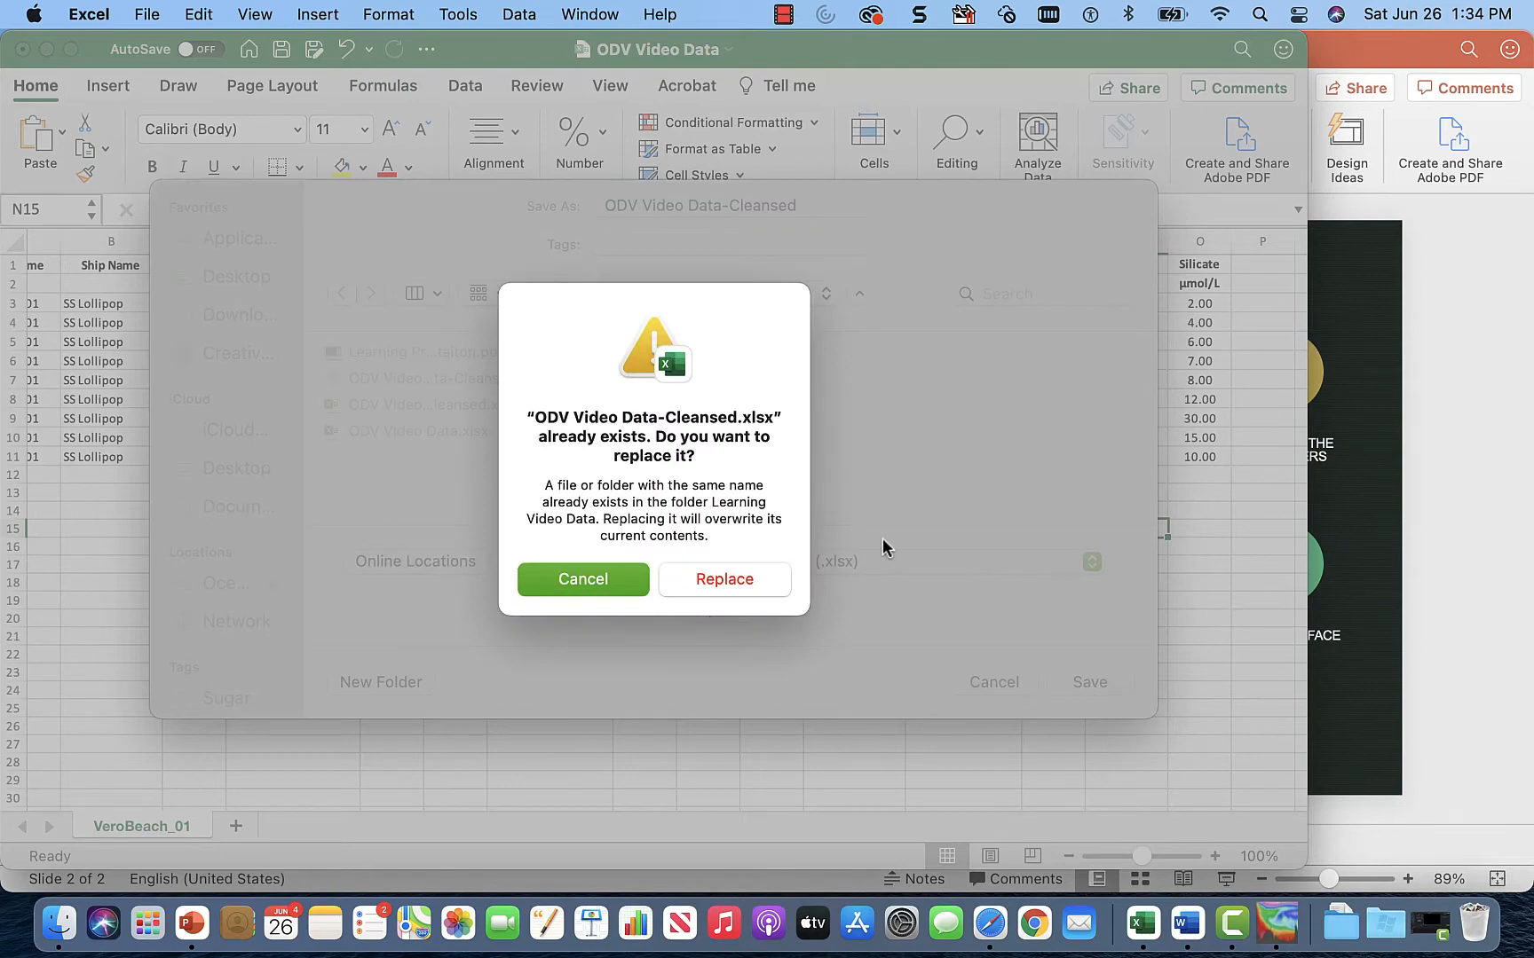
mouse_move(748, 597)
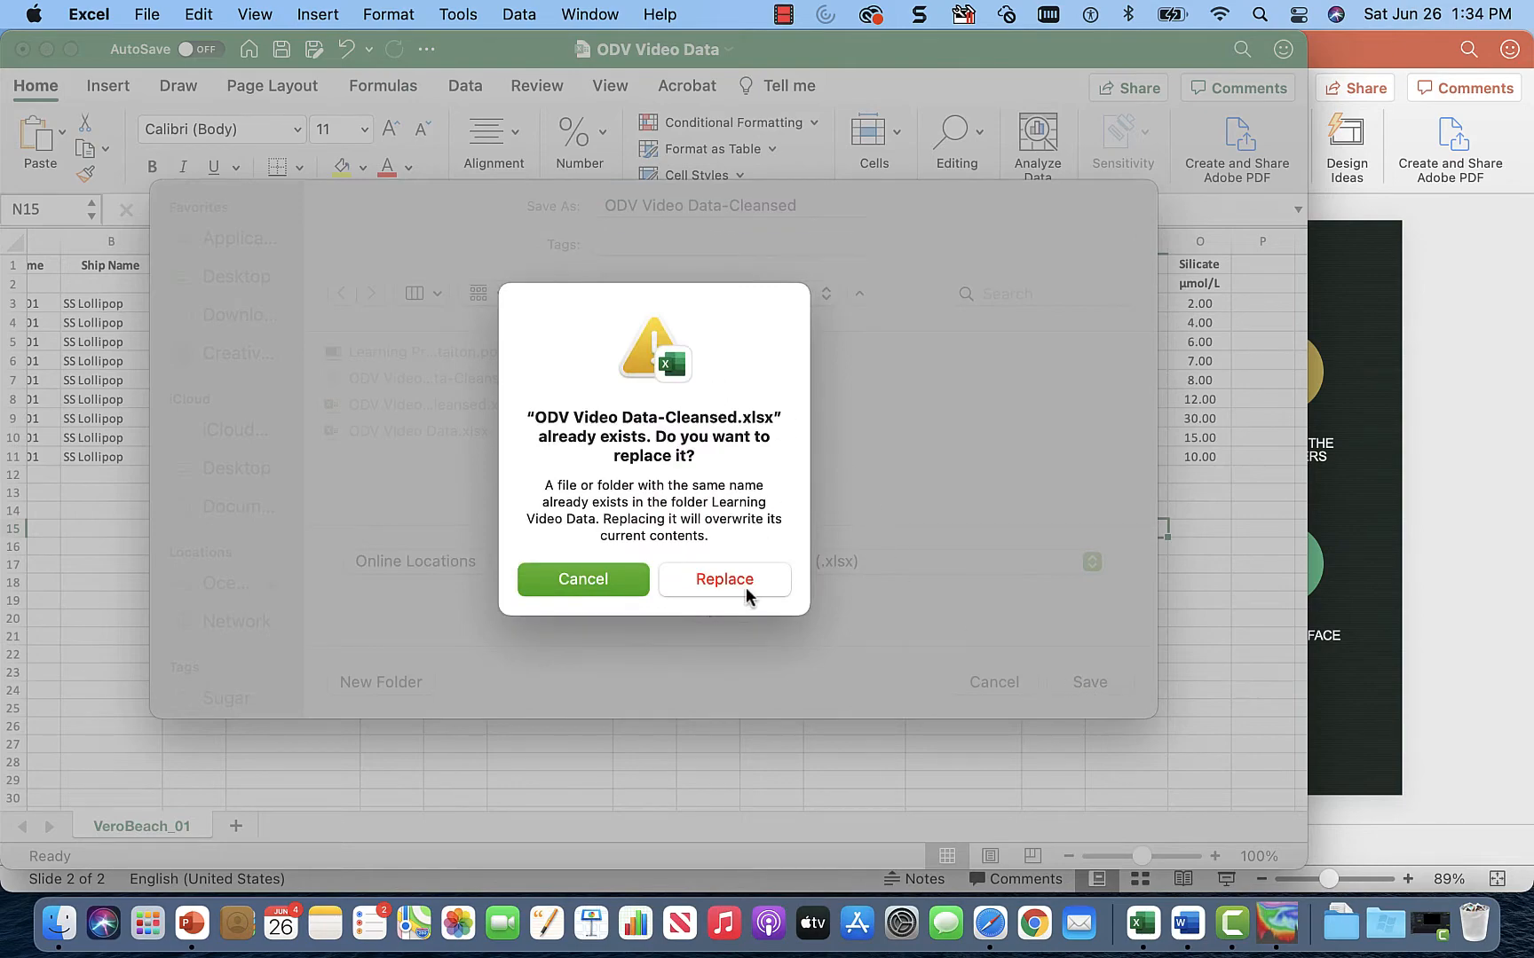
click(724, 578)
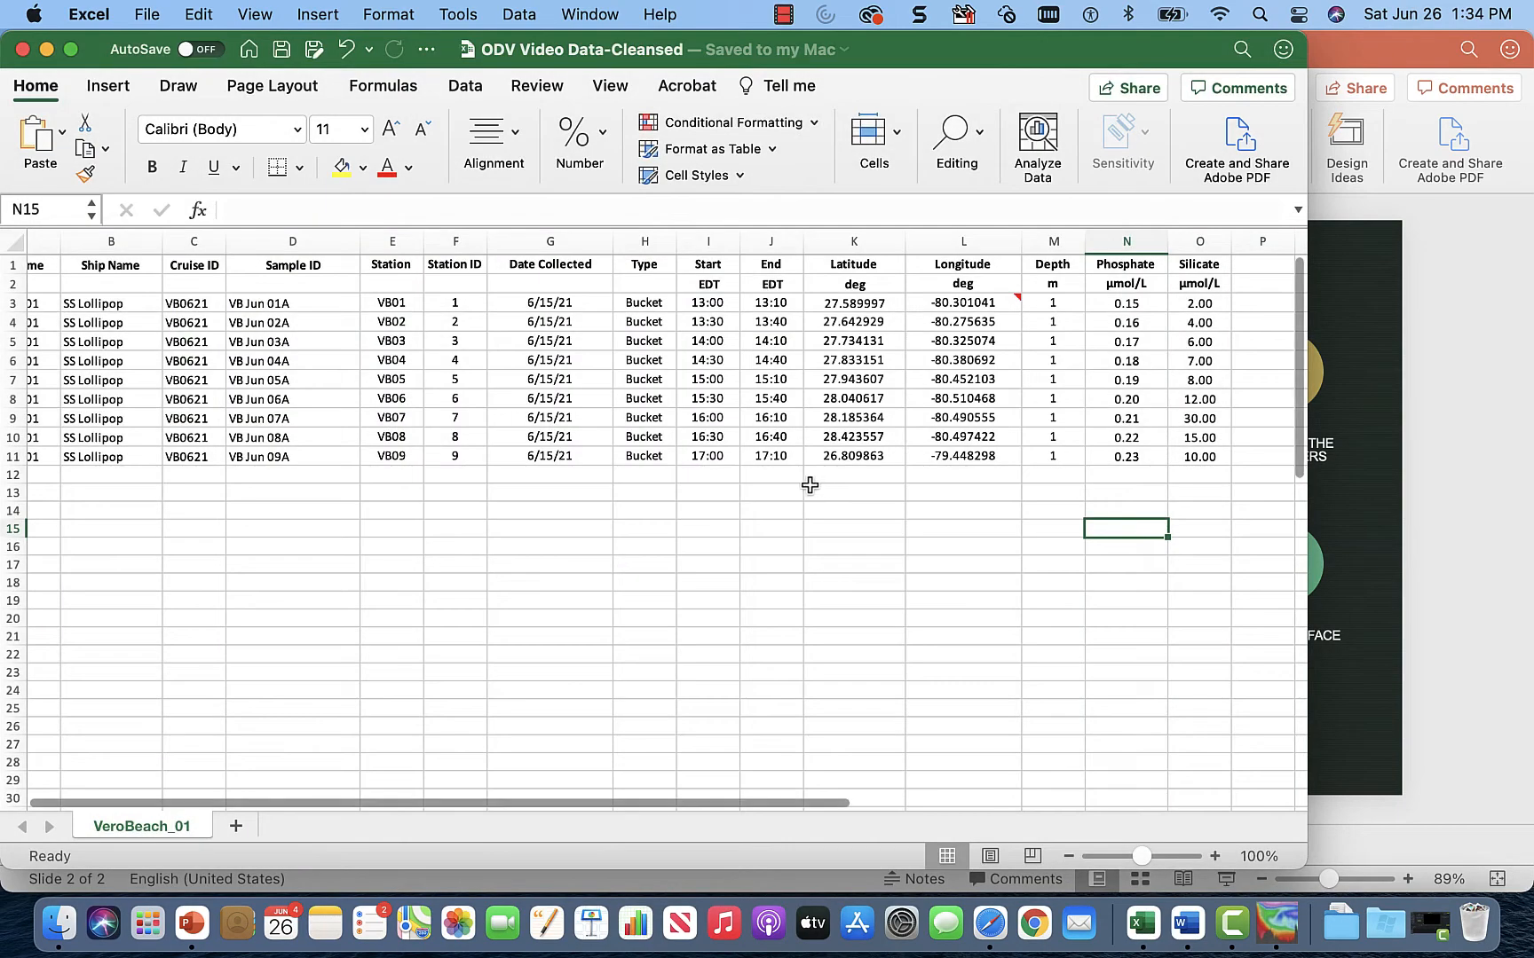
- Save a Tab delimited Text (.txt) copy, replacing the old file and keeping the format
scroll(left, 3)
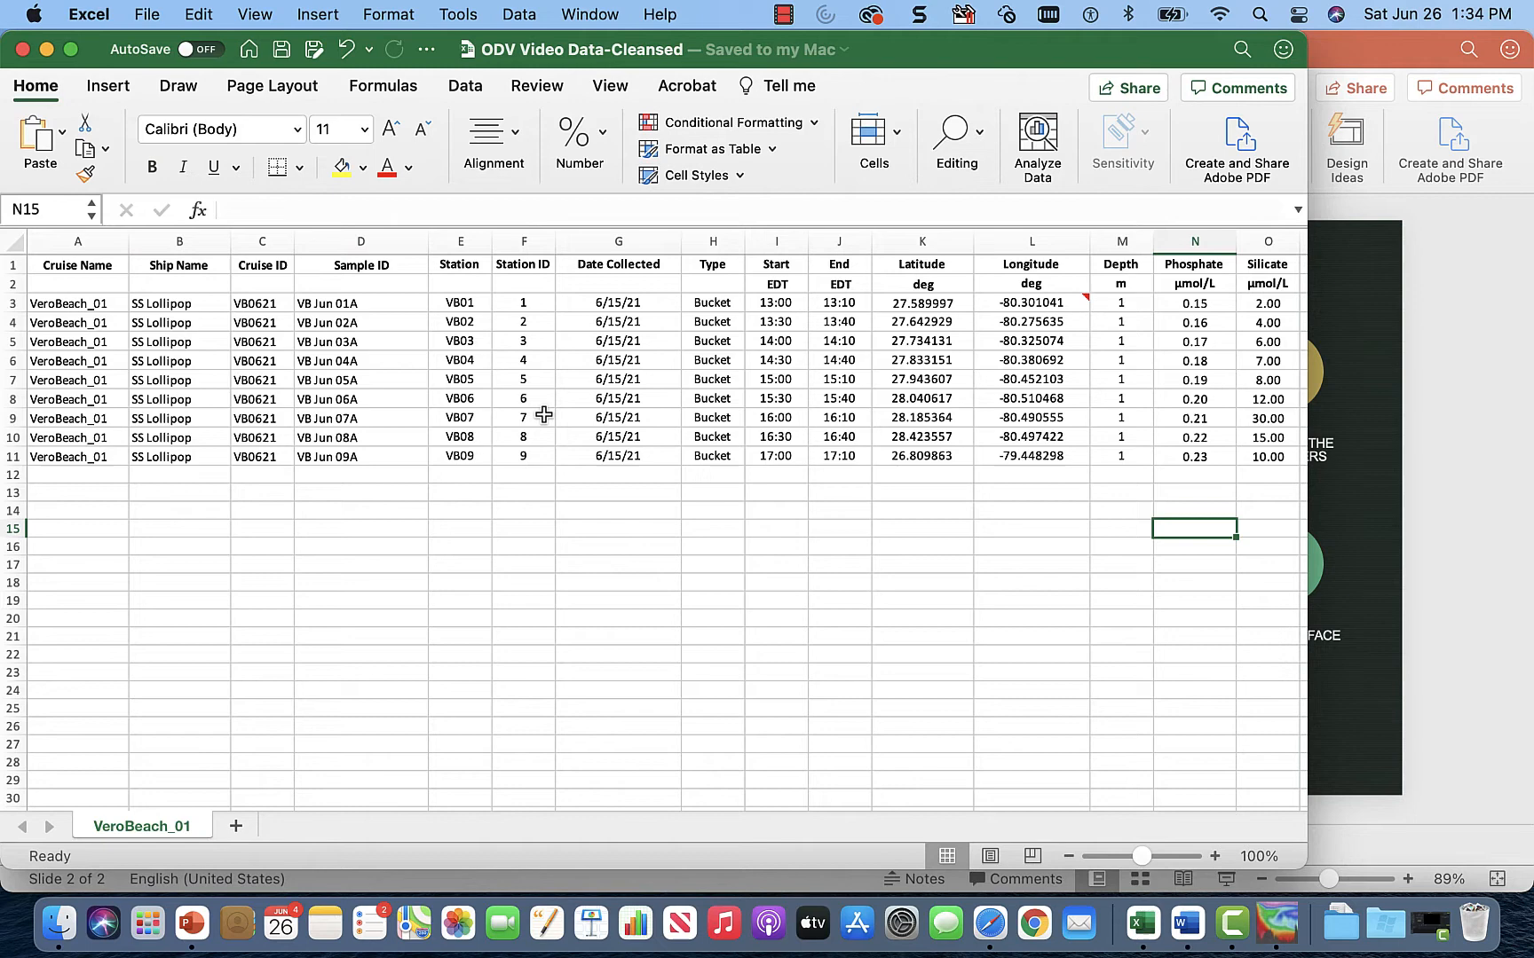
mouse_move(297, 303)
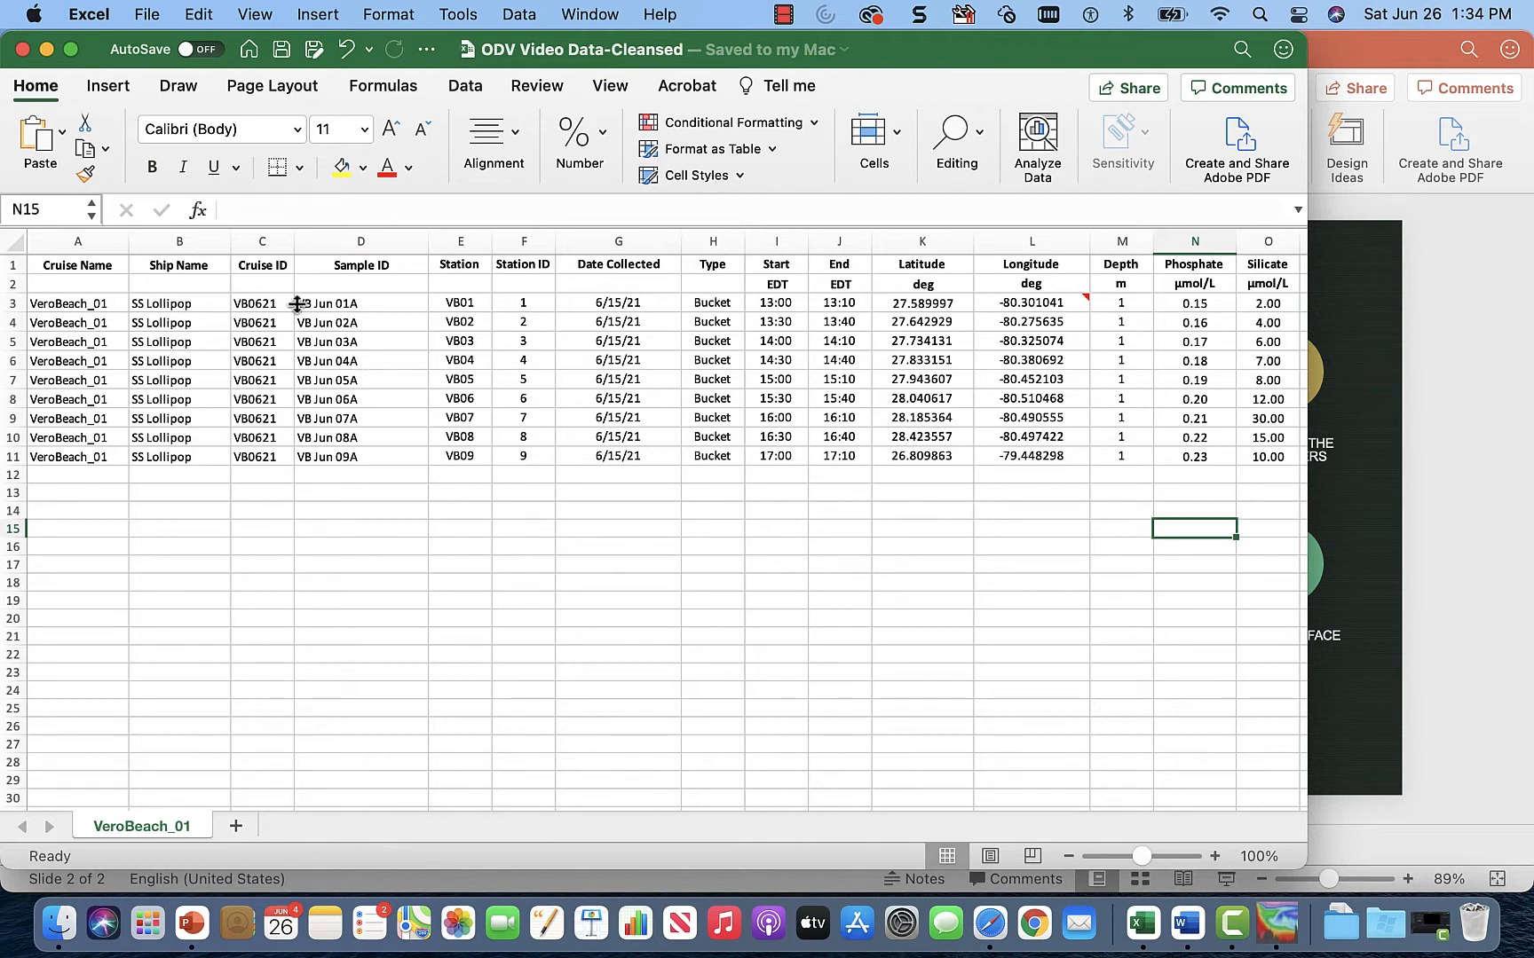
mouse_move(149, 13)
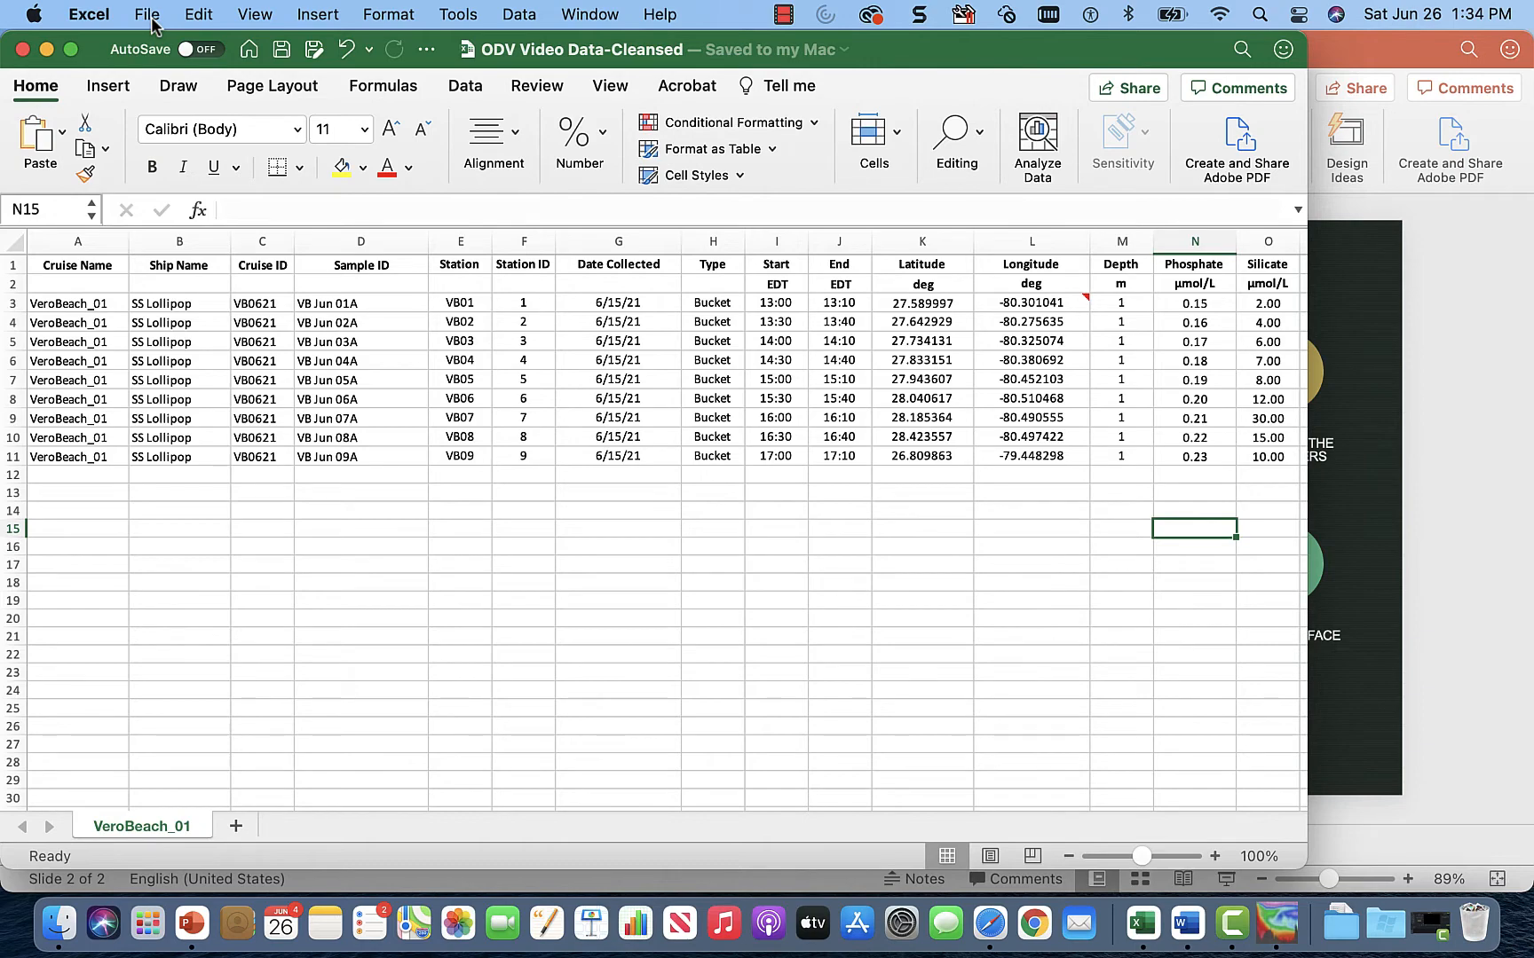
click(149, 13)
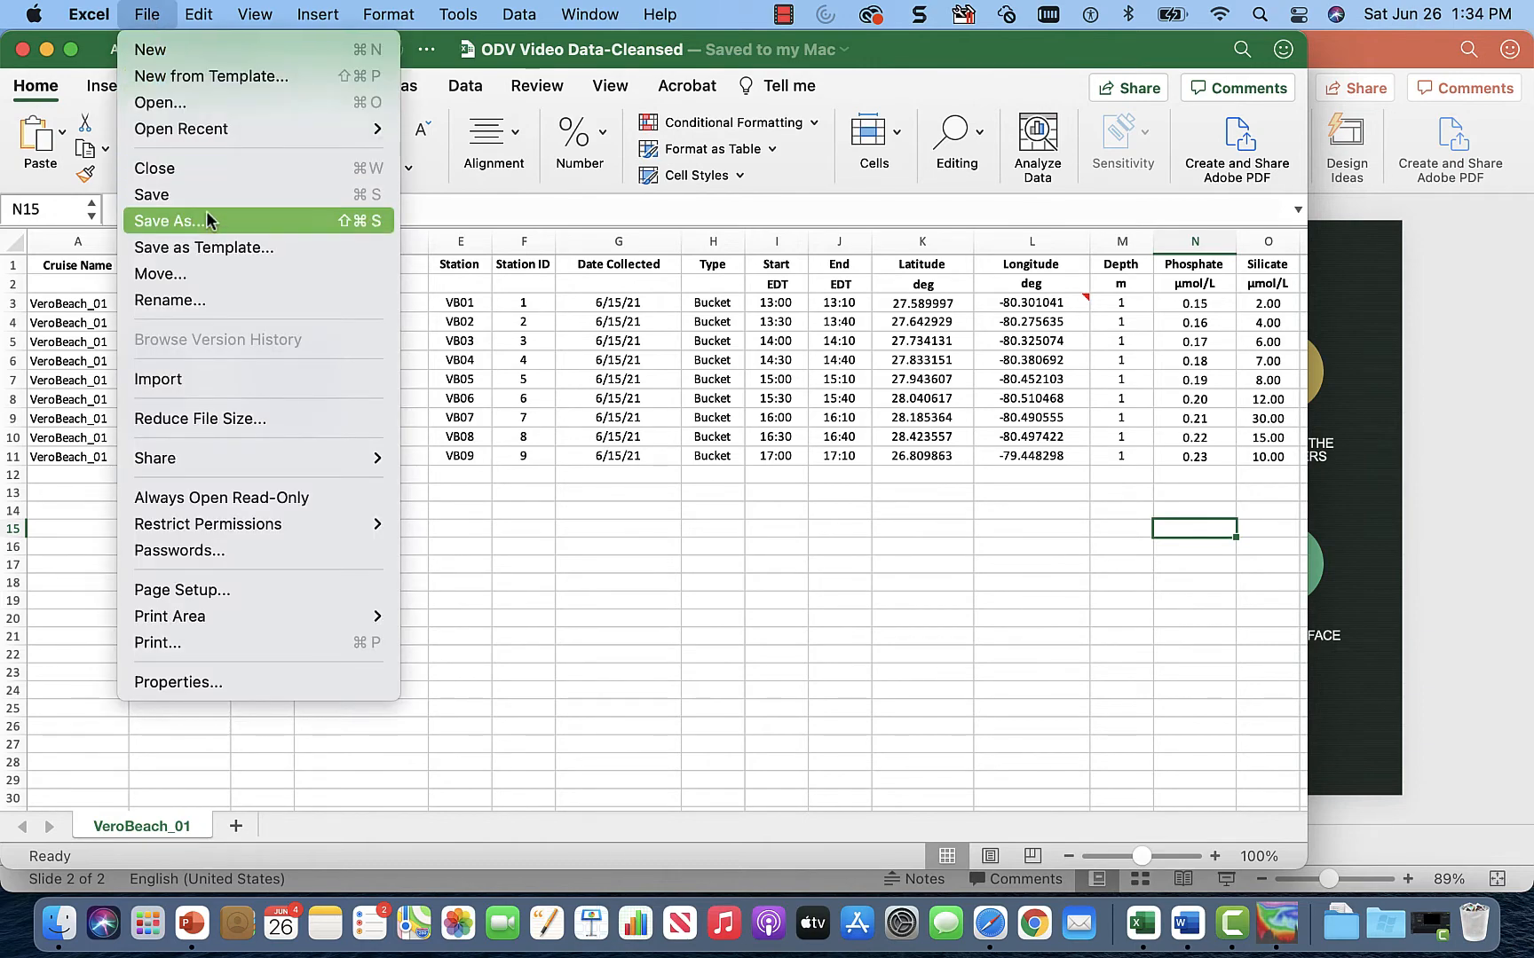
click(171, 220)
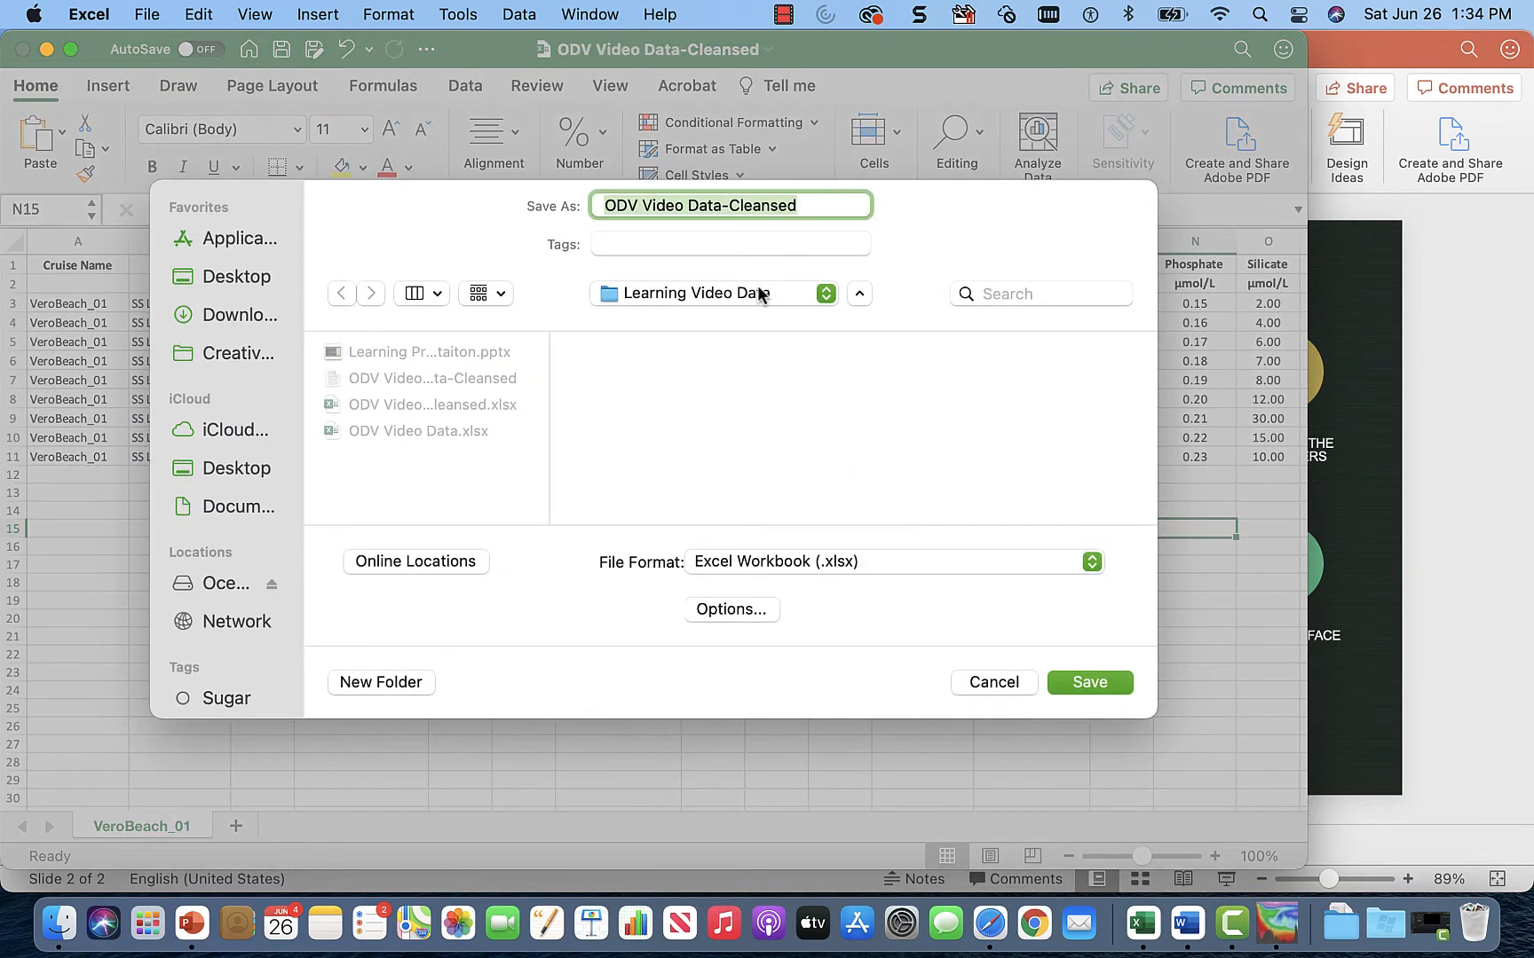
mouse_move(850, 224)
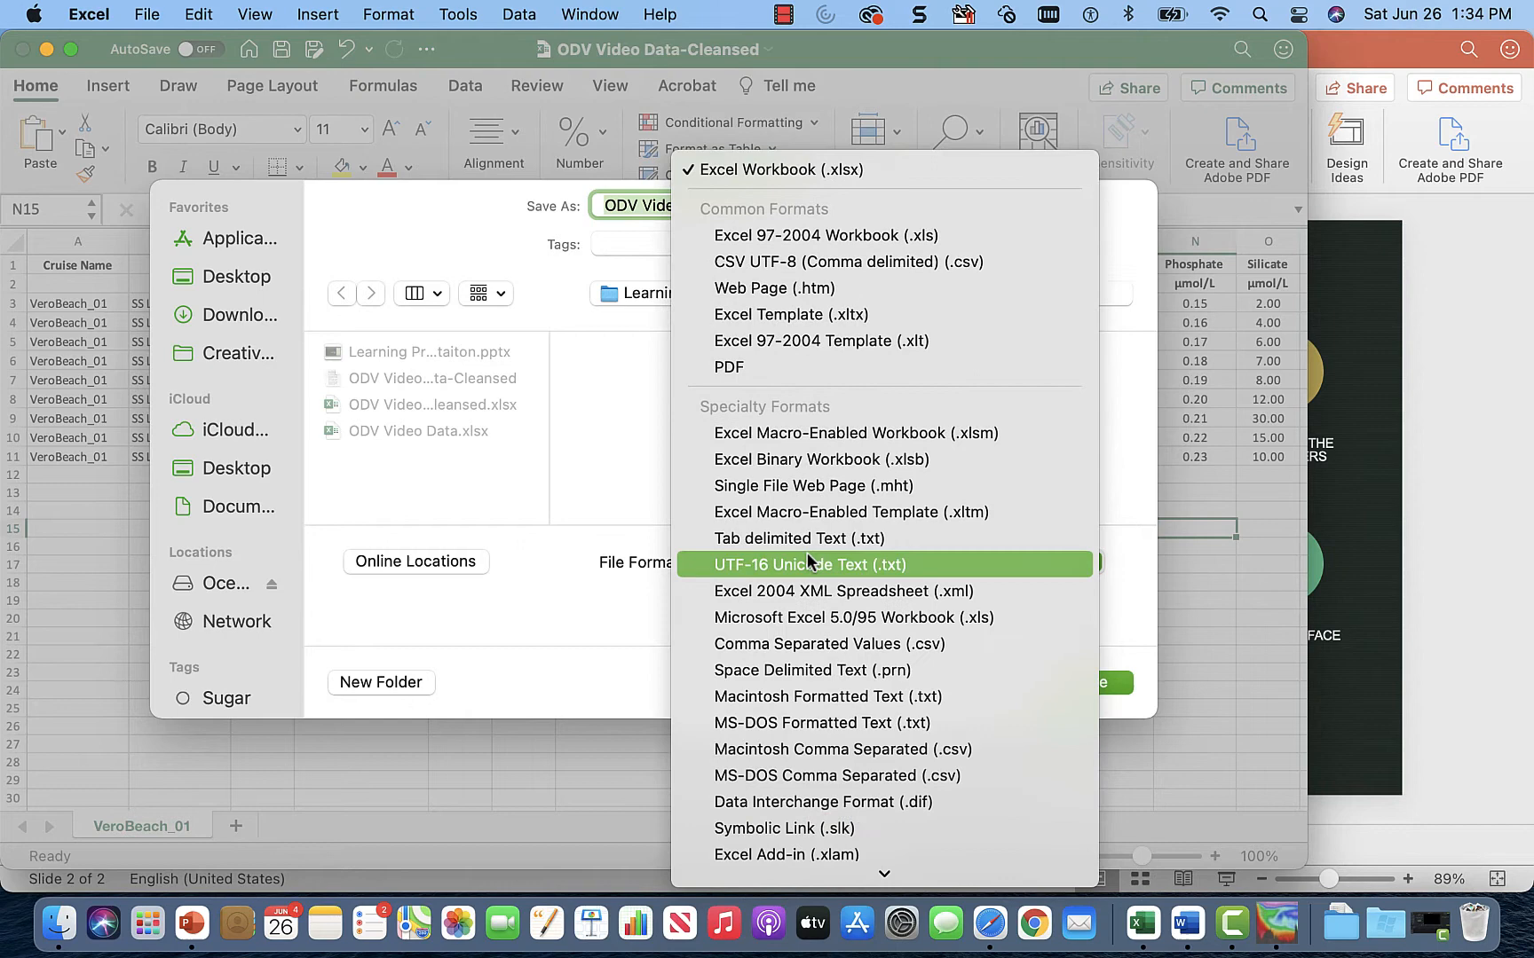
click(800, 538)
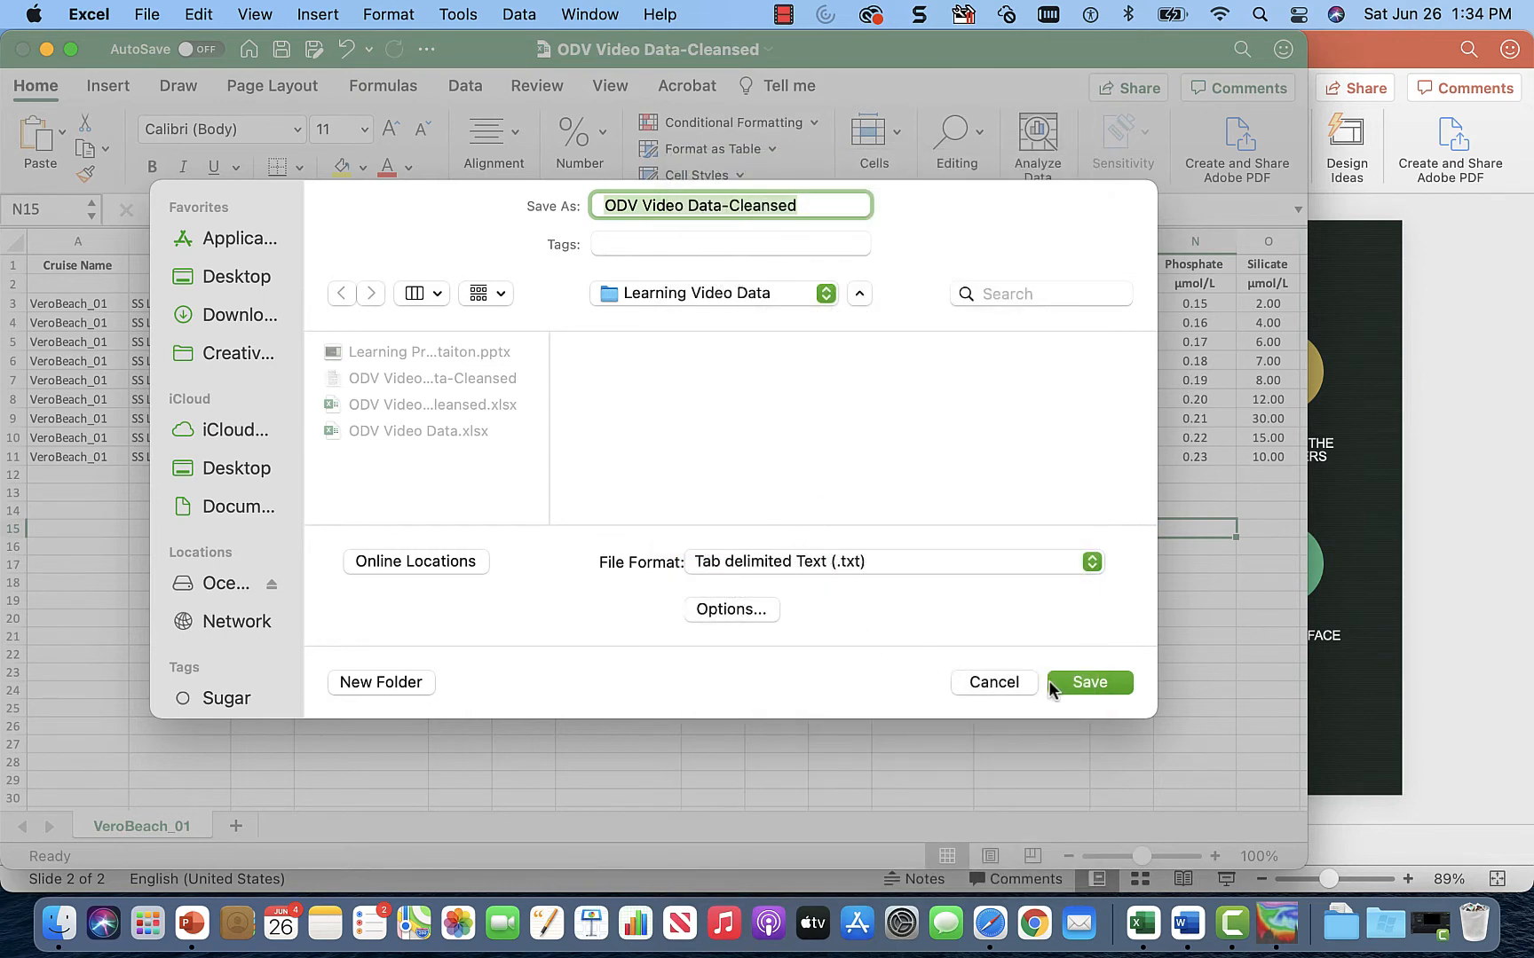
click(1087, 681)
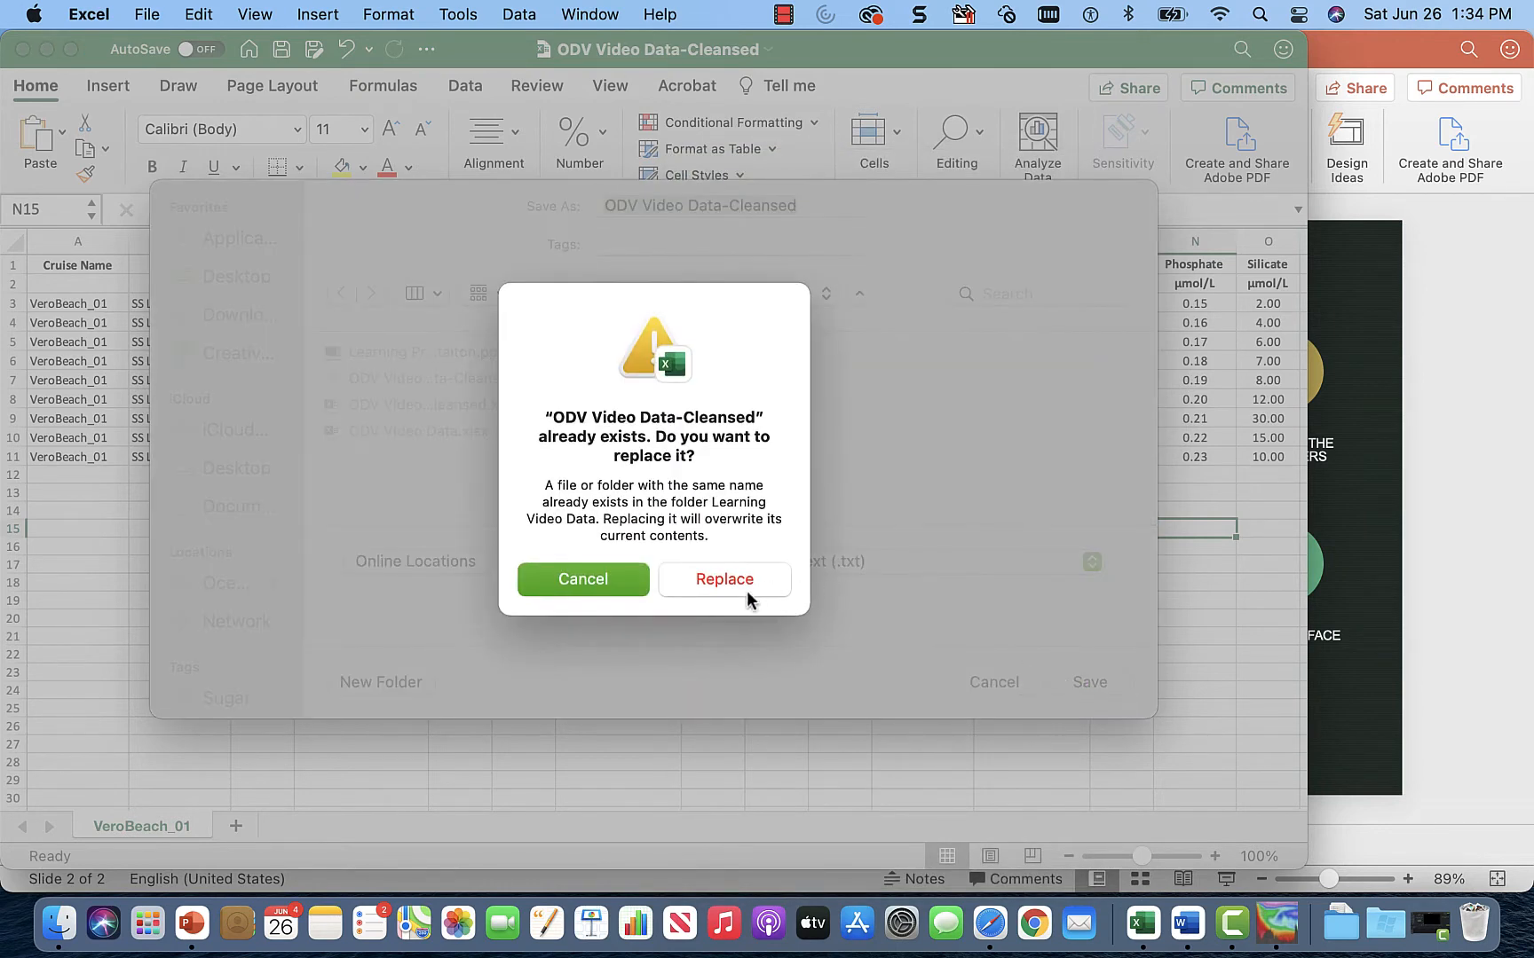
click(725, 579)
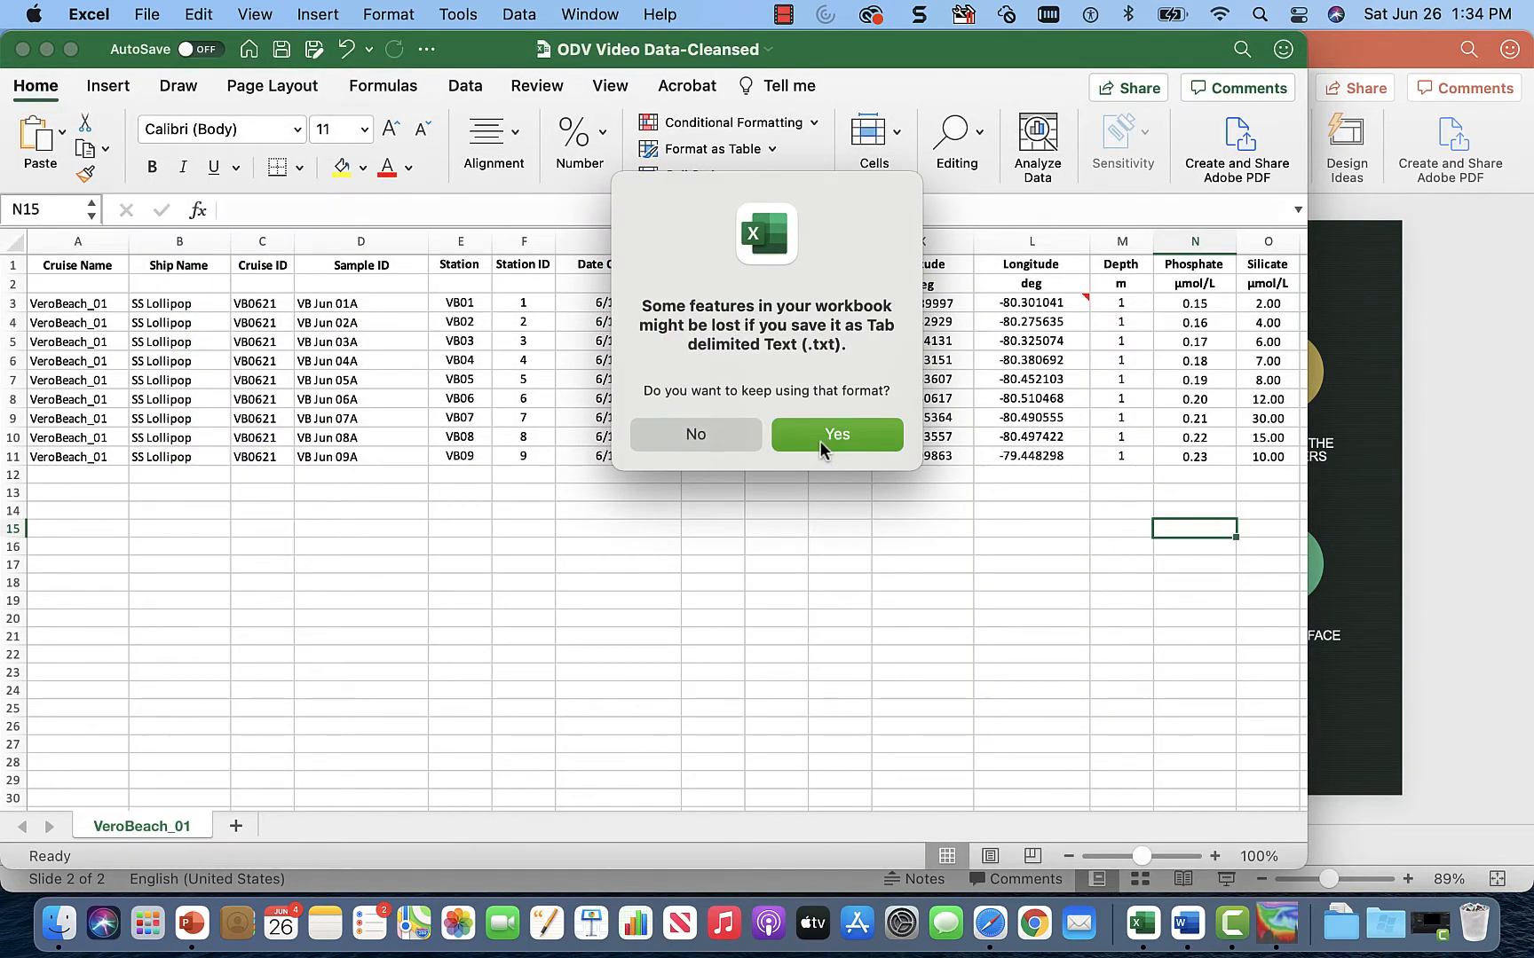
click(835, 434)
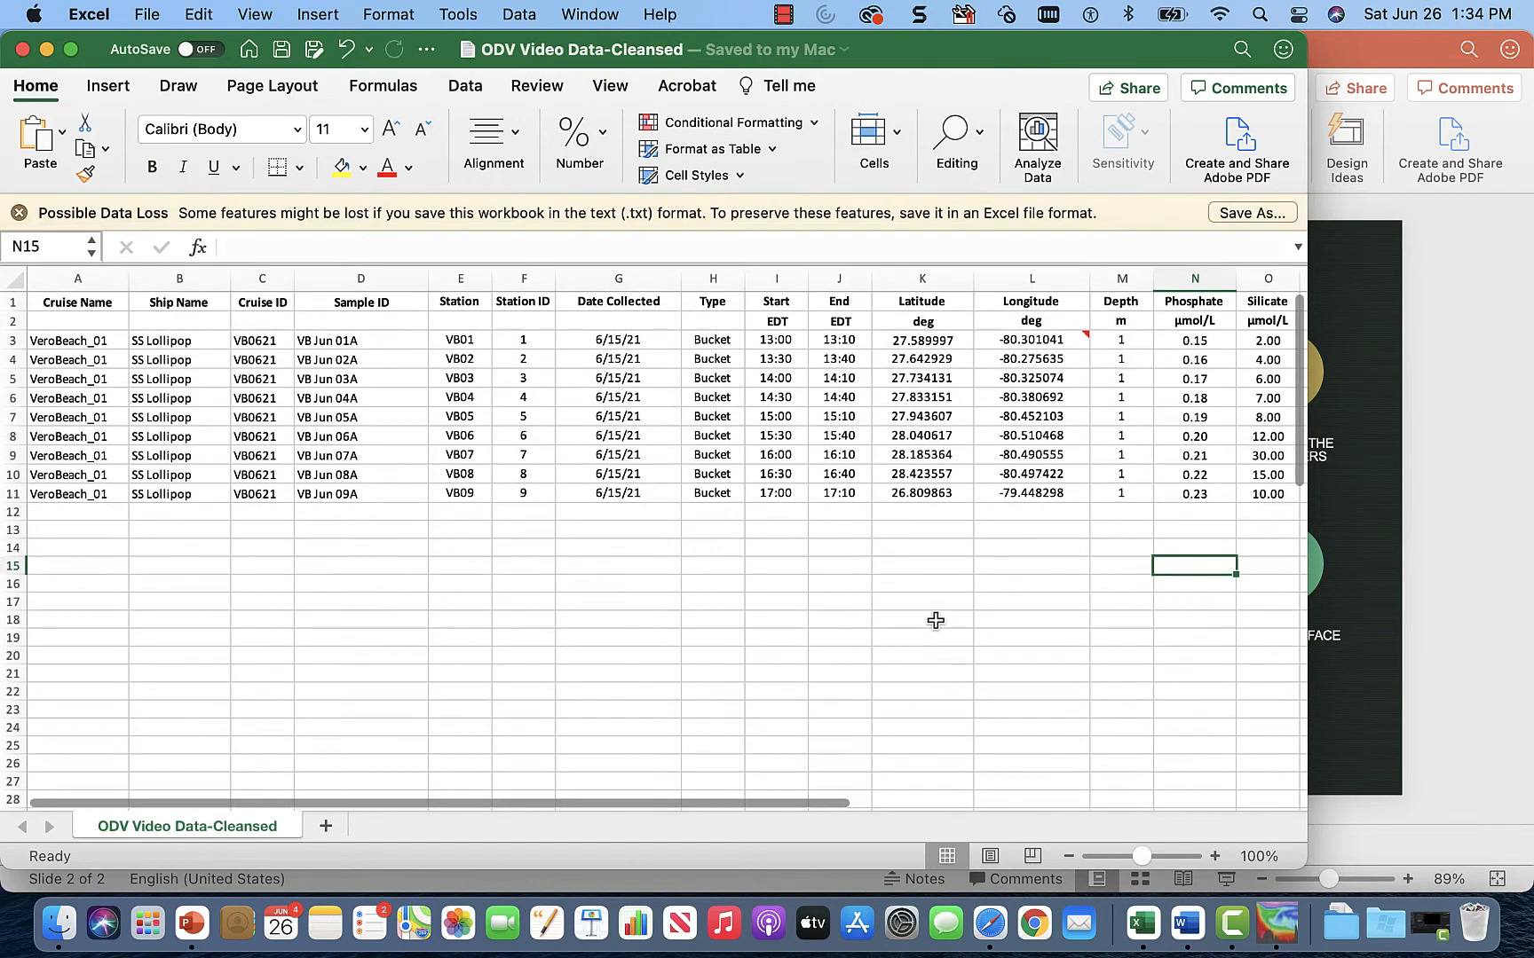
mouse_move(1195, 746)
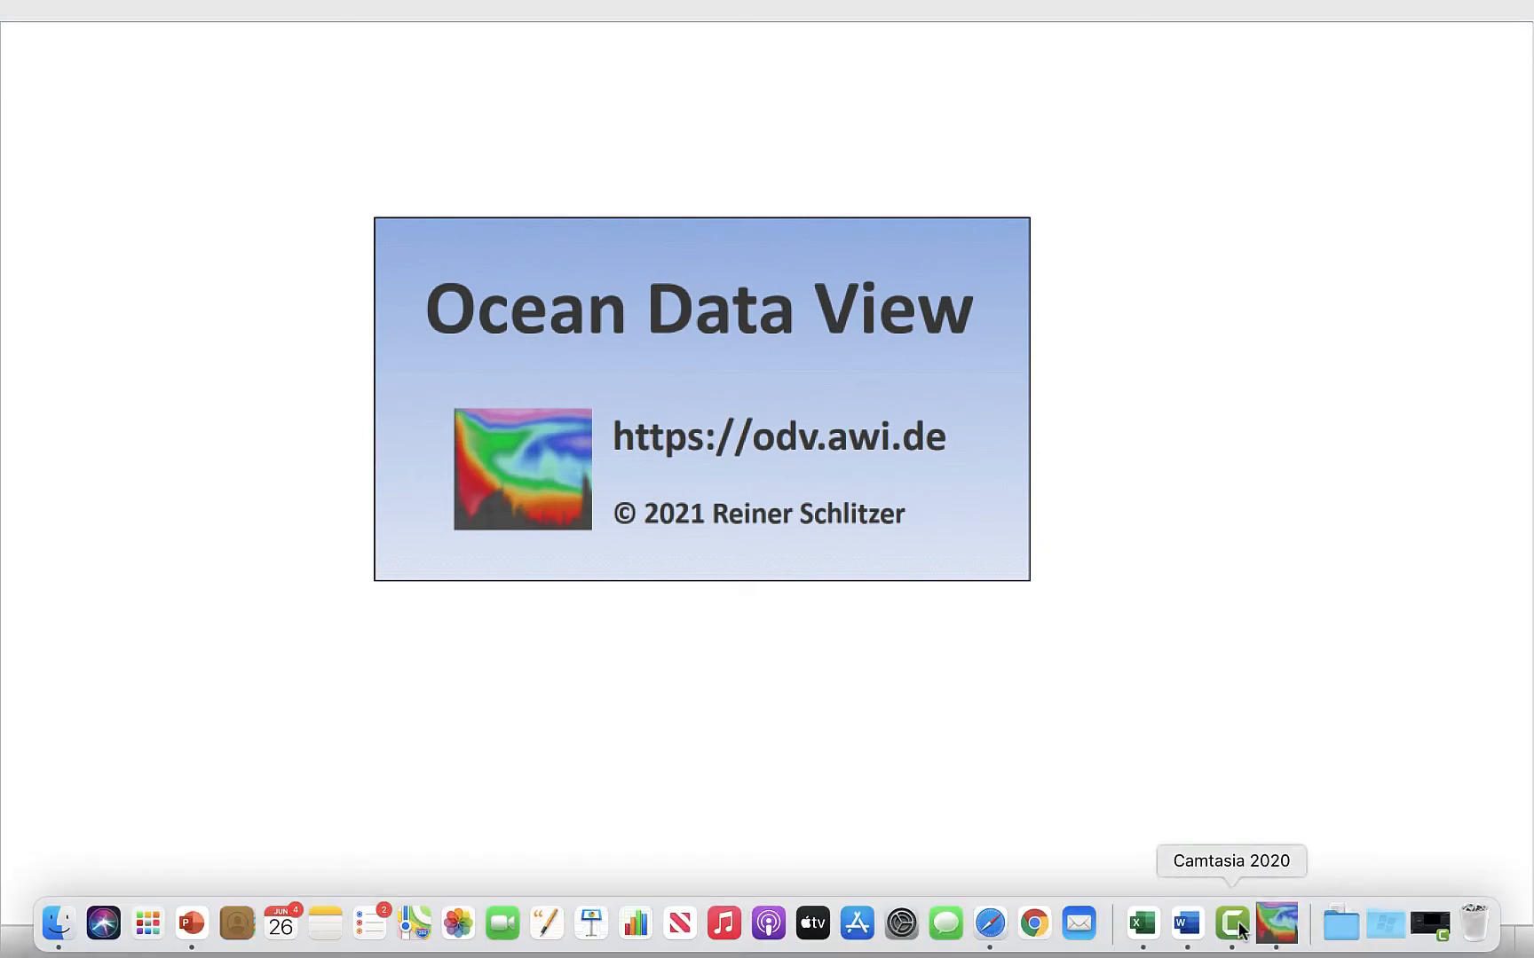
mouse_move(1140, 924)
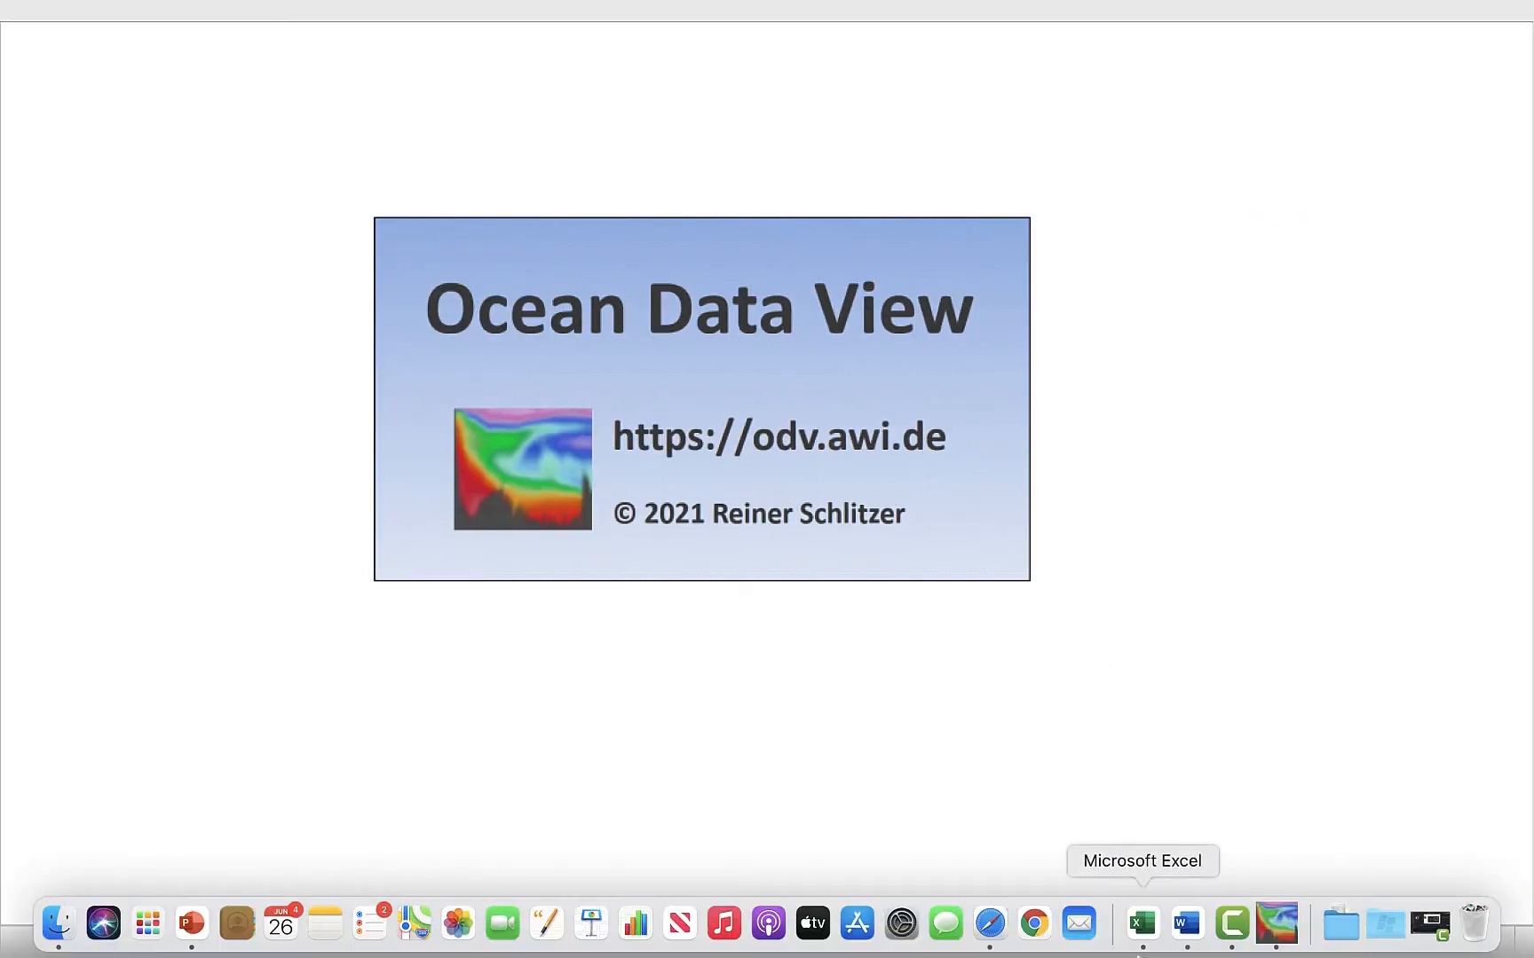
- Switch from Excel over to the Ocean Data View application
click(1138, 923)
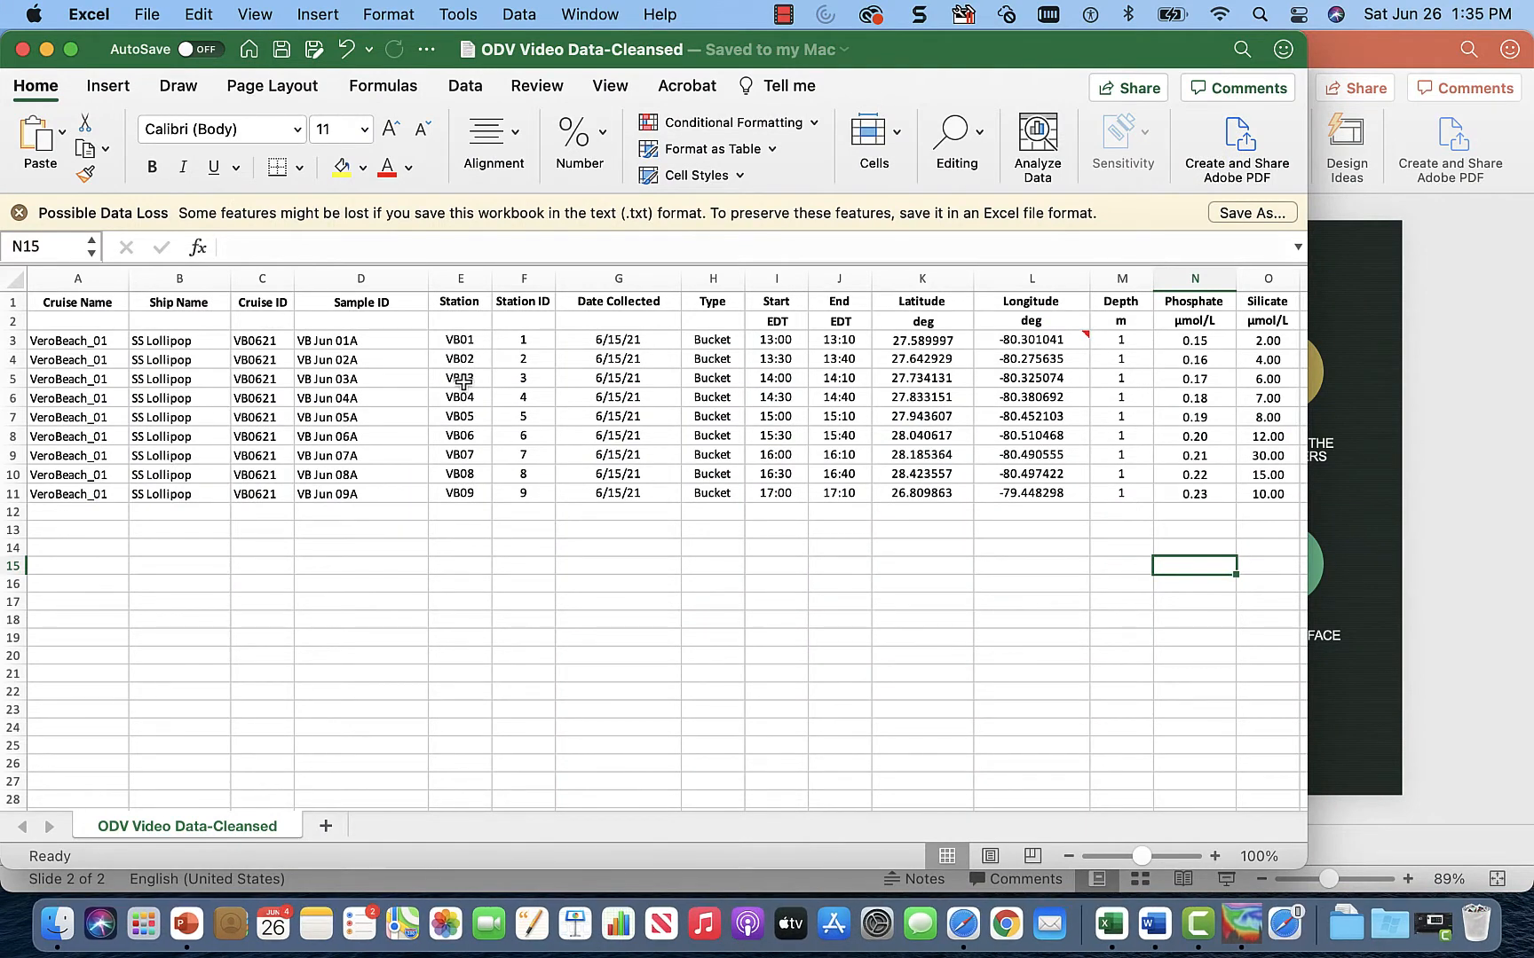
mouse_move(20, 49)
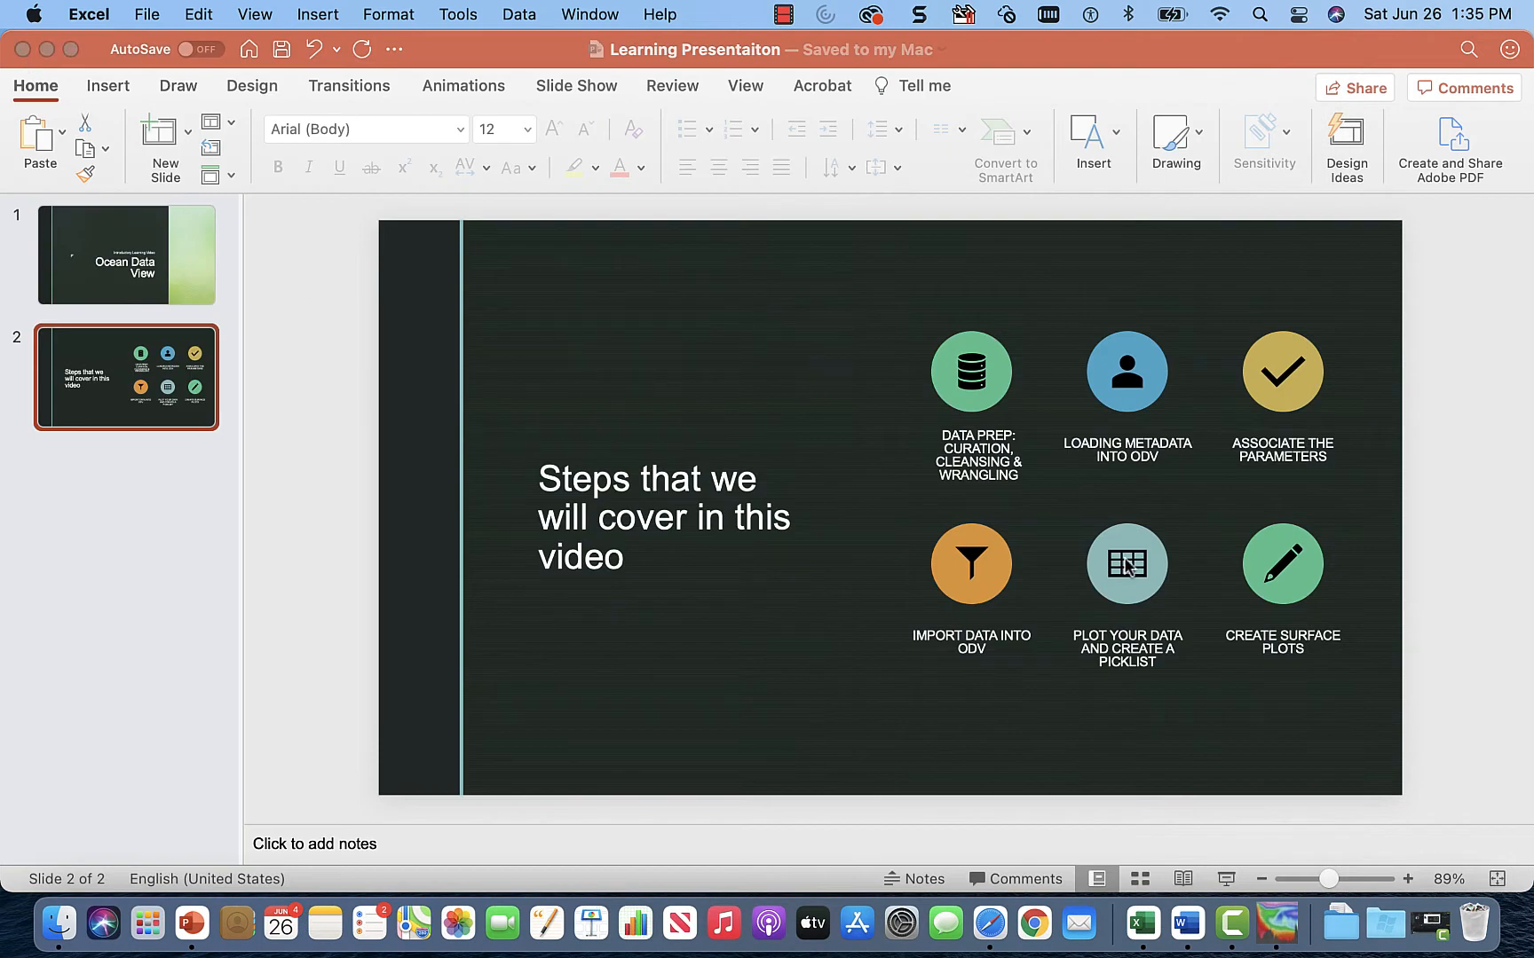
mouse_move(1142, 924)
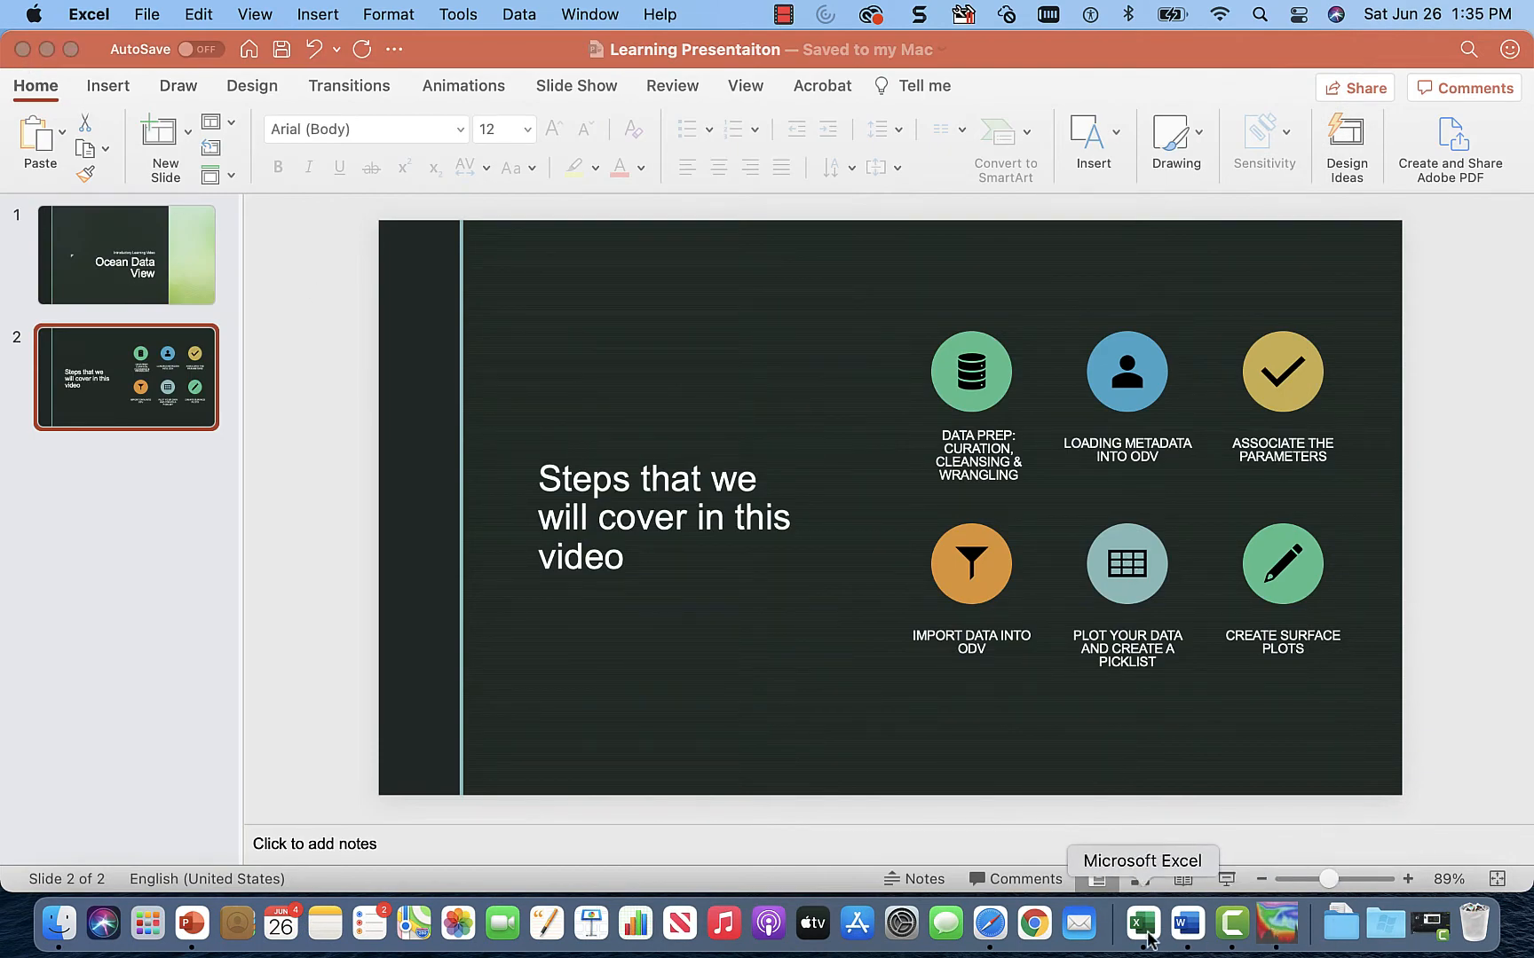
mouse_move(1231, 923)
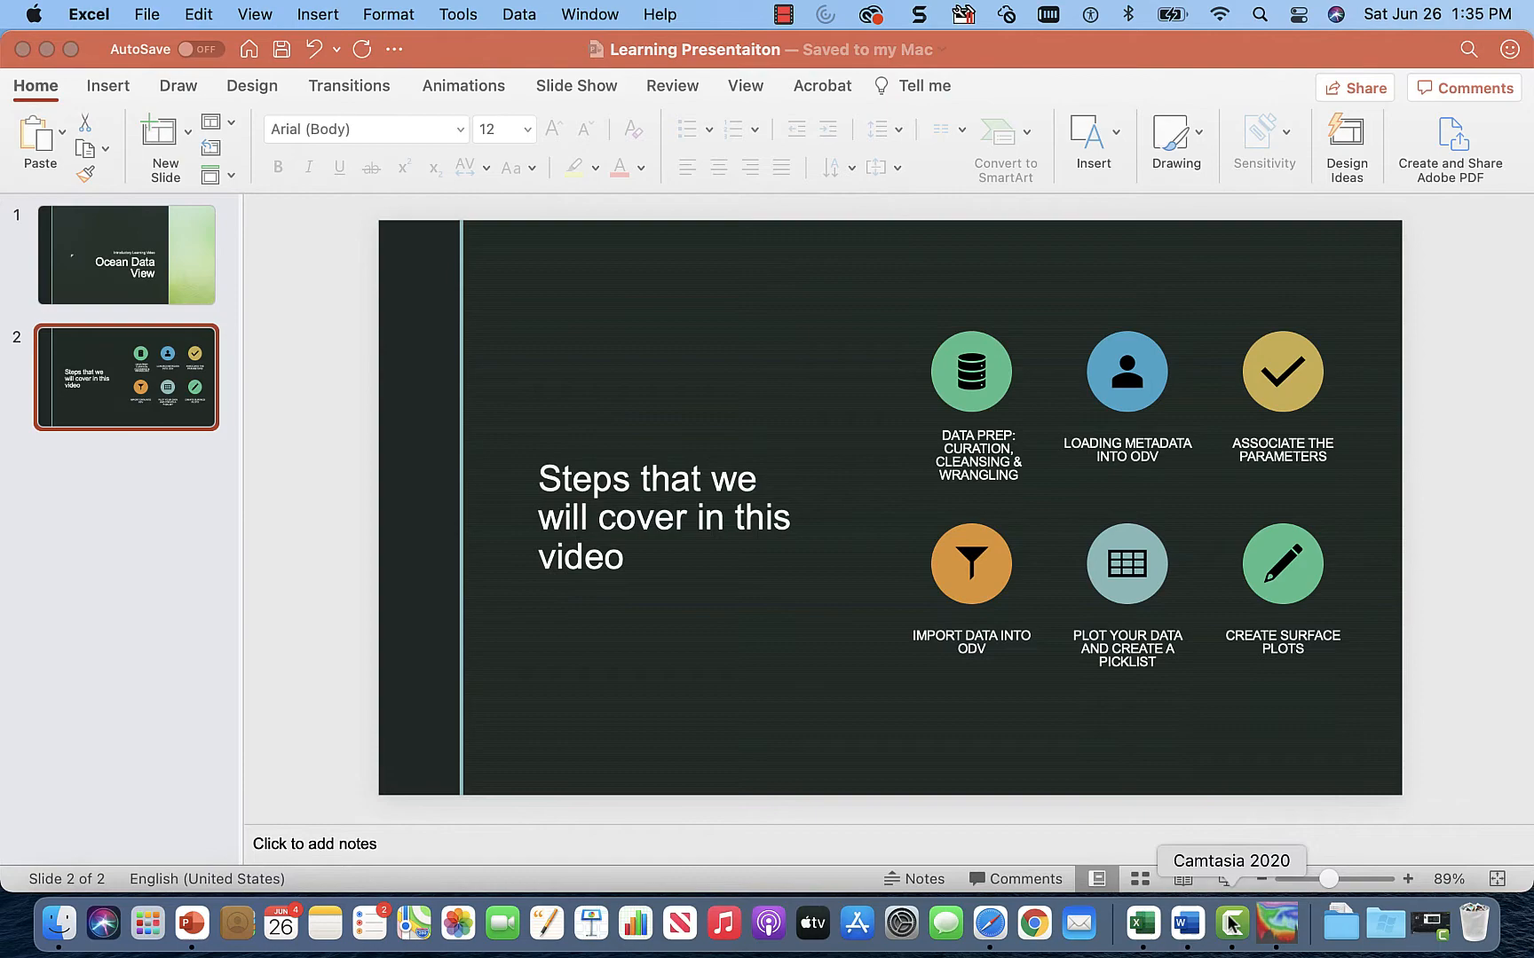
click(134, 13)
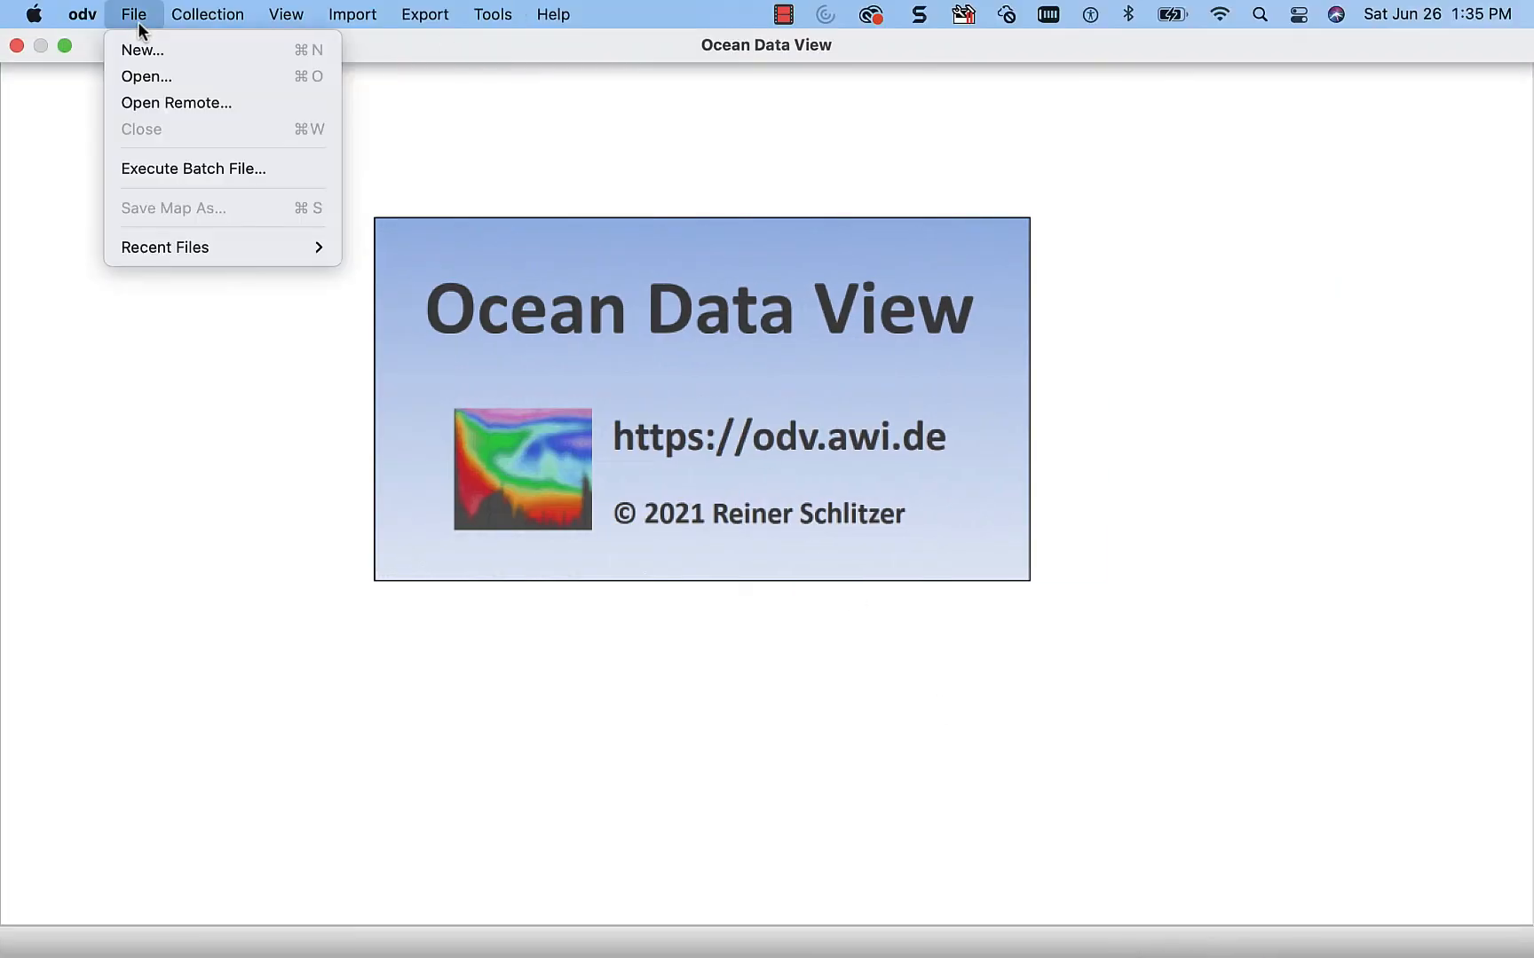
mouse_move(142, 50)
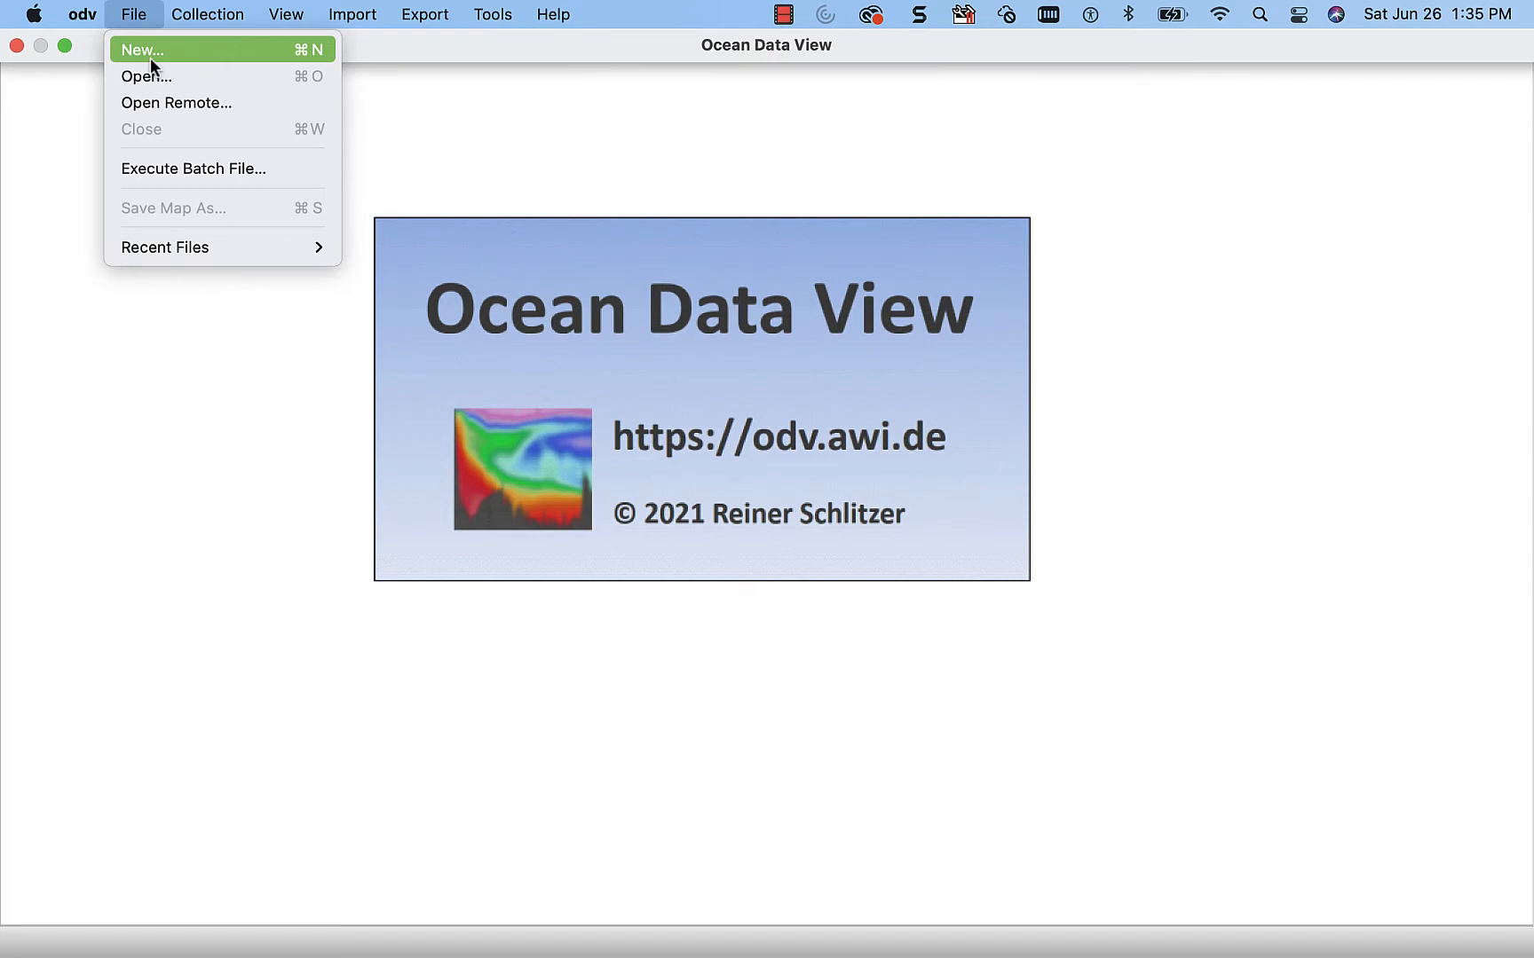
- Create a new collection file named VeroBeachCruise001 in the ODV data folder
click(142, 49)
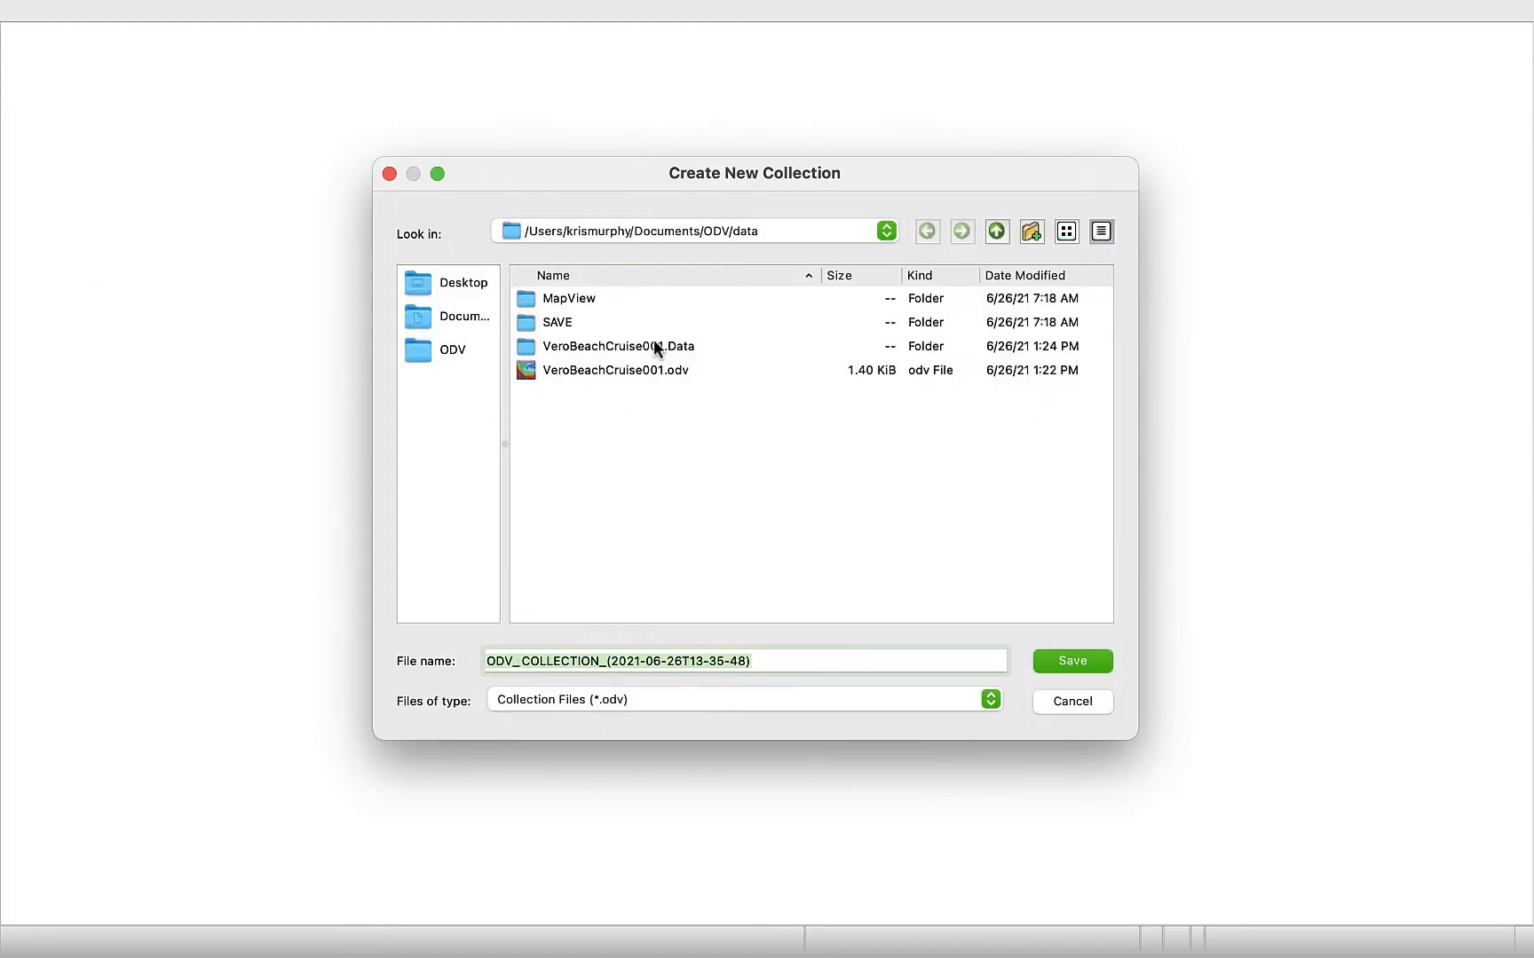
mouse_move(767, 441)
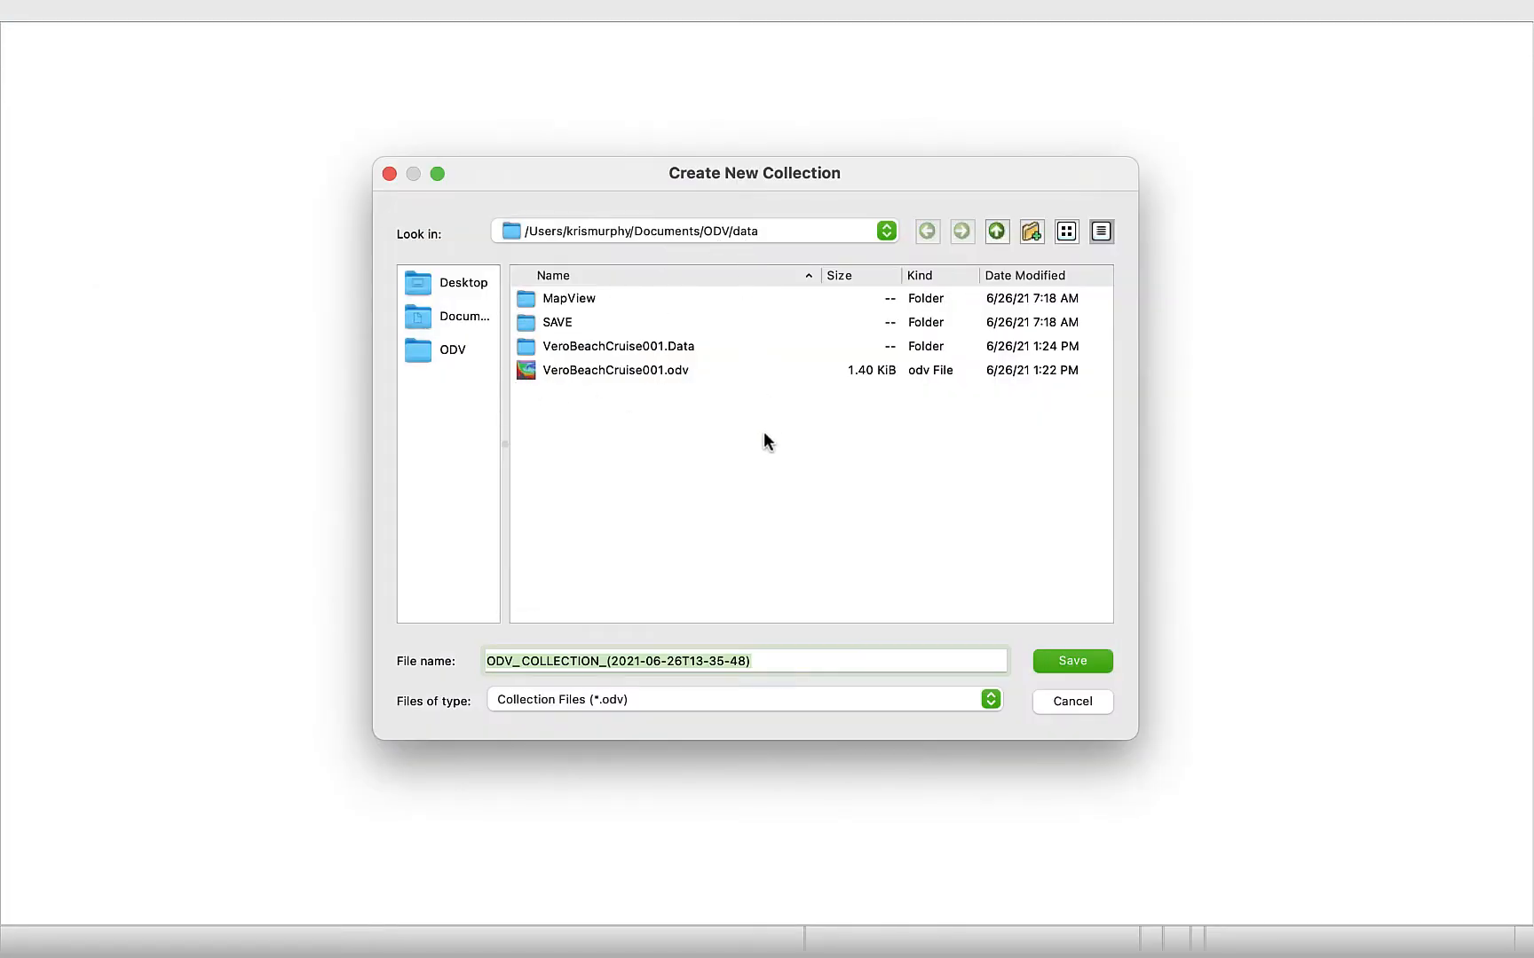
text(V)
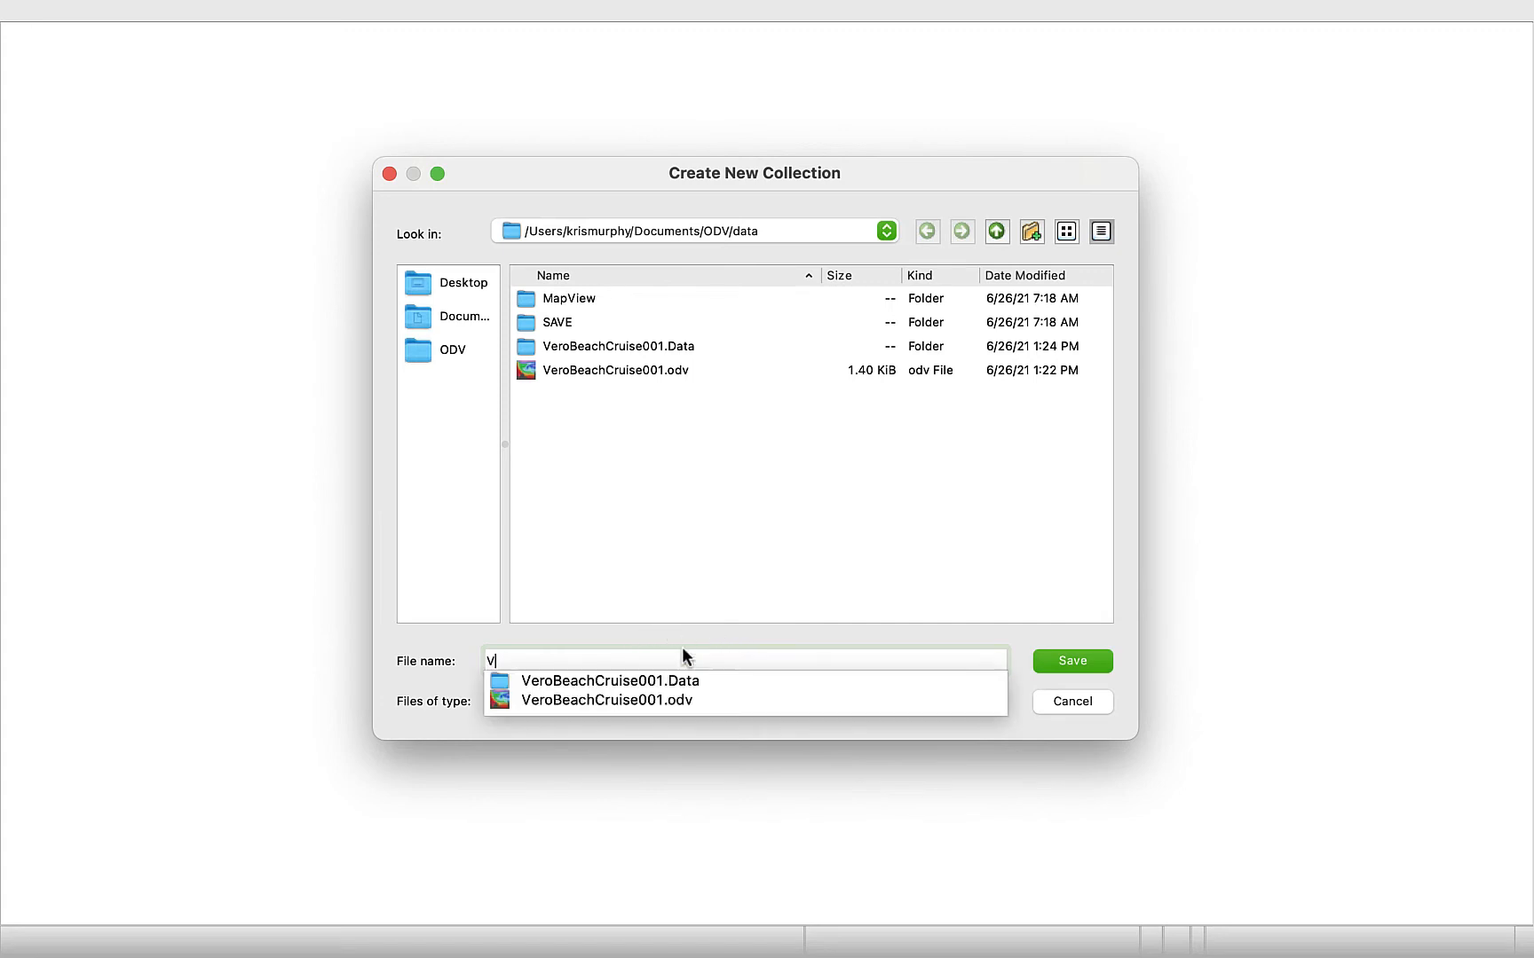
text(eroBec)
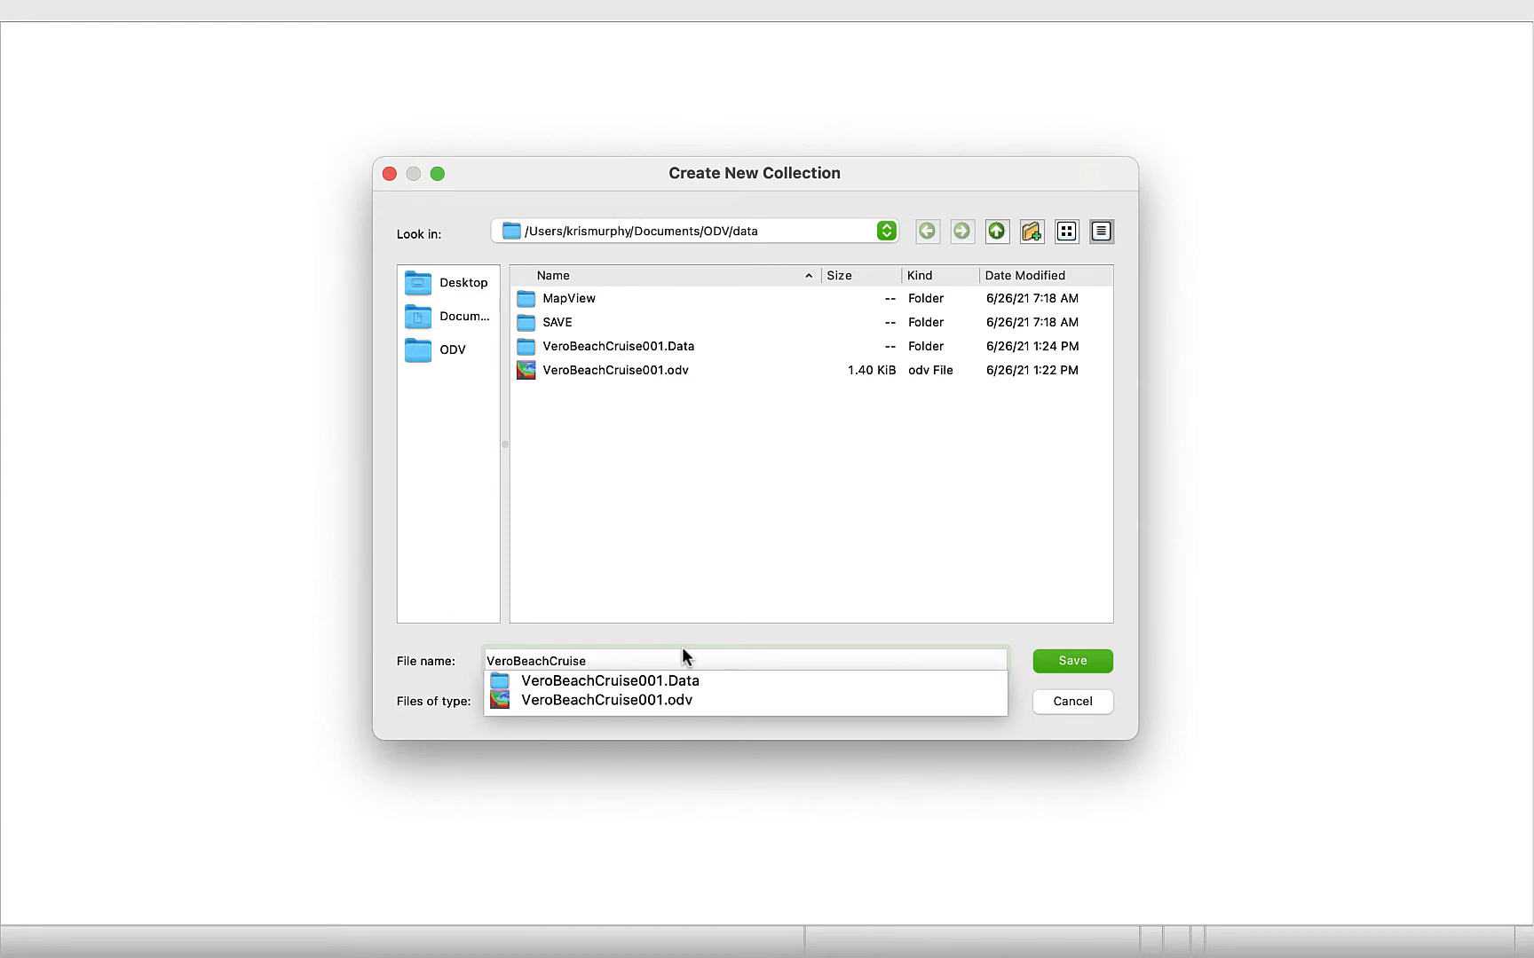
text(001)
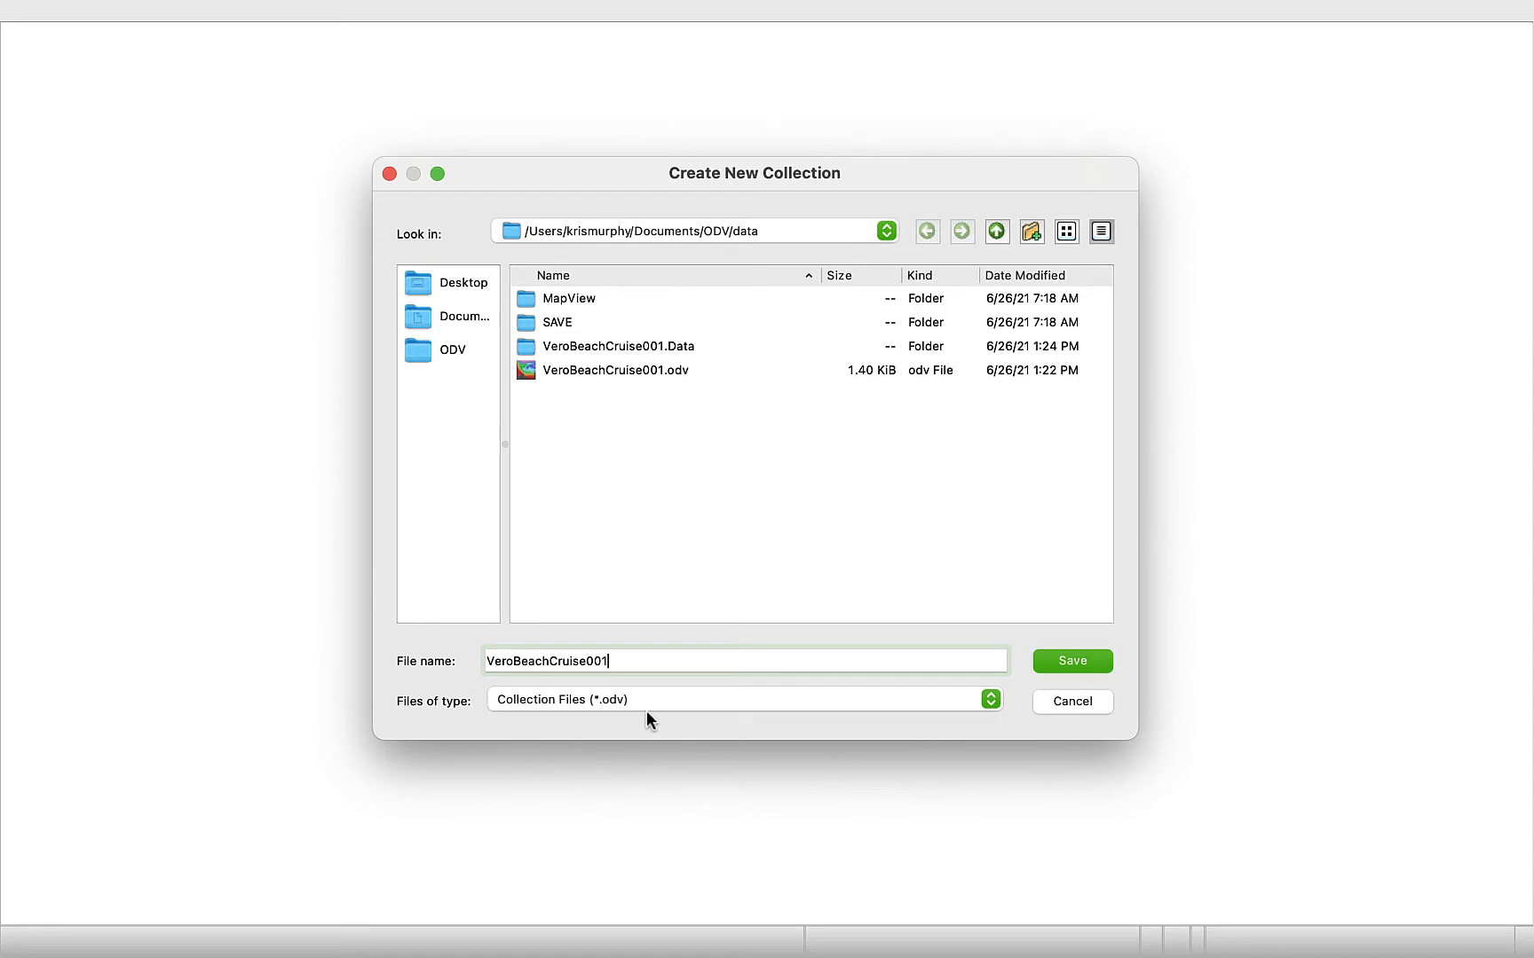
click(1071, 660)
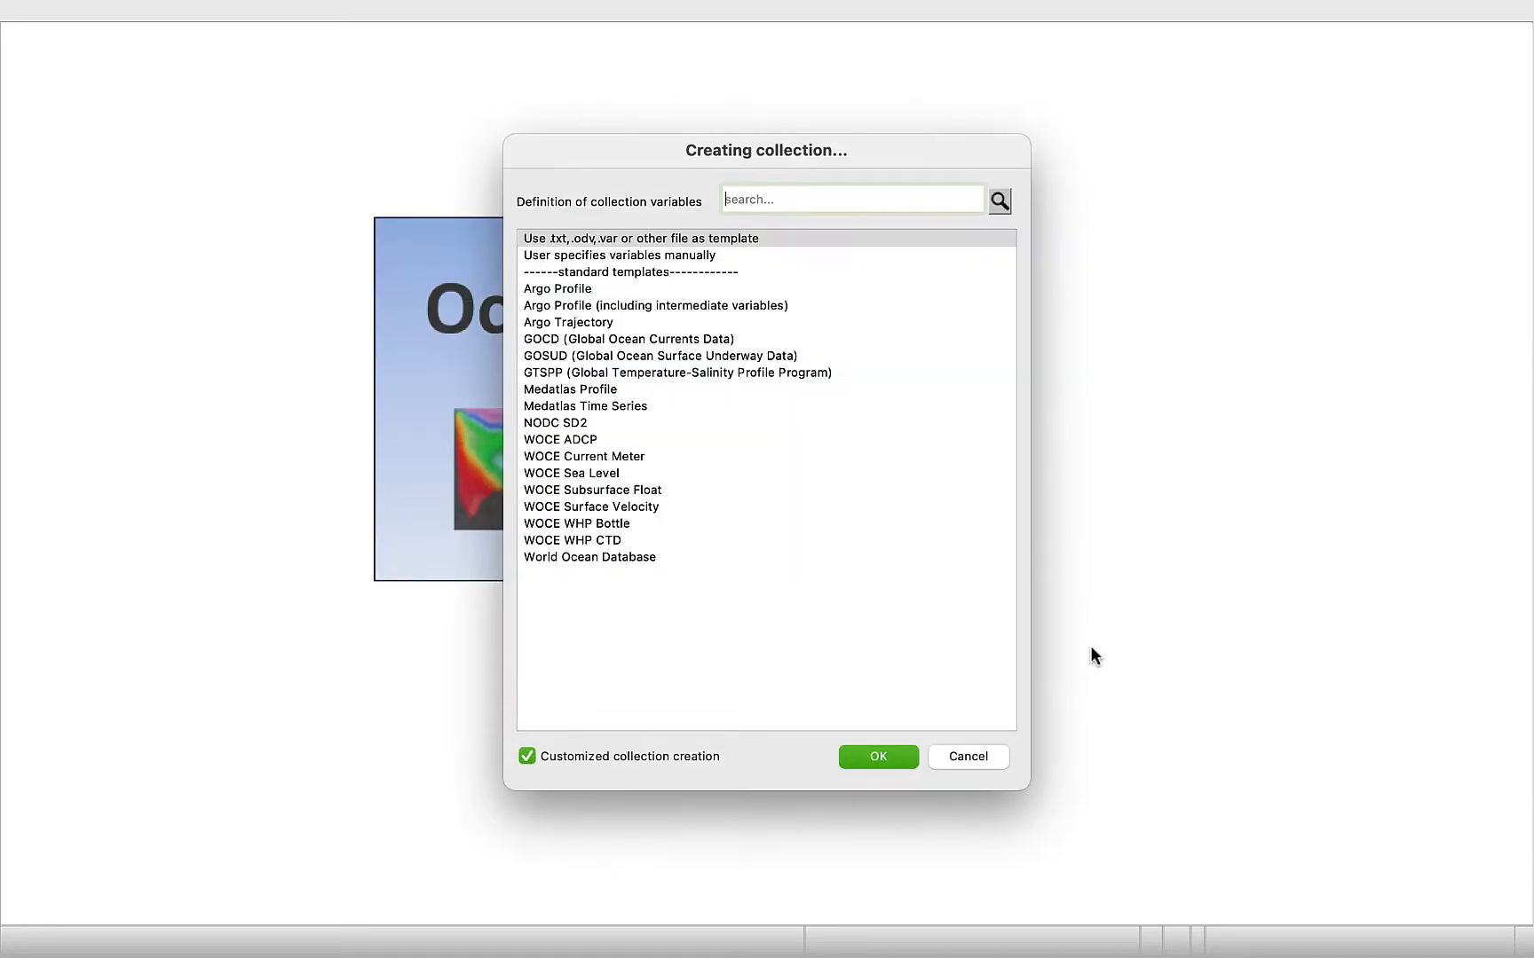
- Choose template-file variable definition and uncheck Customized collection creation
click(640, 238)
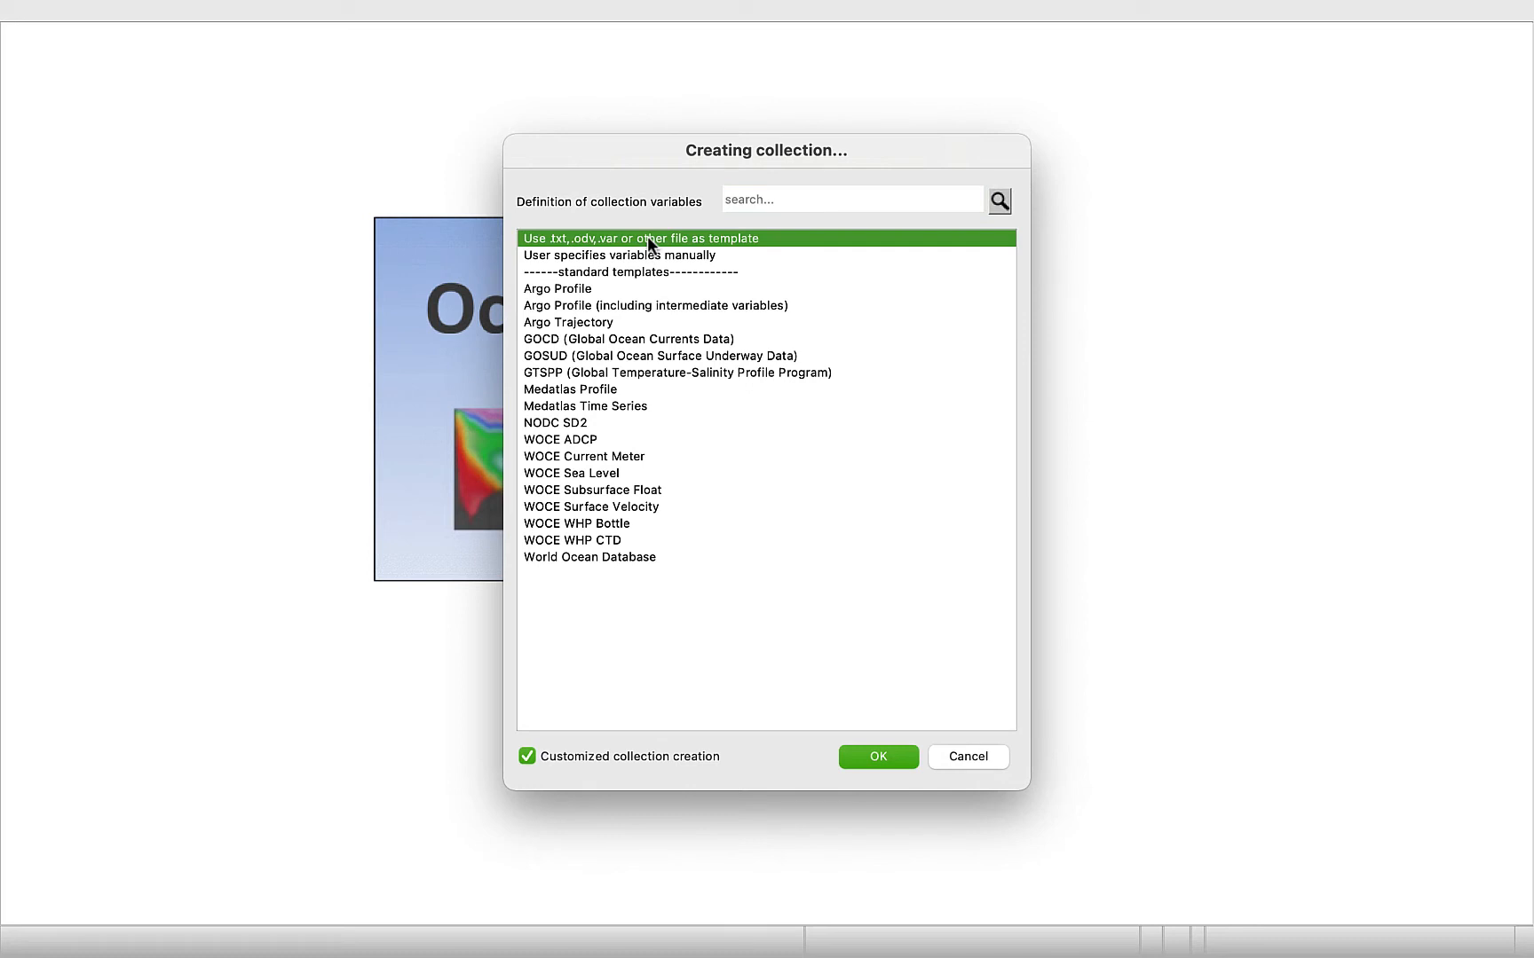
mouse_move(643, 170)
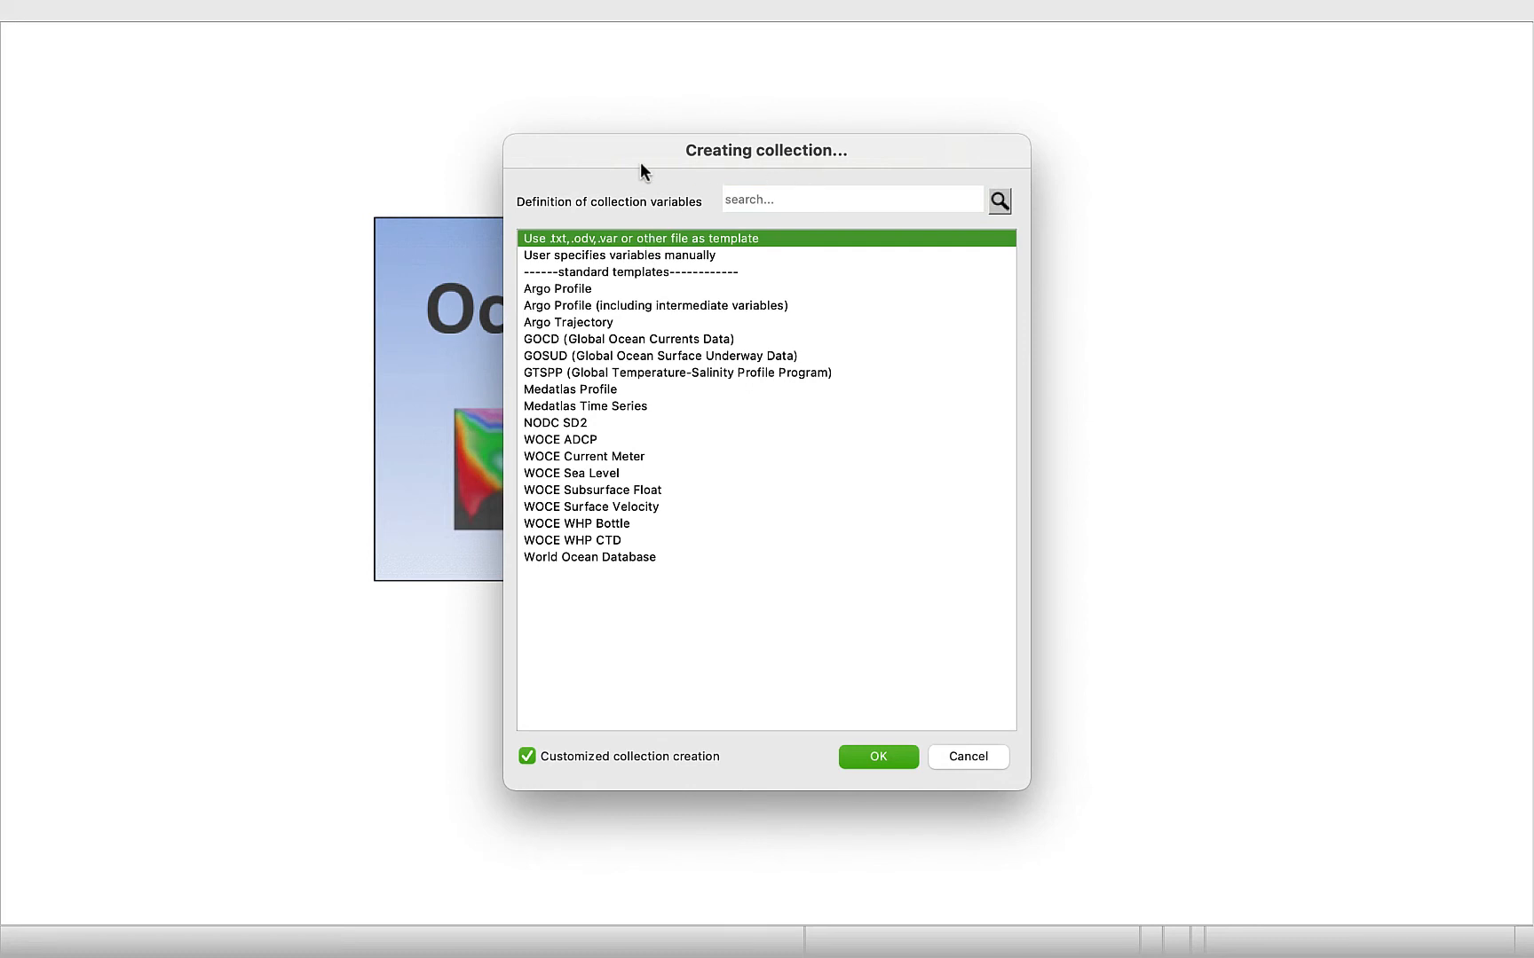
mouse_move(643, 217)
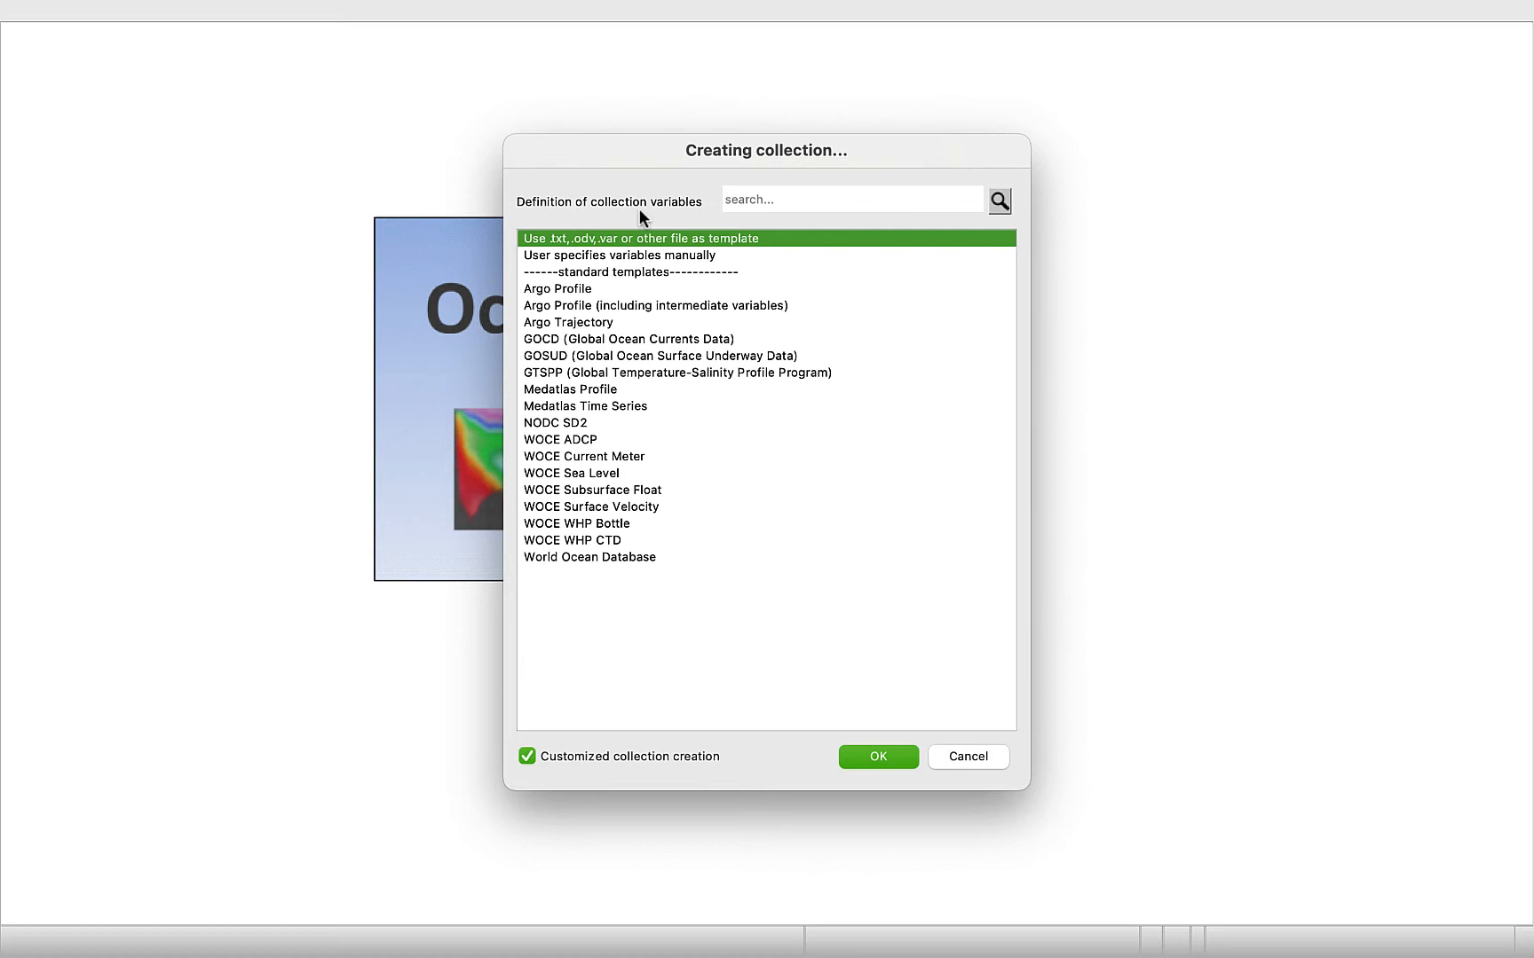
mouse_move(694, 291)
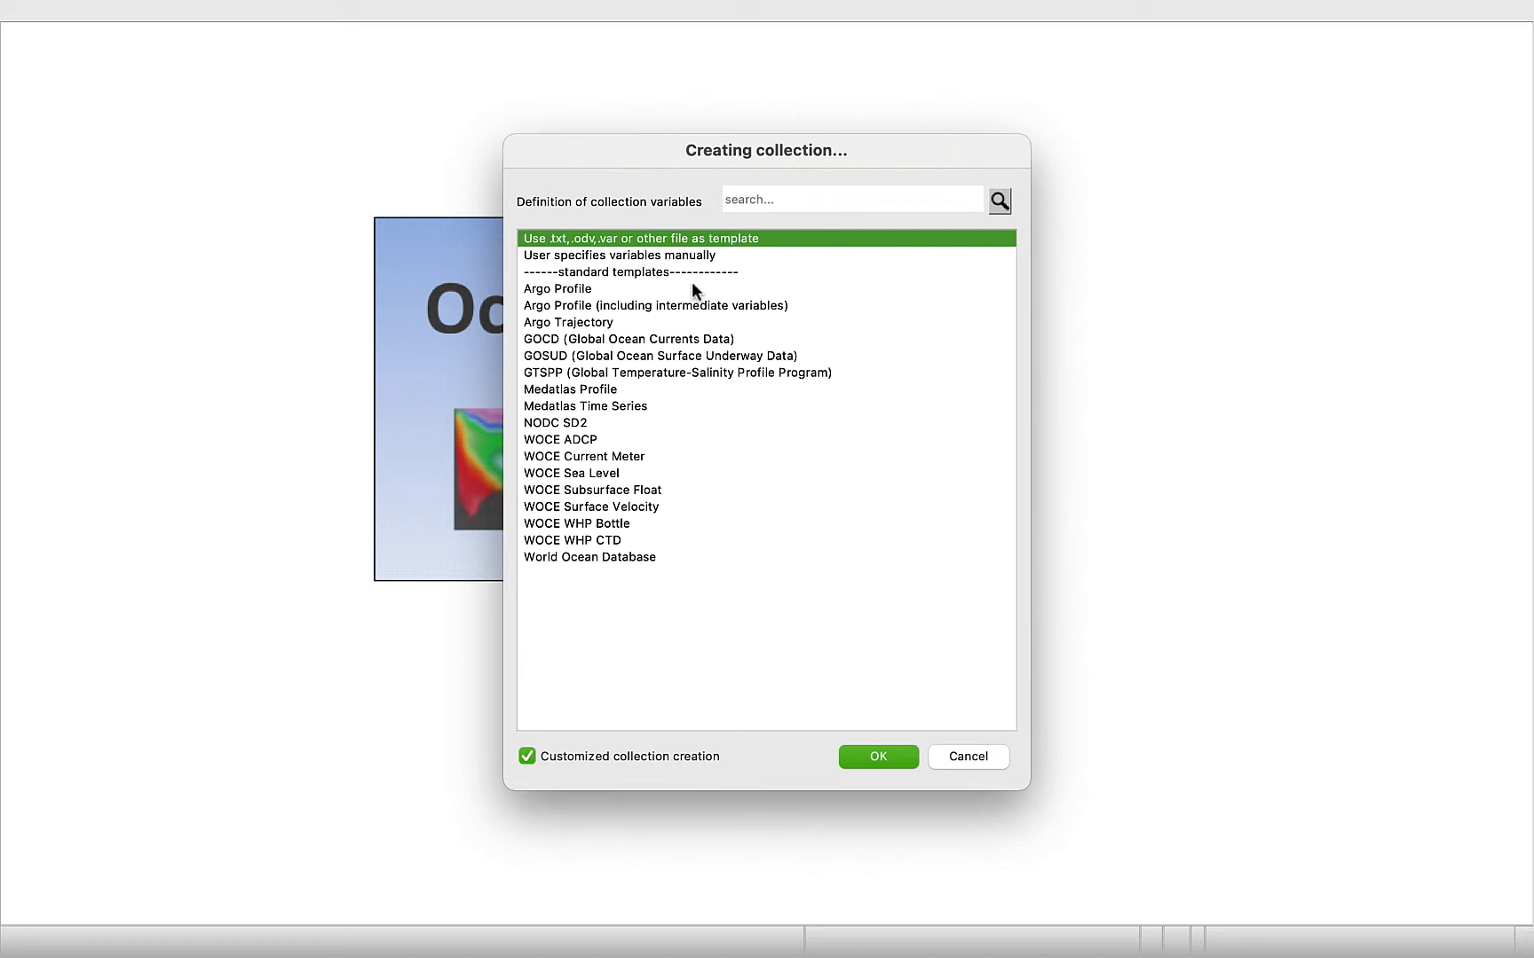
mouse_move(724, 567)
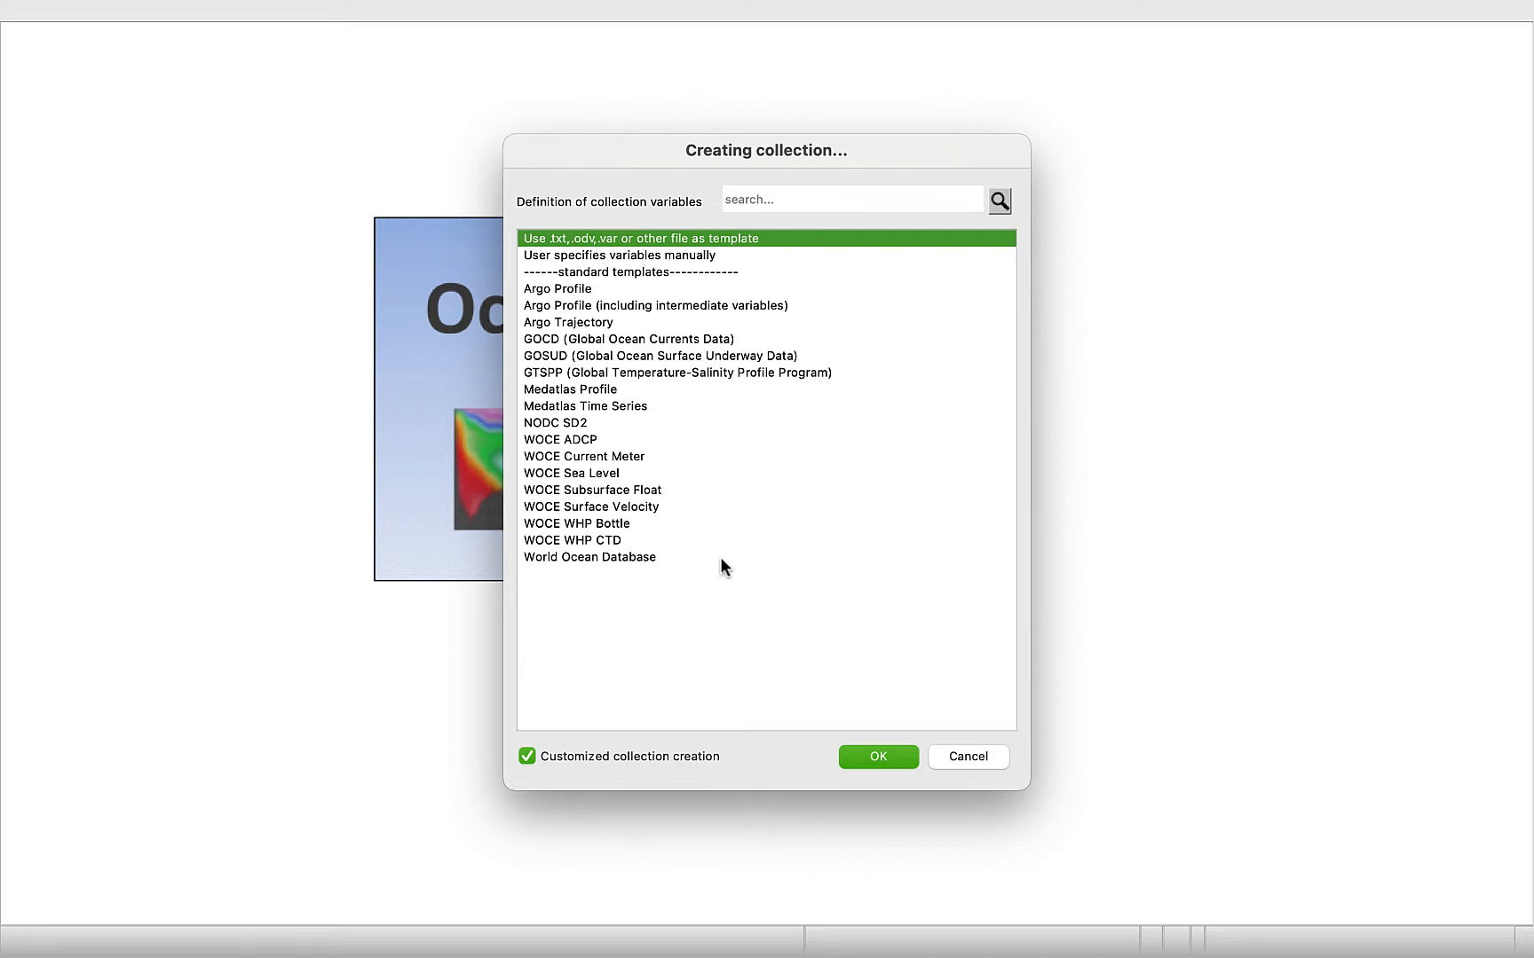
click(527, 756)
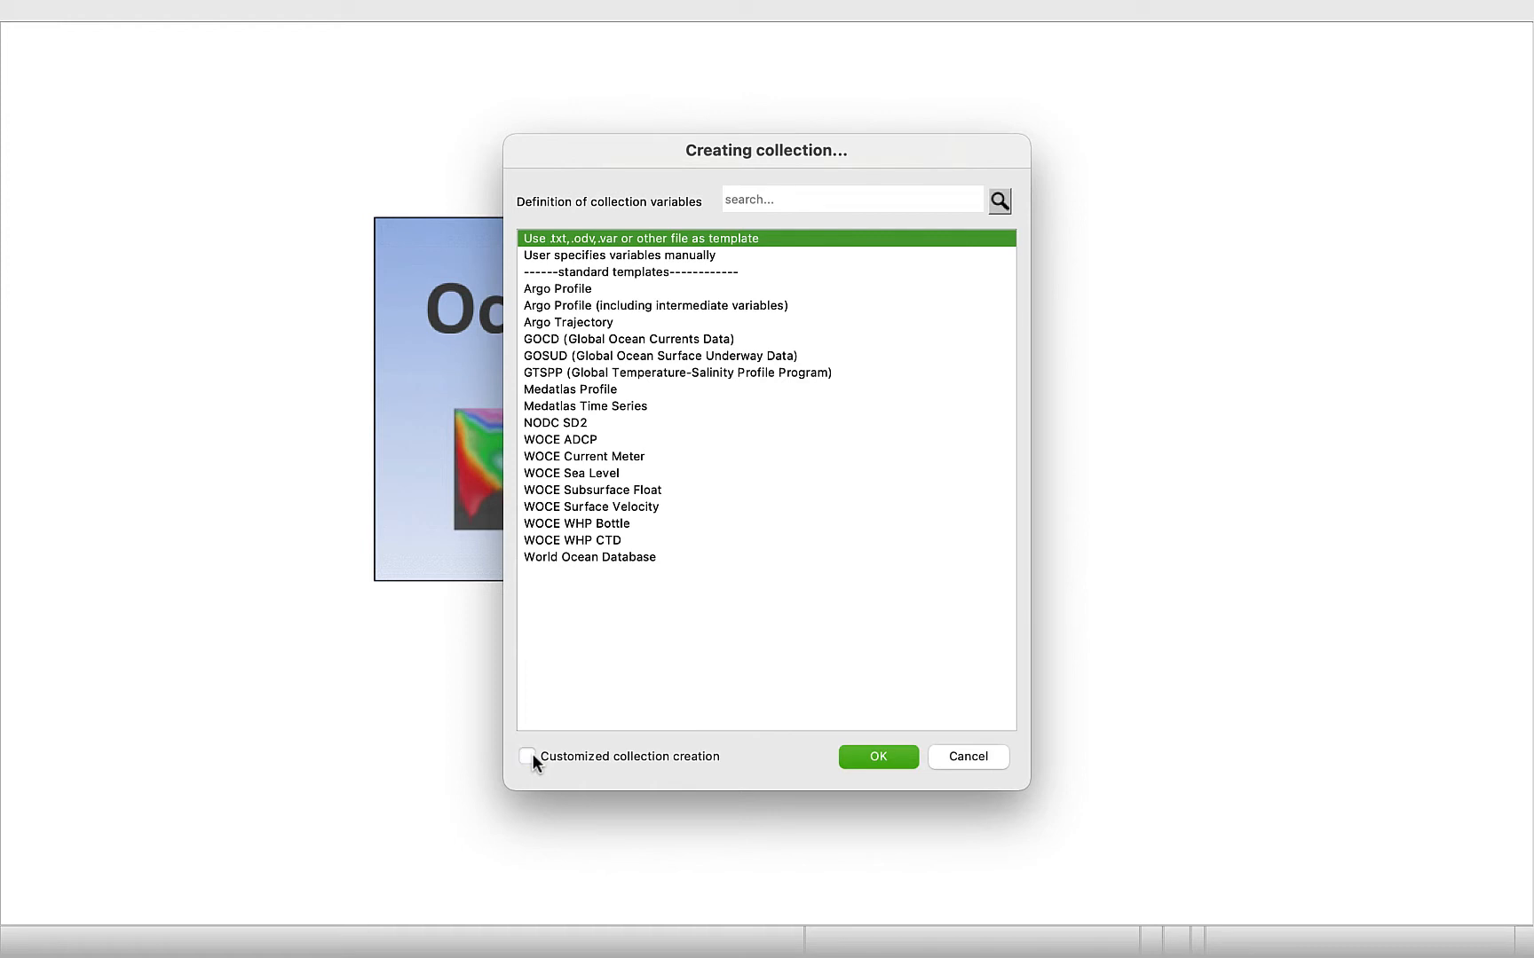
mouse_move(583, 717)
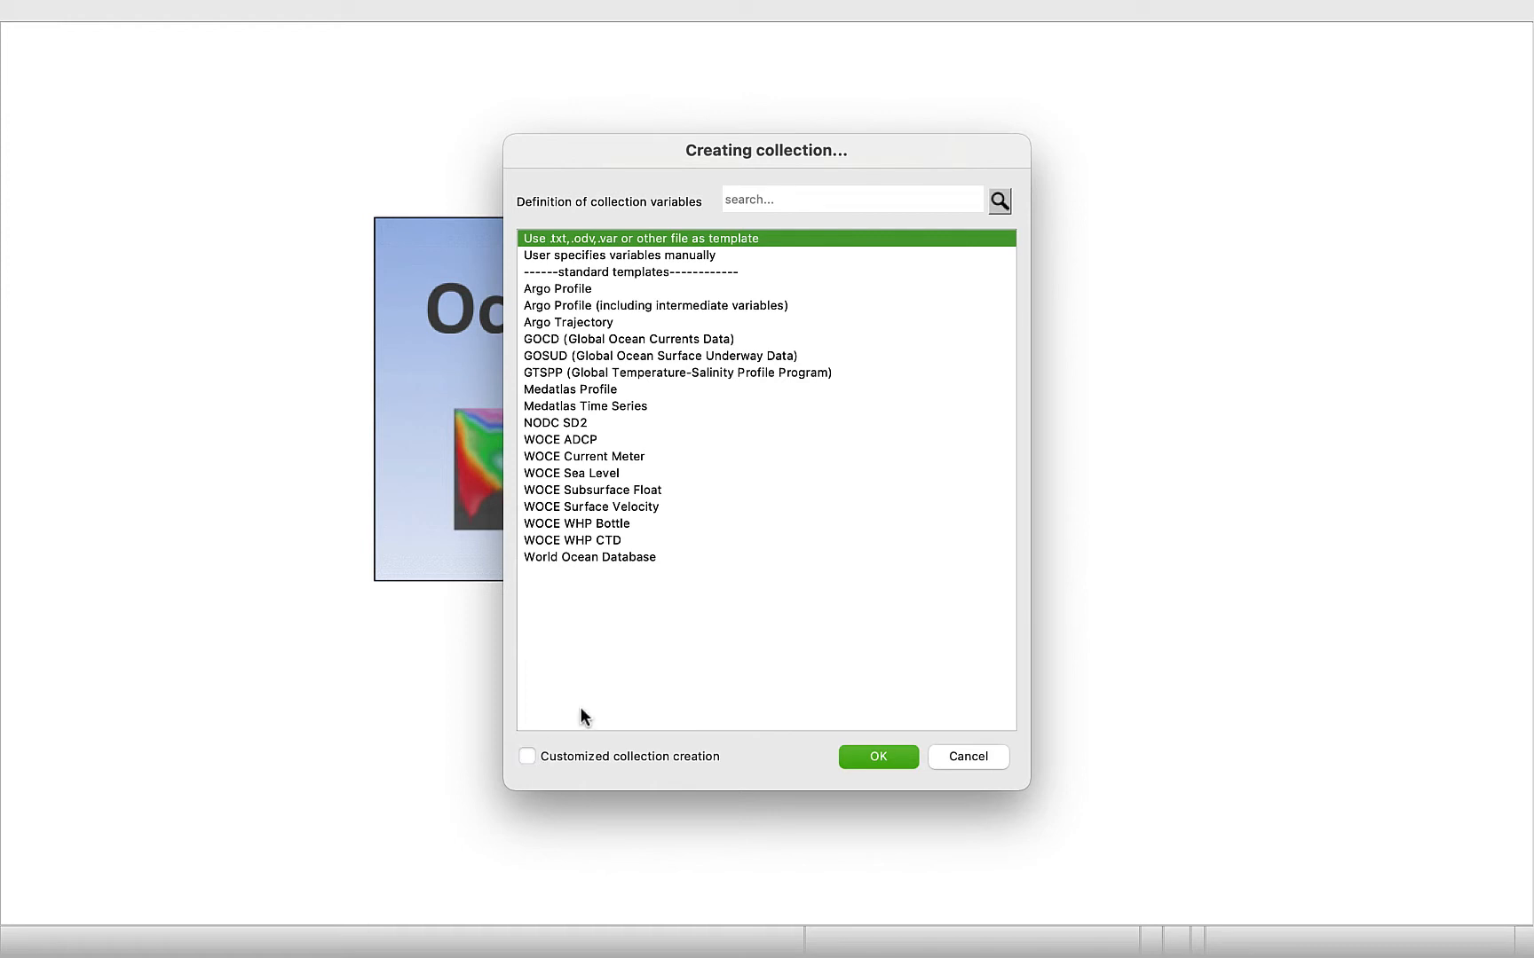
mouse_move(706, 259)
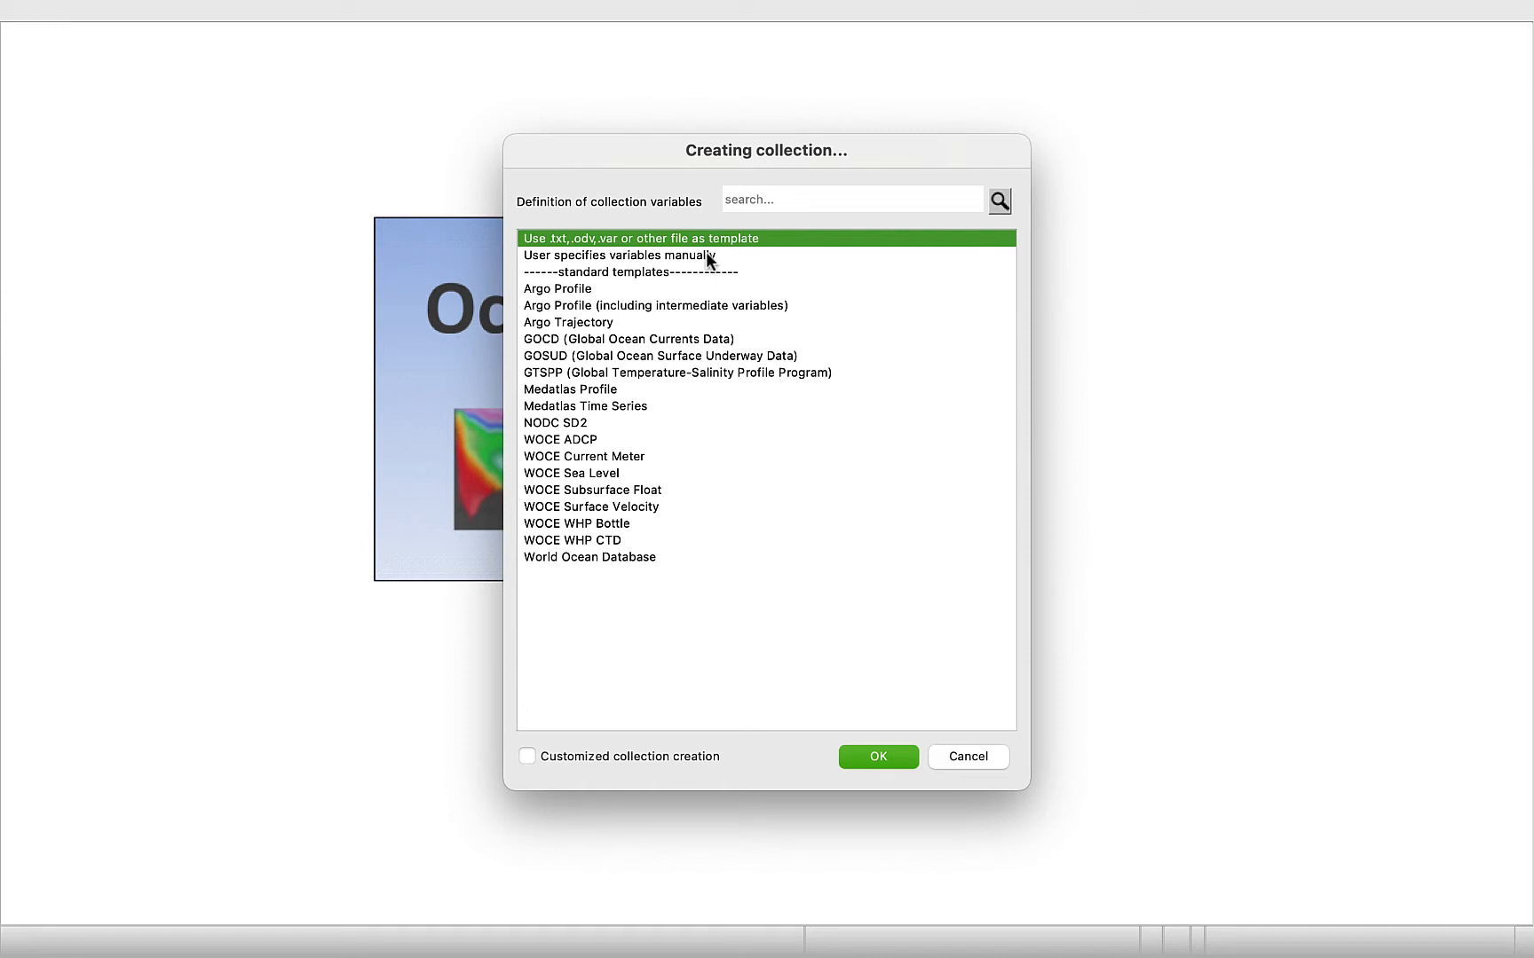
mouse_move(845, 575)
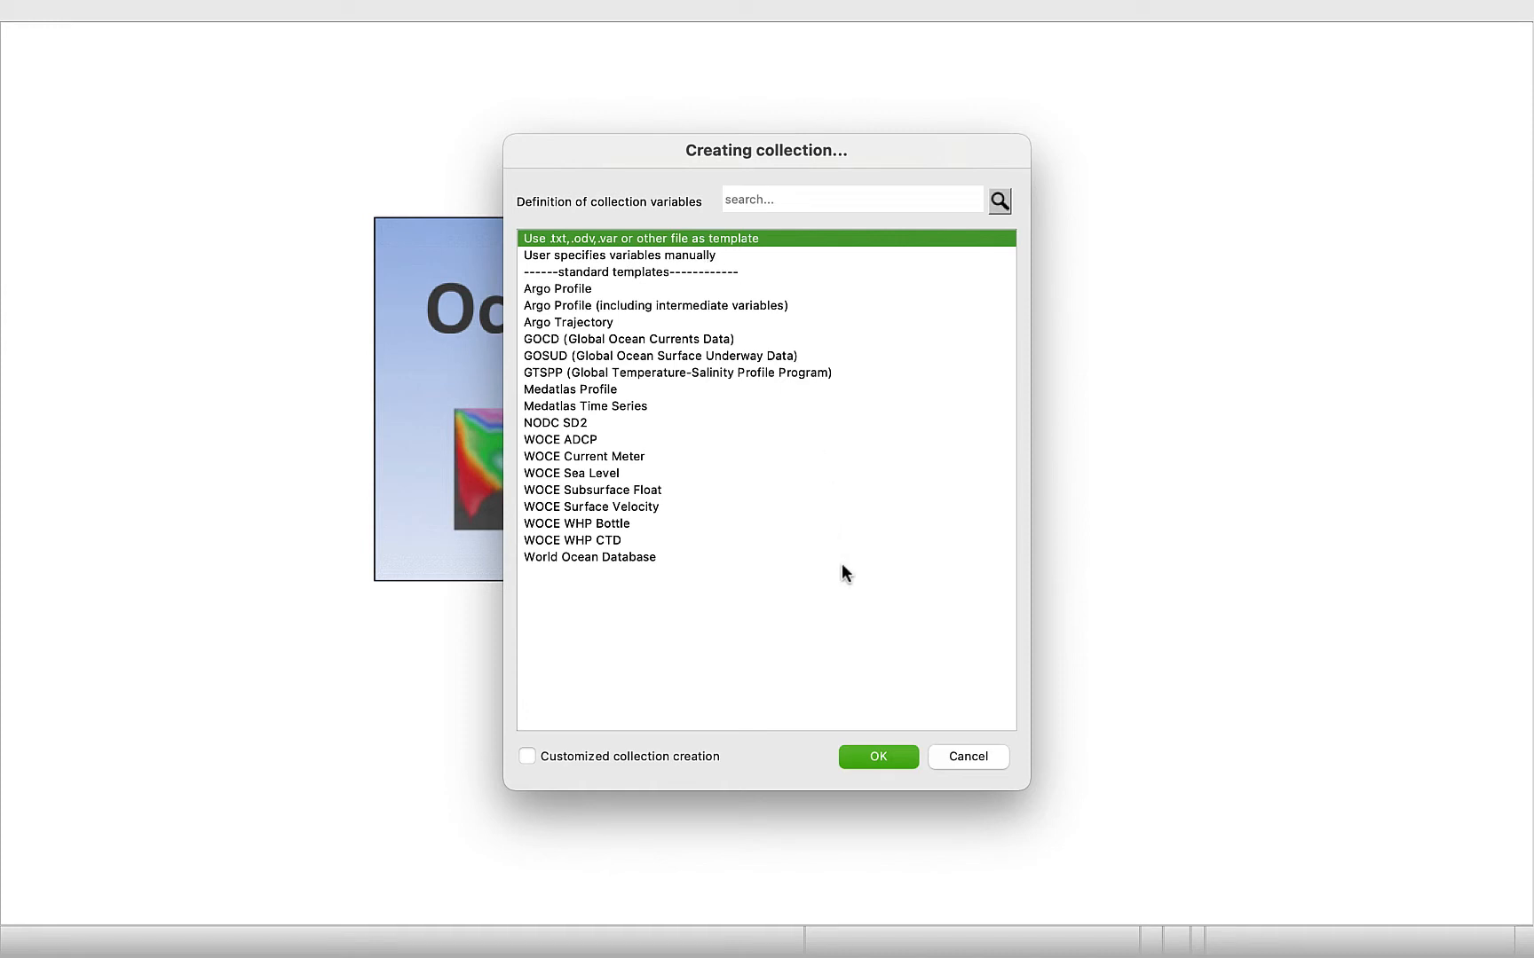
mouse_move(878, 756)
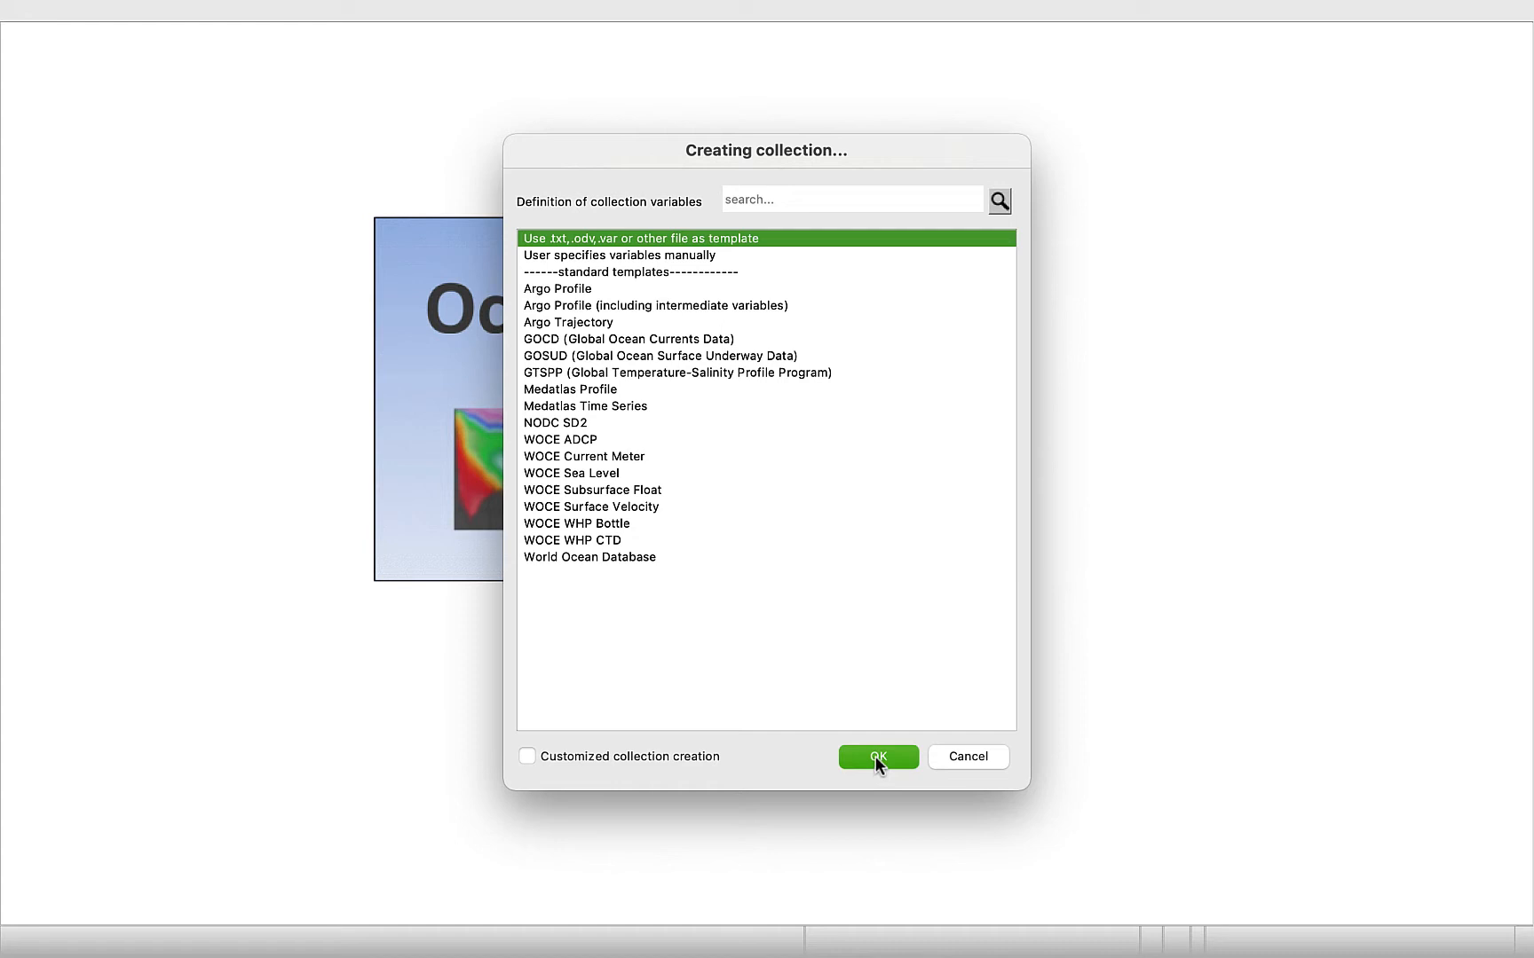
- Load Desktop/Learning Video Data/ODV Video Data-Cleansed.txt as the collection template
click(876, 756)
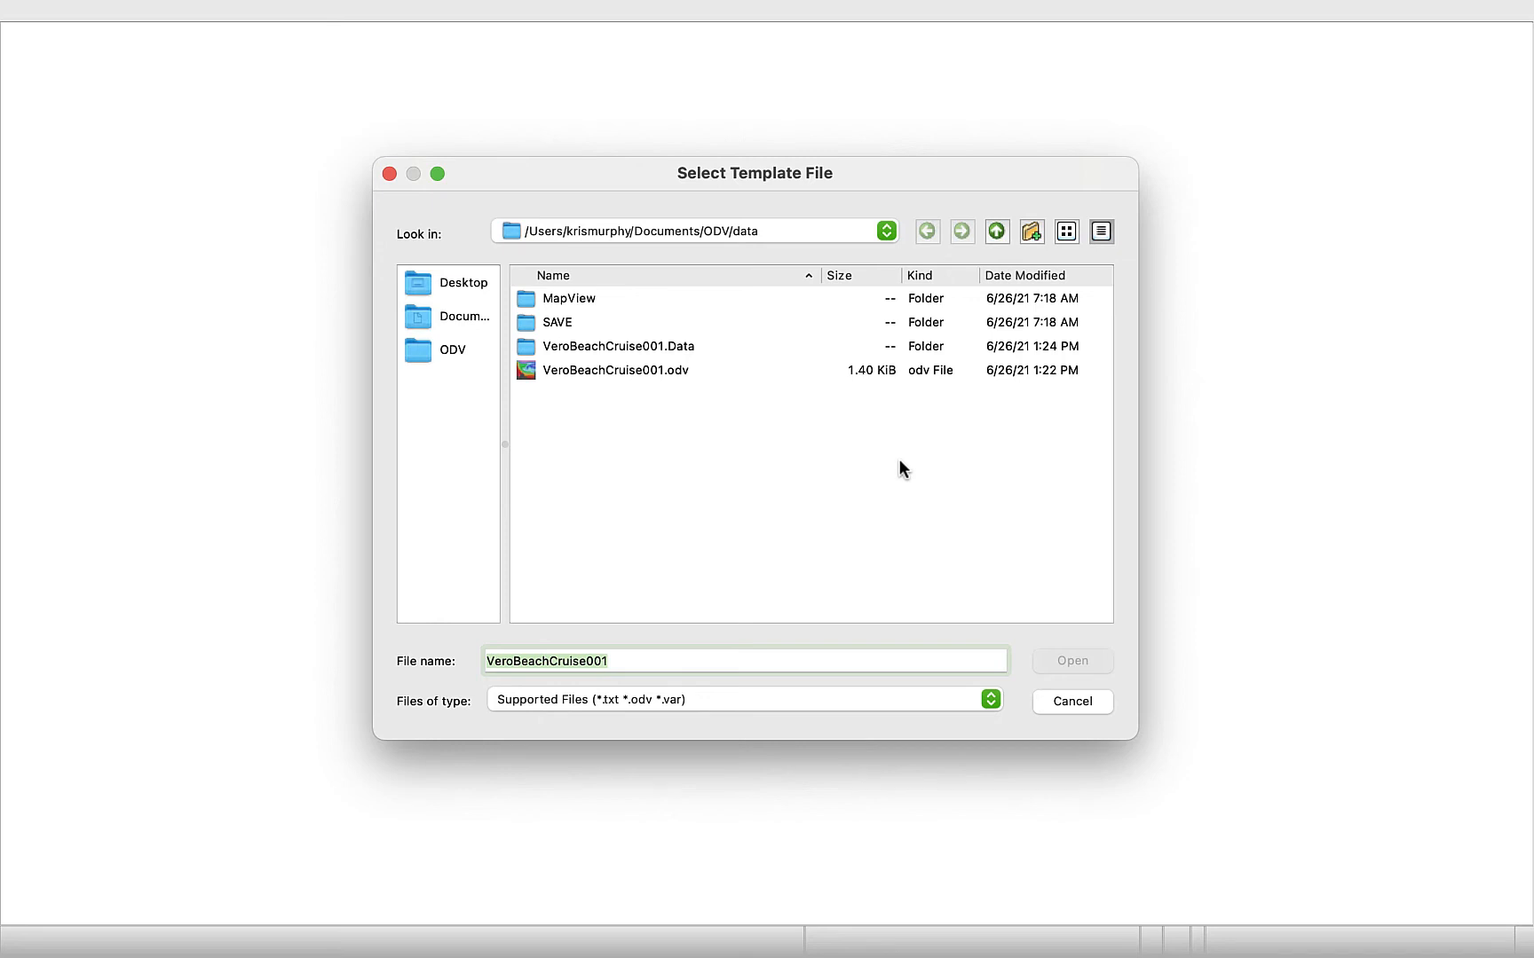
mouse_move(774, 480)
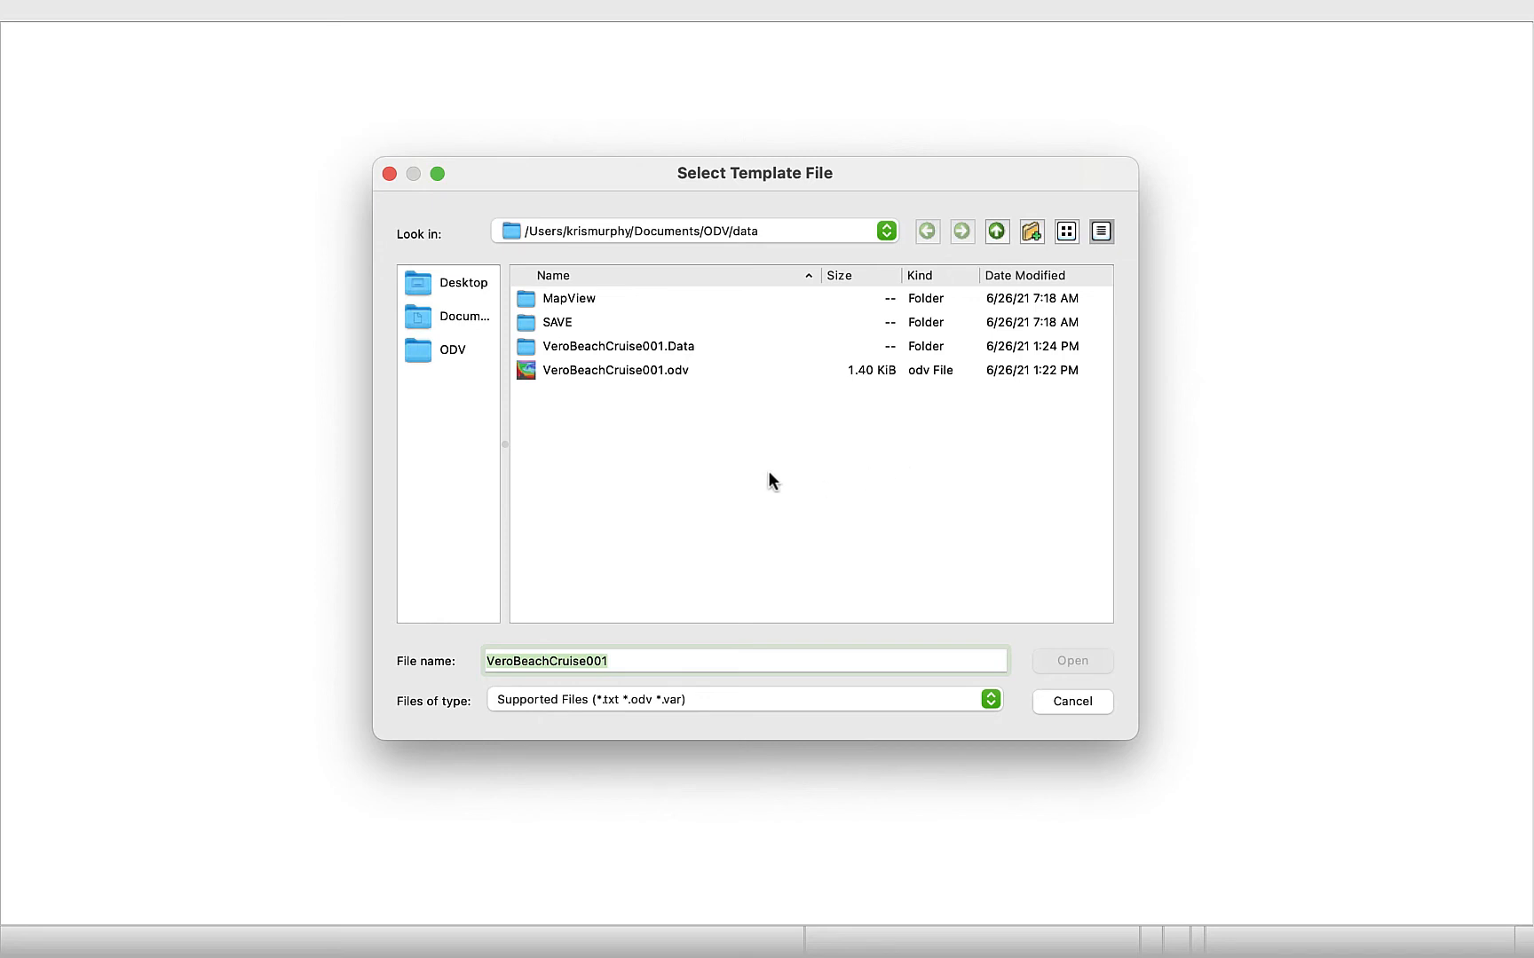
mouse_move(459, 291)
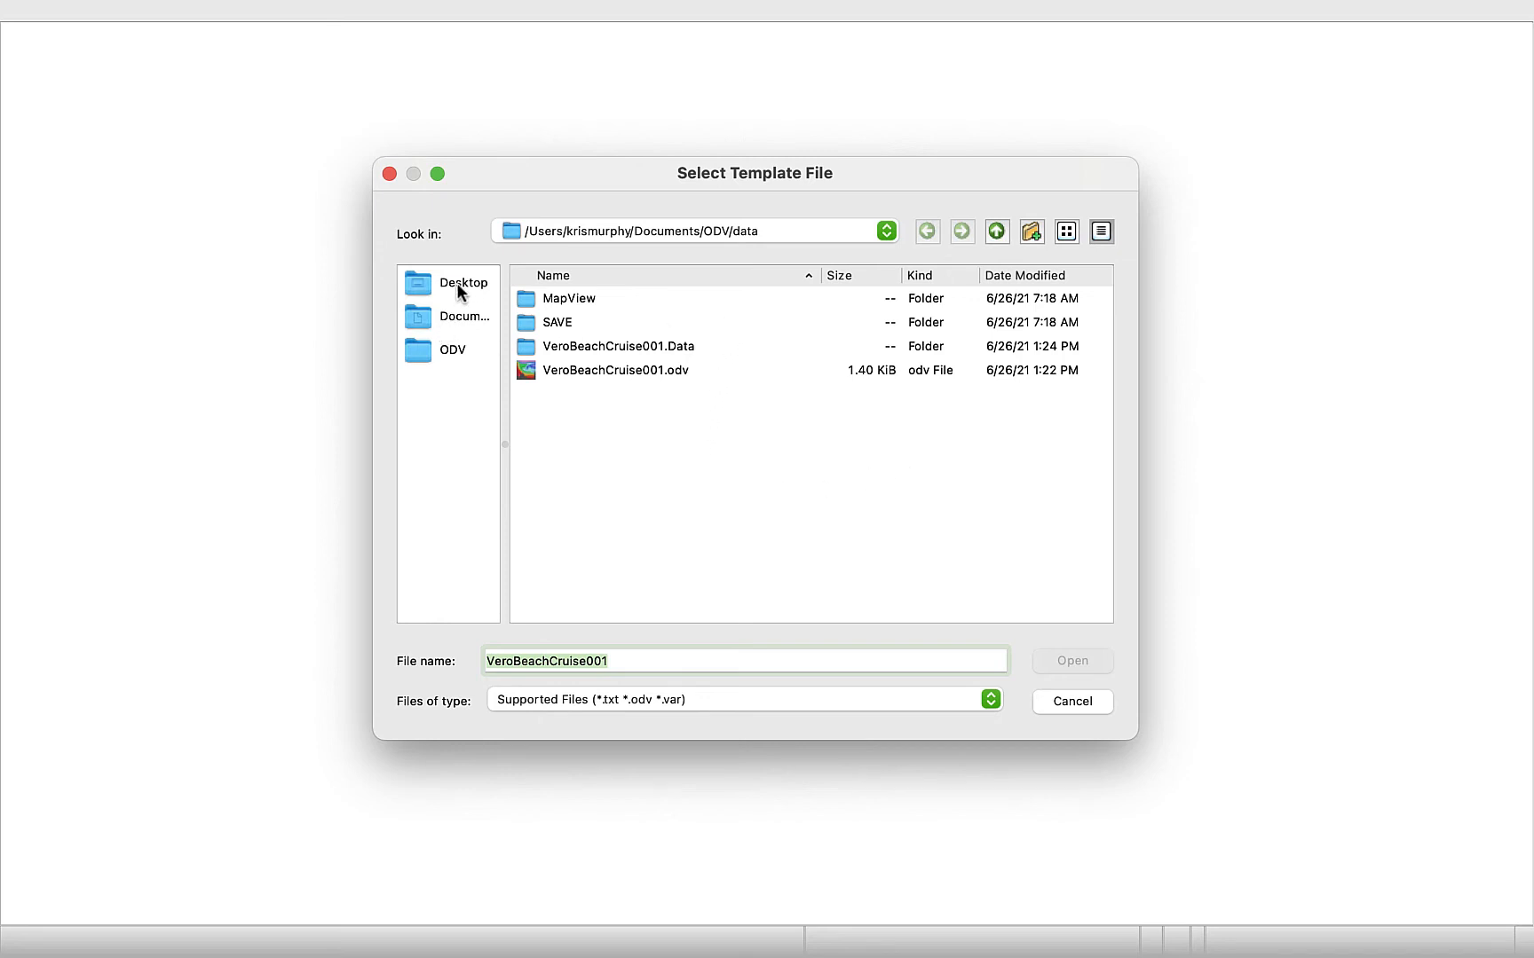
click(464, 282)
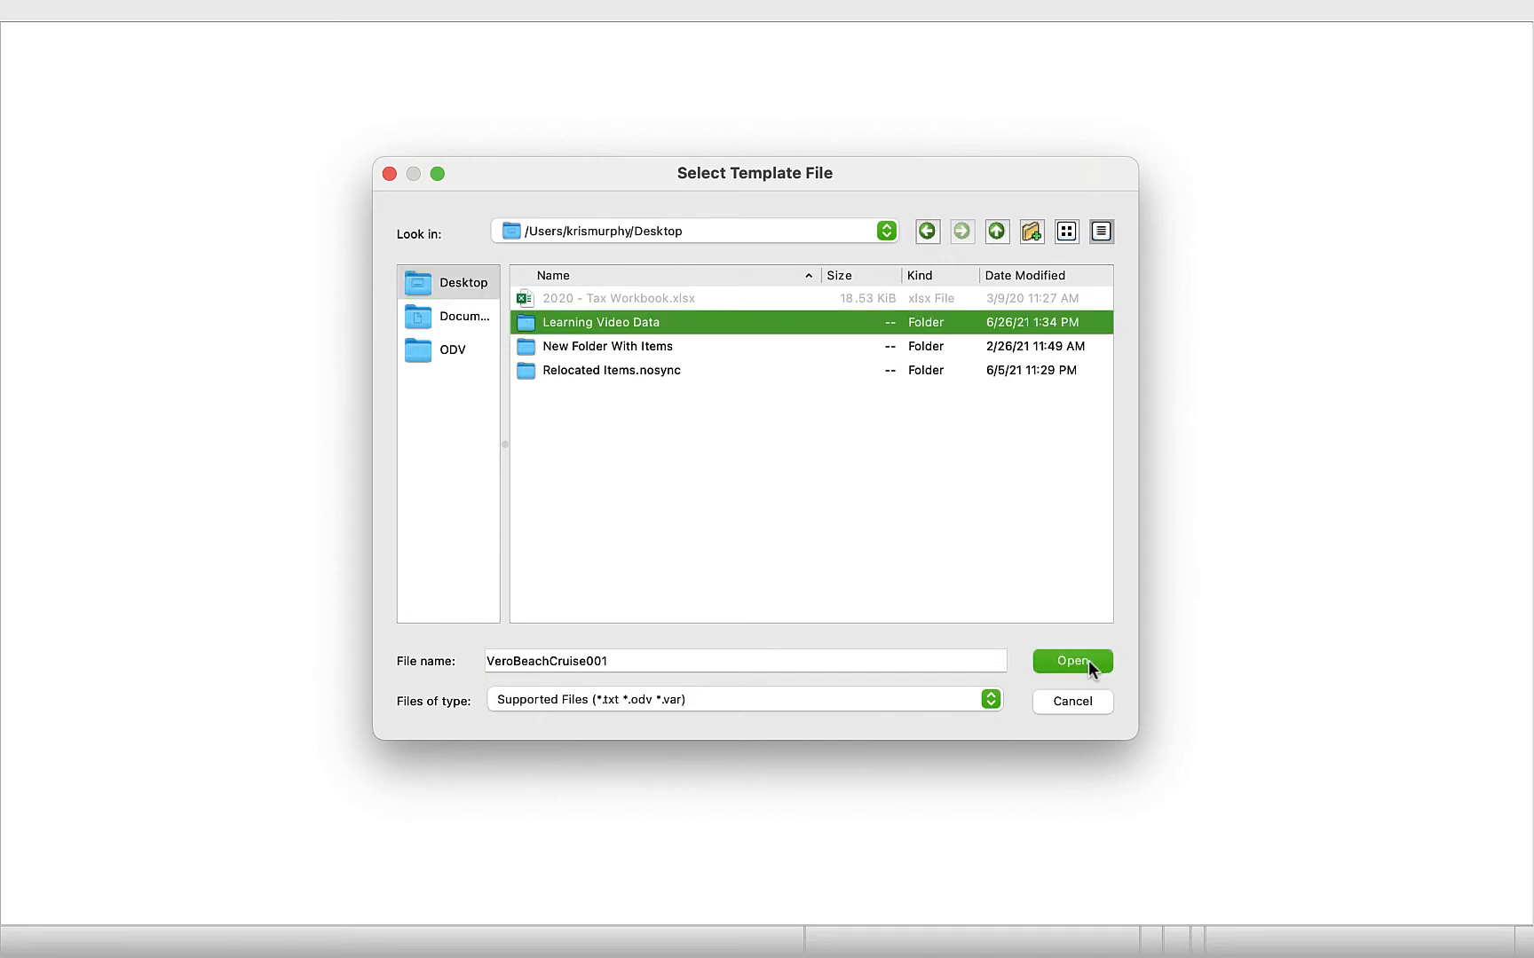
double_click(600, 322)
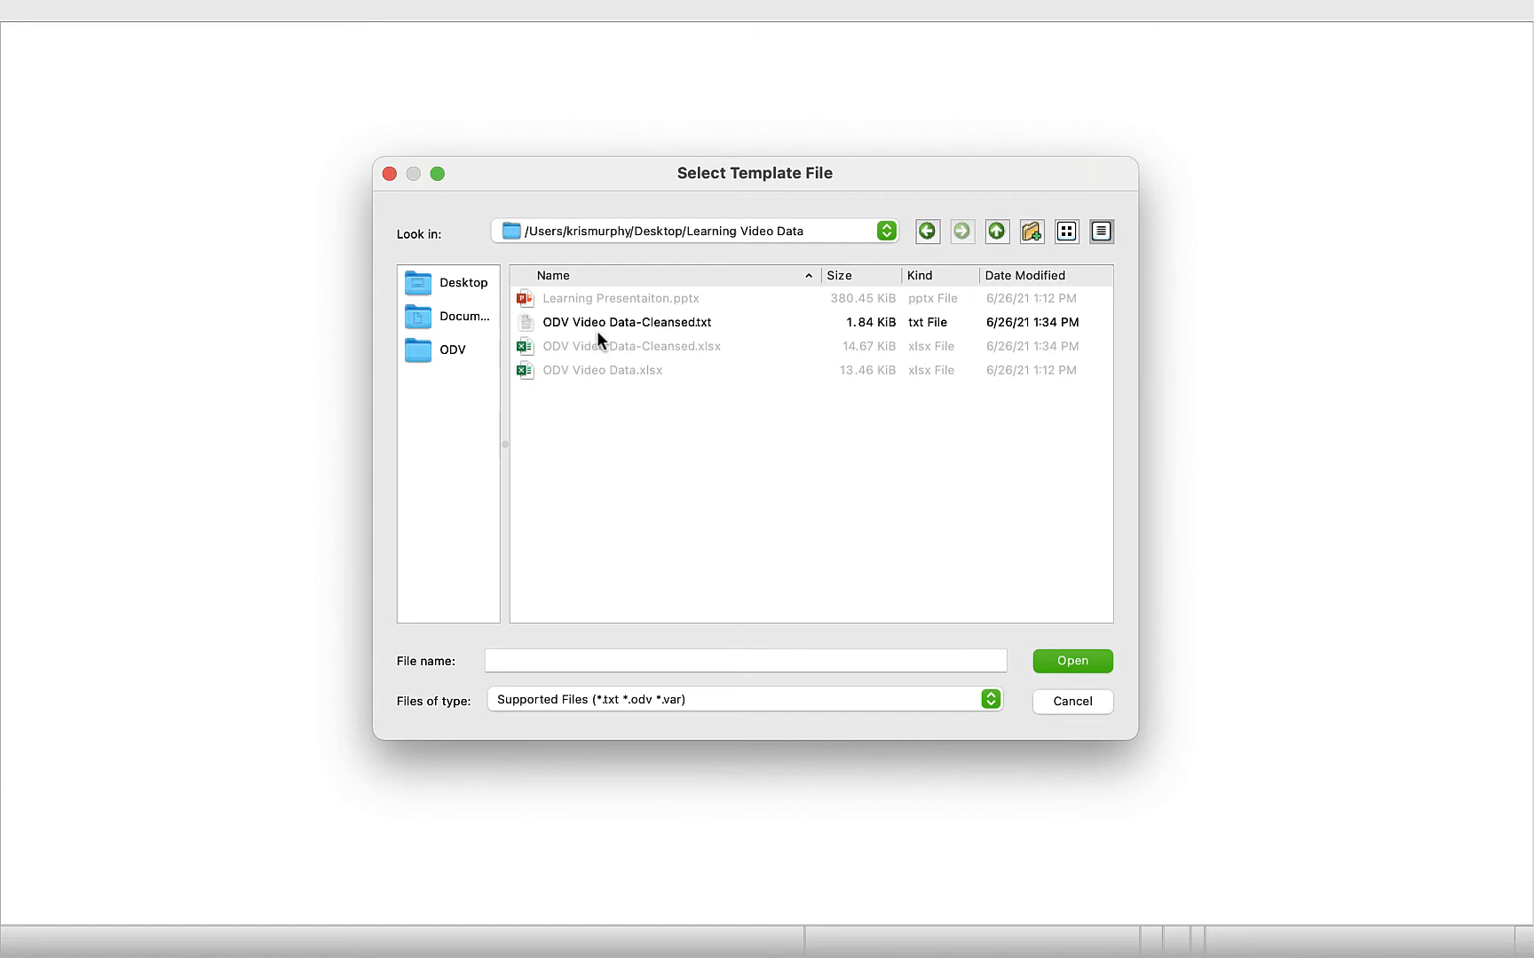
click(626, 322)
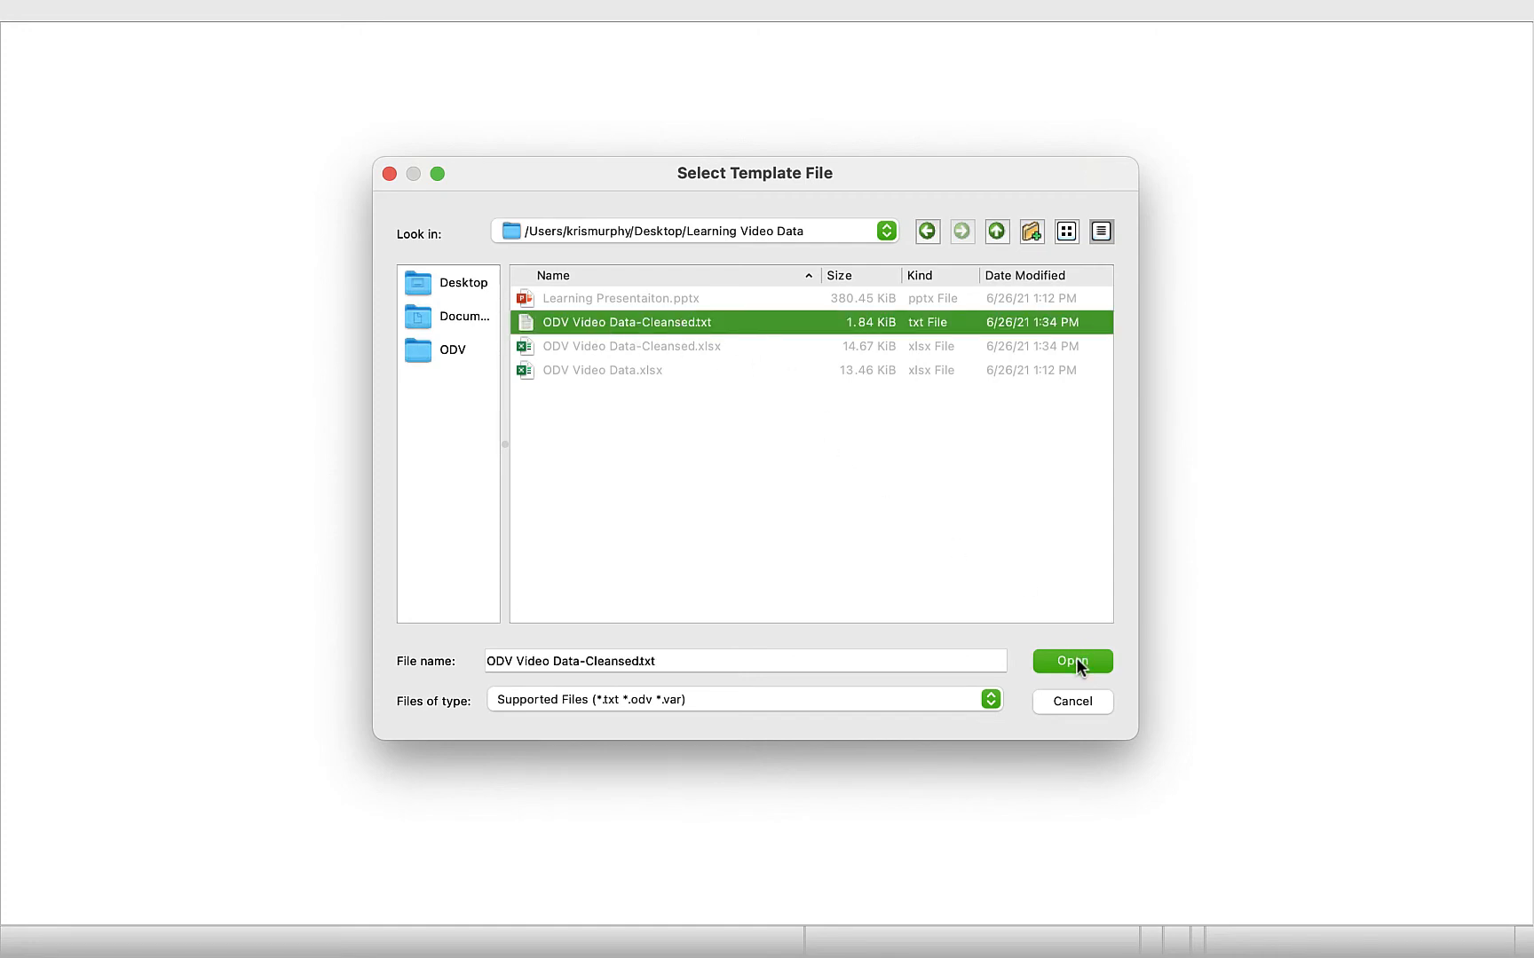
click(1072, 661)
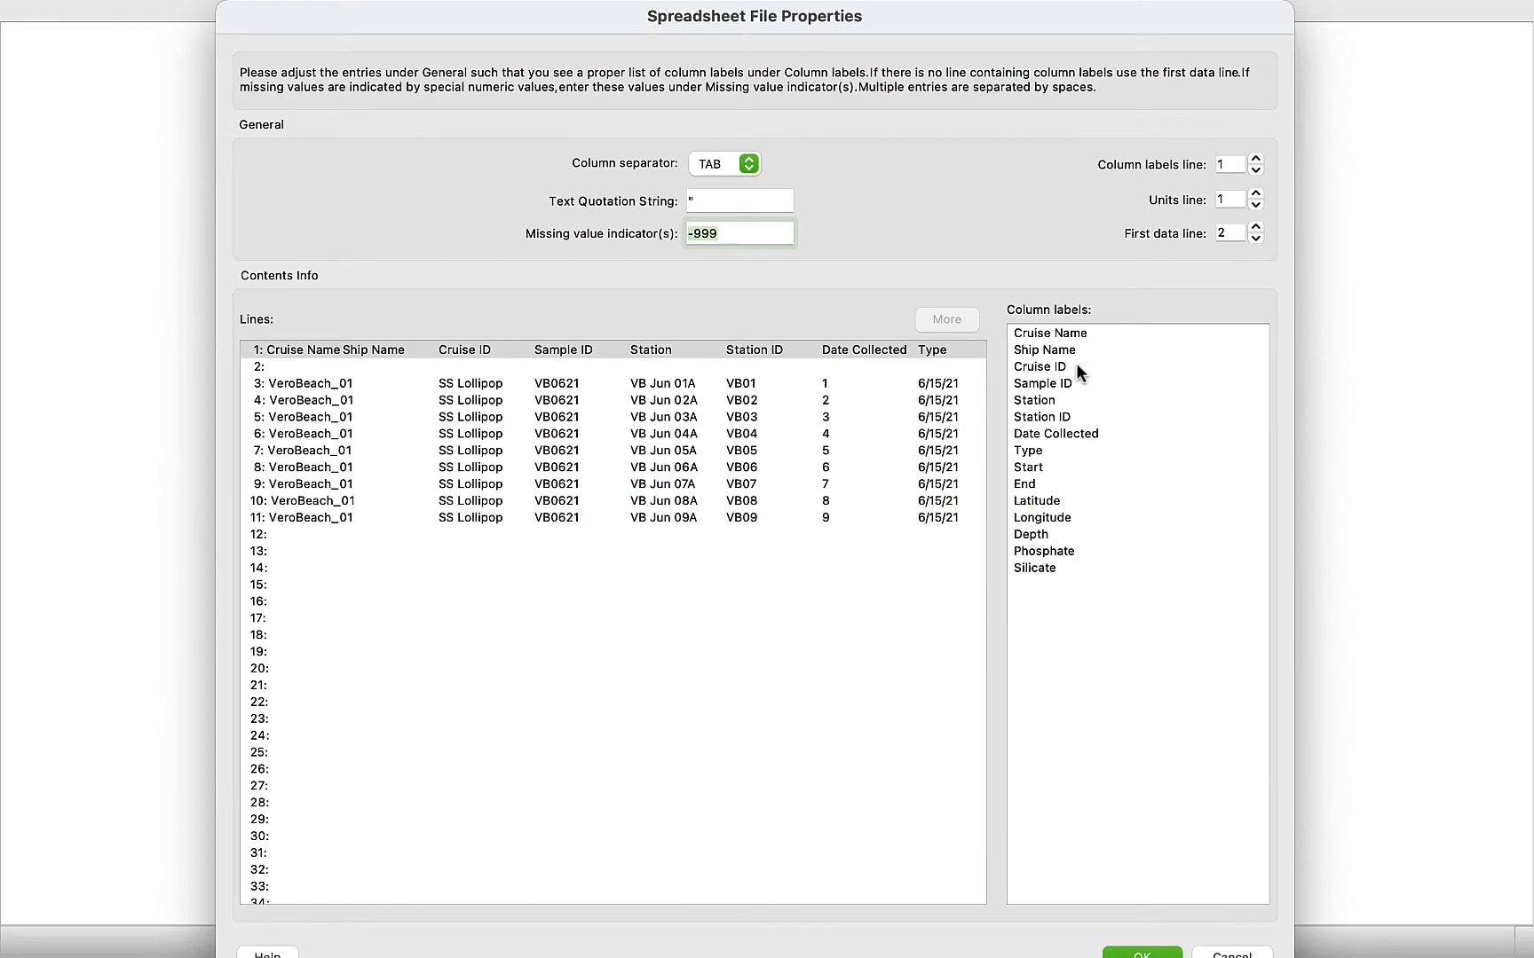
mouse_move(961, 166)
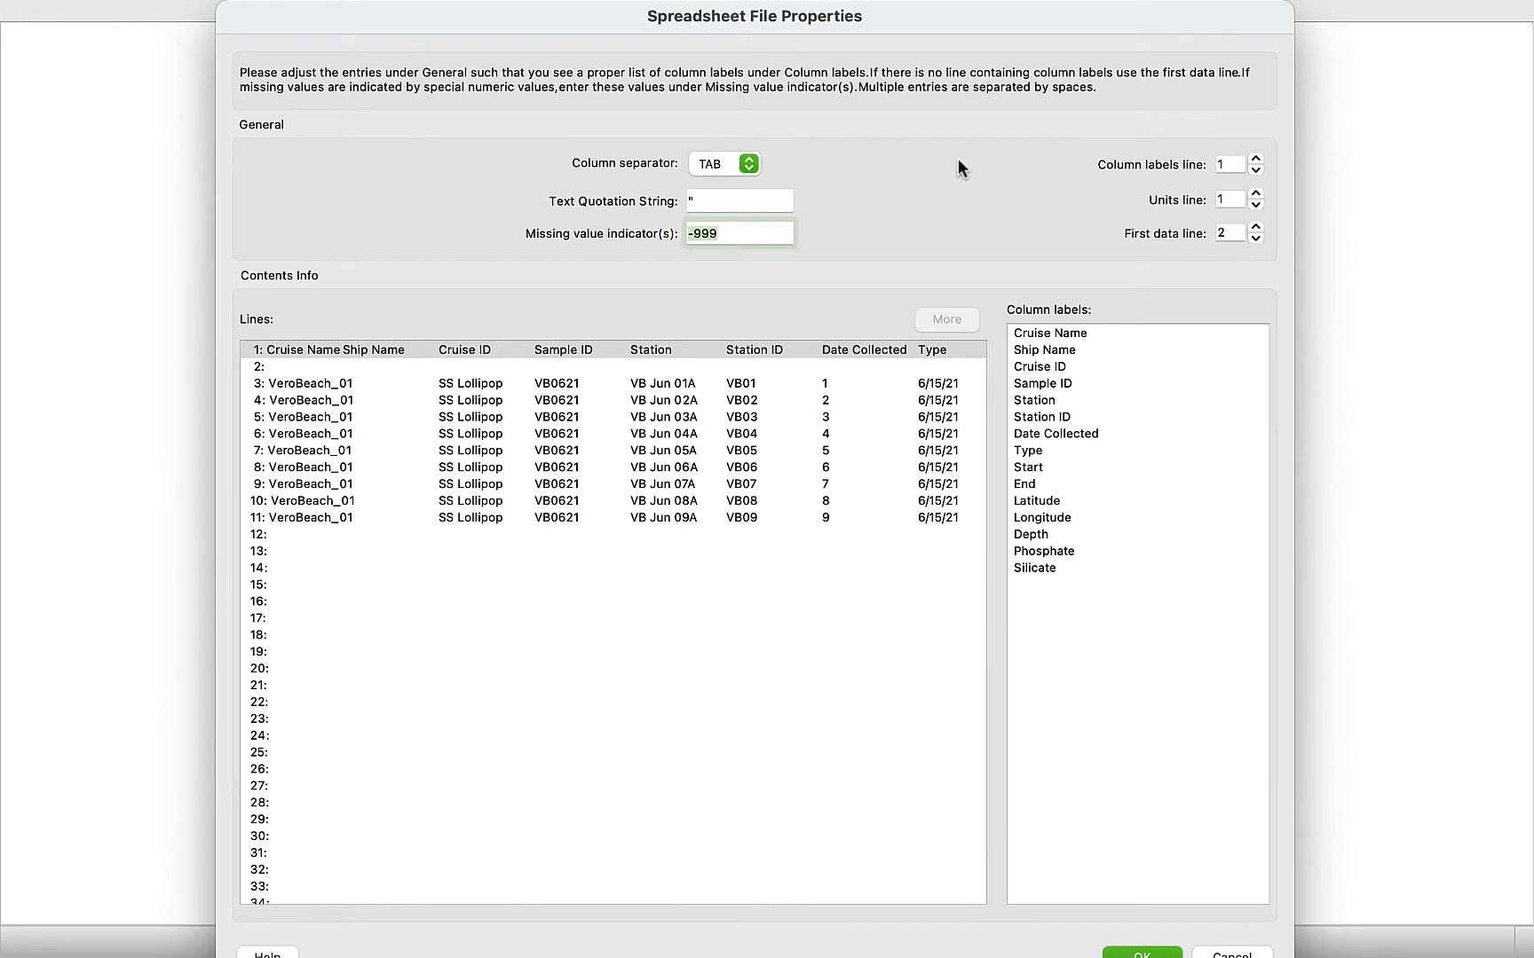
mouse_move(623, 166)
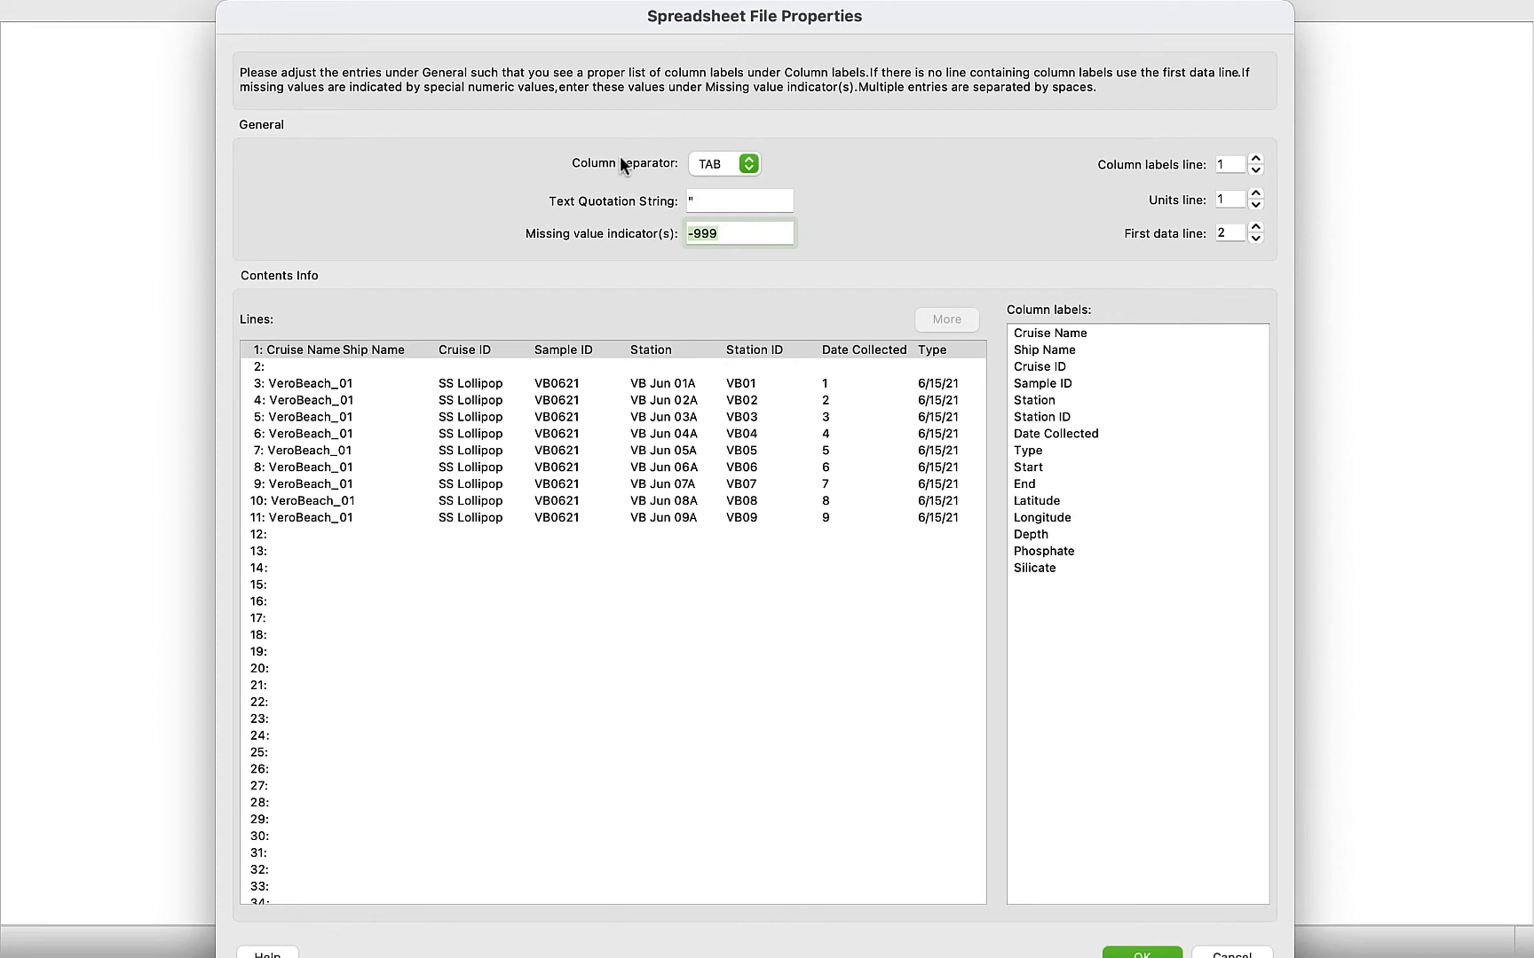
mouse_move(700, 181)
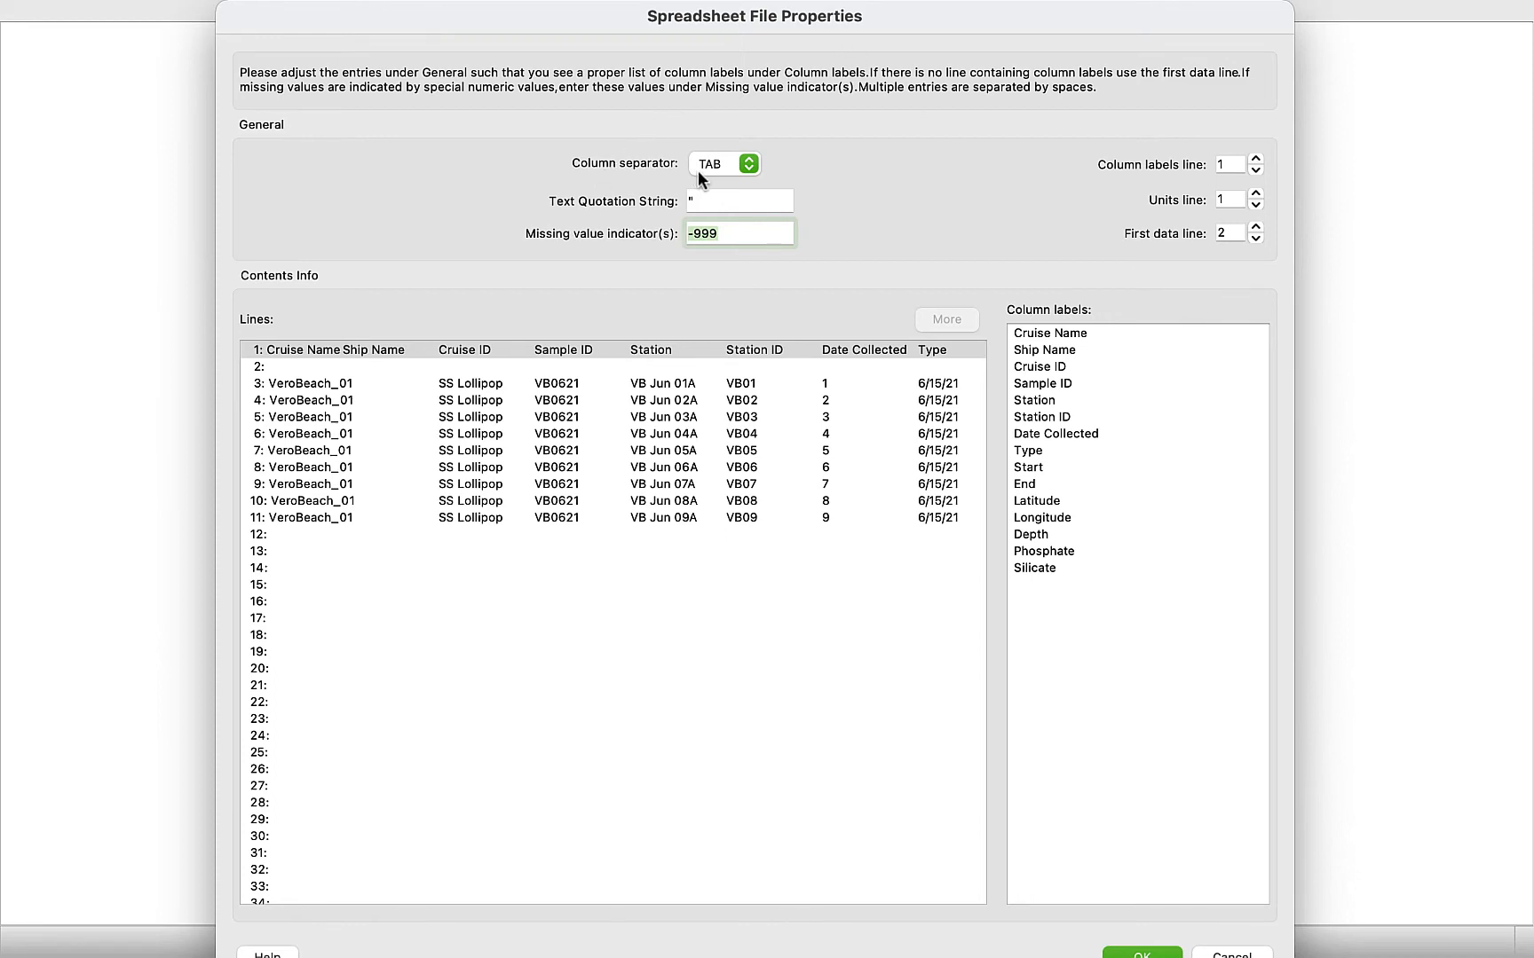
mouse_move(772, 169)
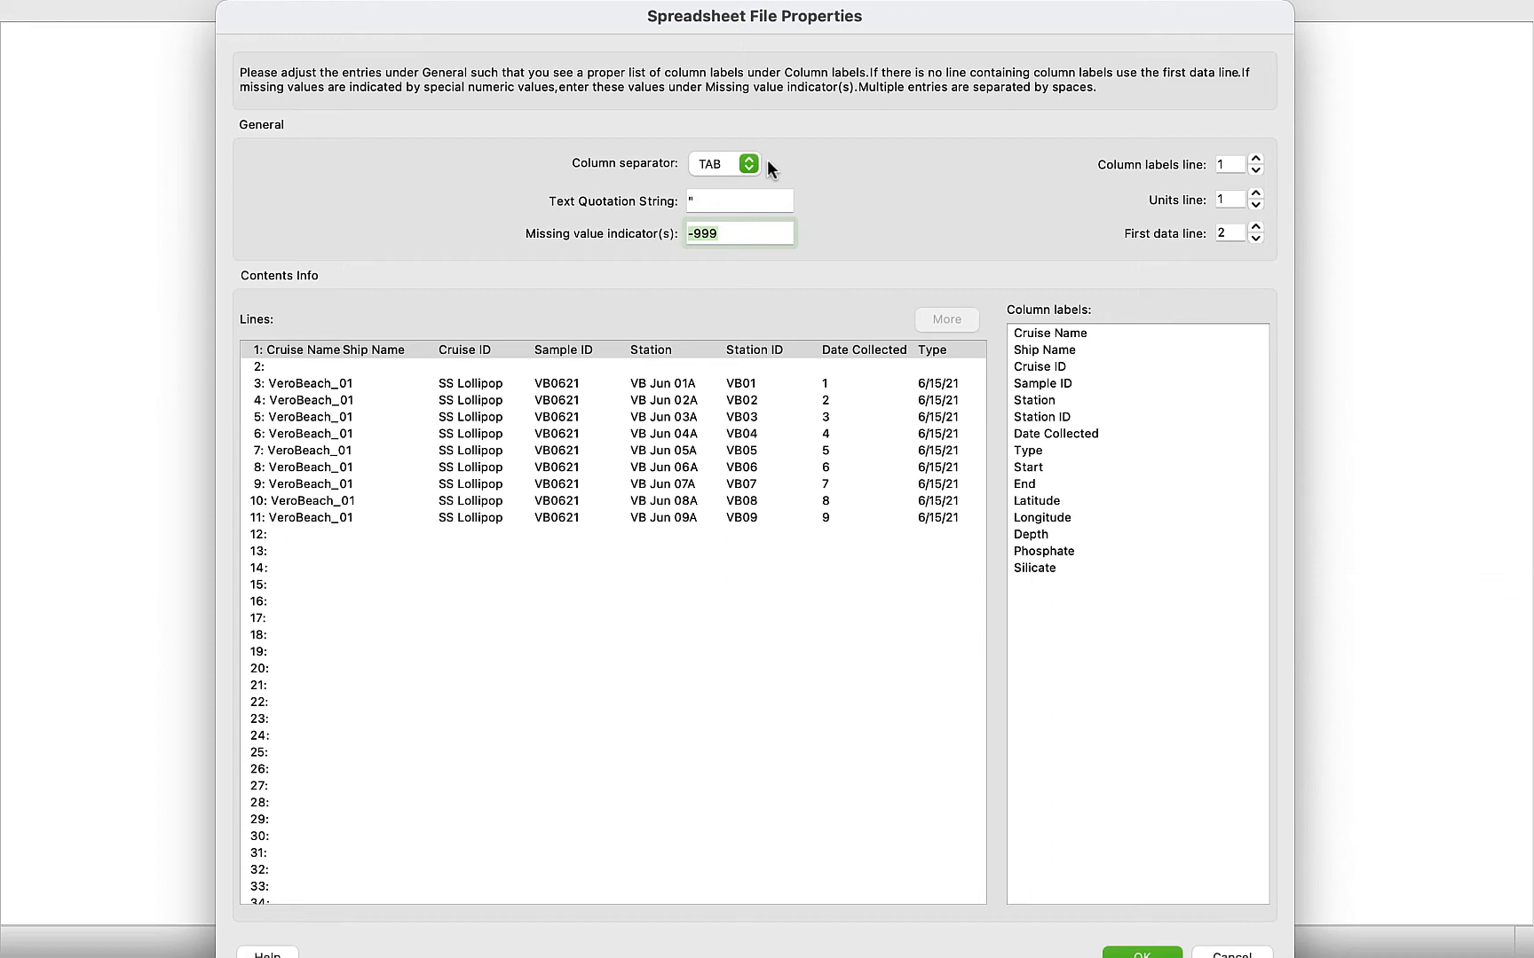
mouse_move(890, 232)
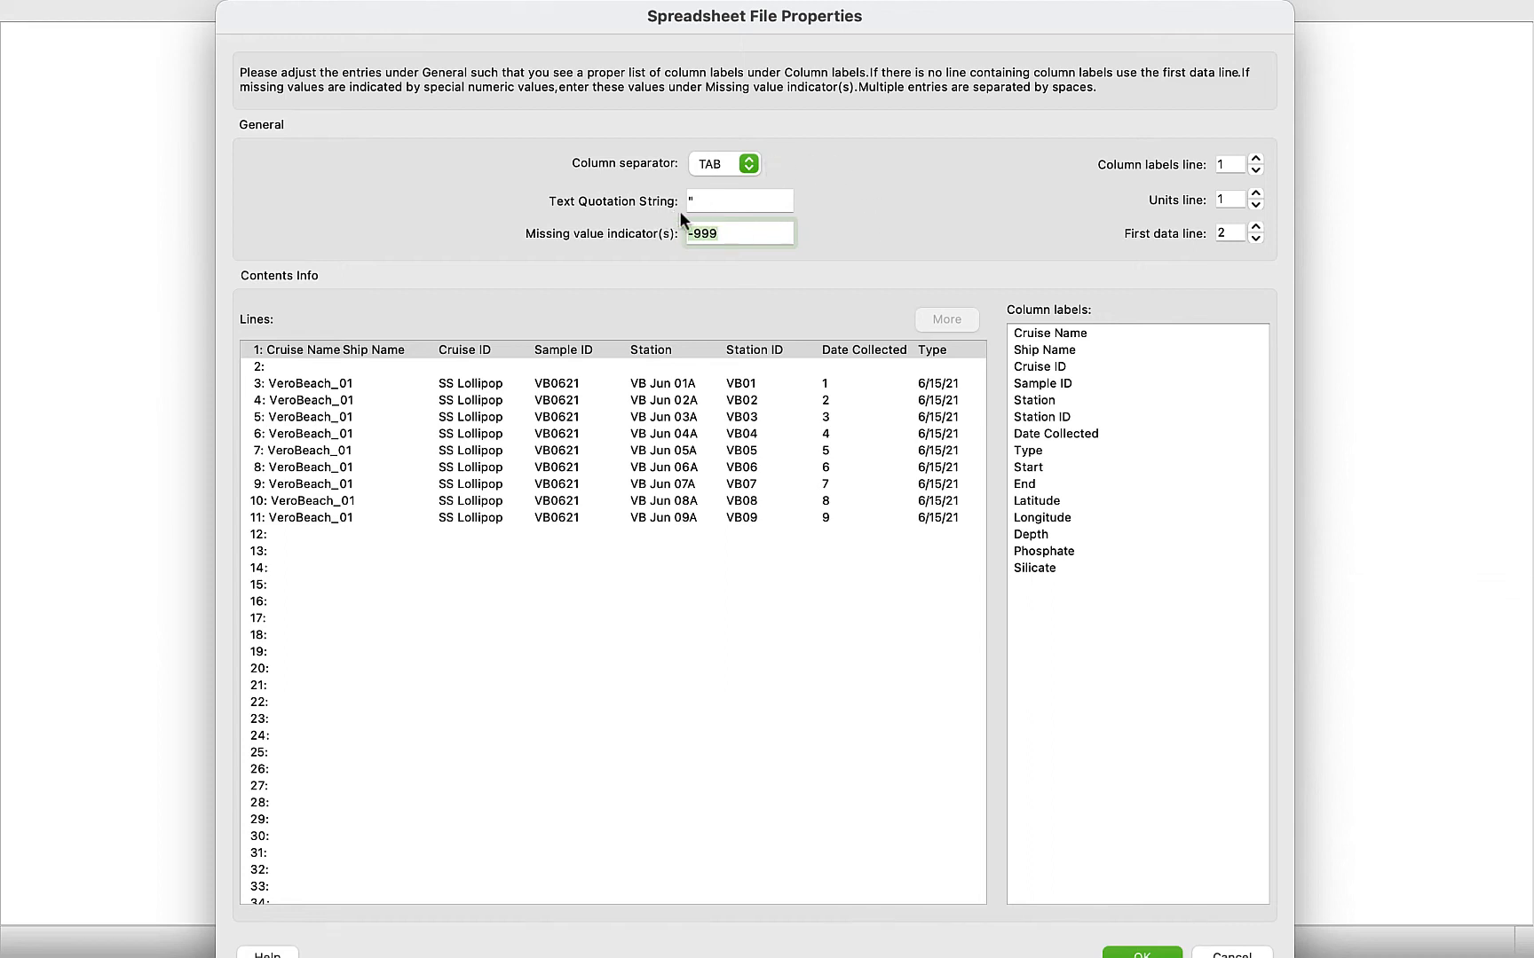
mouse_move(737, 257)
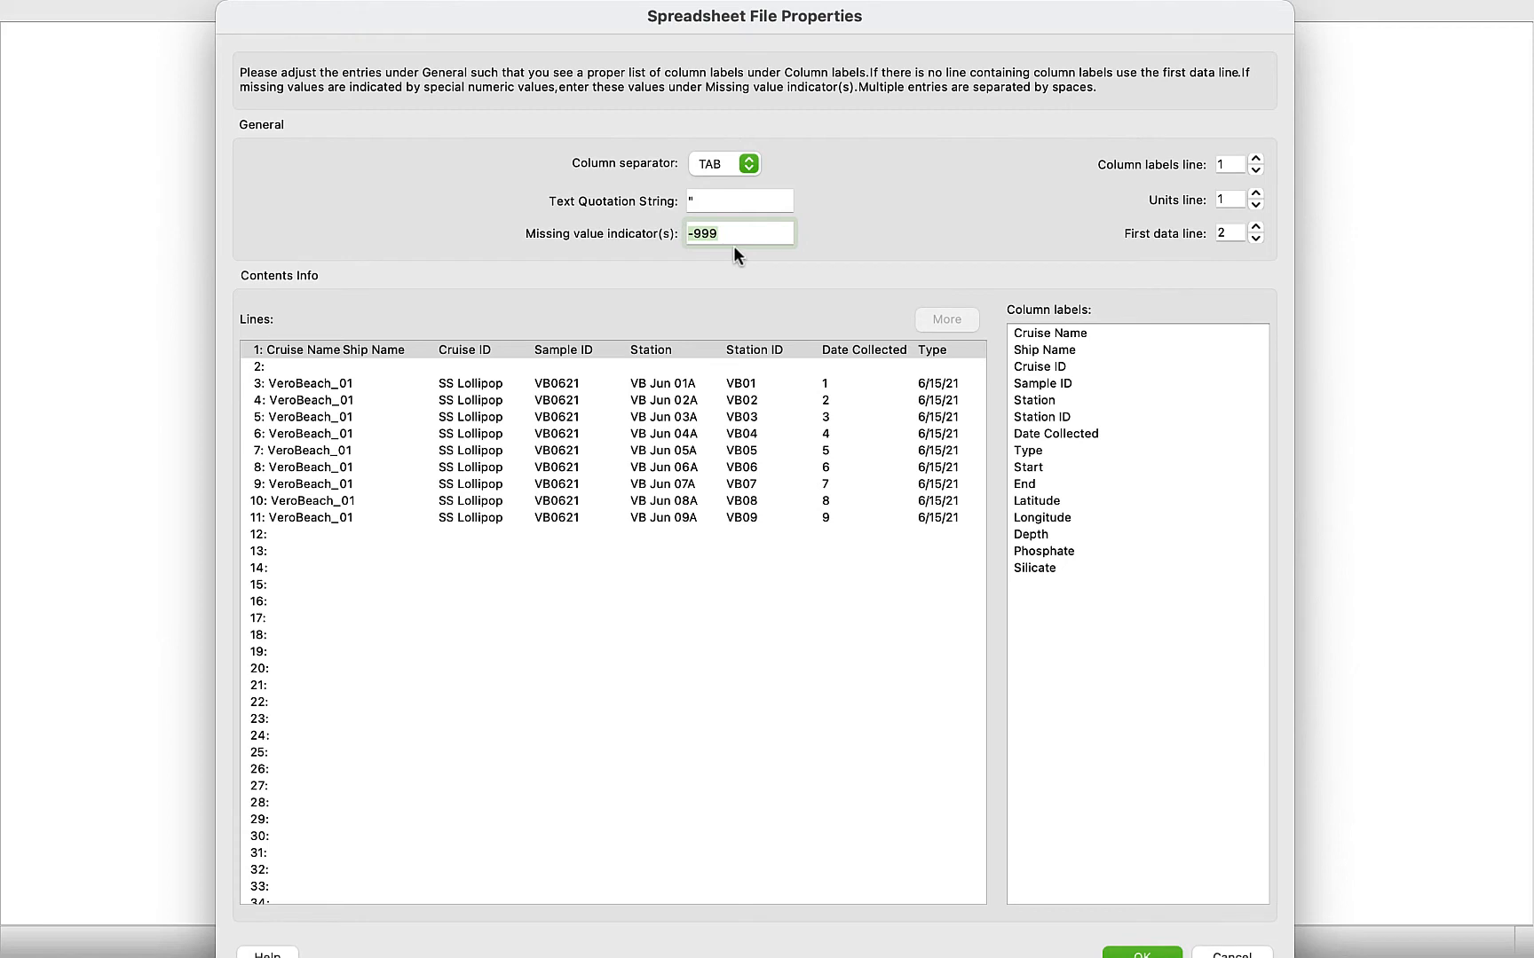
mouse_move(1120, 174)
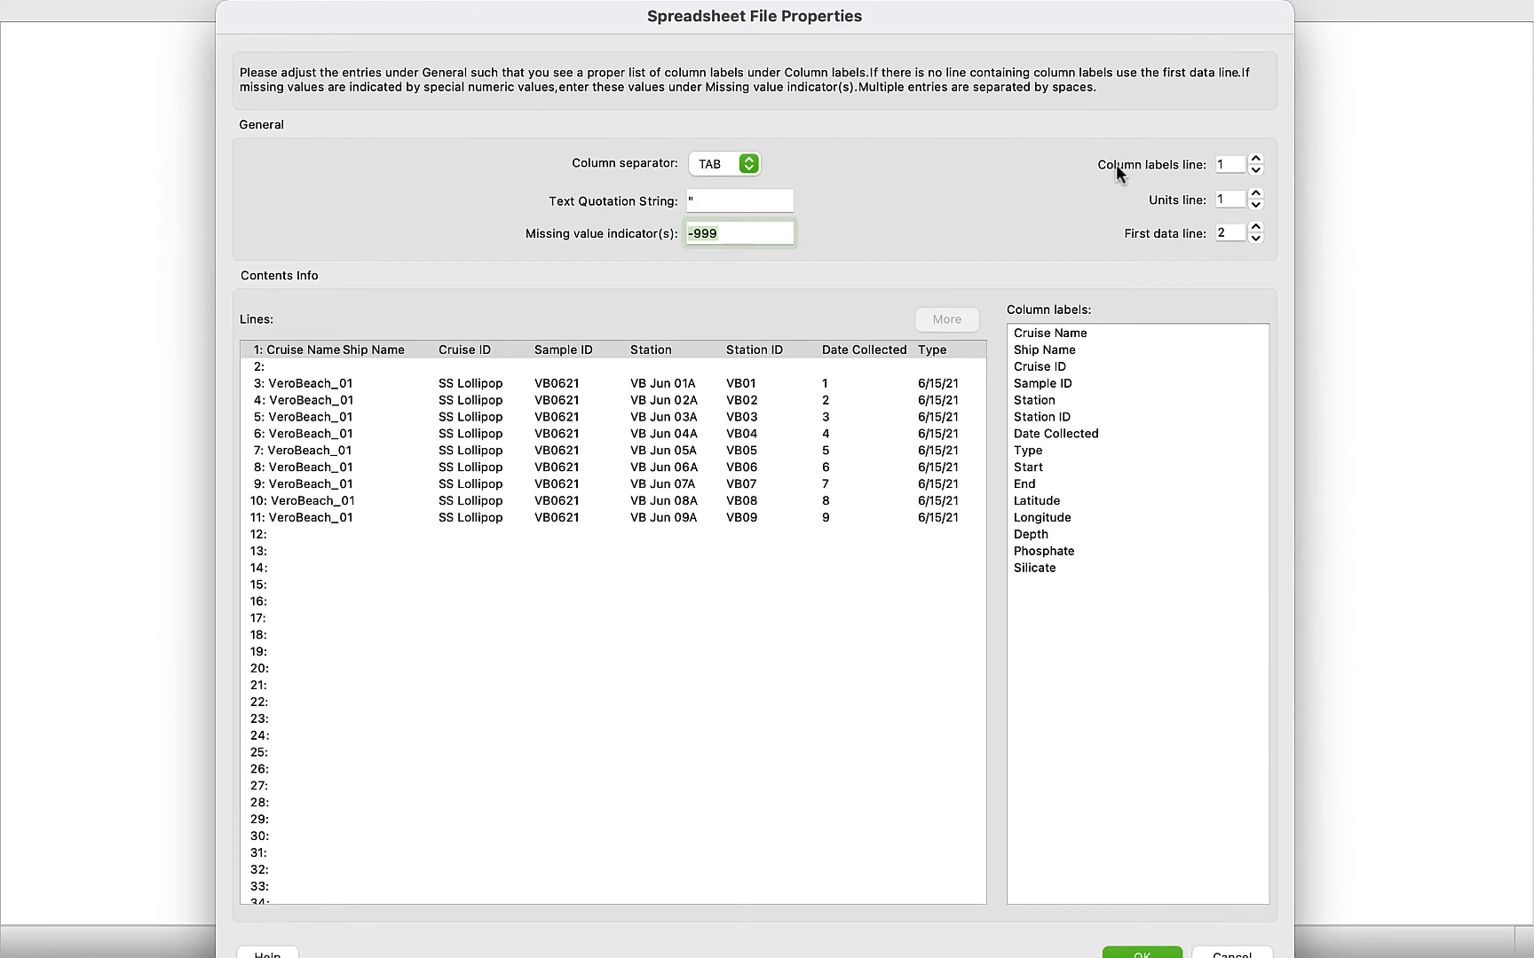
mouse_move(1194, 186)
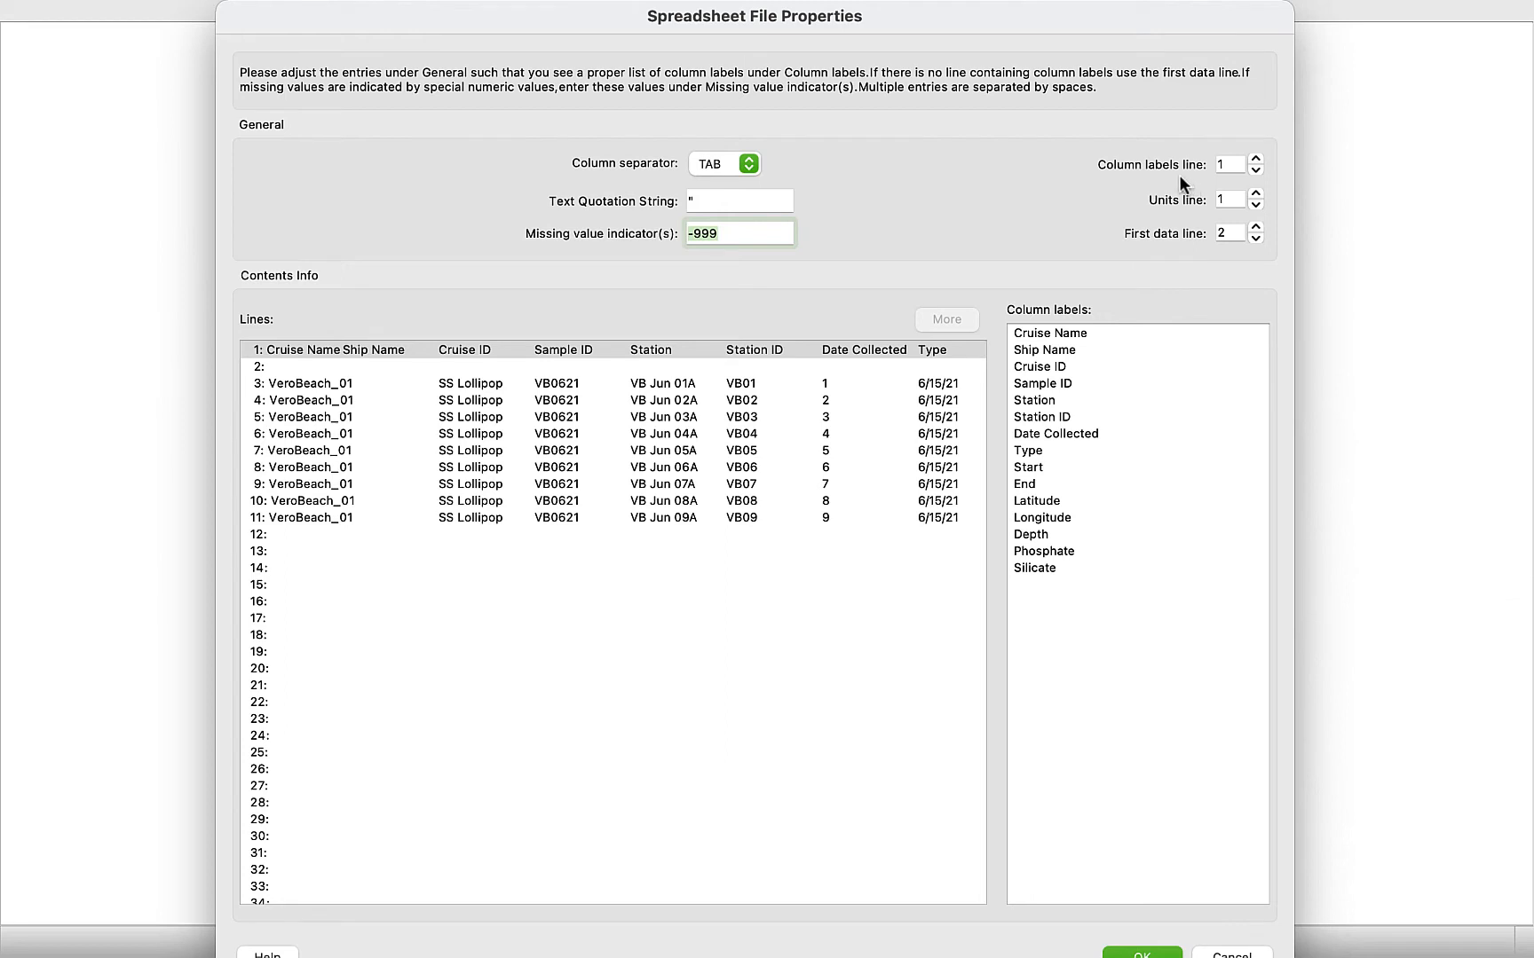
mouse_move(1180, 196)
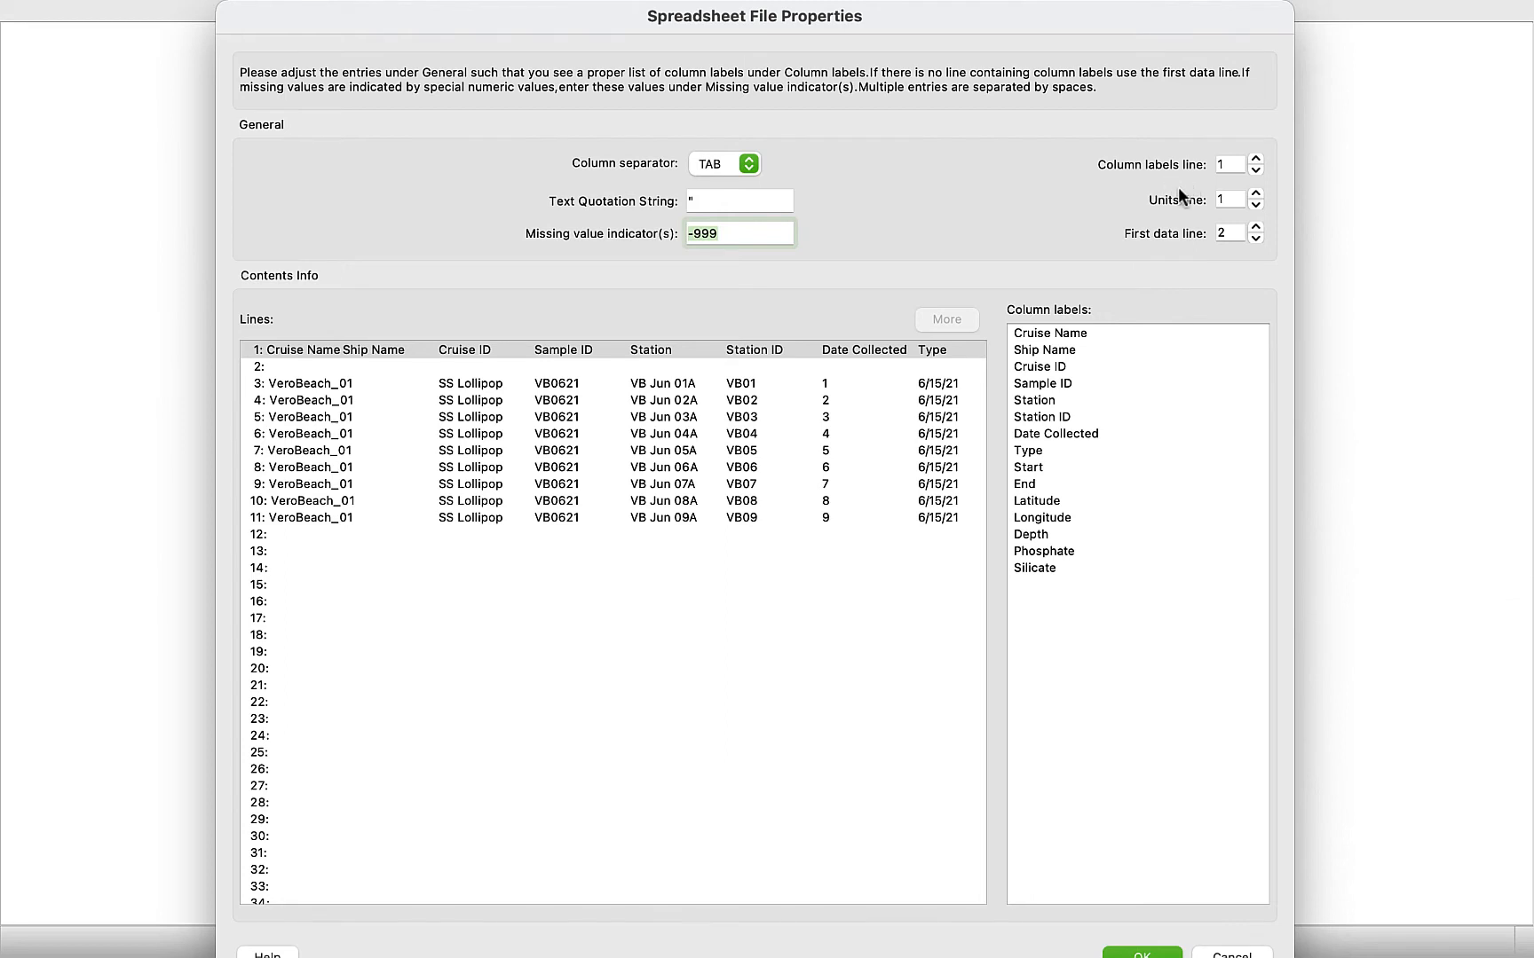
mouse_move(1132, 249)
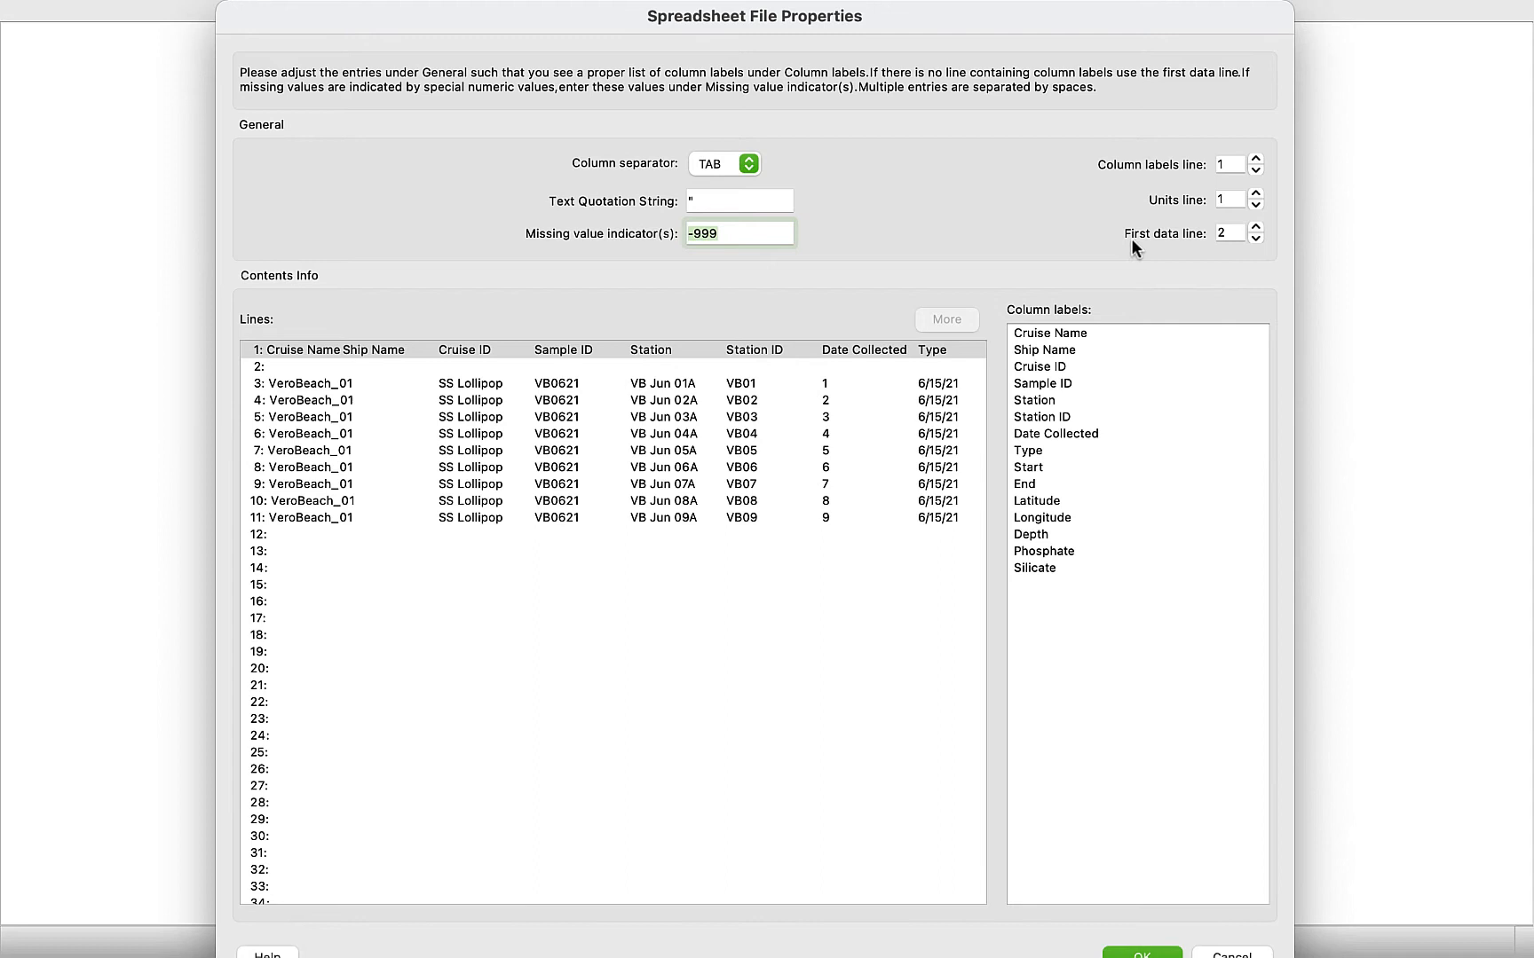
mouse_move(996, 370)
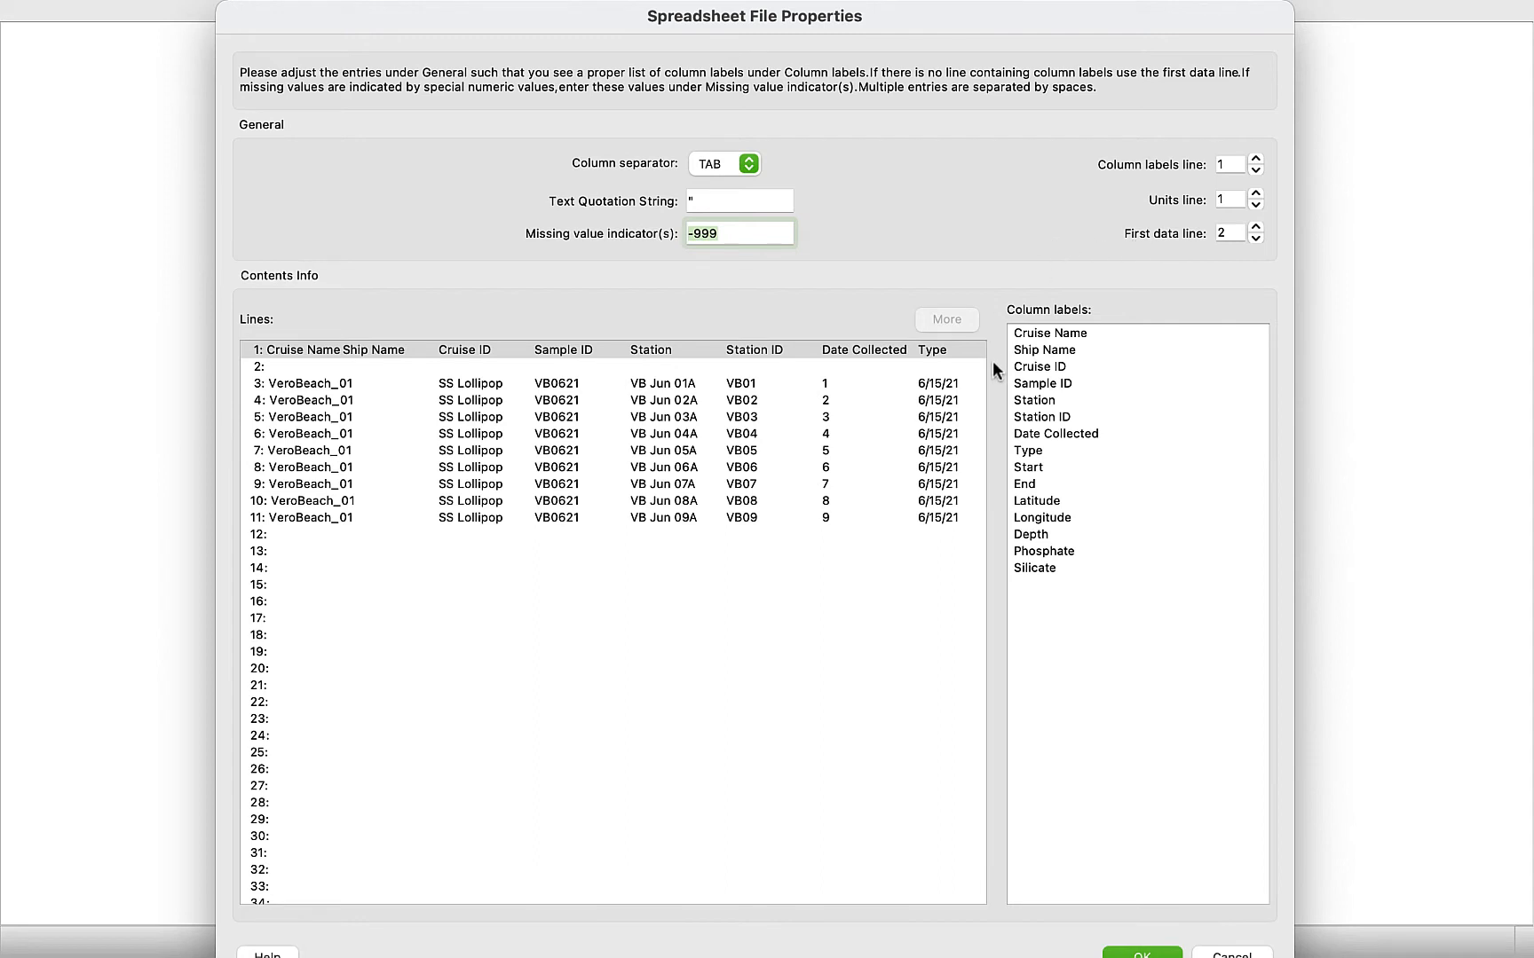
mouse_move(1060, 264)
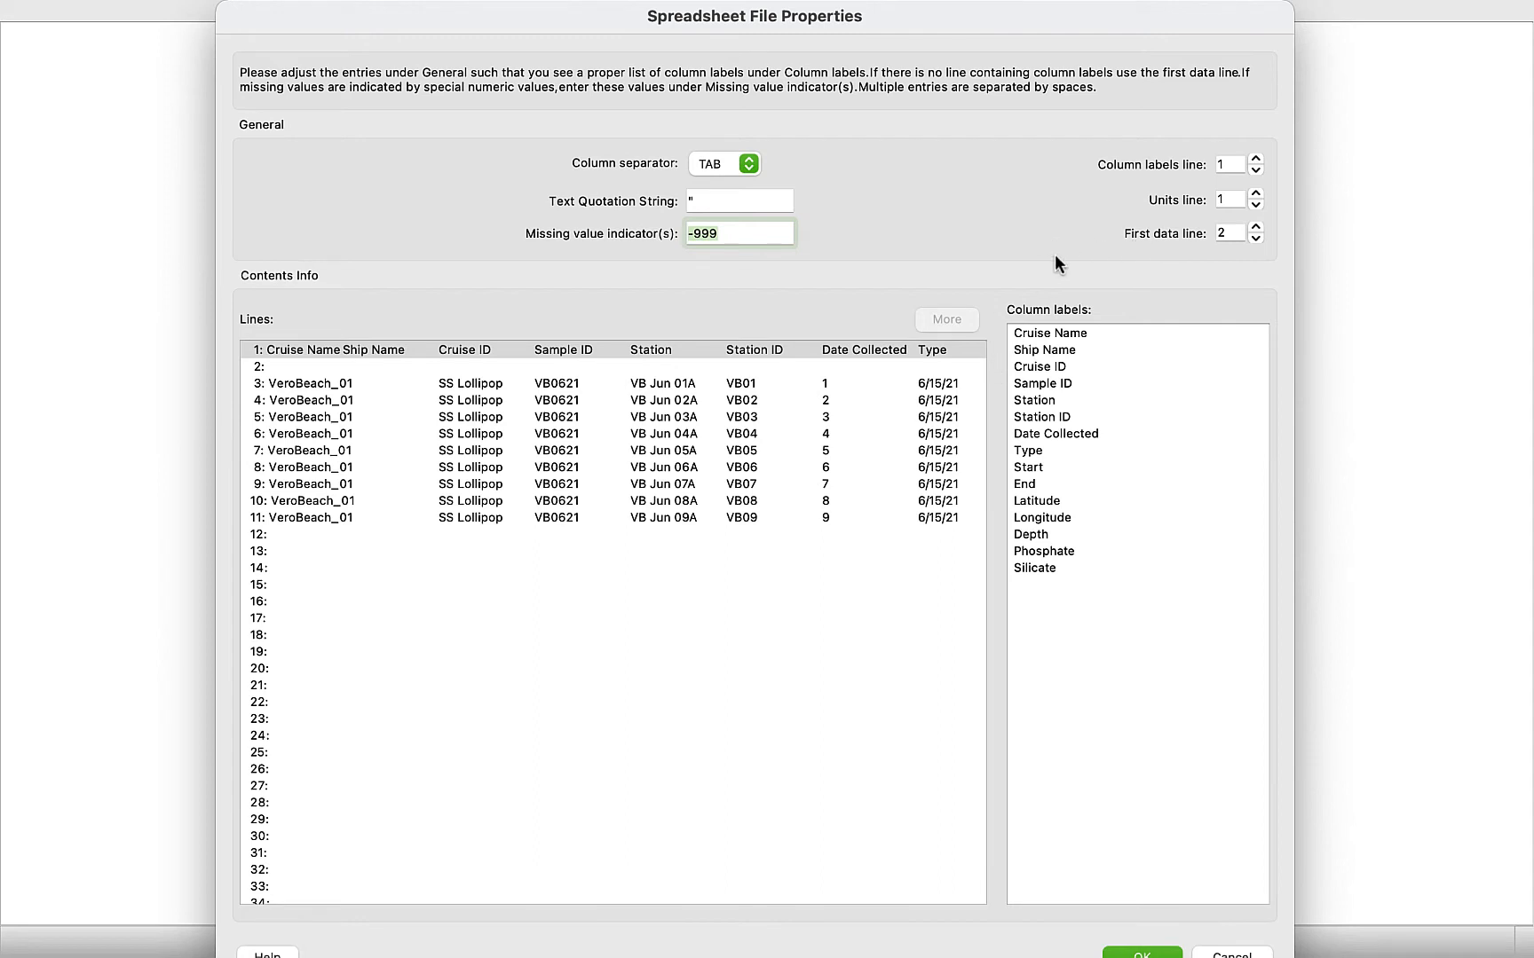
mouse_move(1203, 205)
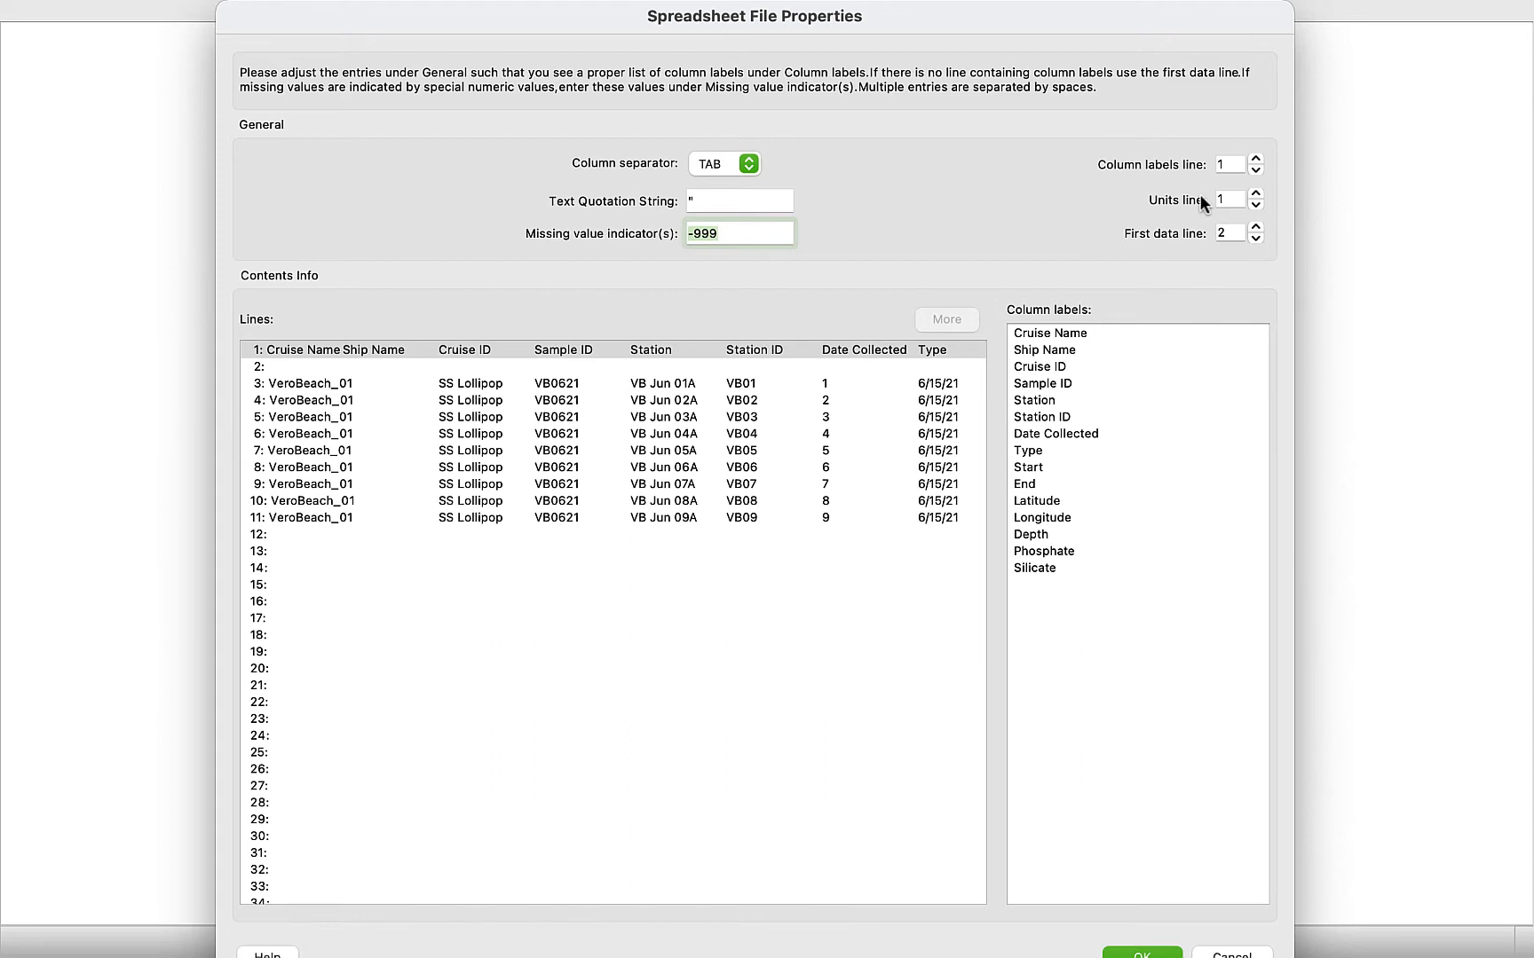
mouse_move(1019, 345)
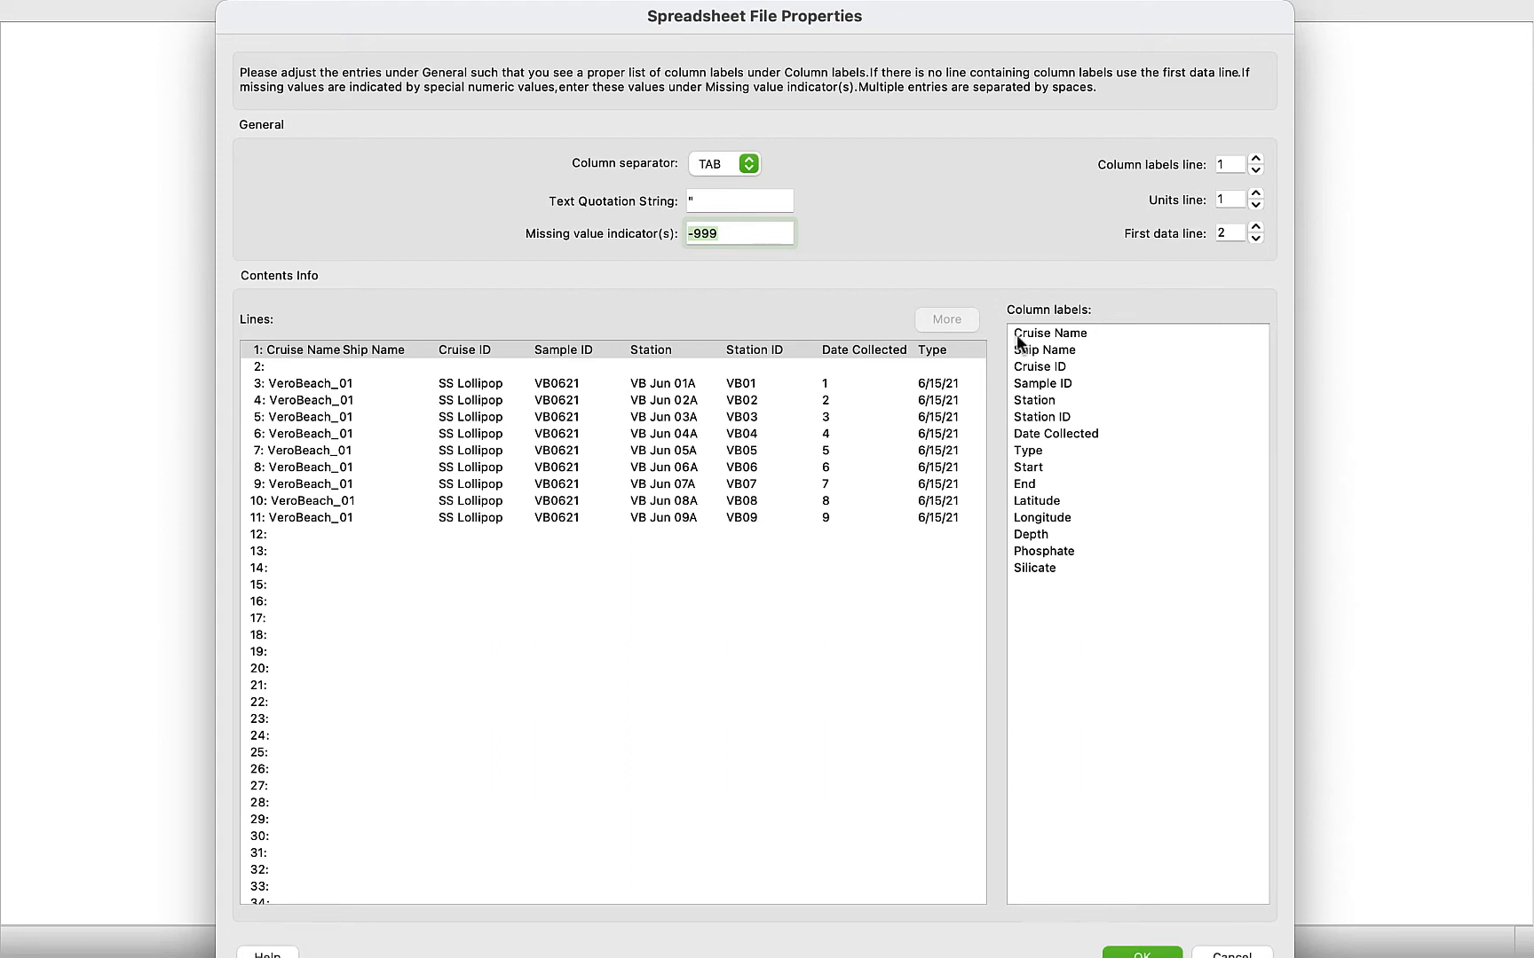
- Raise the units line from 1 to 2 so data begins on line 3
click(1257, 193)
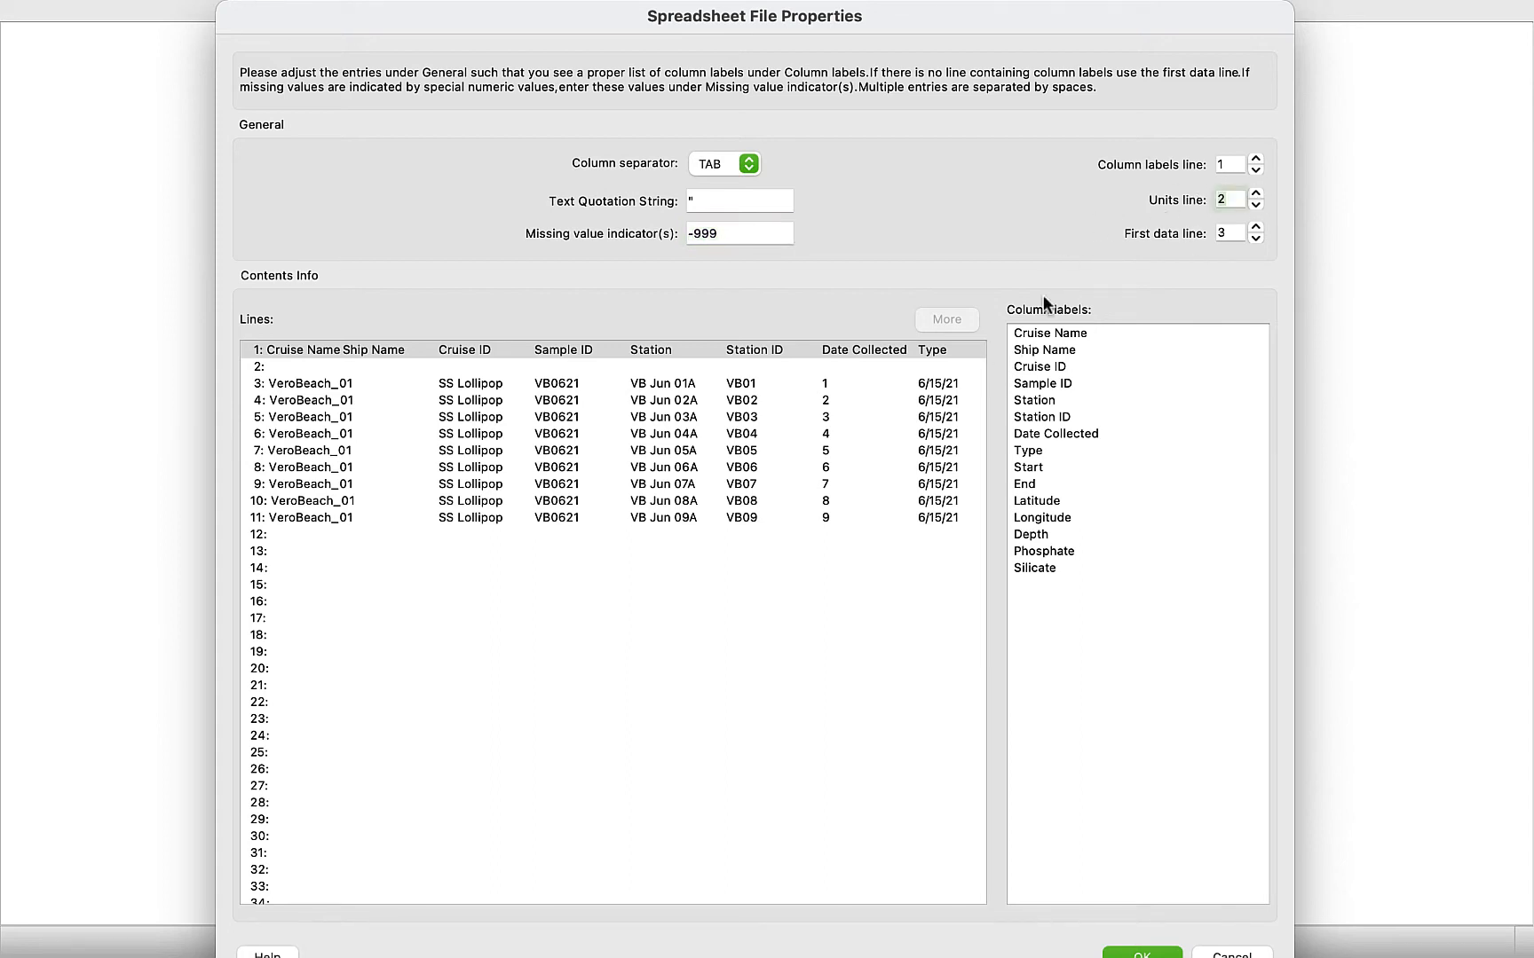
mouse_move(1051, 352)
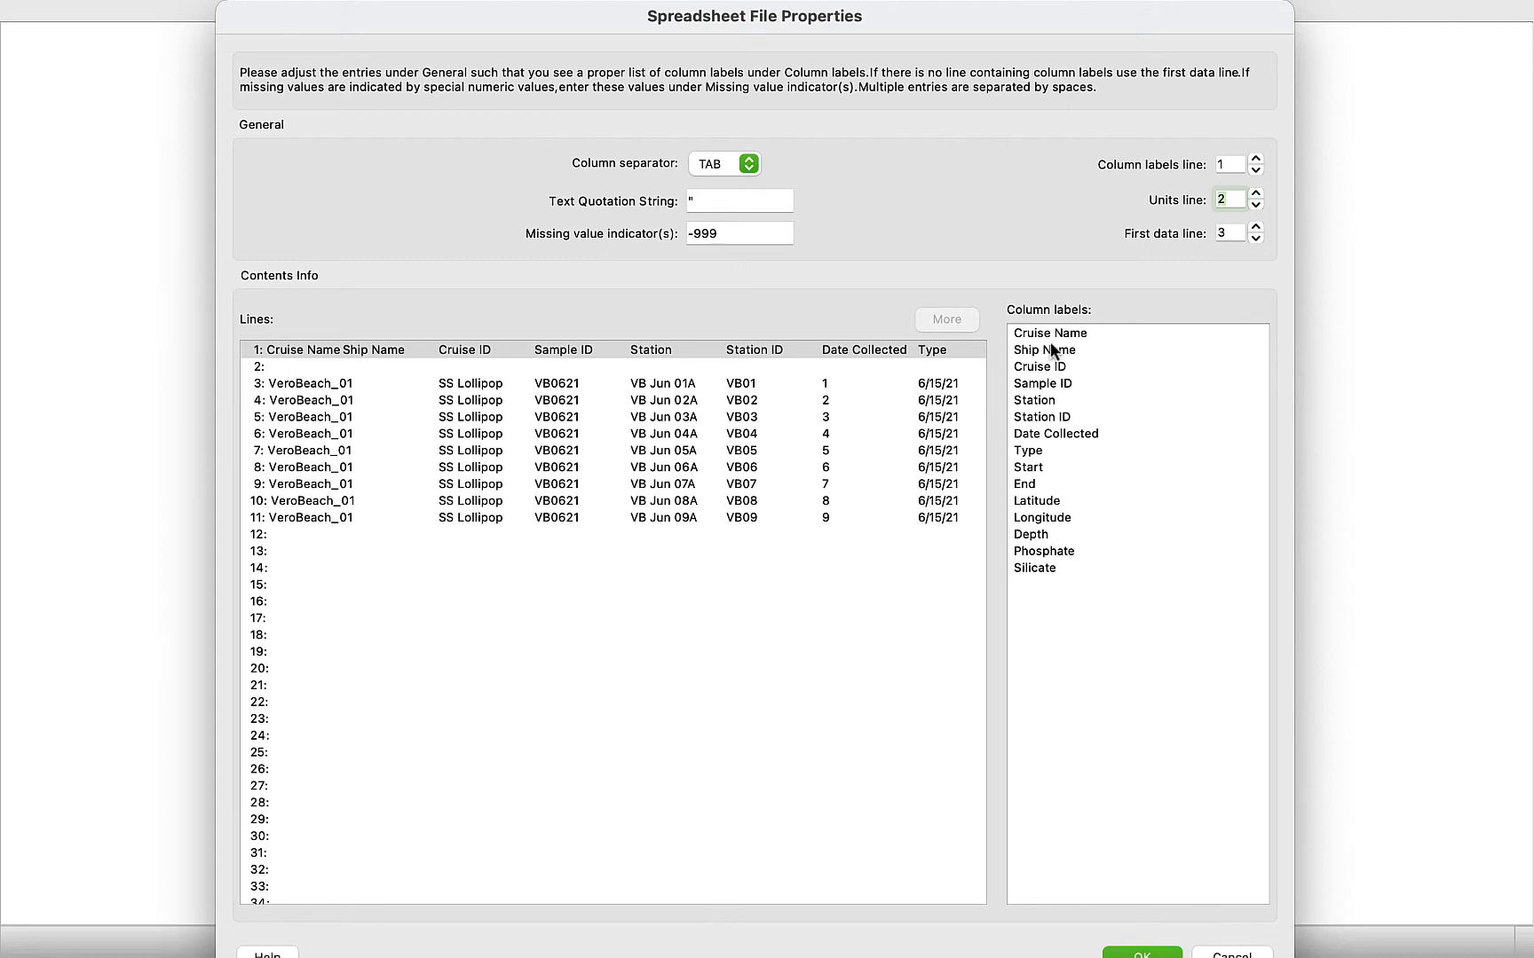
mouse_move(1231, 308)
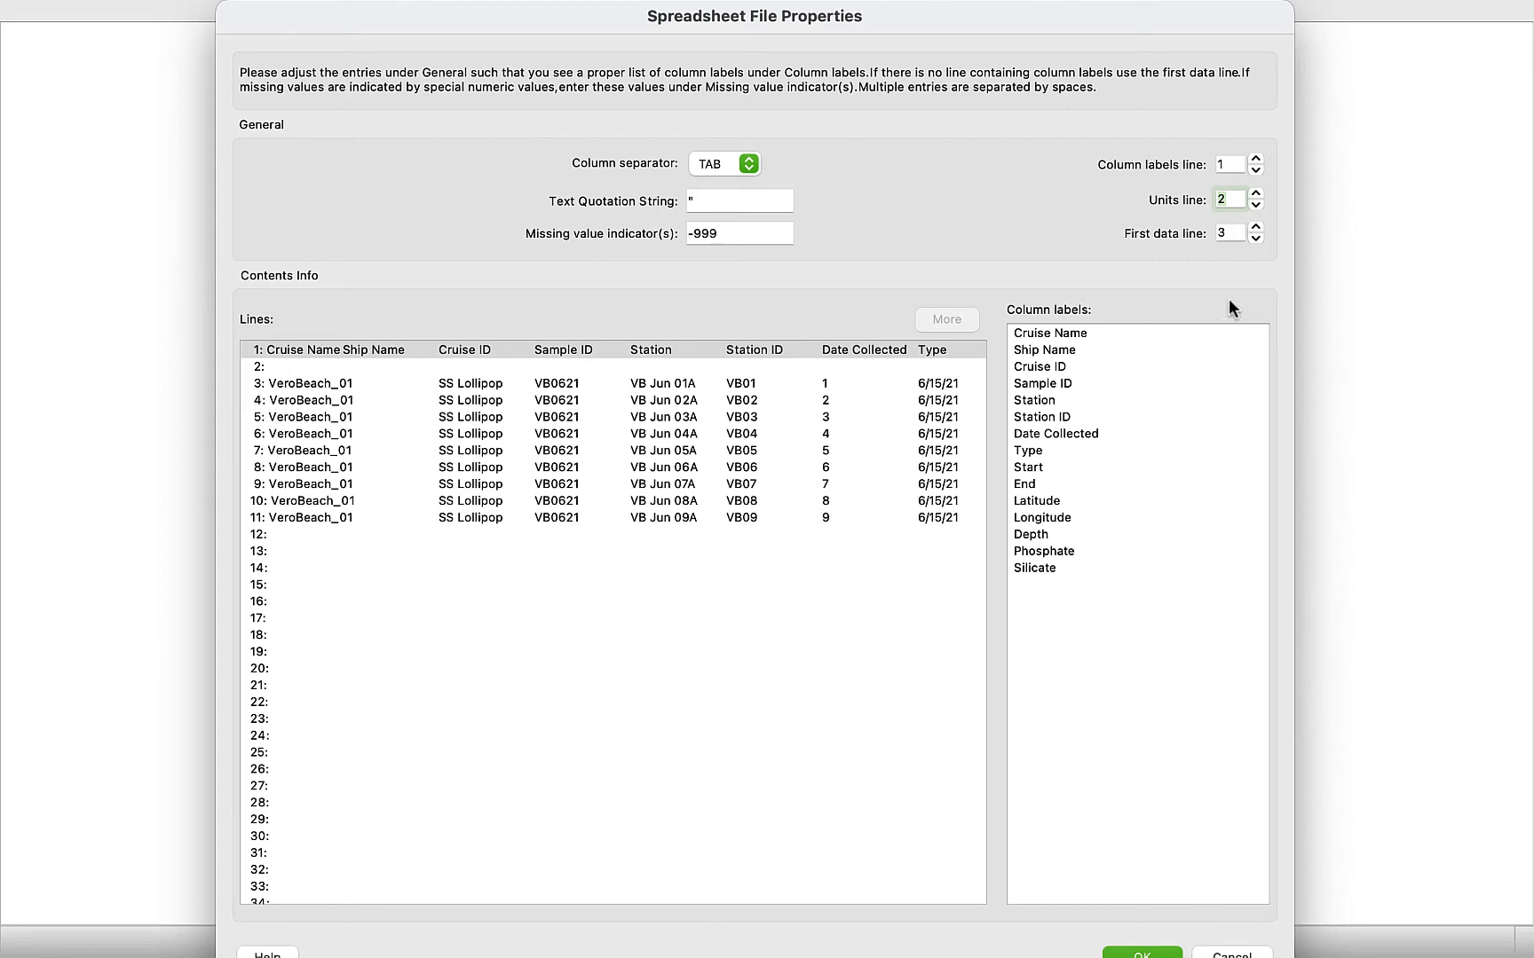
mouse_move(1110, 922)
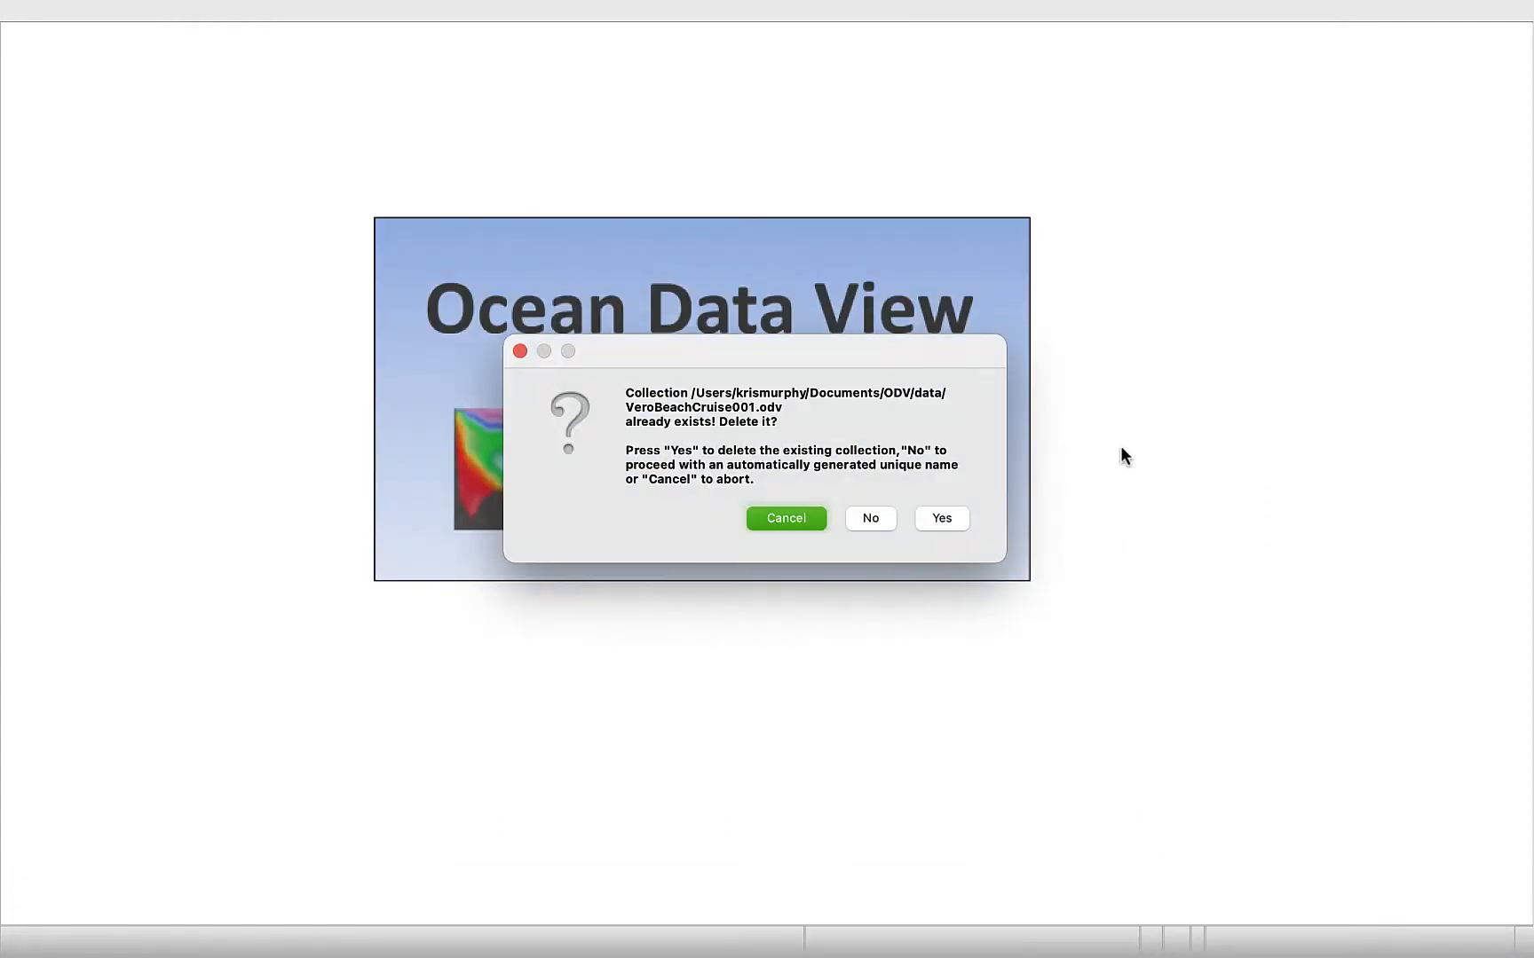
mouse_move(618, 414)
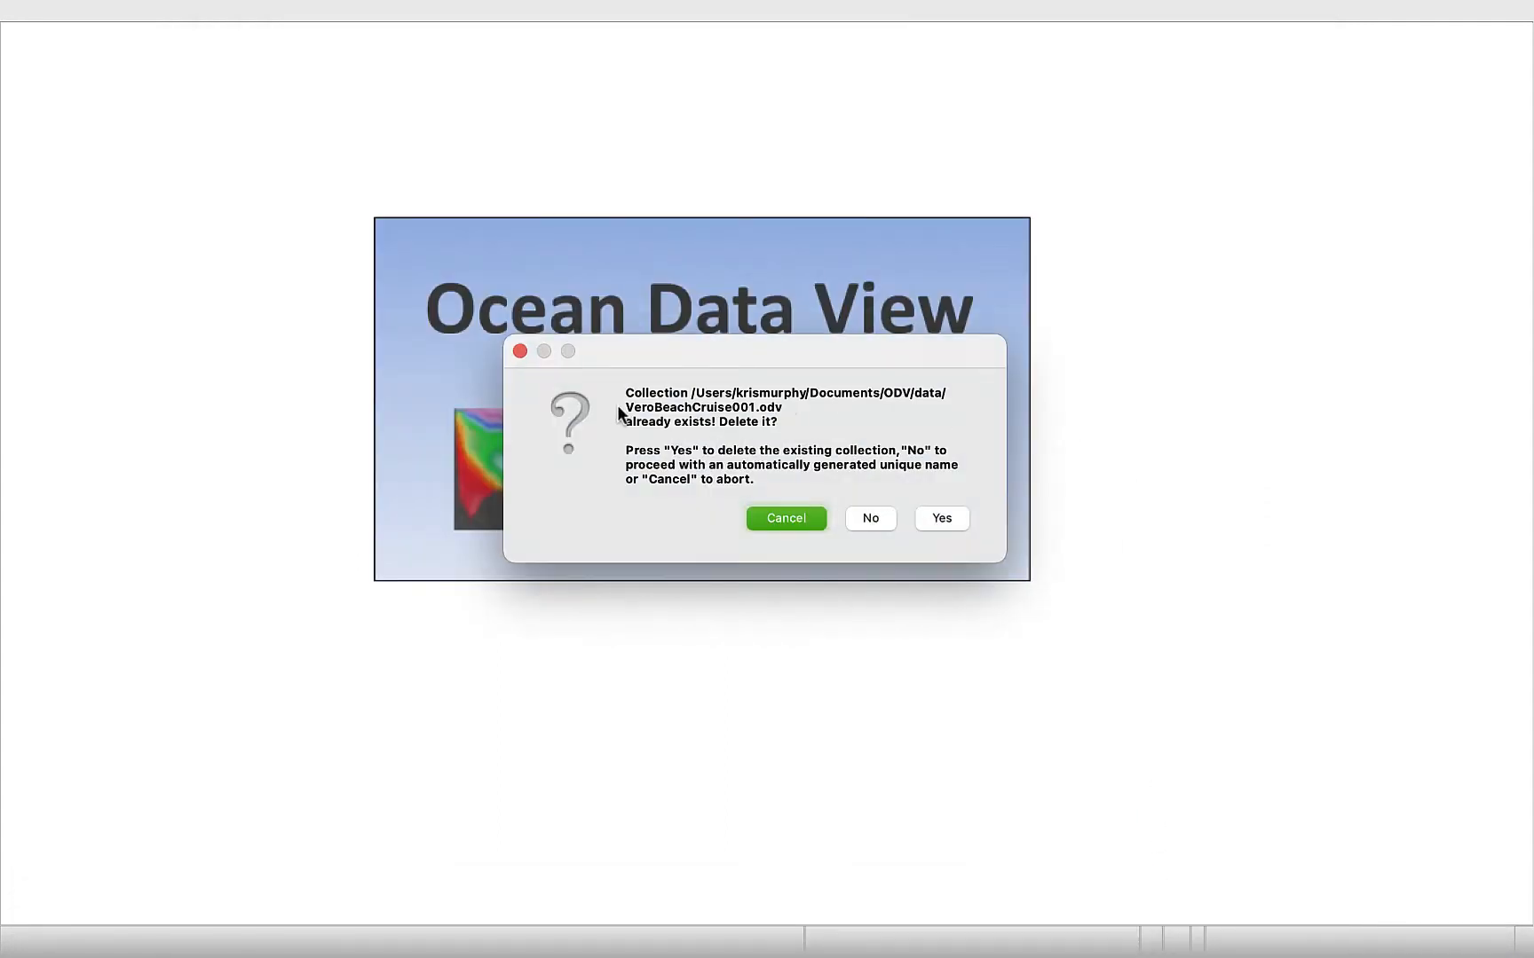
mouse_move(949, 405)
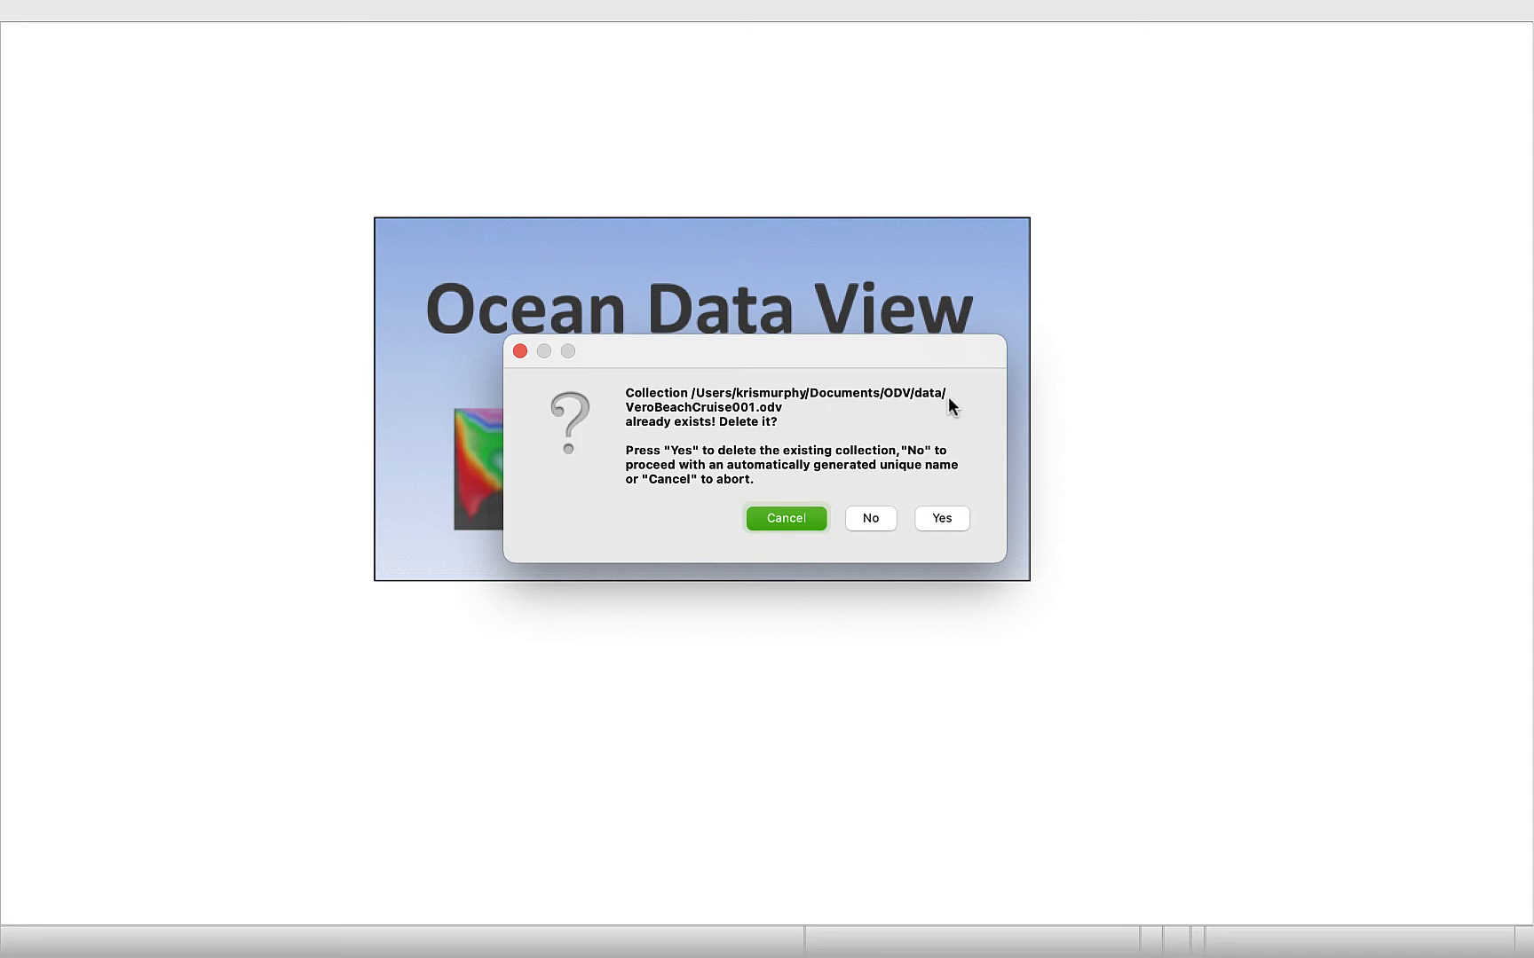
mouse_move(749, 472)
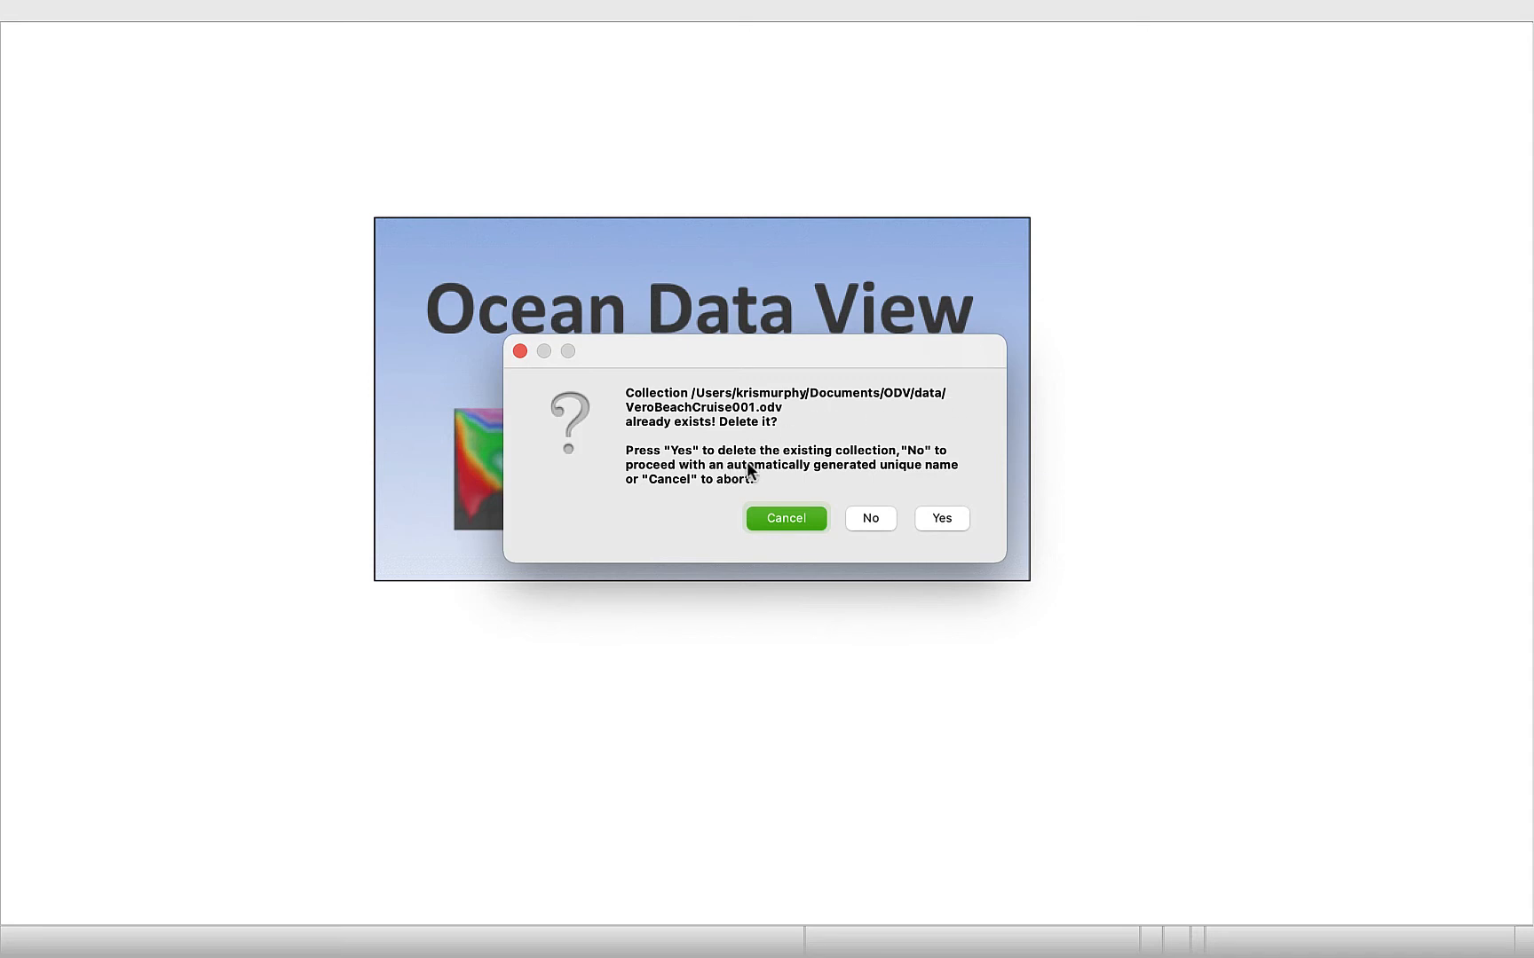
mouse_move(958, 465)
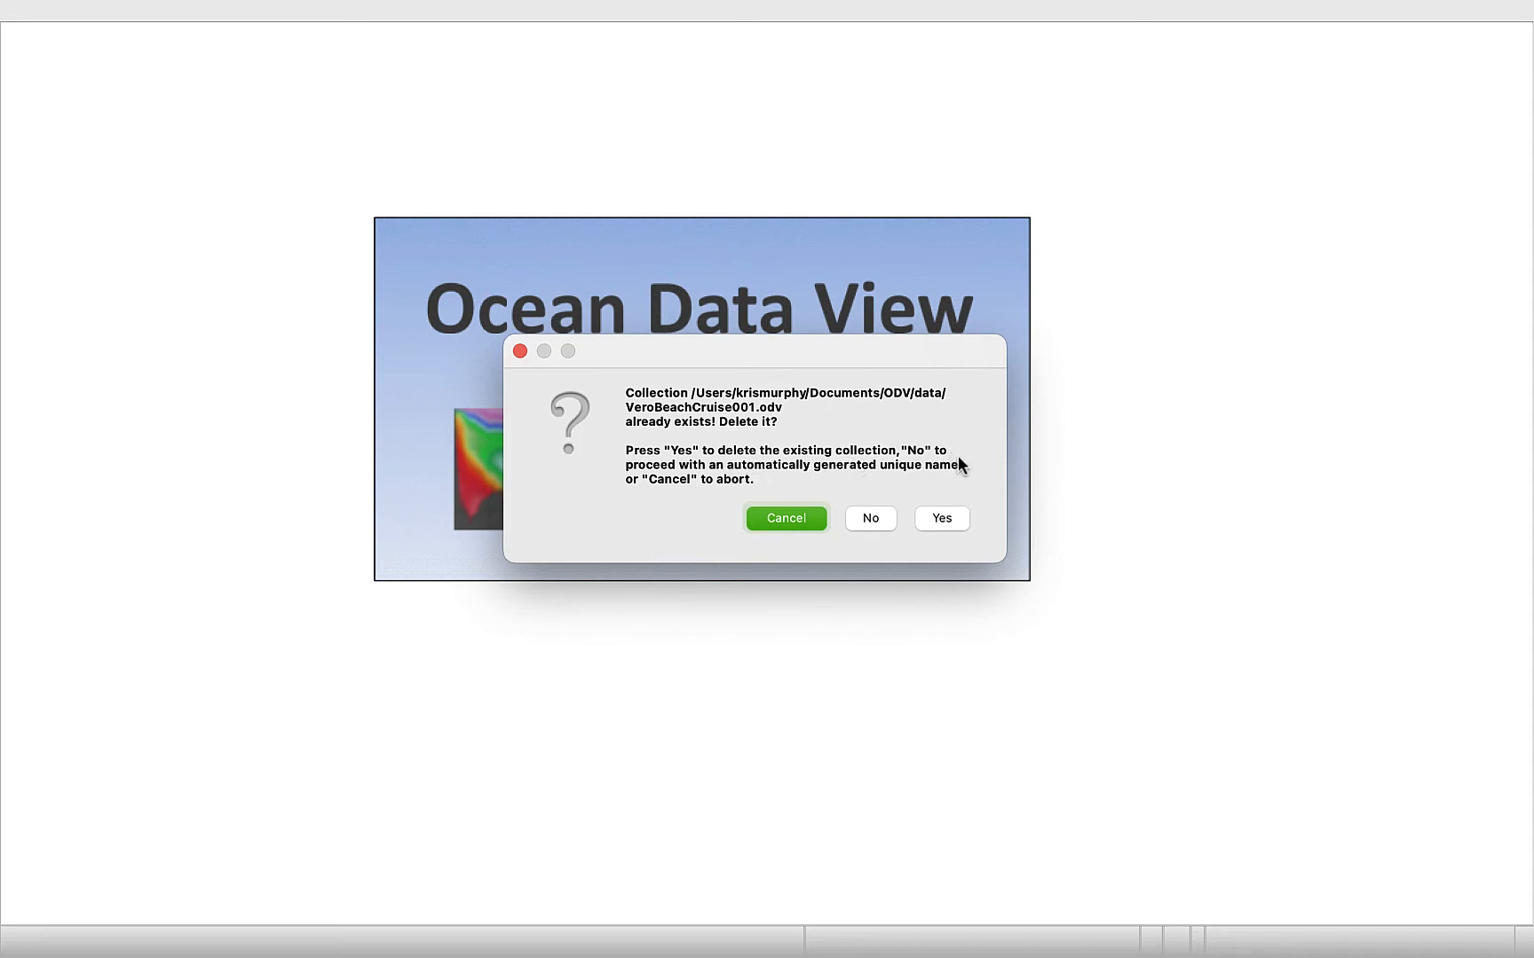
mouse_move(1024, 514)
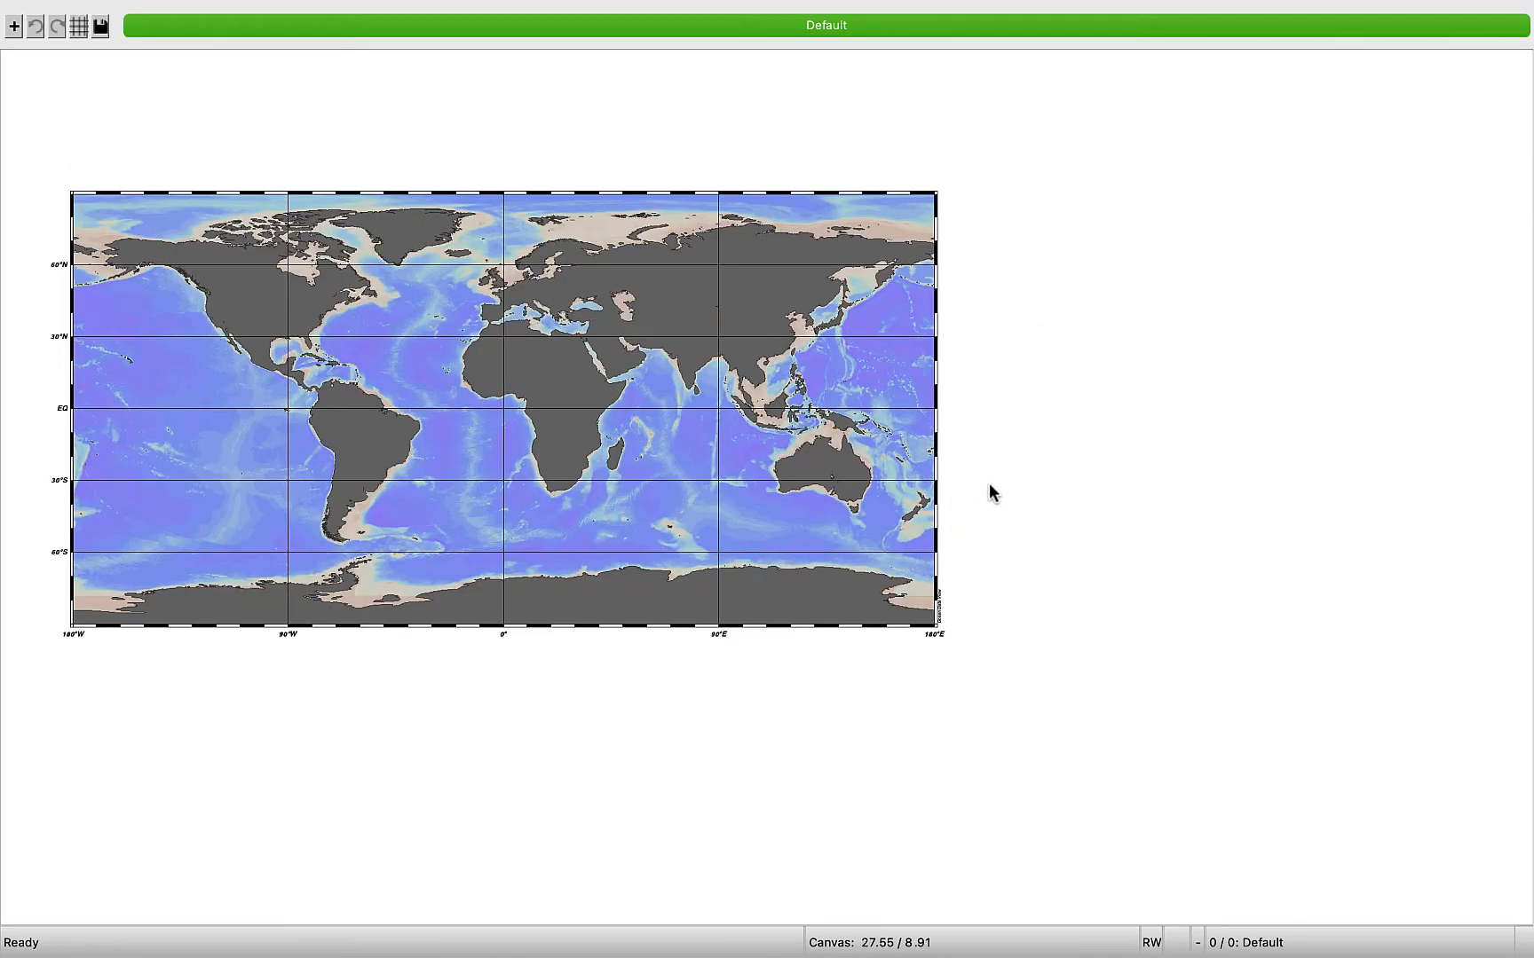
mouse_move(700, 375)
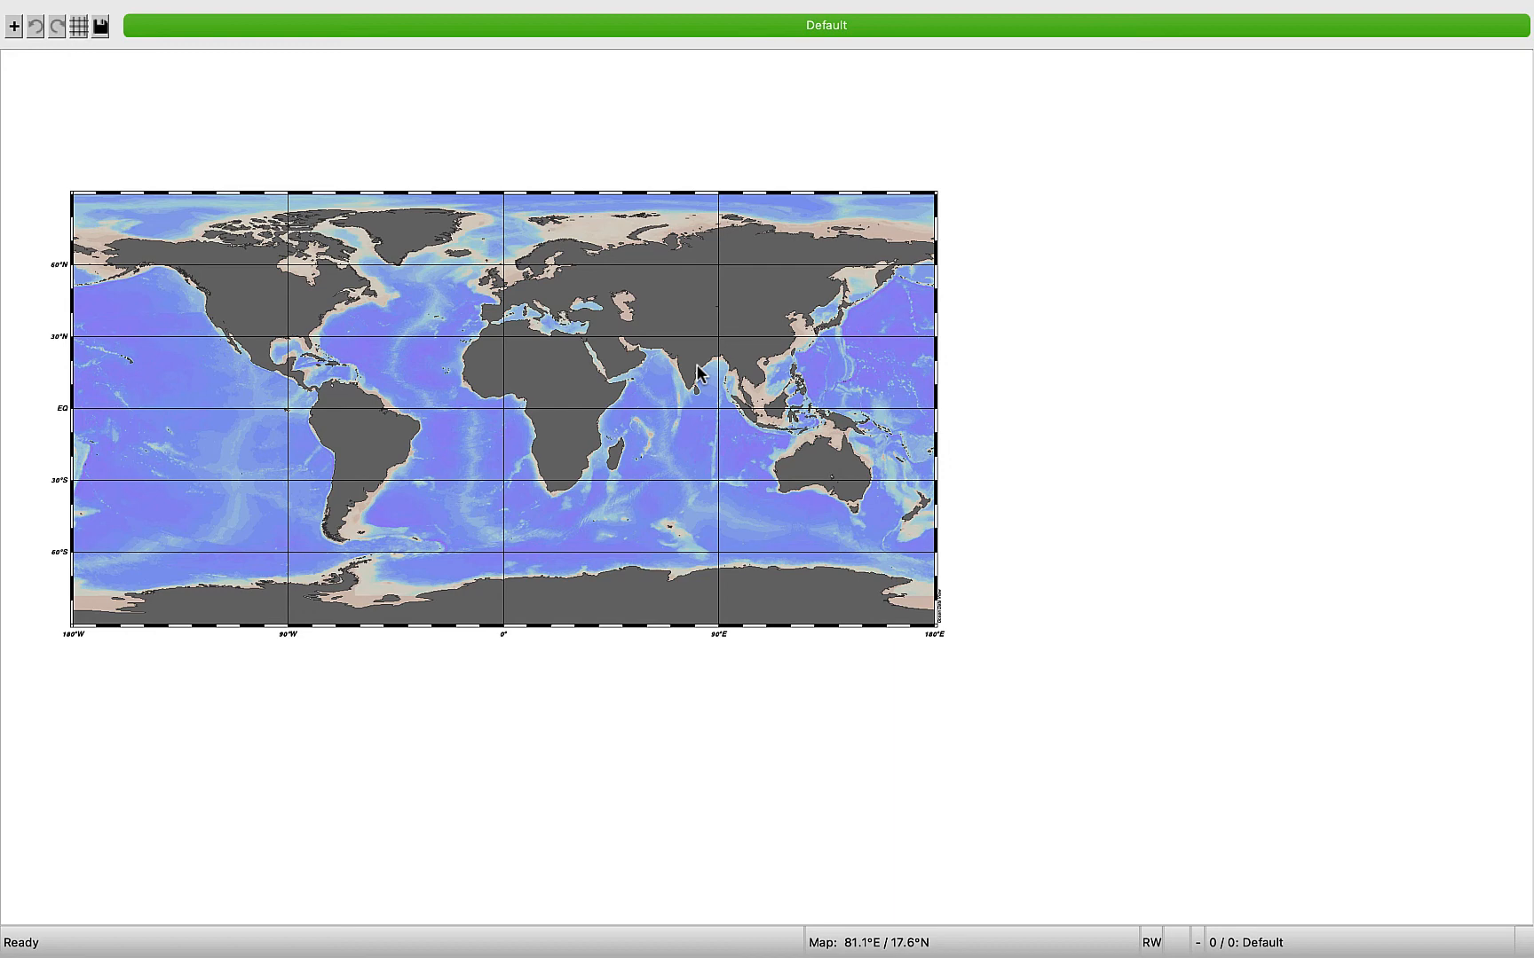
mouse_move(368, 79)
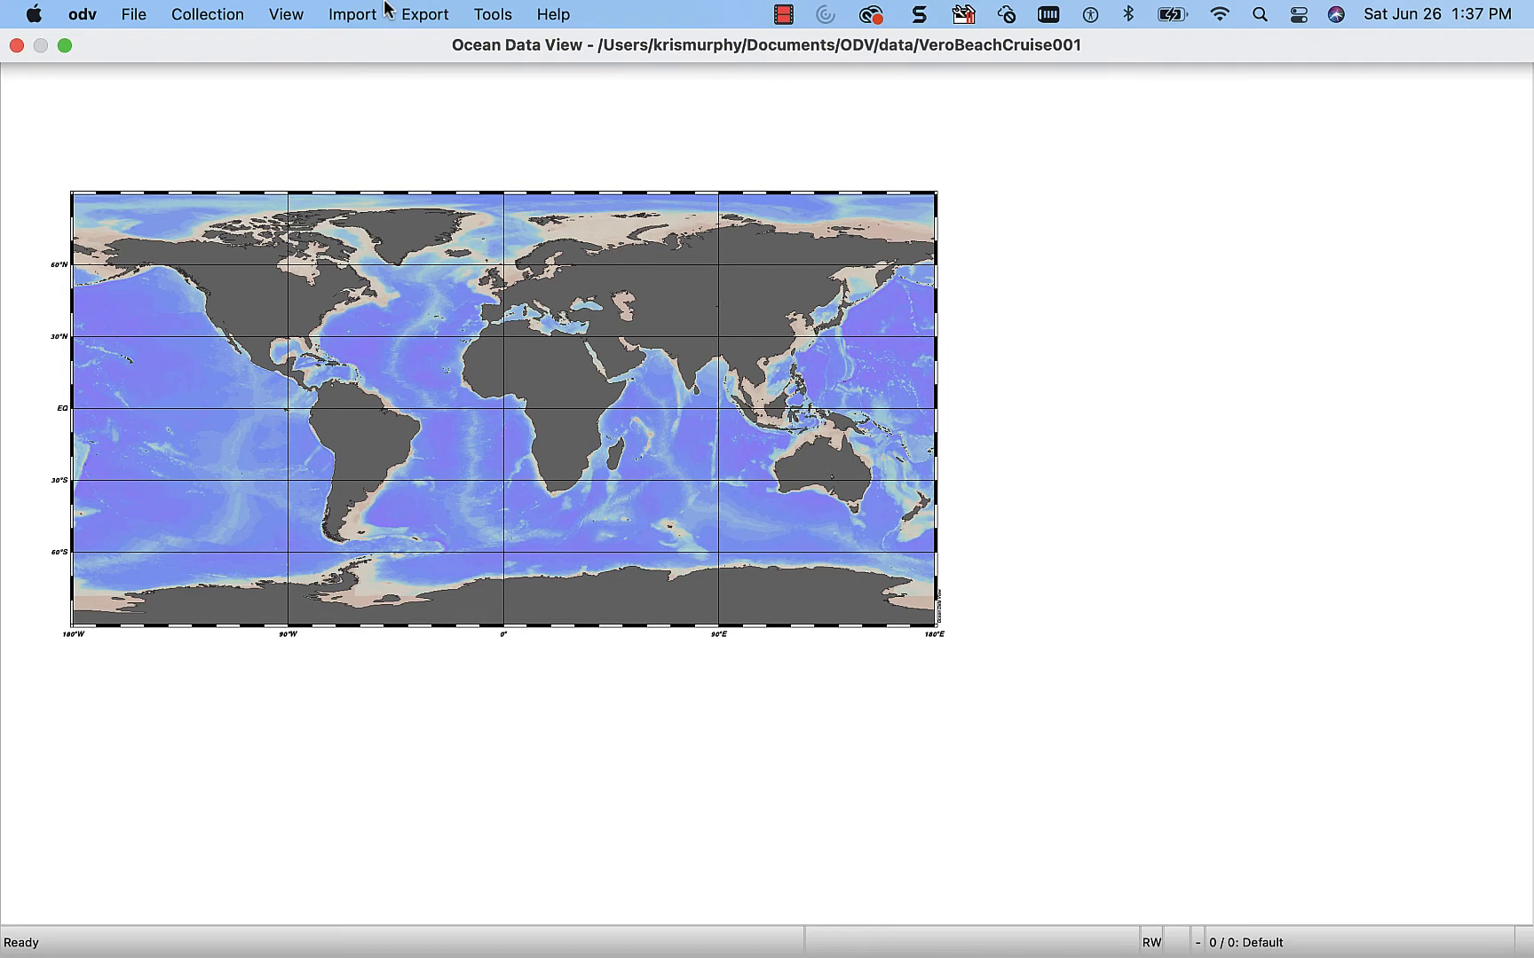
- Import 'ODV Video Data-Cleansed.txt' as an ODV spreadsheet
click(352, 13)
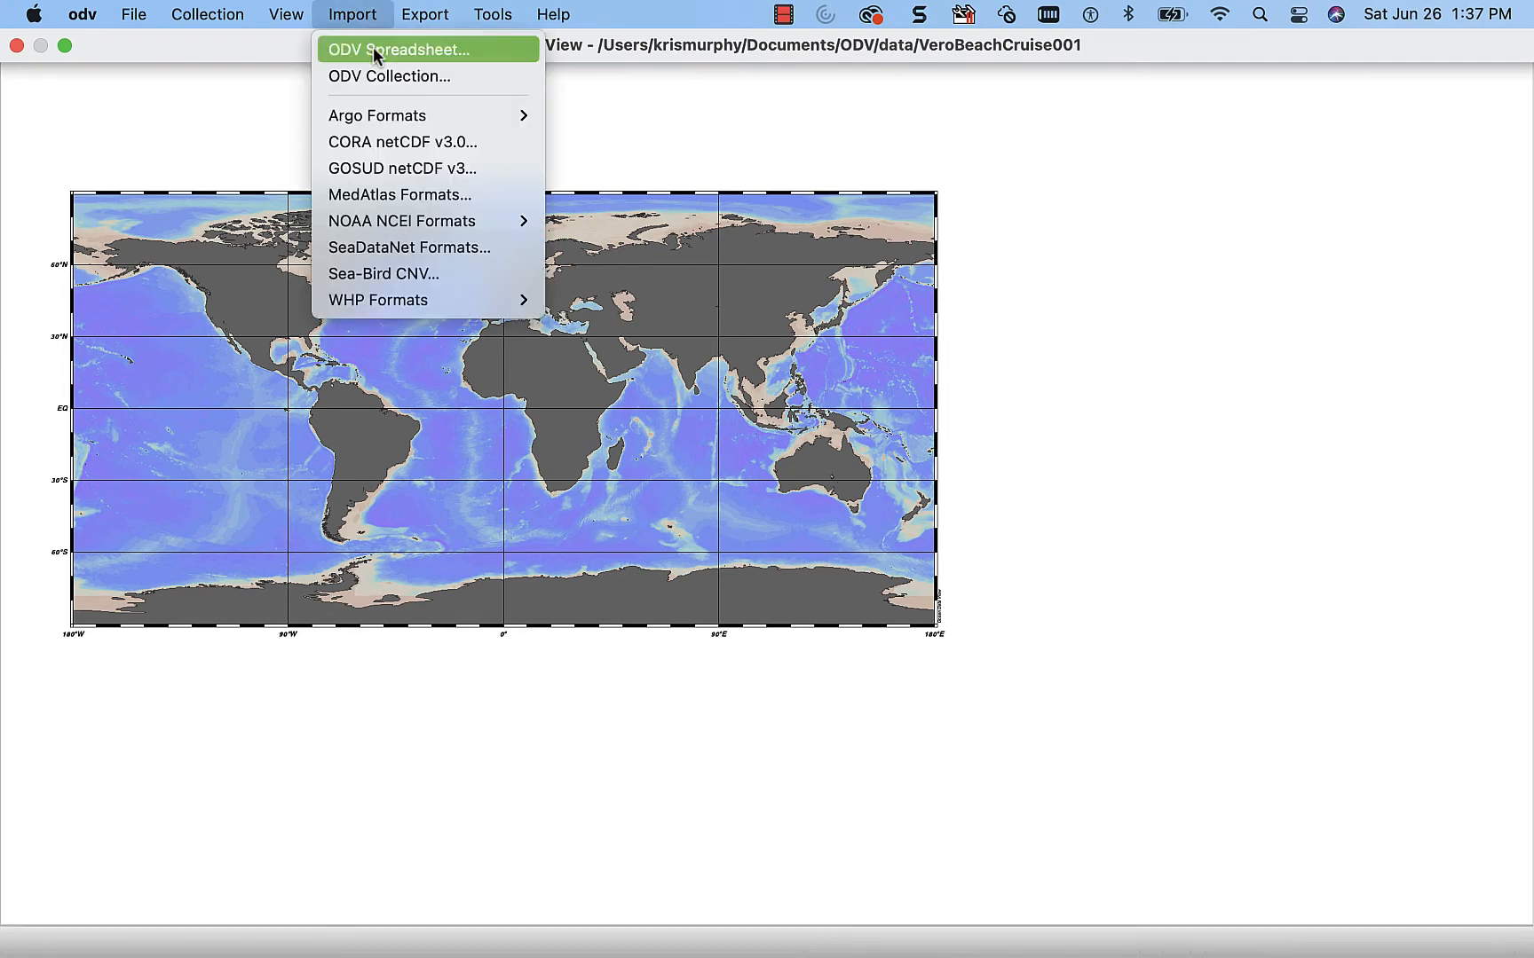
click(396, 49)
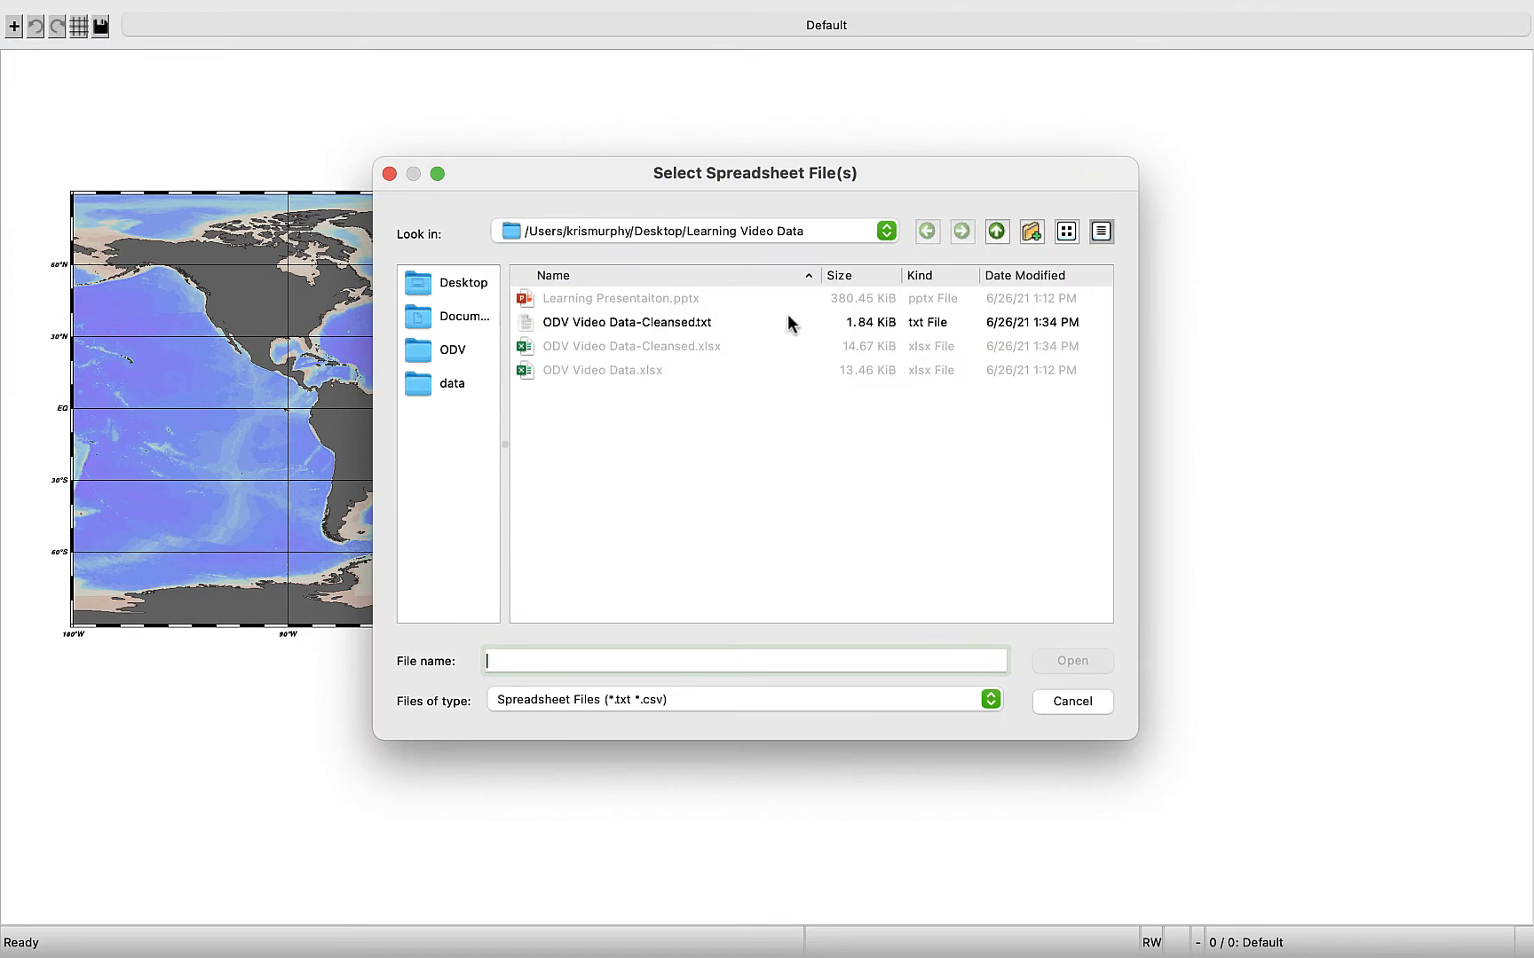
mouse_move(624, 329)
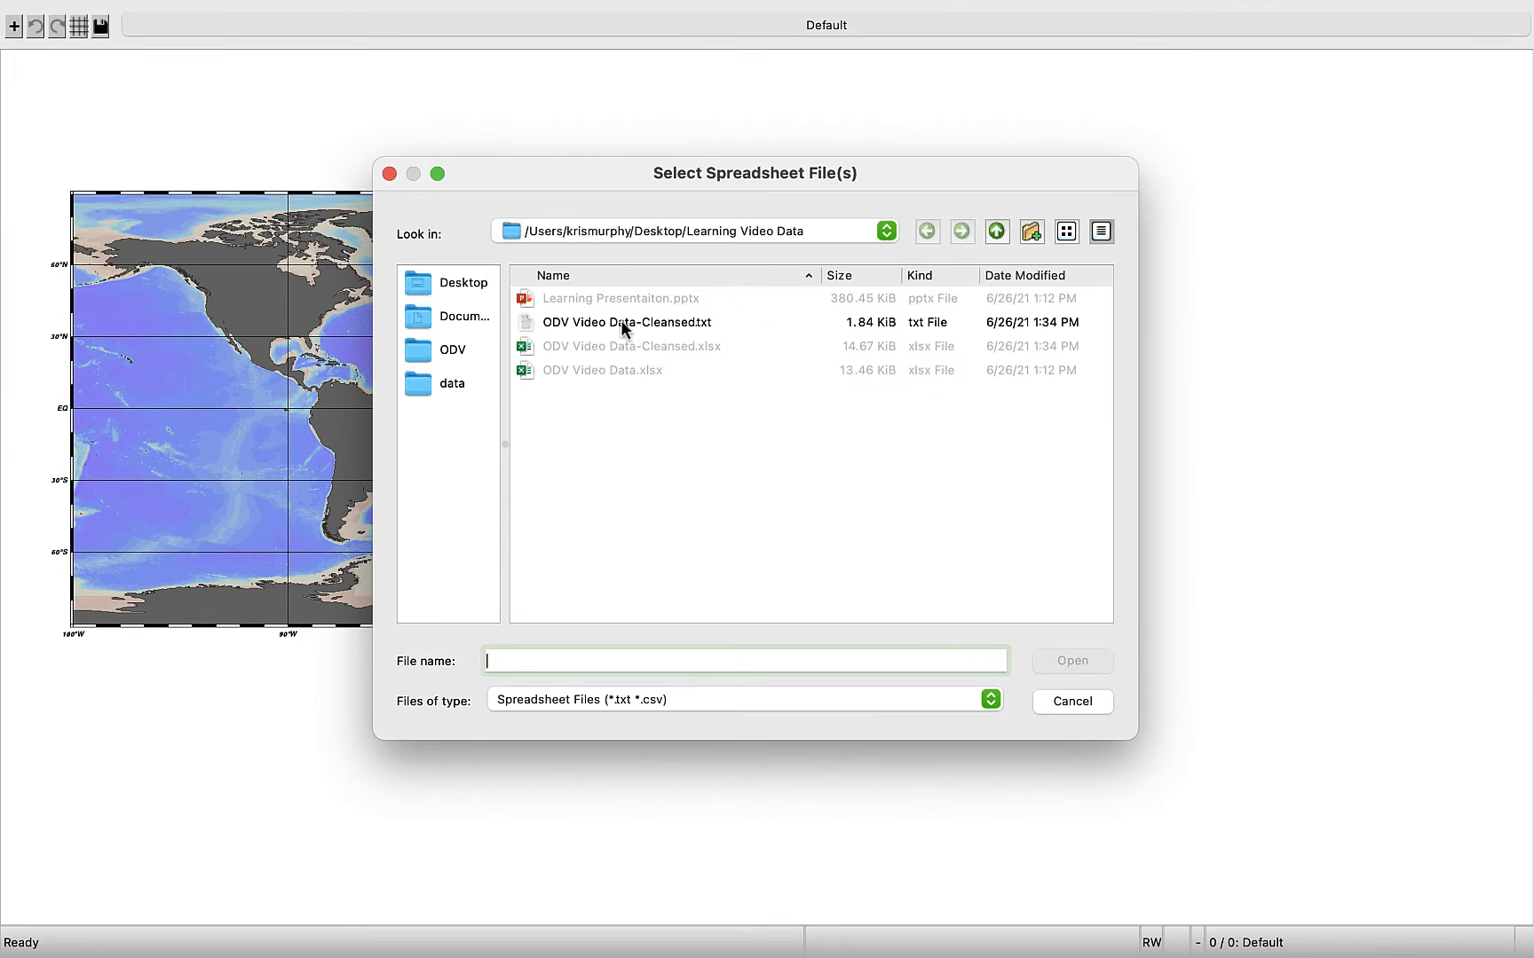
click(625, 322)
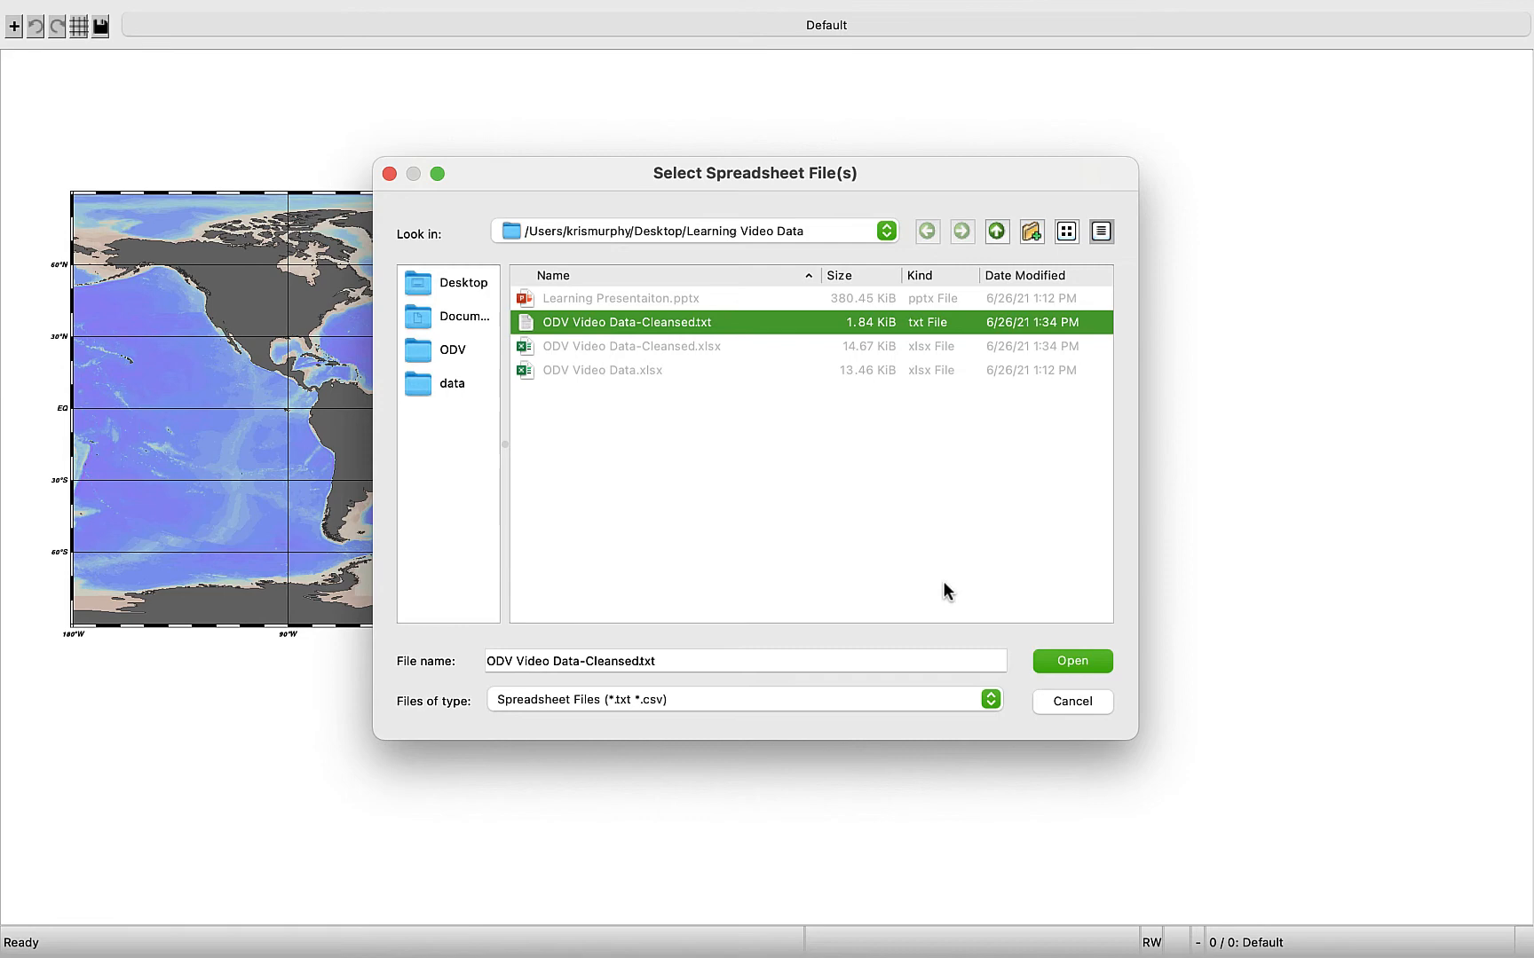
click(1071, 660)
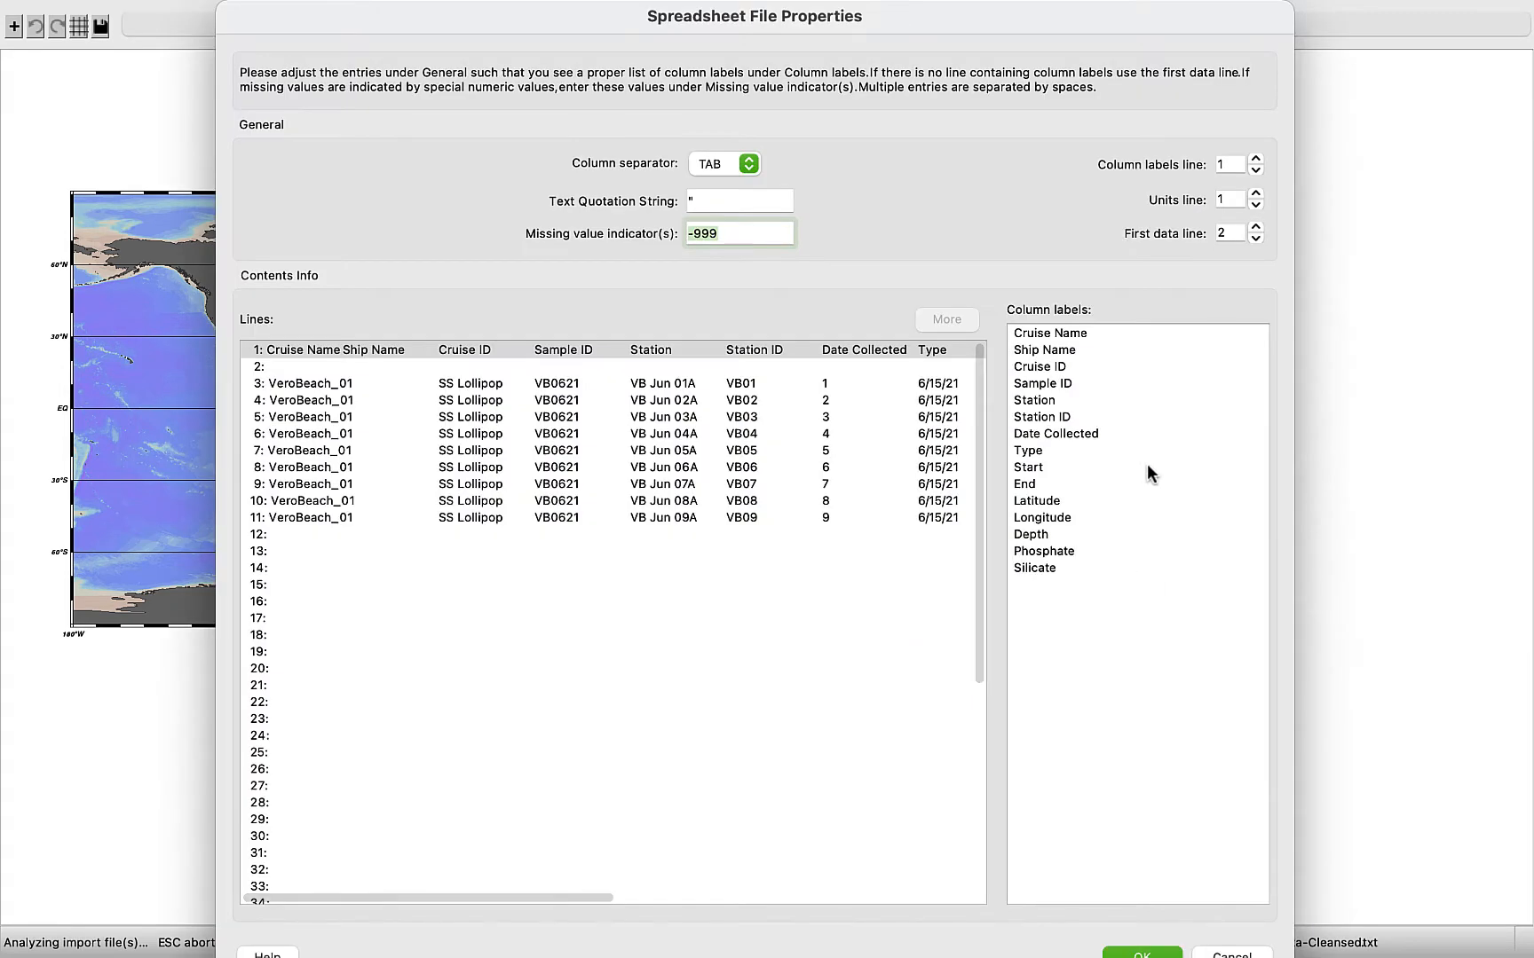
mouse_move(1089, 212)
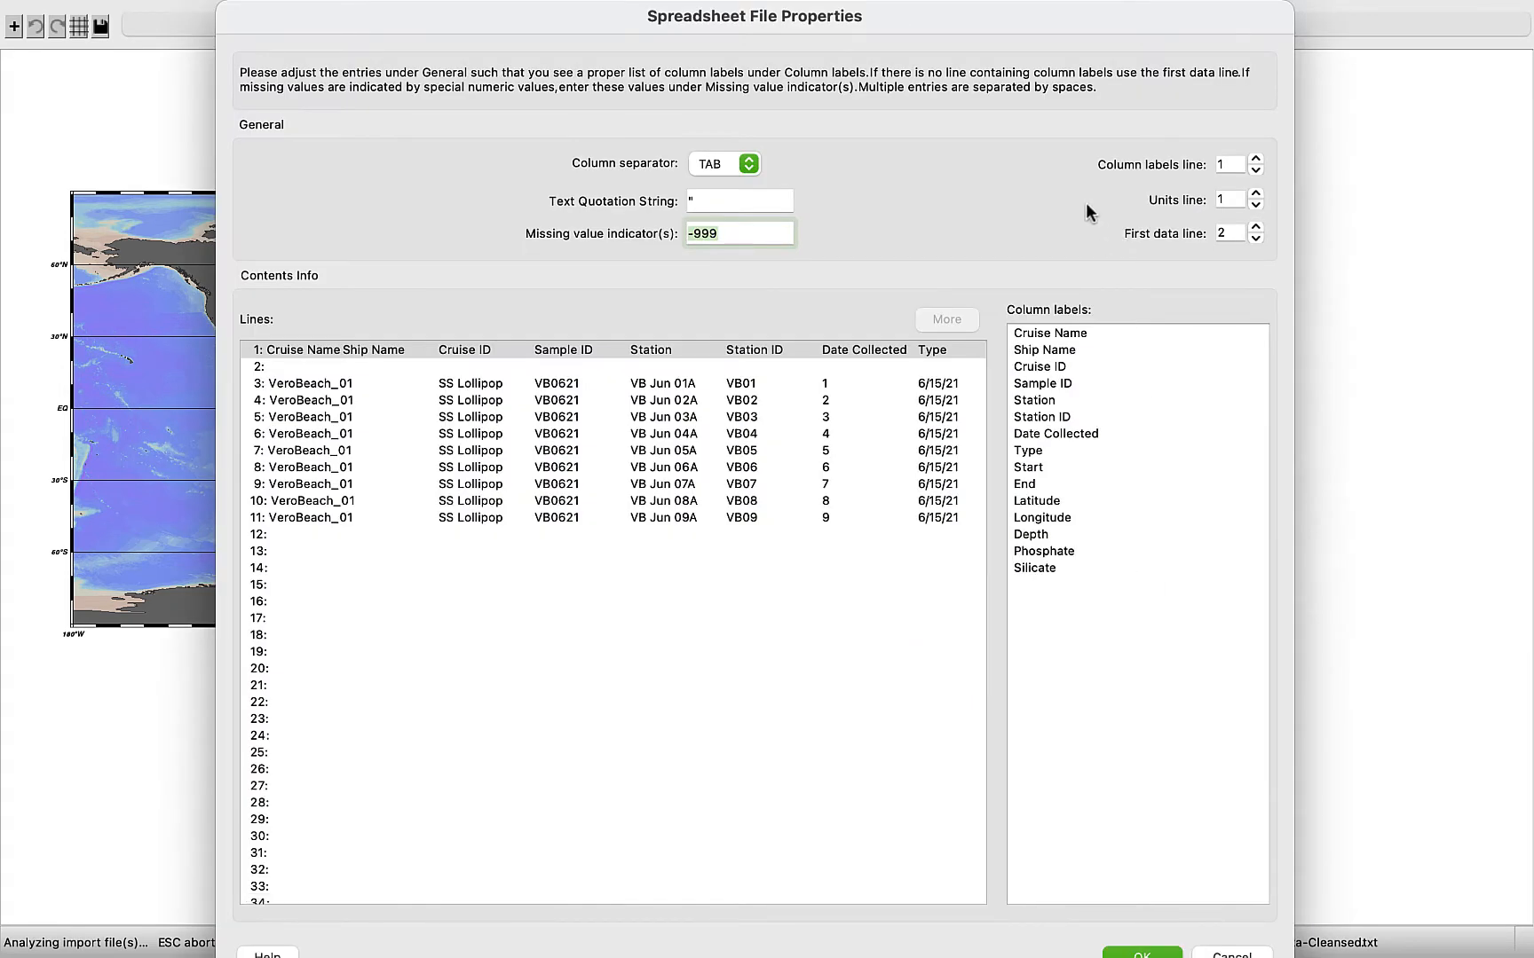
mouse_move(713, 156)
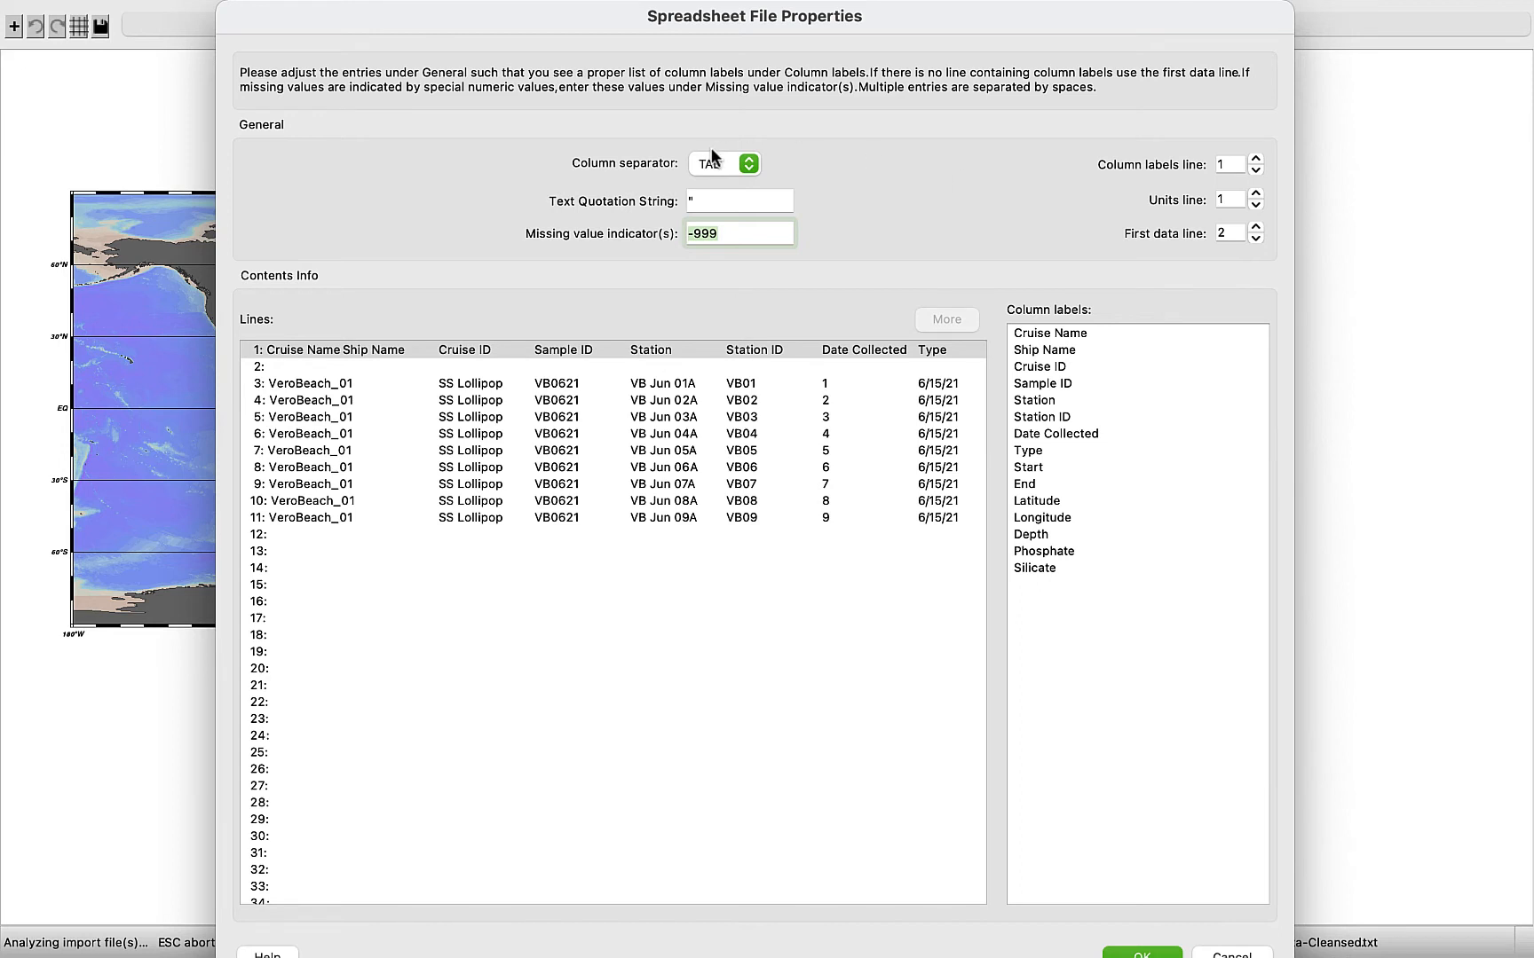
mouse_move(817, 227)
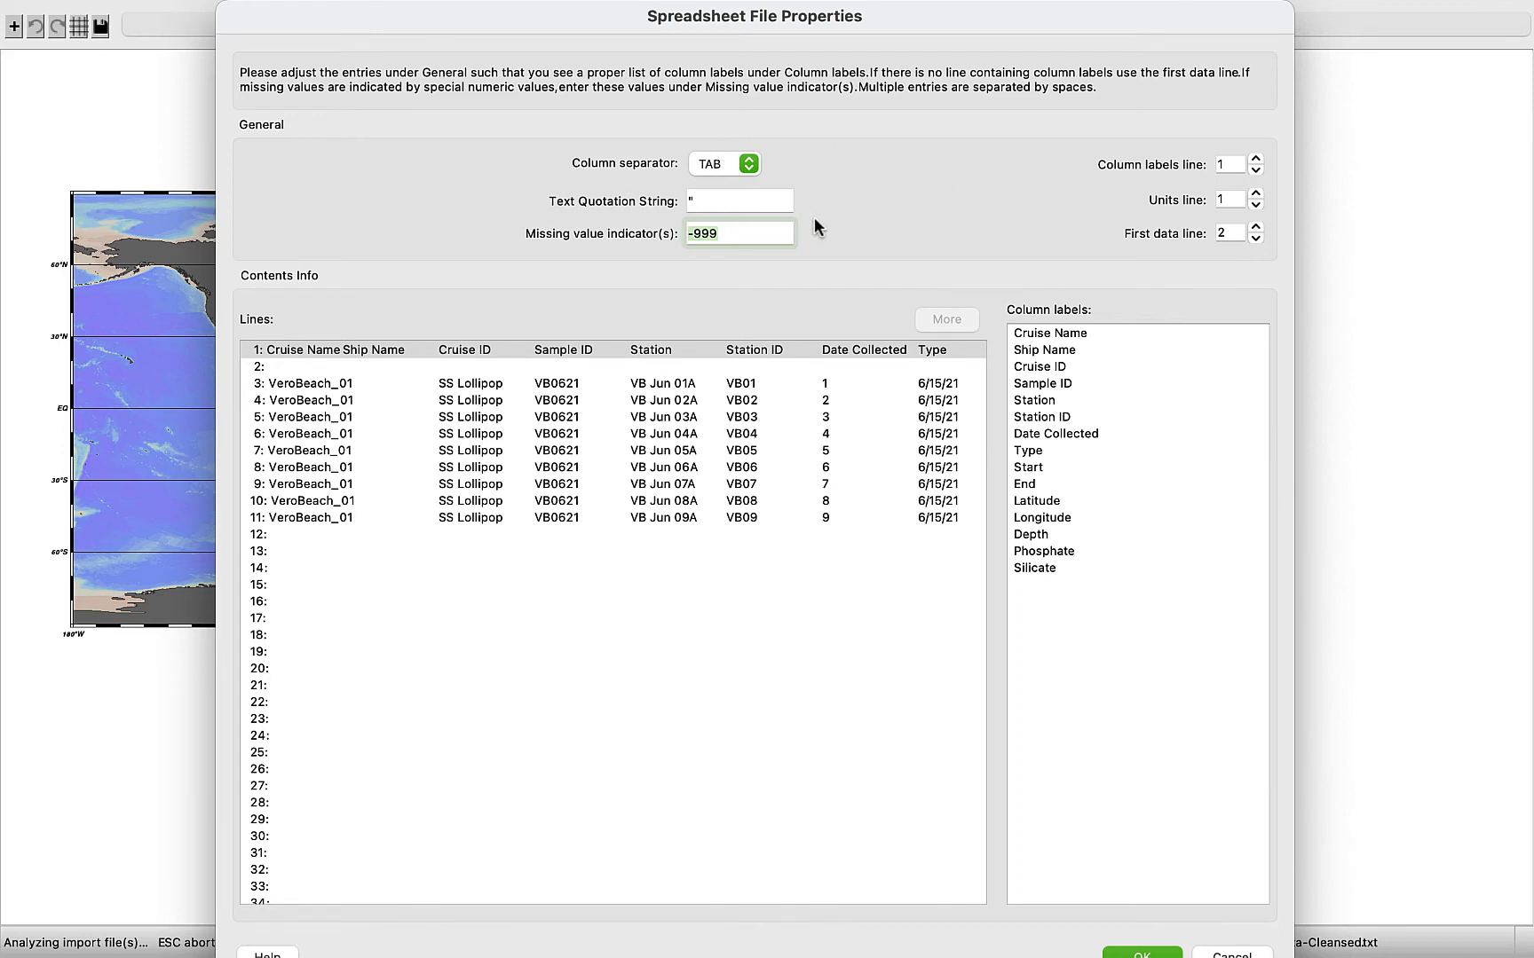
mouse_move(864, 226)
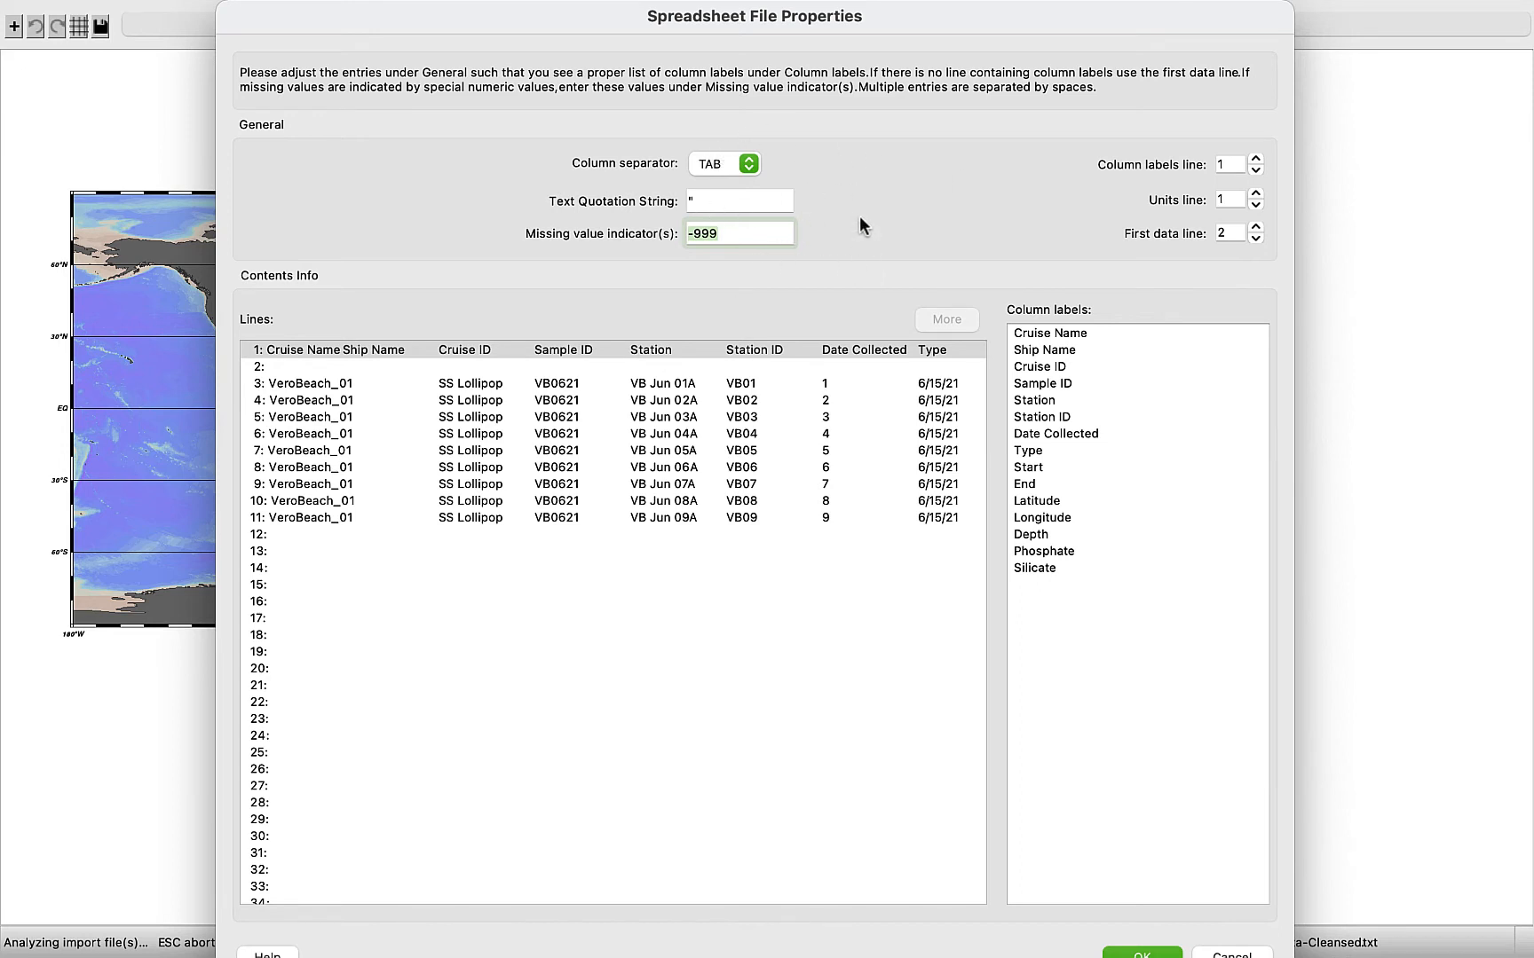
mouse_move(1272, 104)
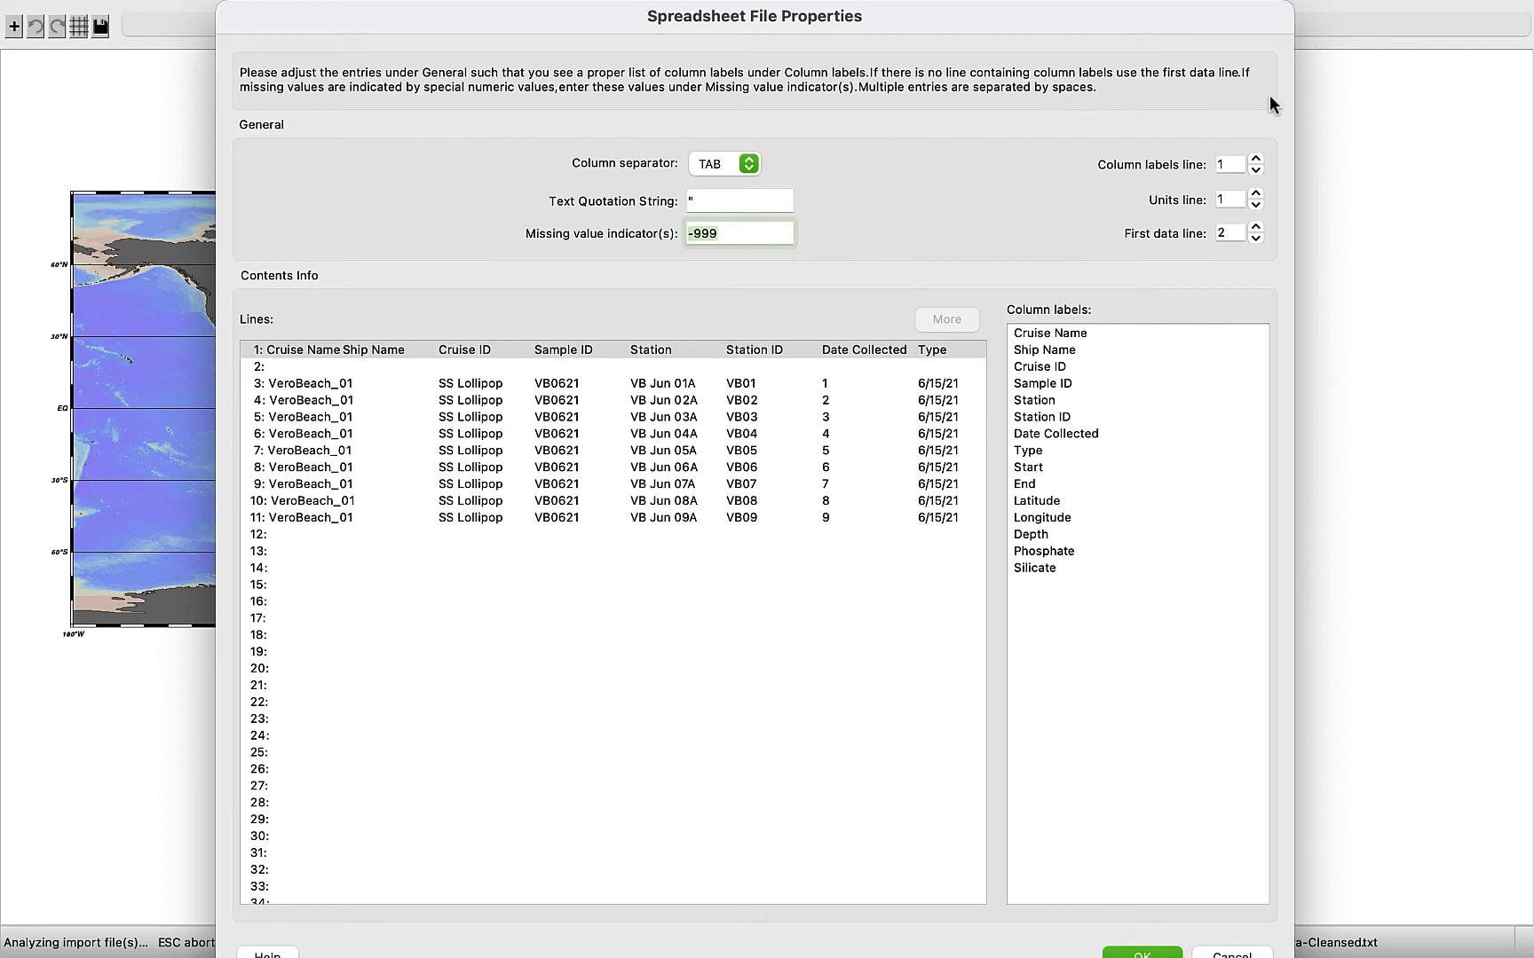
mouse_move(1275, 120)
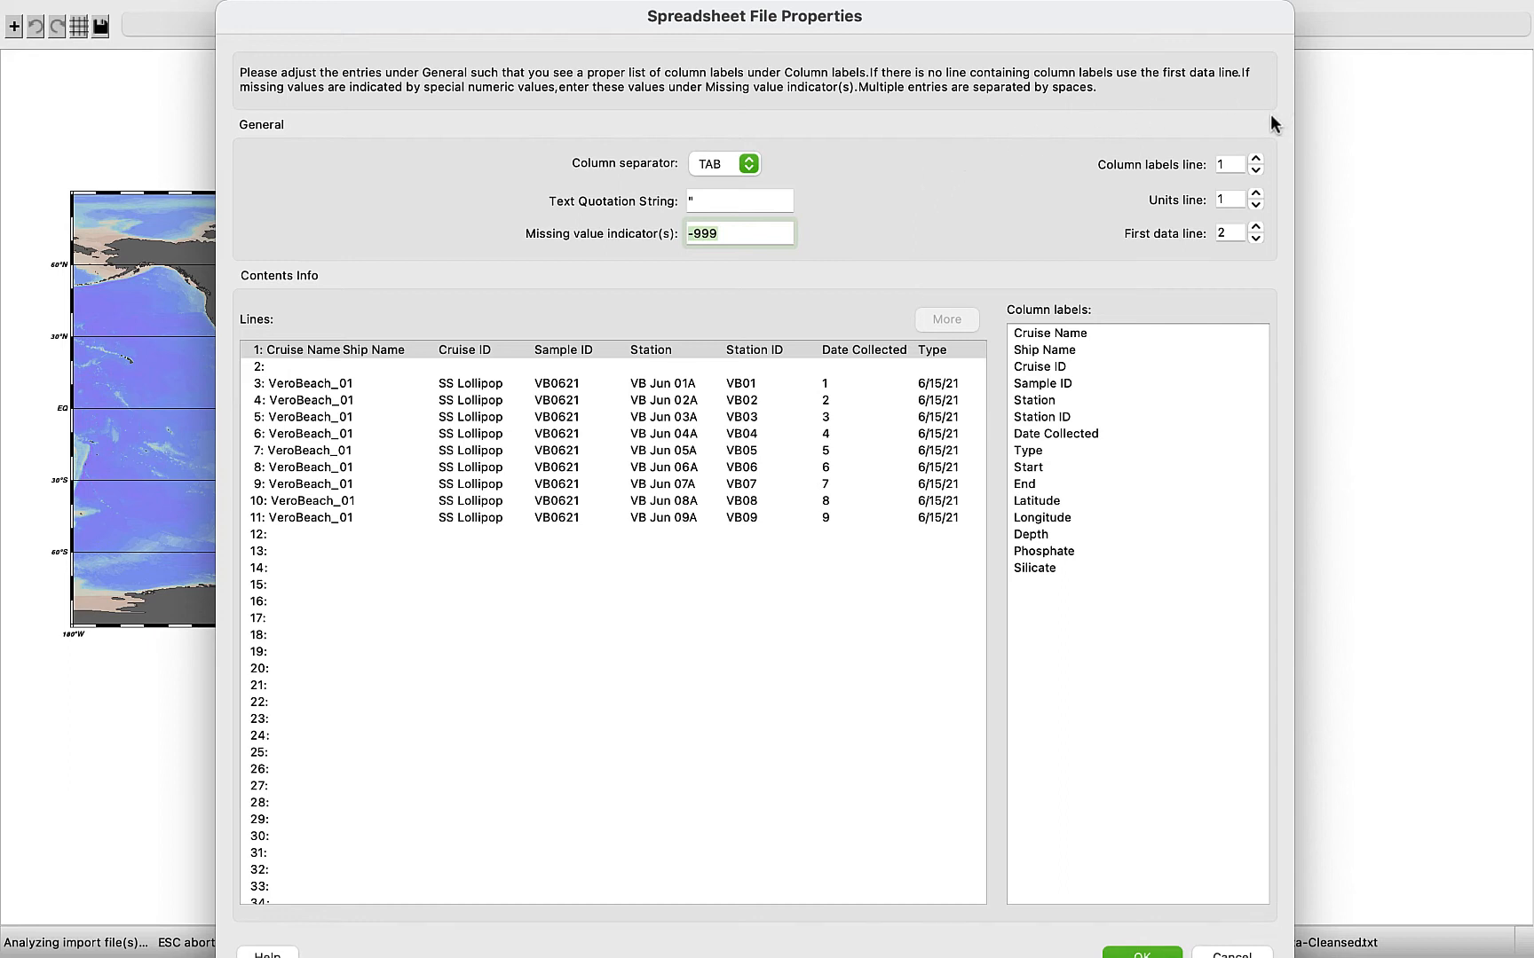
mouse_move(1281, 192)
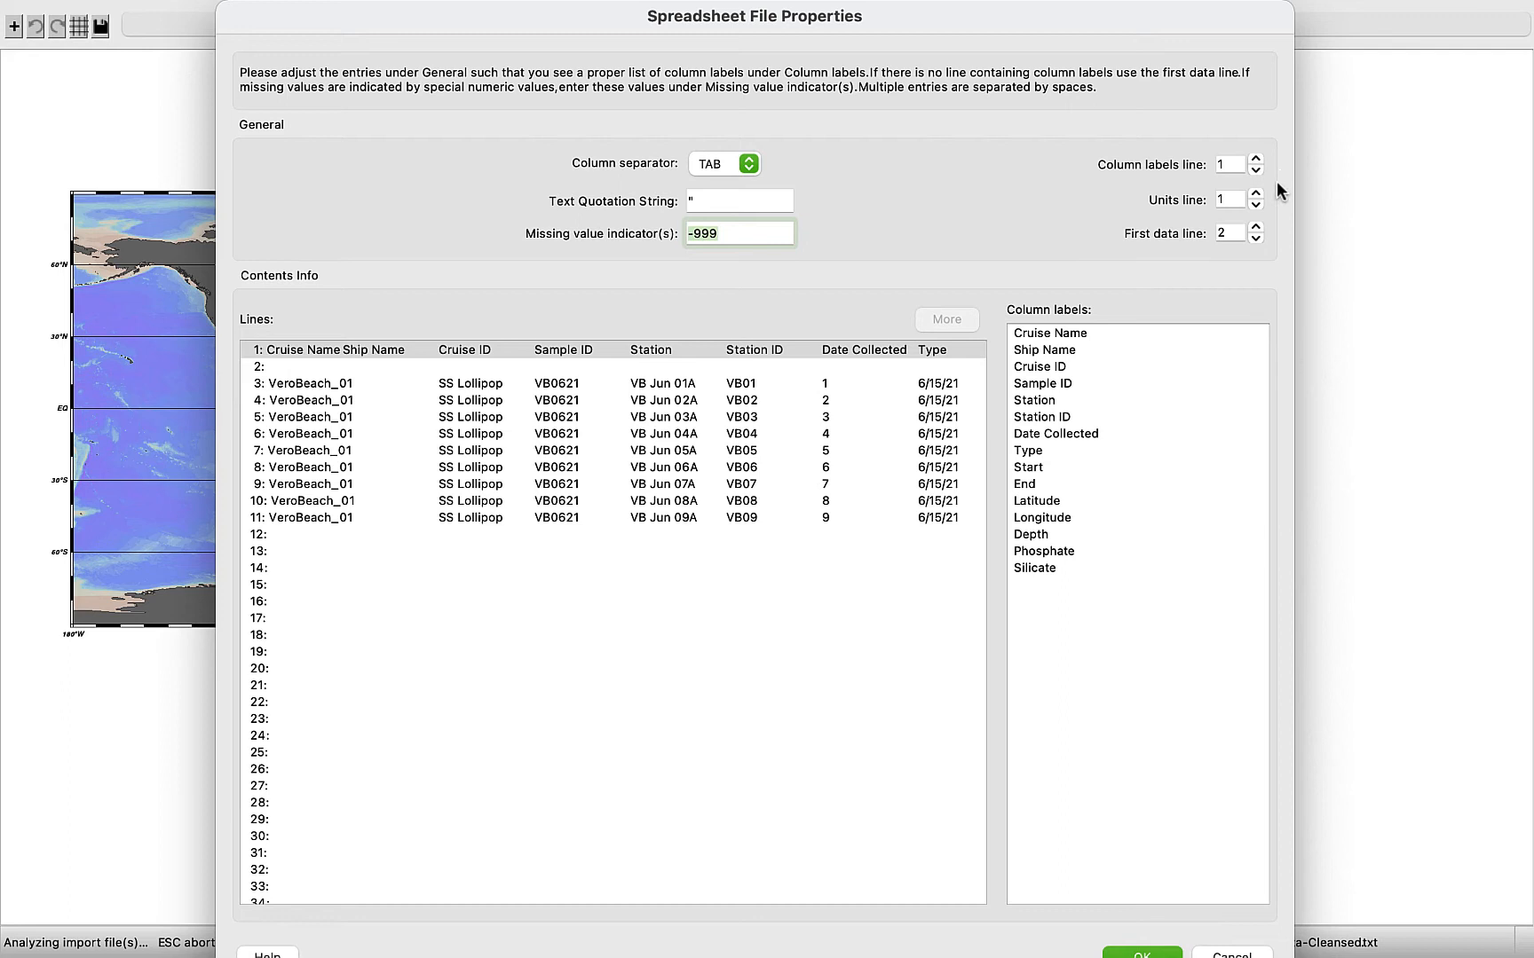
mouse_move(1266, 199)
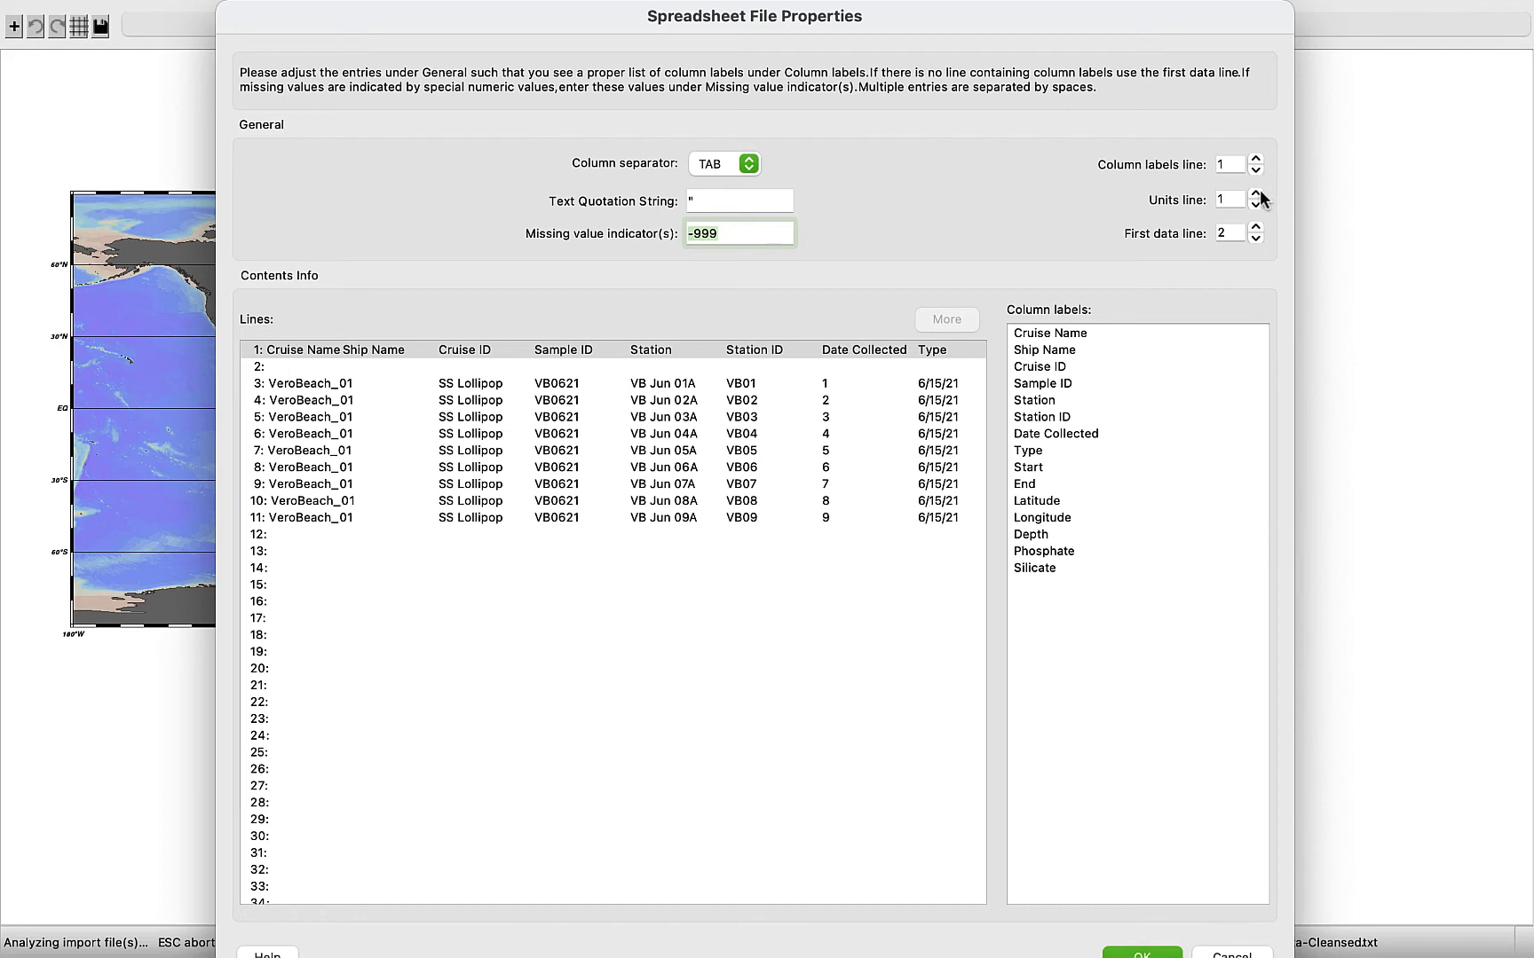
- Set the units line to 2, with data from line 3, and accept the spreadsheet settings
click(1254, 192)
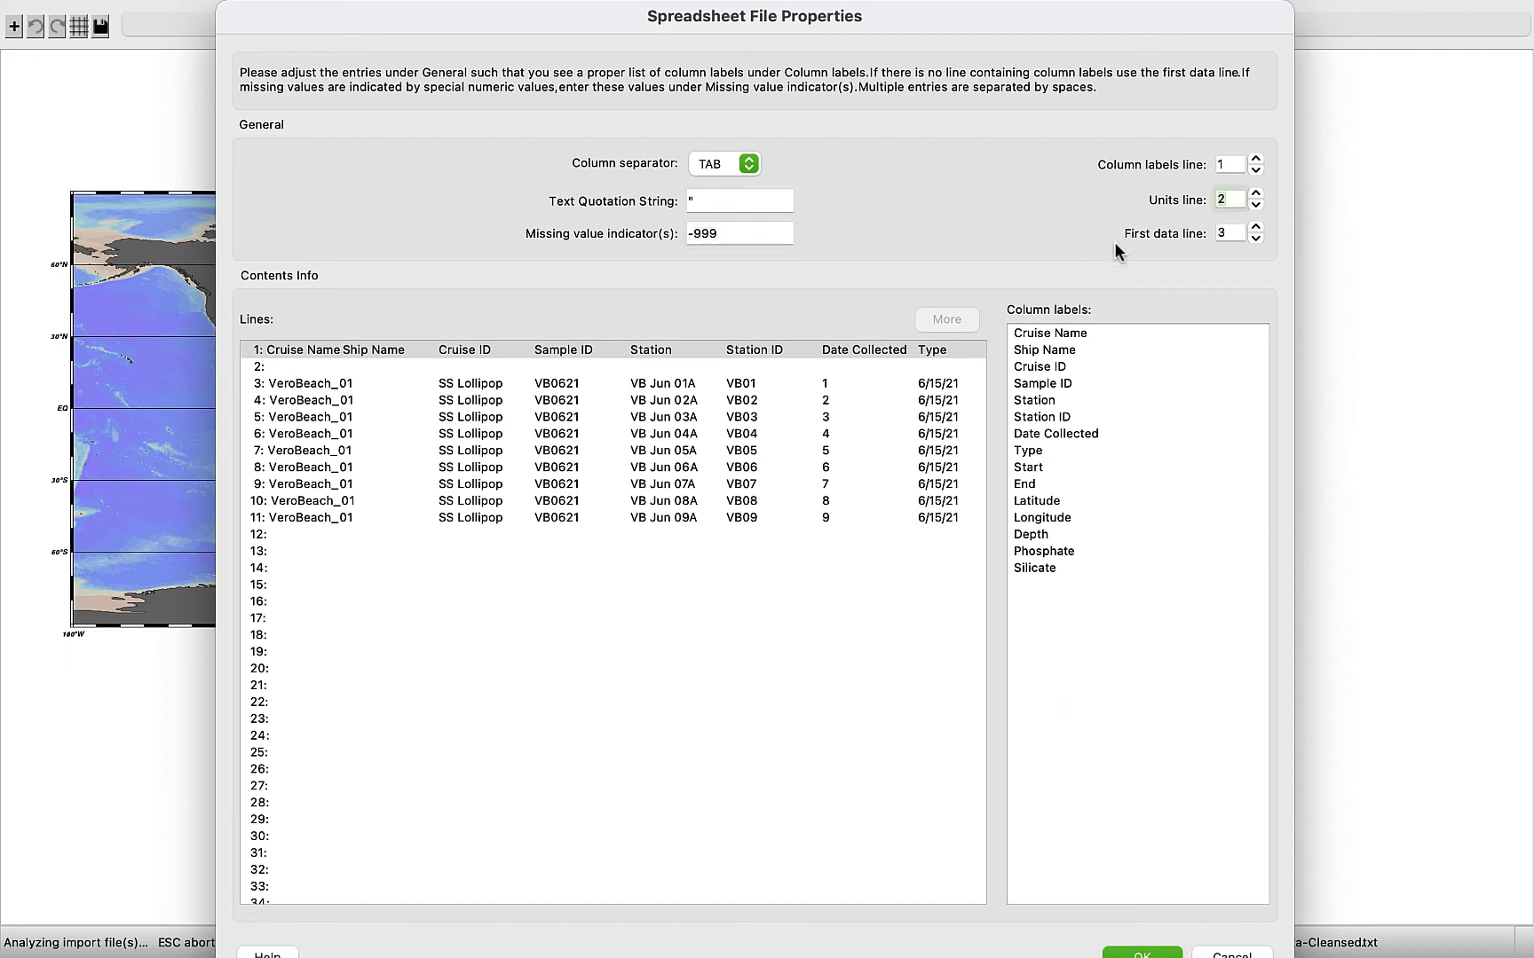
mouse_move(1157, 942)
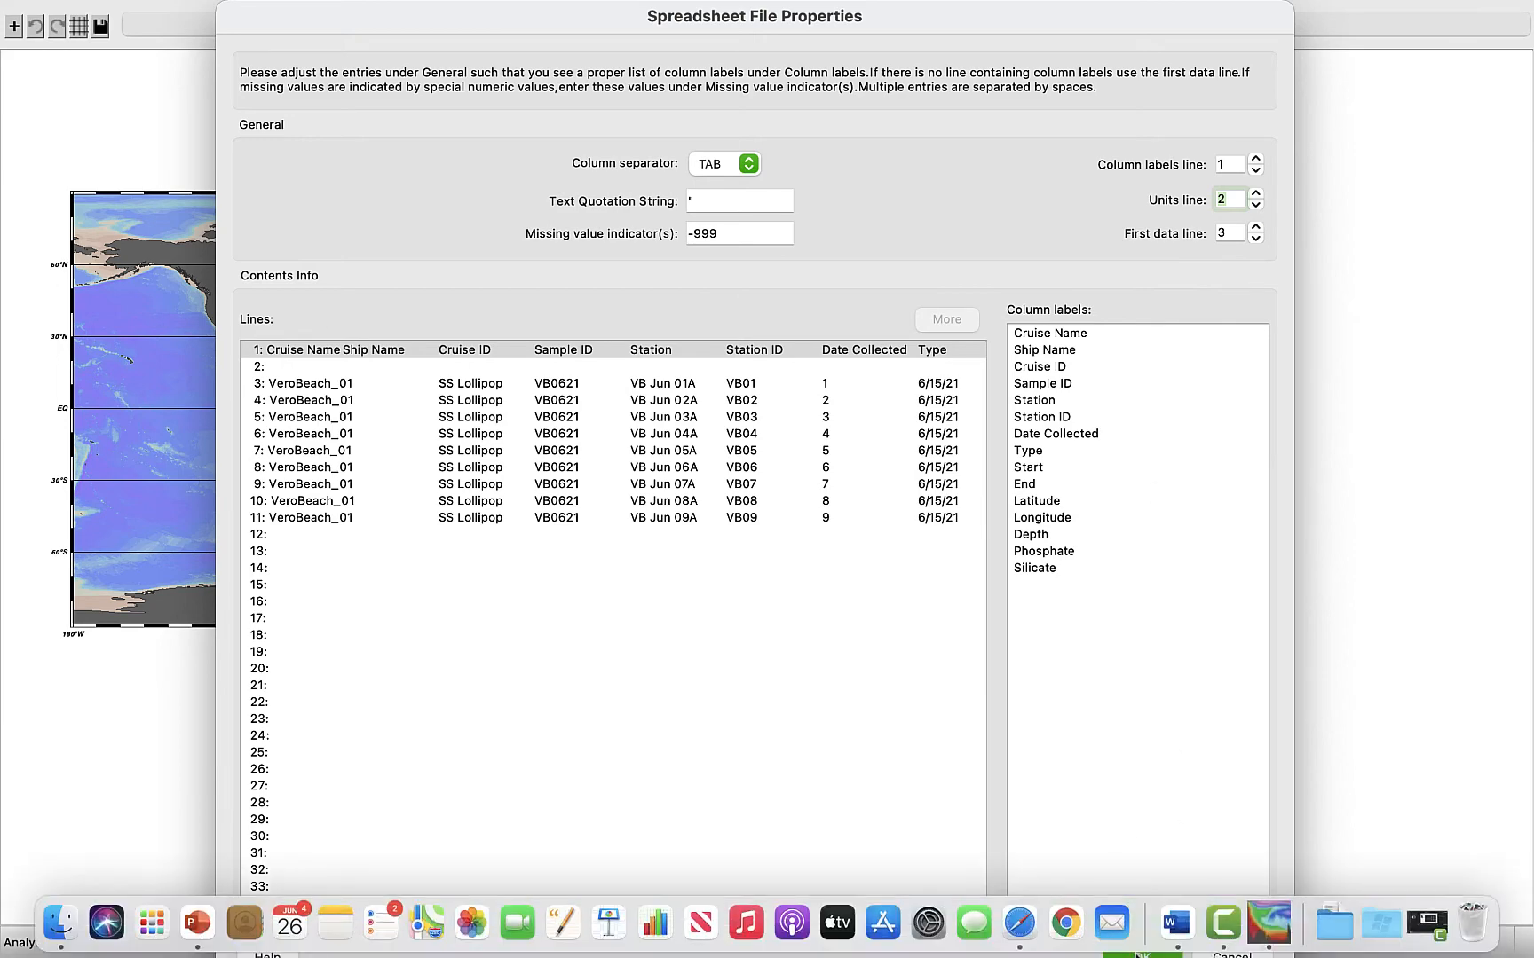
click(1131, 955)
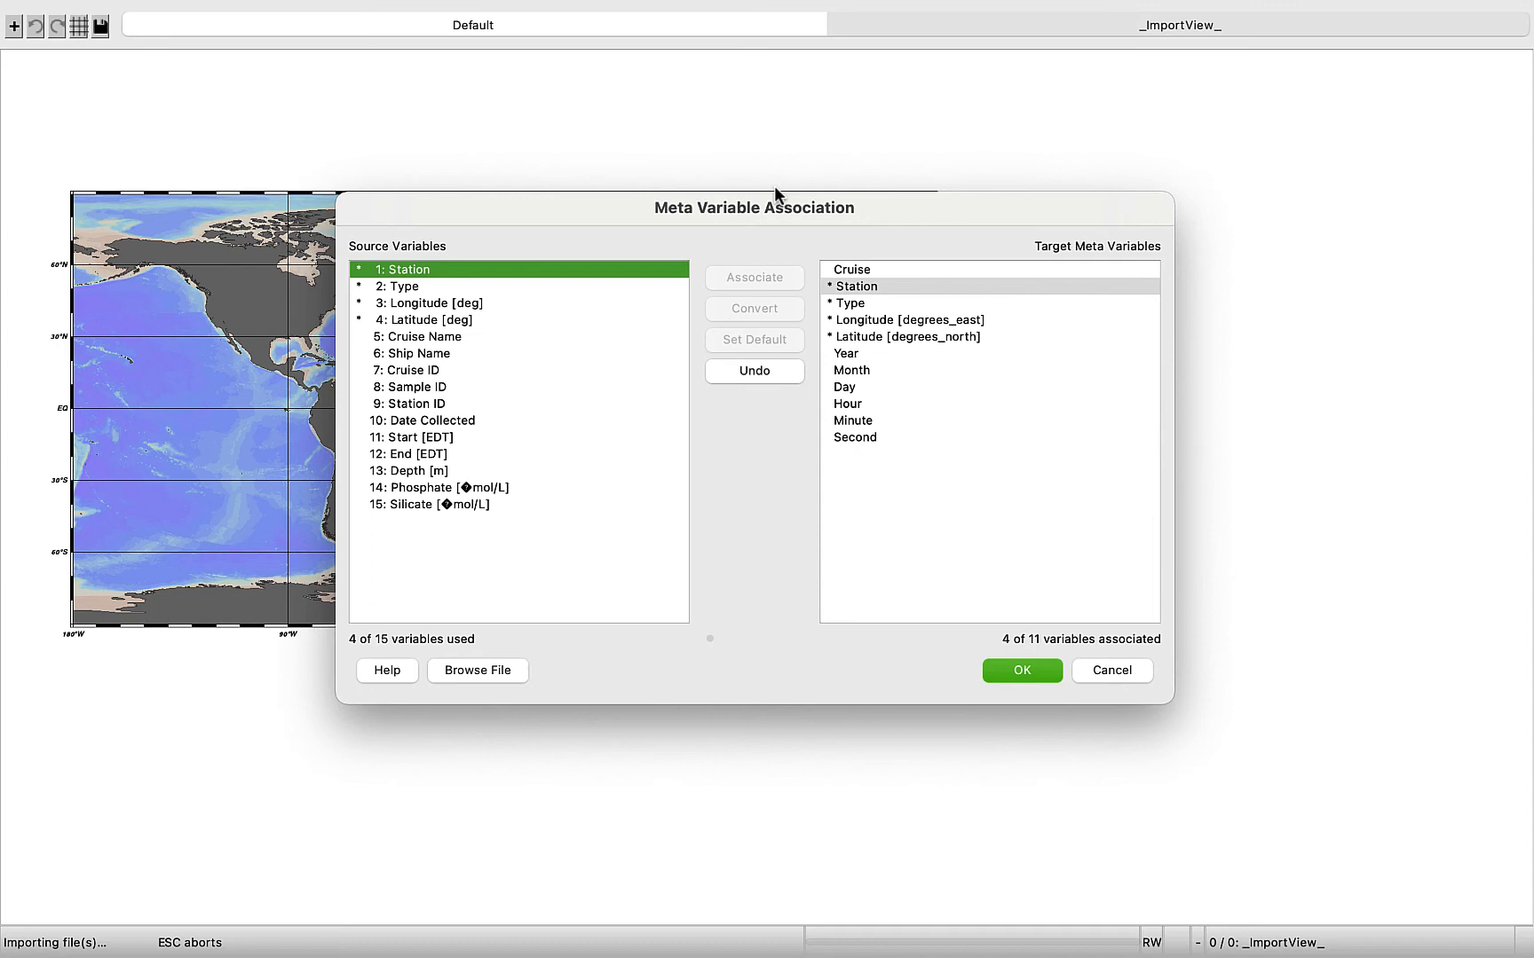
mouse_move(732, 285)
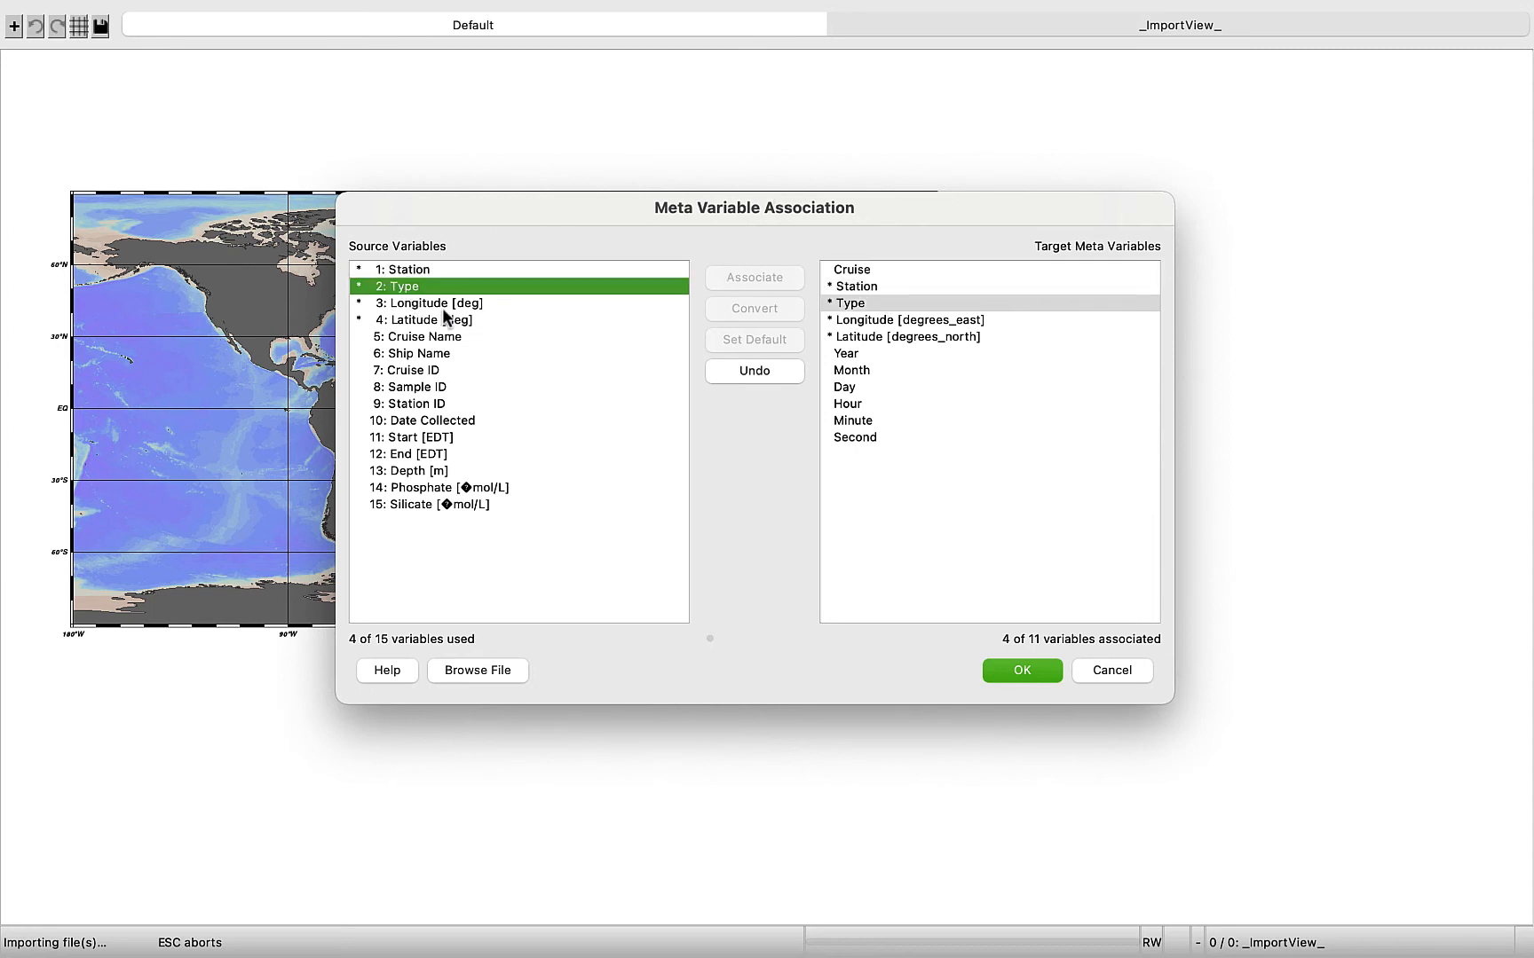
- Verify the Longitude and Latitude meta variable targets and accept the associations
click(430, 303)
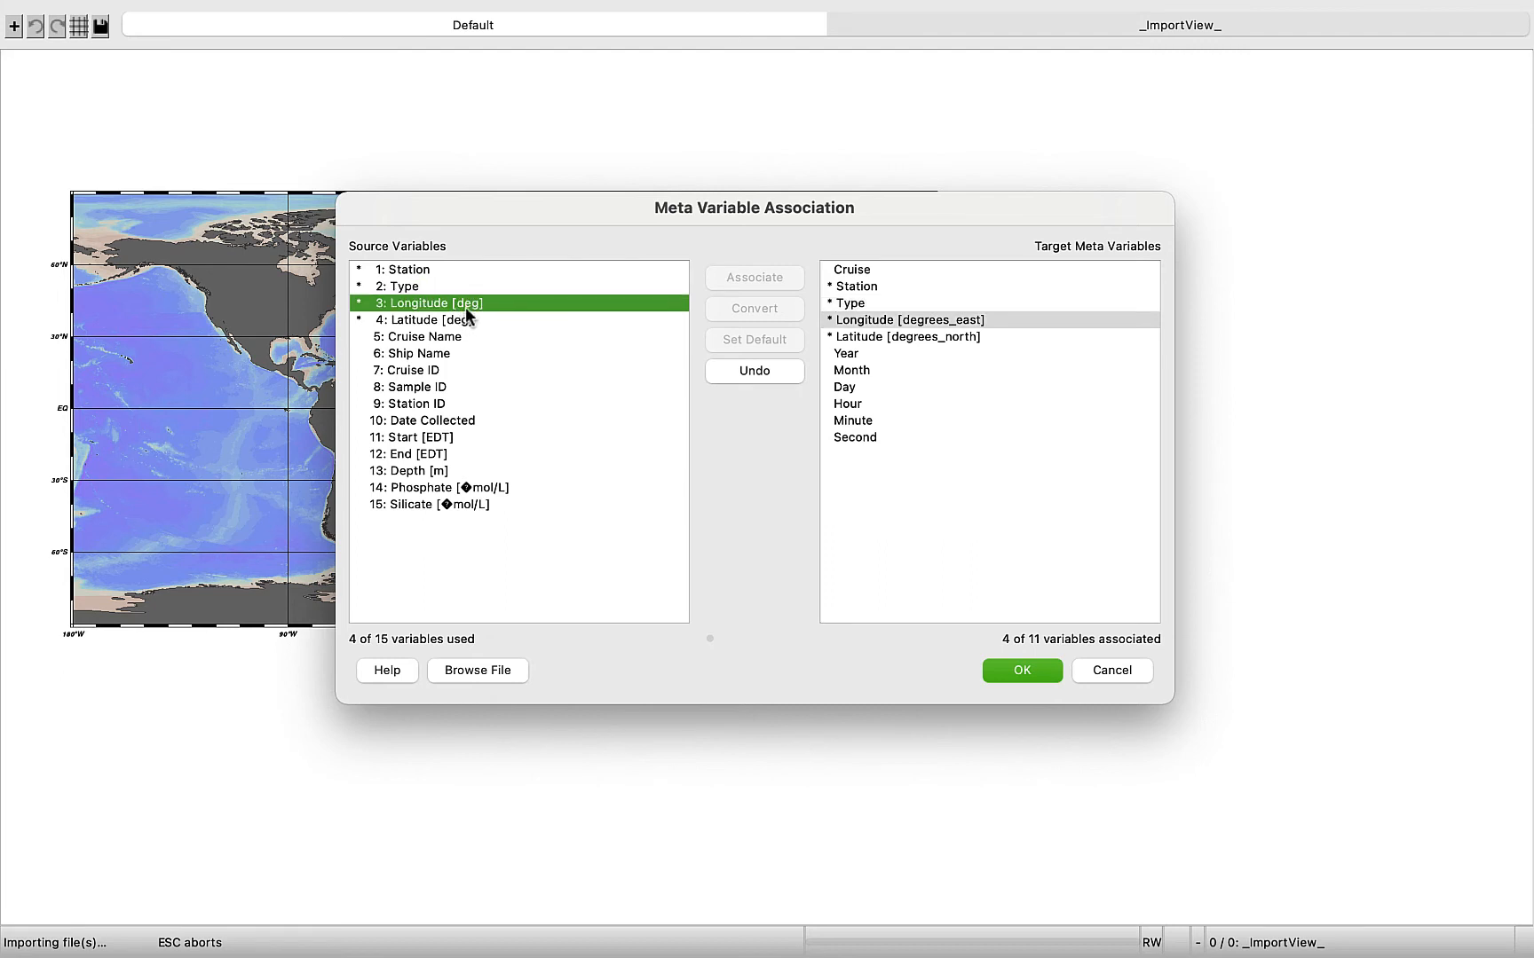
mouse_move(470, 320)
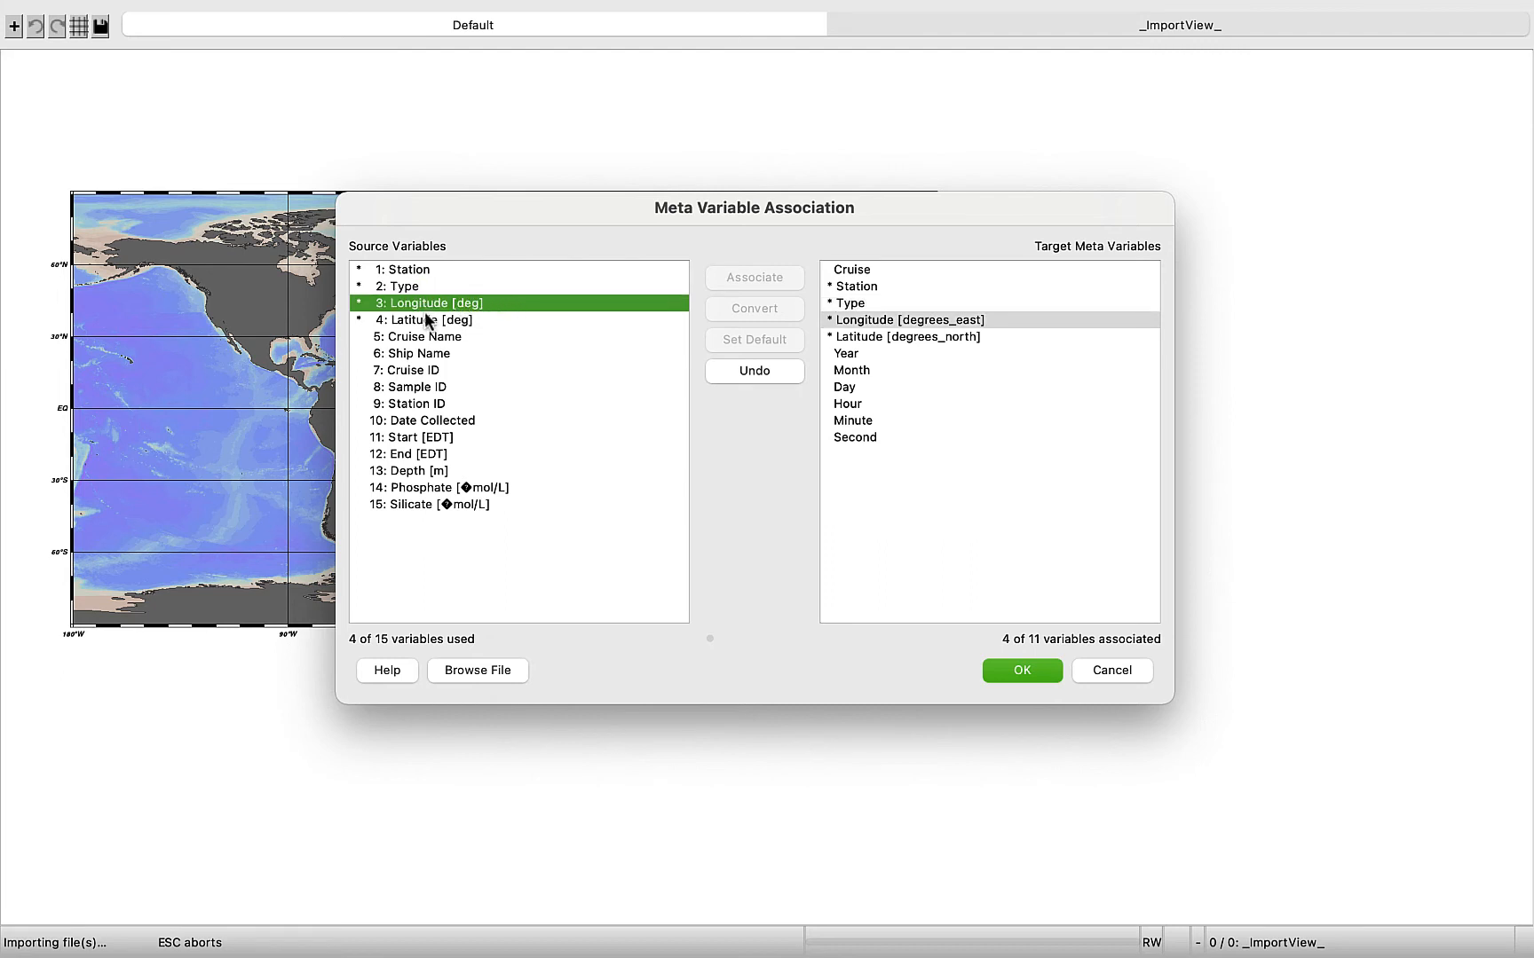
click(423, 319)
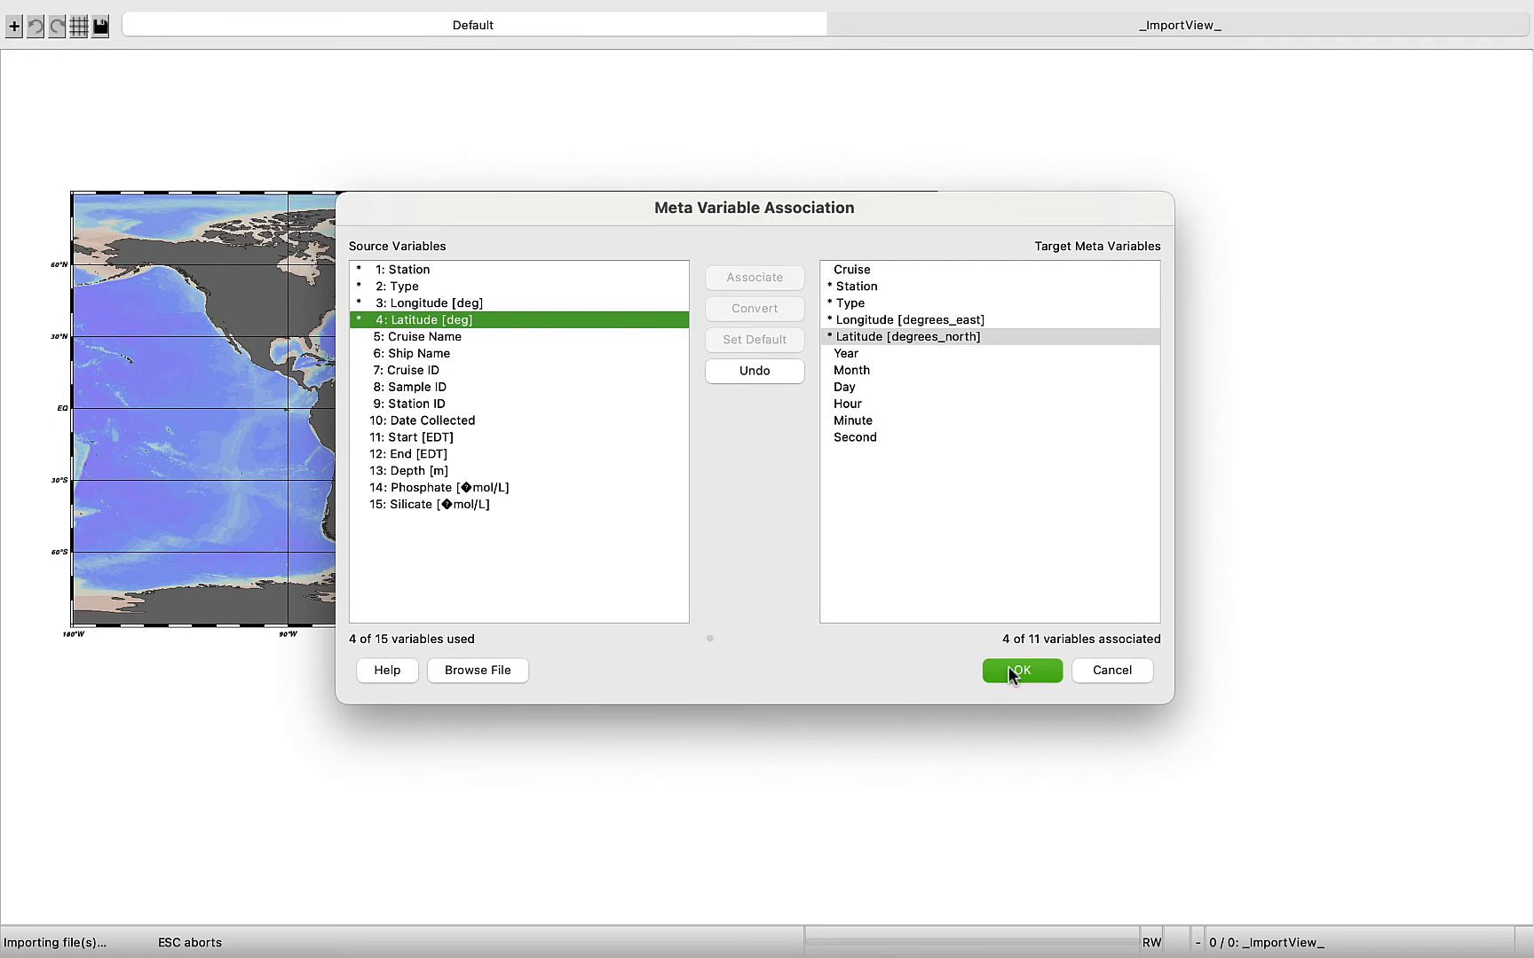
click(1022, 670)
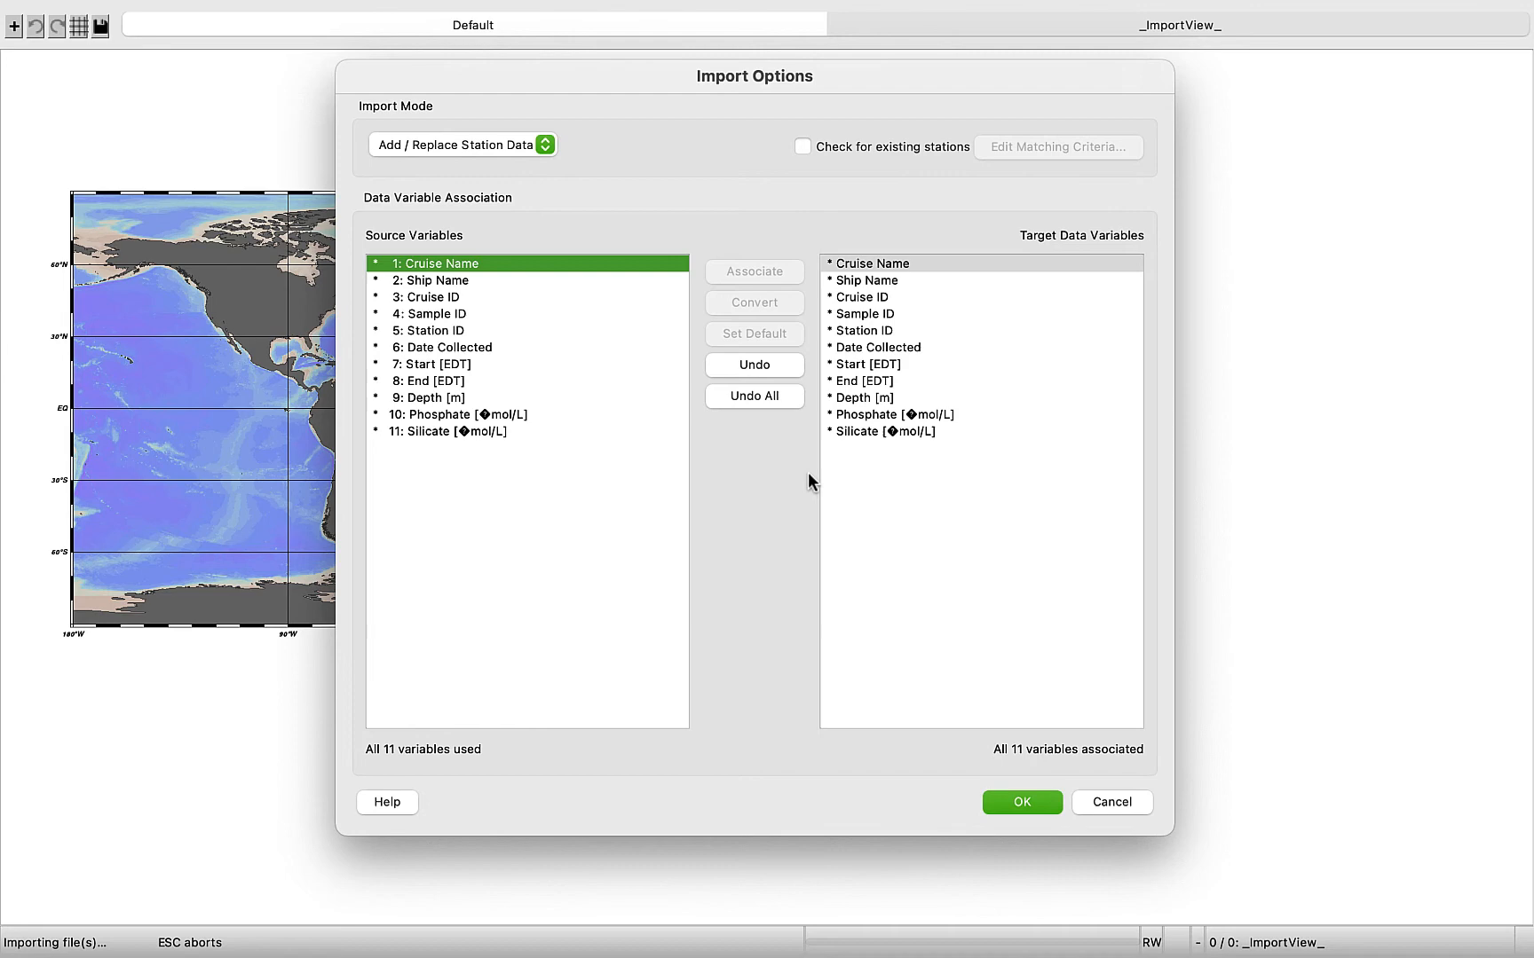
mouse_move(1005, 824)
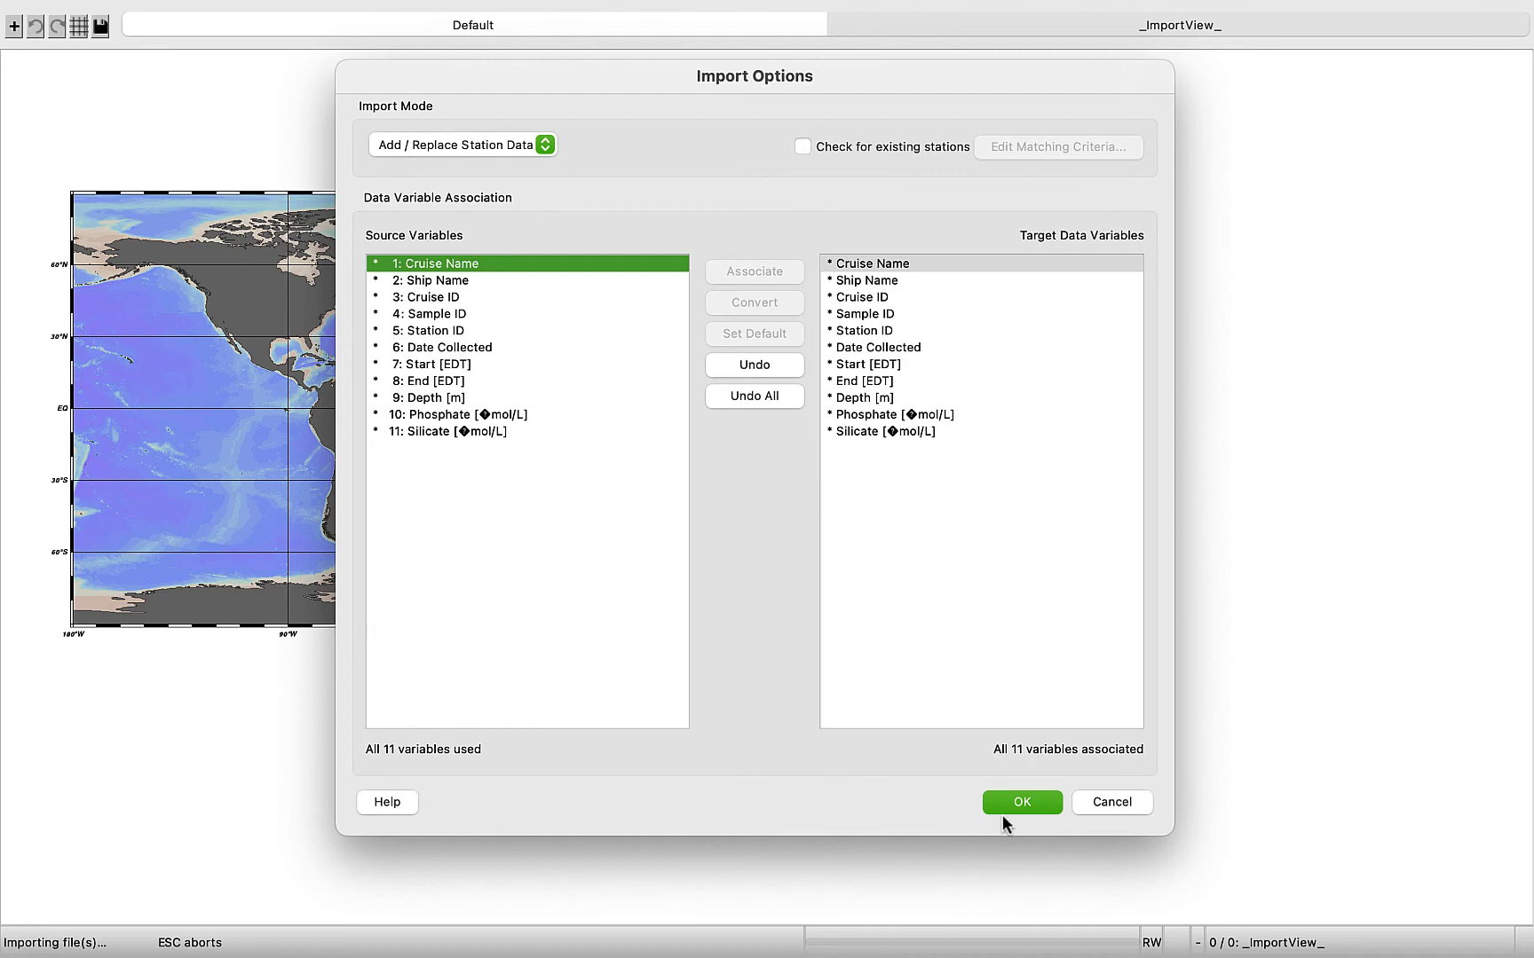
- Confirm the import options and dismiss the summary of 9 stations imported
click(1021, 802)
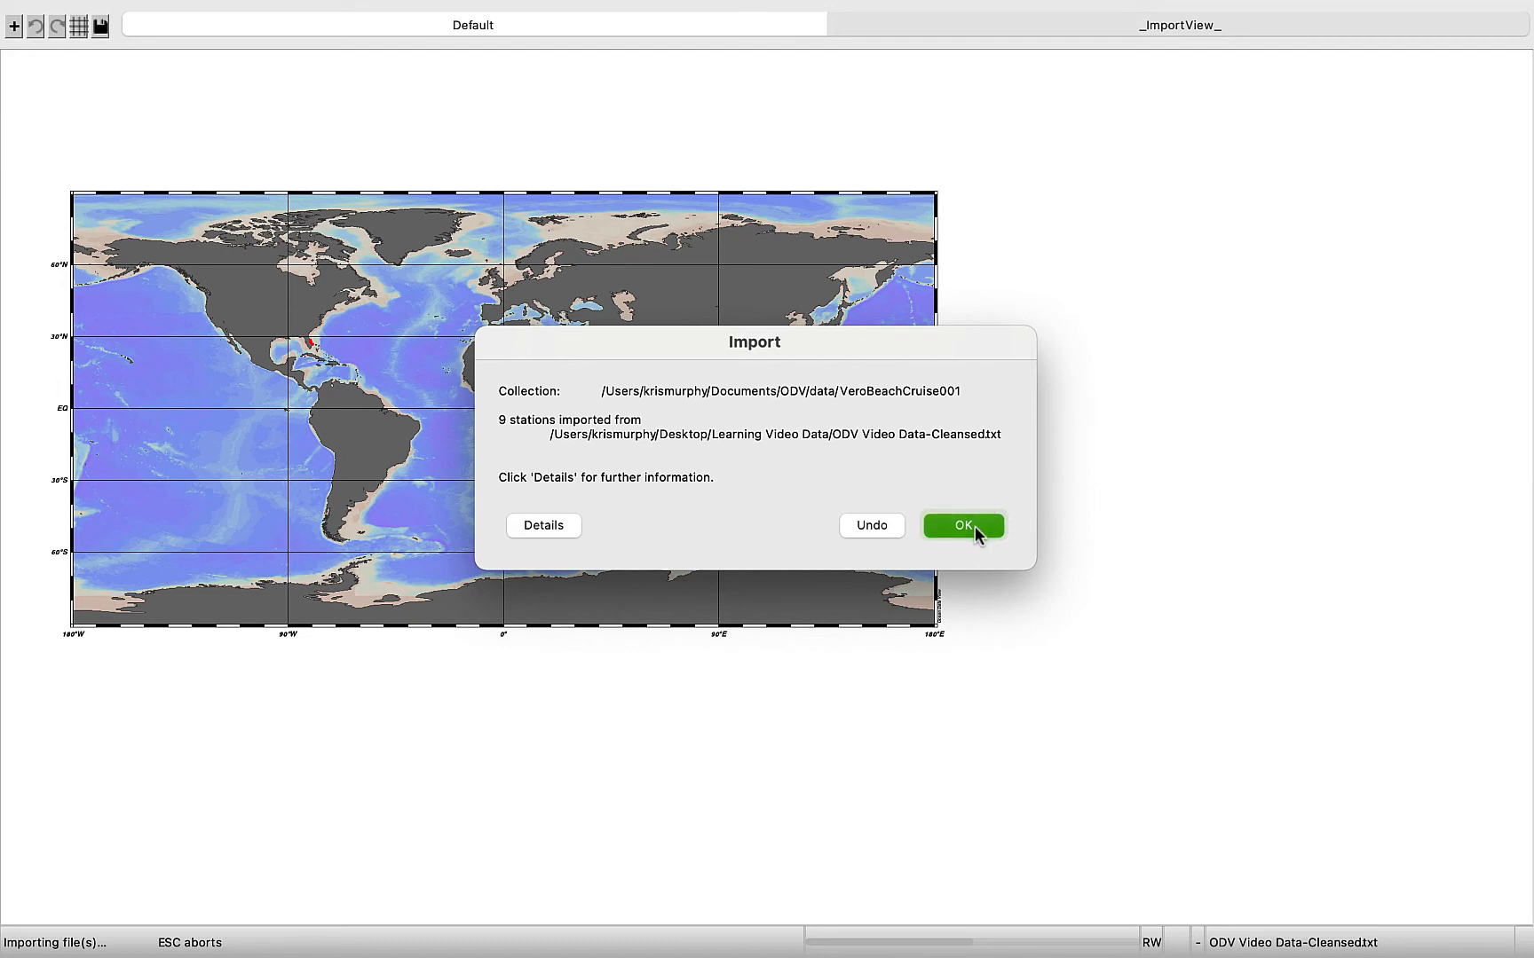
click(962, 525)
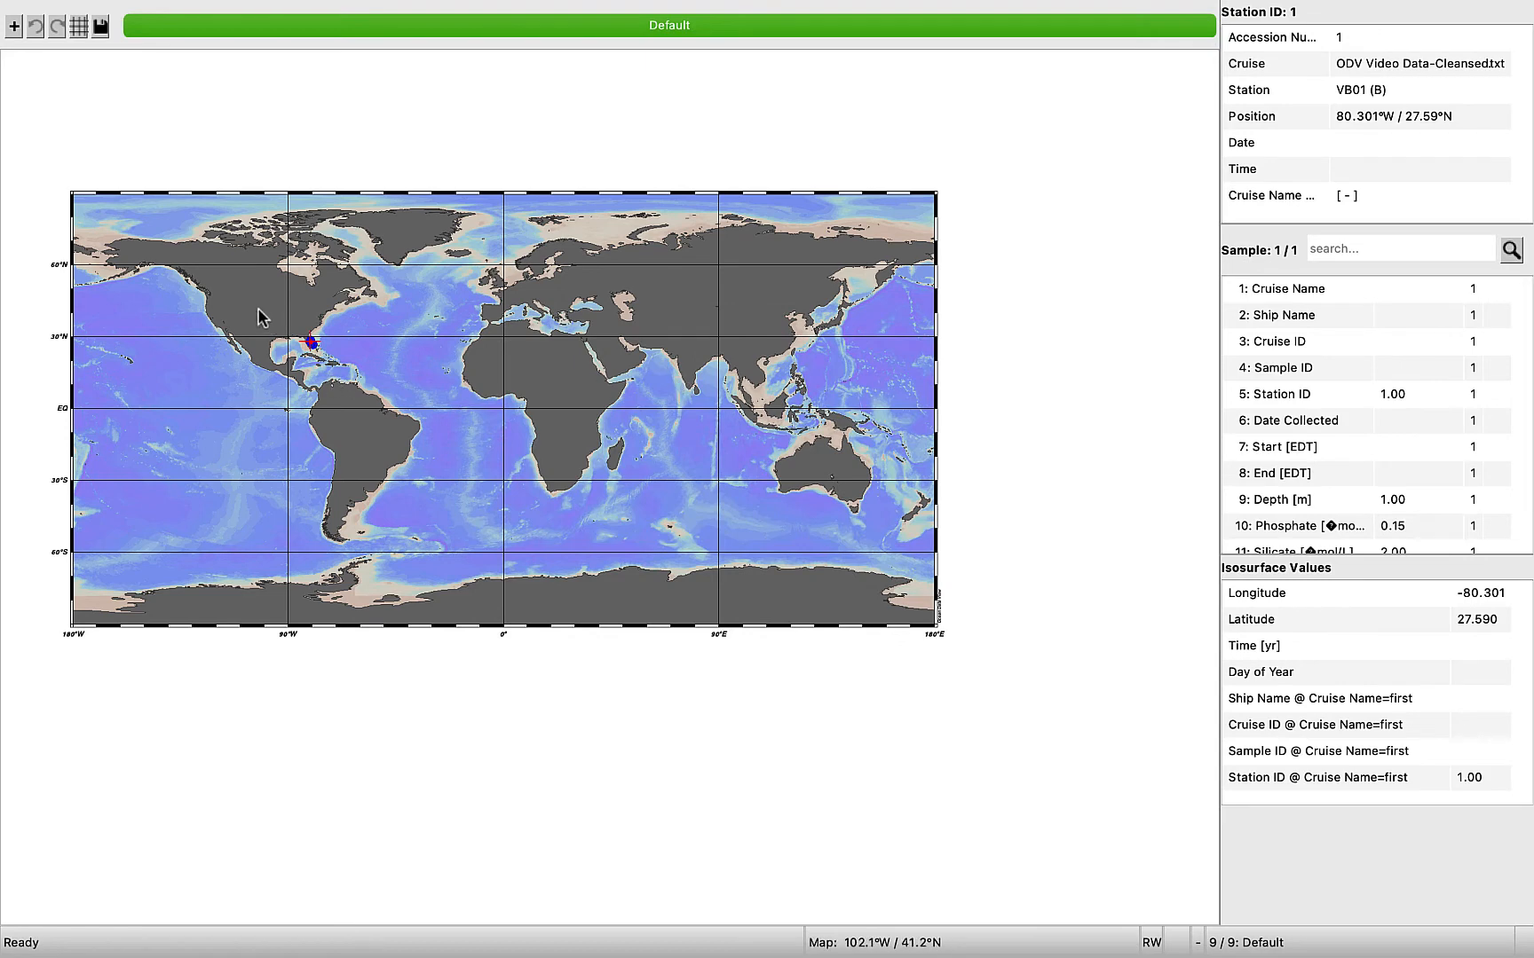
- Zoom the world map into a box around Florida and the Bahamas
right_click(261, 315)
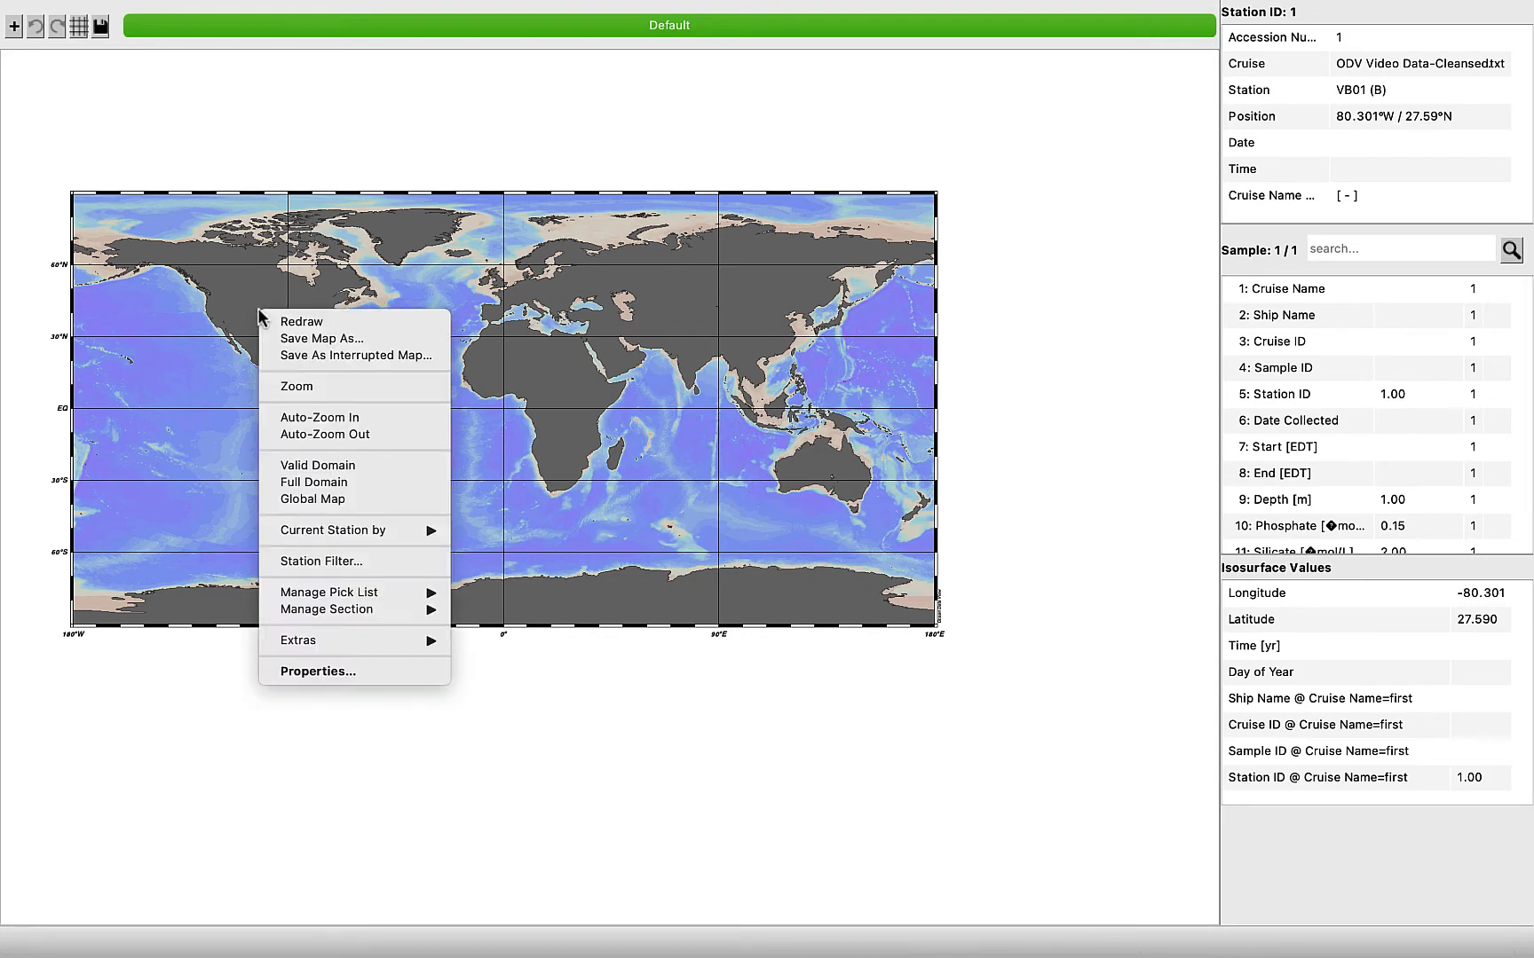
click(295, 386)
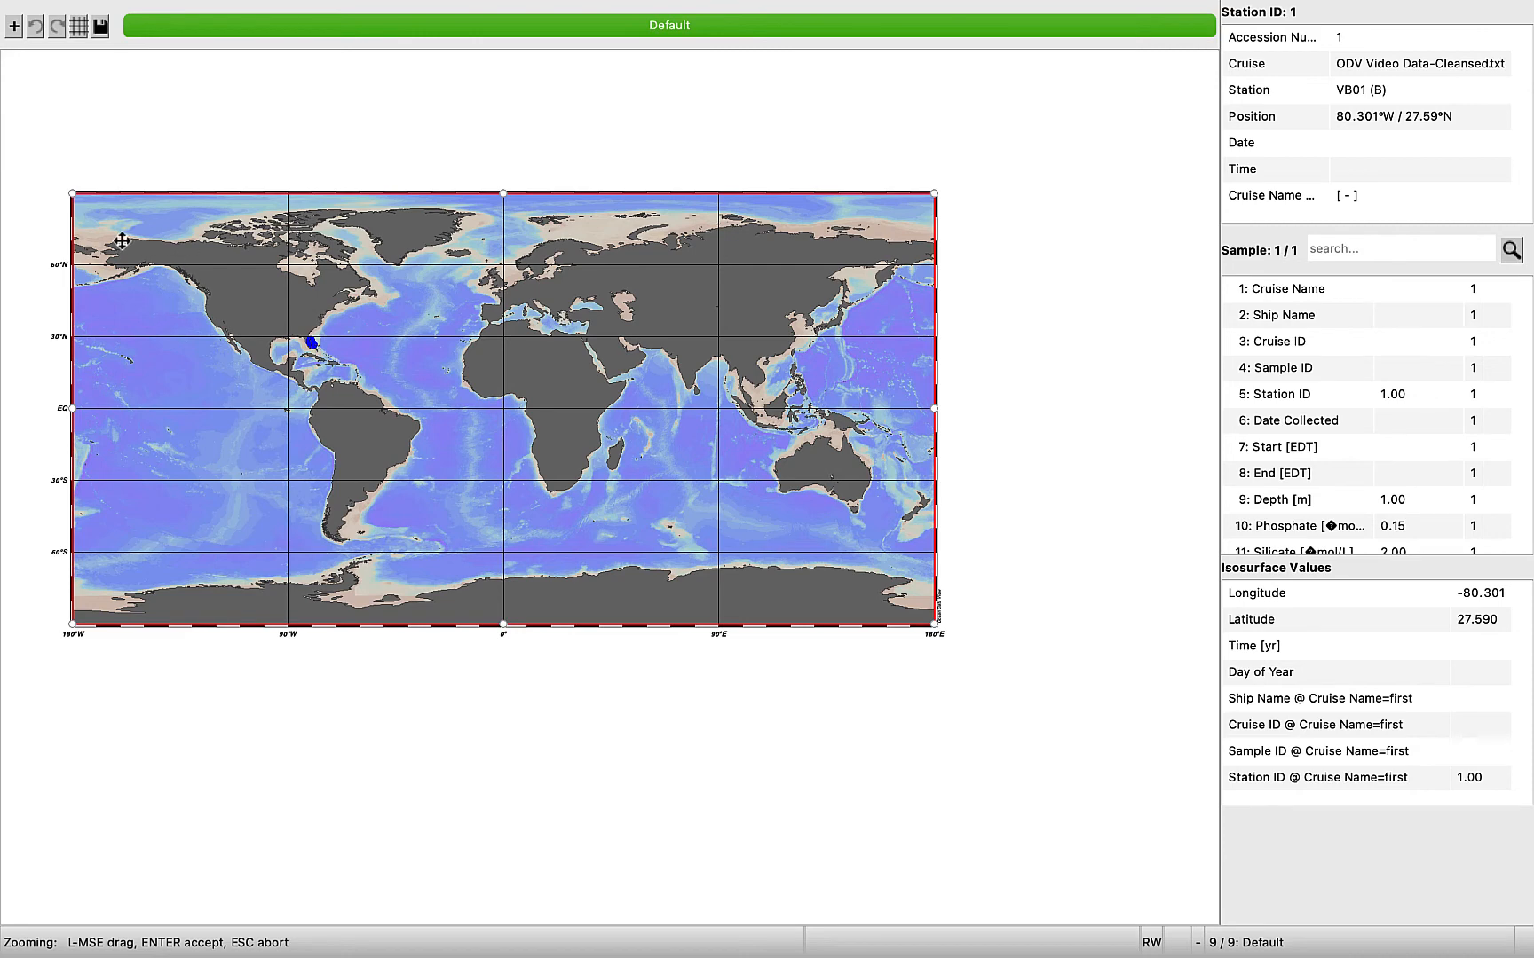
drag(123, 241, 105, 218)
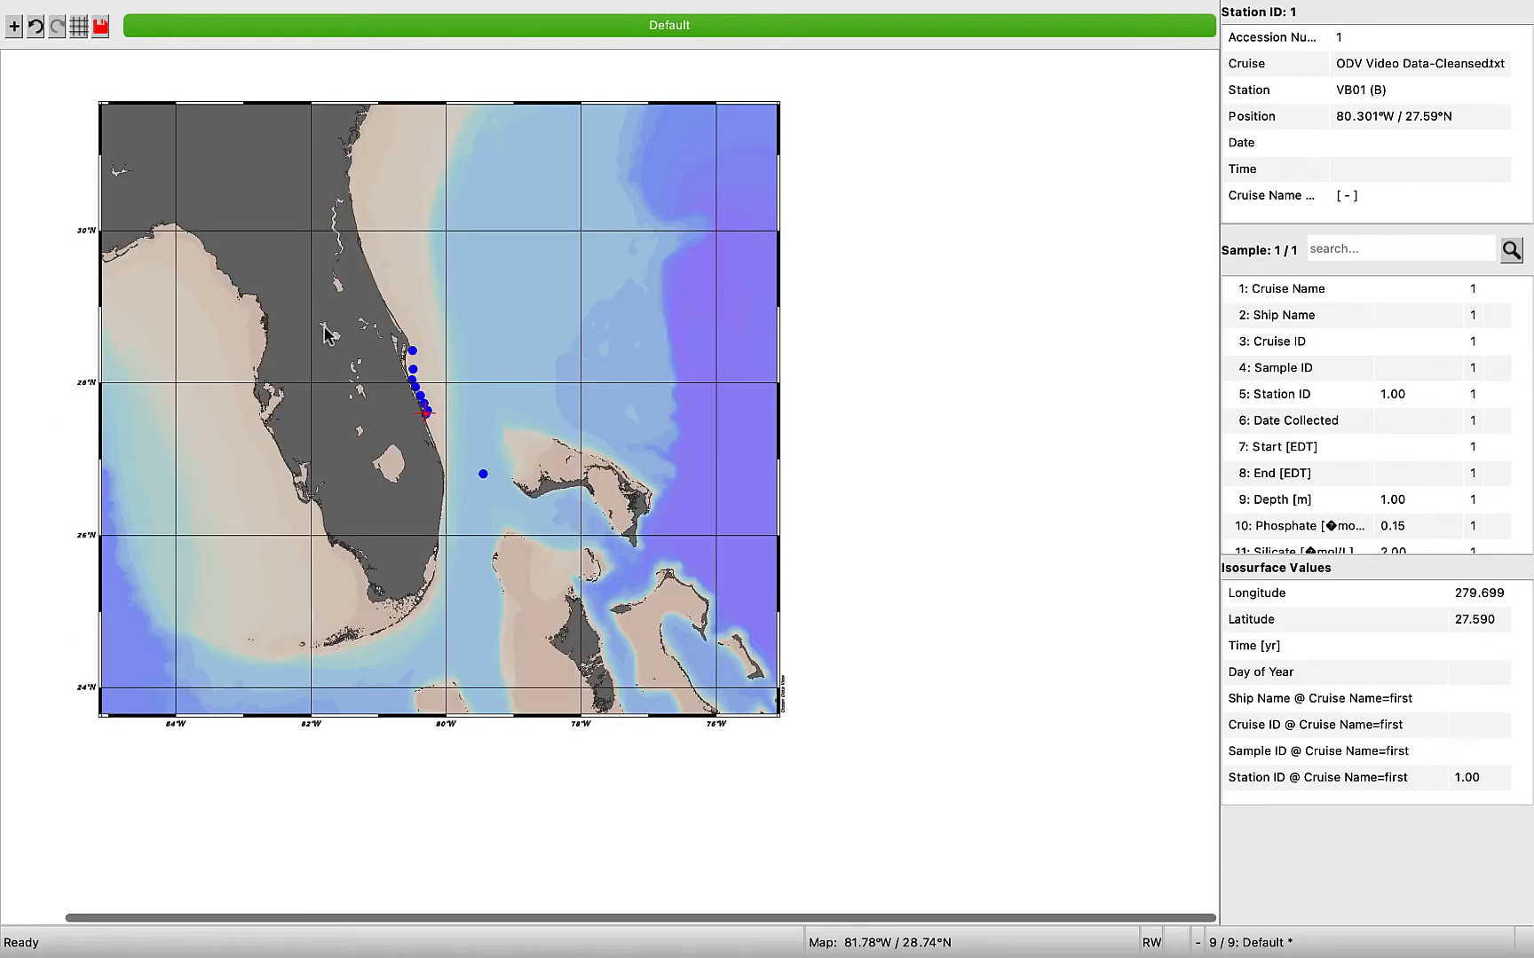
mouse_move(496, 355)
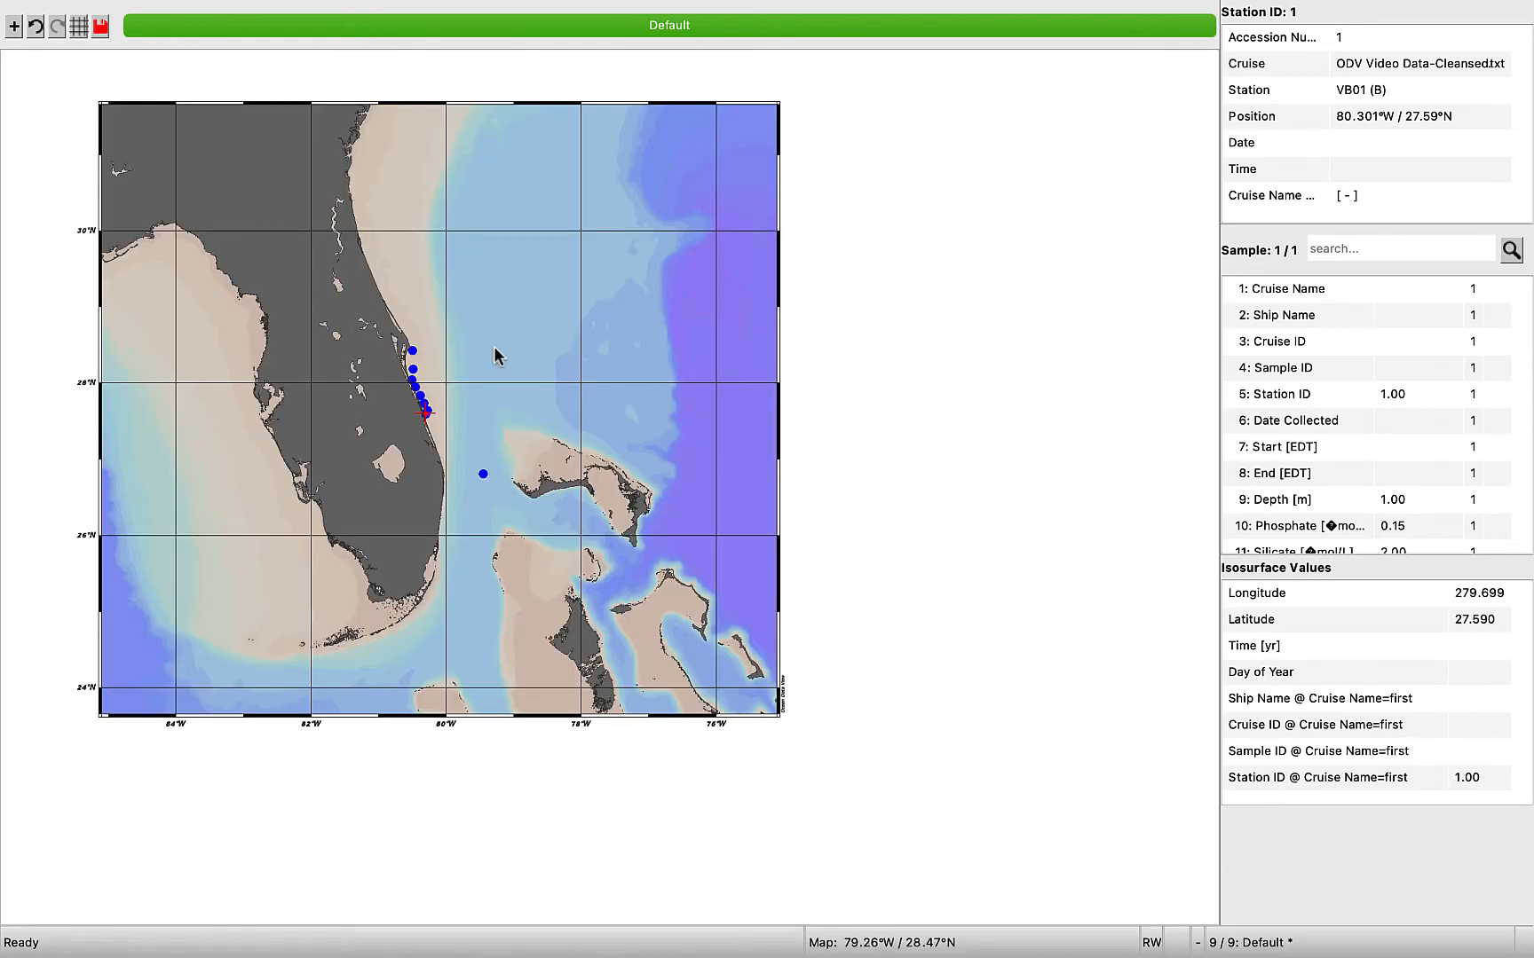
mouse_move(425, 421)
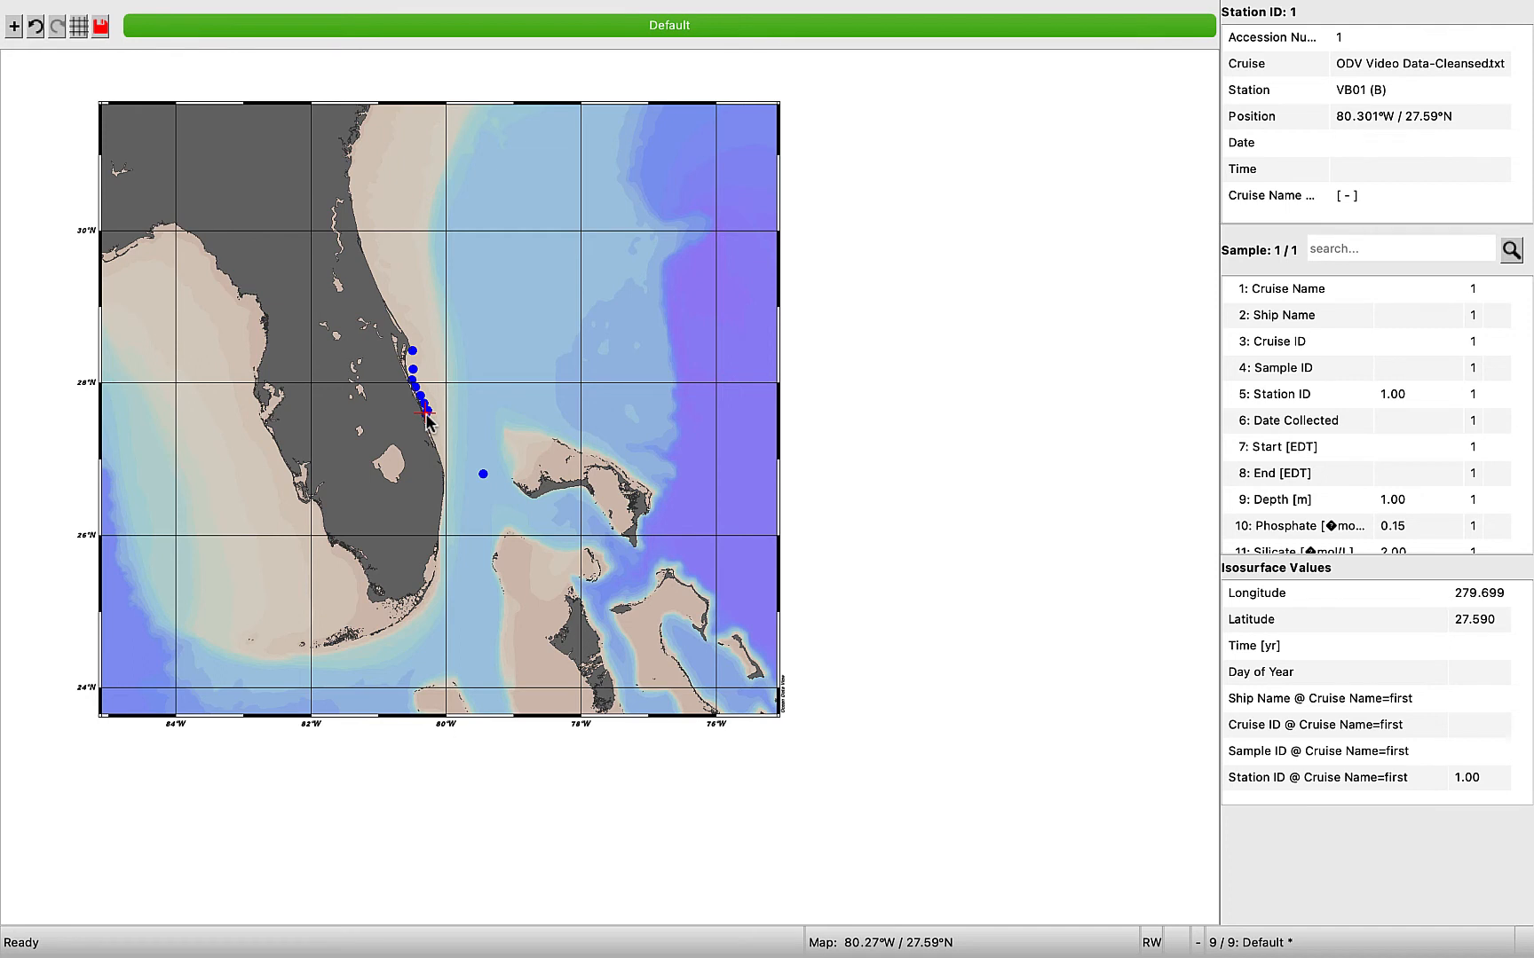
right_click(425, 420)
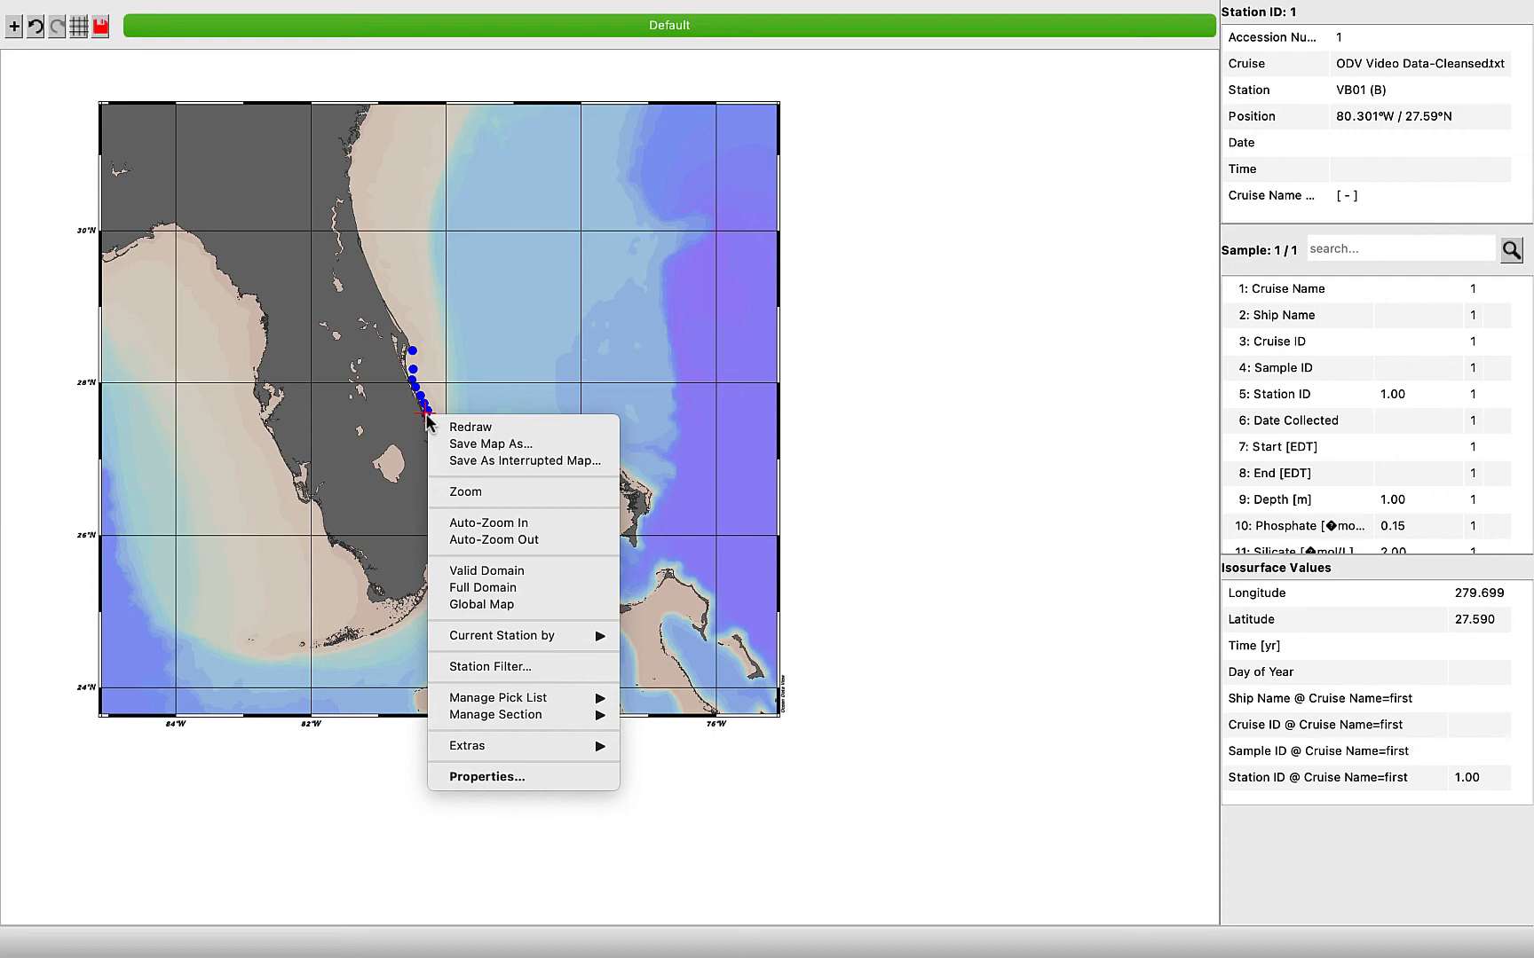
mouse_move(499, 635)
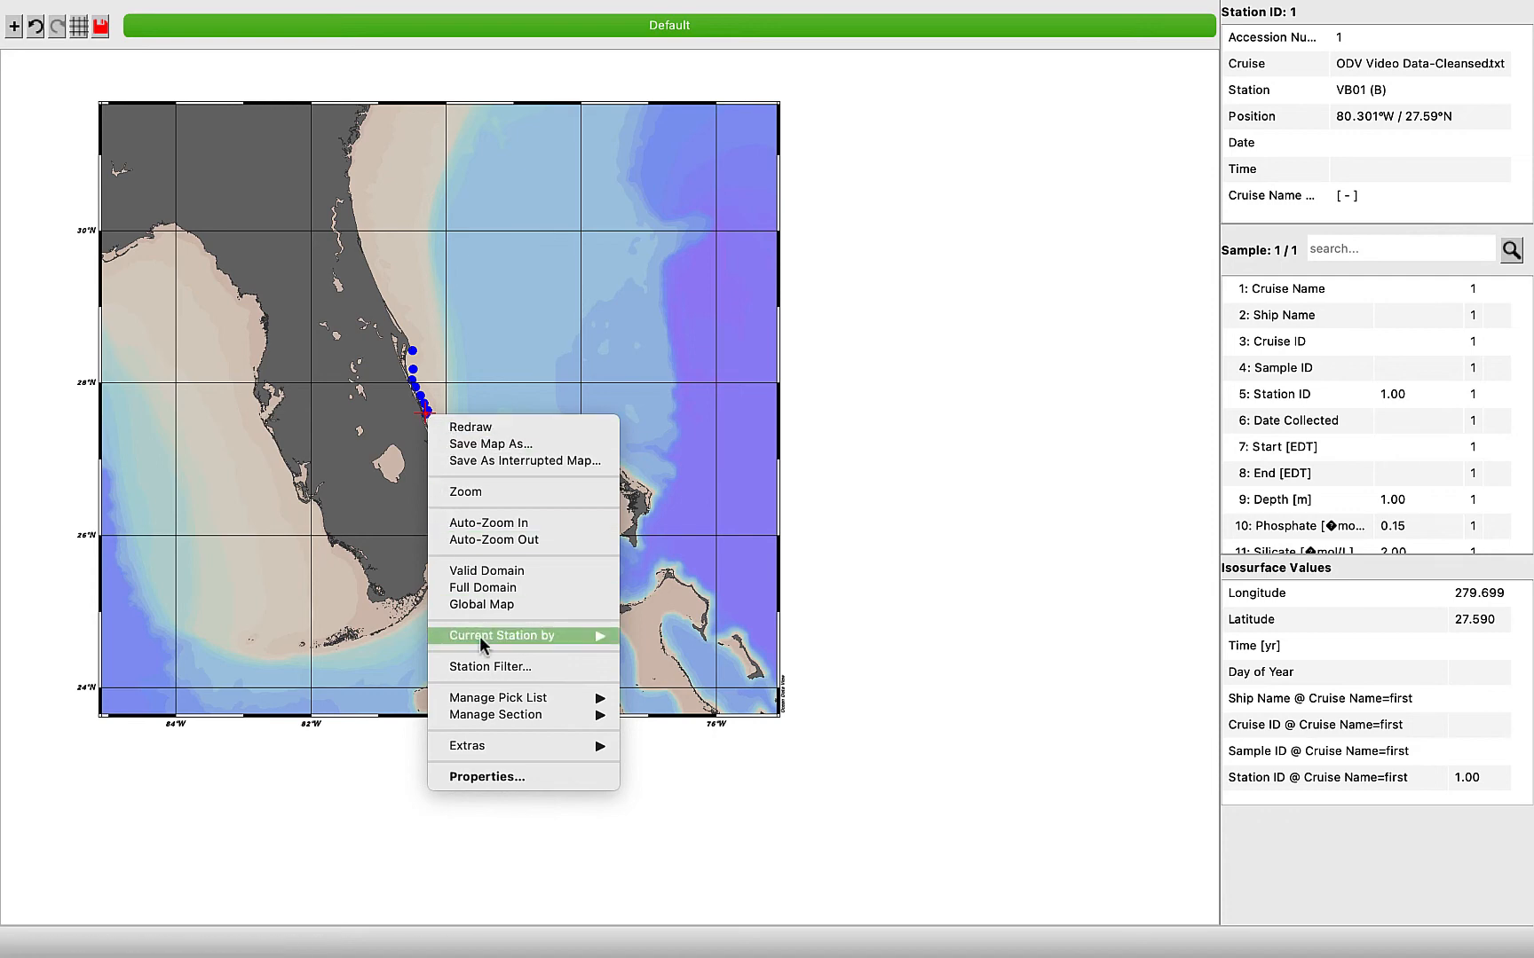
mouse_move(489, 777)
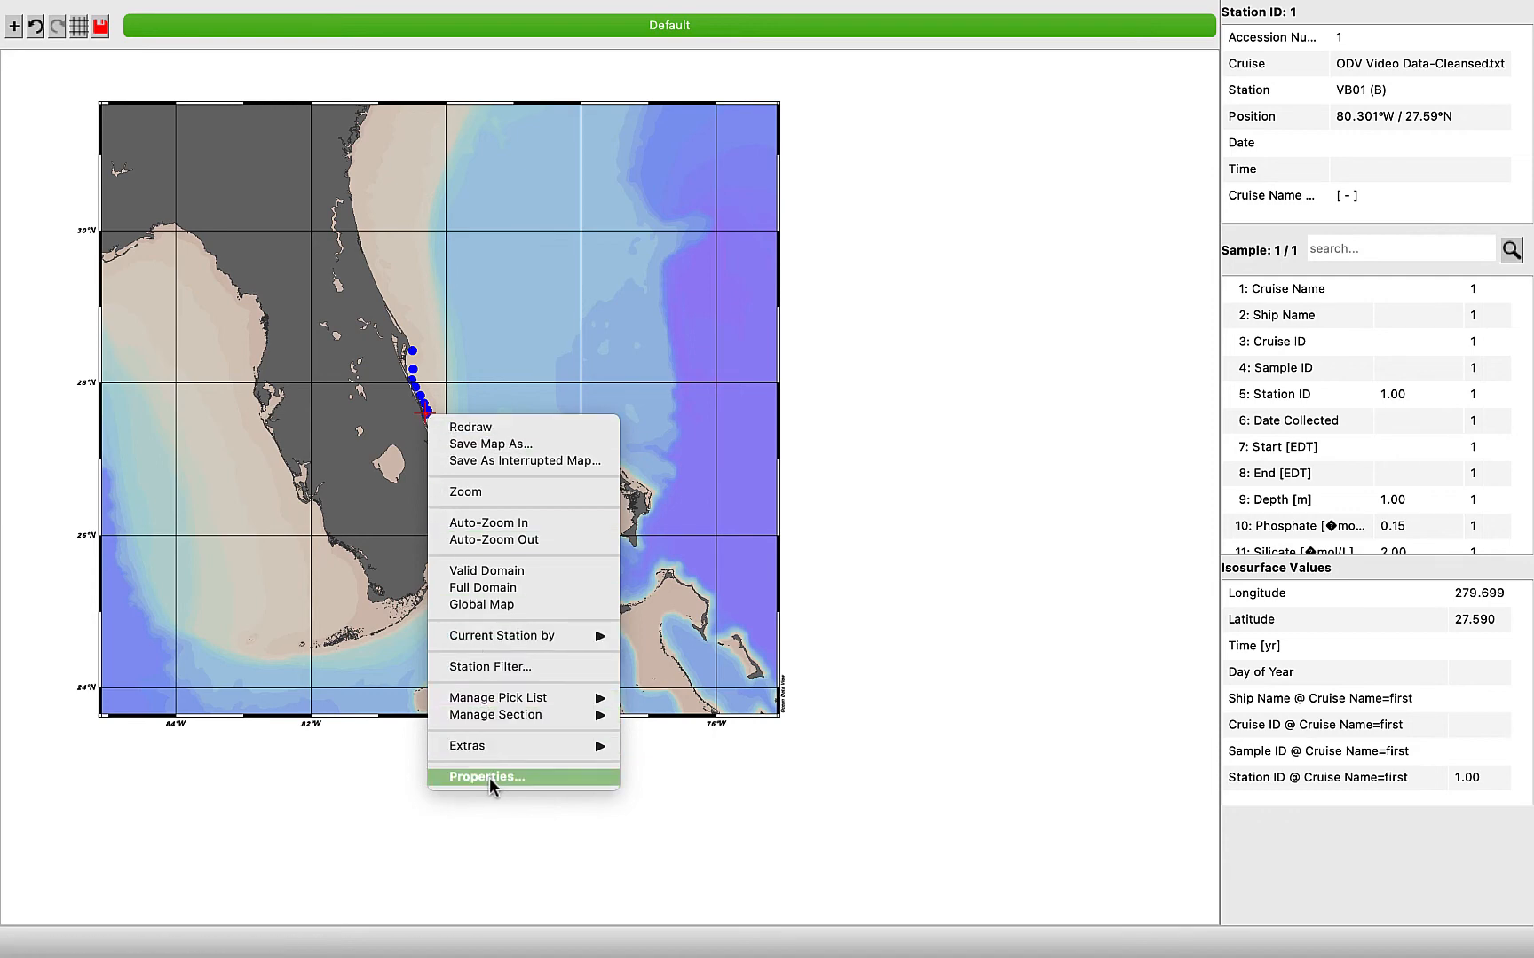
- Enable Station labels under the map properties' Annotations settings
click(486, 776)
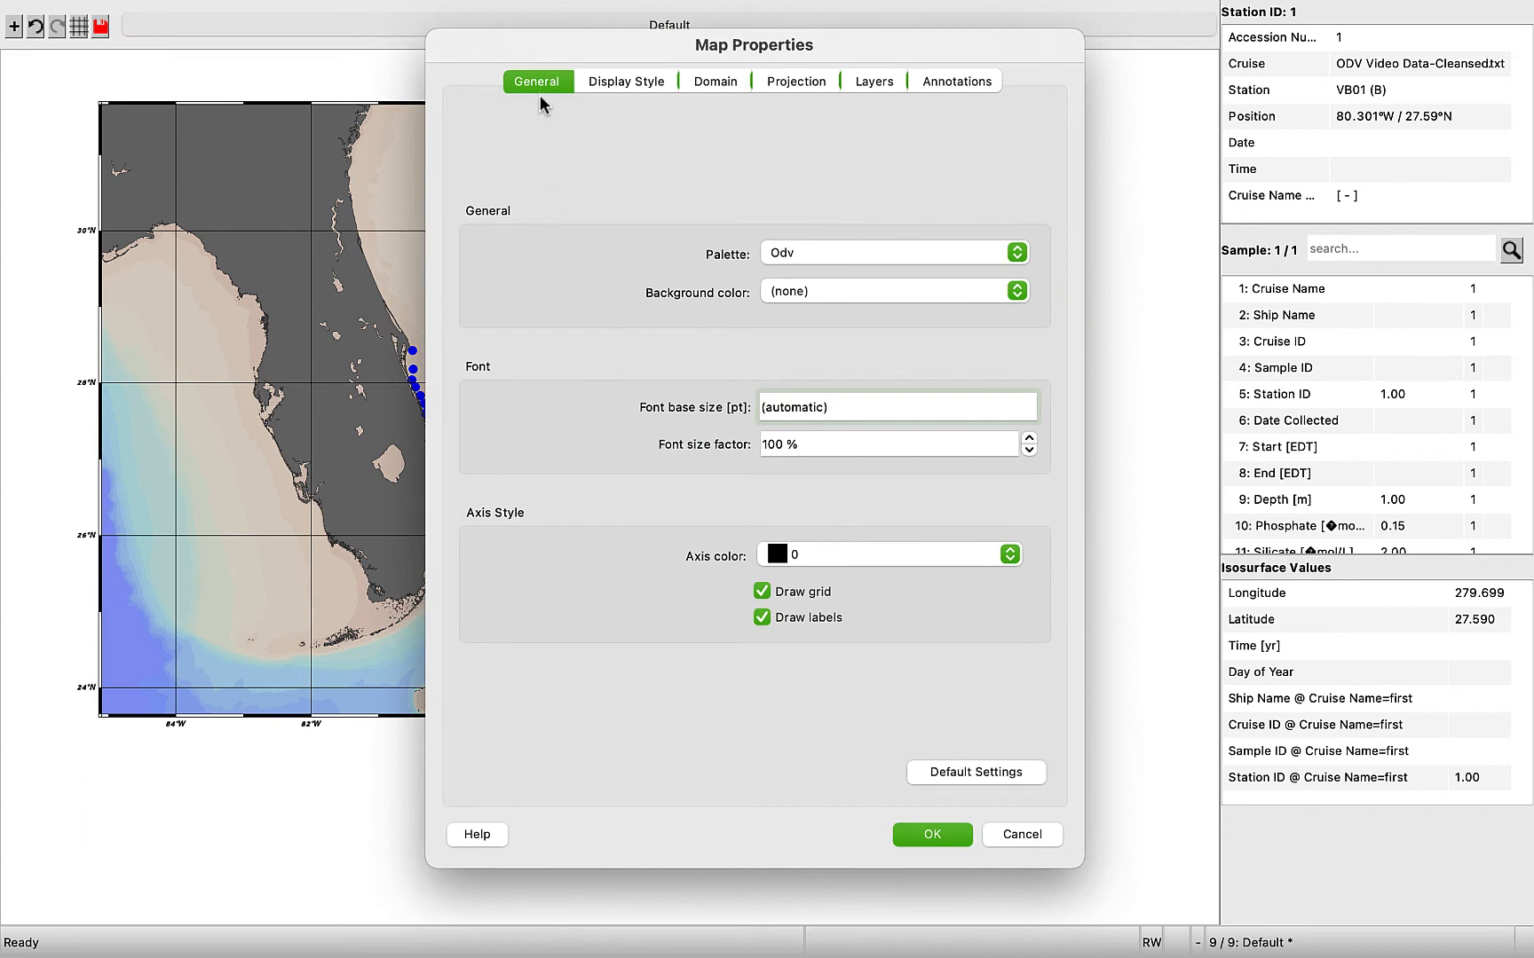
mouse_move(620, 415)
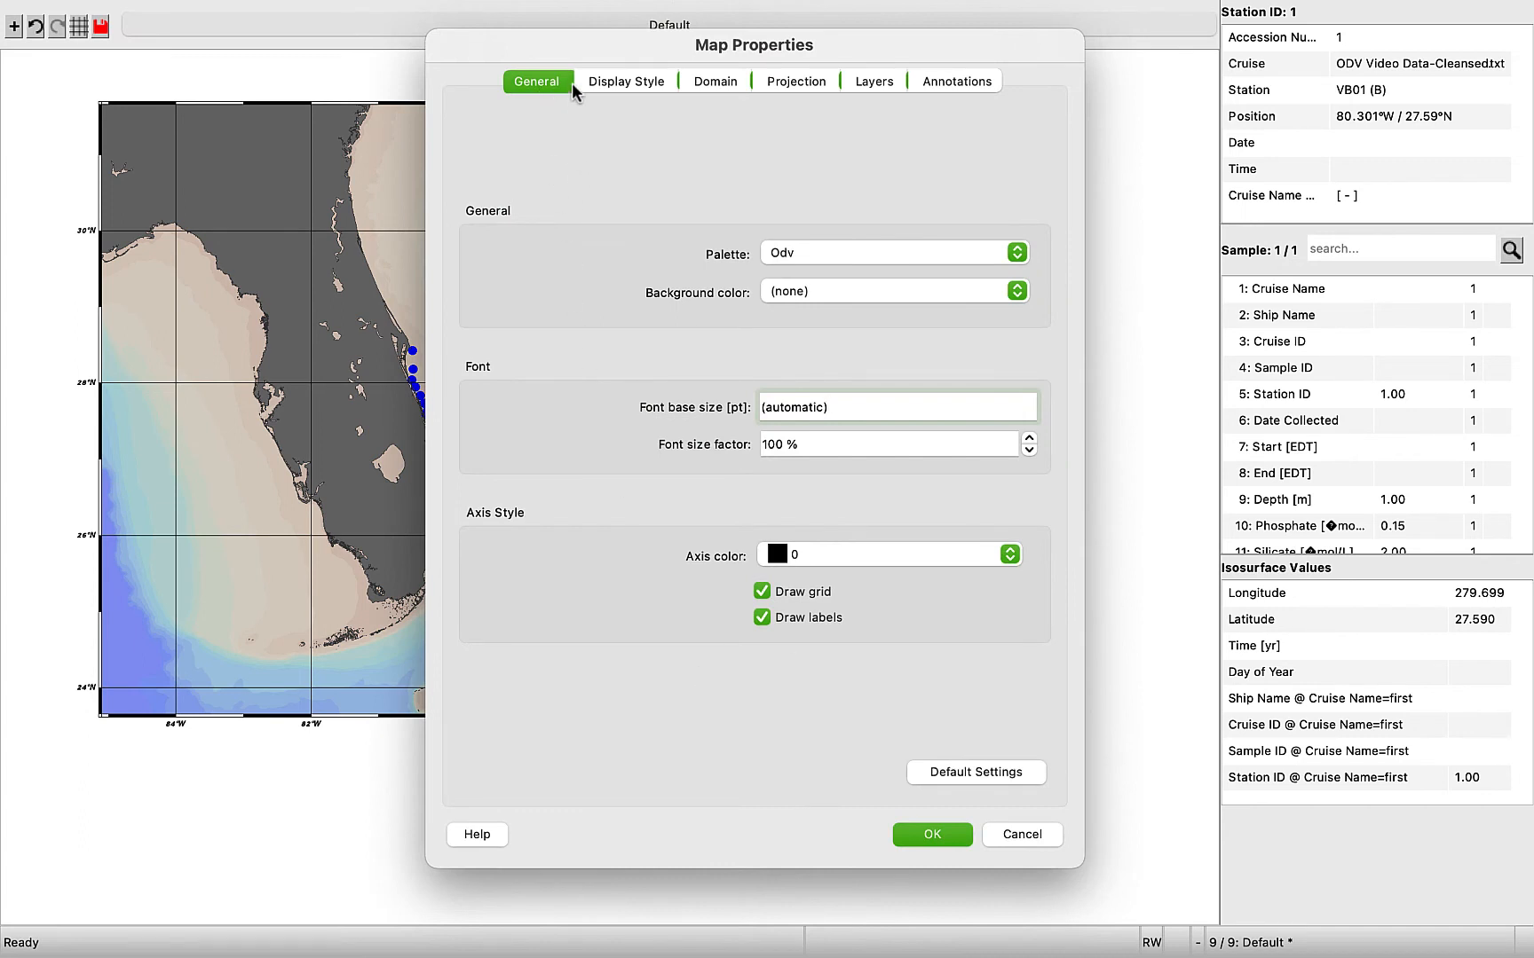
click(955, 81)
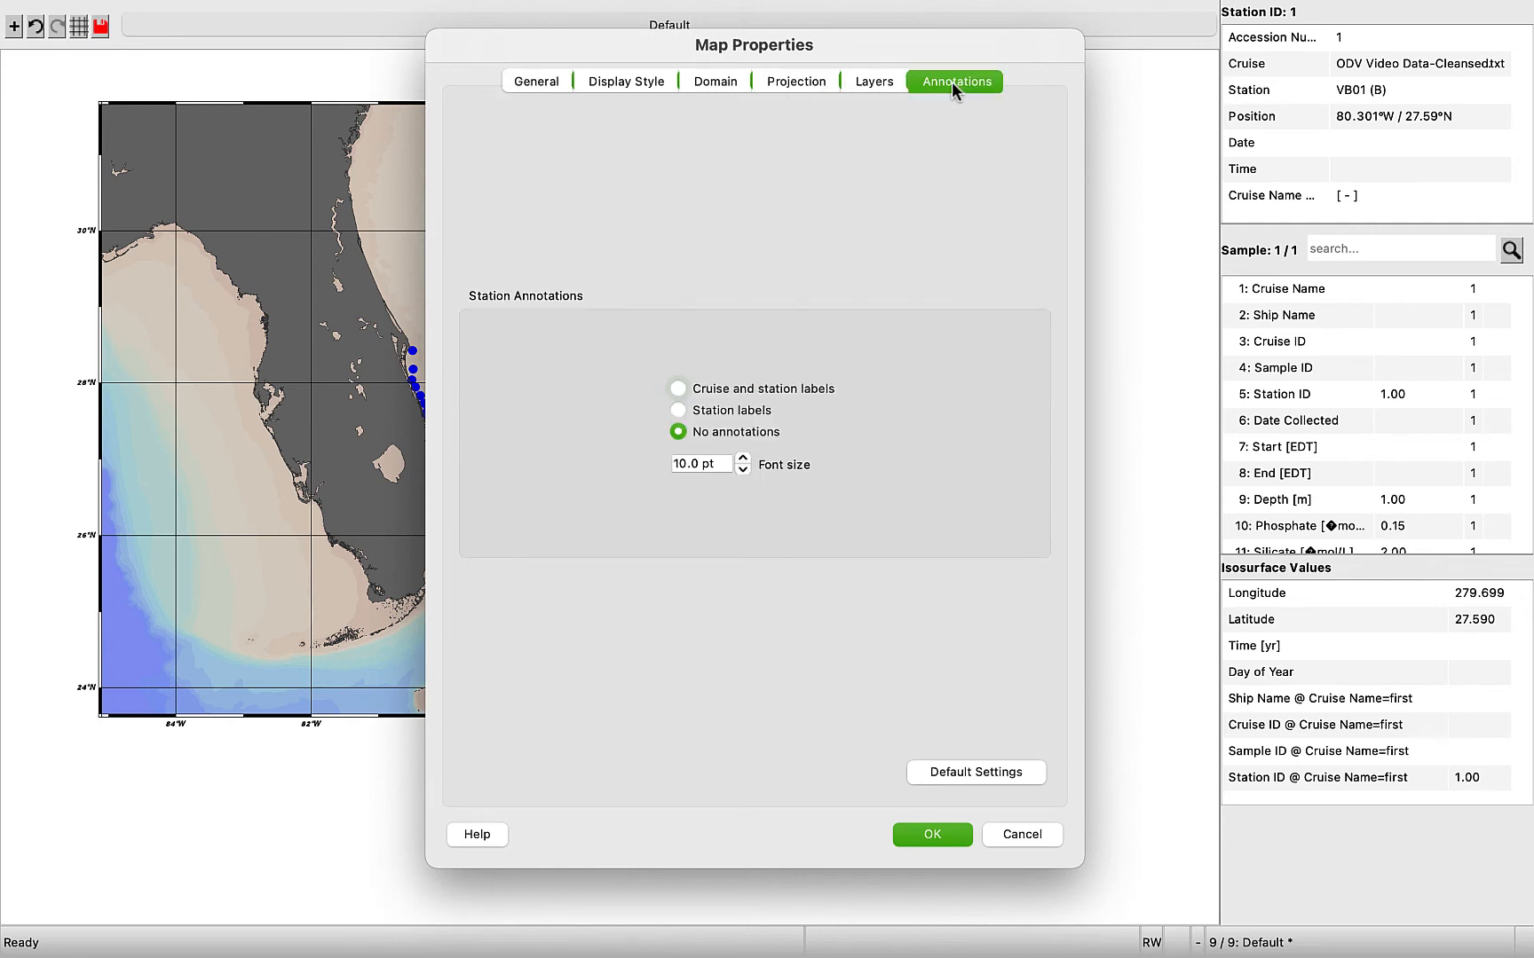
mouse_move(759, 421)
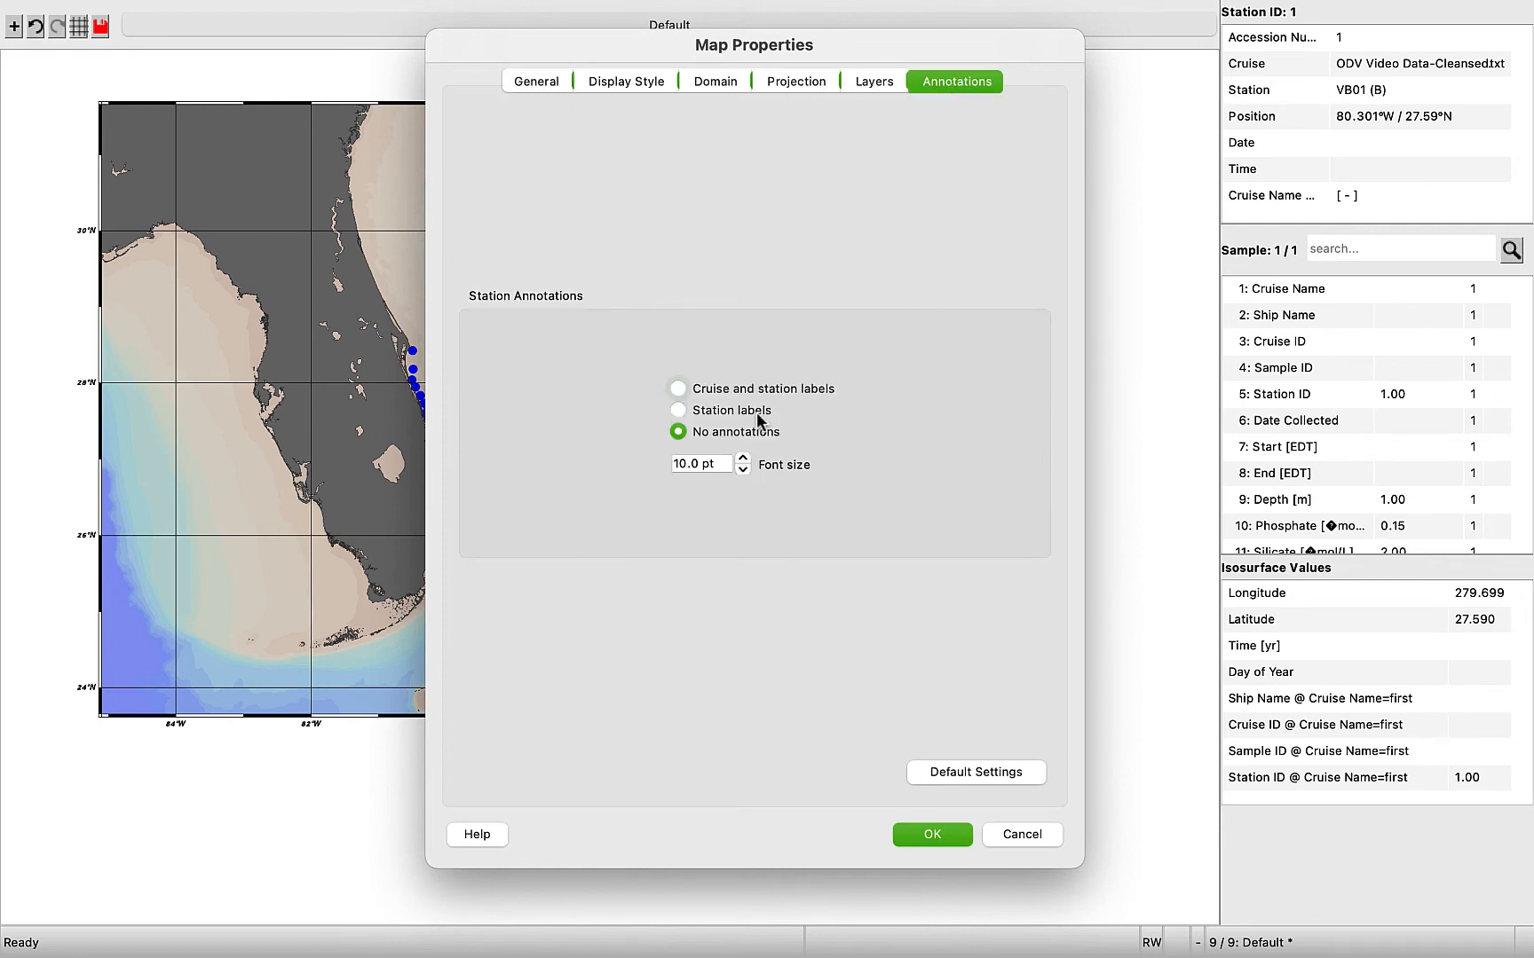
mouse_move(697, 416)
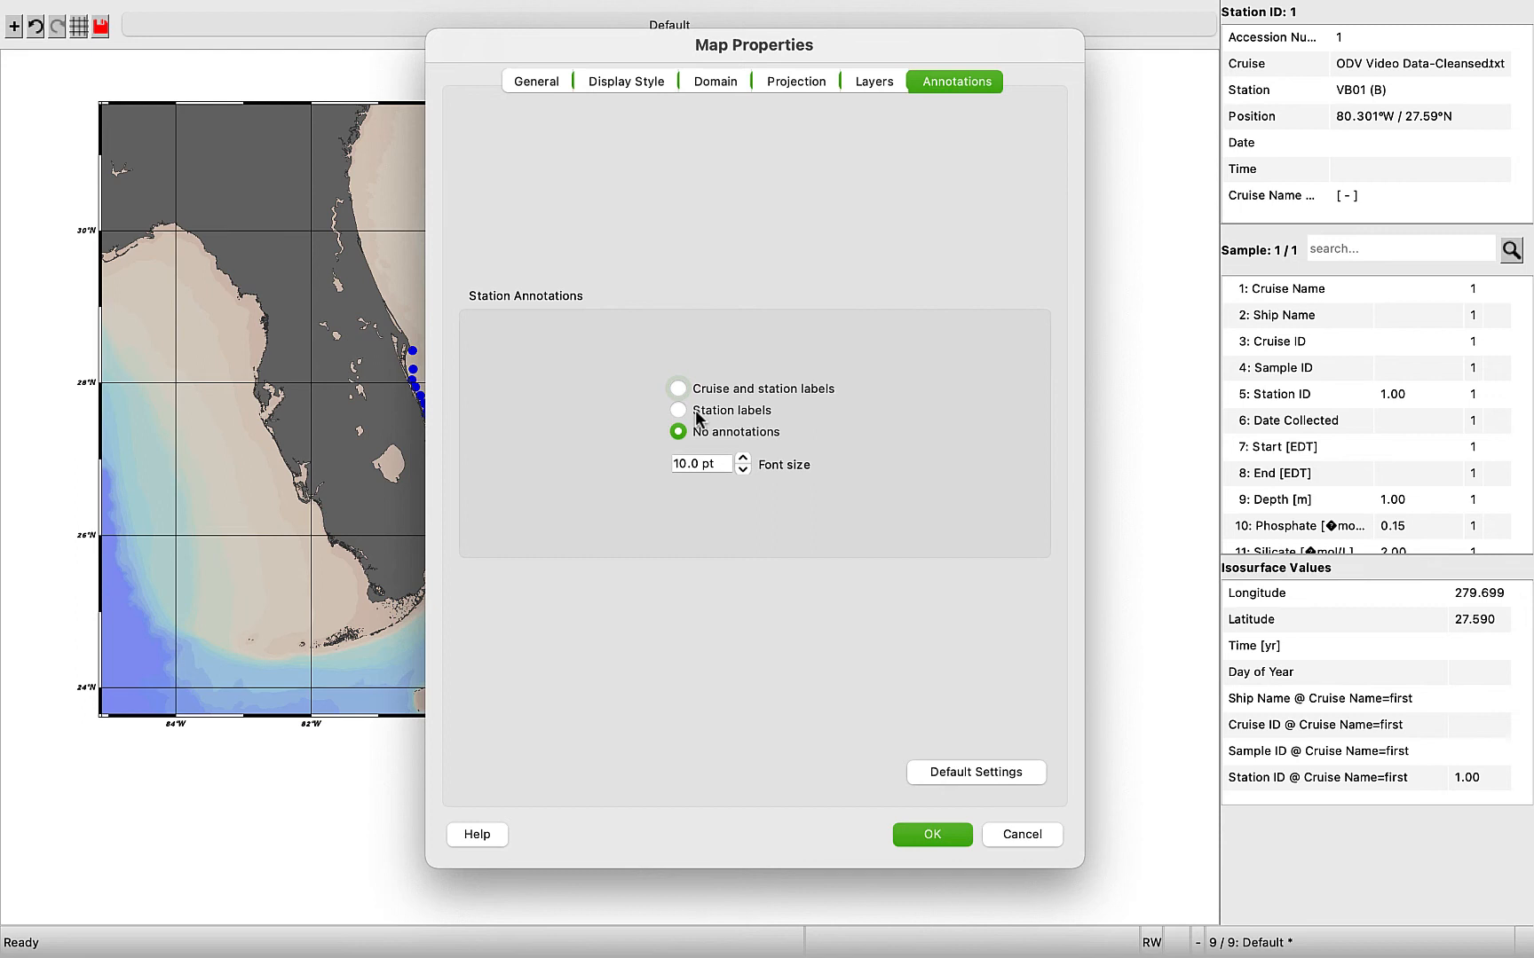
click(677, 410)
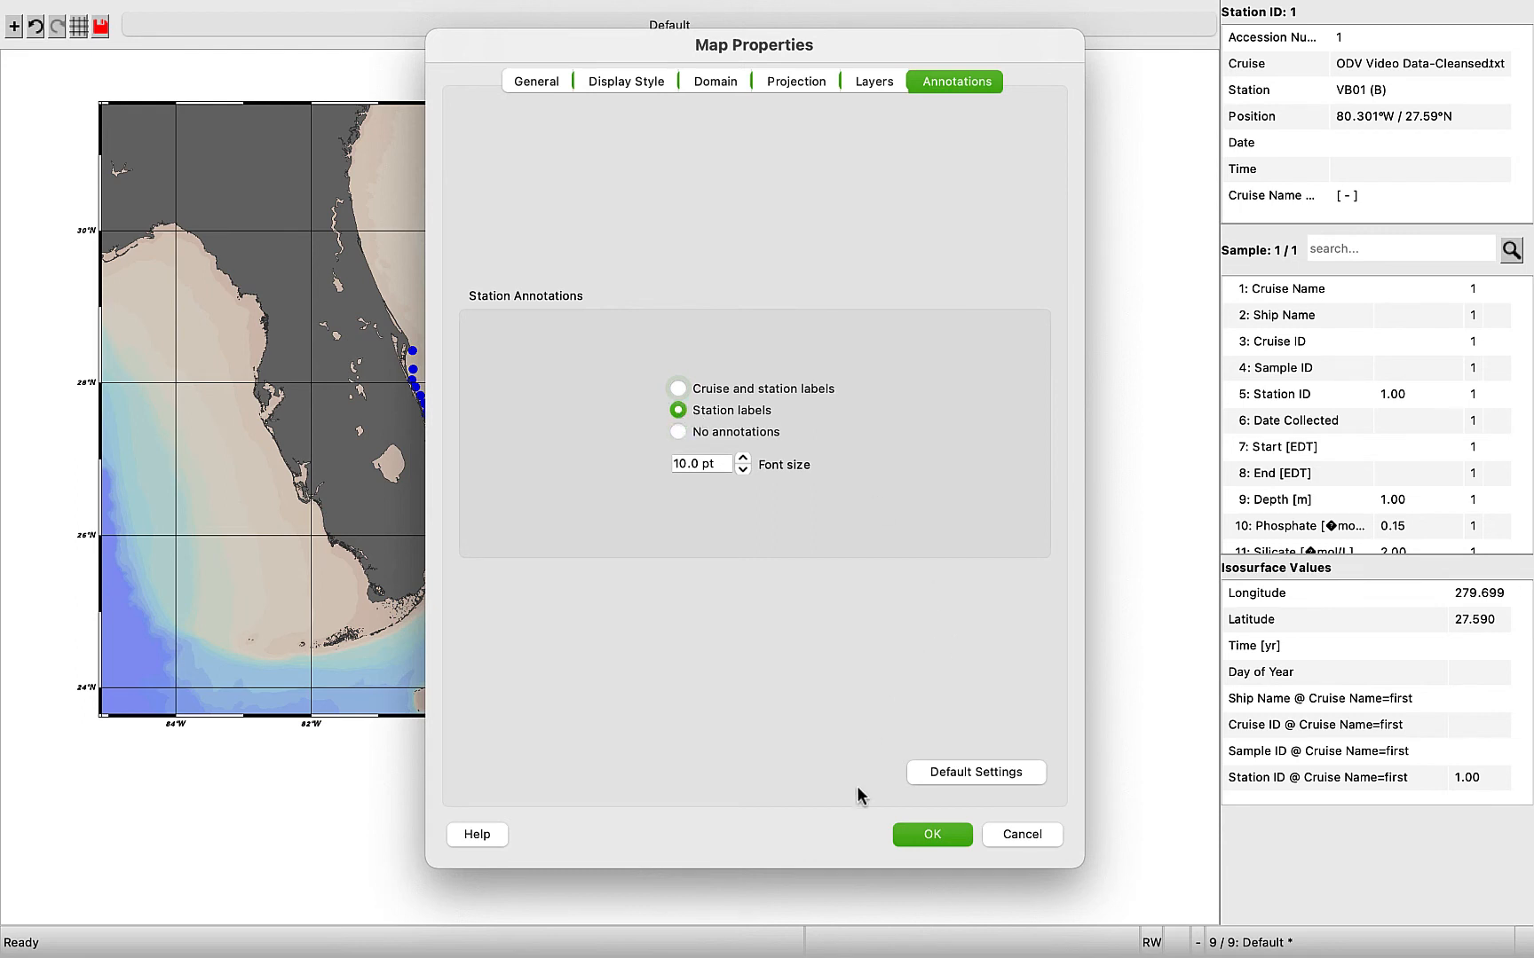
click(930, 834)
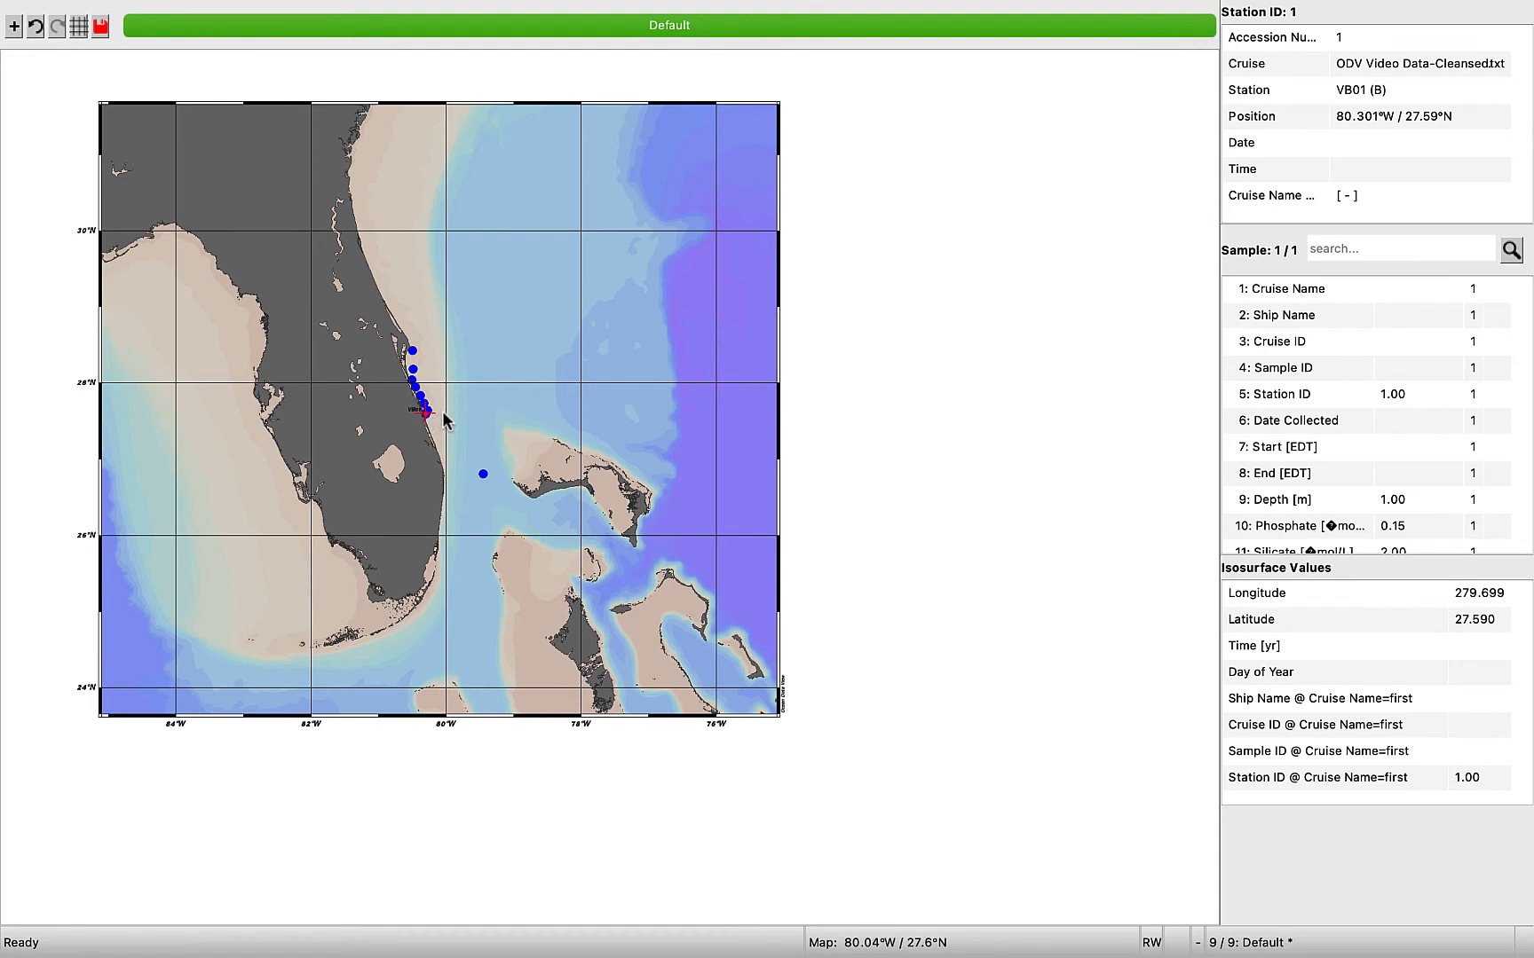
- Pick stations VB02 to VB08 along the coast, then offshore VB09
click(427, 408)
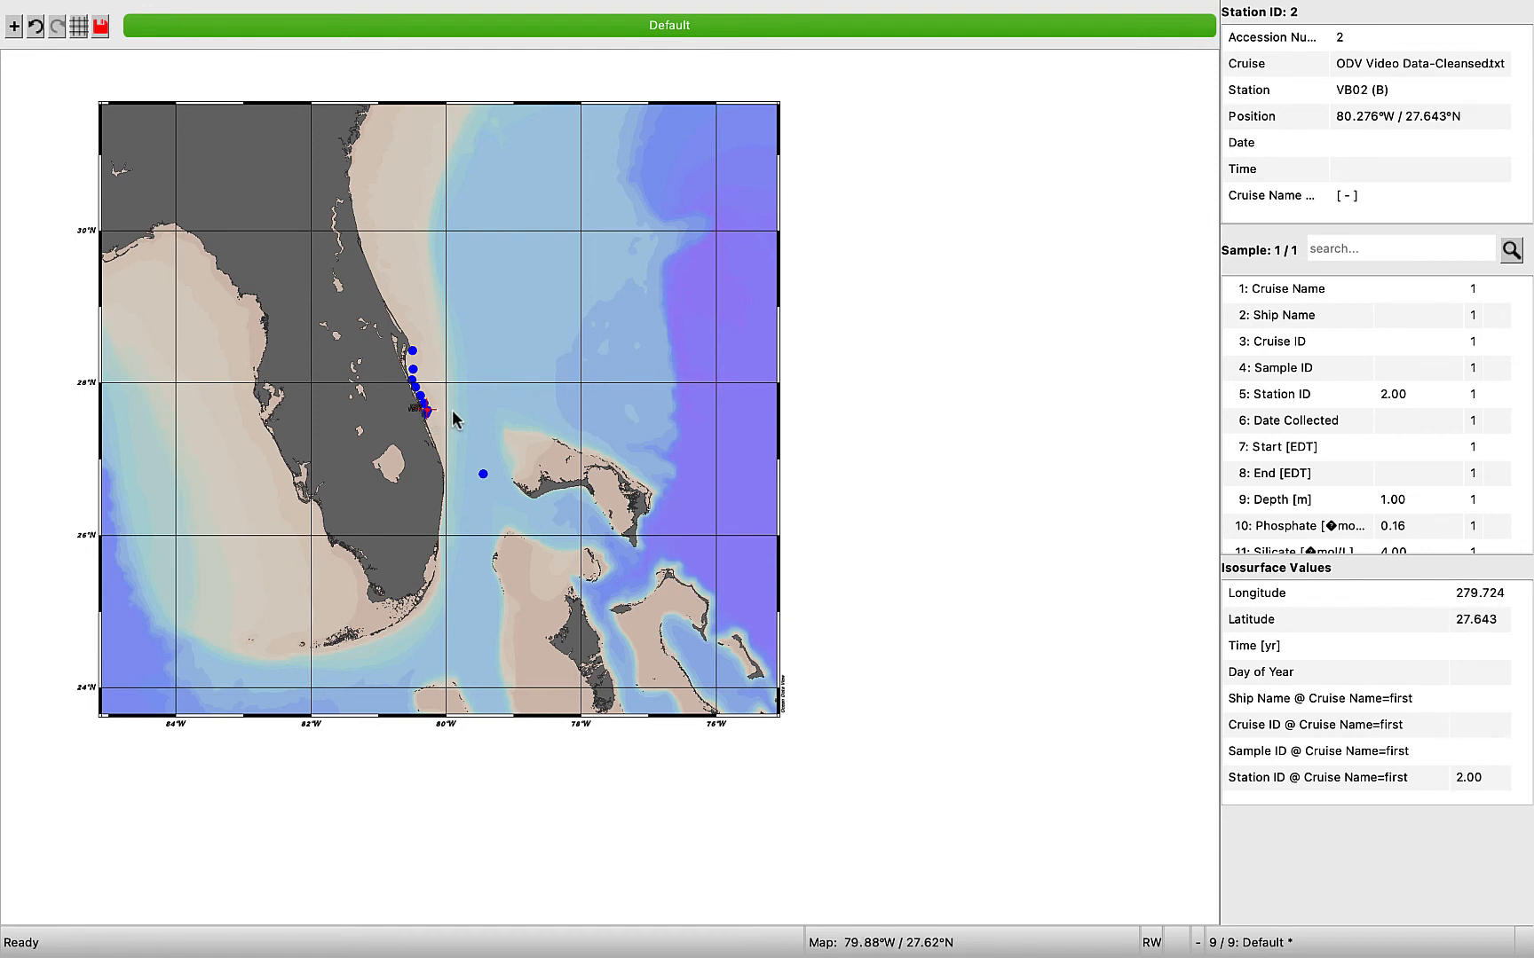
click(423, 401)
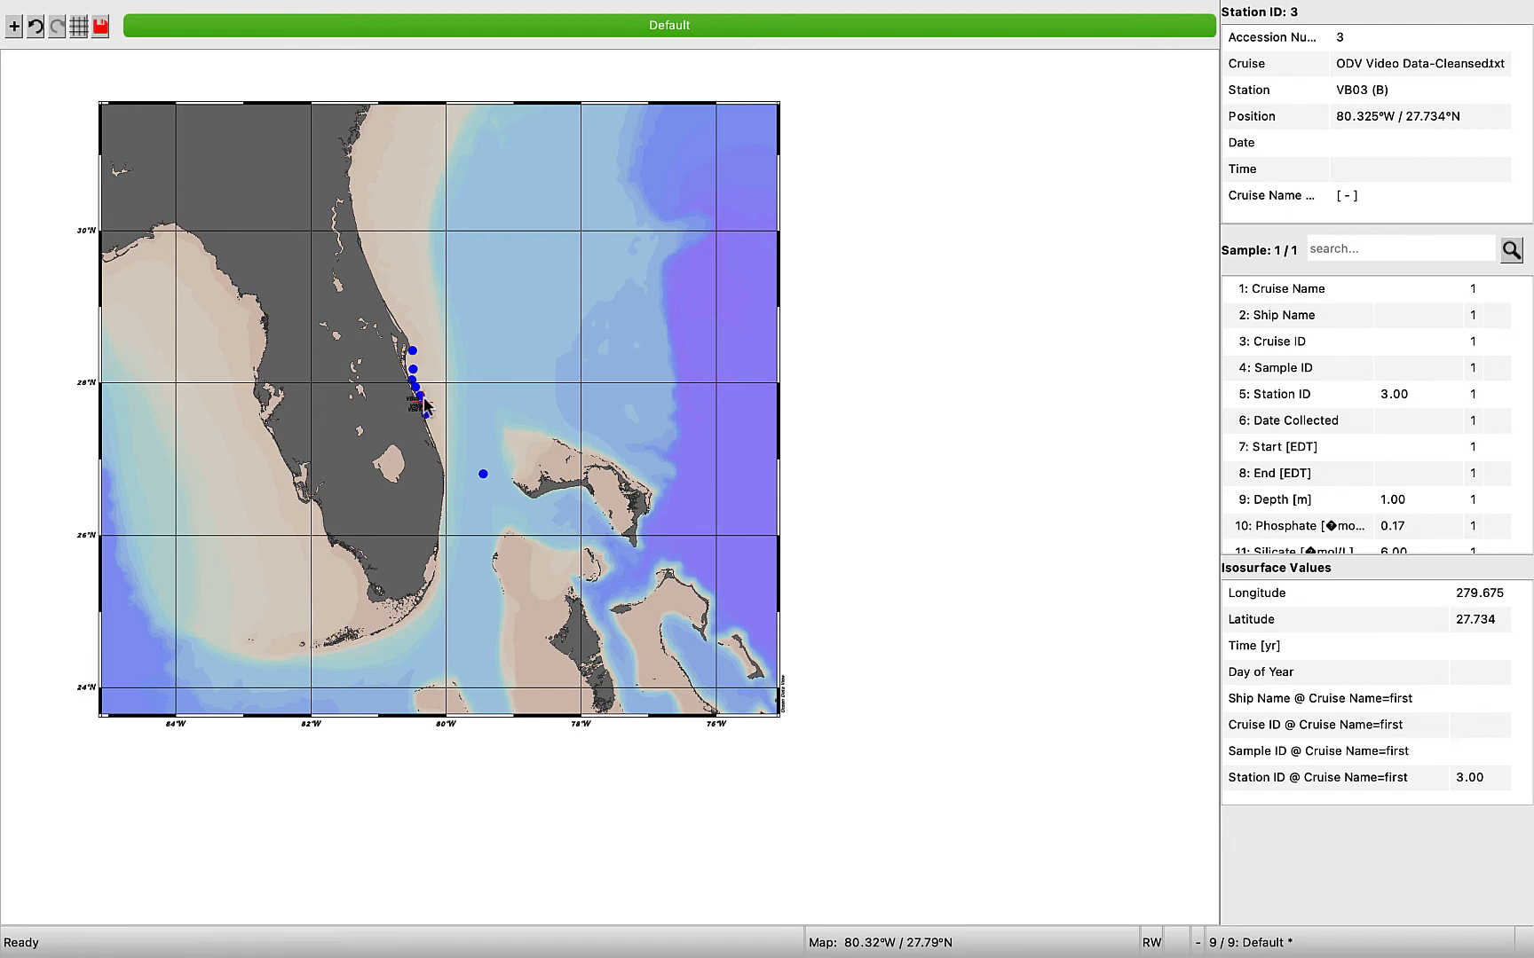
click(419, 401)
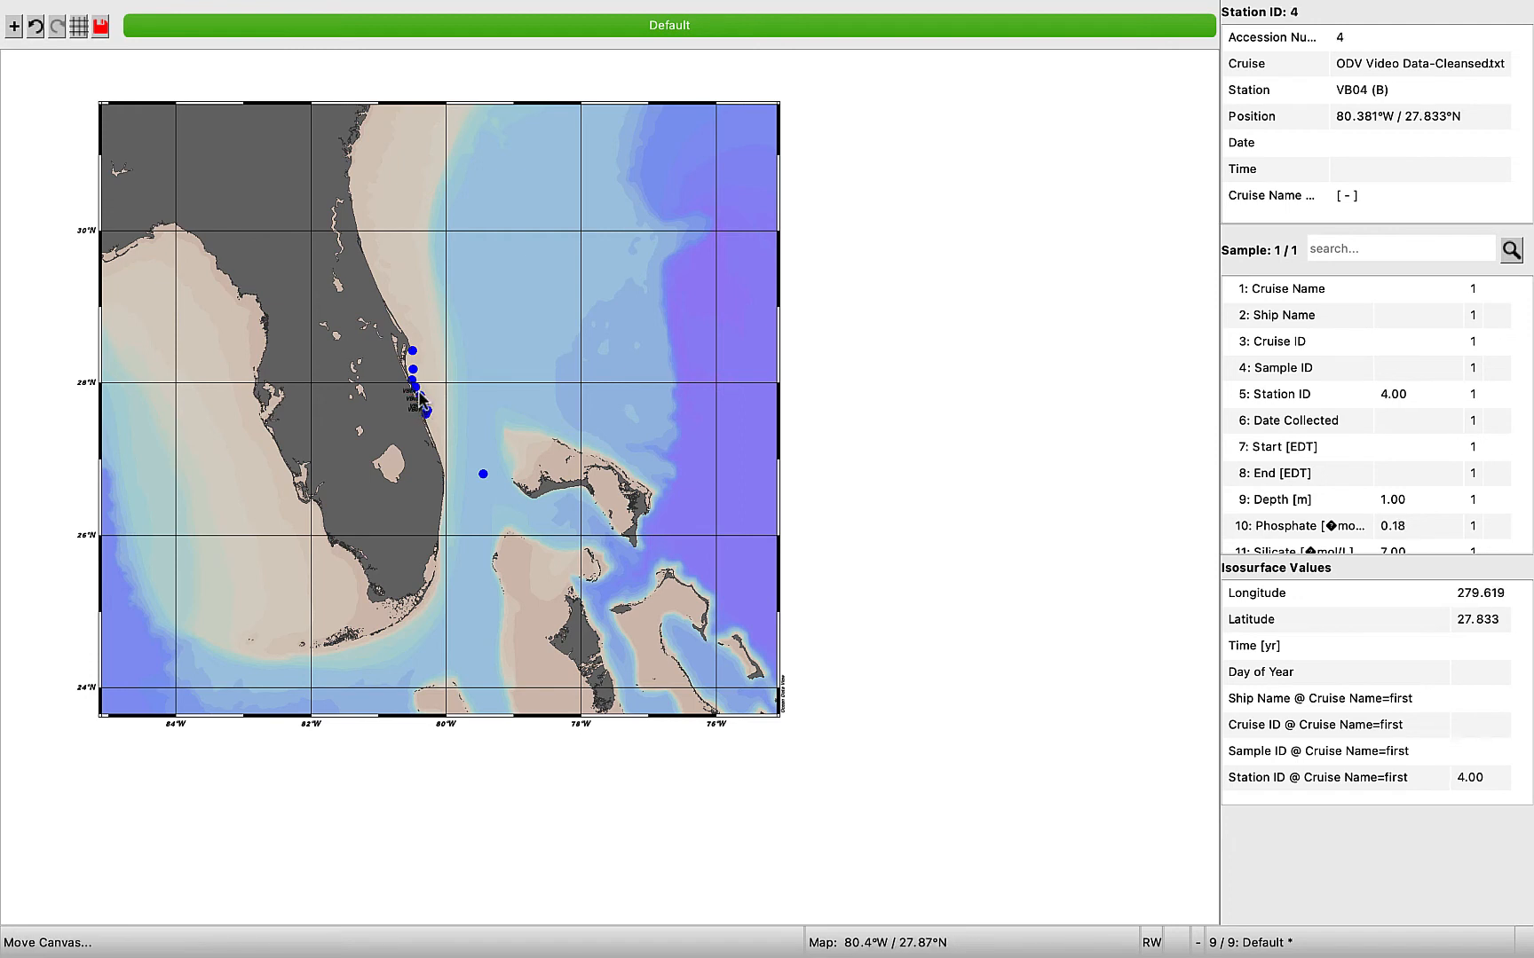
click(414, 392)
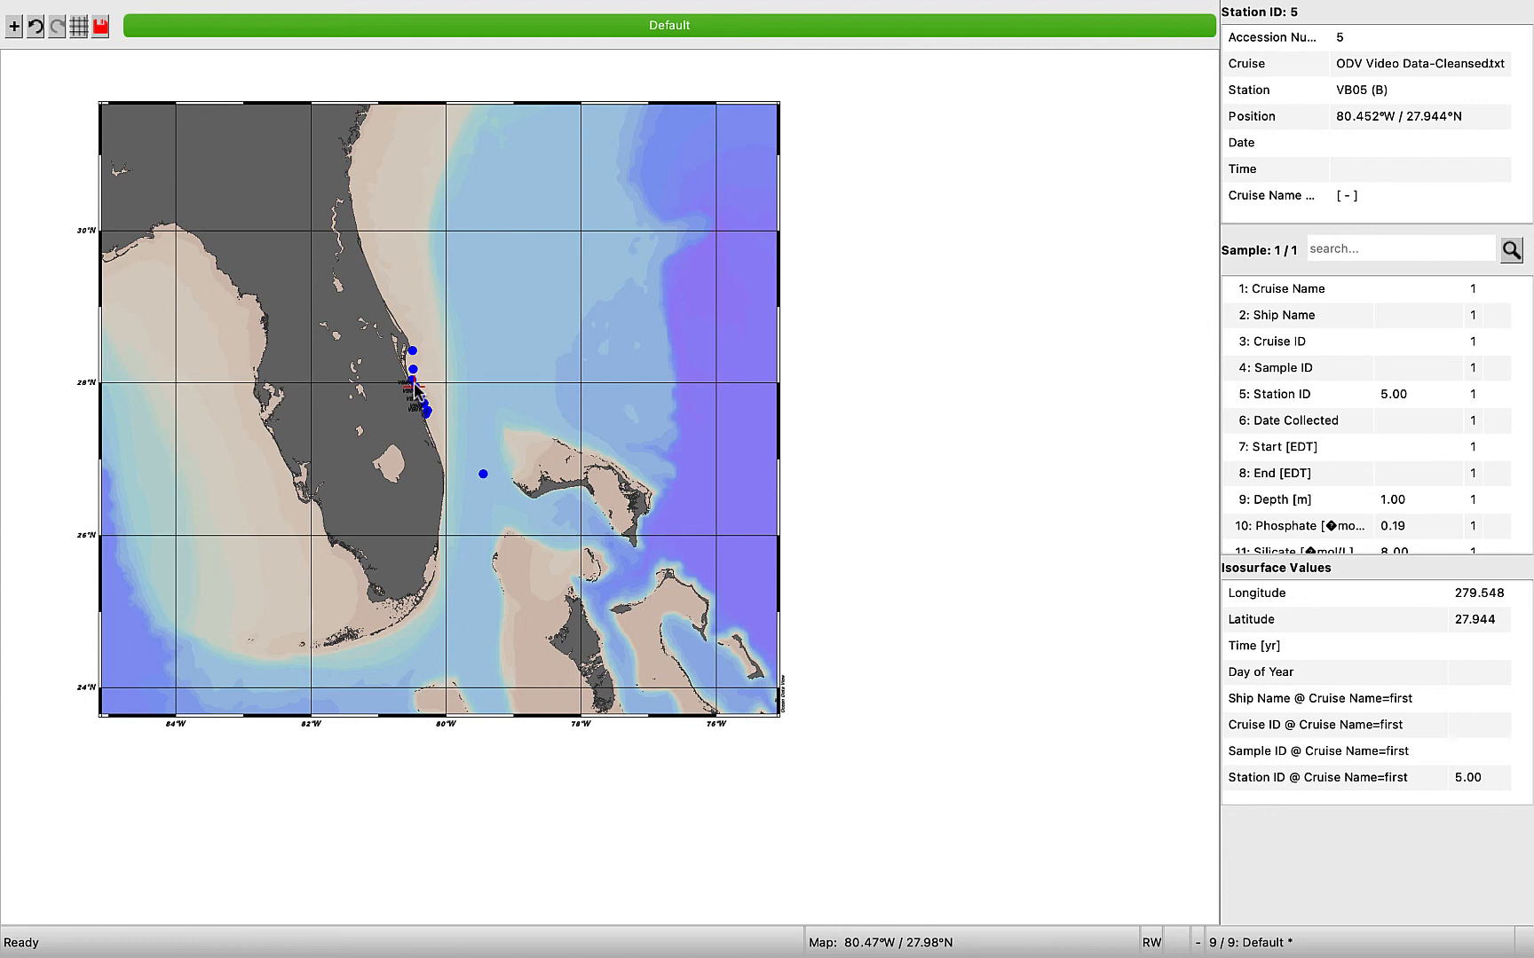
click(414, 386)
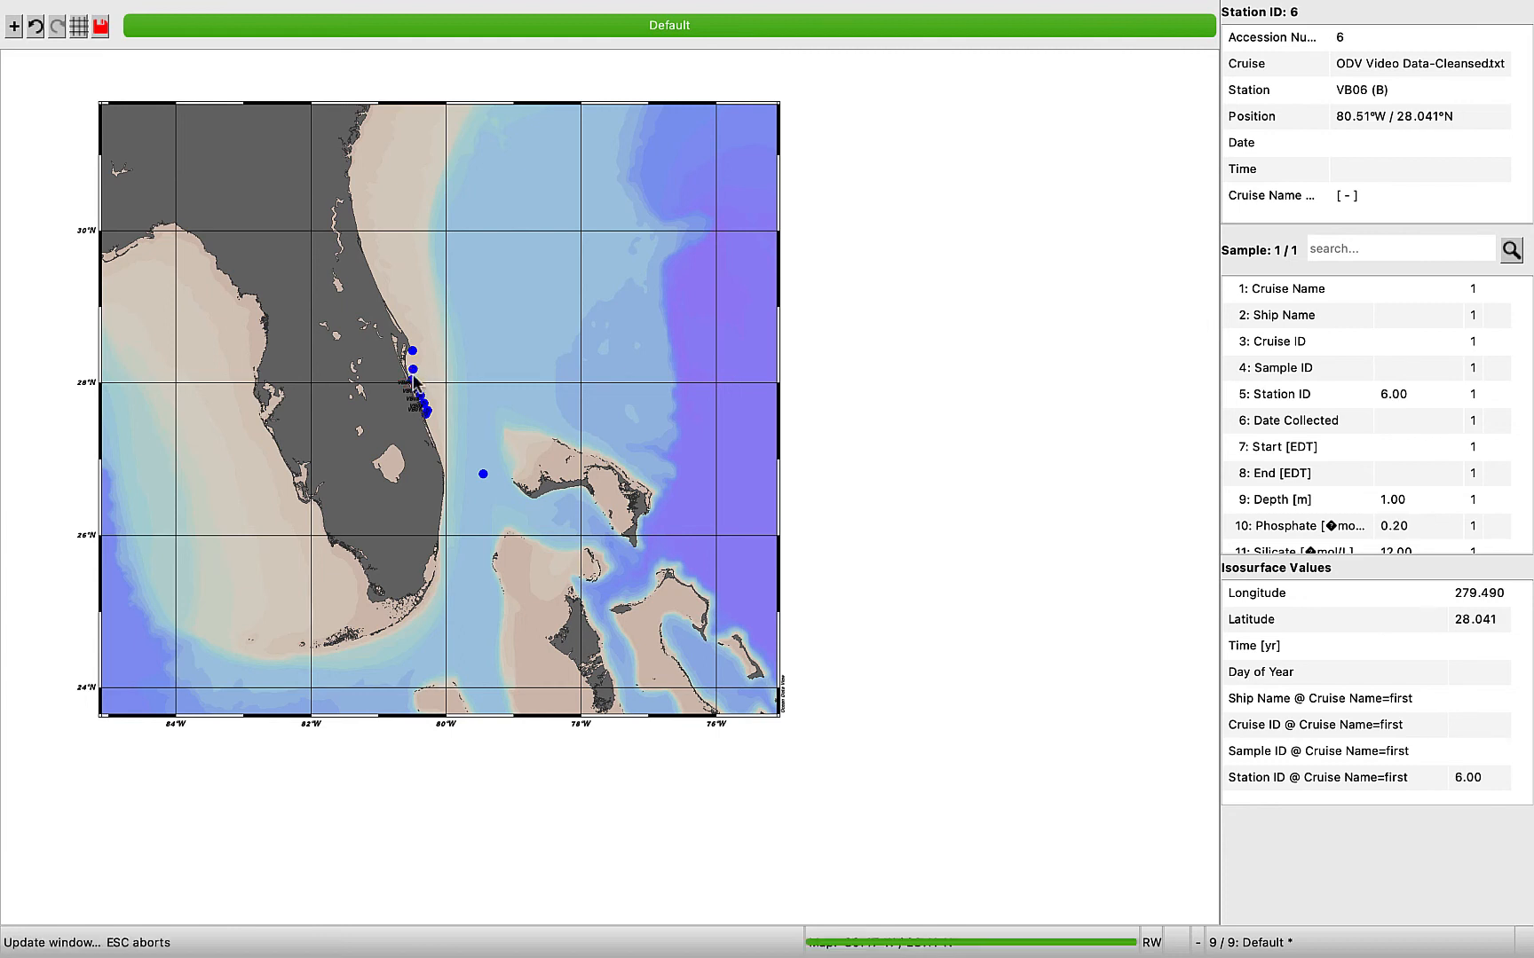
click(415, 399)
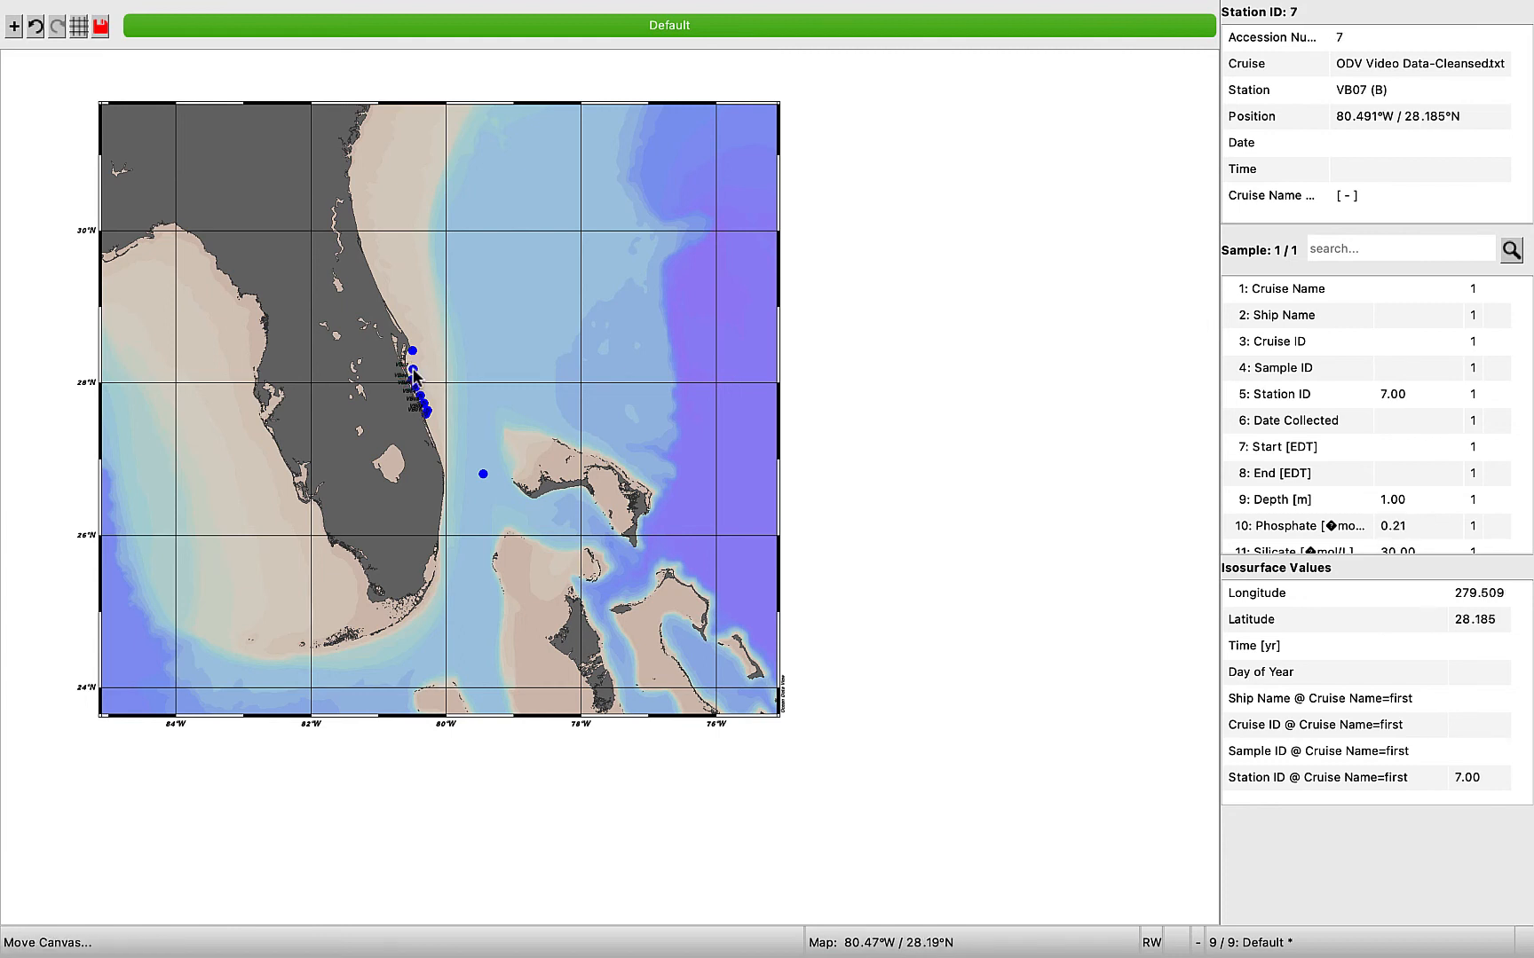
click(415, 349)
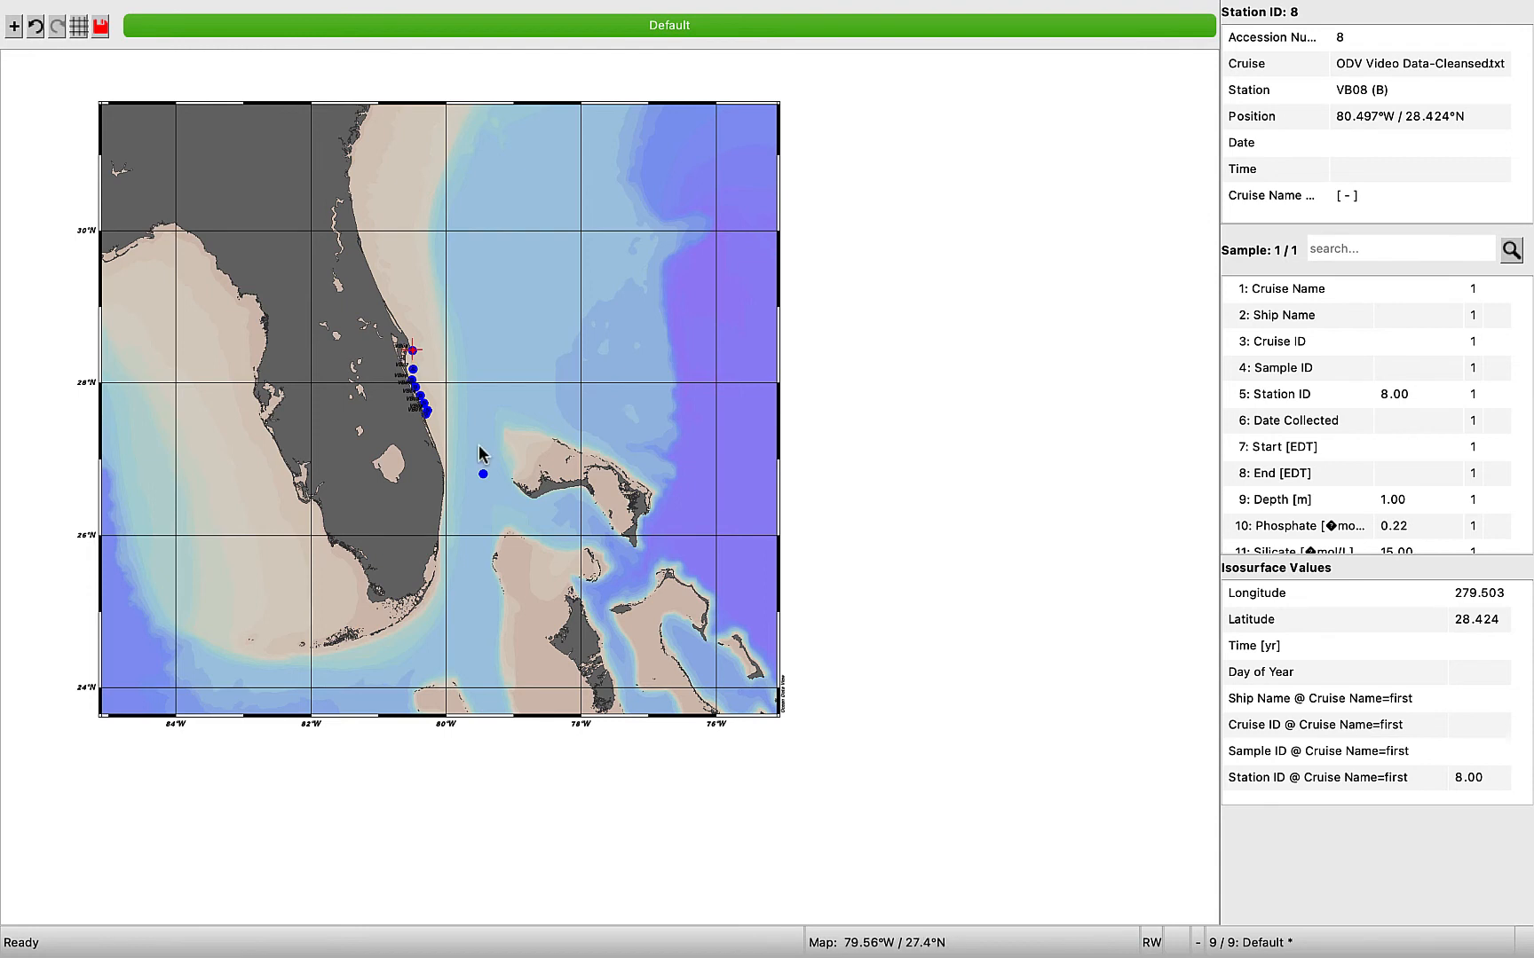
click(483, 474)
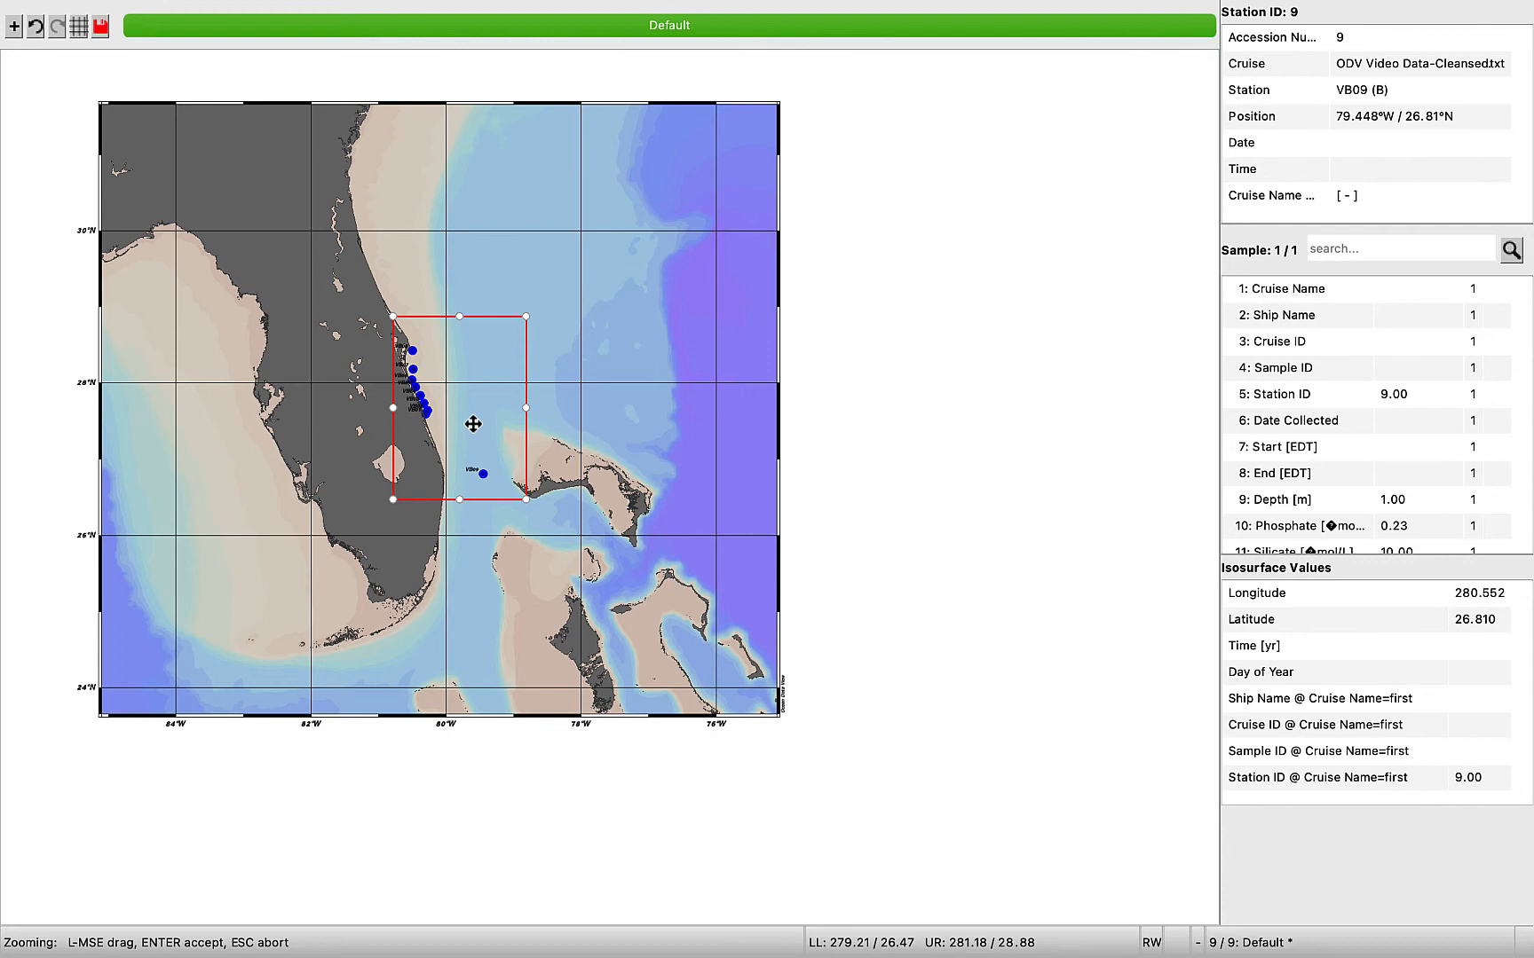
- Accept the zoom box, then refine the zoom to the Vero Beach coast and VB09
key(Return)
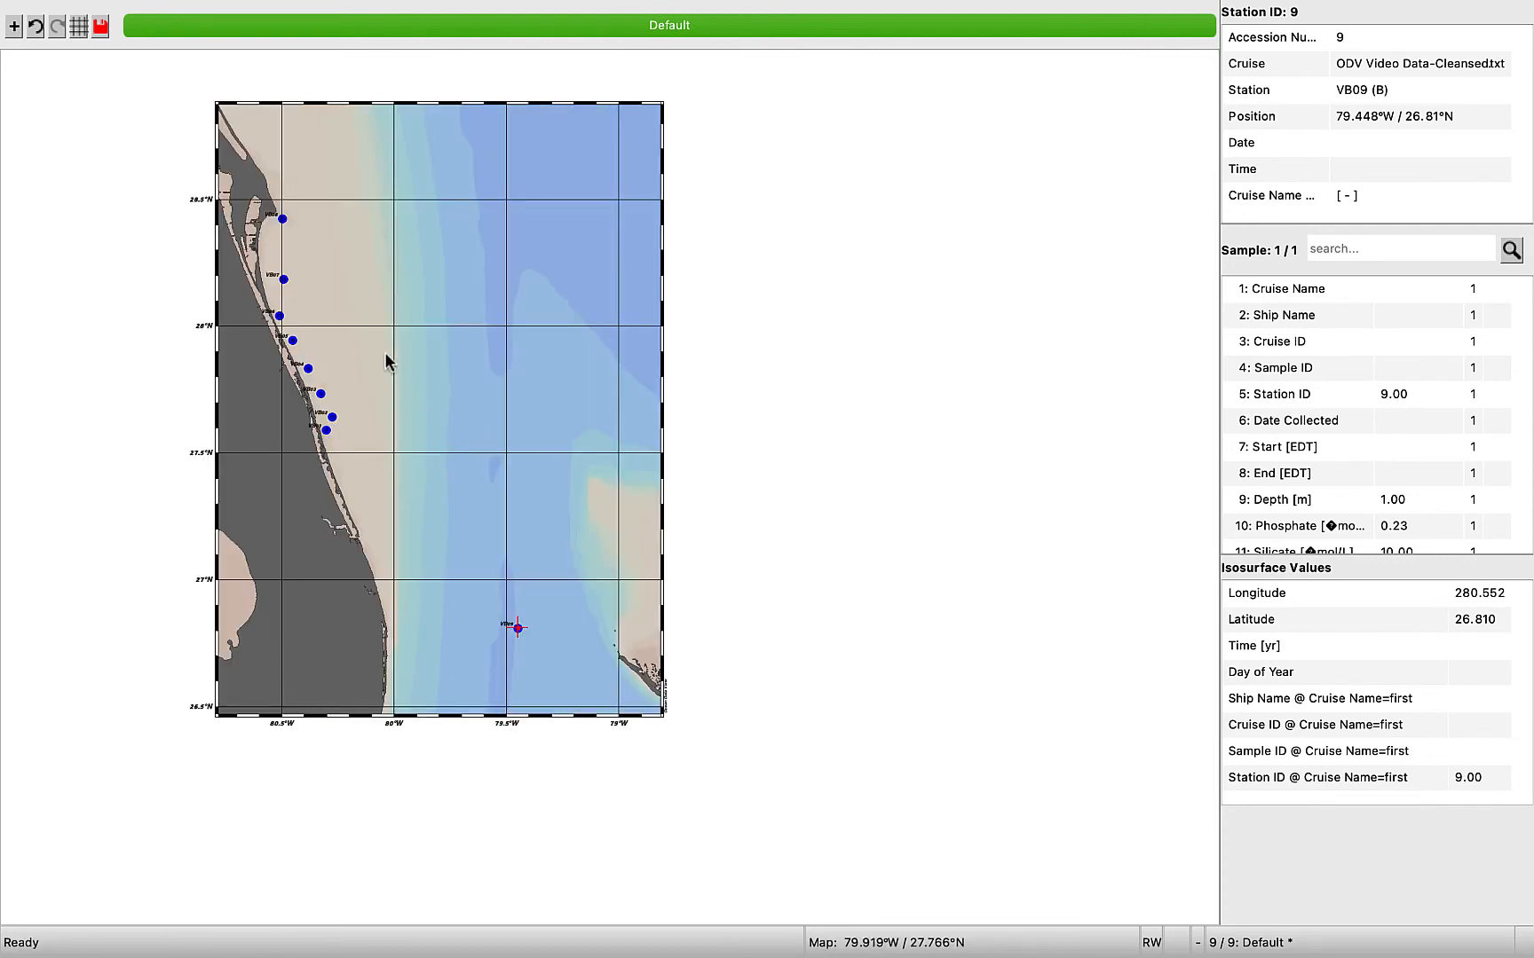
right_click(386, 360)
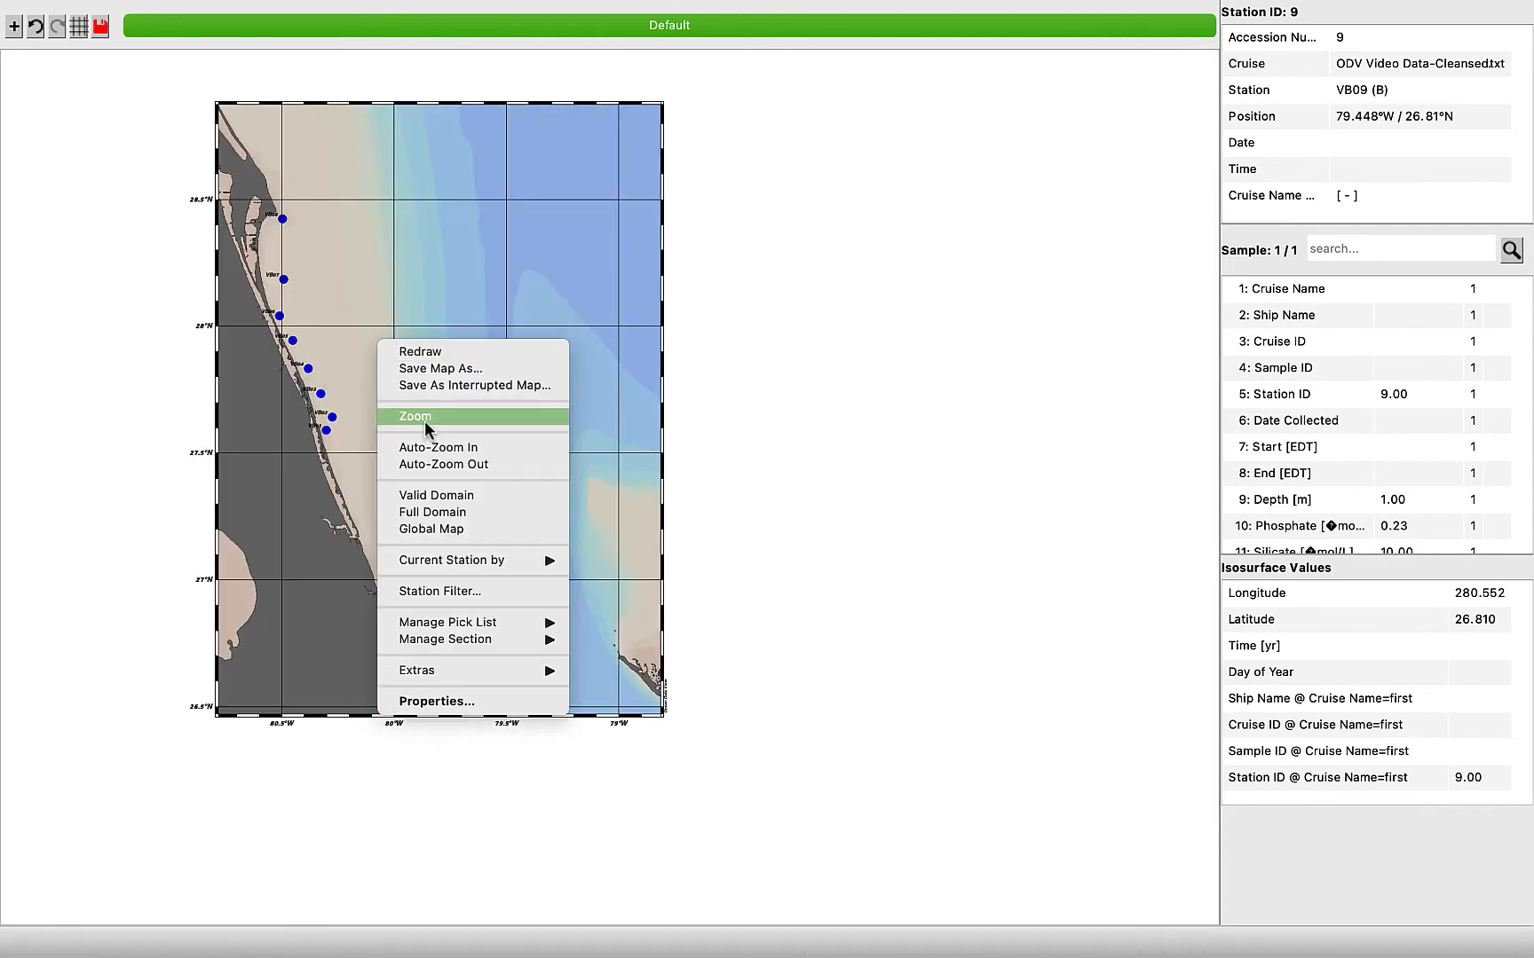
click(414, 416)
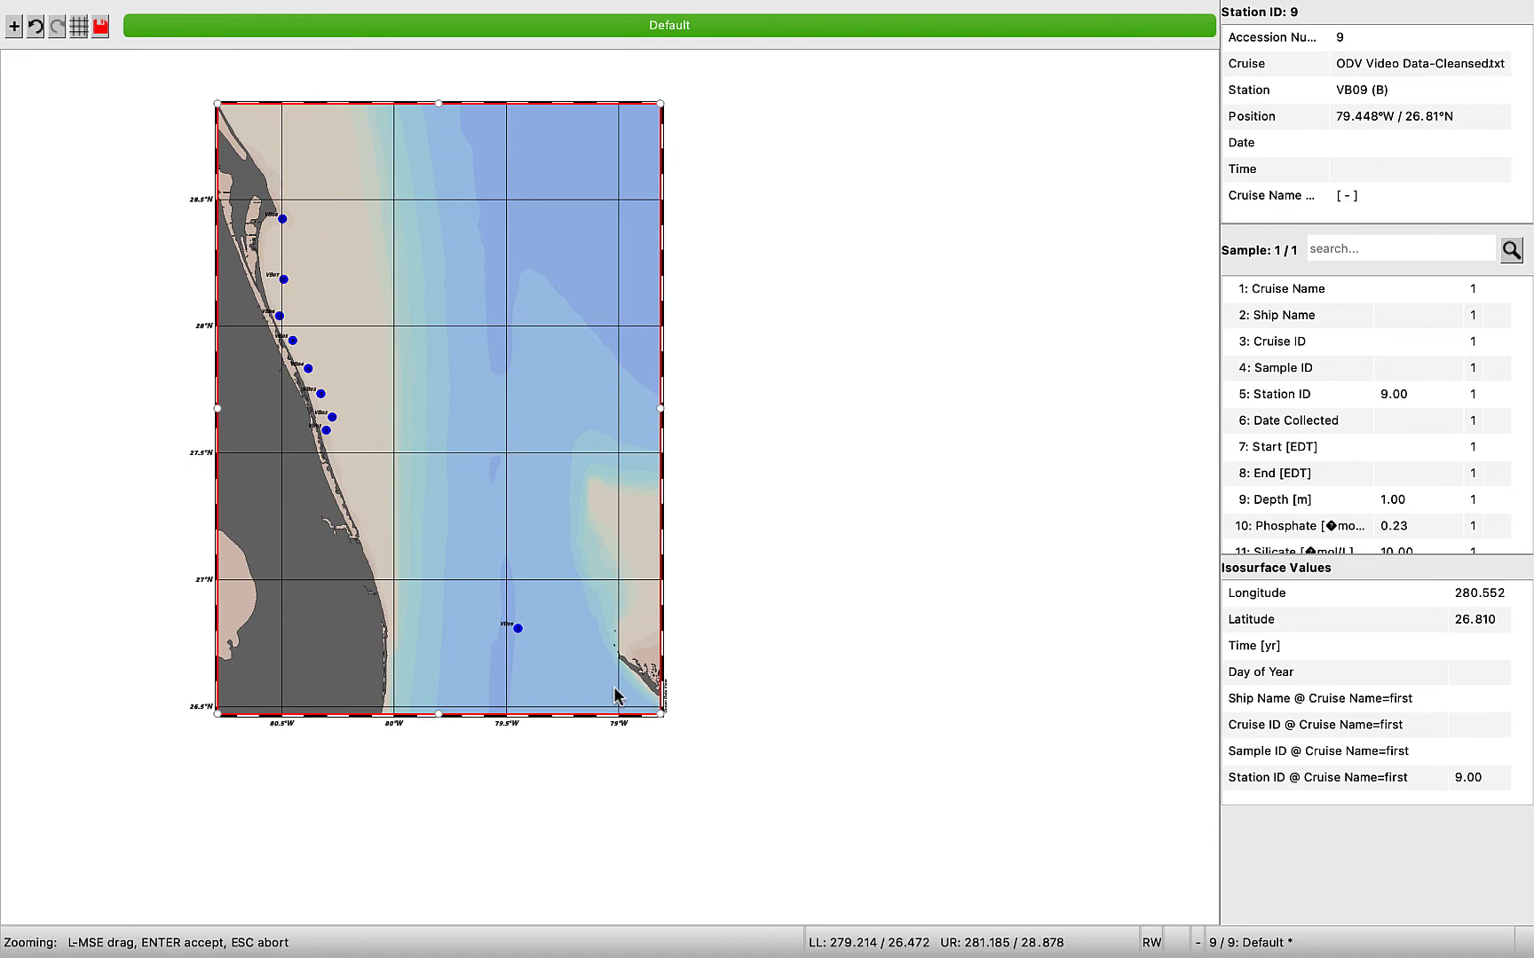
mouse_move(658, 712)
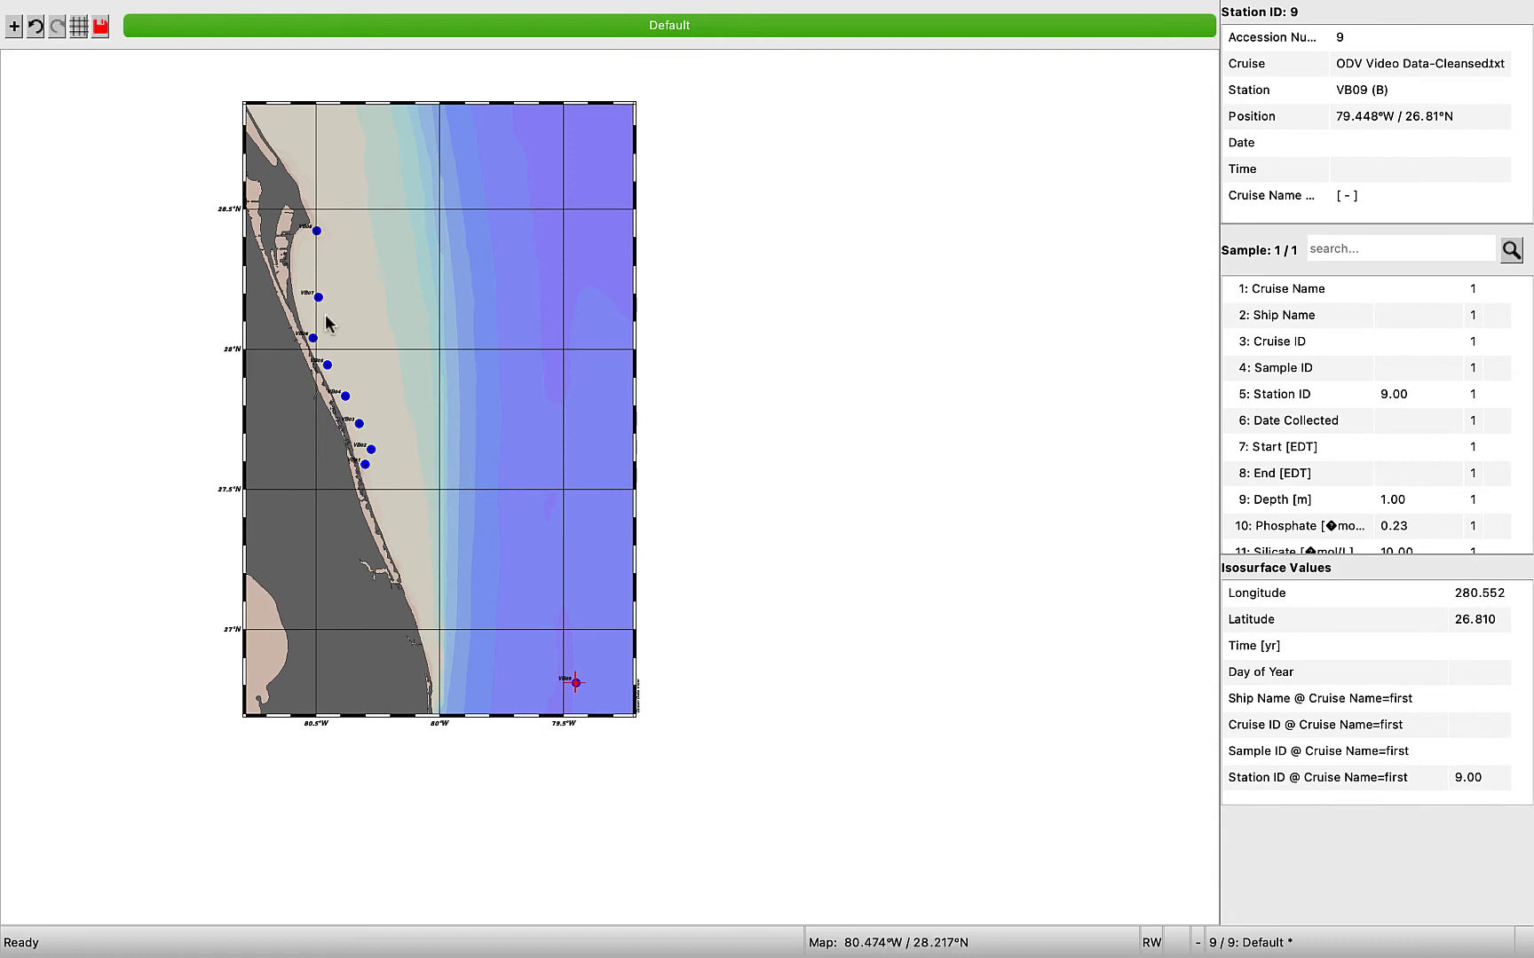
mouse_move(555, 663)
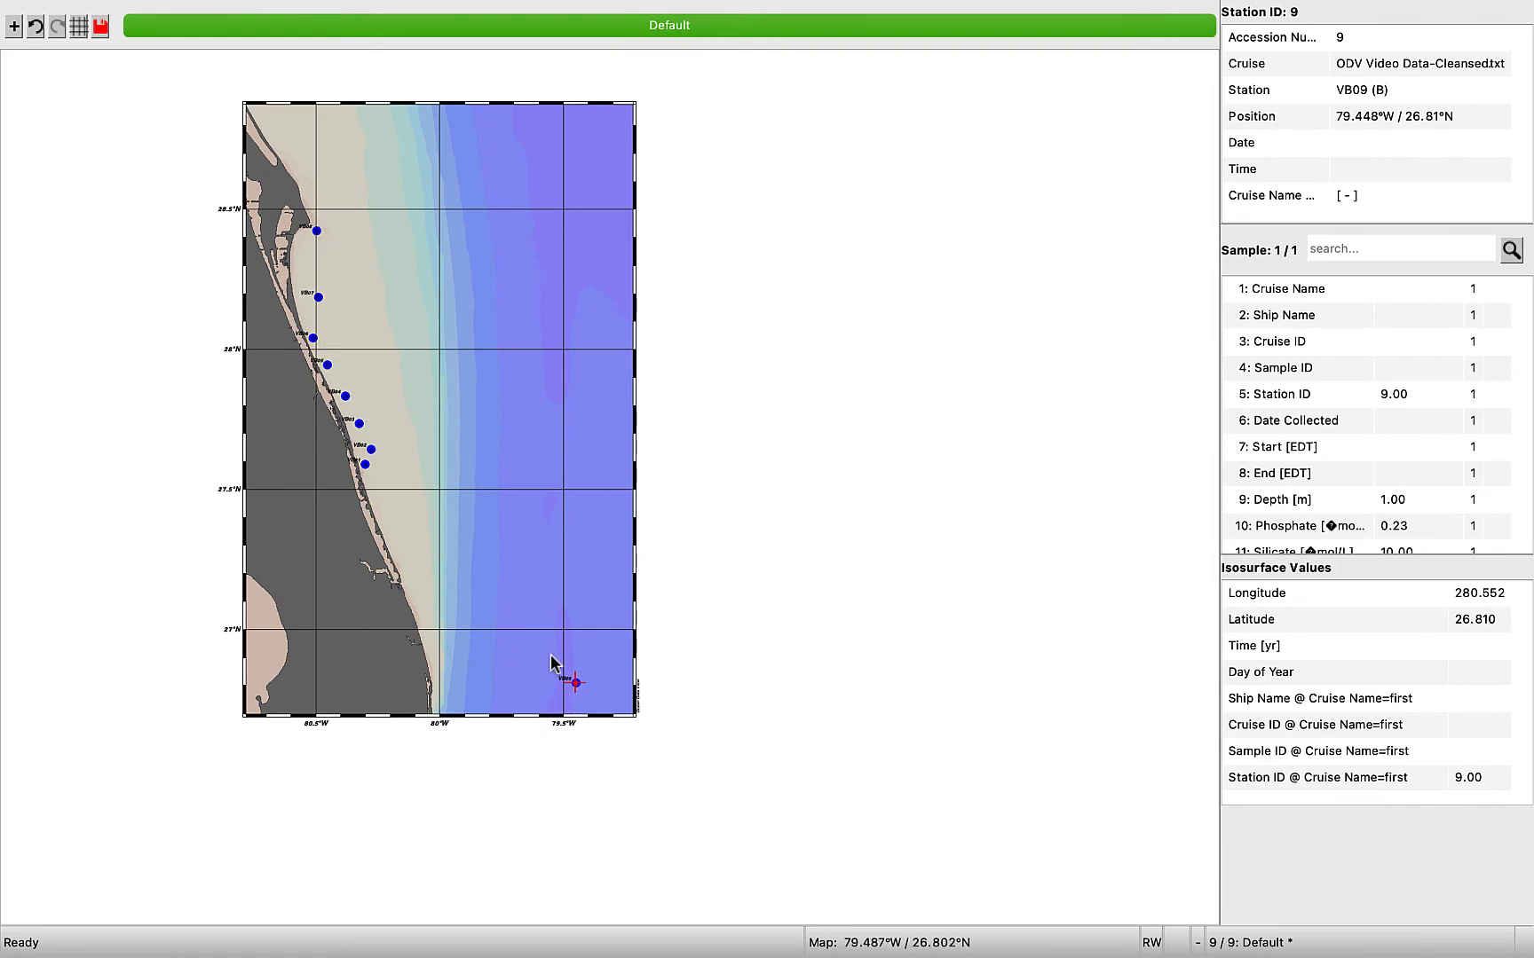
mouse_move(575, 696)
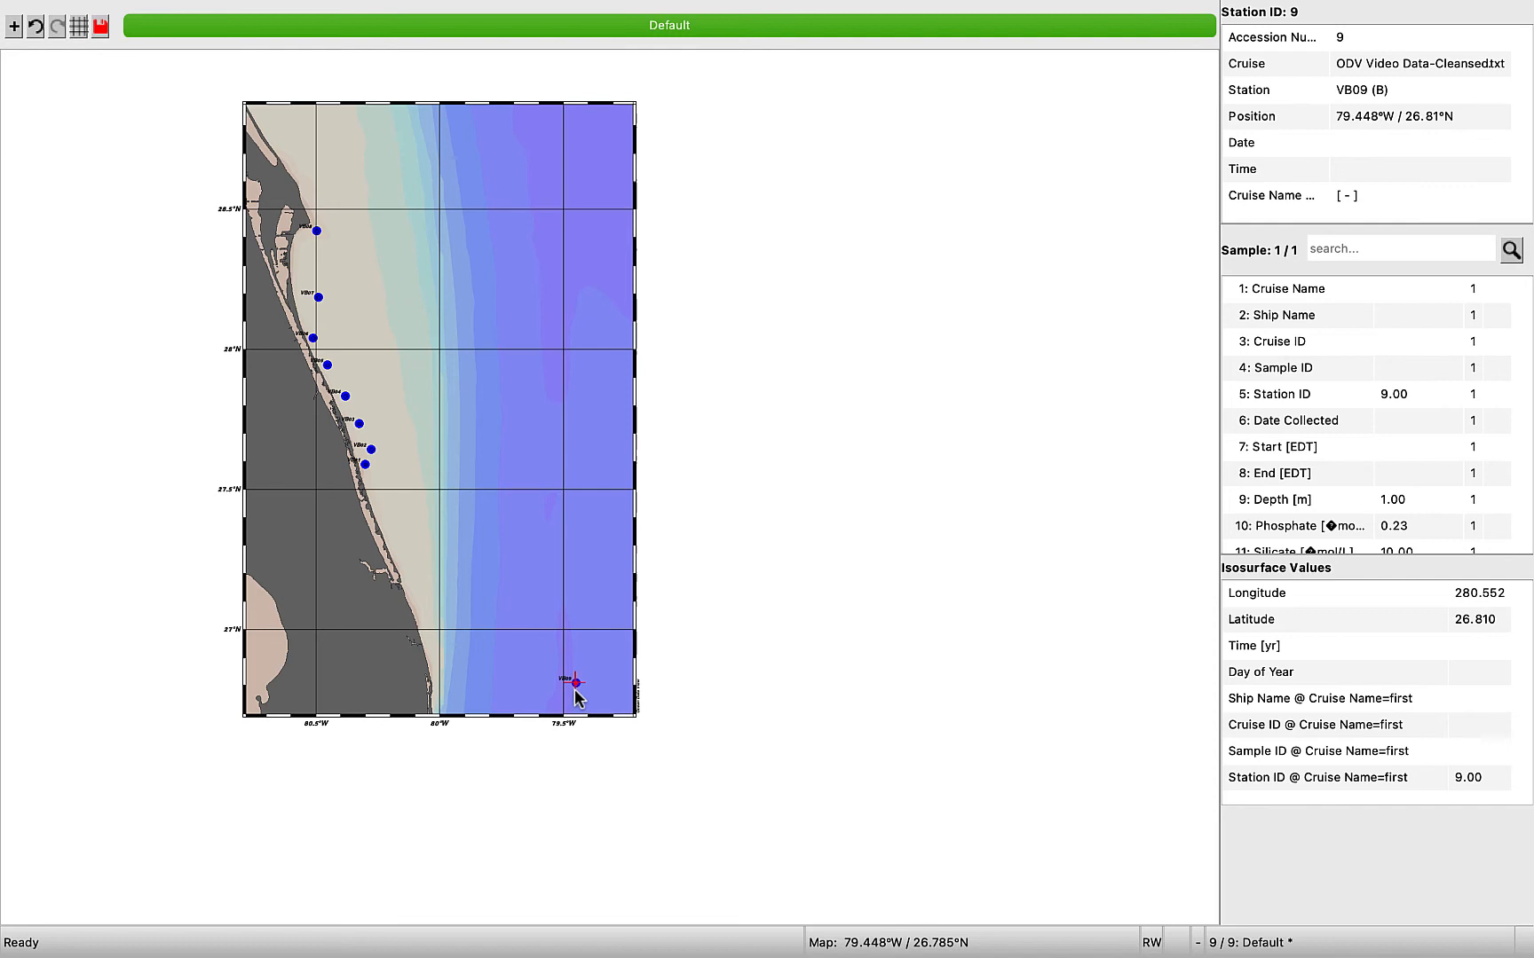
right_click(575, 685)
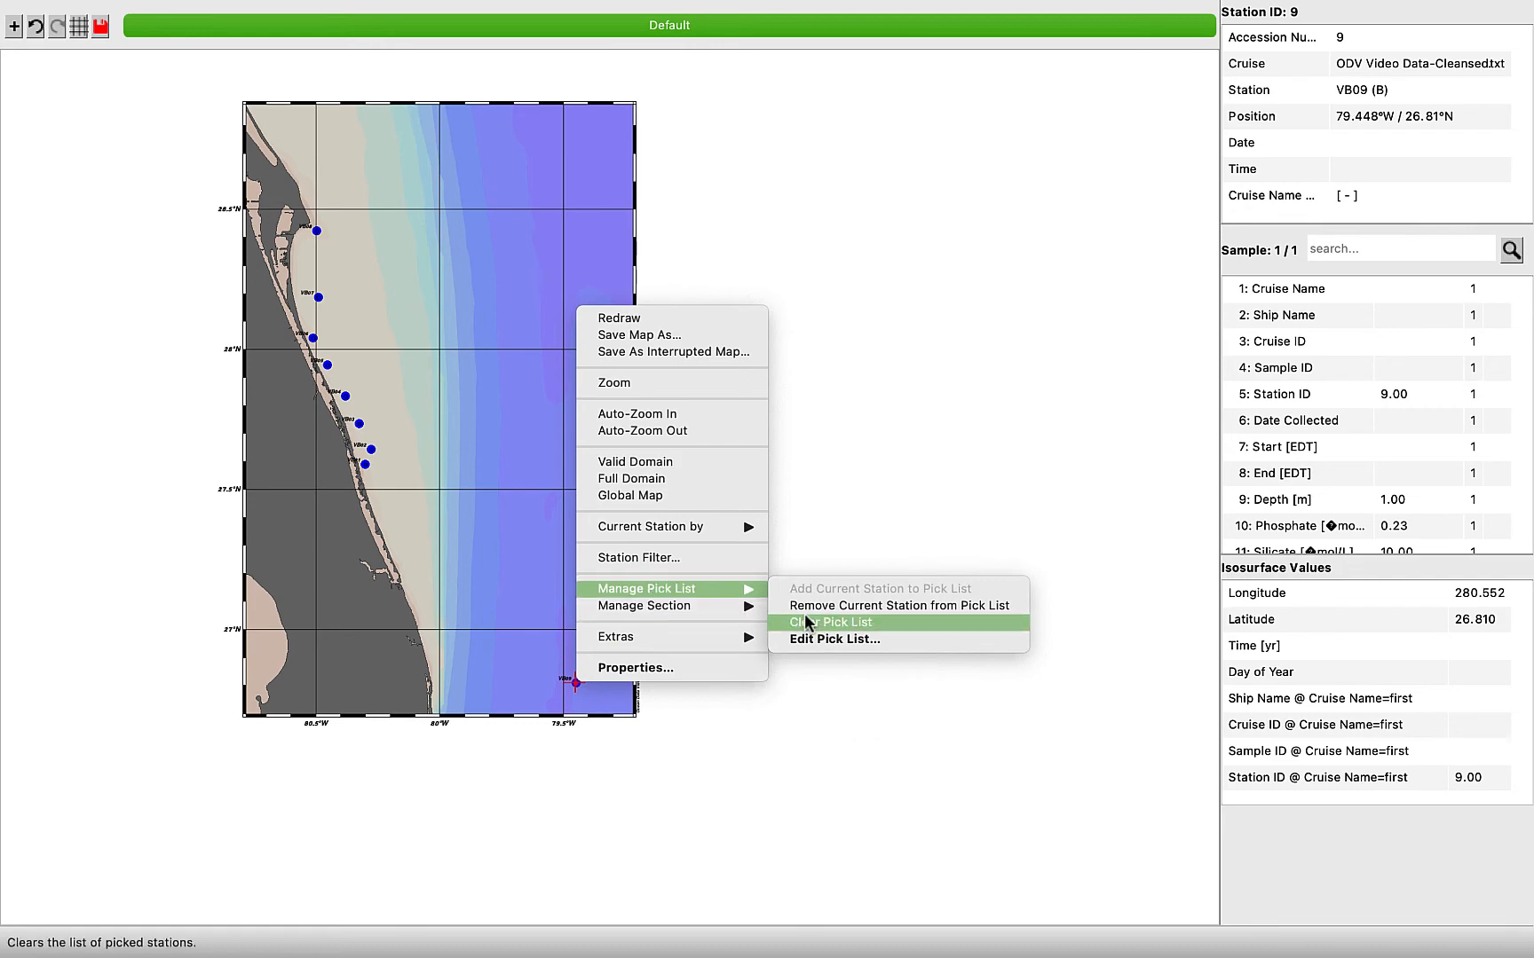
- Review stations VB01–VB09 in the Pick List Editor and close it
click(833, 639)
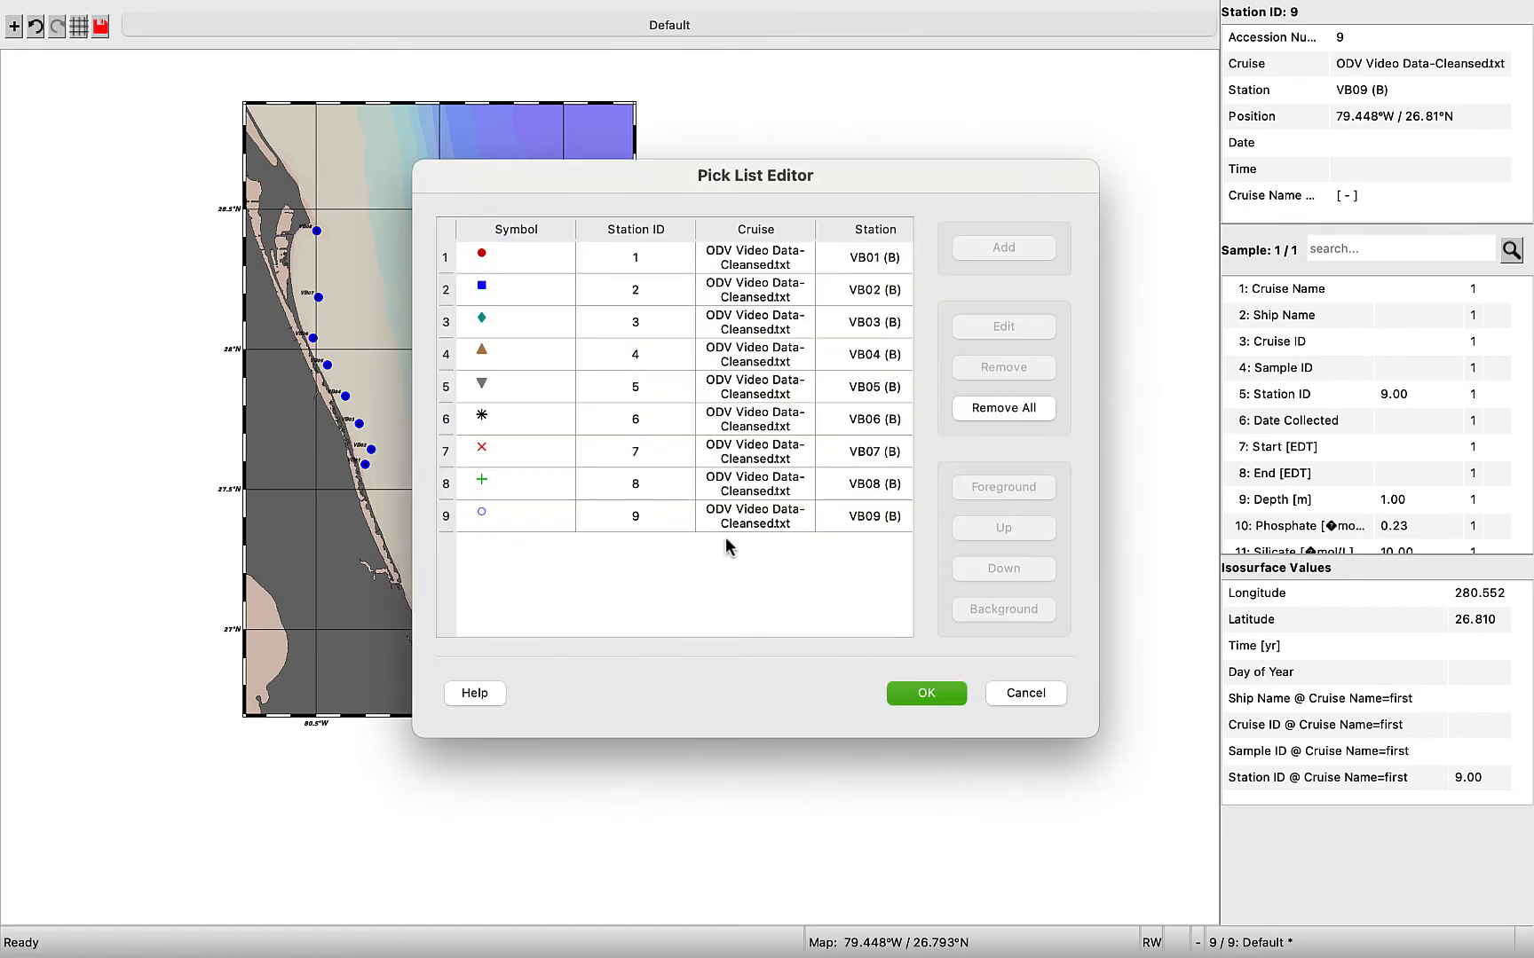
mouse_move(650, 229)
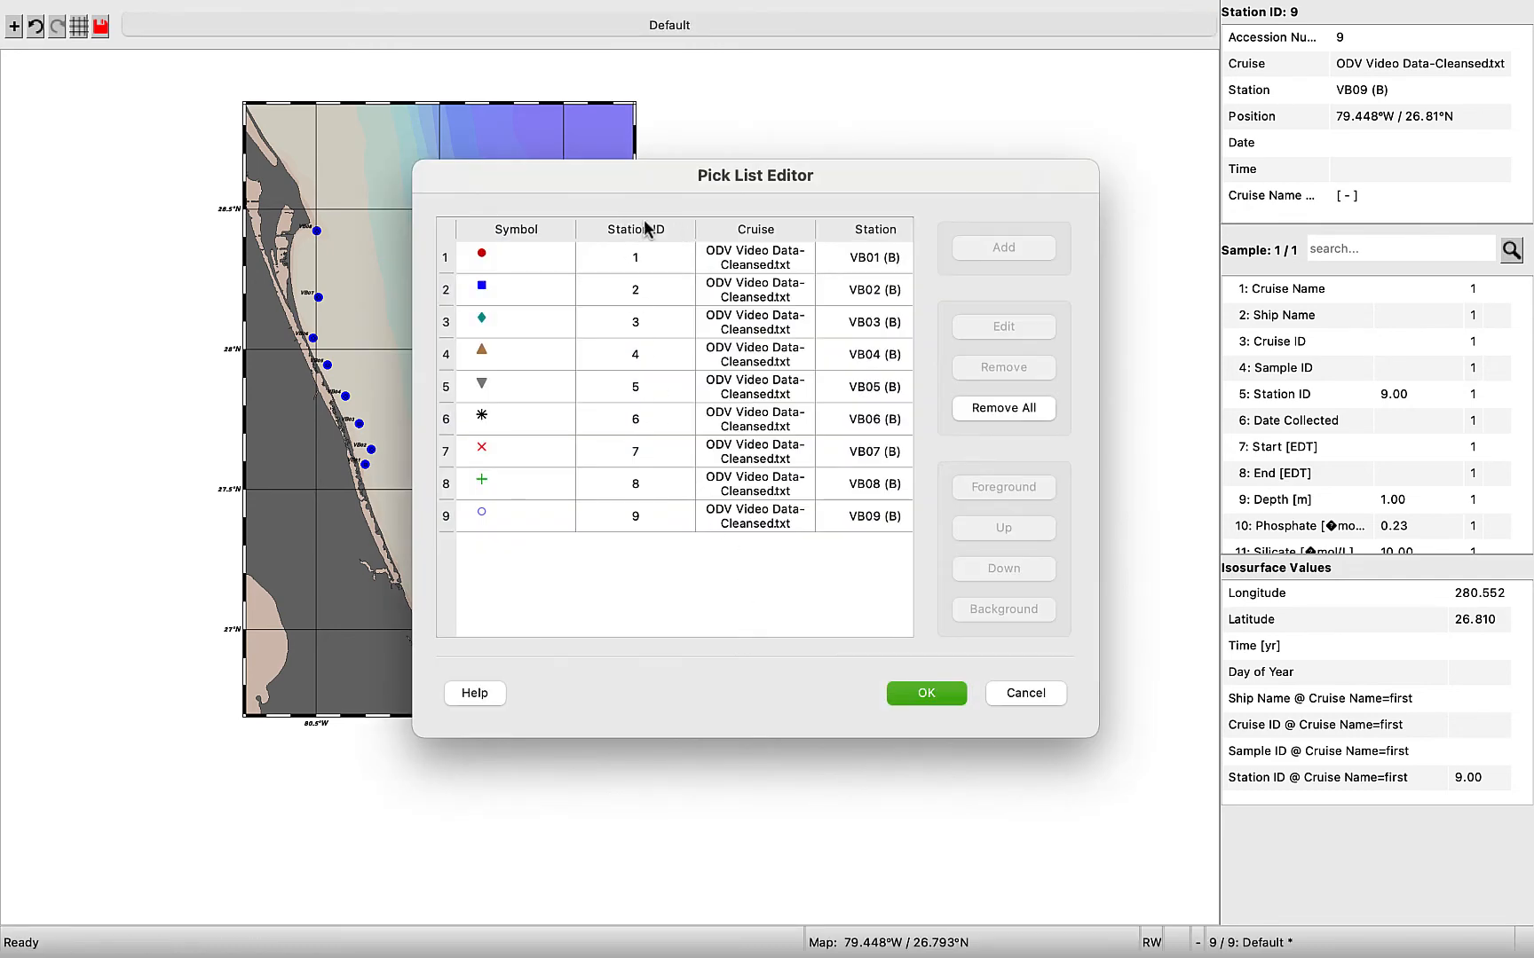
mouse_move(736, 204)
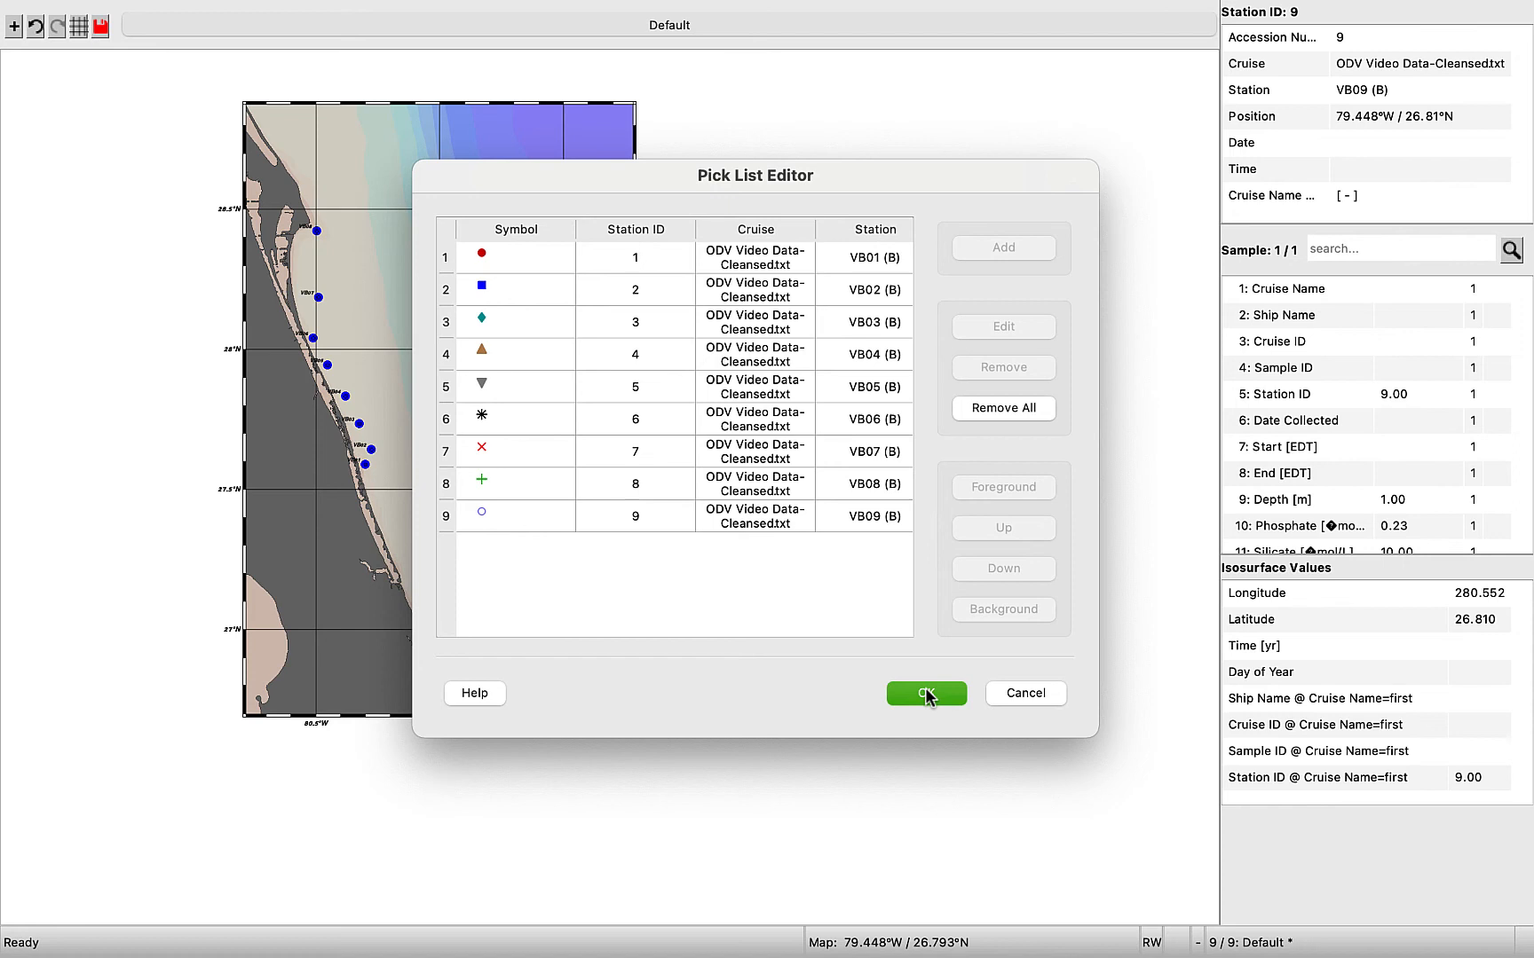
click(924, 692)
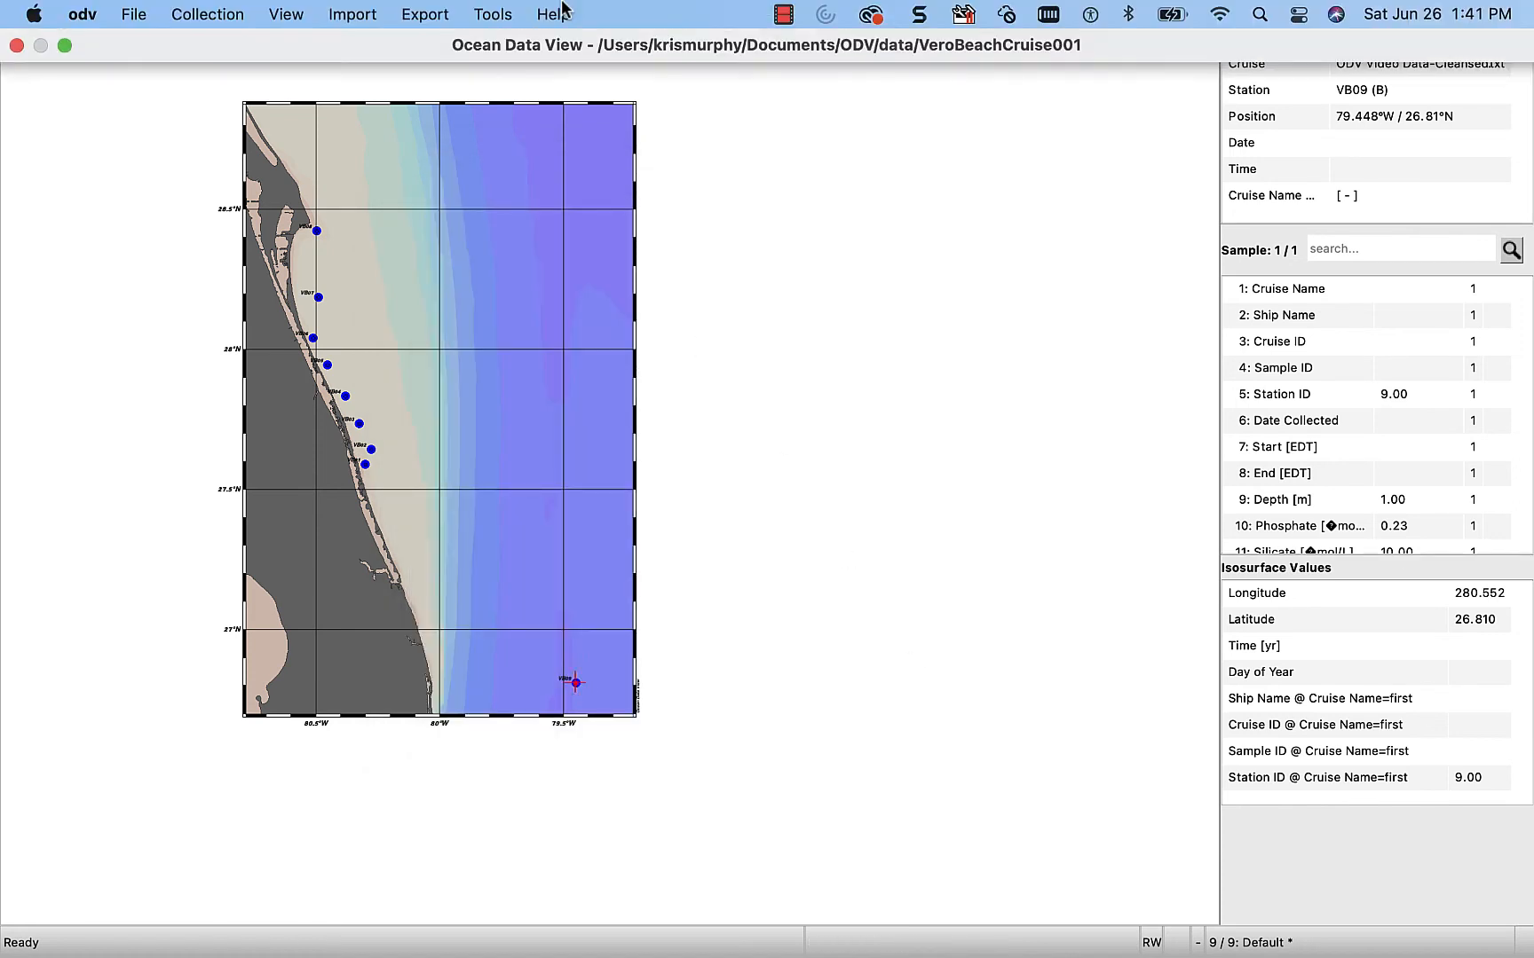
mouse_move(272, 9)
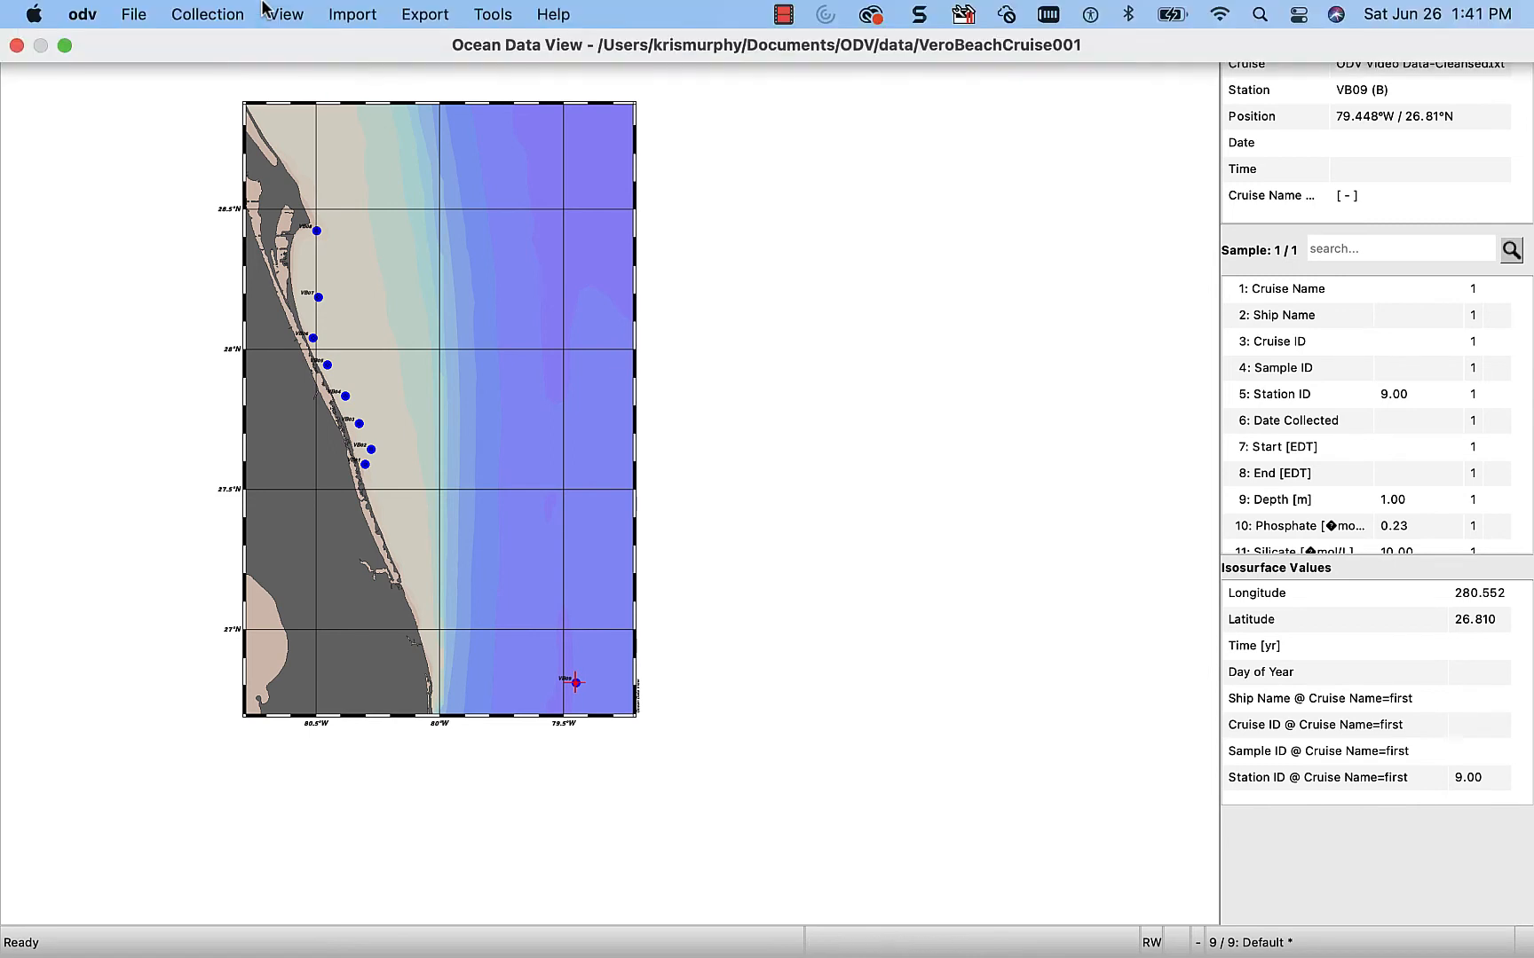
- Add Phosphate at Depth = 1 m as an isosurface variable
click(284, 14)
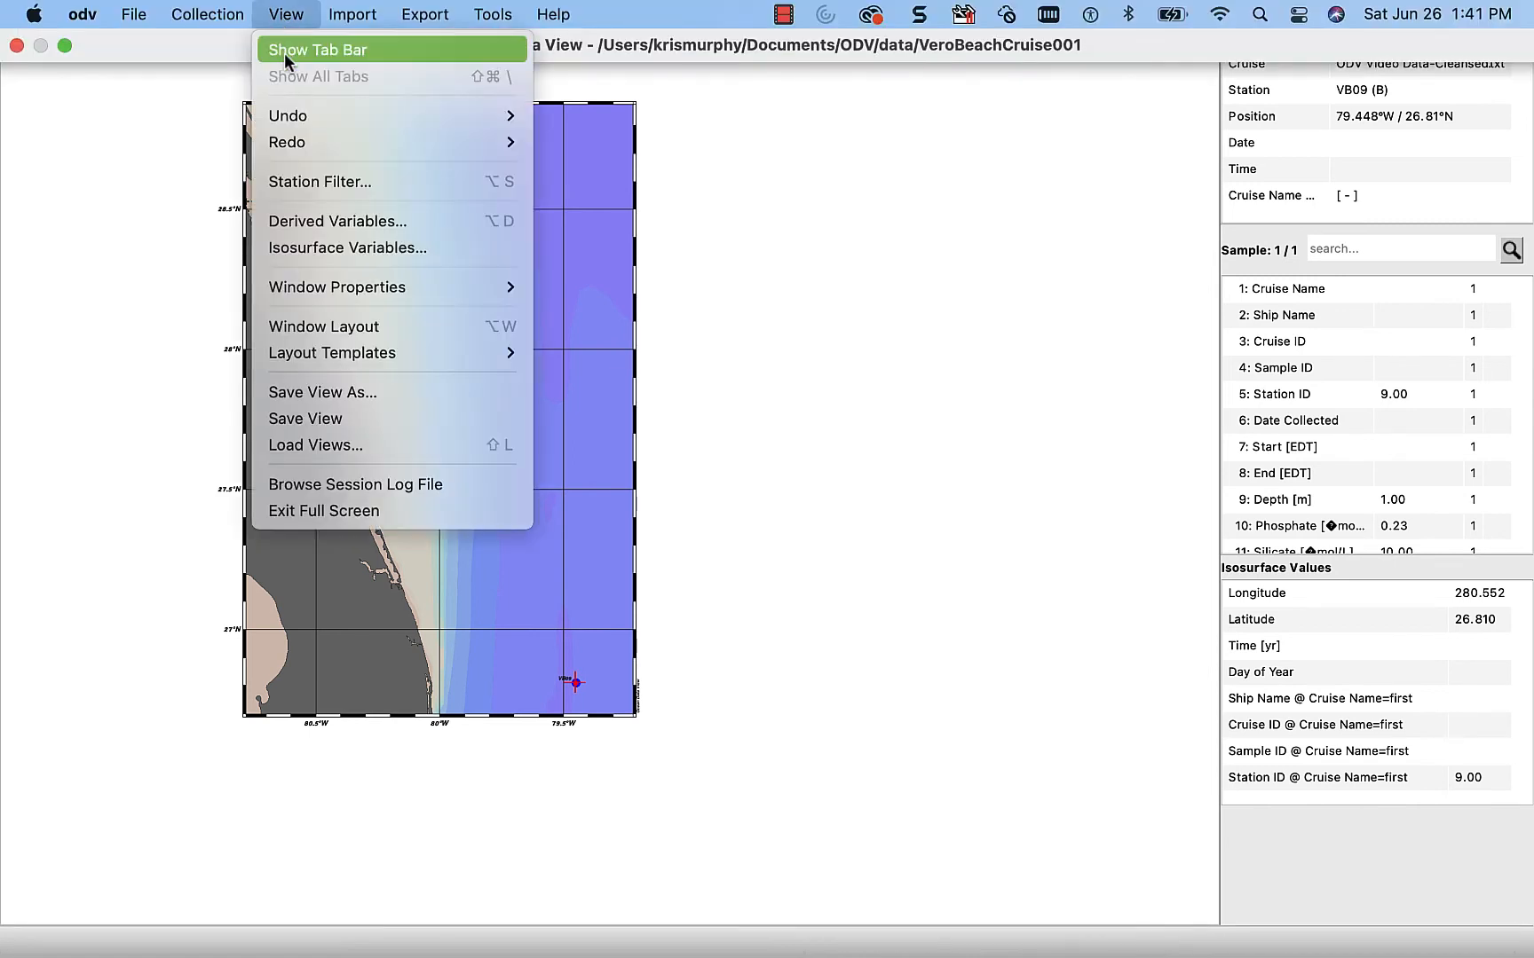
mouse_move(346, 248)
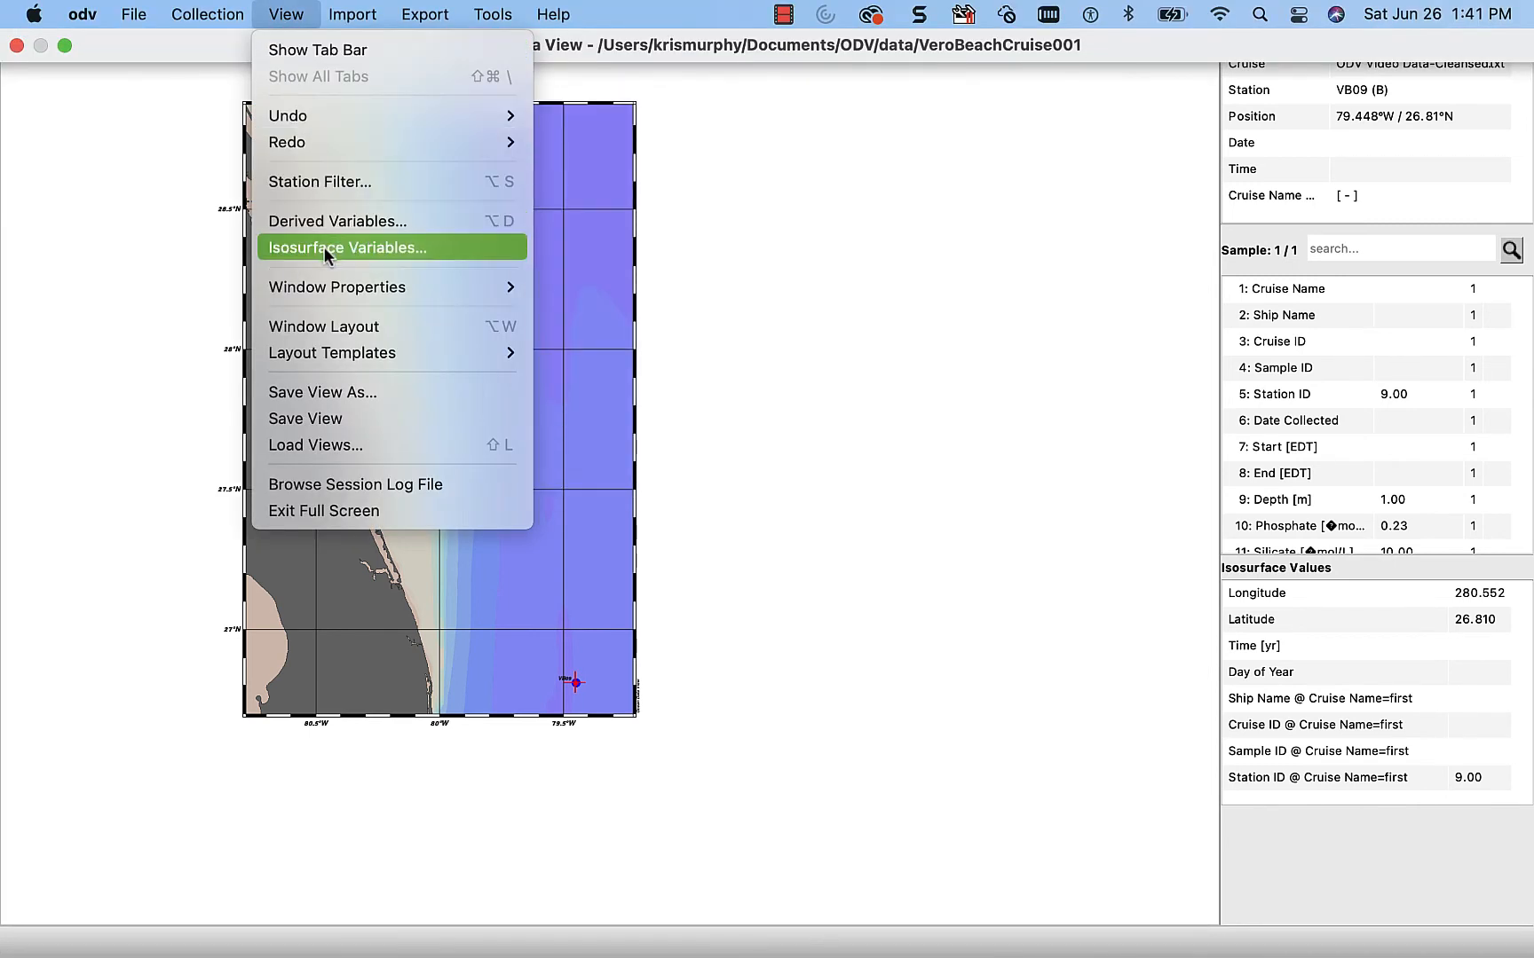
click(344, 247)
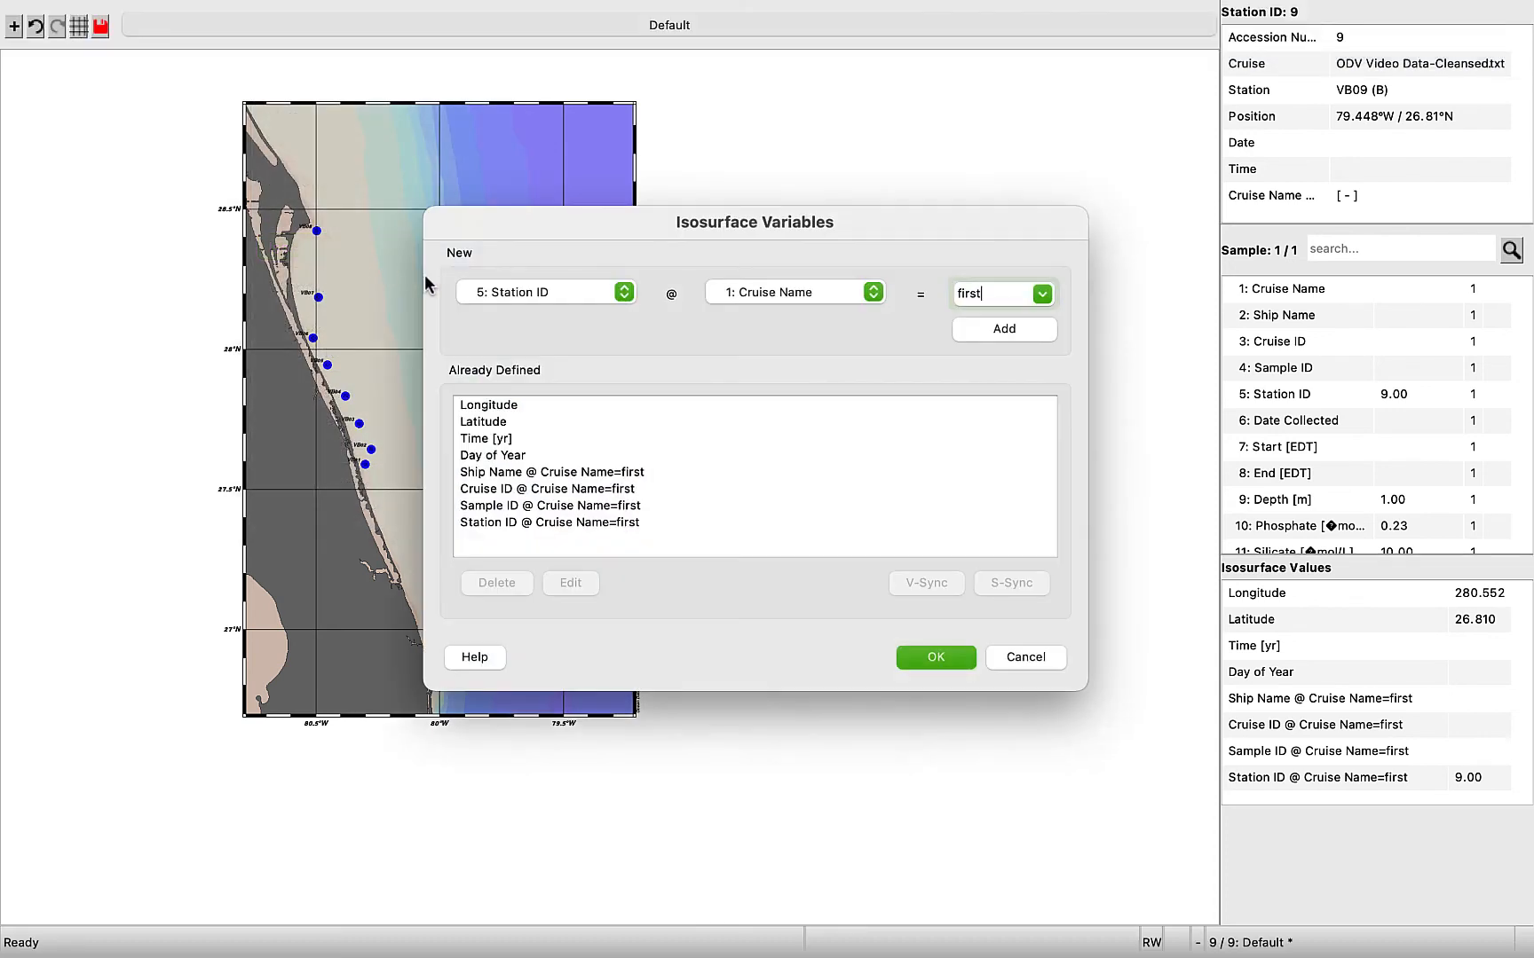
mouse_move(634, 333)
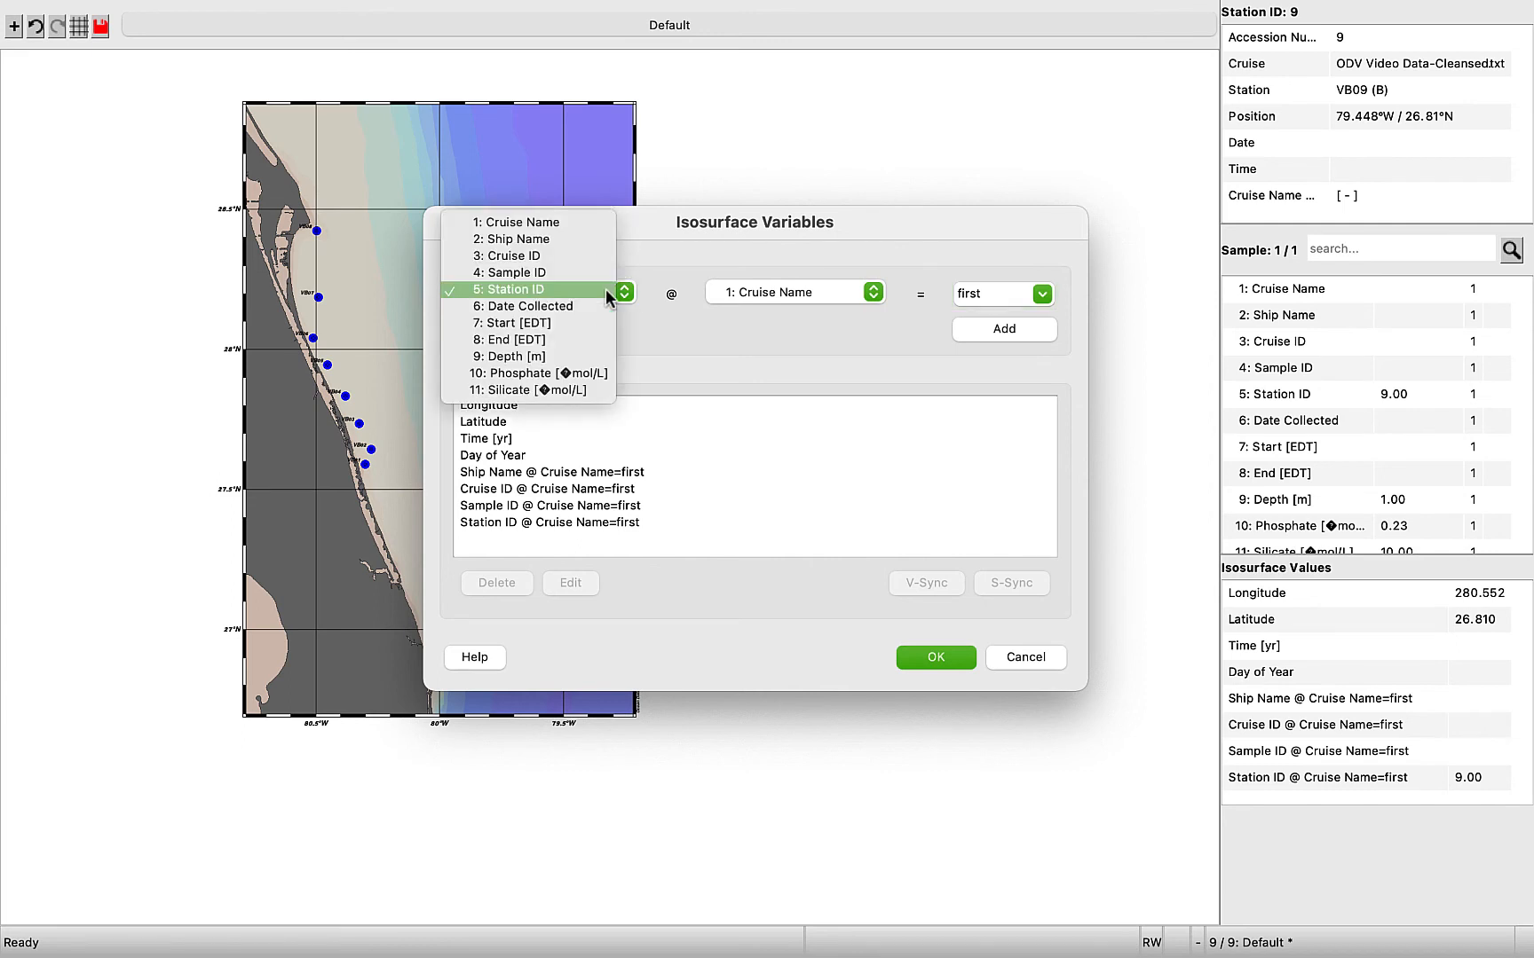
mouse_move(509, 323)
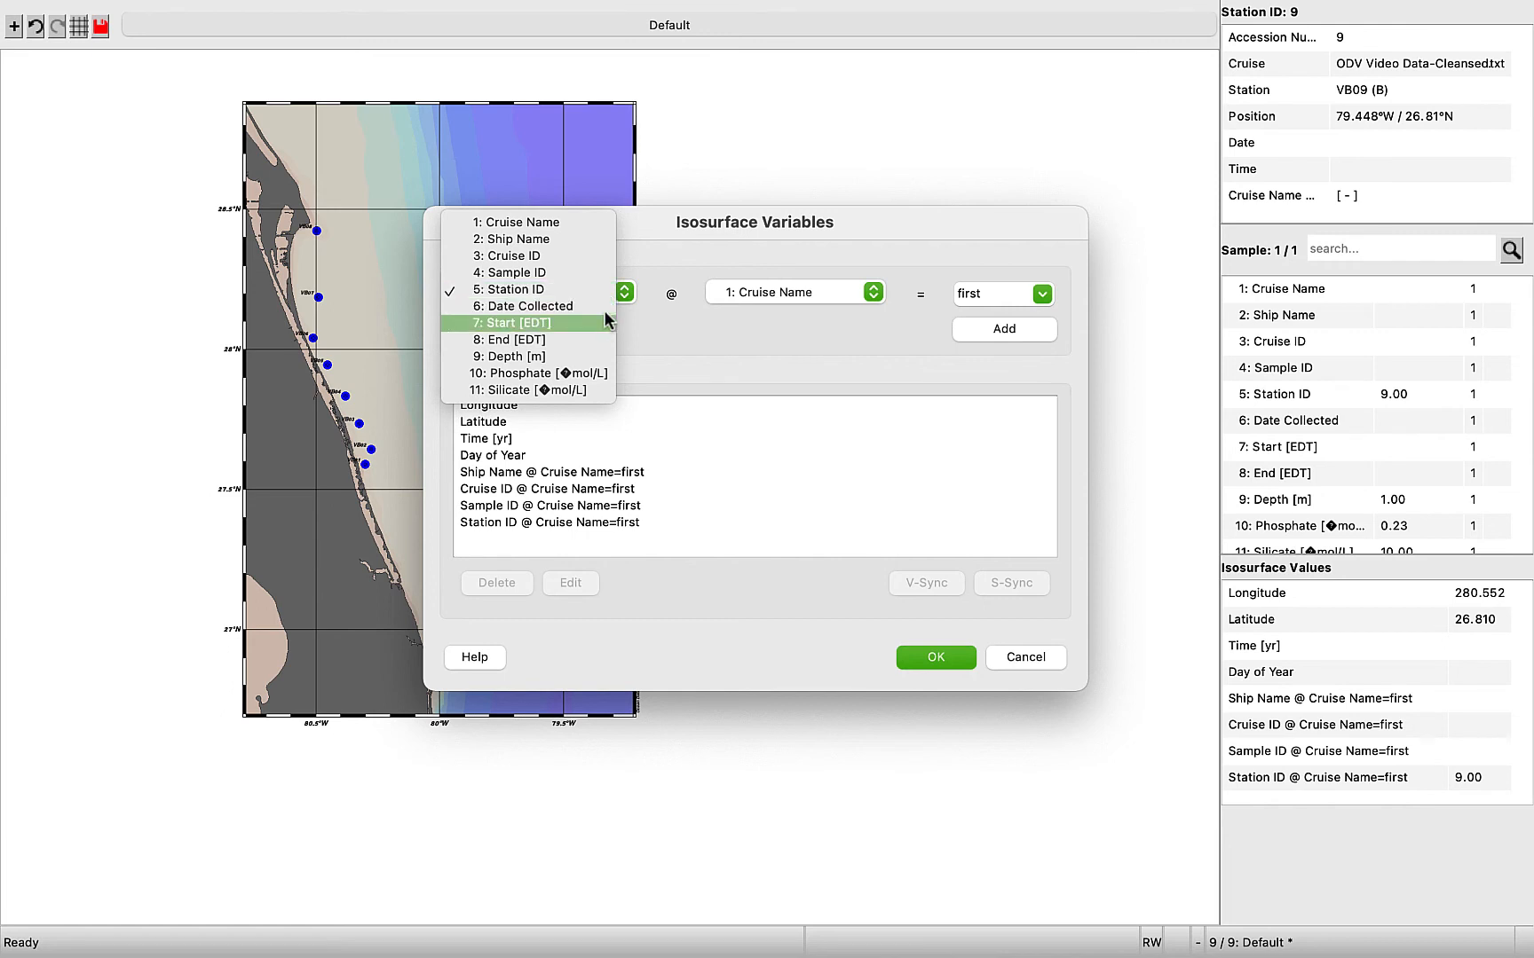
click(539, 373)
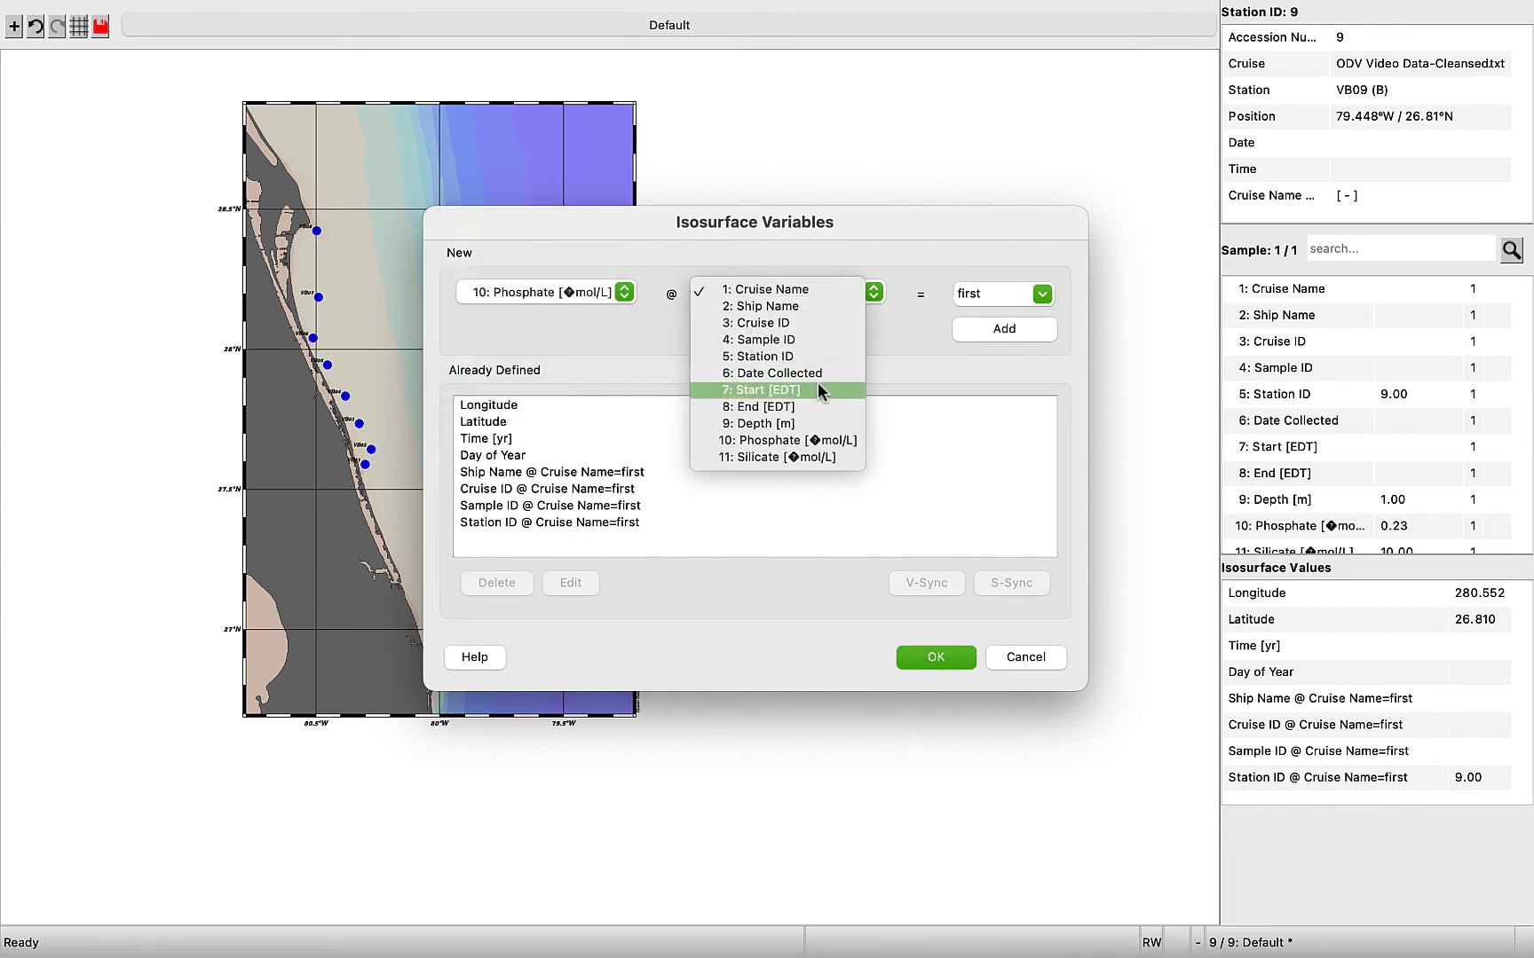
click(757, 423)
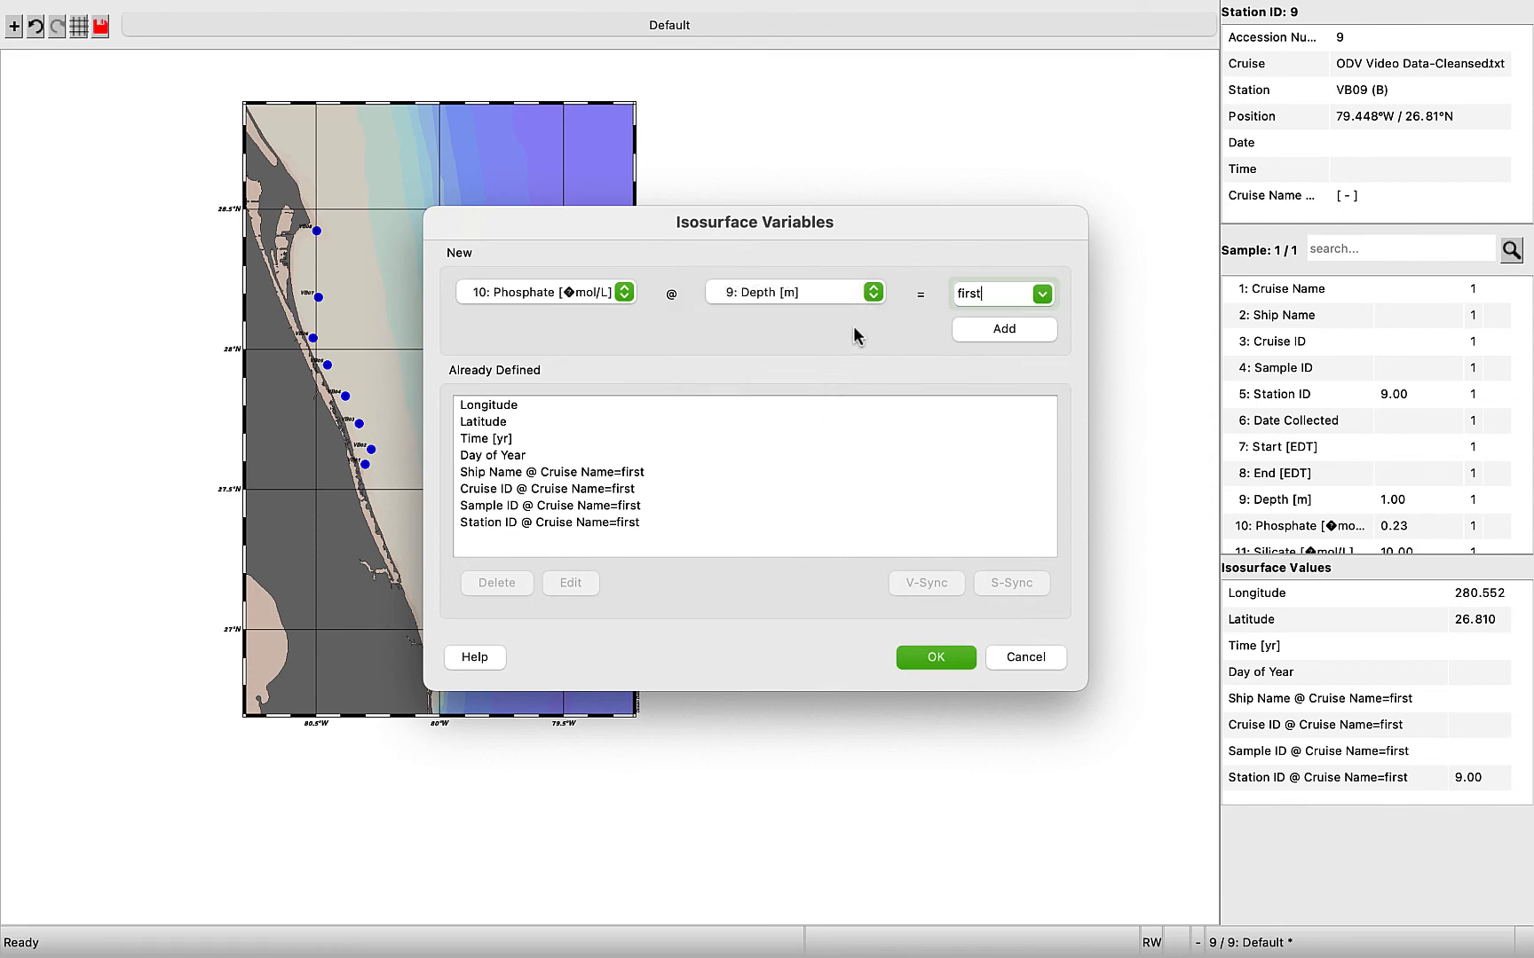
mouse_move(888, 313)
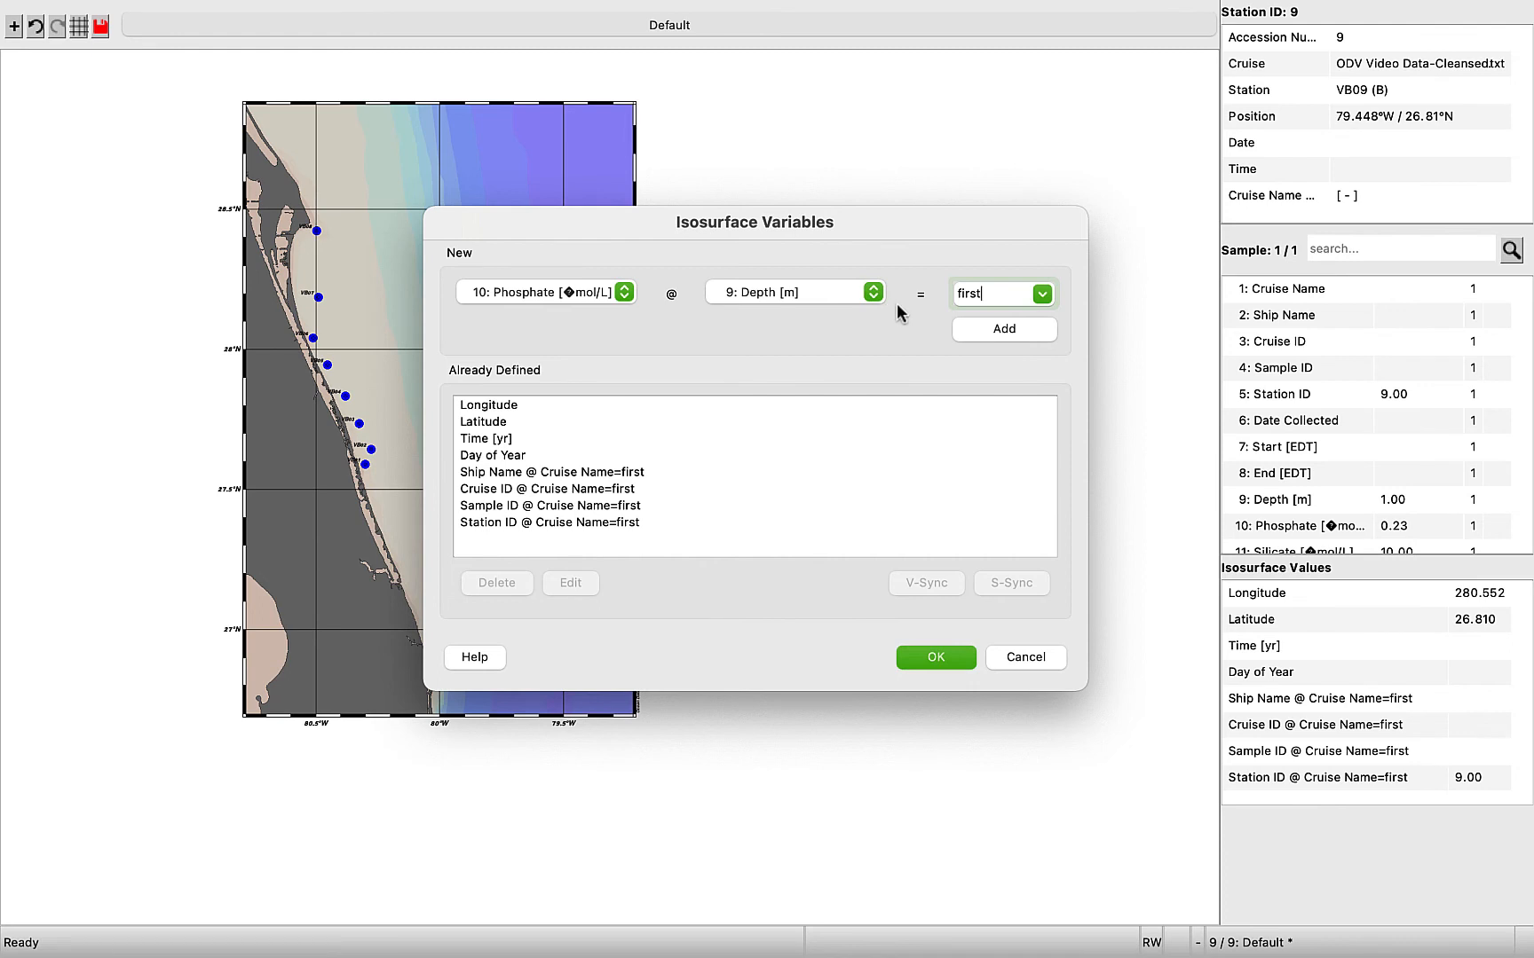
mouse_move(859, 271)
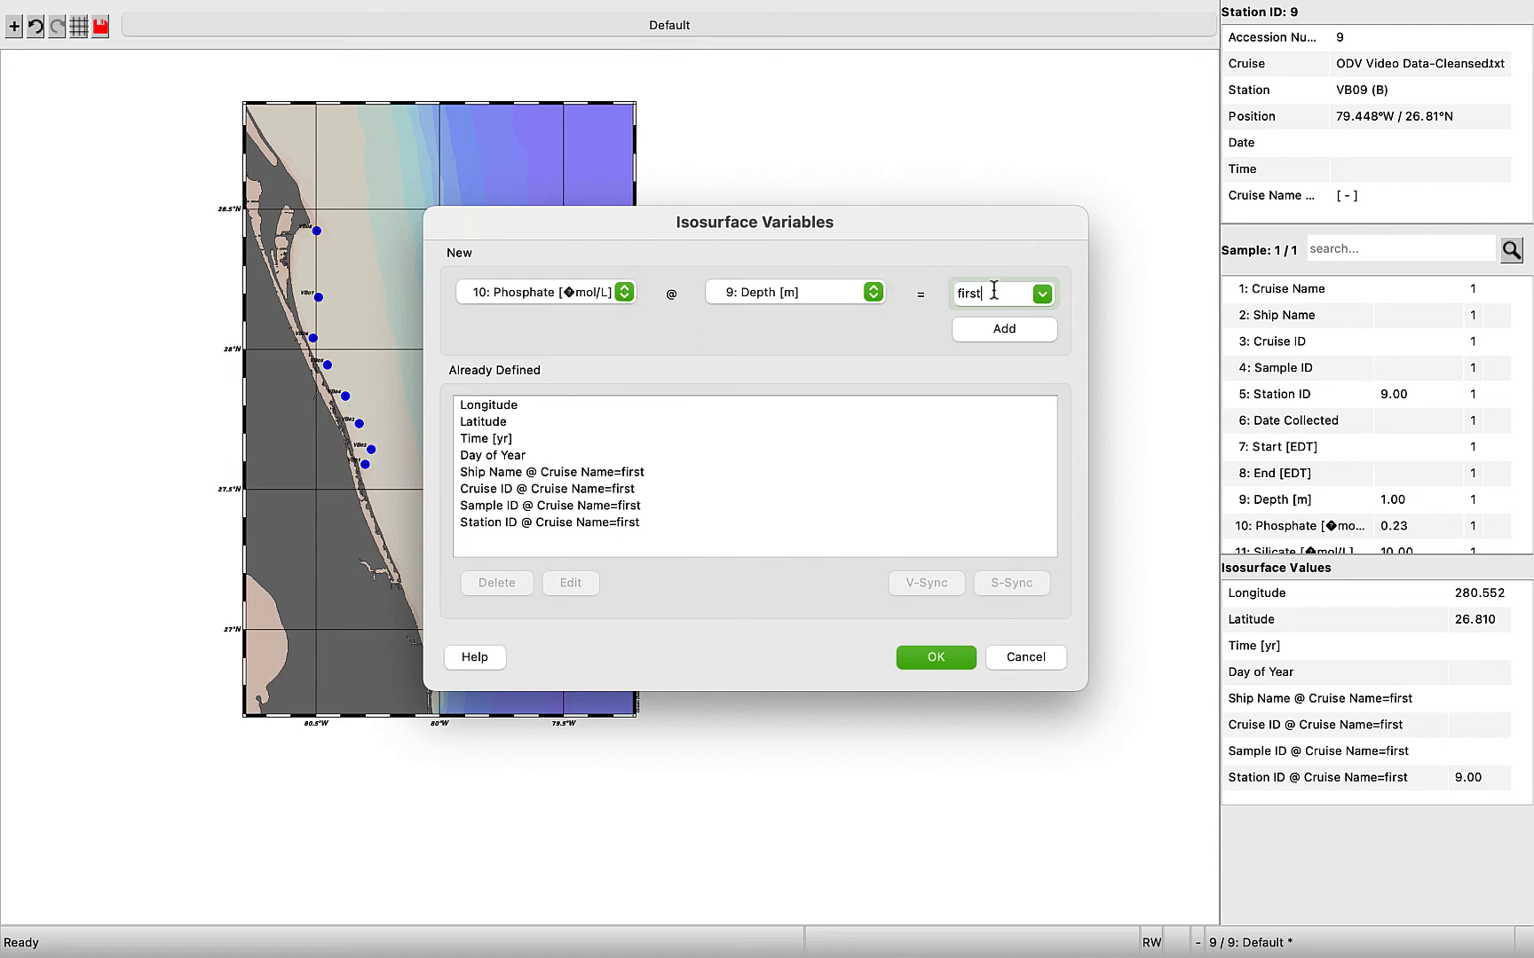
key(Backspace)
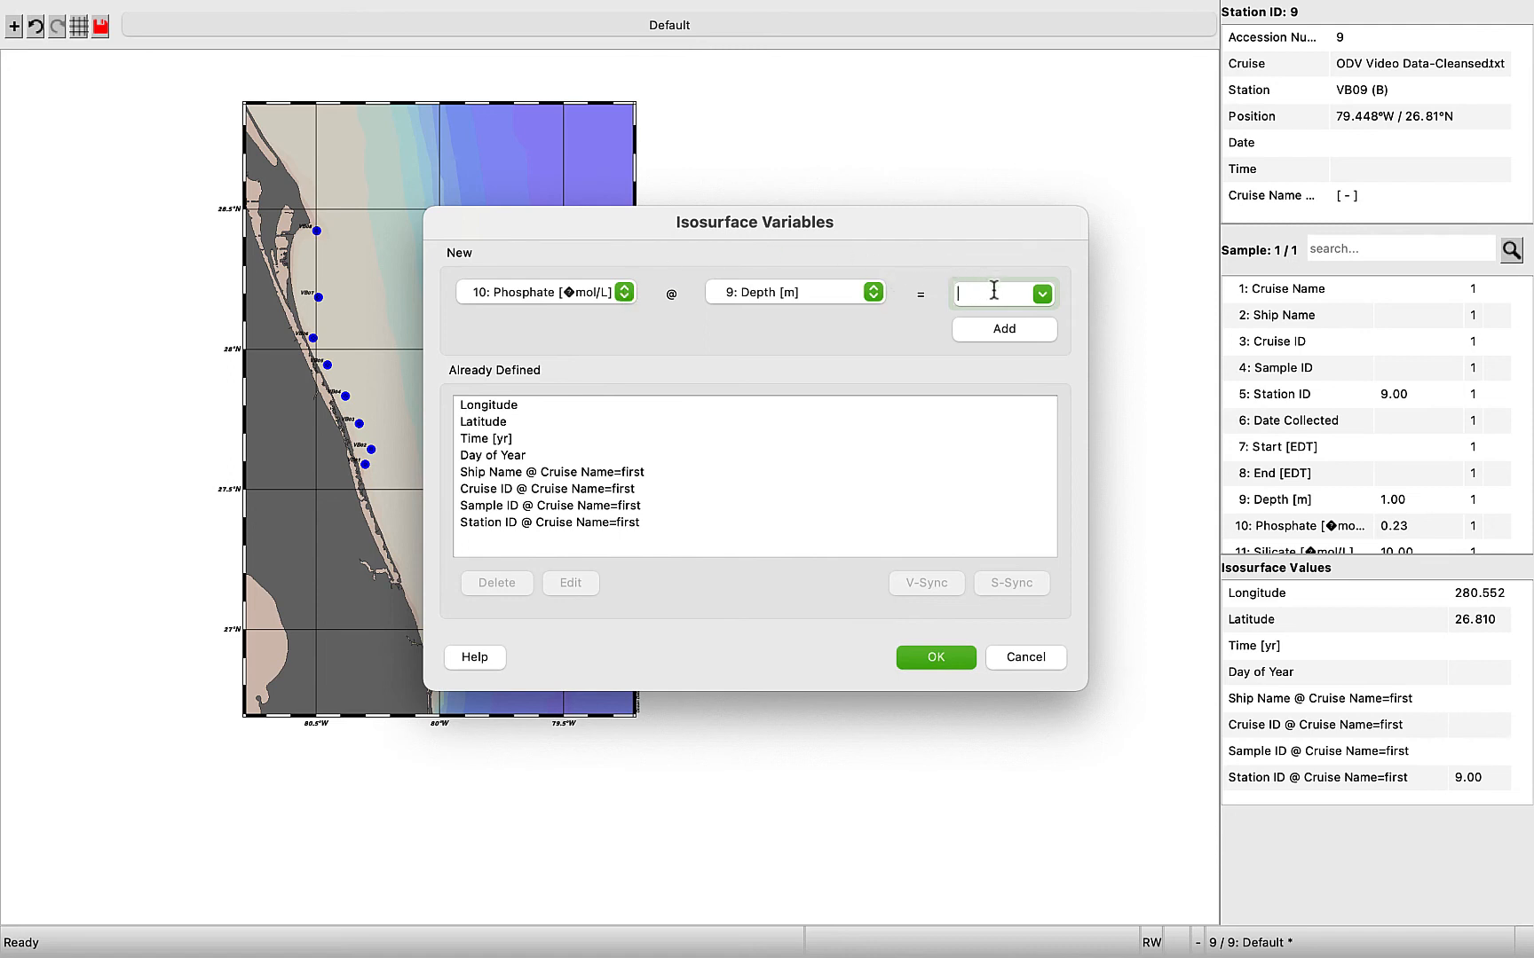
text(1)
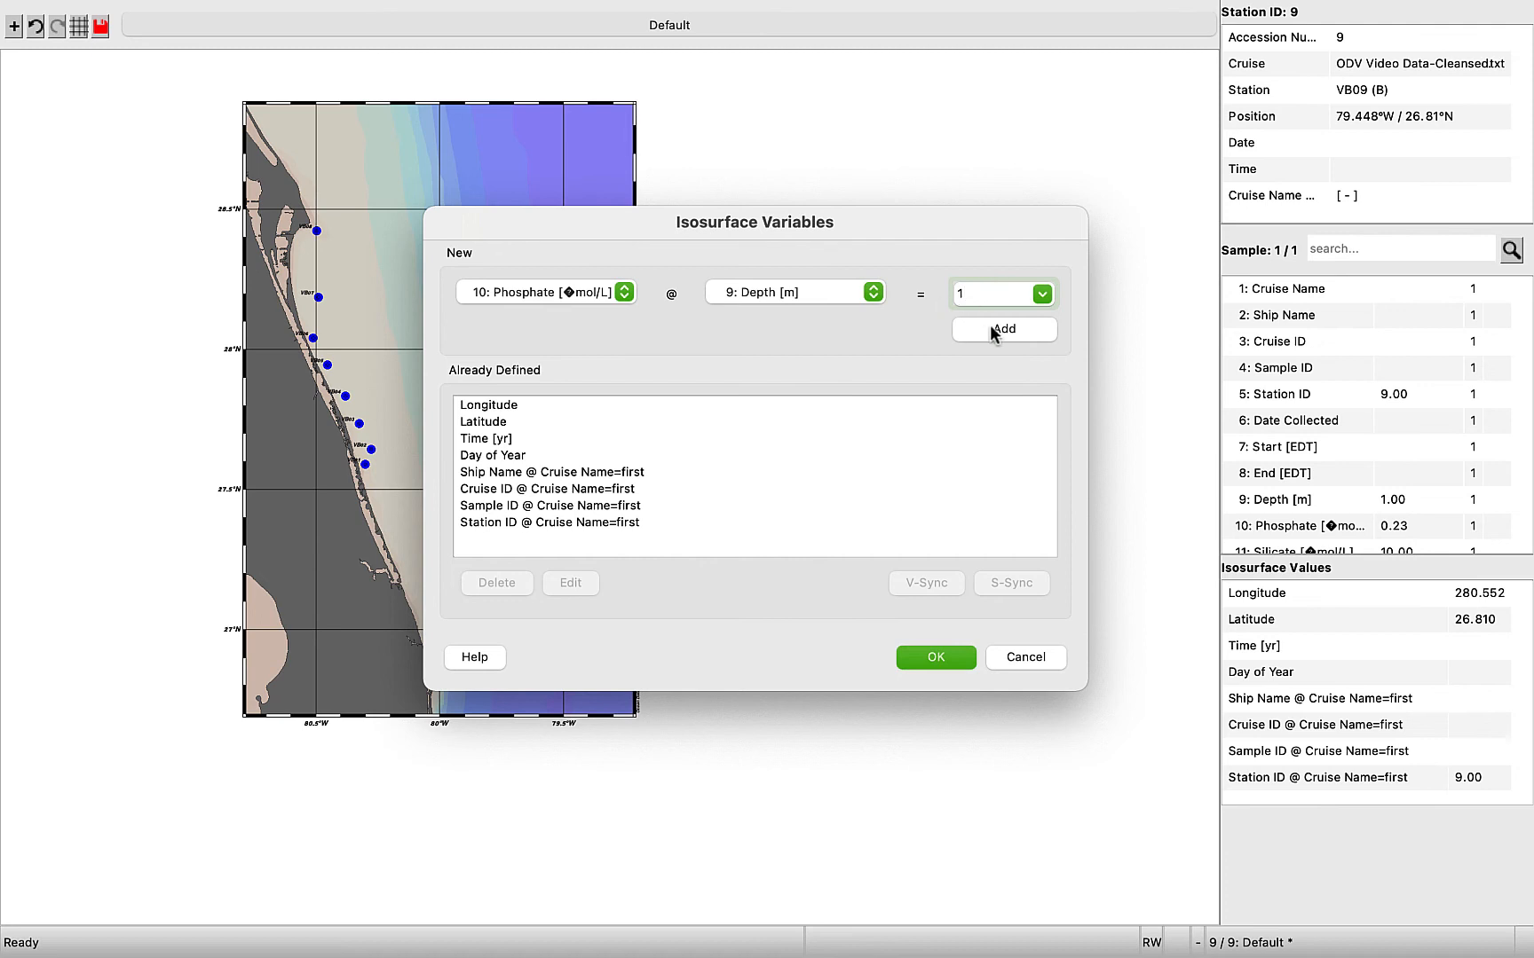
click(1003, 329)
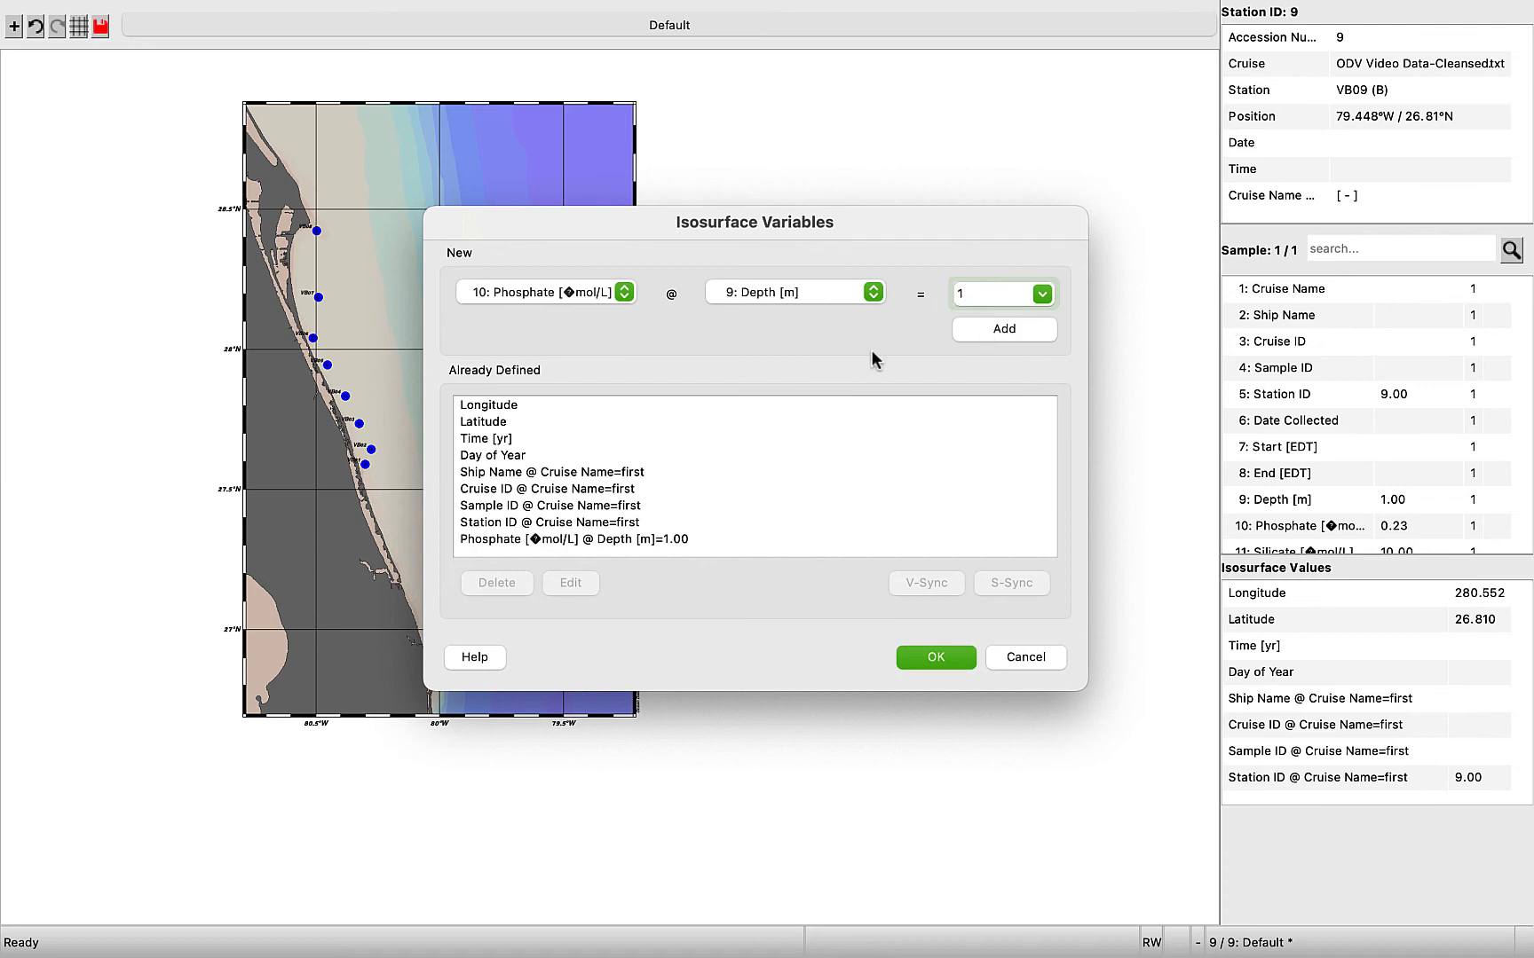
- Add Silicate at Depth = 1 m as an isosurface variable and confirm
click(623, 291)
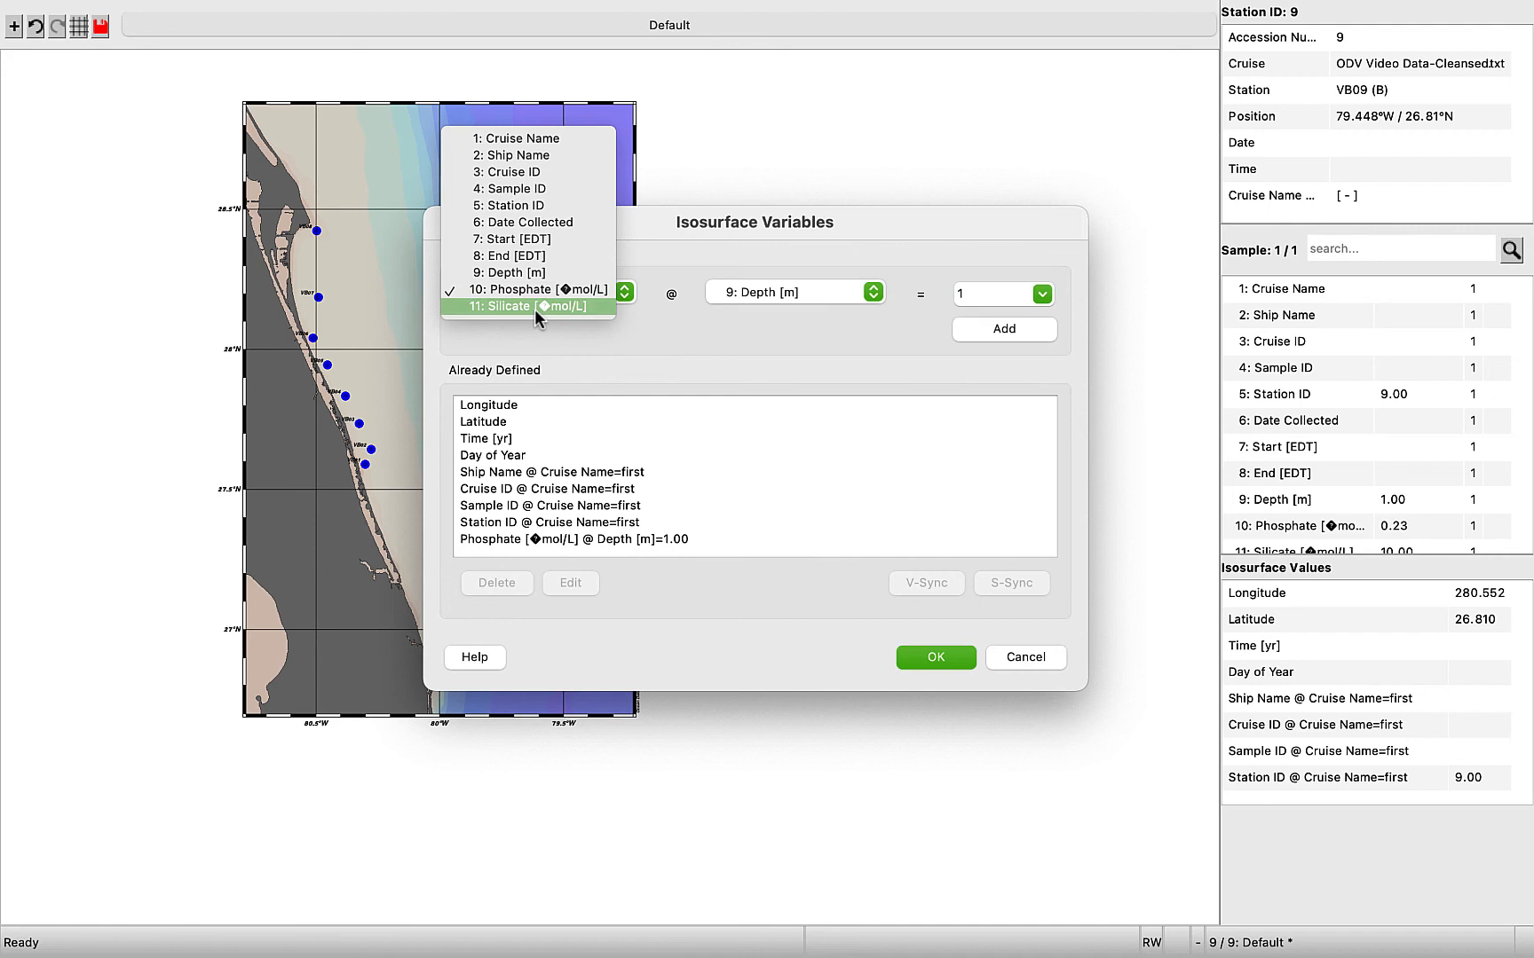
click(514, 307)
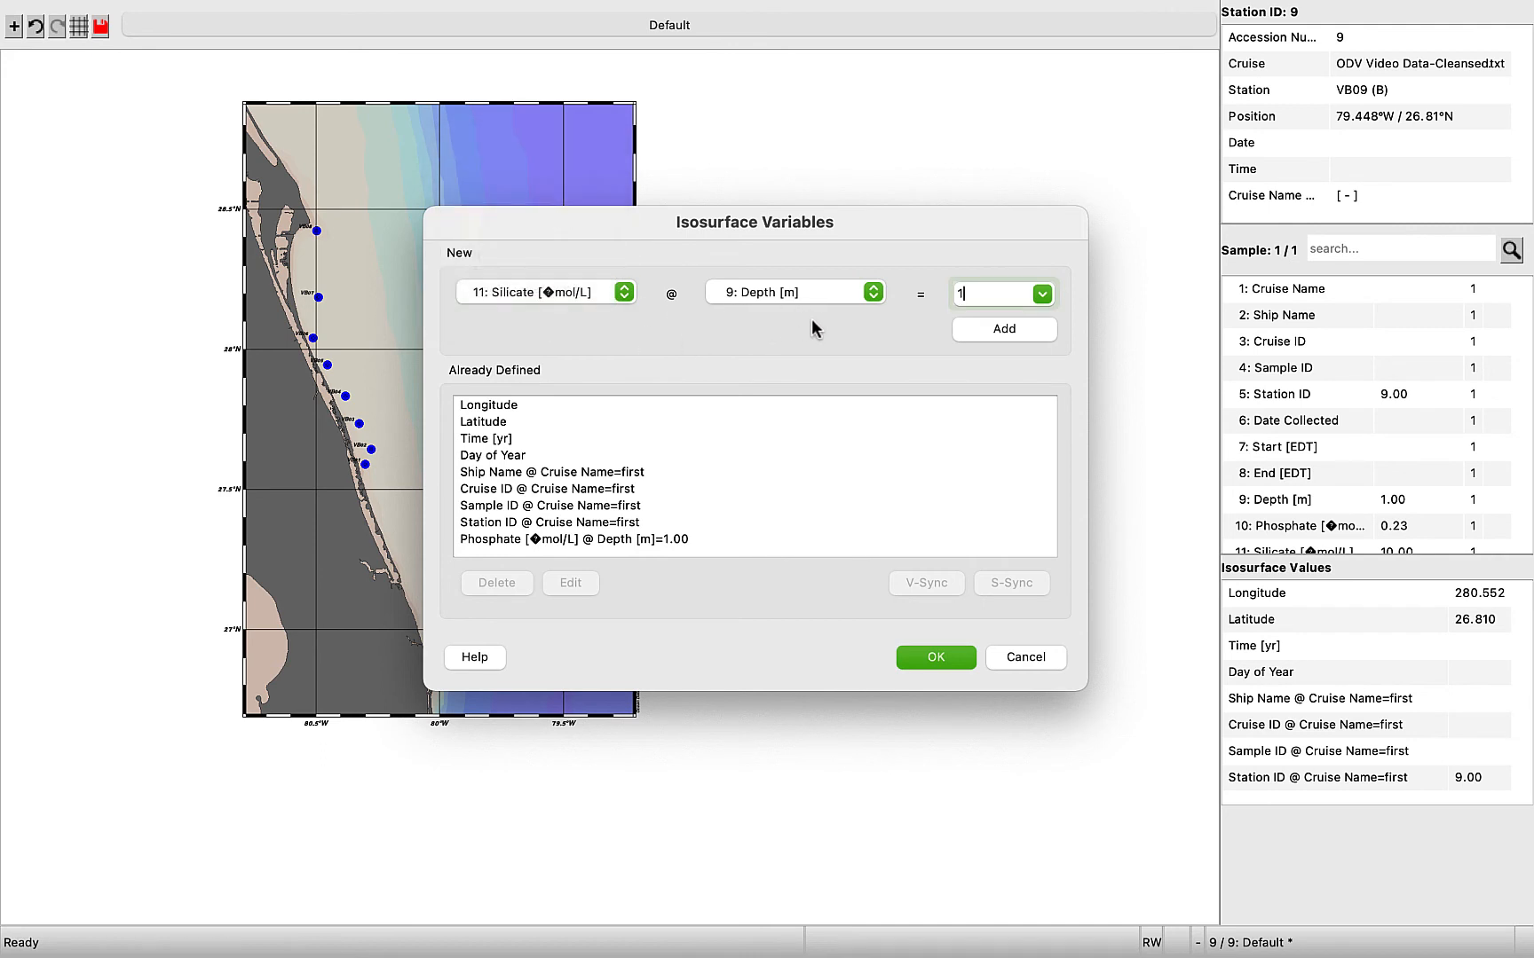
click(1003, 329)
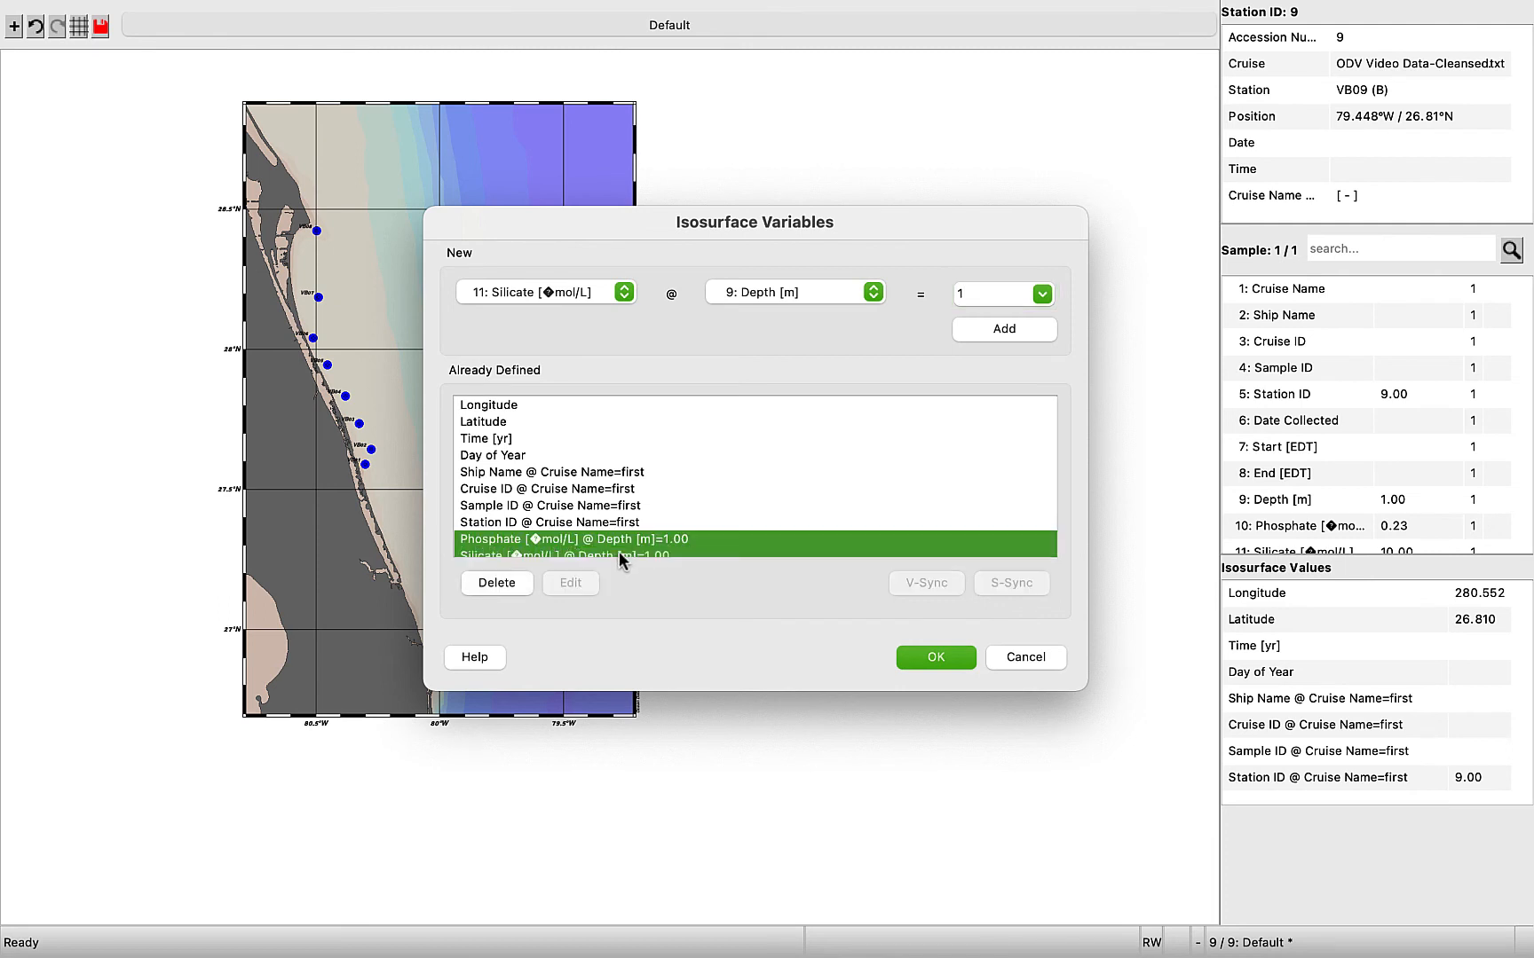
click(933, 655)
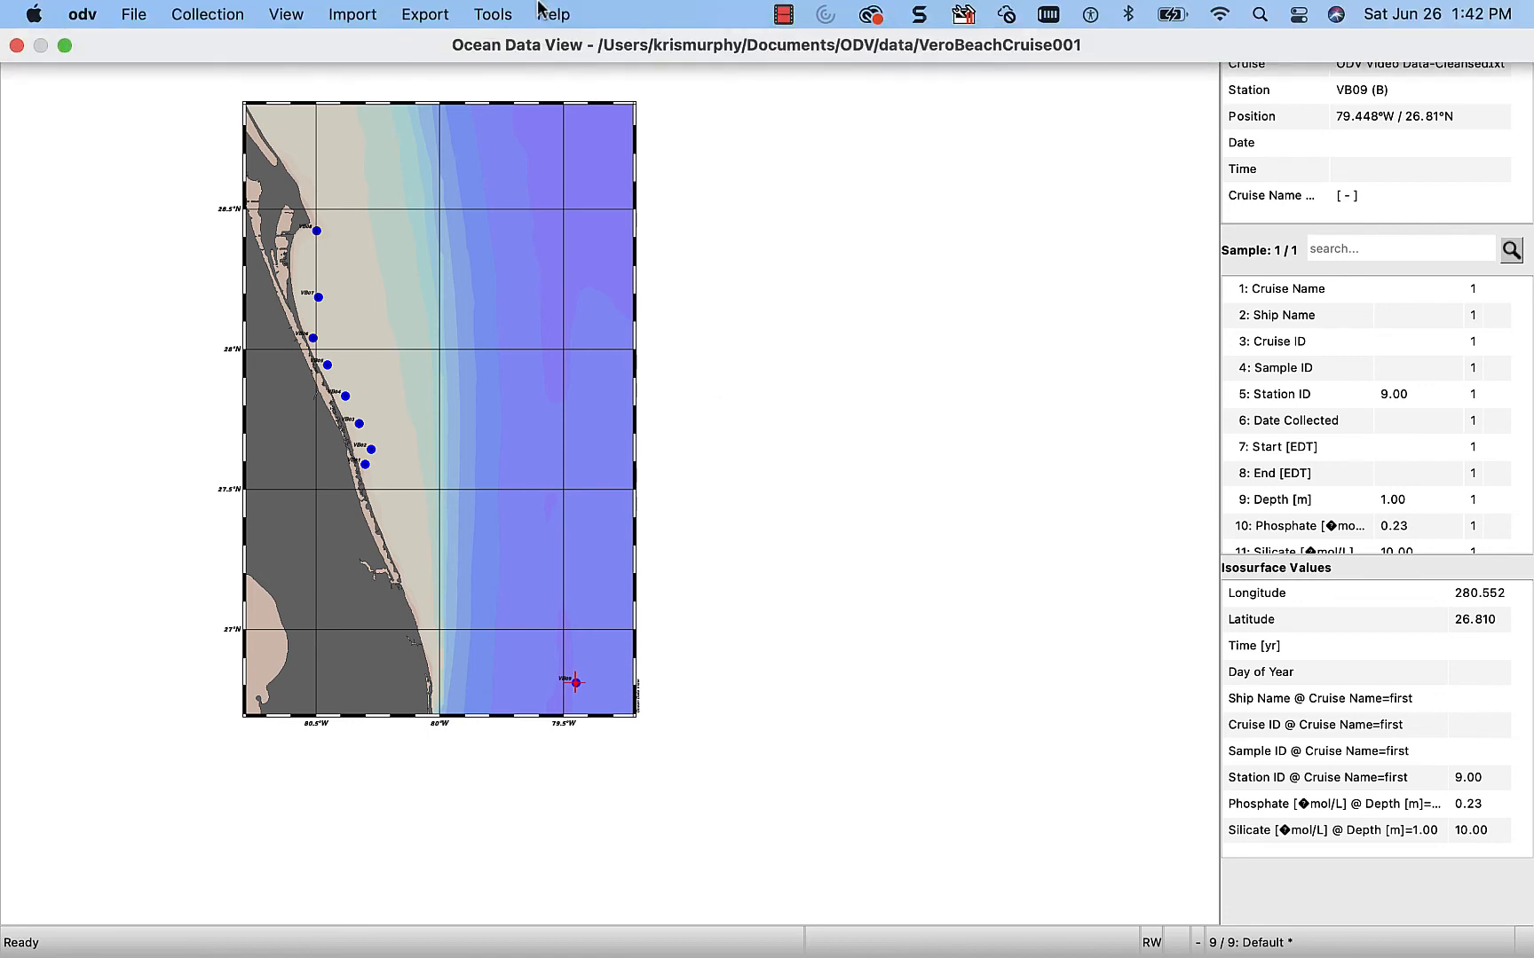
mouse_move(285, 13)
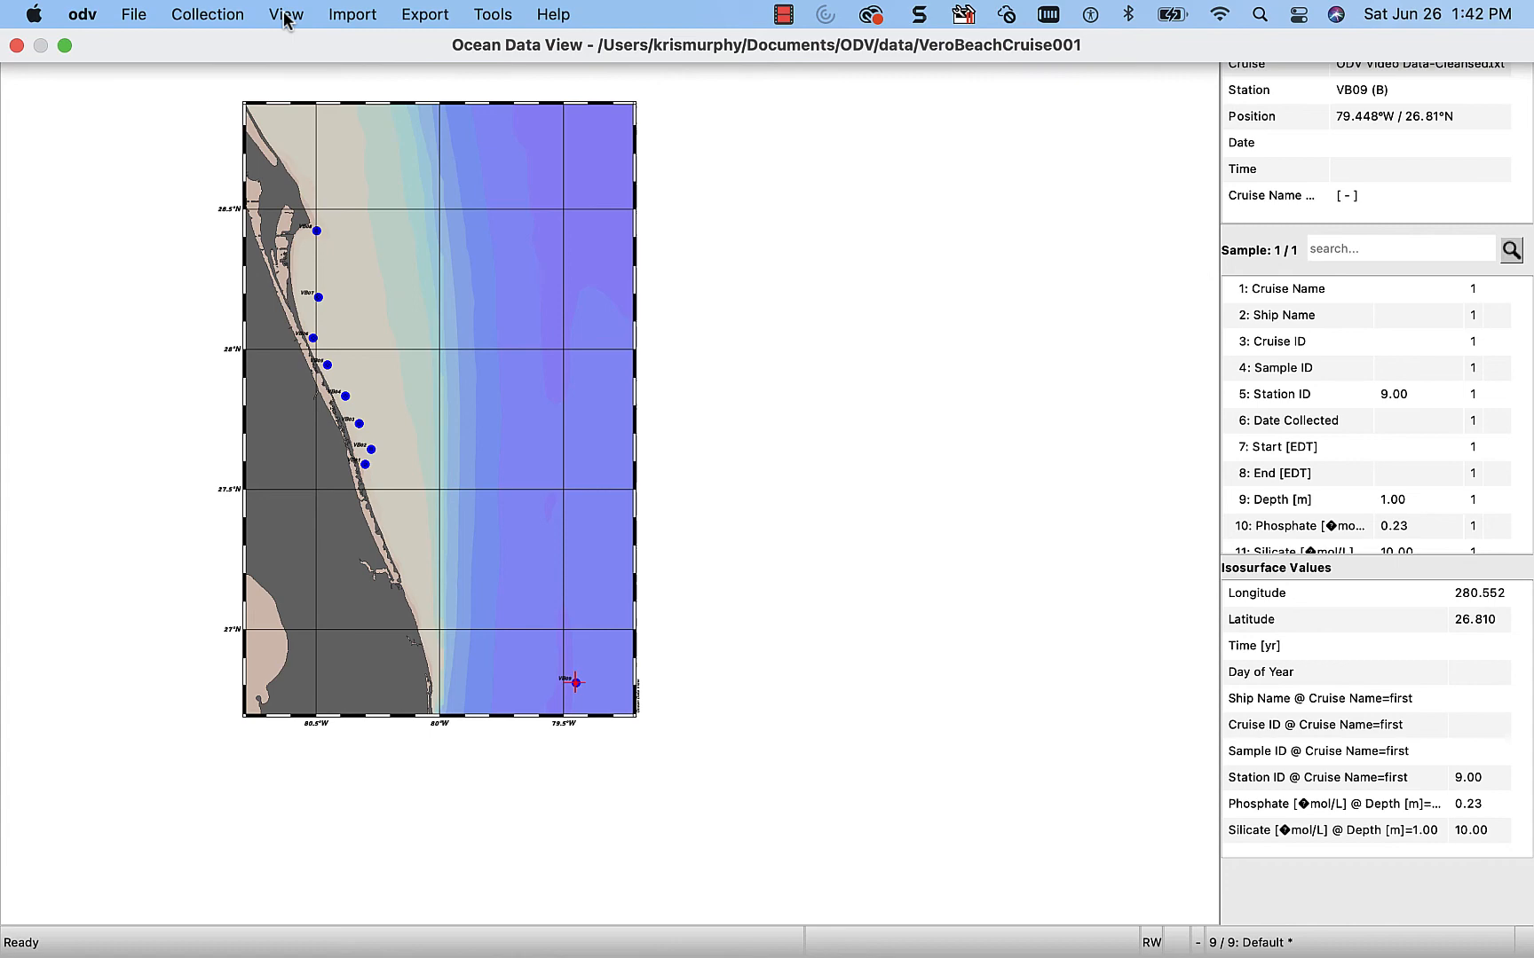
- Apply the '1 SURFACE Window' layout template from View > Layout Templates
click(285, 14)
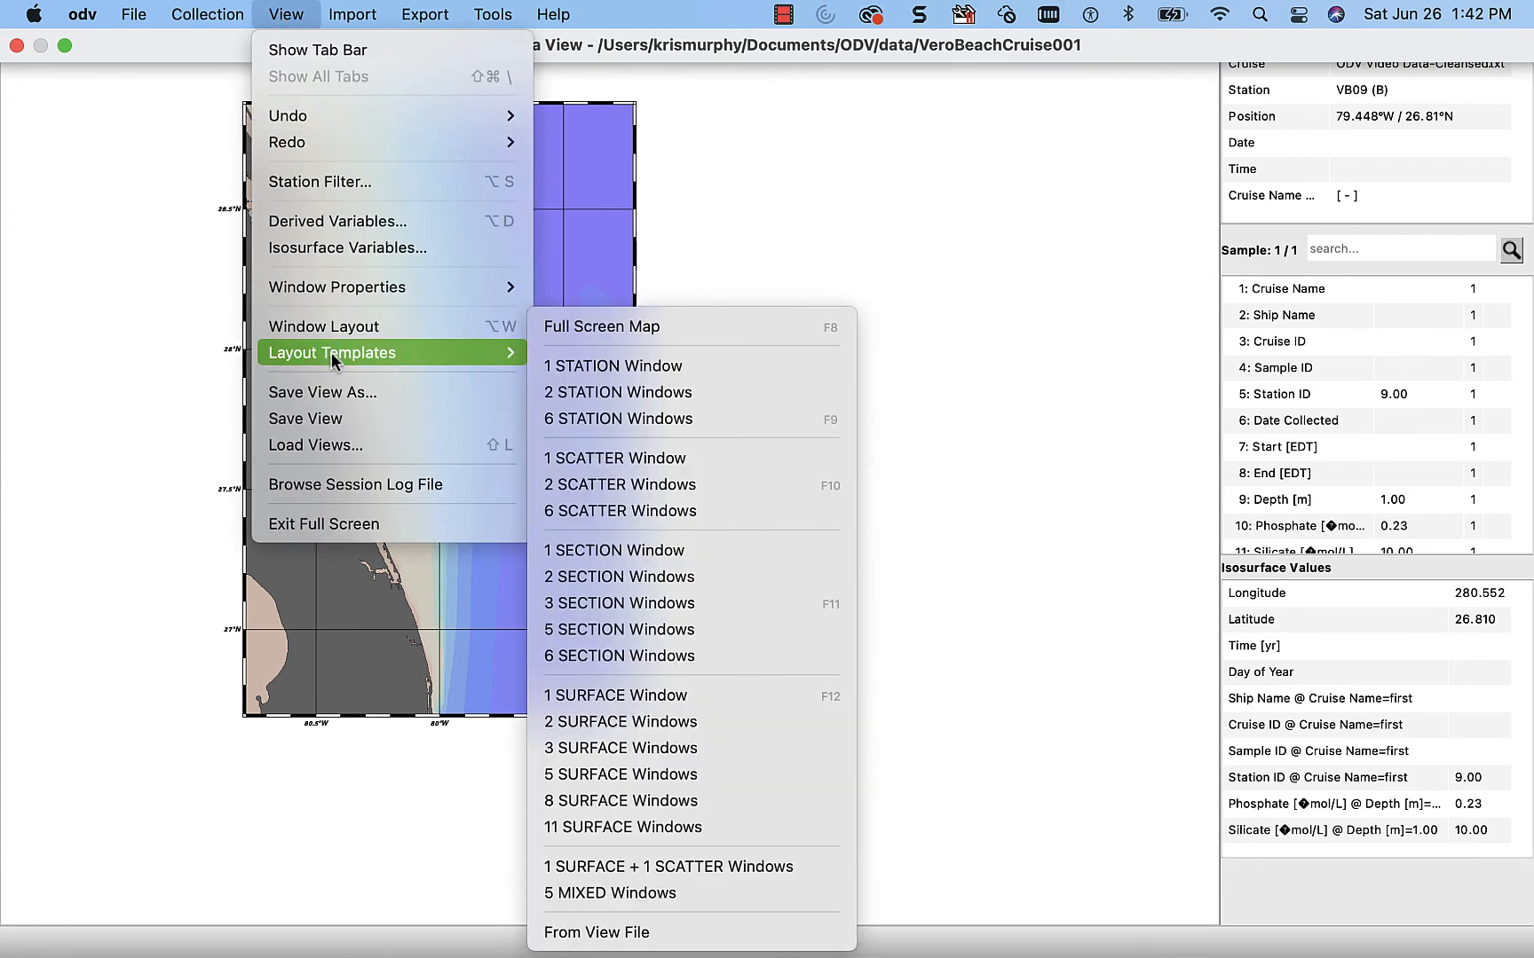
click(602, 326)
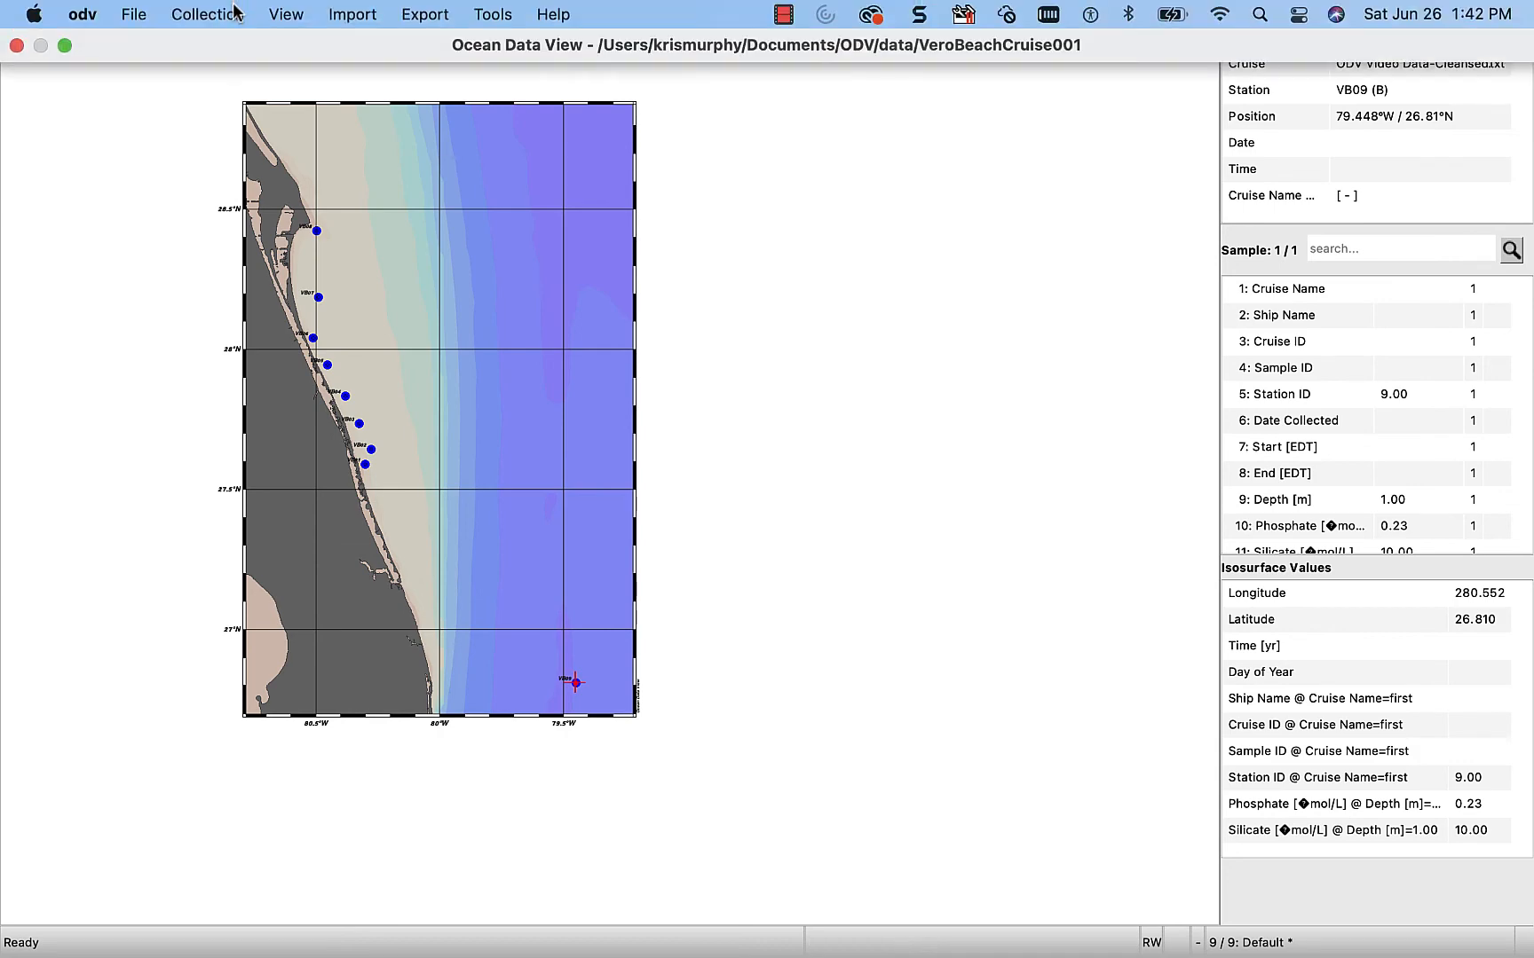
click(285, 13)
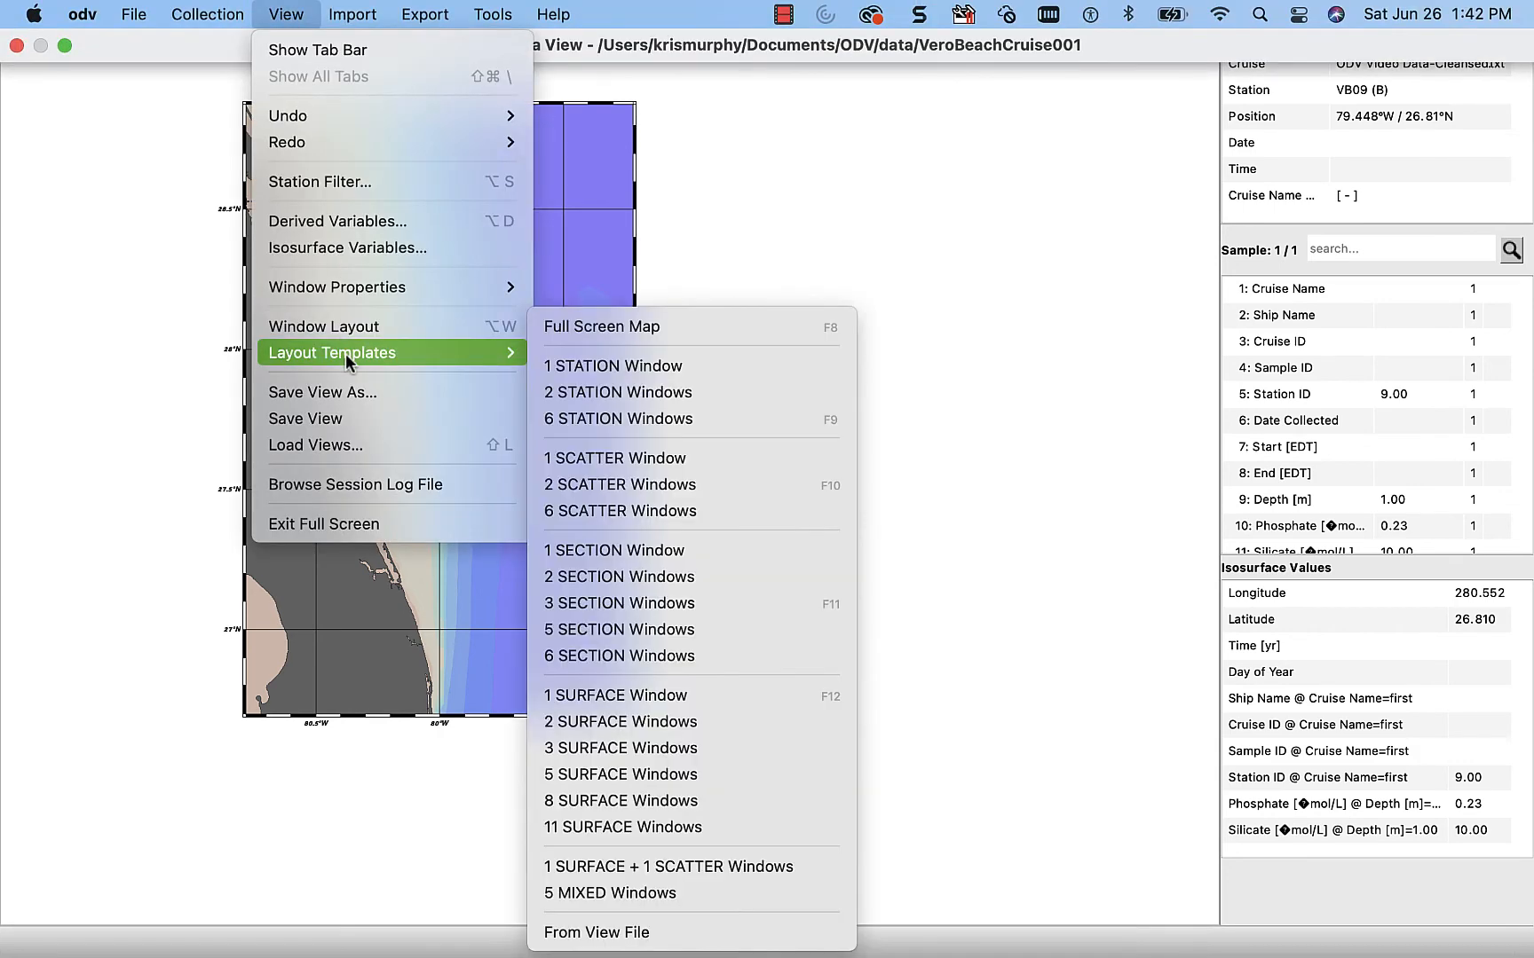
mouse_move(644, 458)
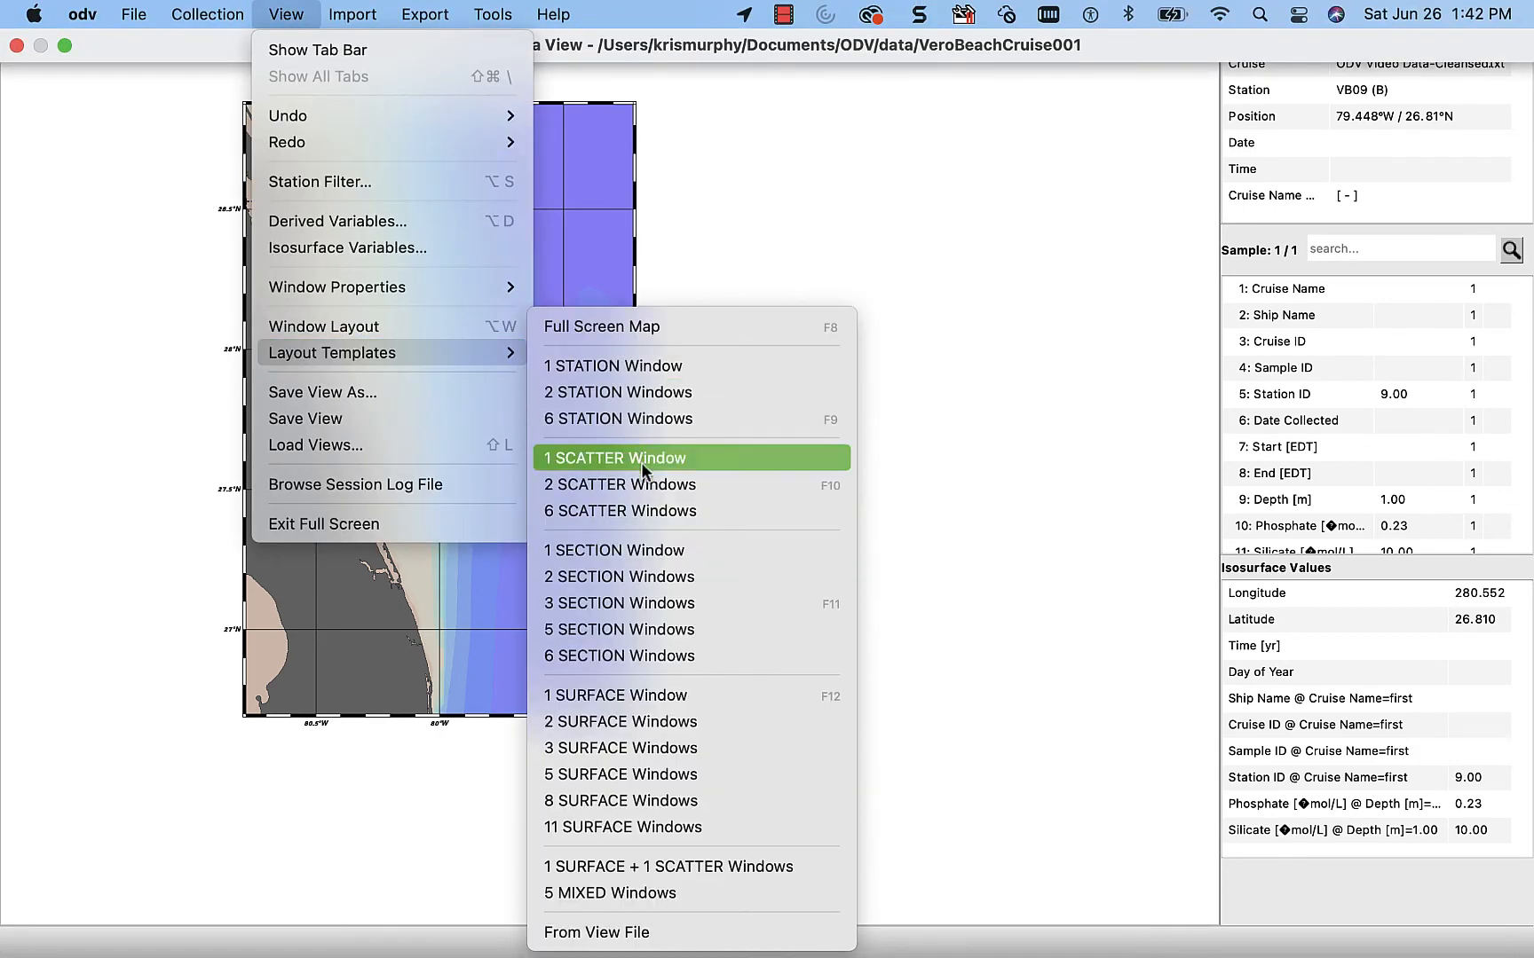
mouse_move(663, 694)
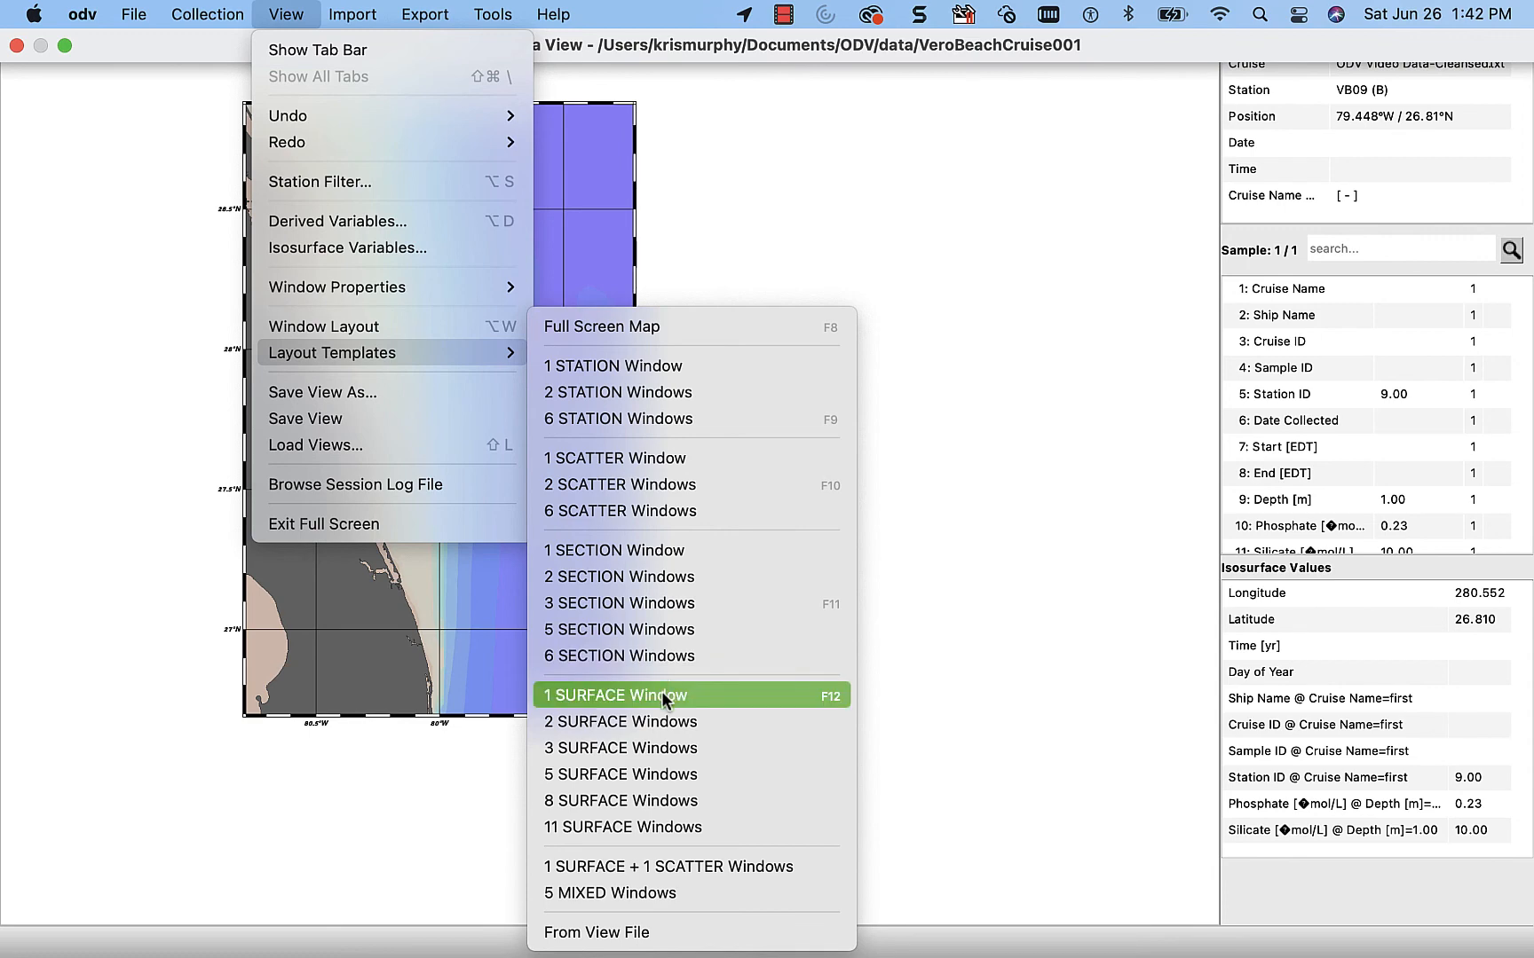
click(613, 695)
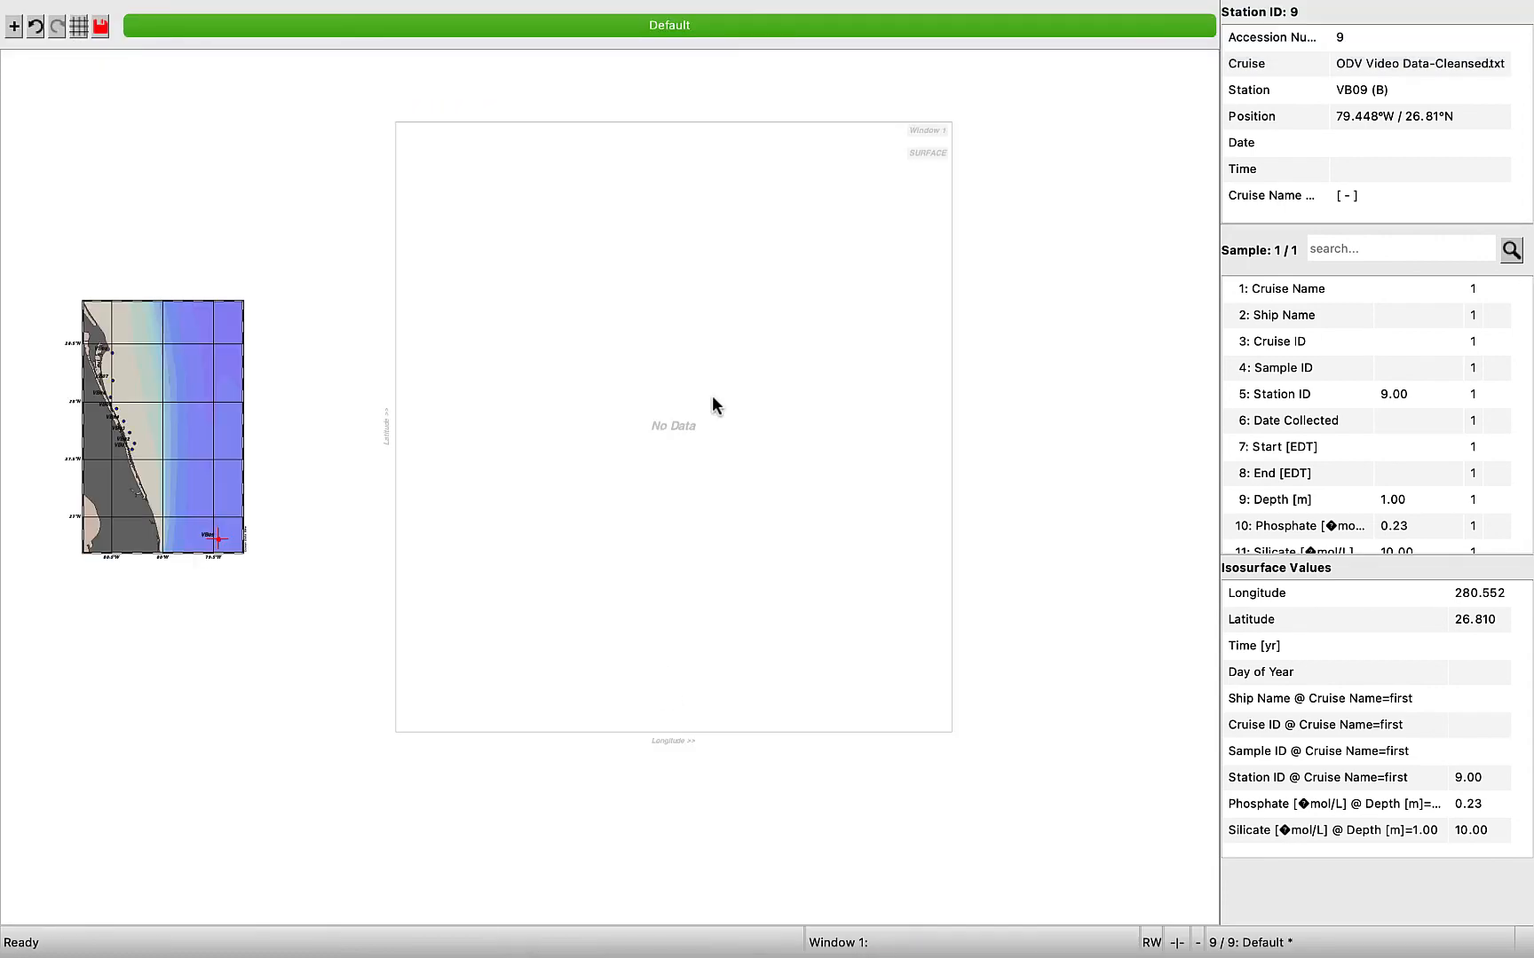
click(285, 13)
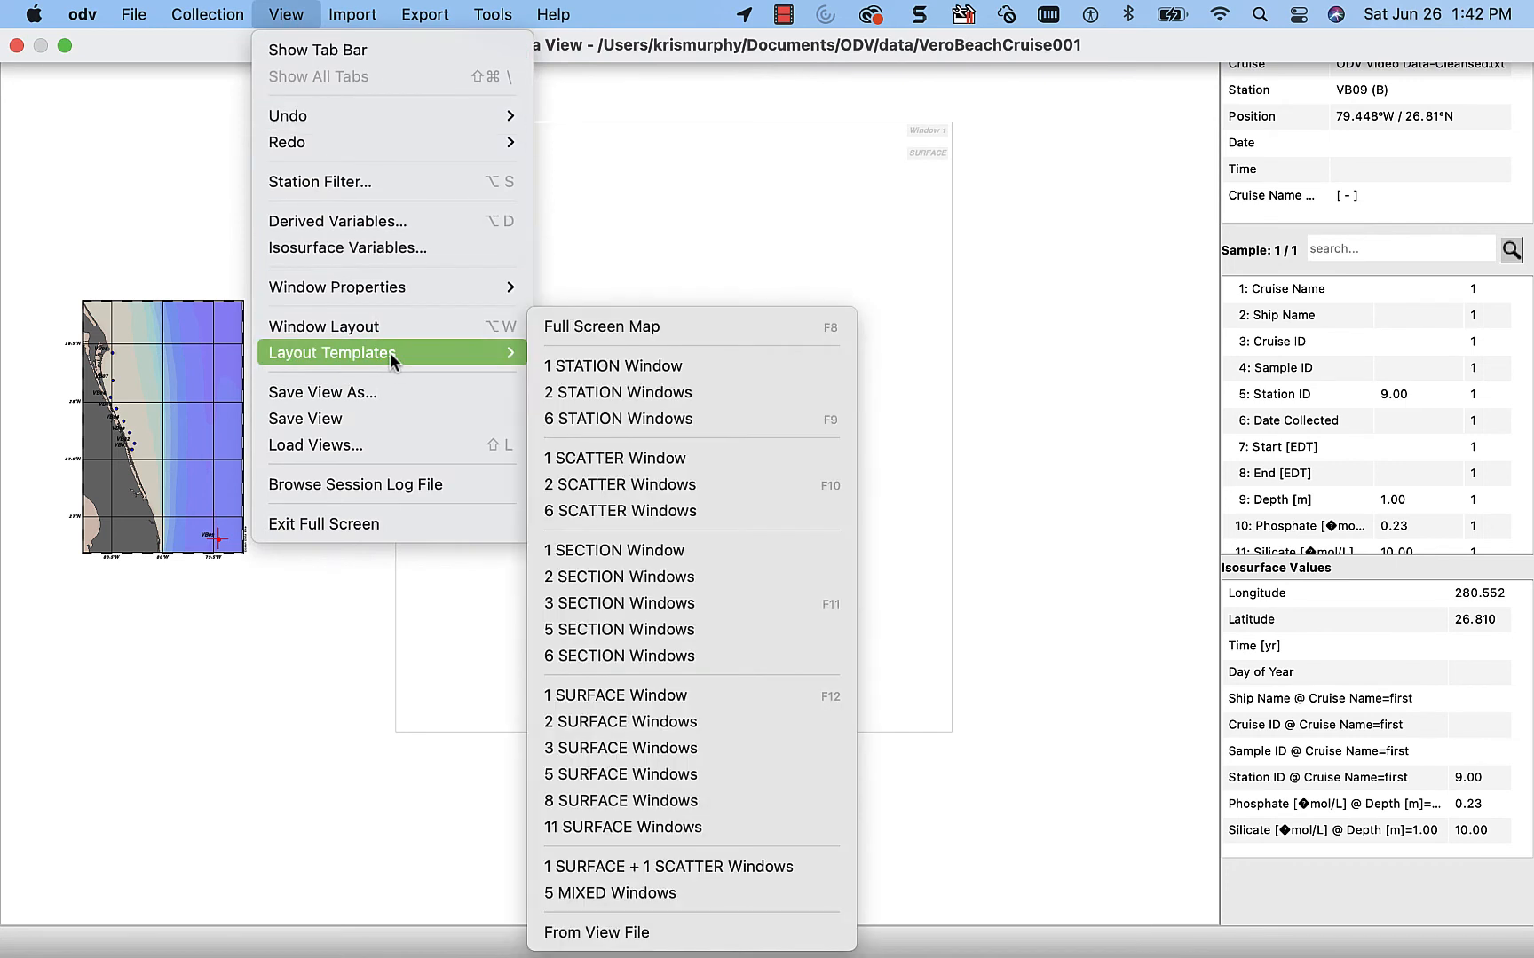
mouse_move(615, 365)
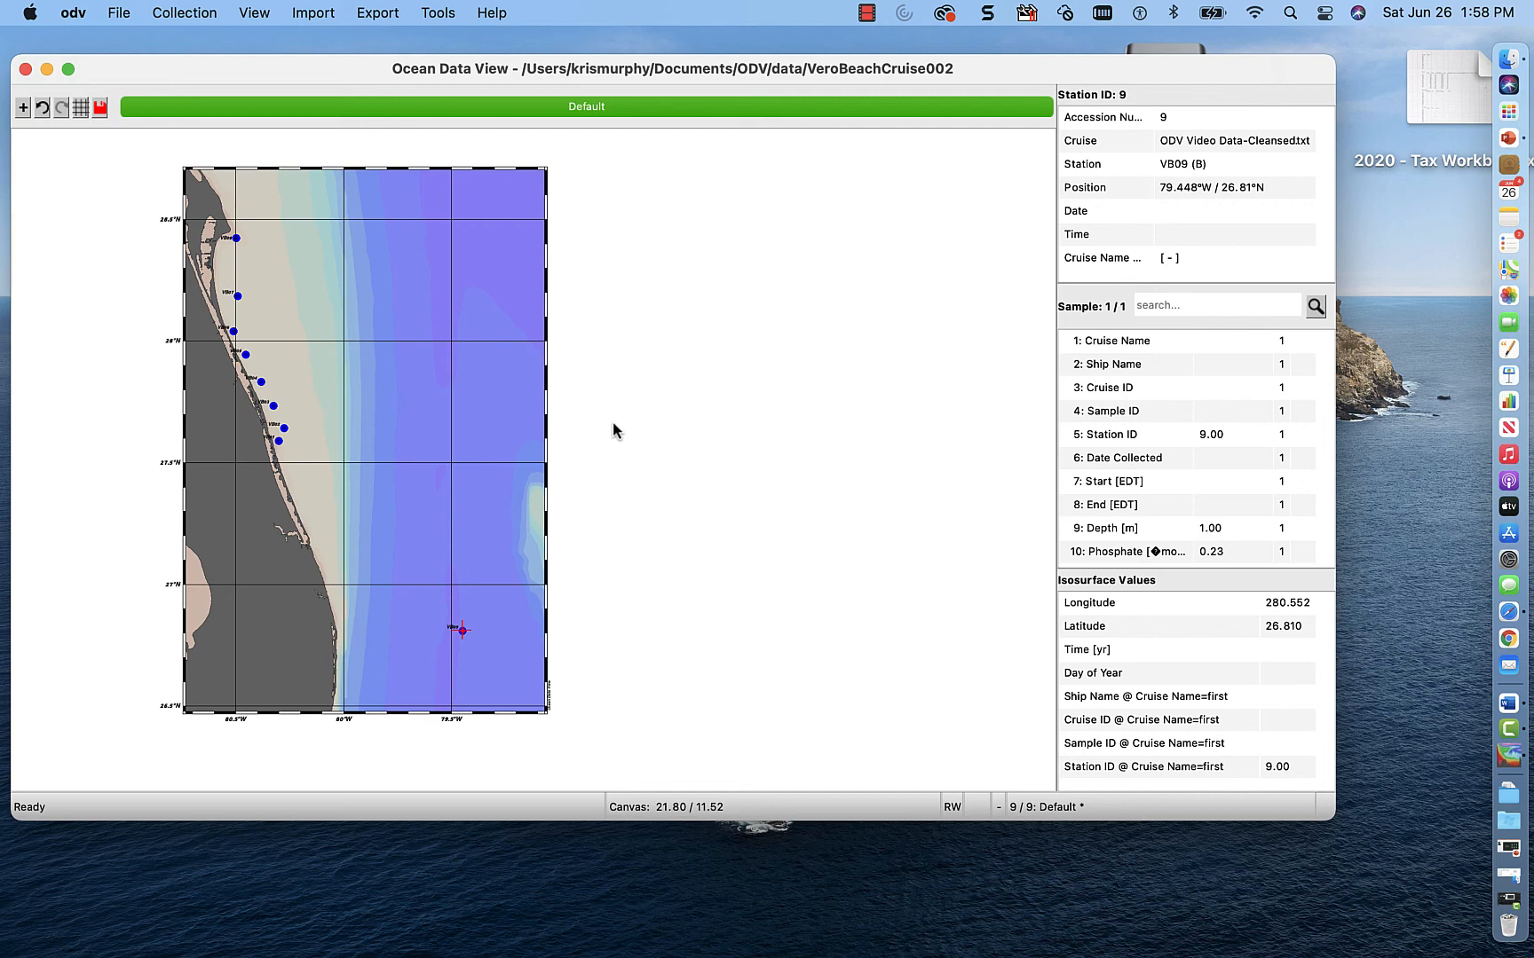
mouse_move(624, 402)
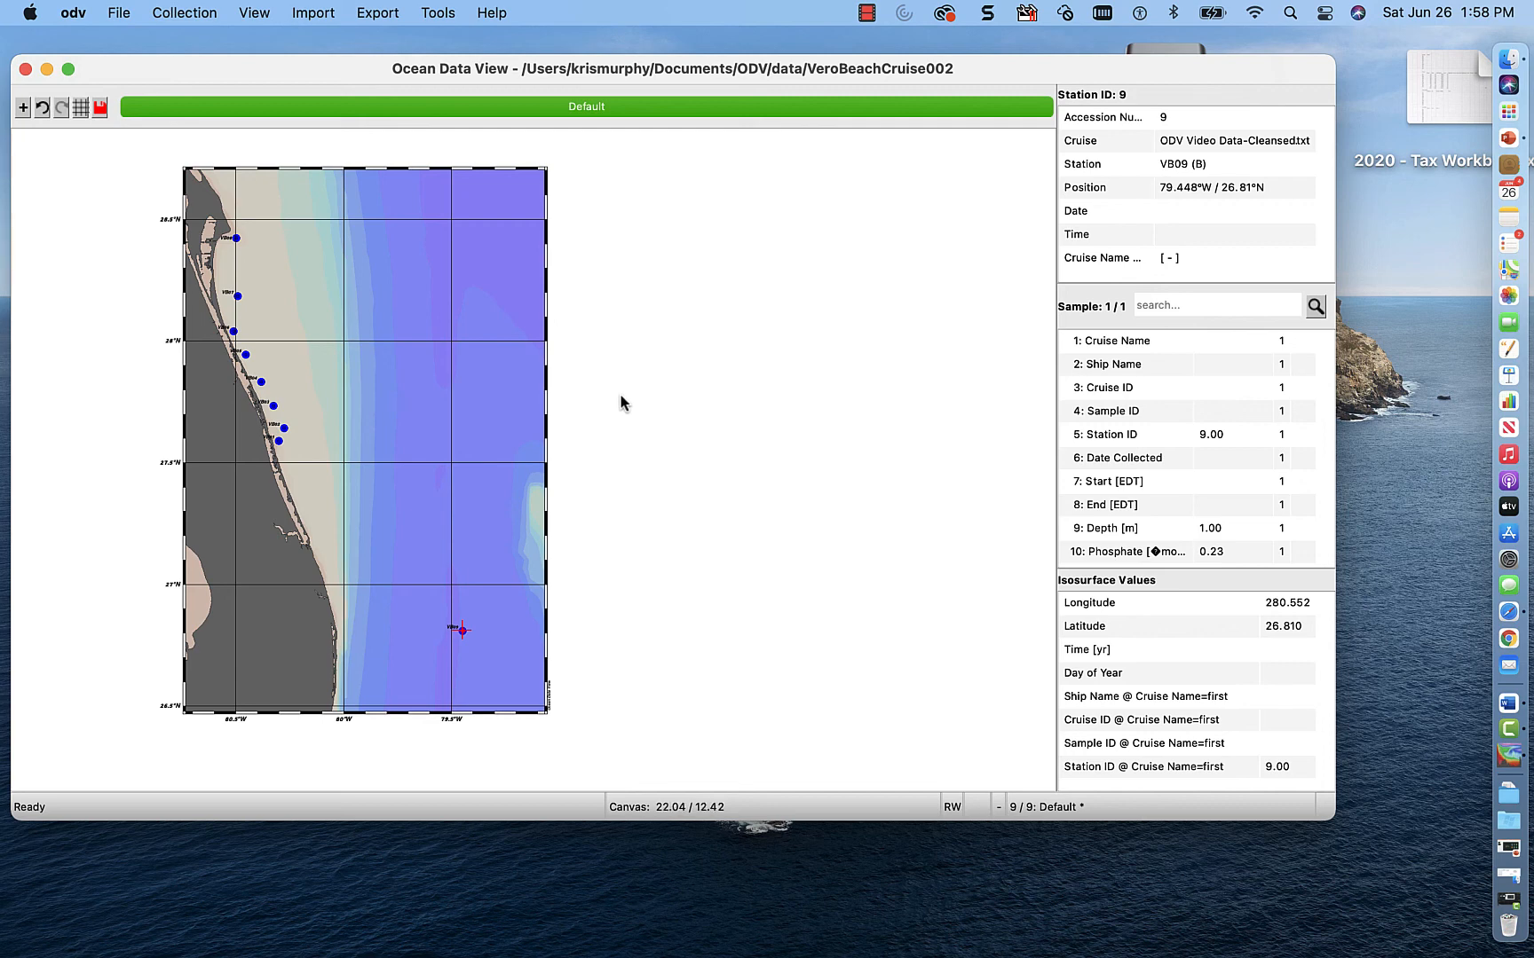
mouse_move(277, 127)
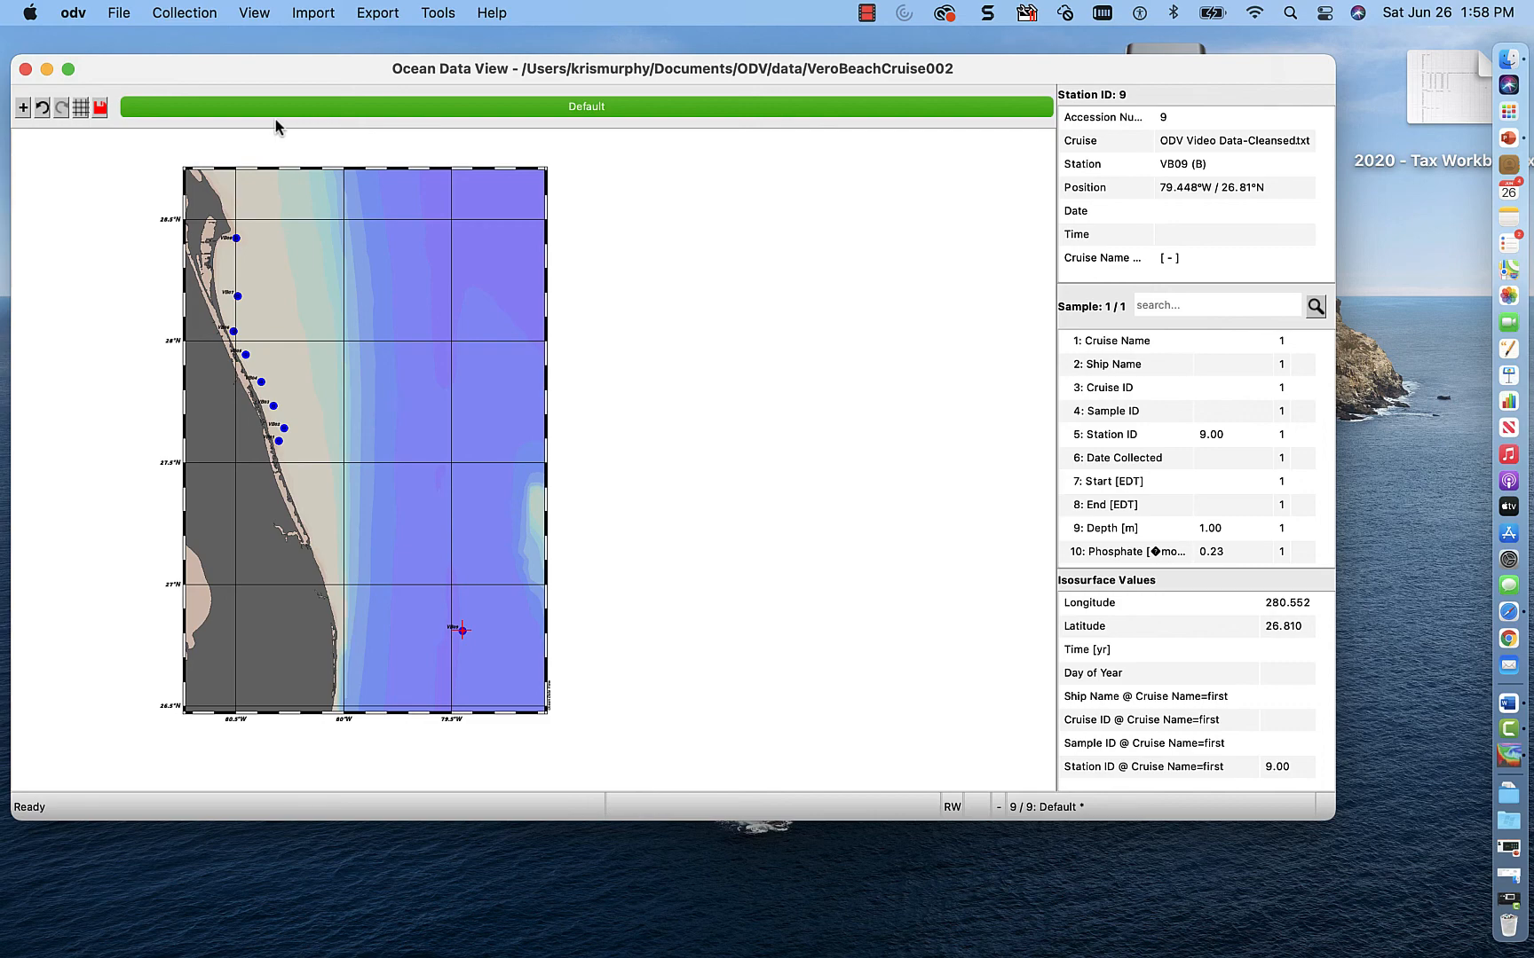
mouse_move(258, 29)
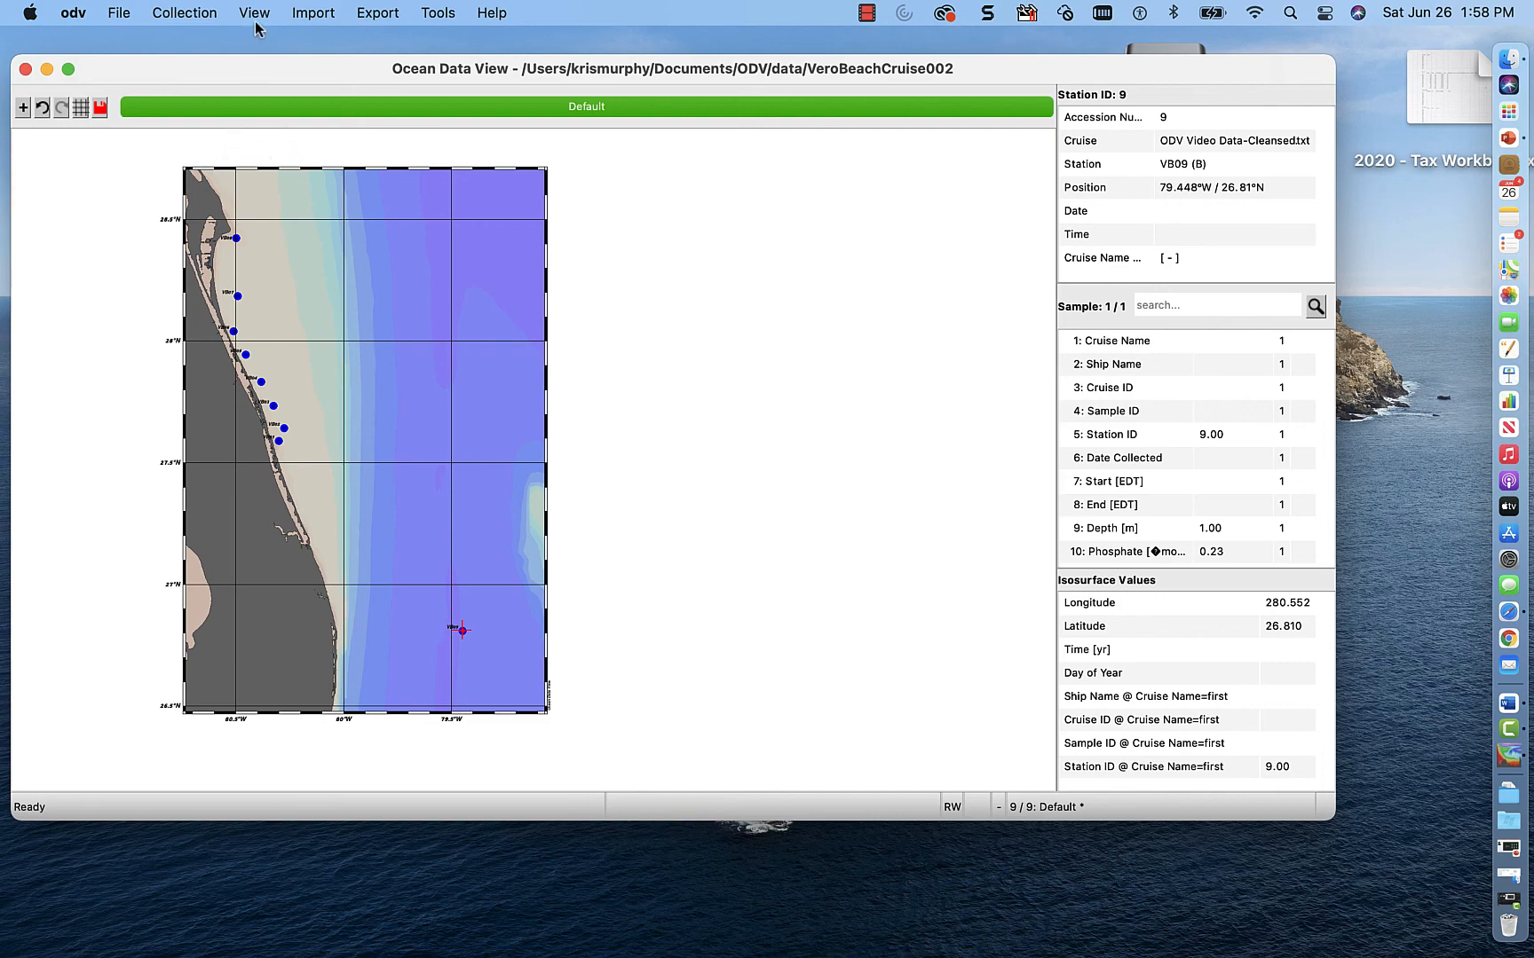
- Open the Isosurface Variables dialog from the View menu
click(254, 12)
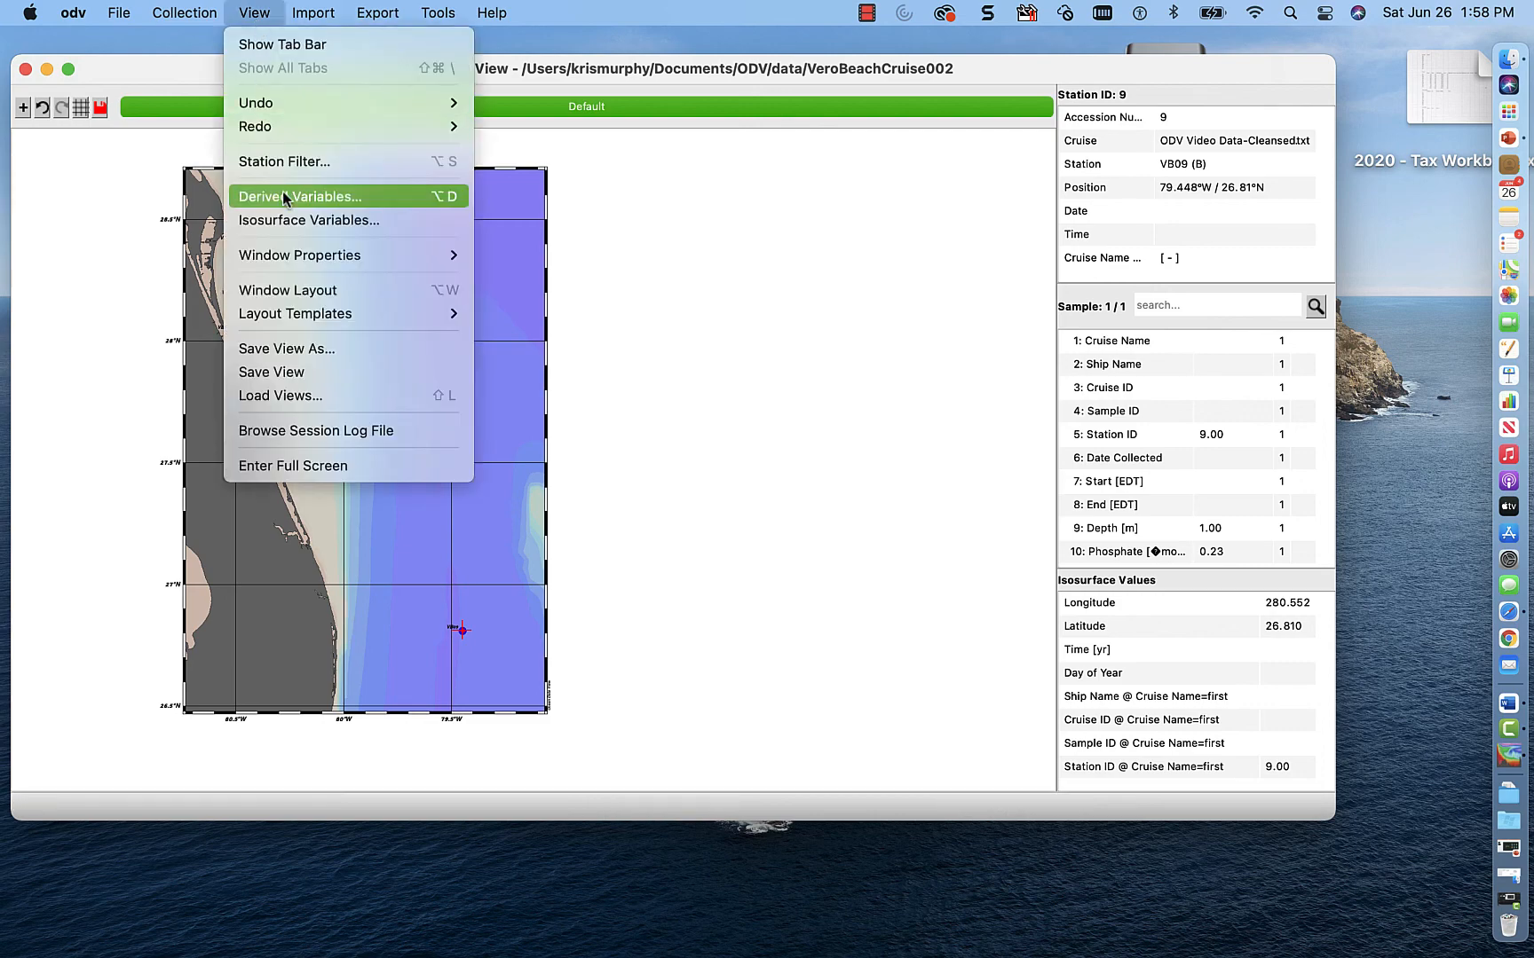
click(309, 220)
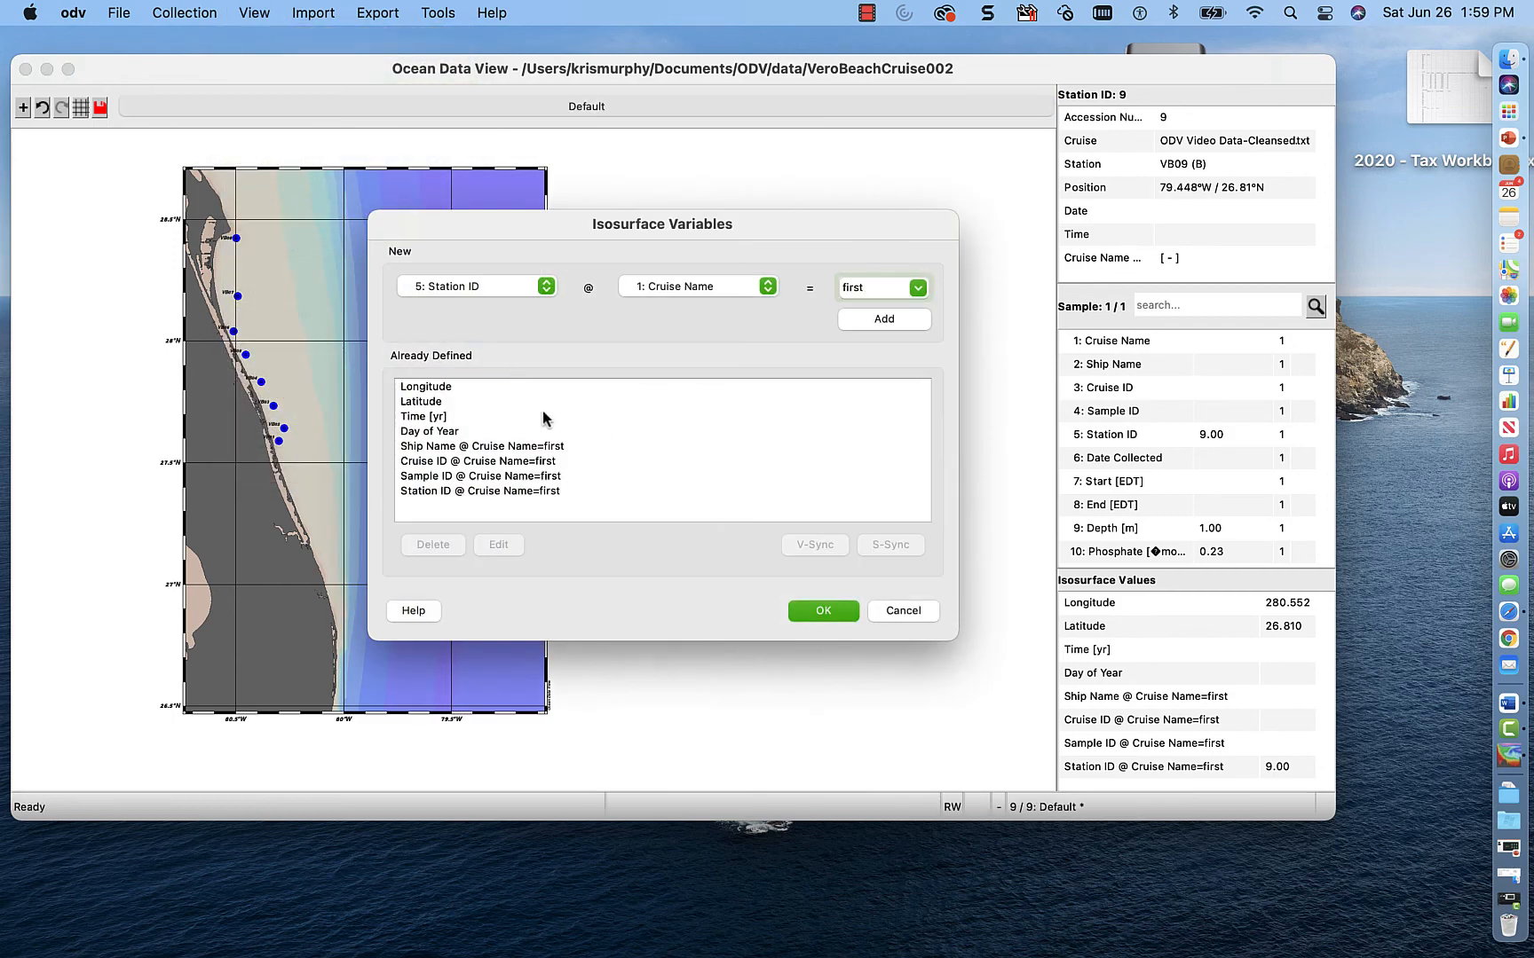
mouse_move(554, 447)
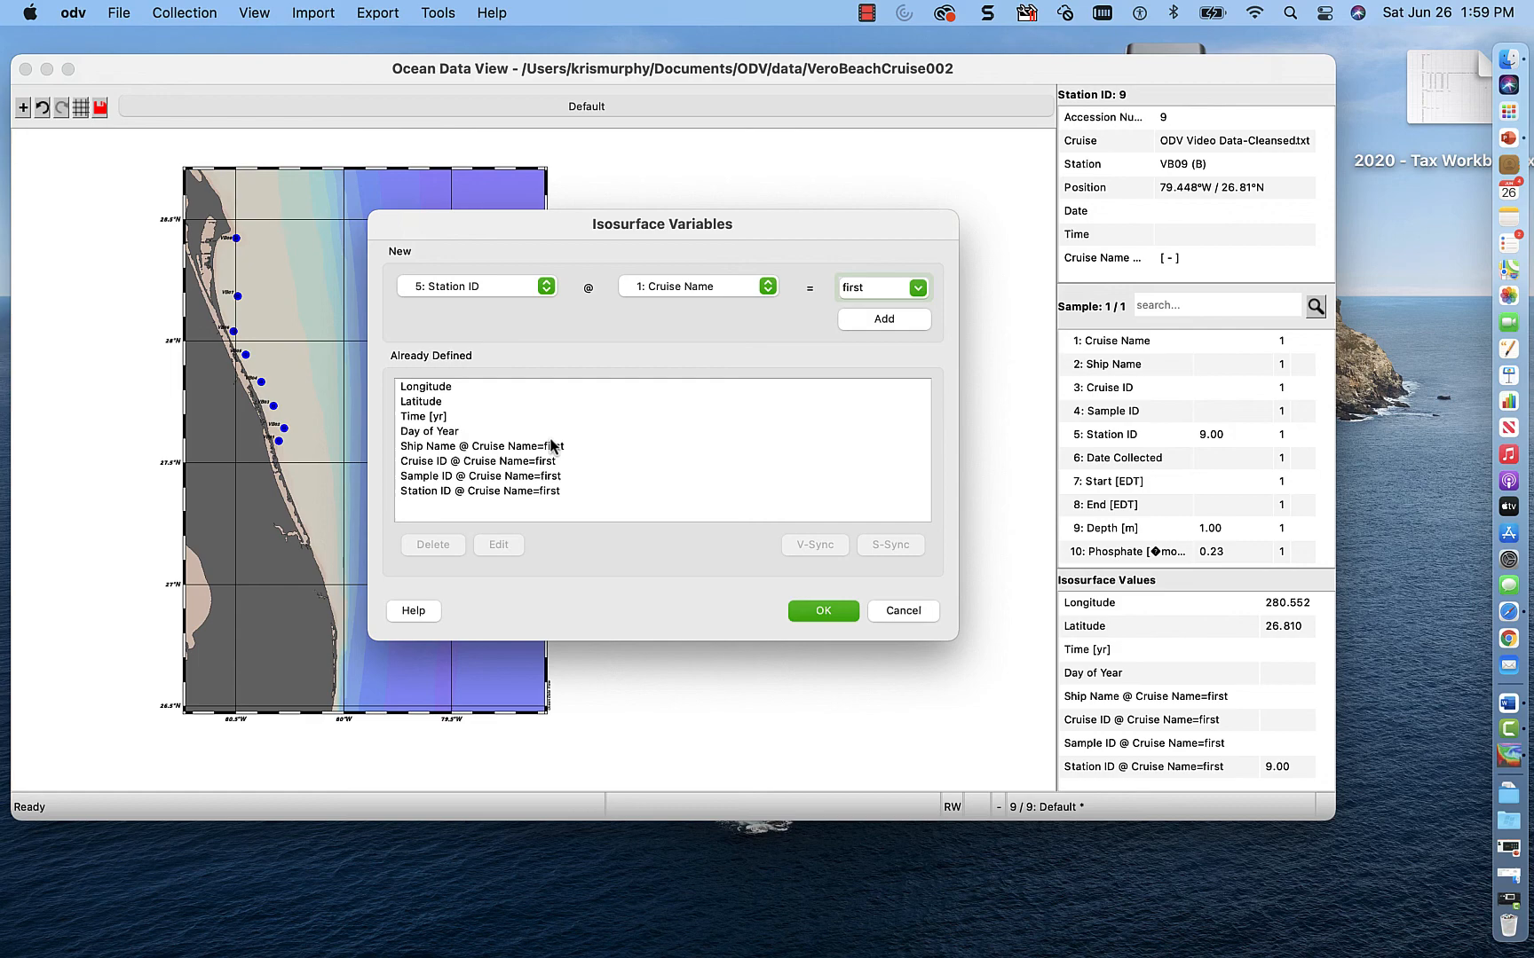
mouse_move(635, 455)
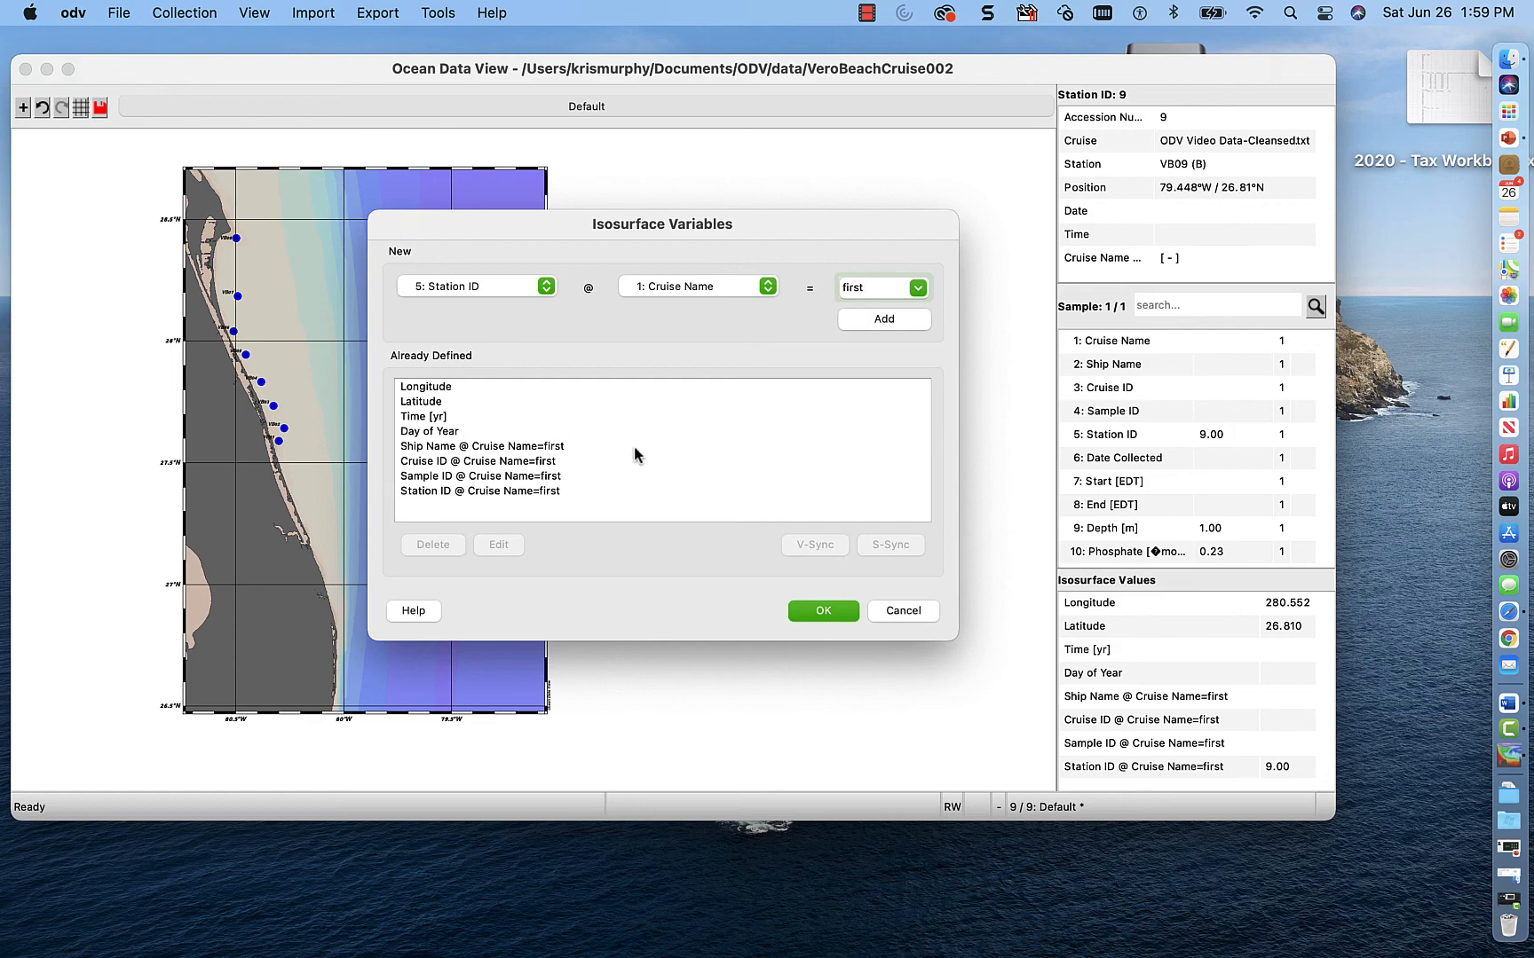
mouse_move(514, 392)
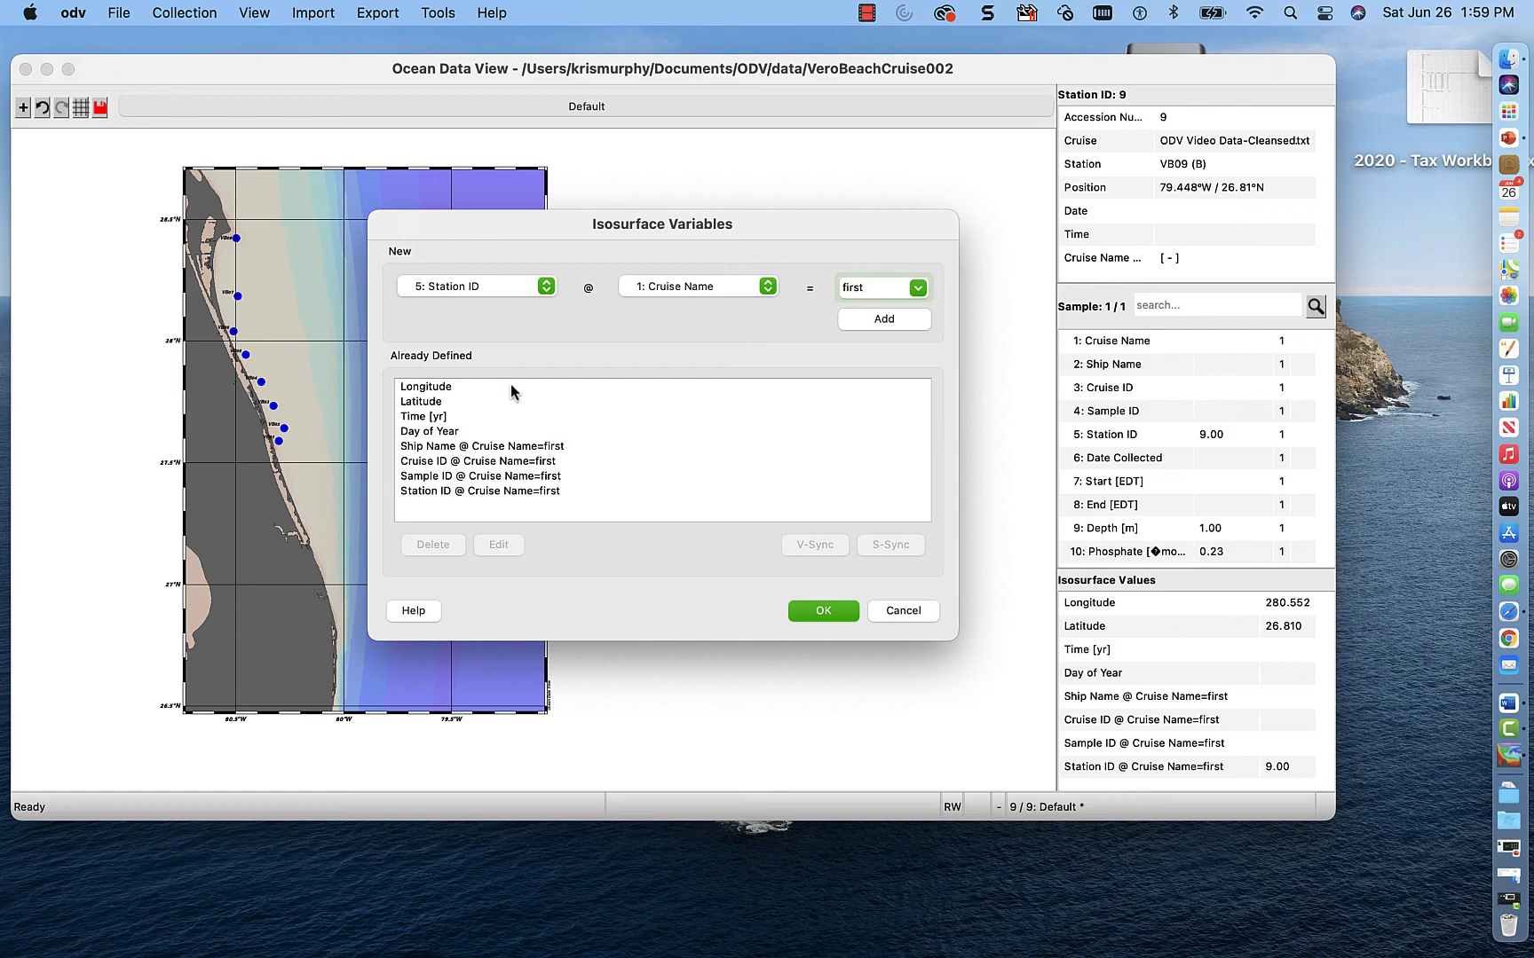
mouse_move(471, 416)
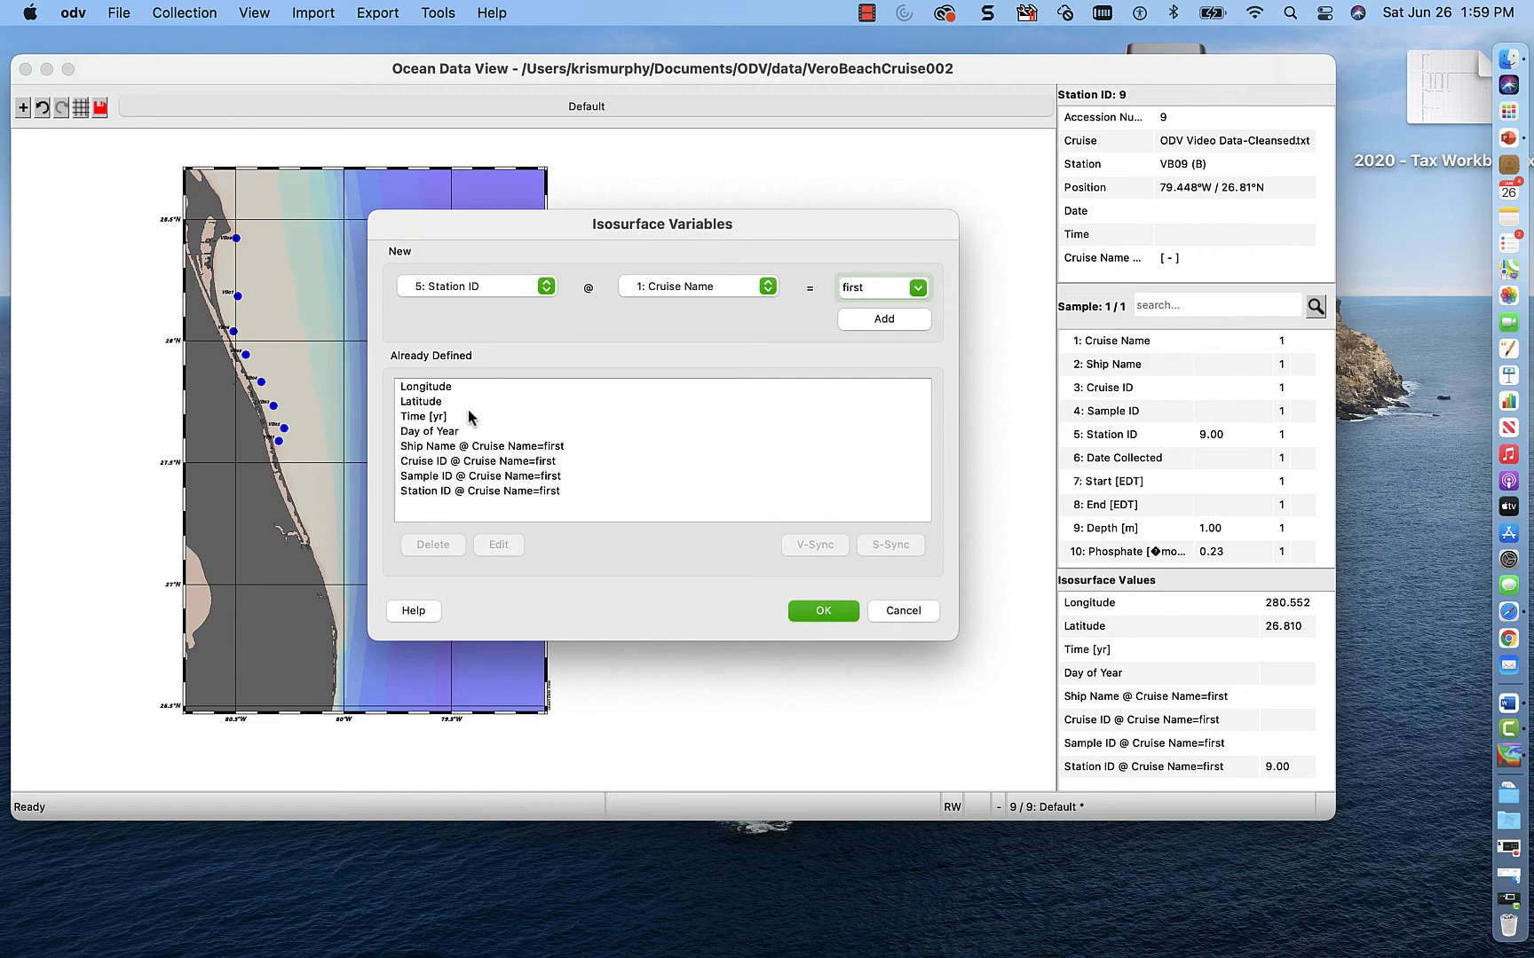
mouse_move(490, 439)
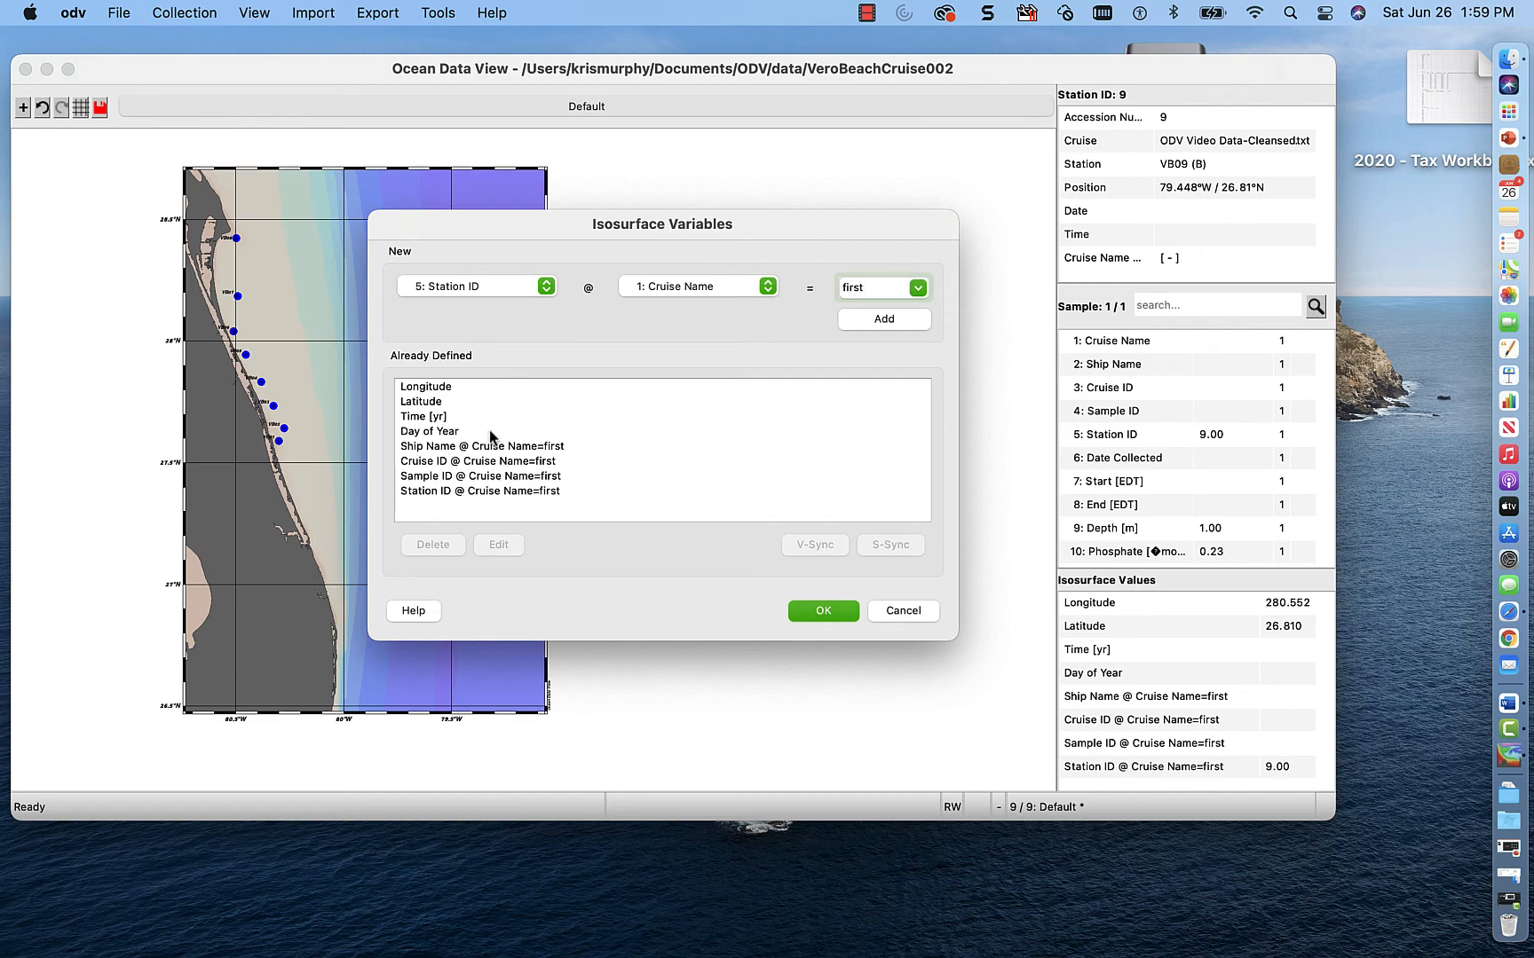
mouse_move(521, 451)
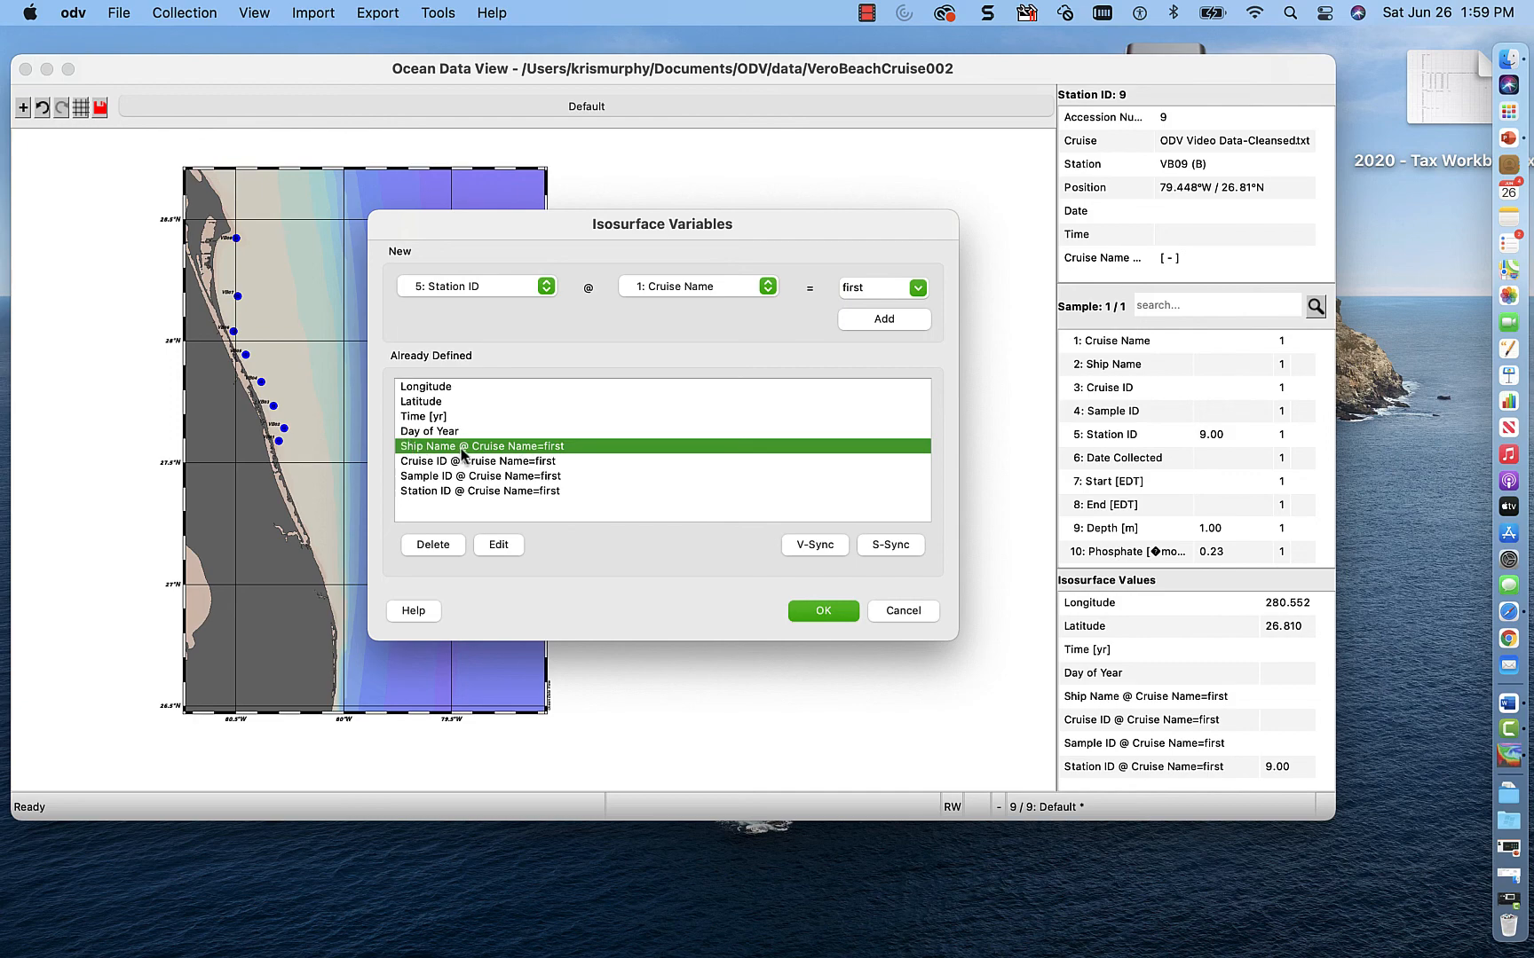
mouse_move(572, 457)
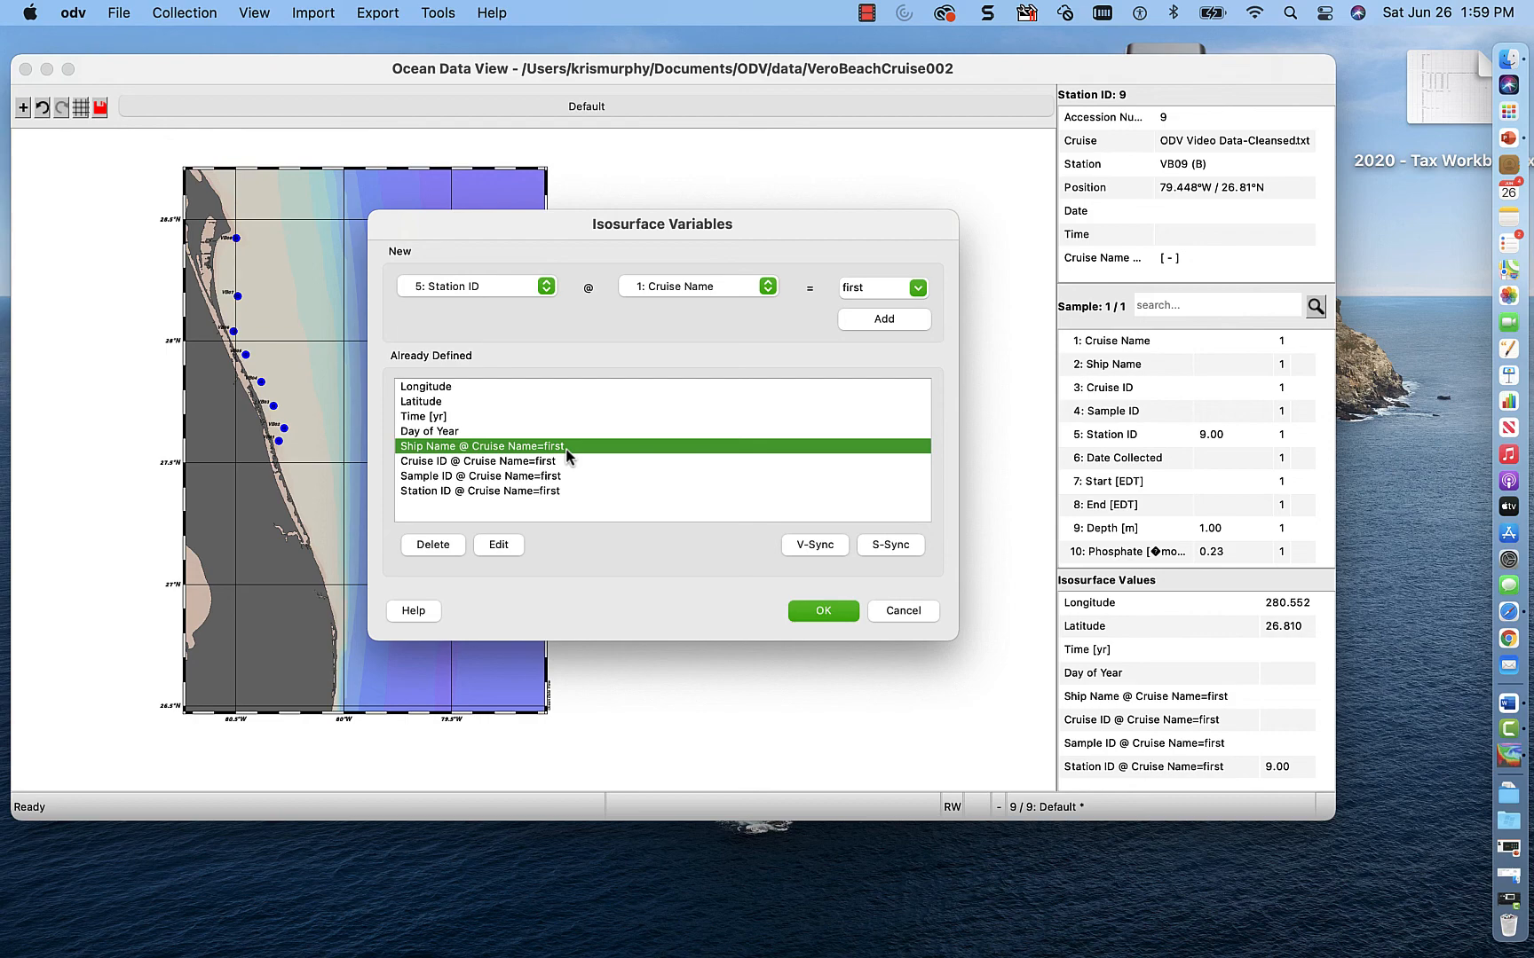
mouse_move(468, 452)
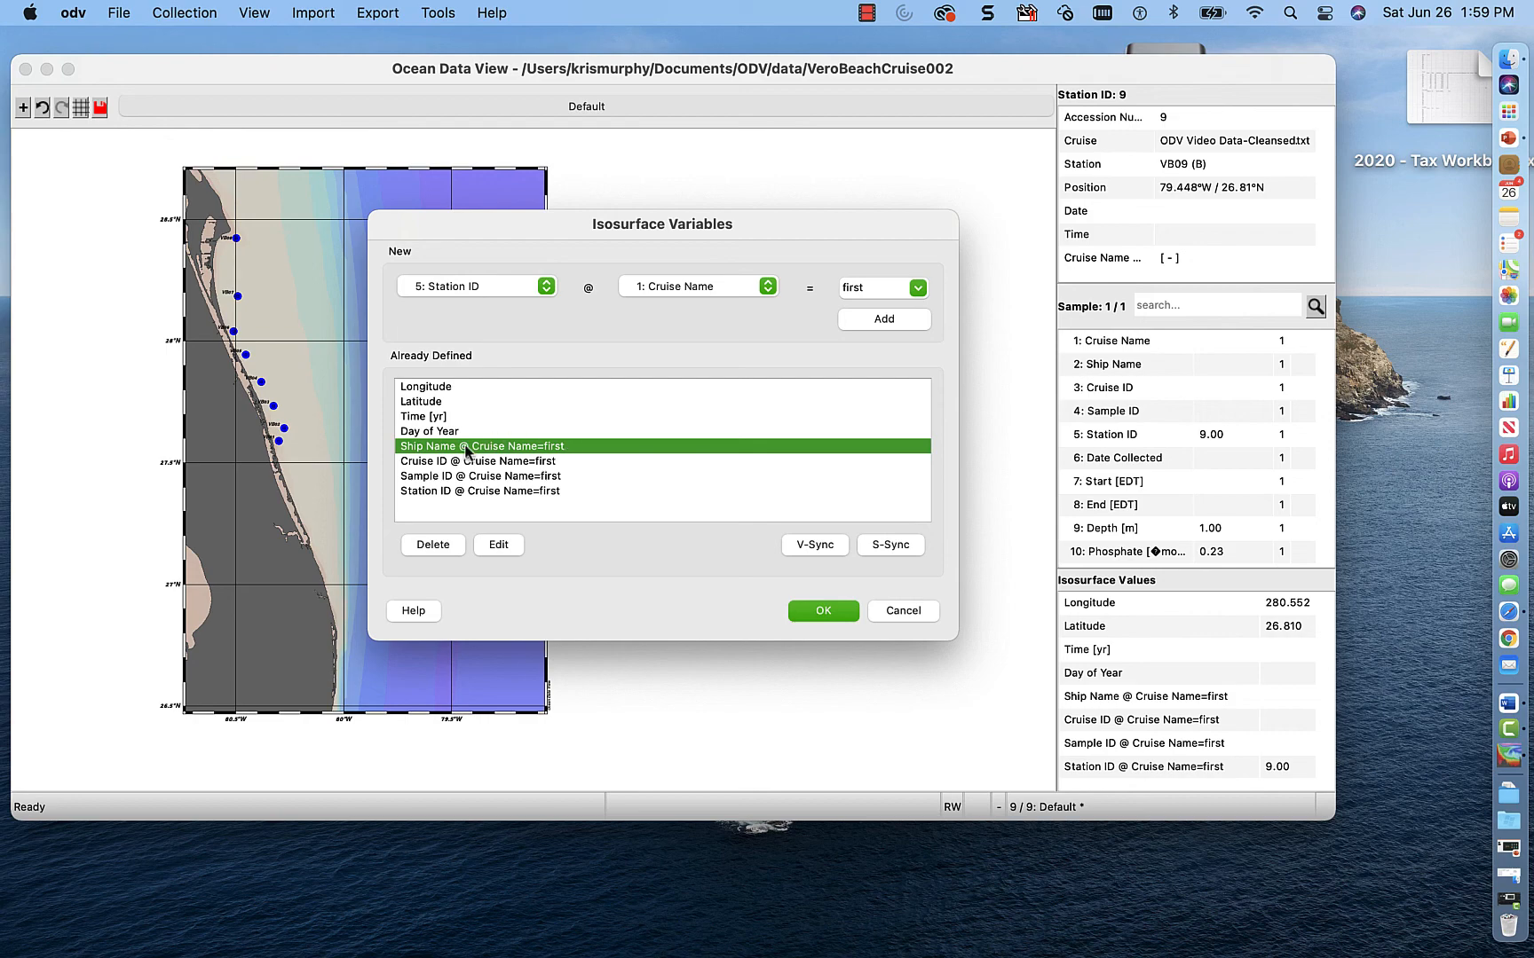
- Delete the Ship Name, Cruise ID, Sample ID and Station ID isosurface variables
click(431, 545)
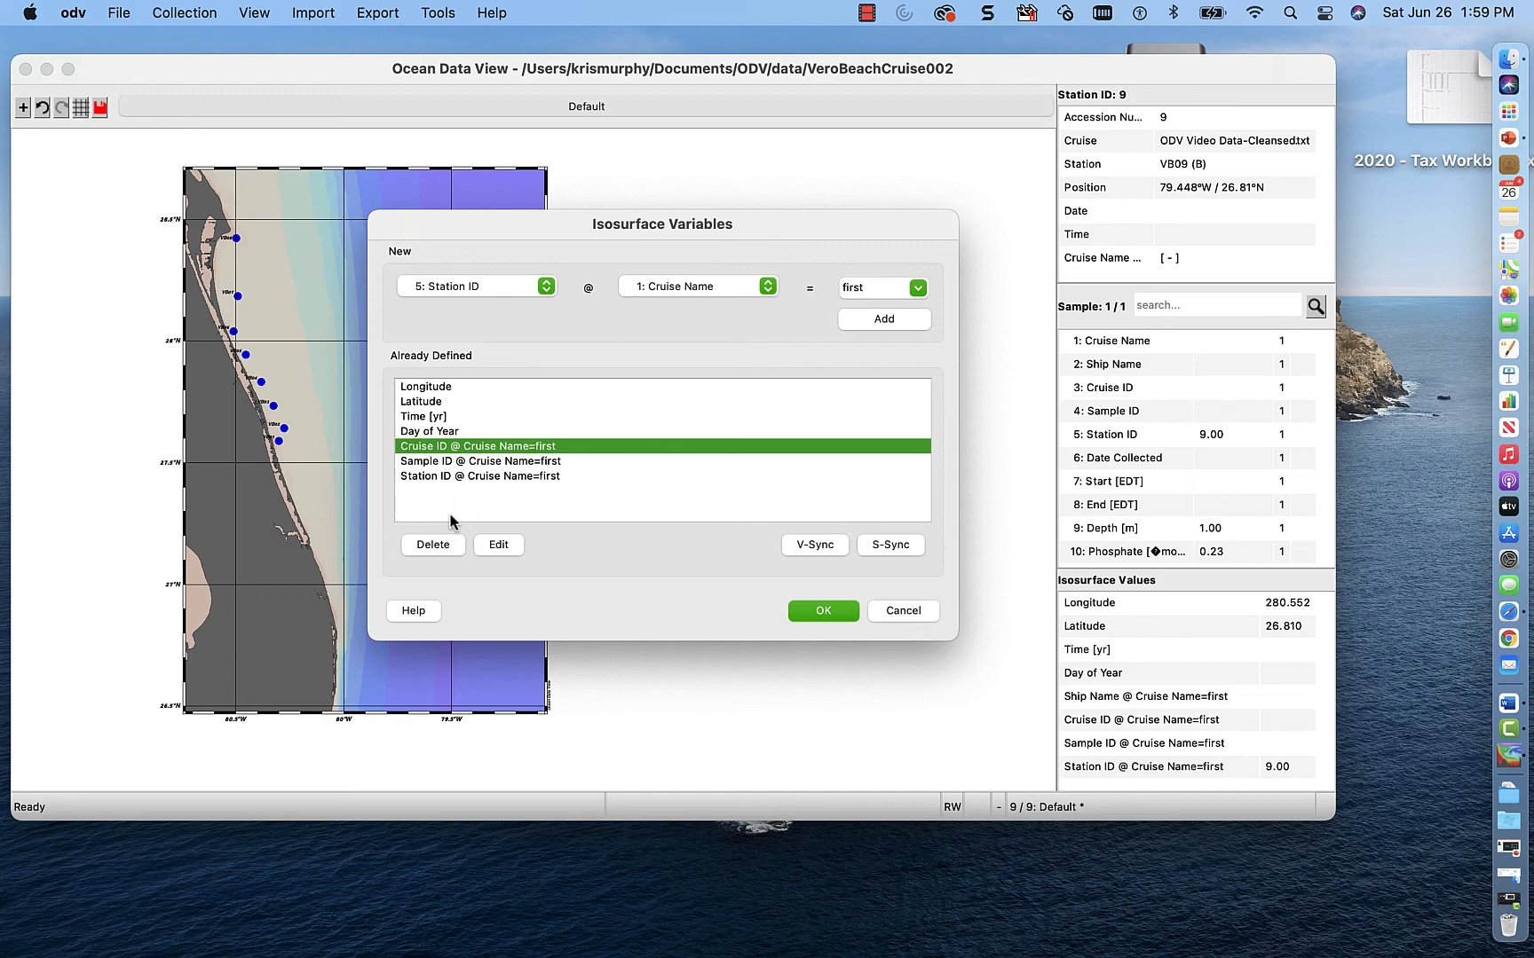
mouse_move(453, 550)
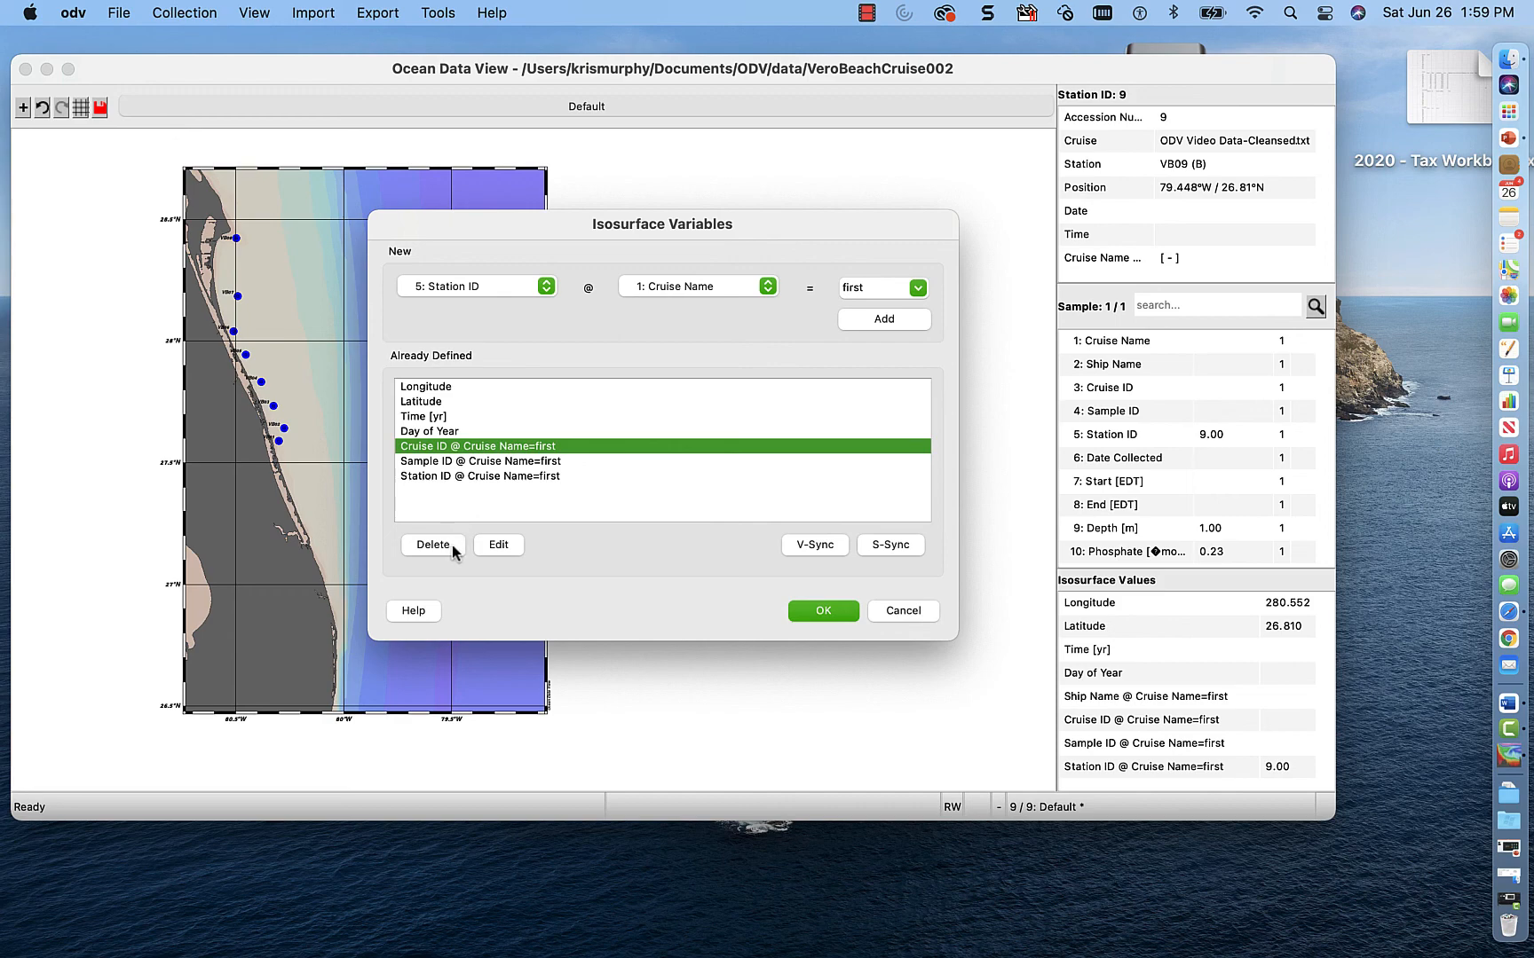
click(432, 545)
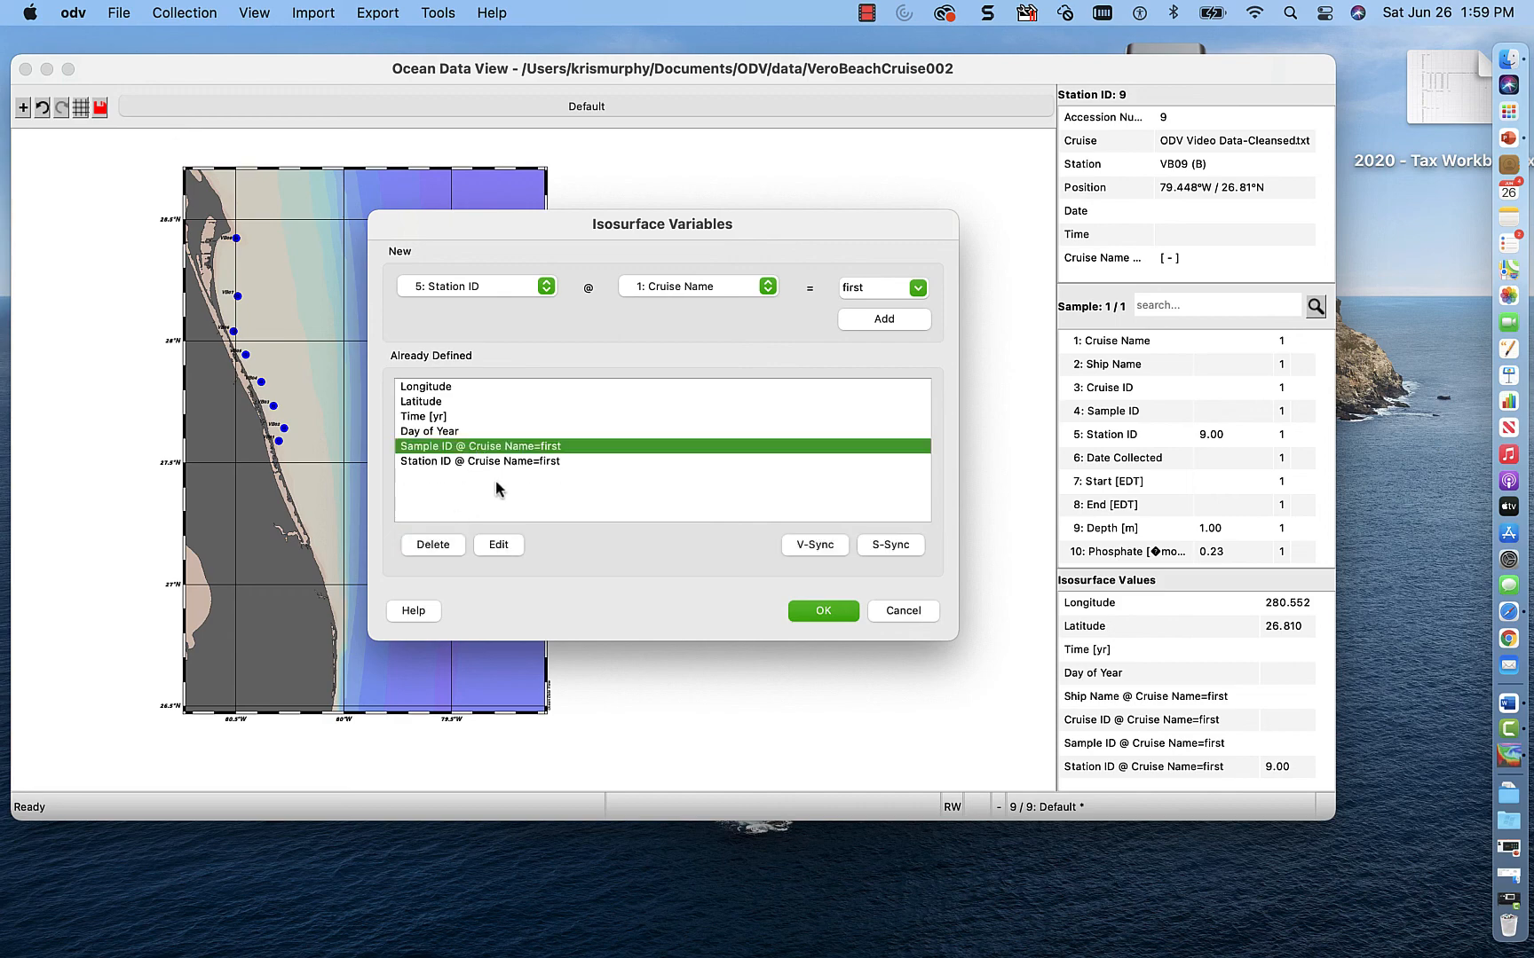
click(432, 545)
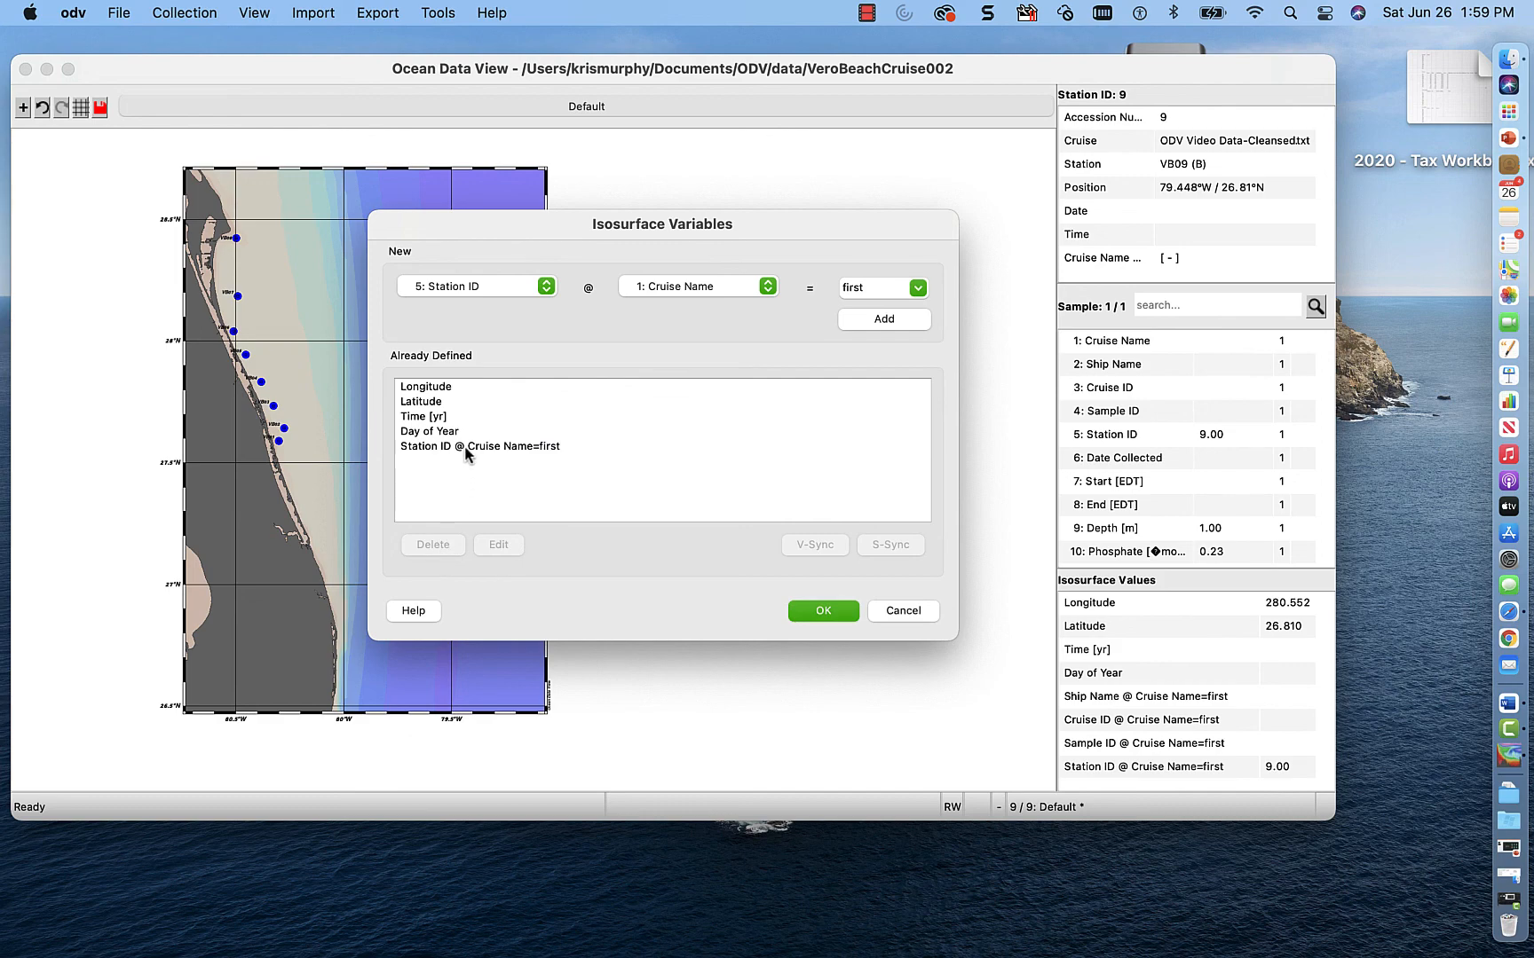
click(433, 545)
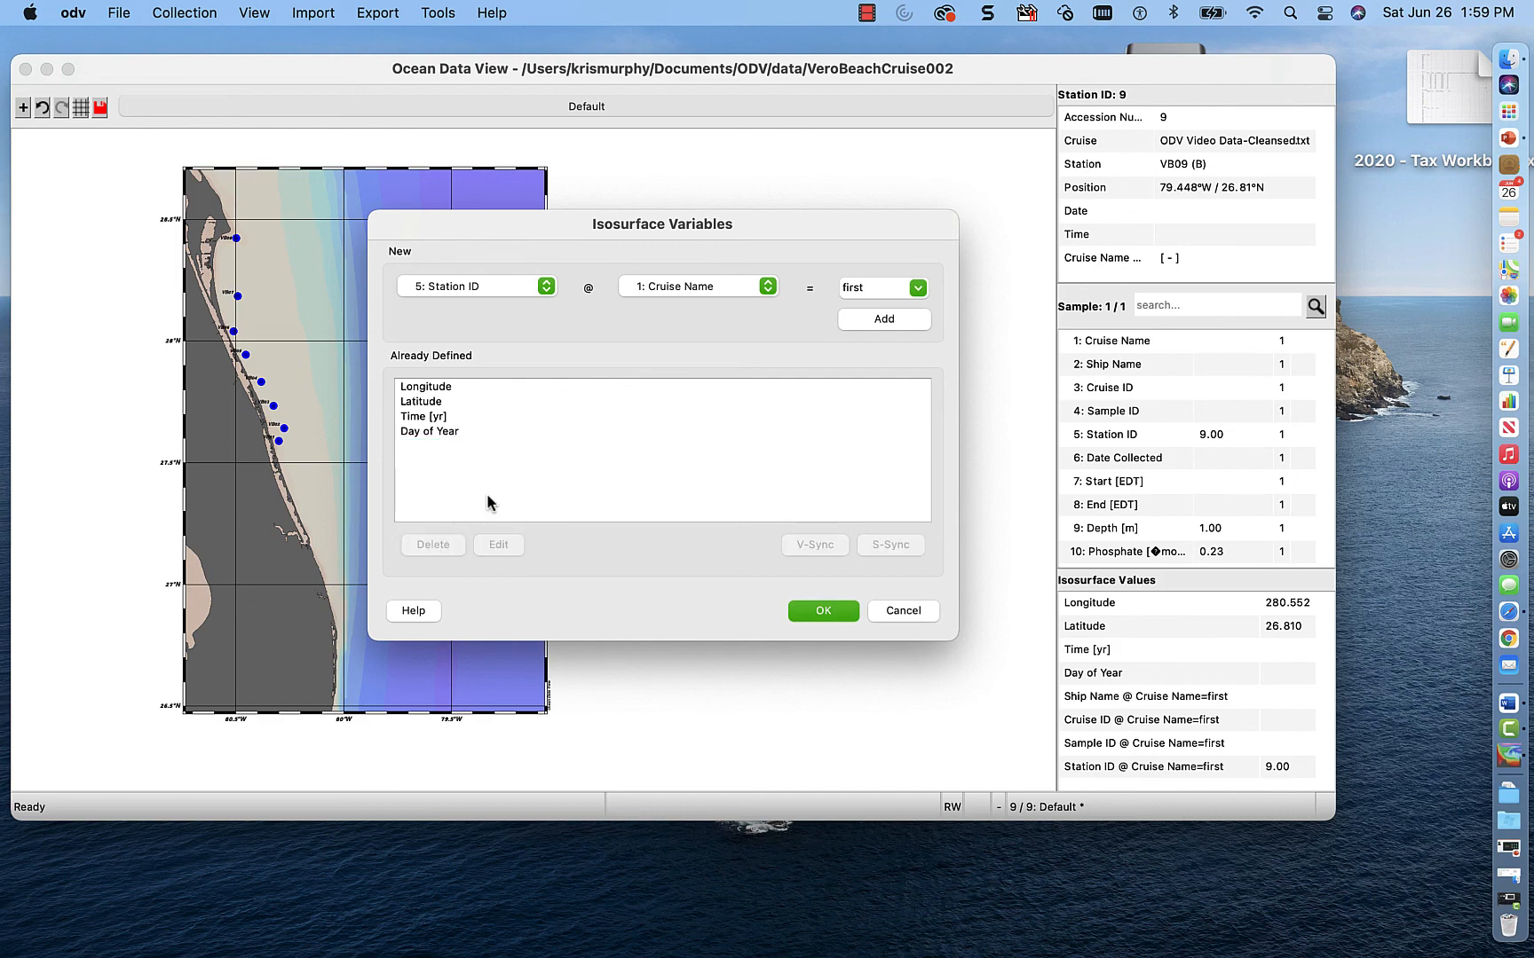
mouse_move(533, 291)
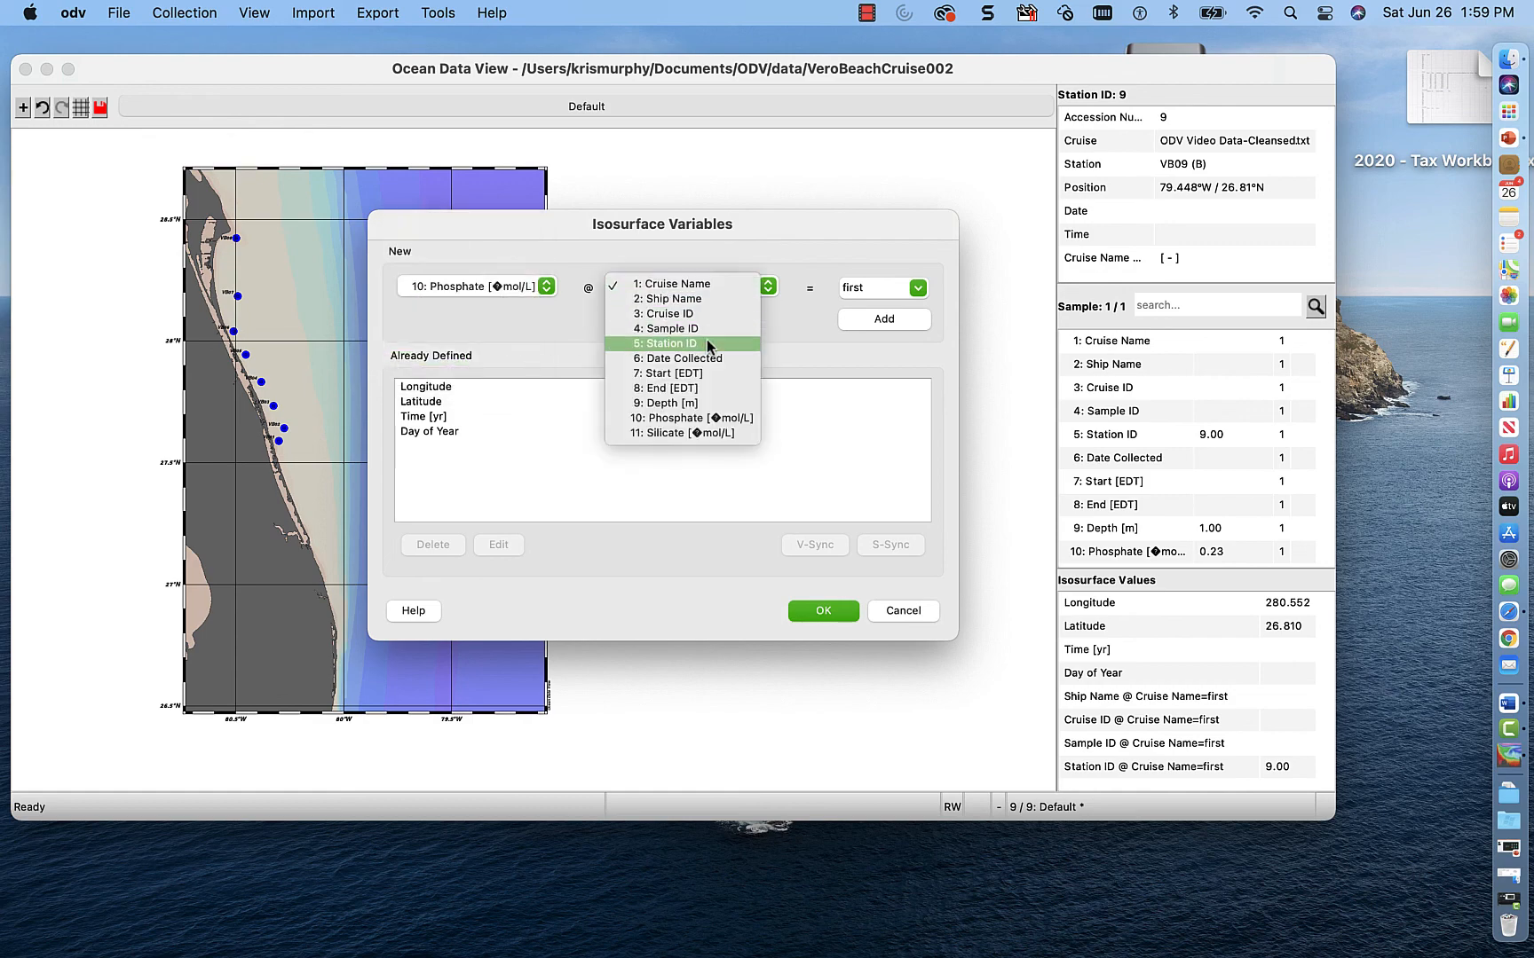
- Add Phosphate and Silicate at Depth = 1 m as isosurface variables and confirm
click(669, 403)
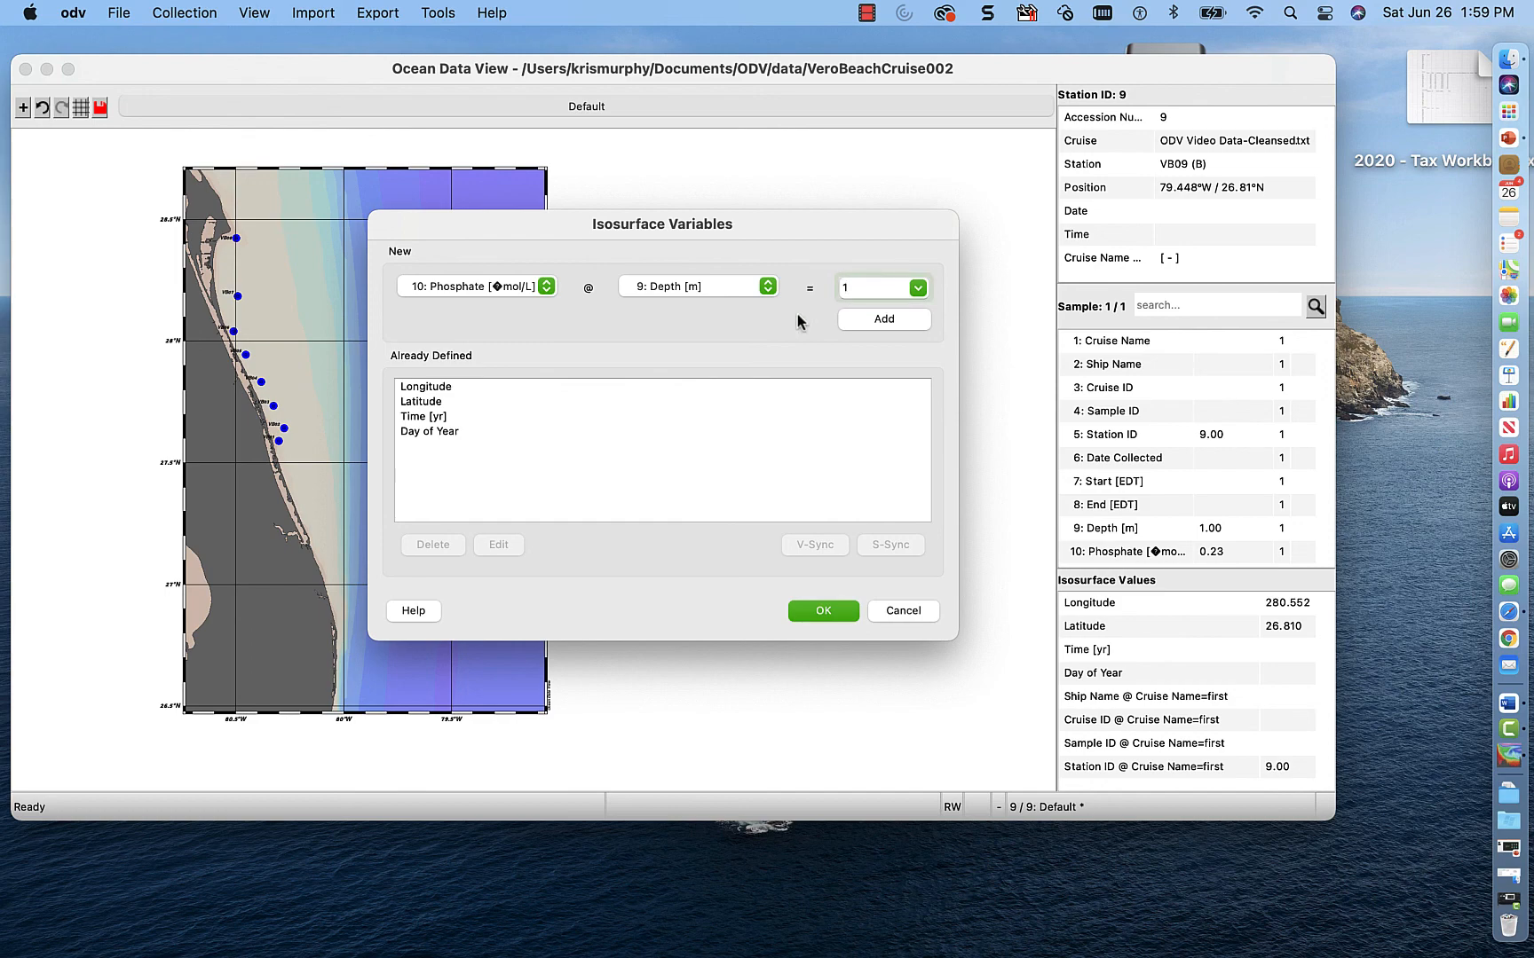
click(881, 318)
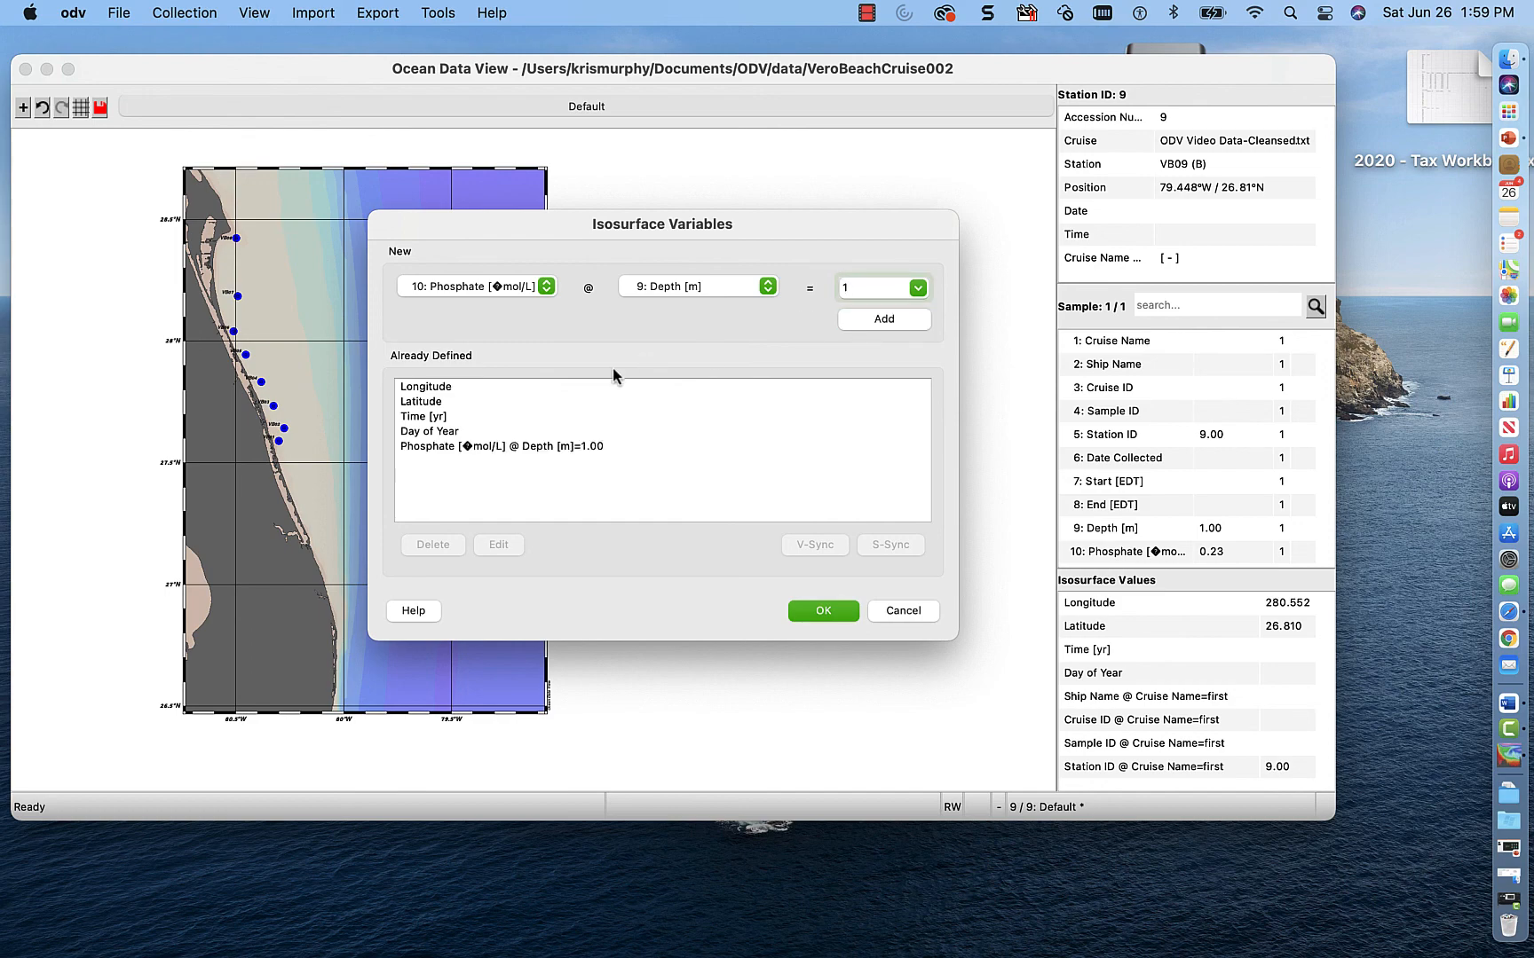
click(545, 287)
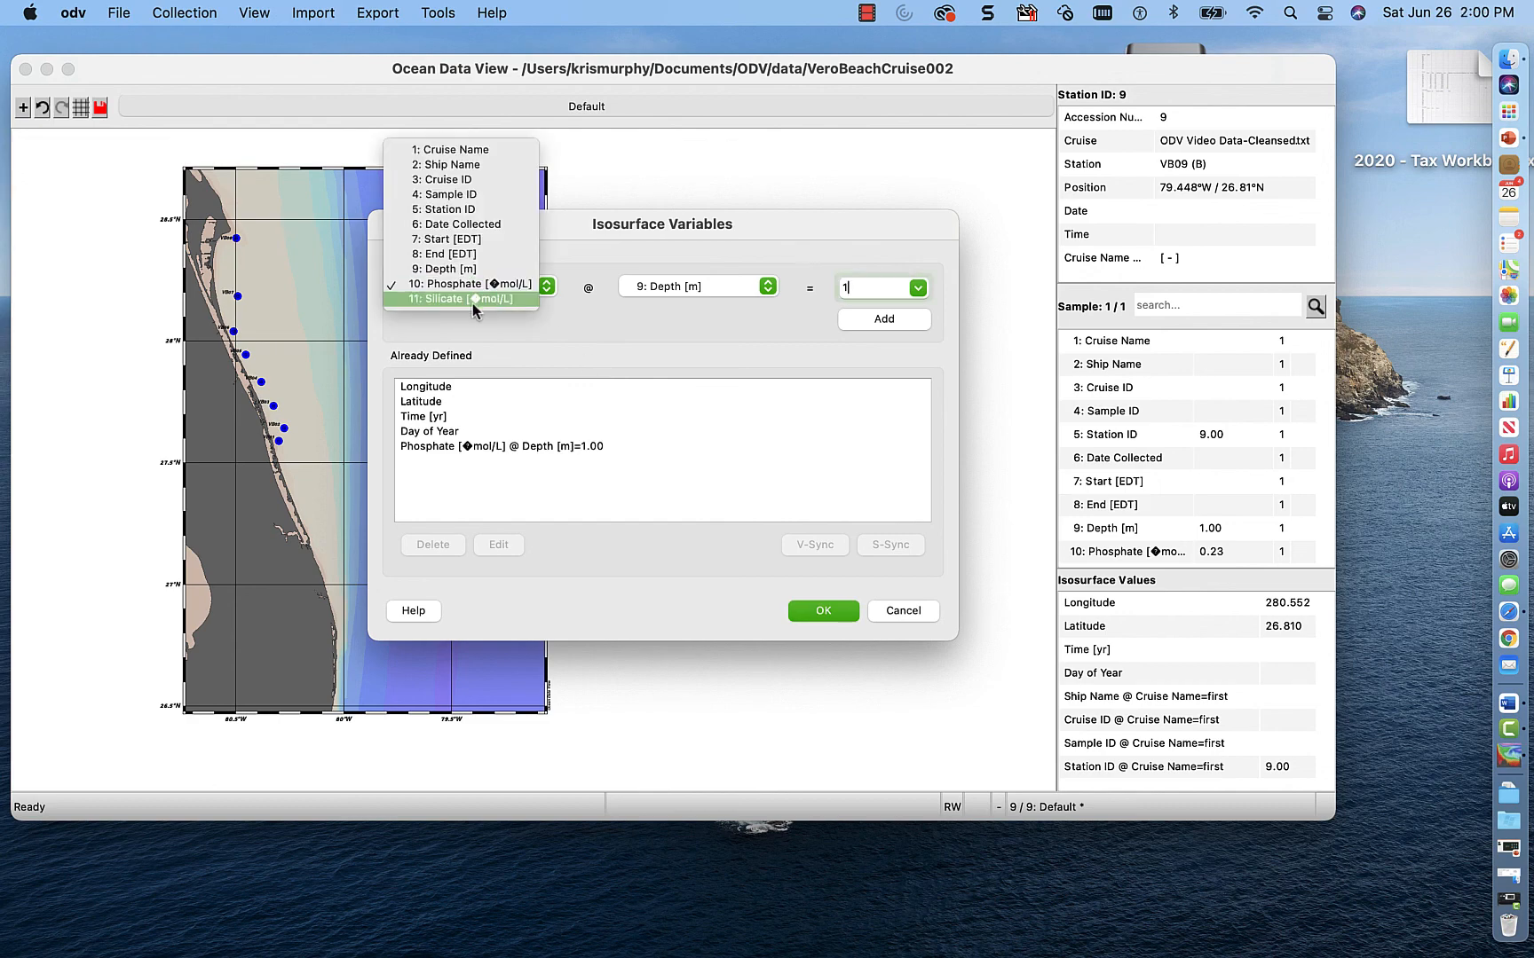
click(466, 298)
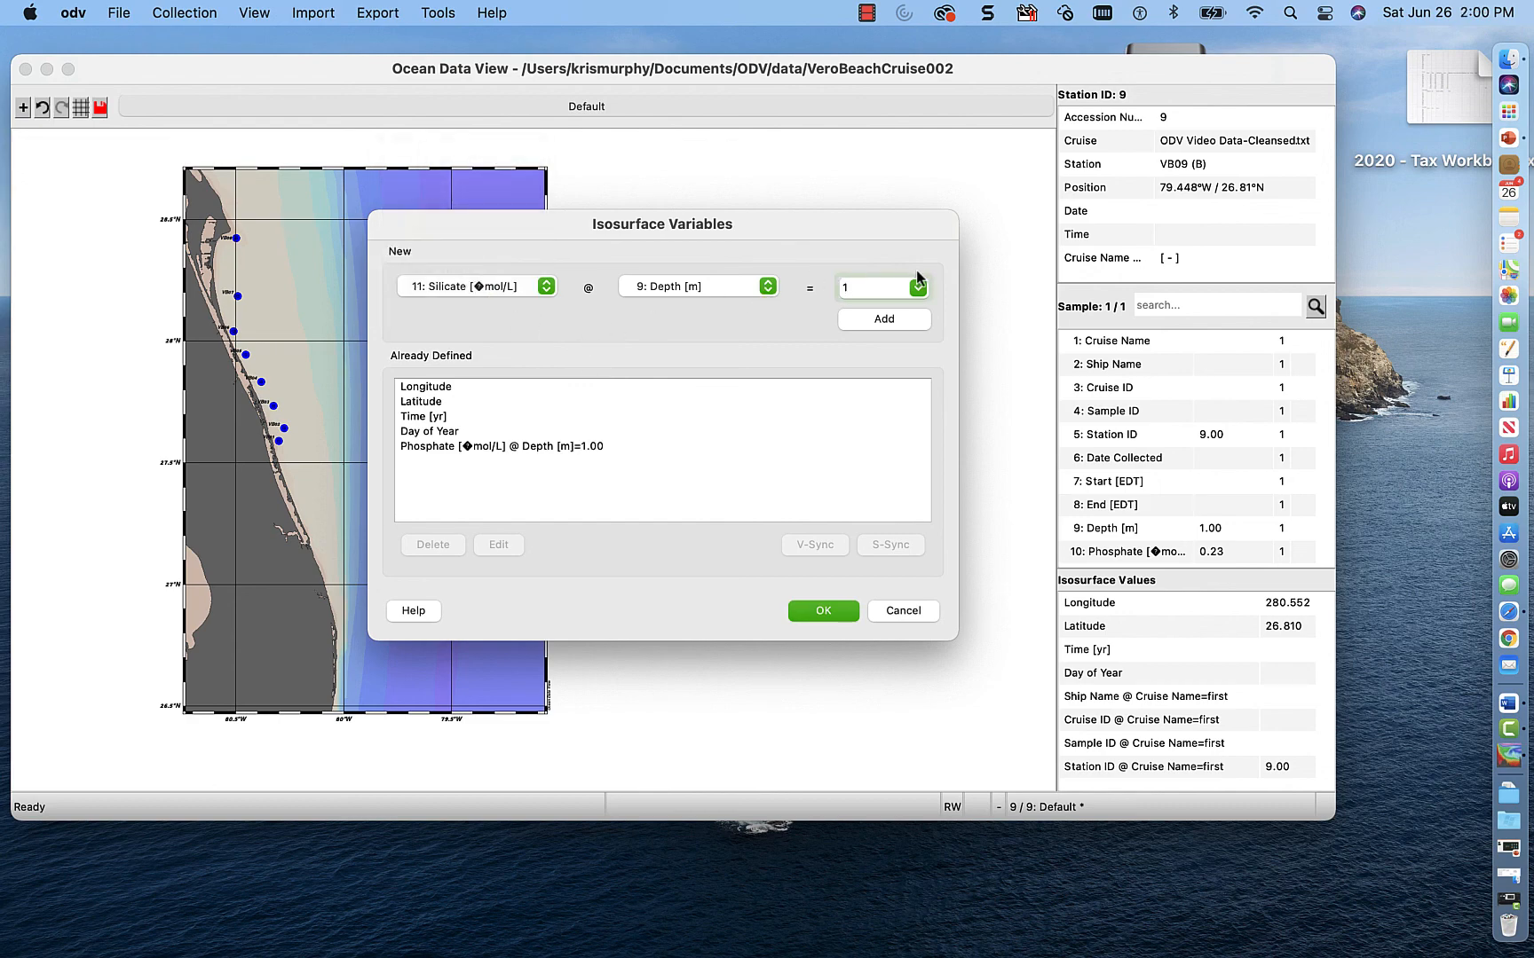
click(882, 319)
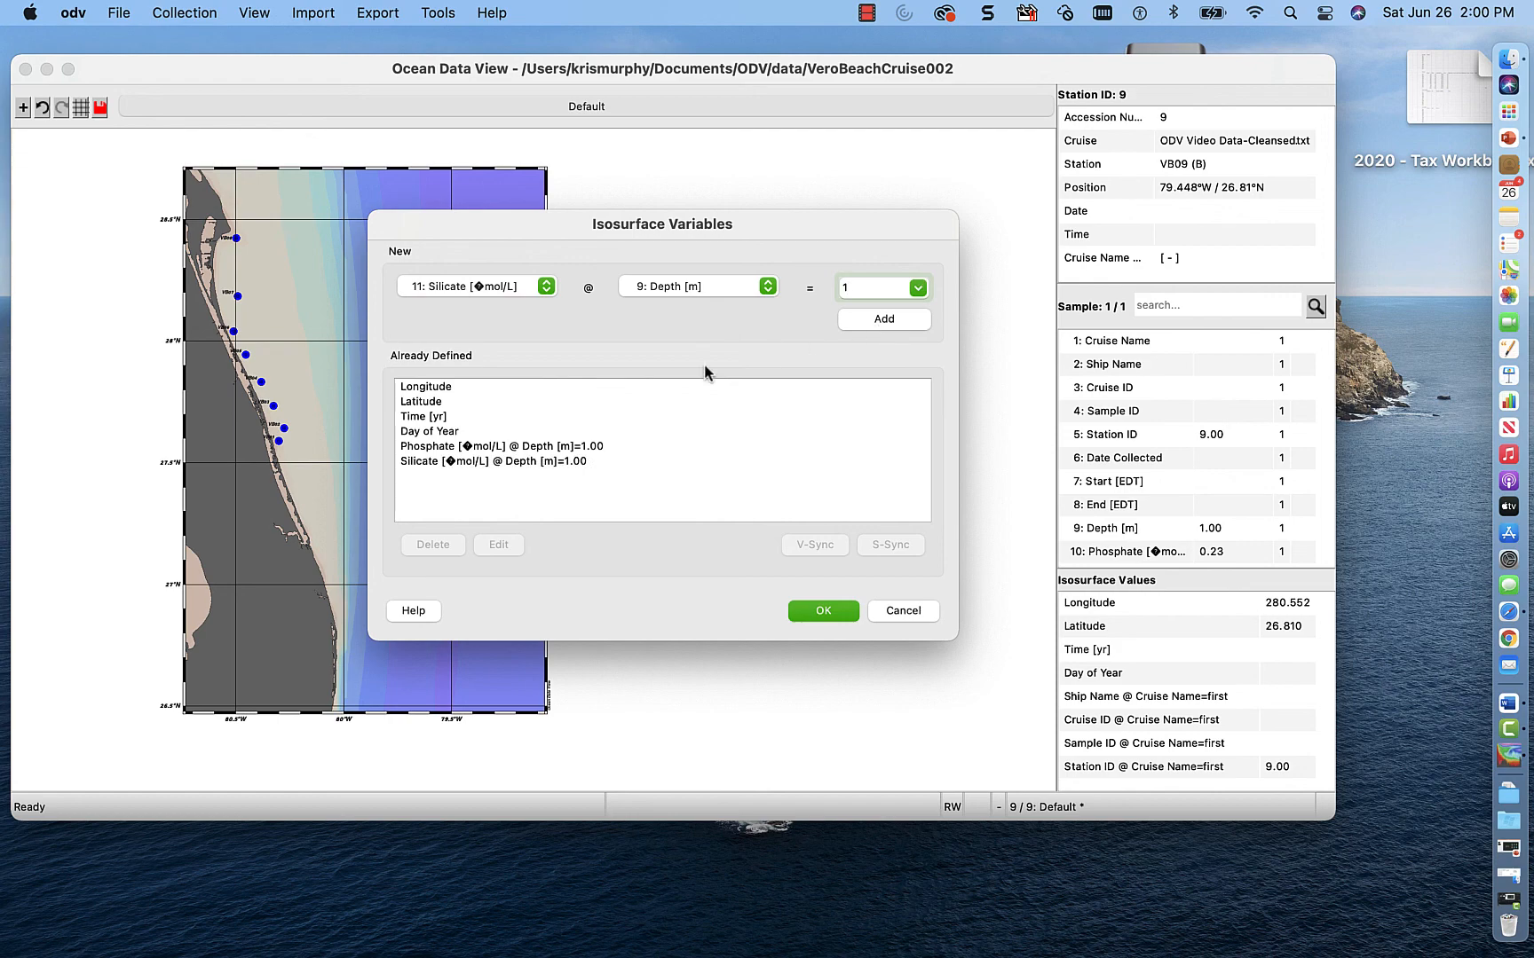
click(822, 611)
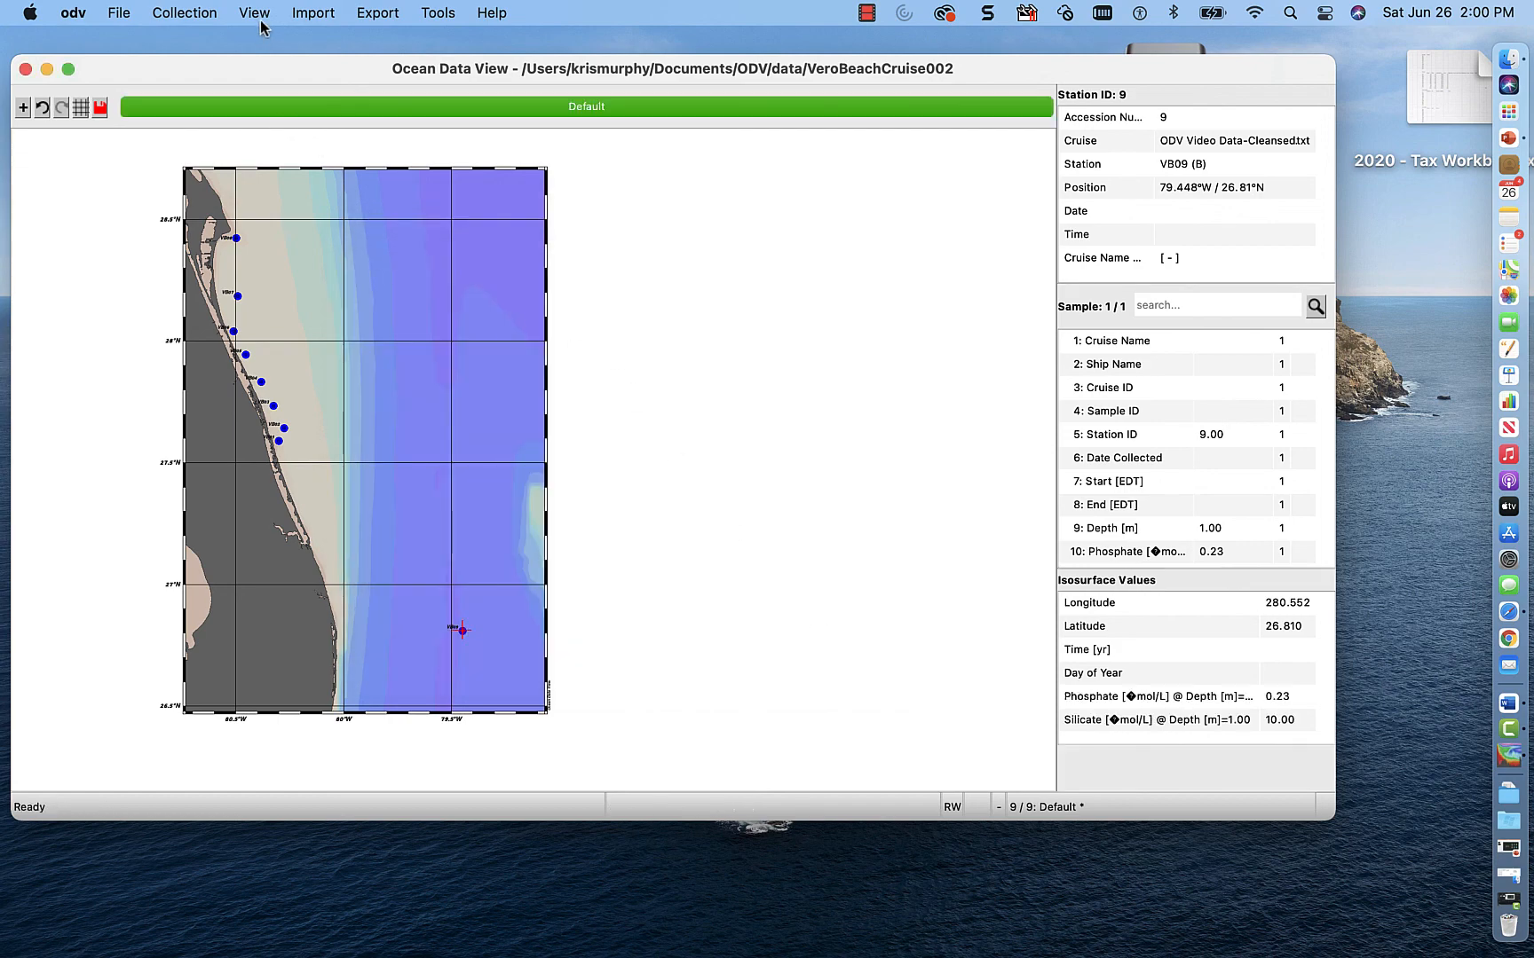
- Switch to the two-surface-plot layout and select station VB07 (phosphate 0.21, silicate 30.00)
click(254, 12)
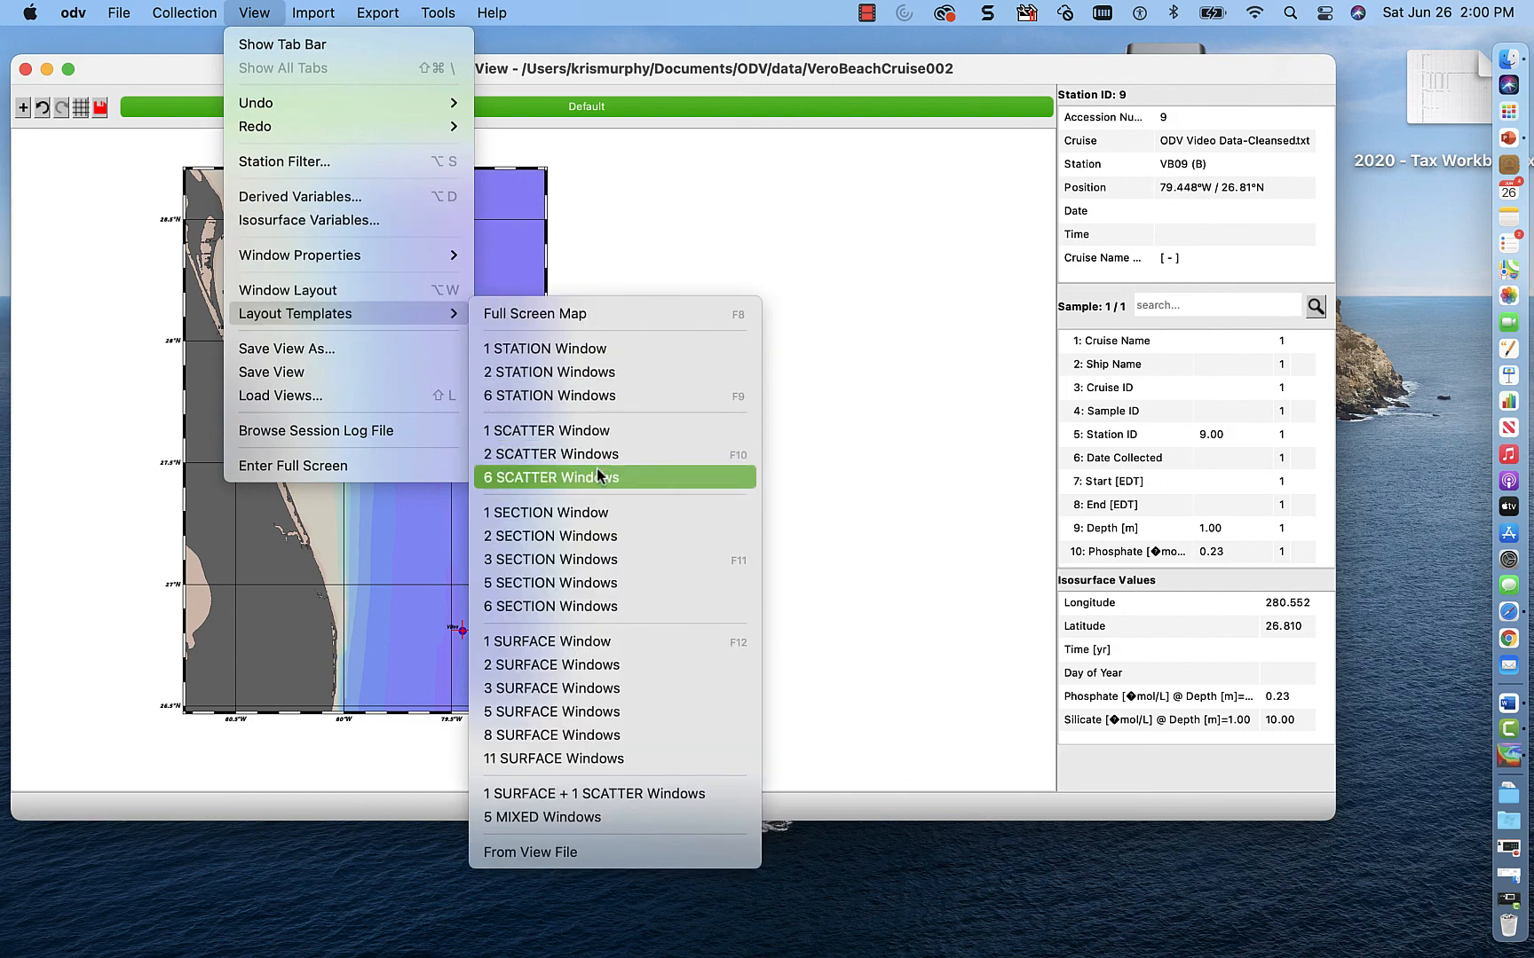
mouse_move(600, 642)
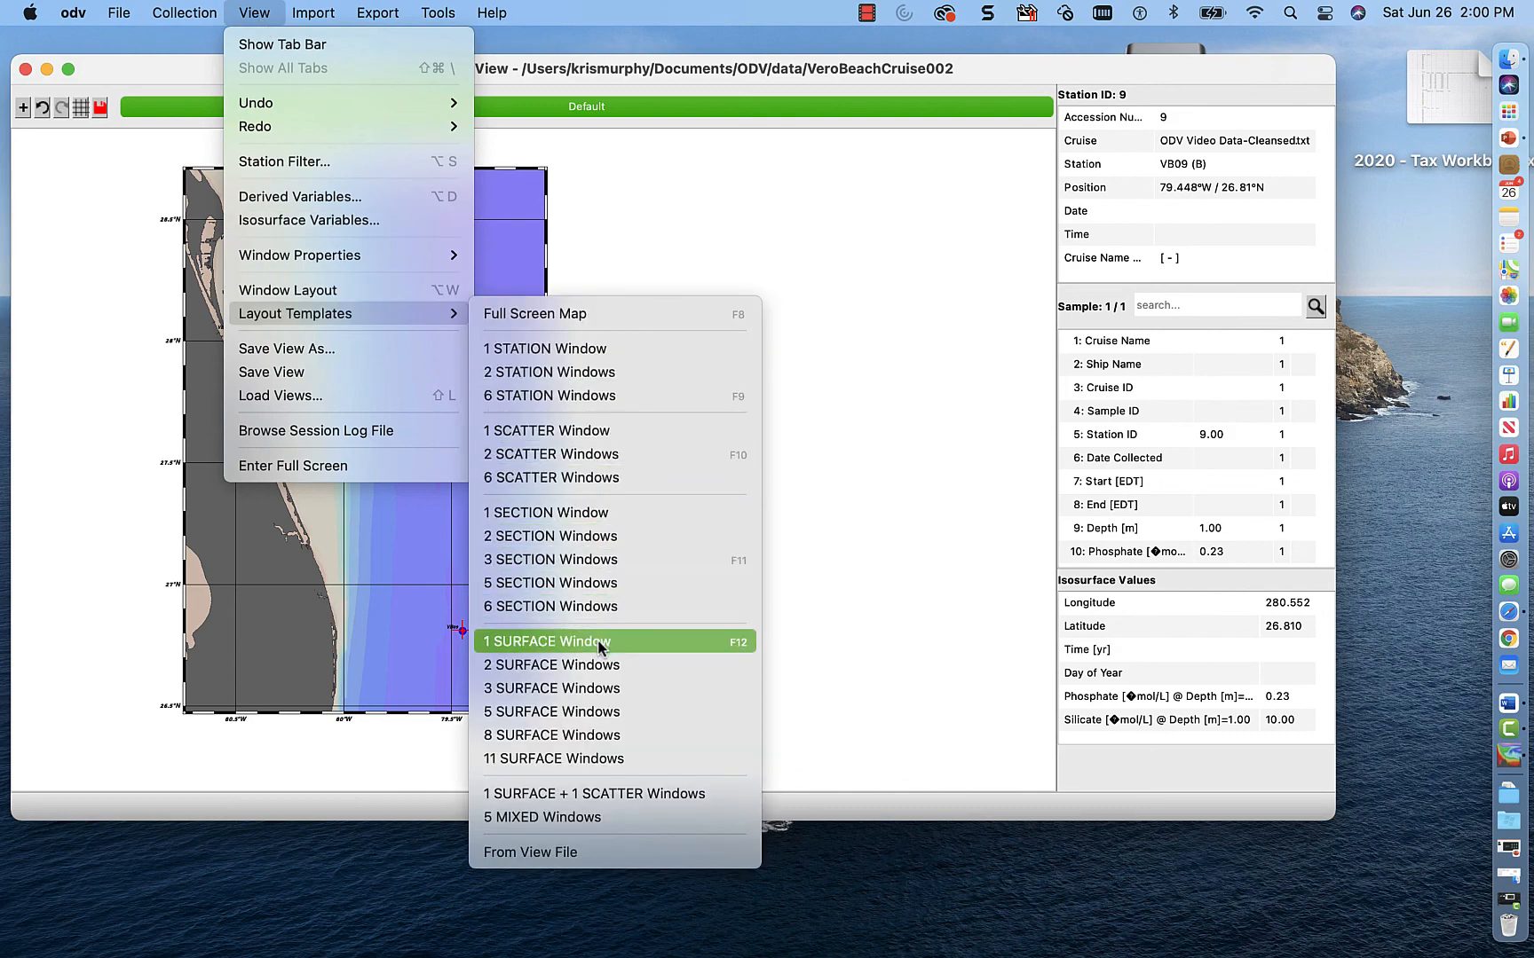
click(548, 642)
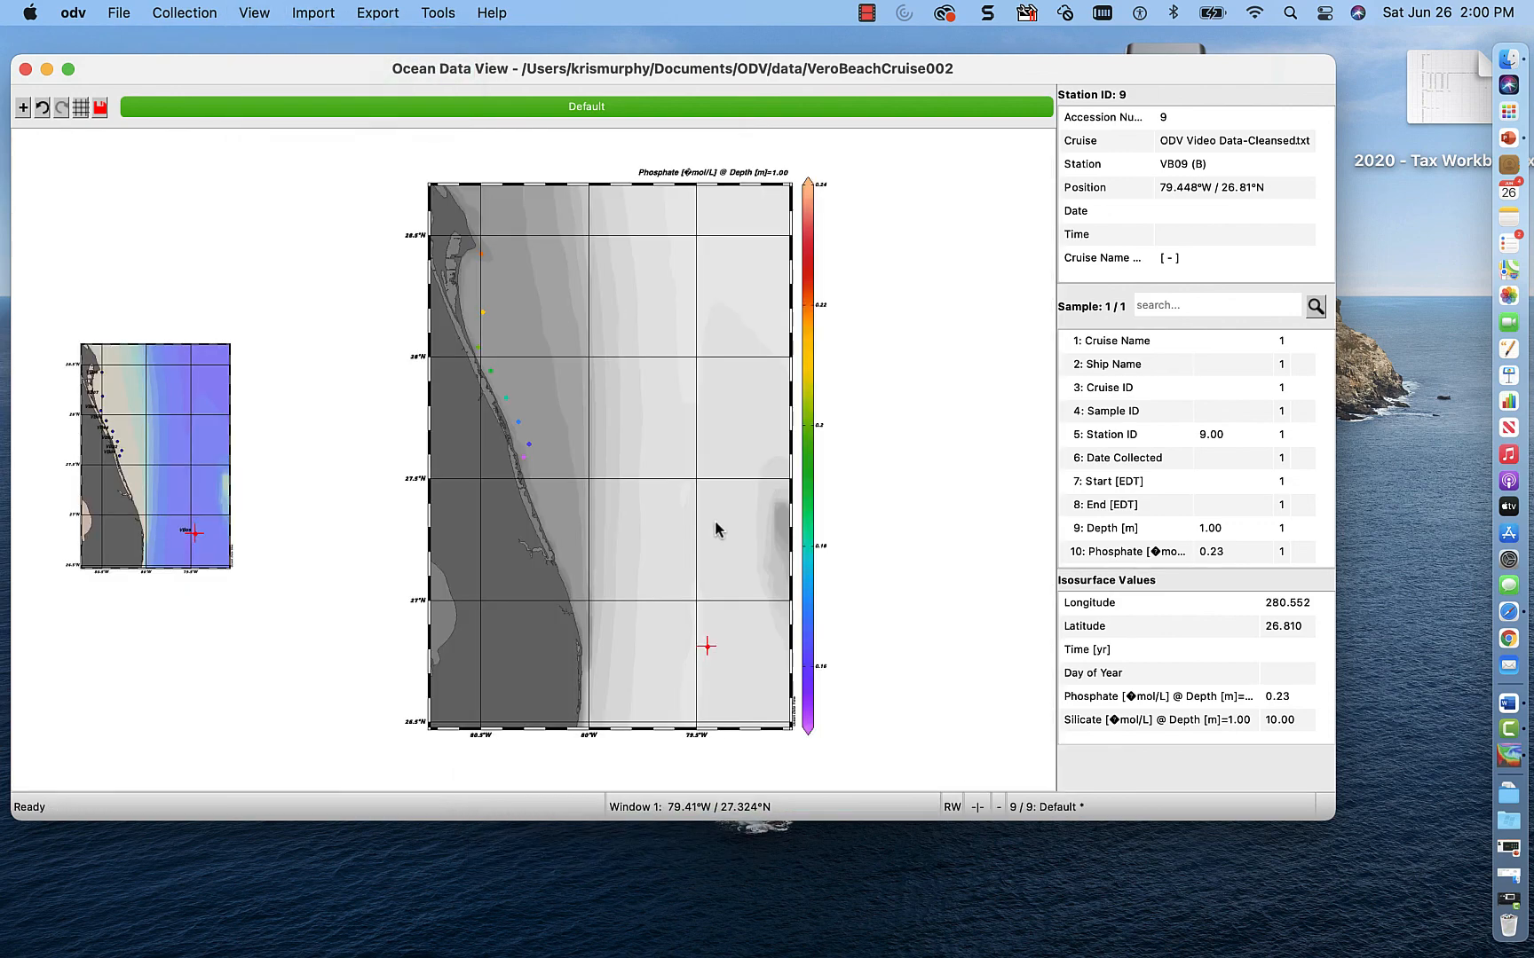
mouse_move(694, 174)
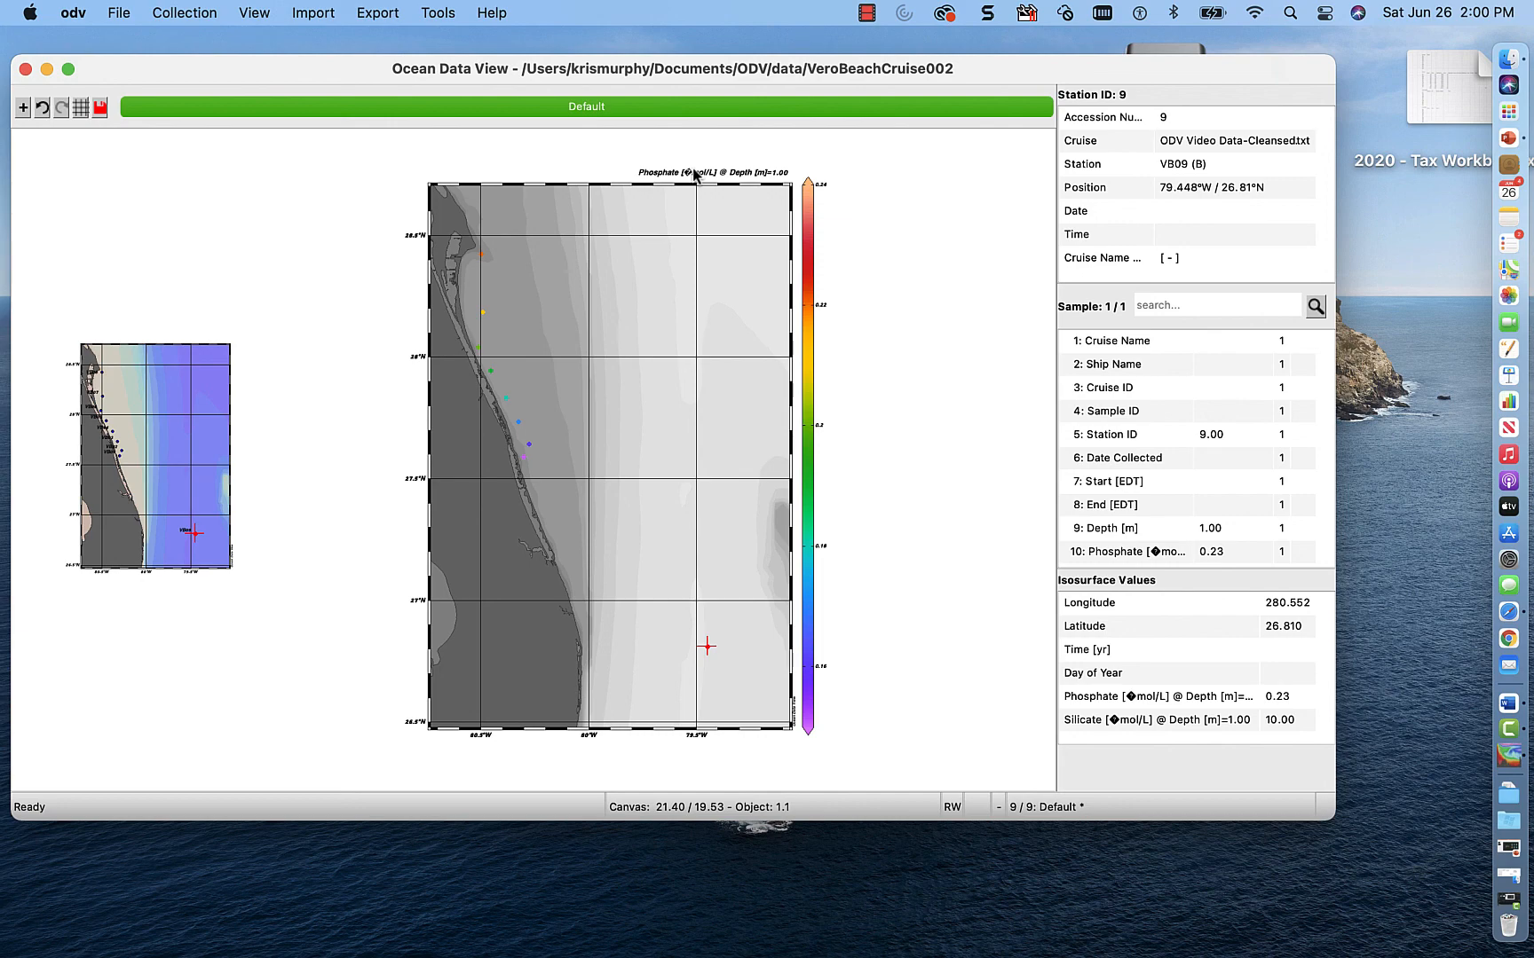
mouse_move(247, 29)
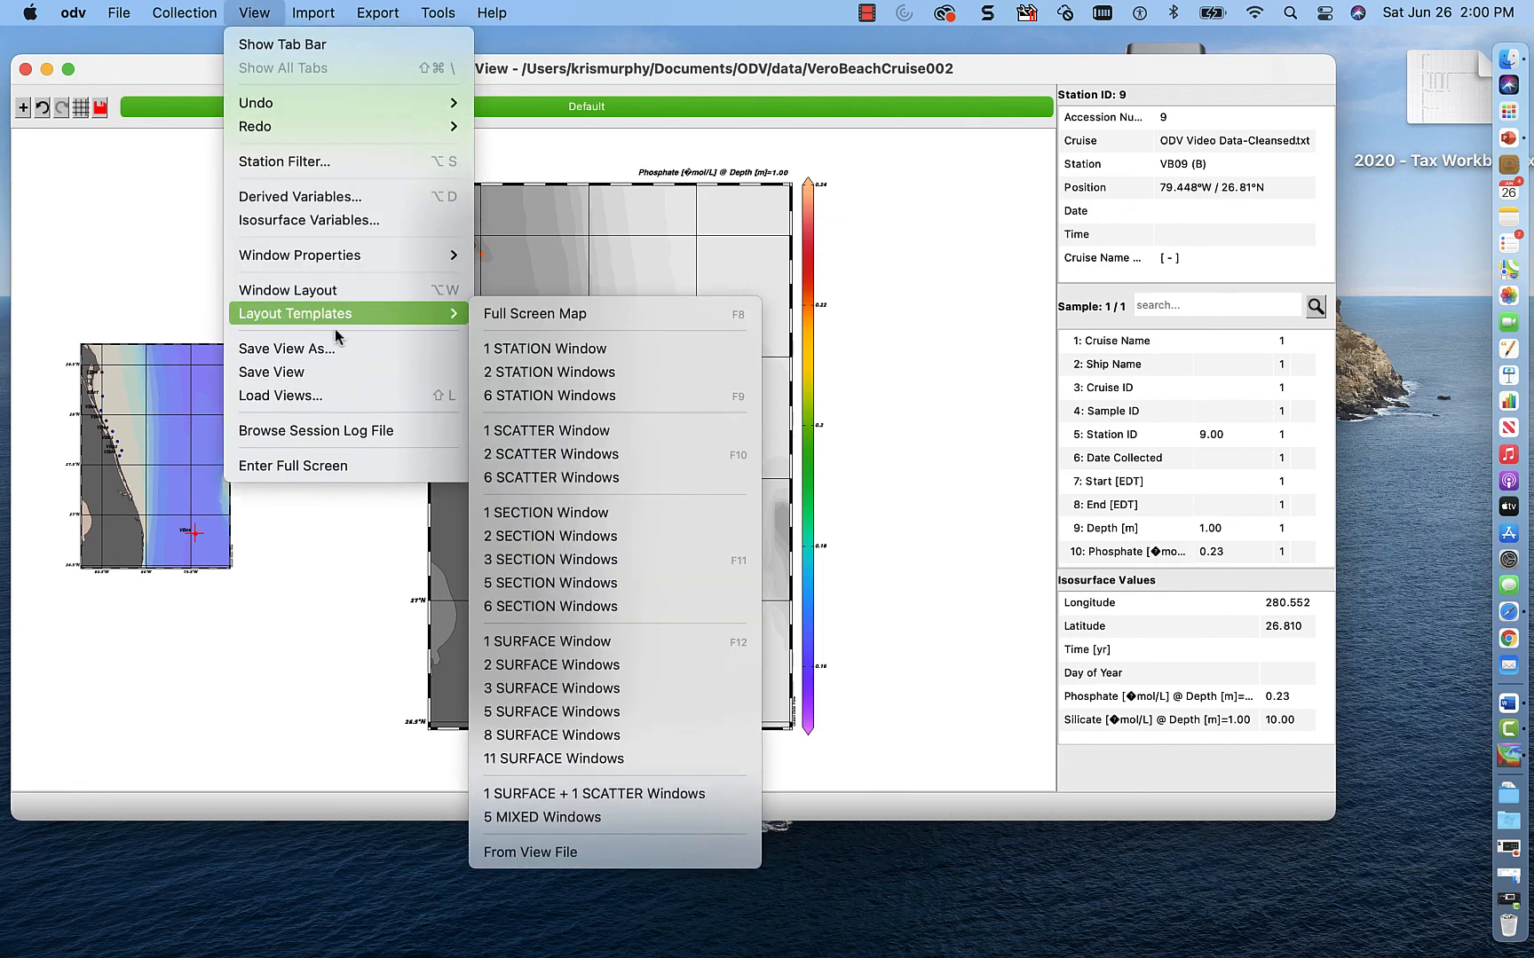
mouse_move(560, 664)
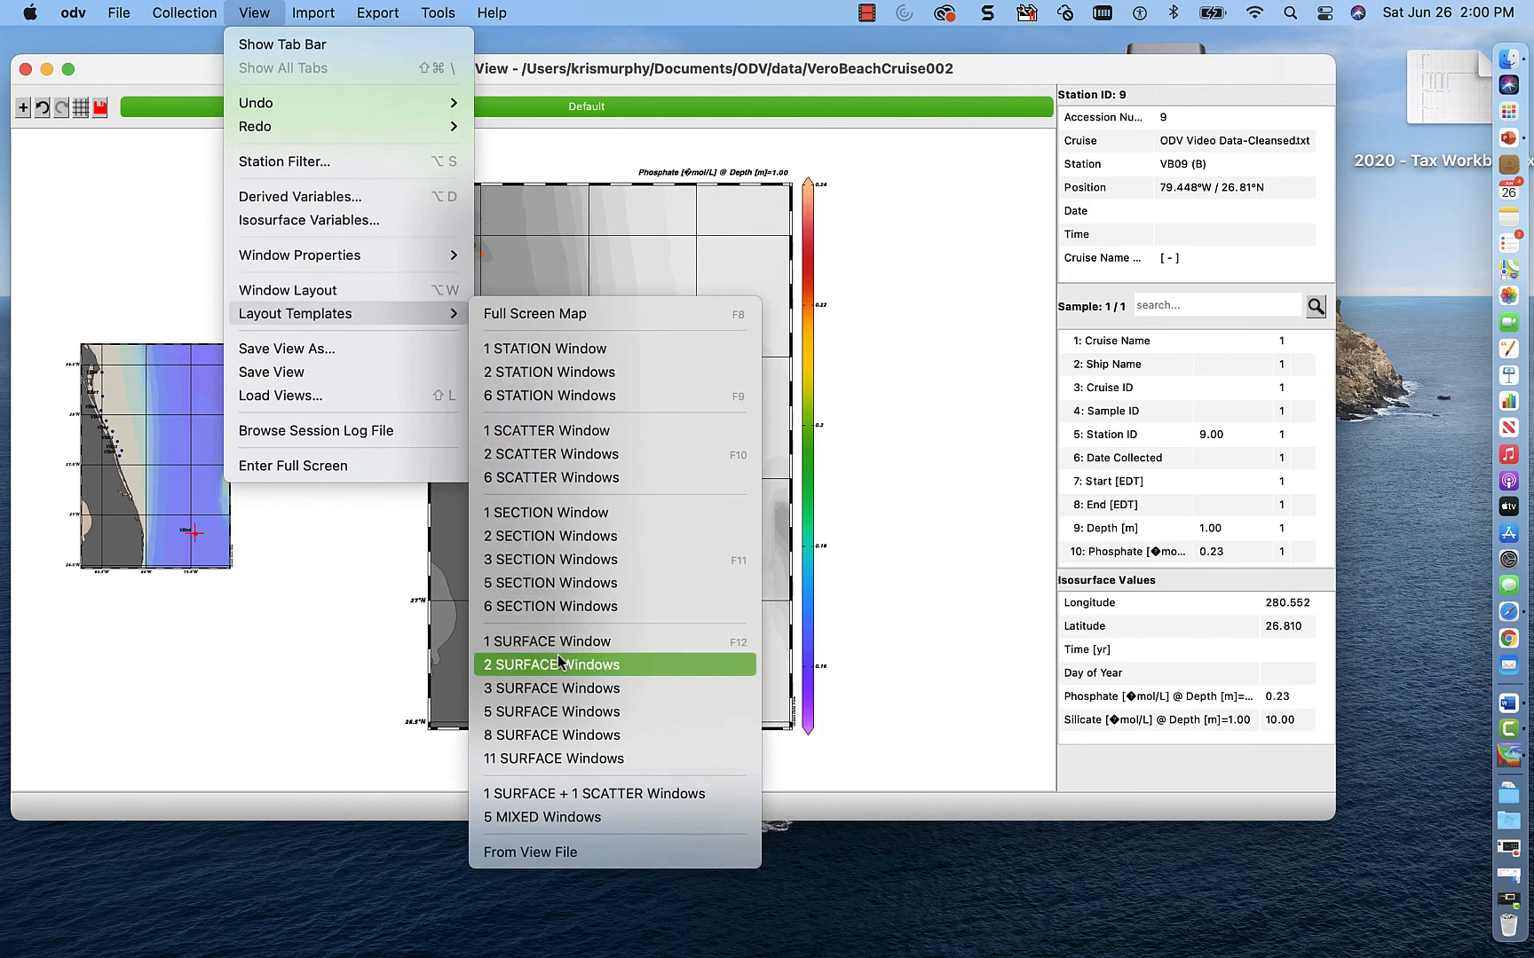
click(552, 664)
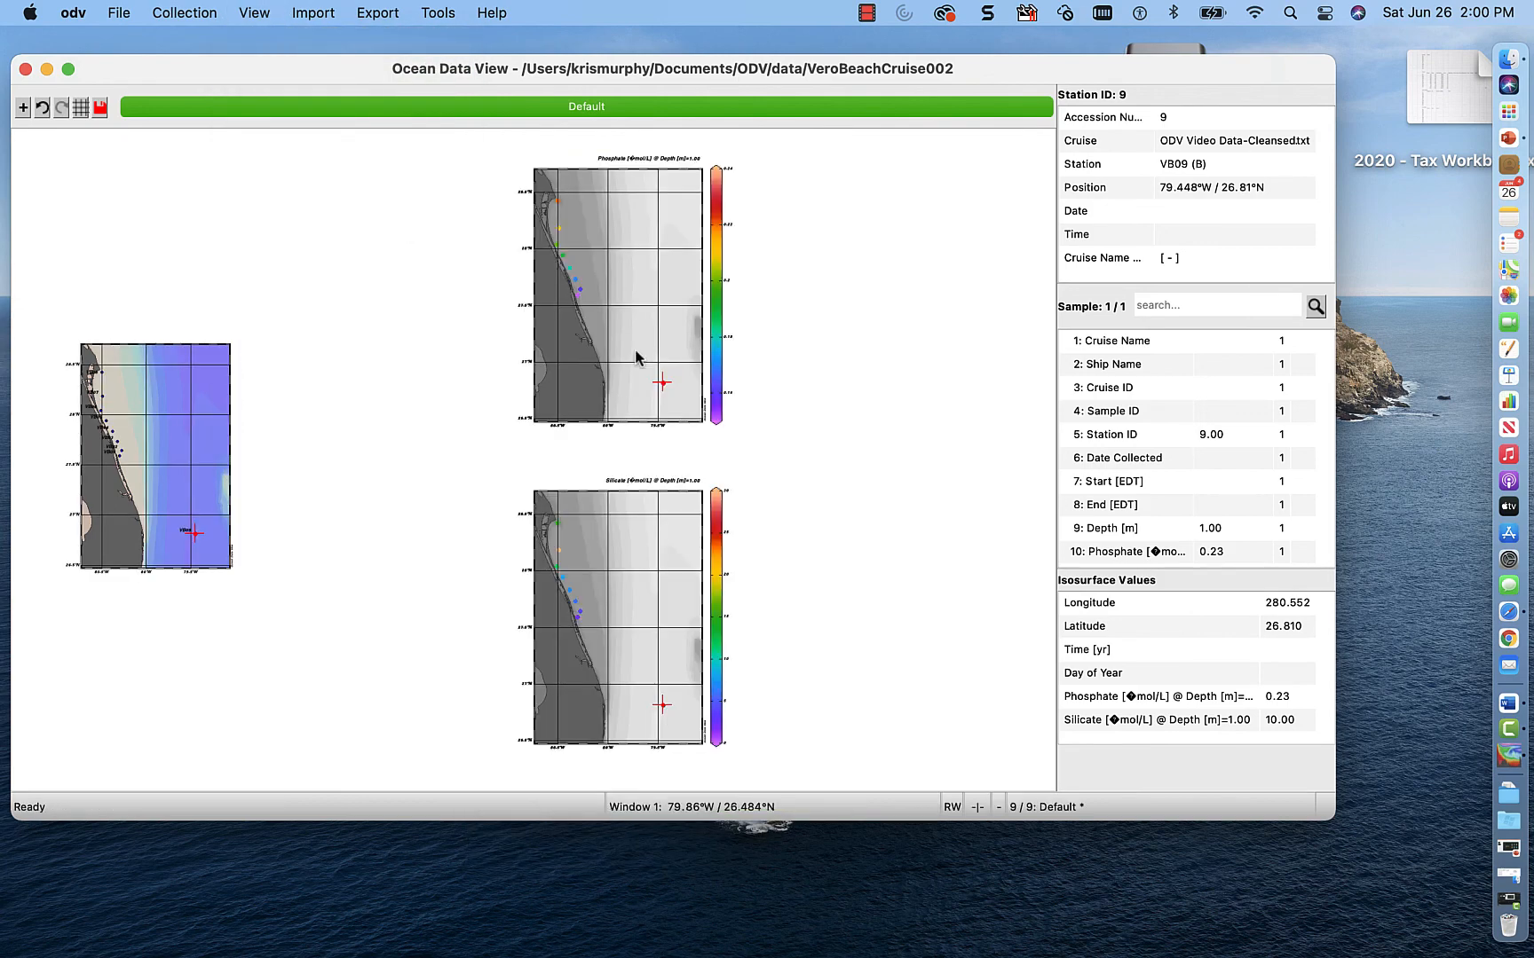
mouse_move(381, 399)
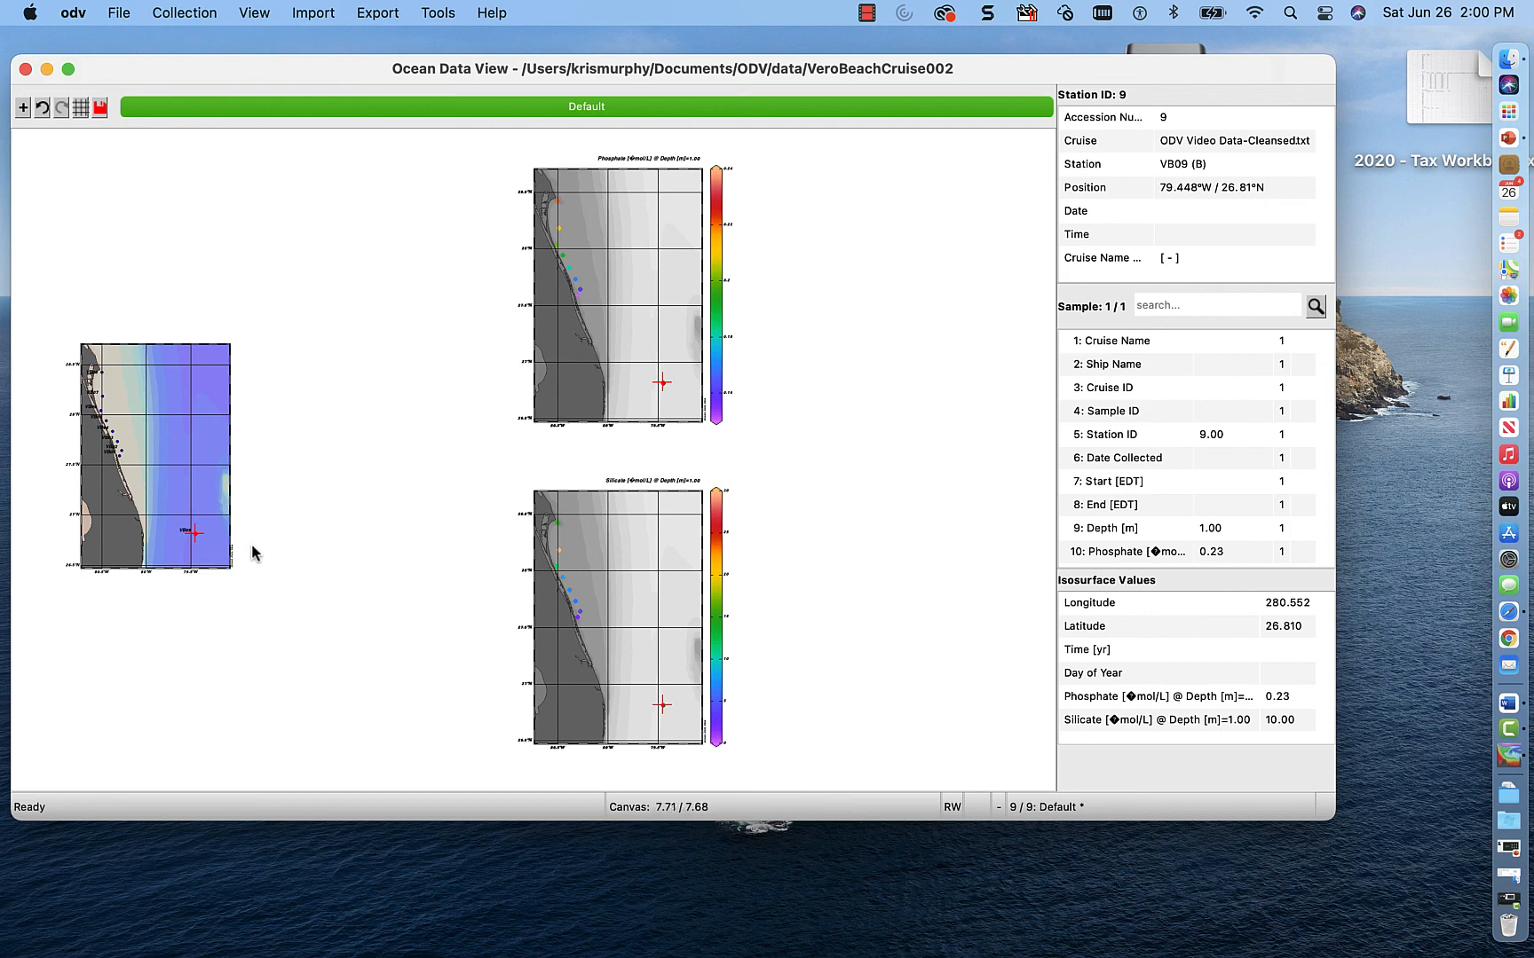
mouse_move(198, 545)
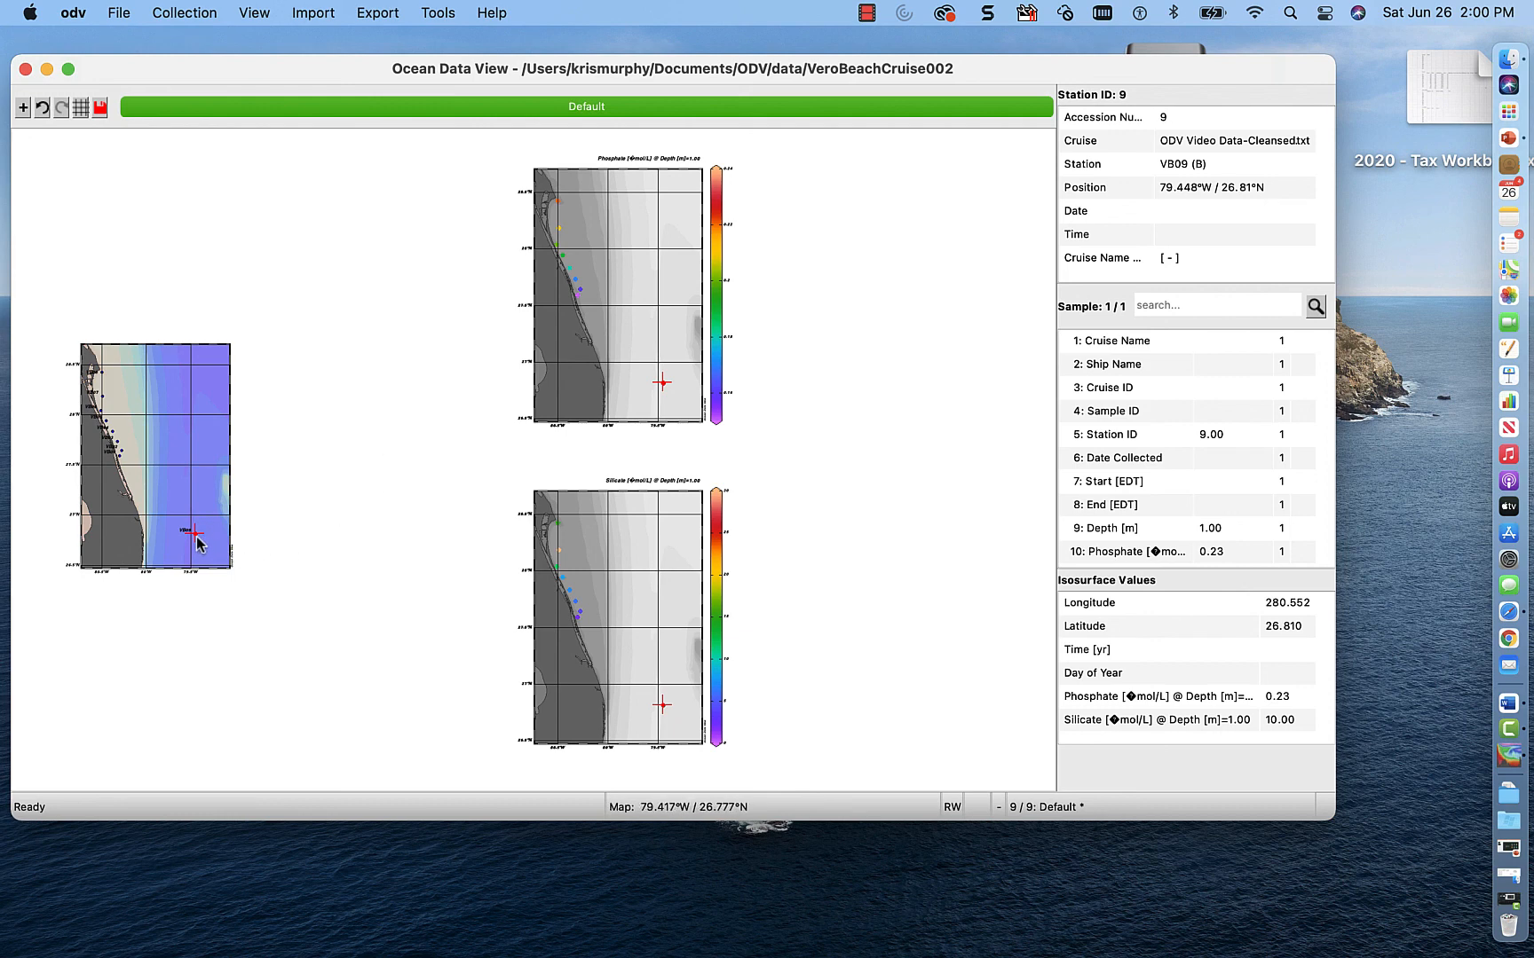
mouse_move(639, 419)
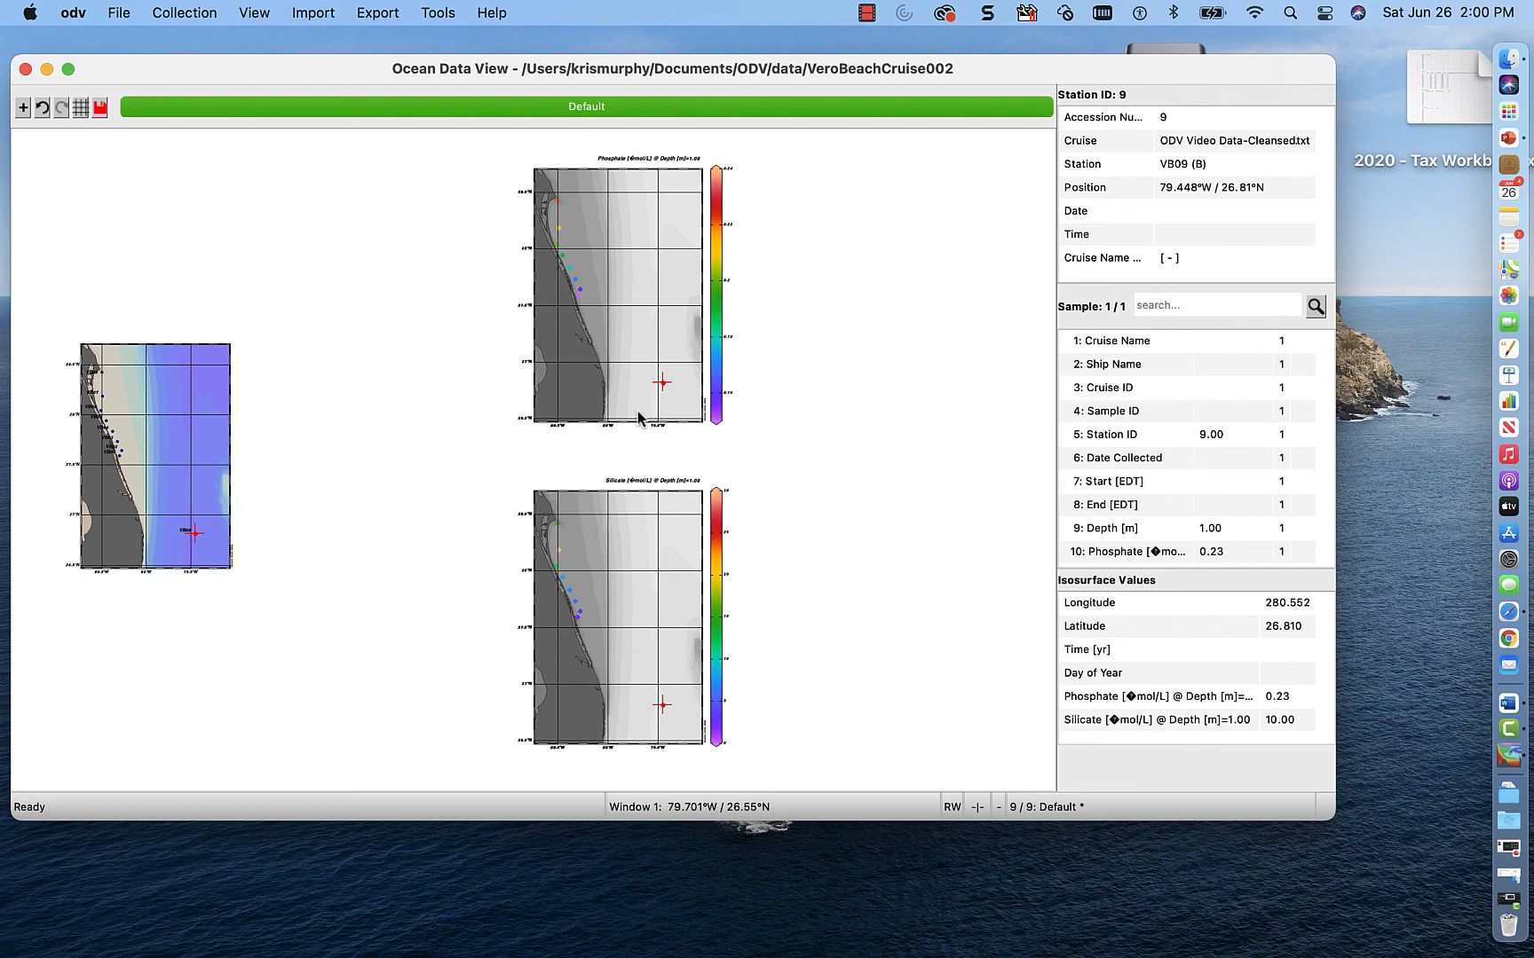
mouse_move(651, 689)
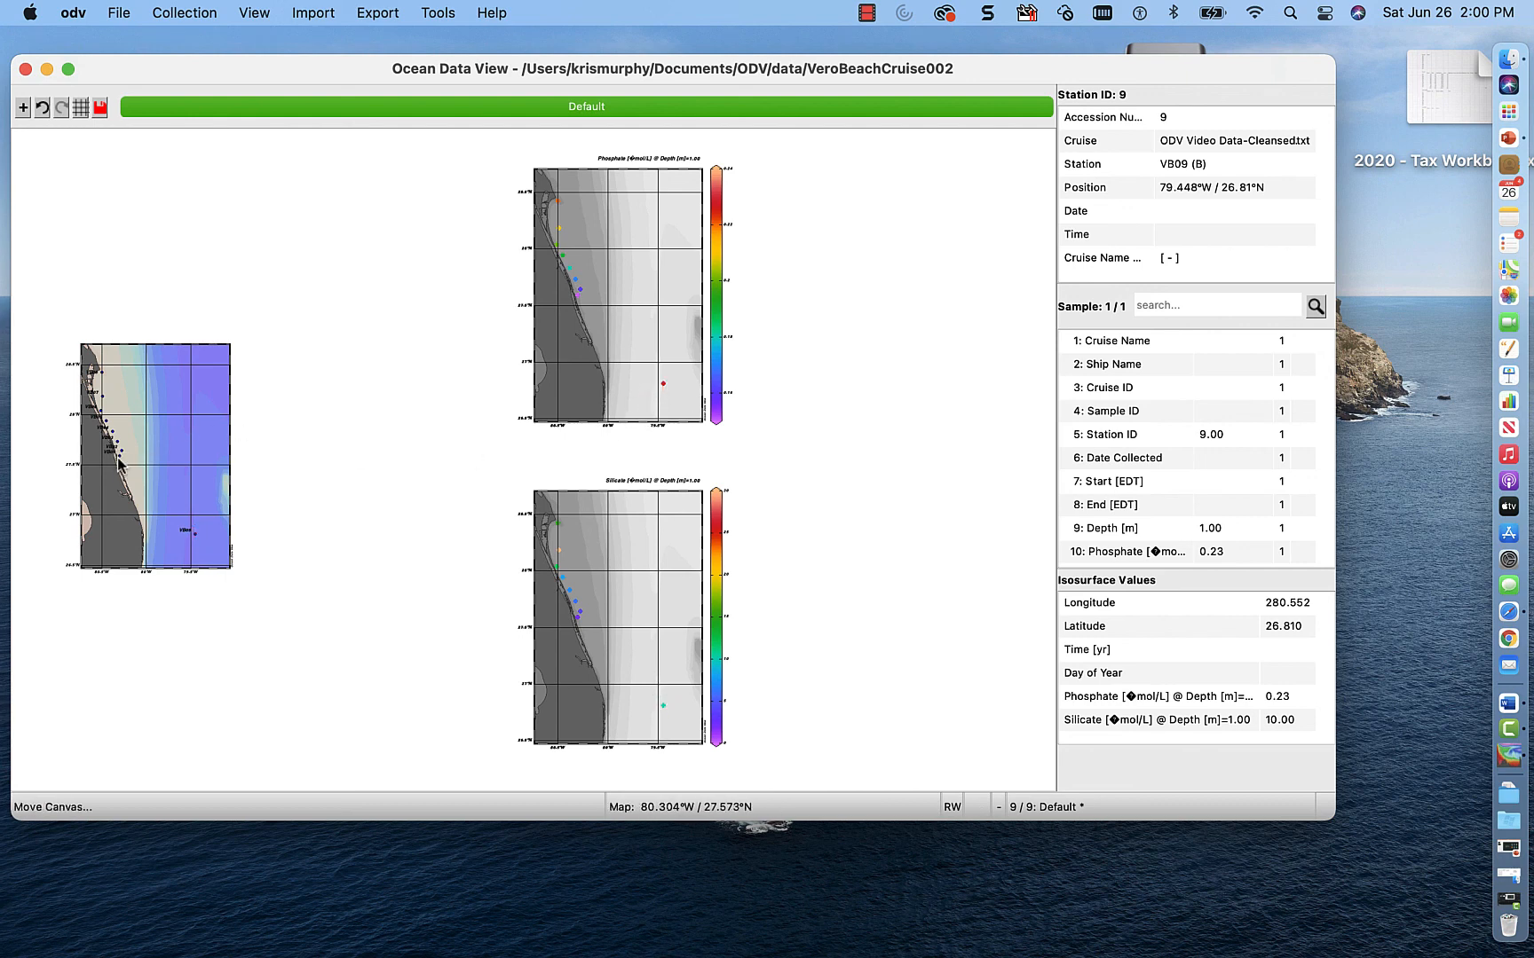
click(113, 431)
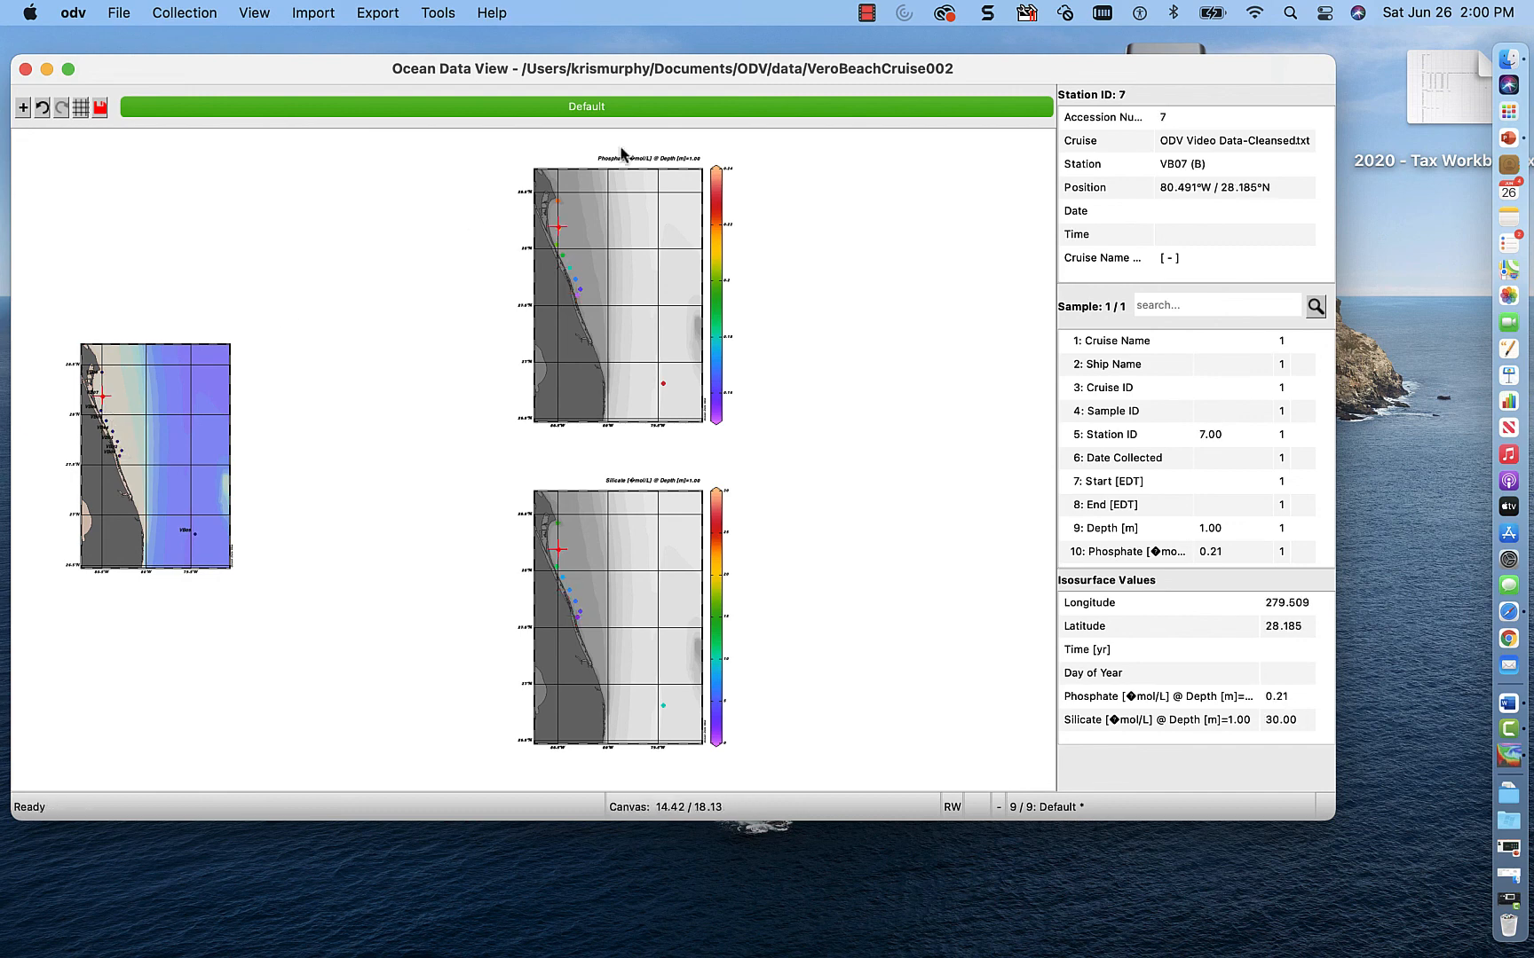
mouse_move(583, 249)
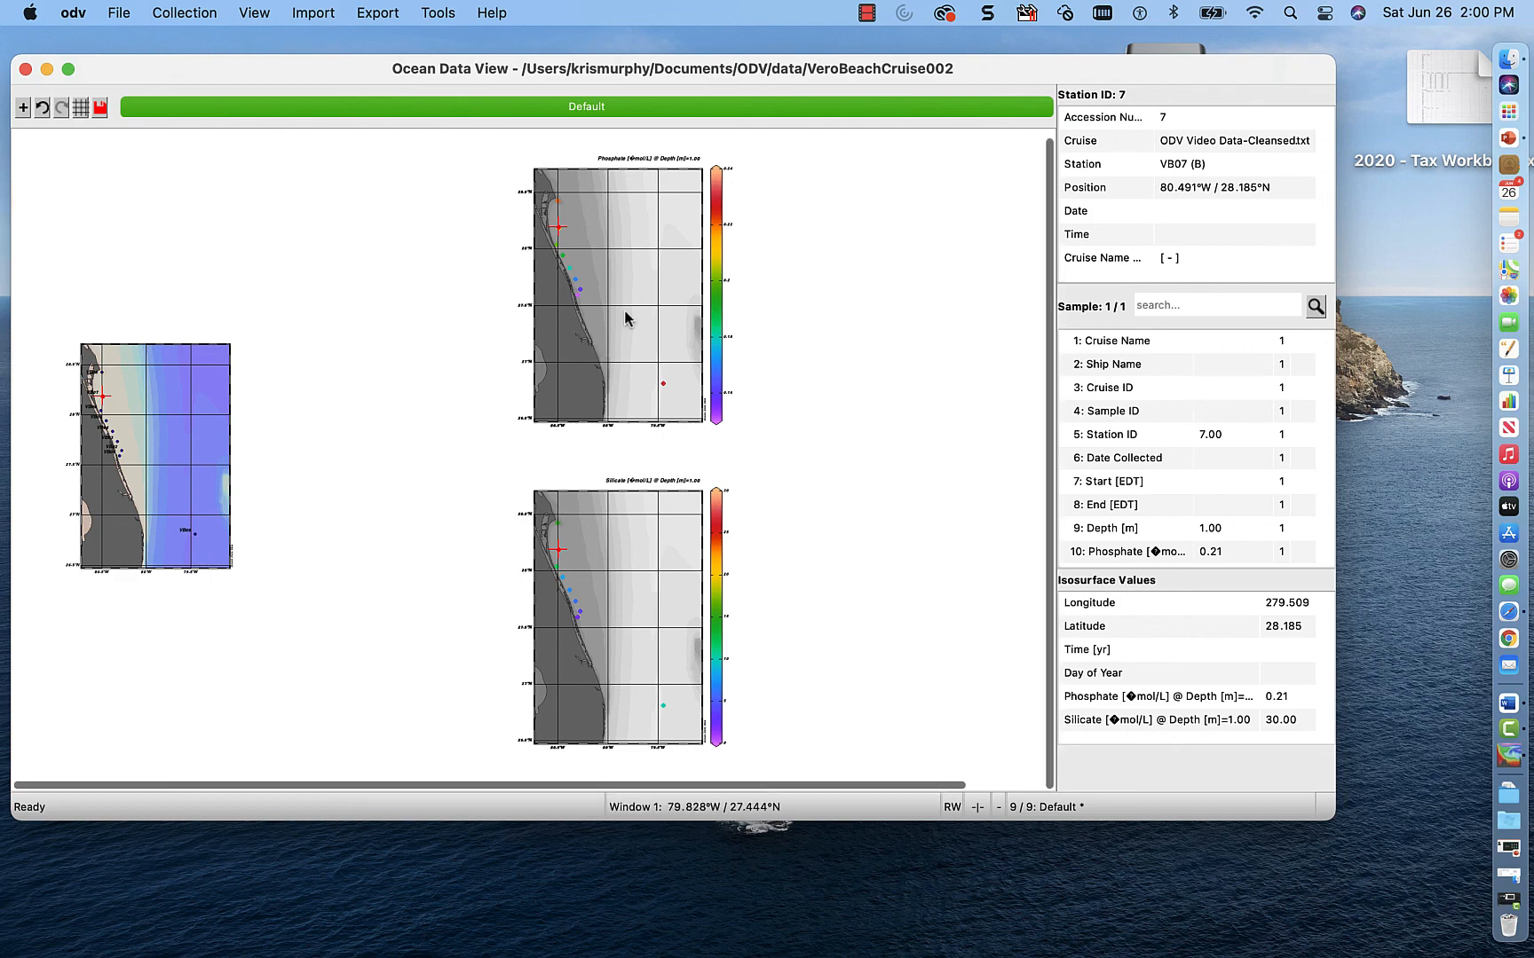
- Set the phosphate plot's palette to Viridis in its Properties
right_click(626, 318)
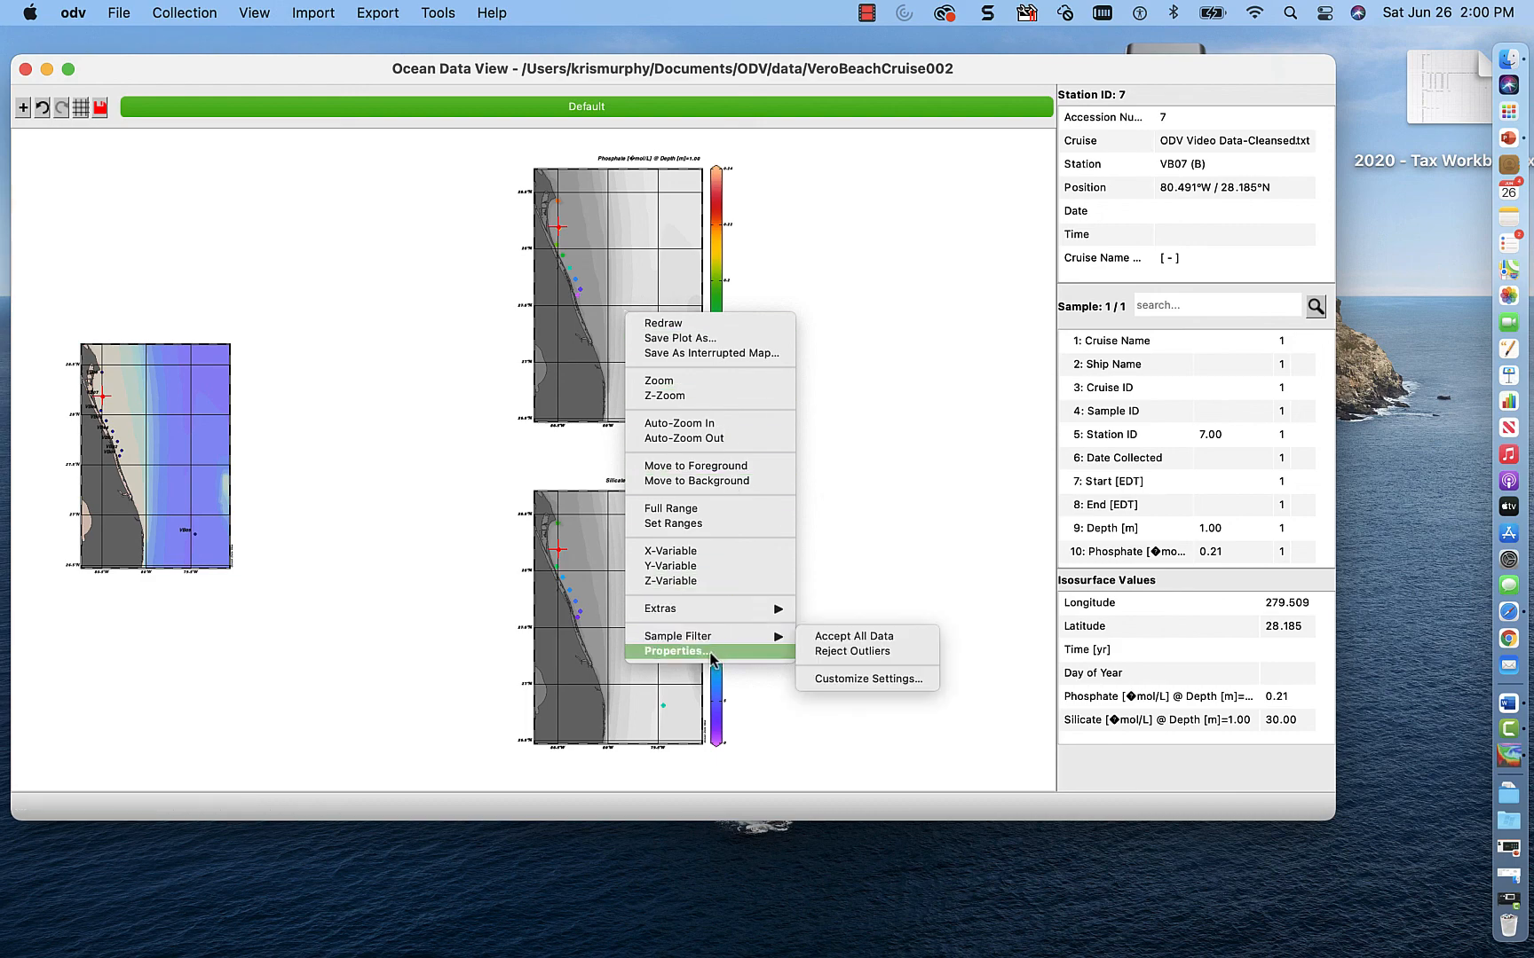
mouse_move(722, 582)
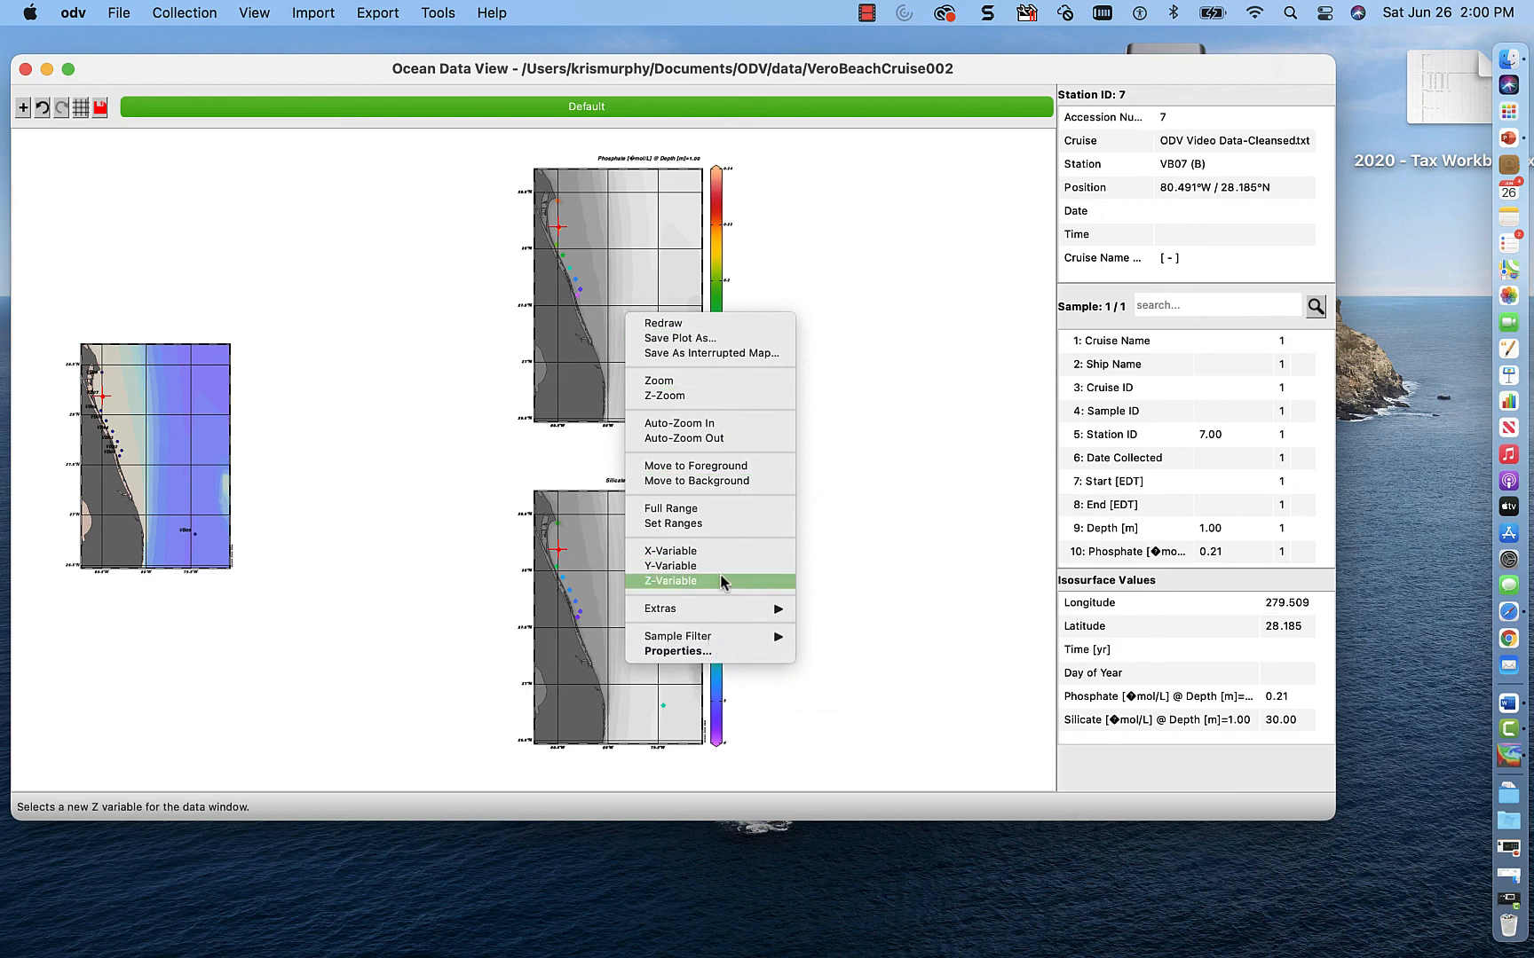
mouse_move(711, 651)
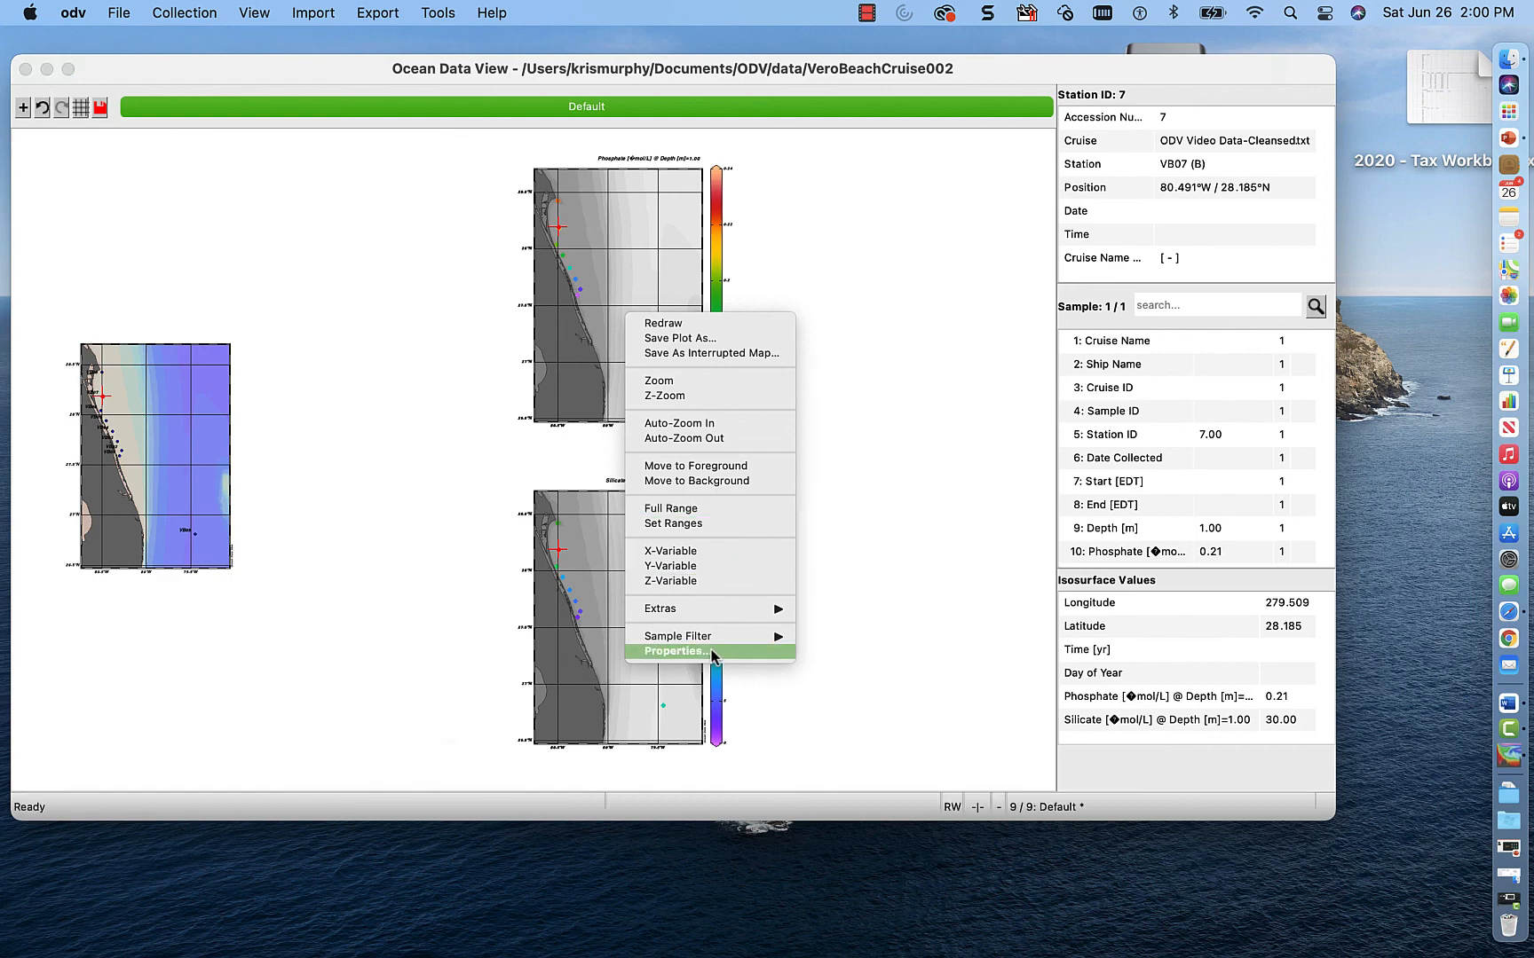
click(675, 652)
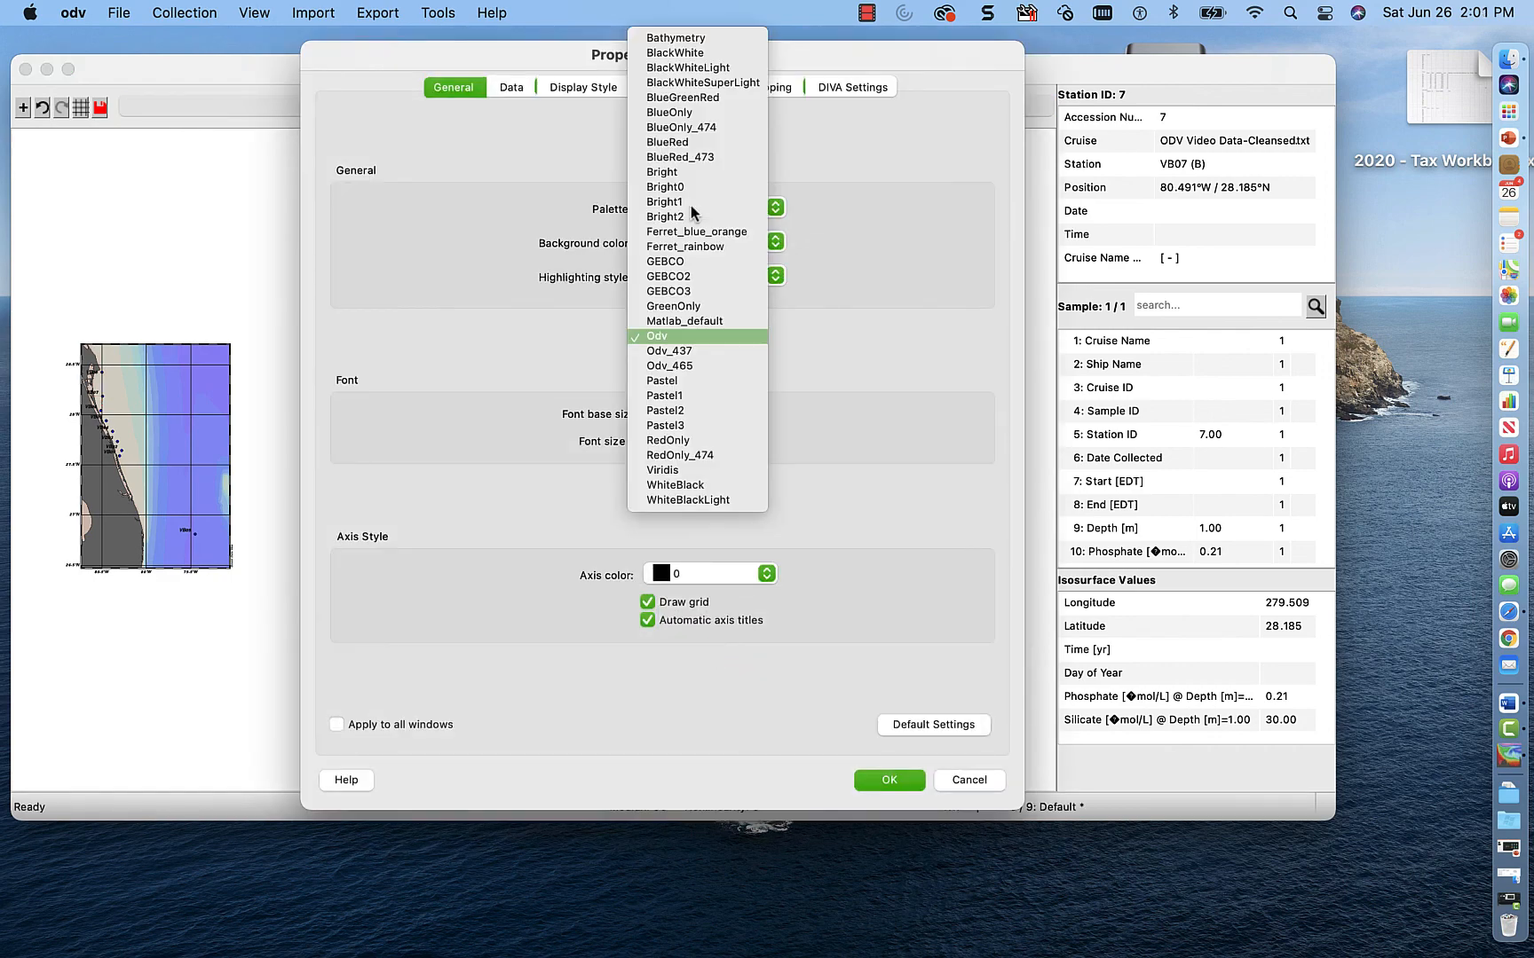
mouse_move(697, 261)
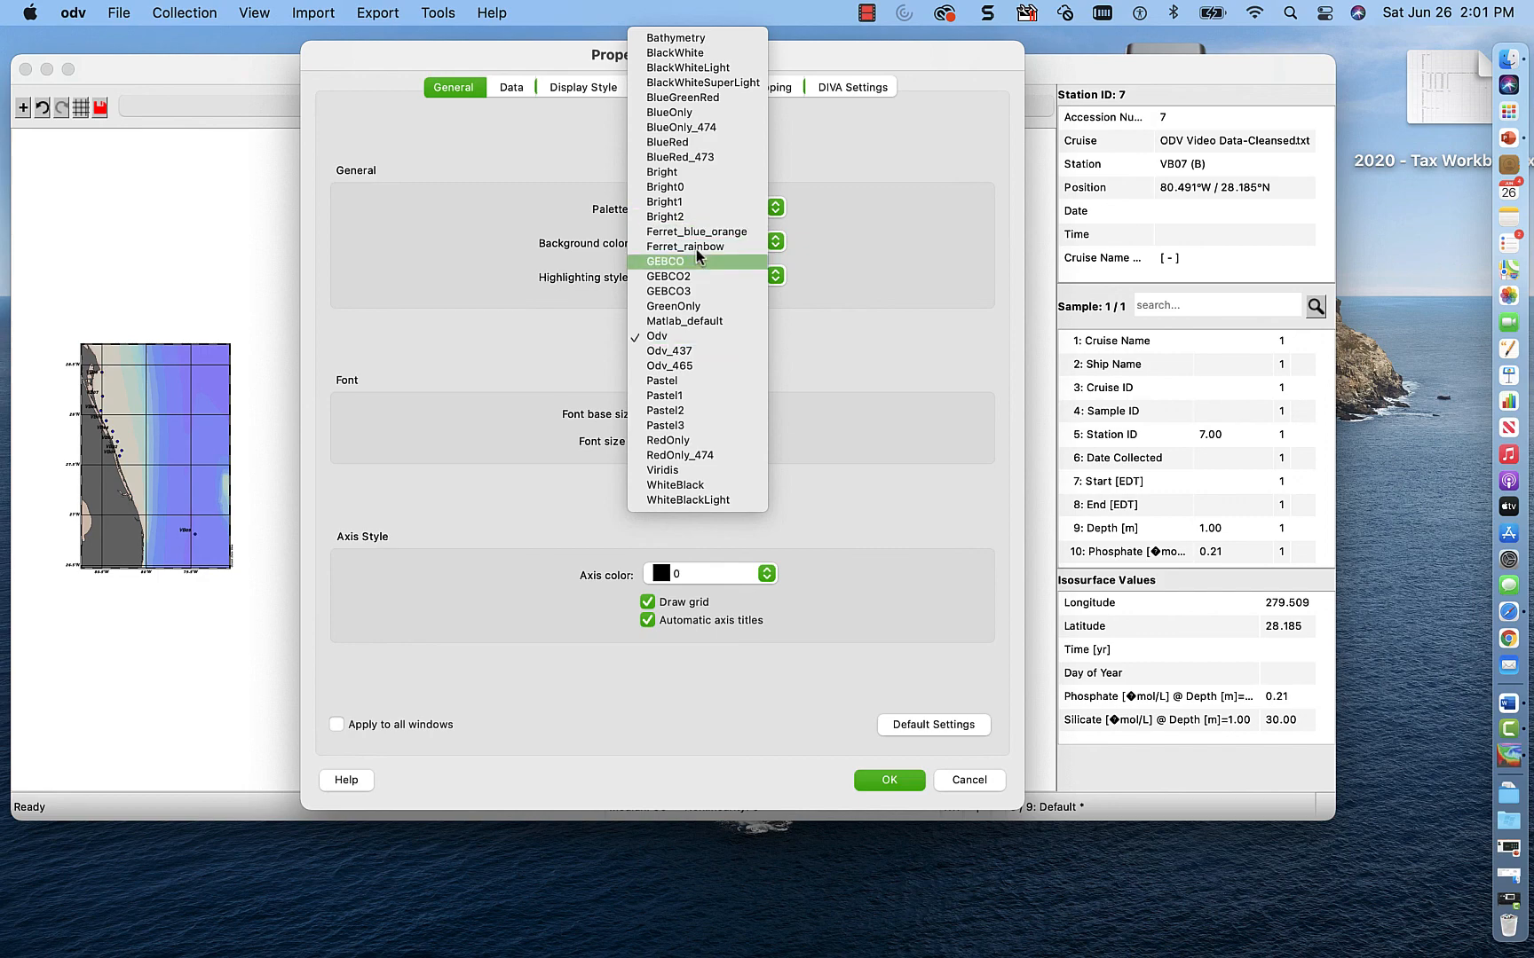
mouse_move(699, 306)
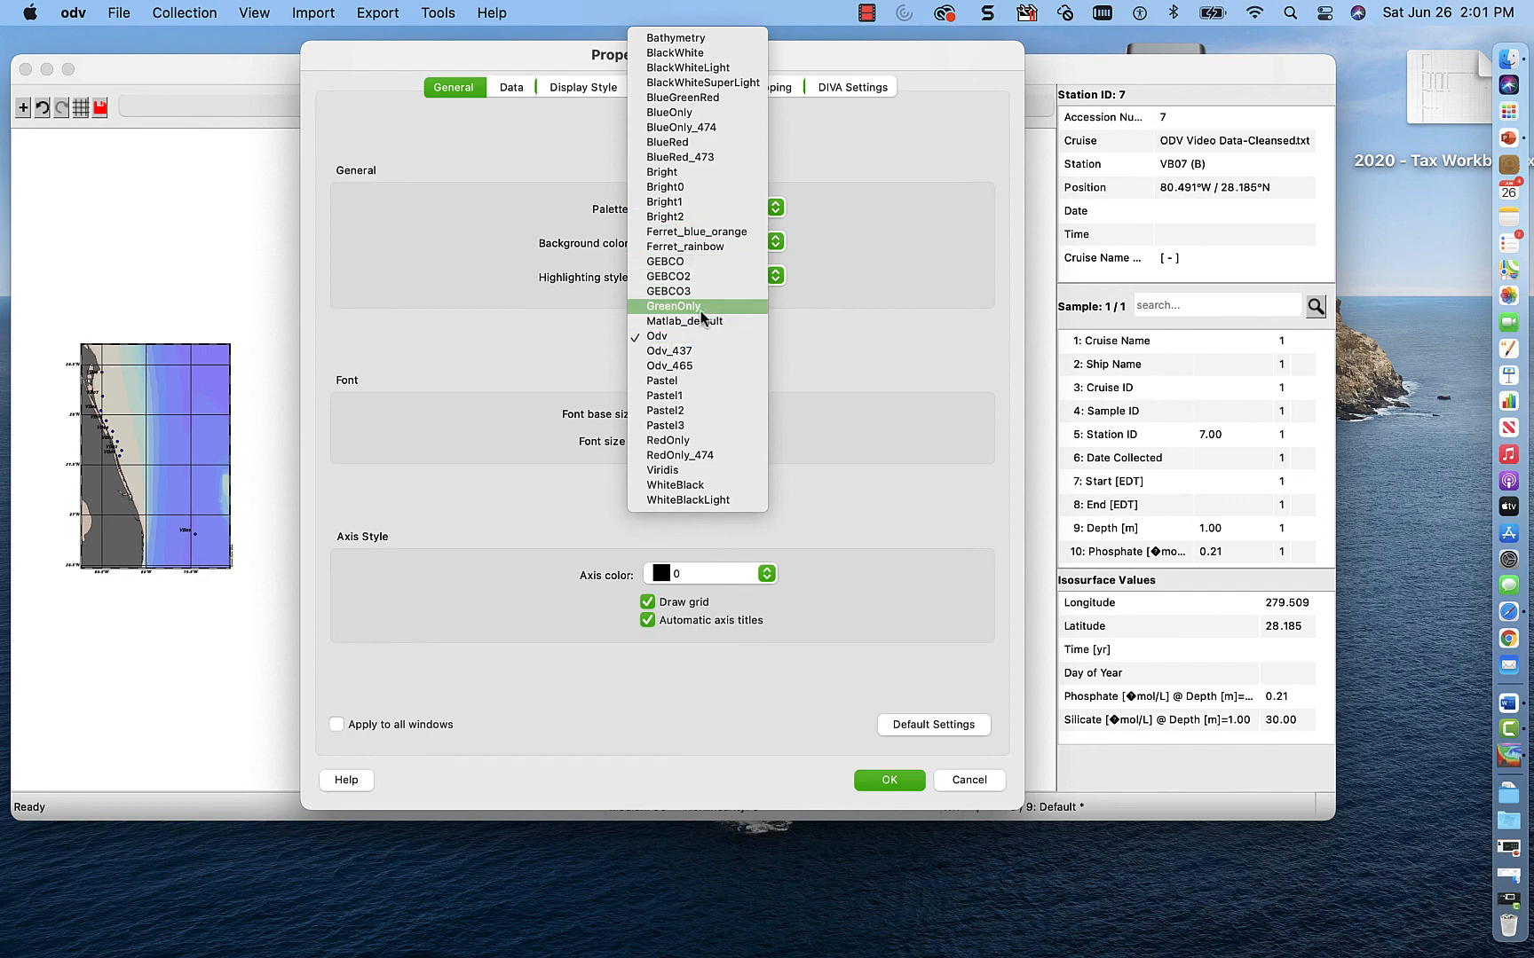
mouse_move(696, 469)
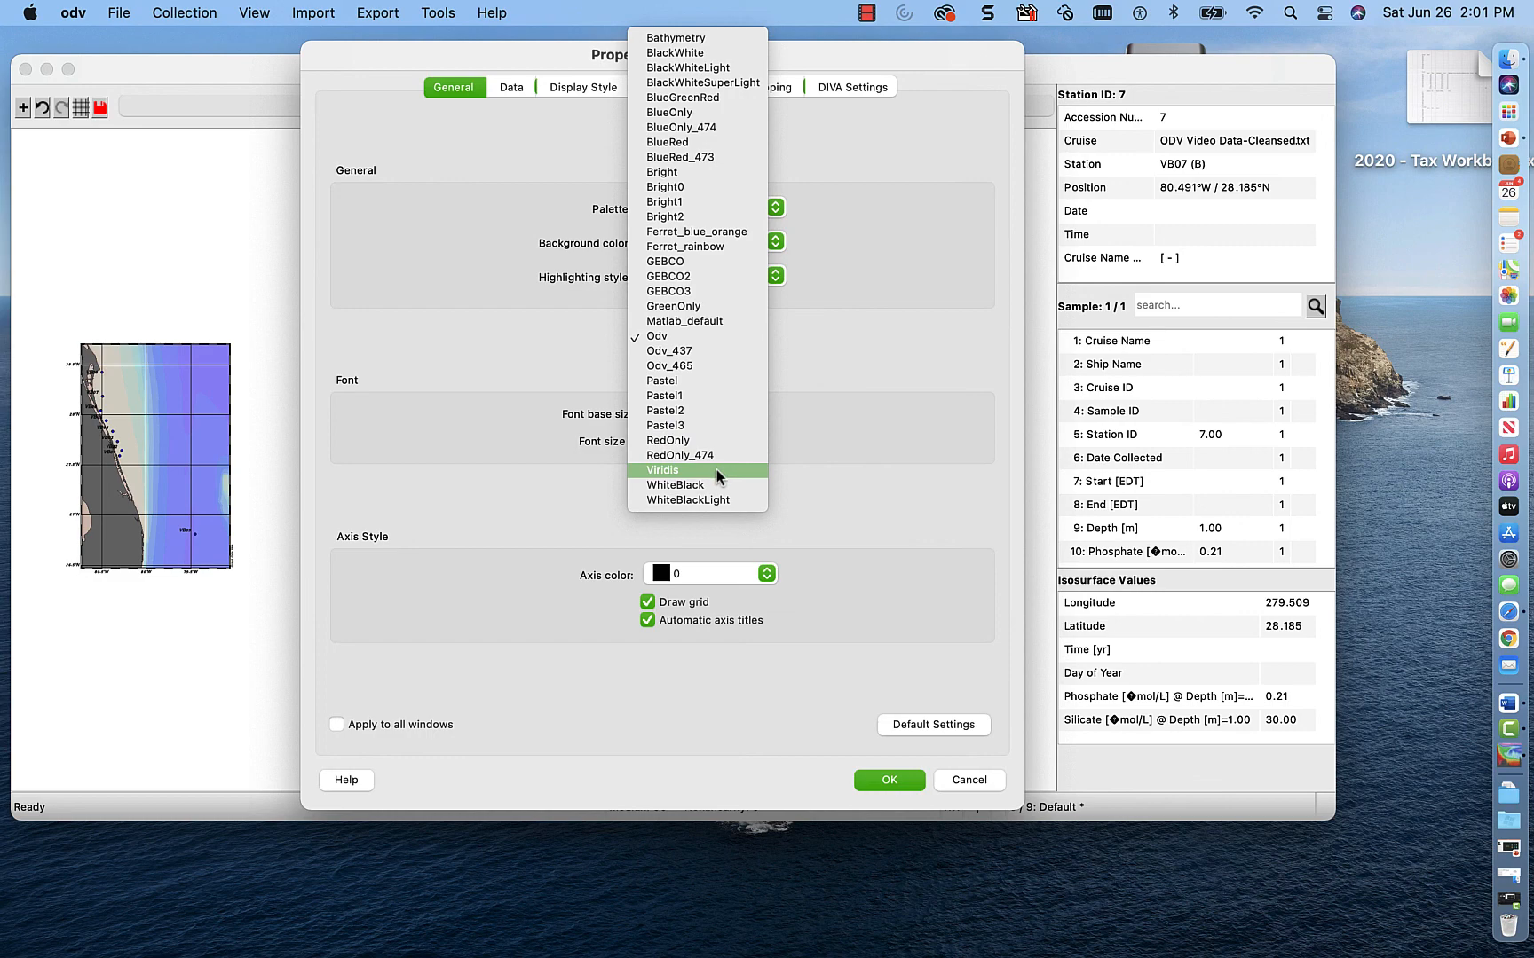
click(663, 470)
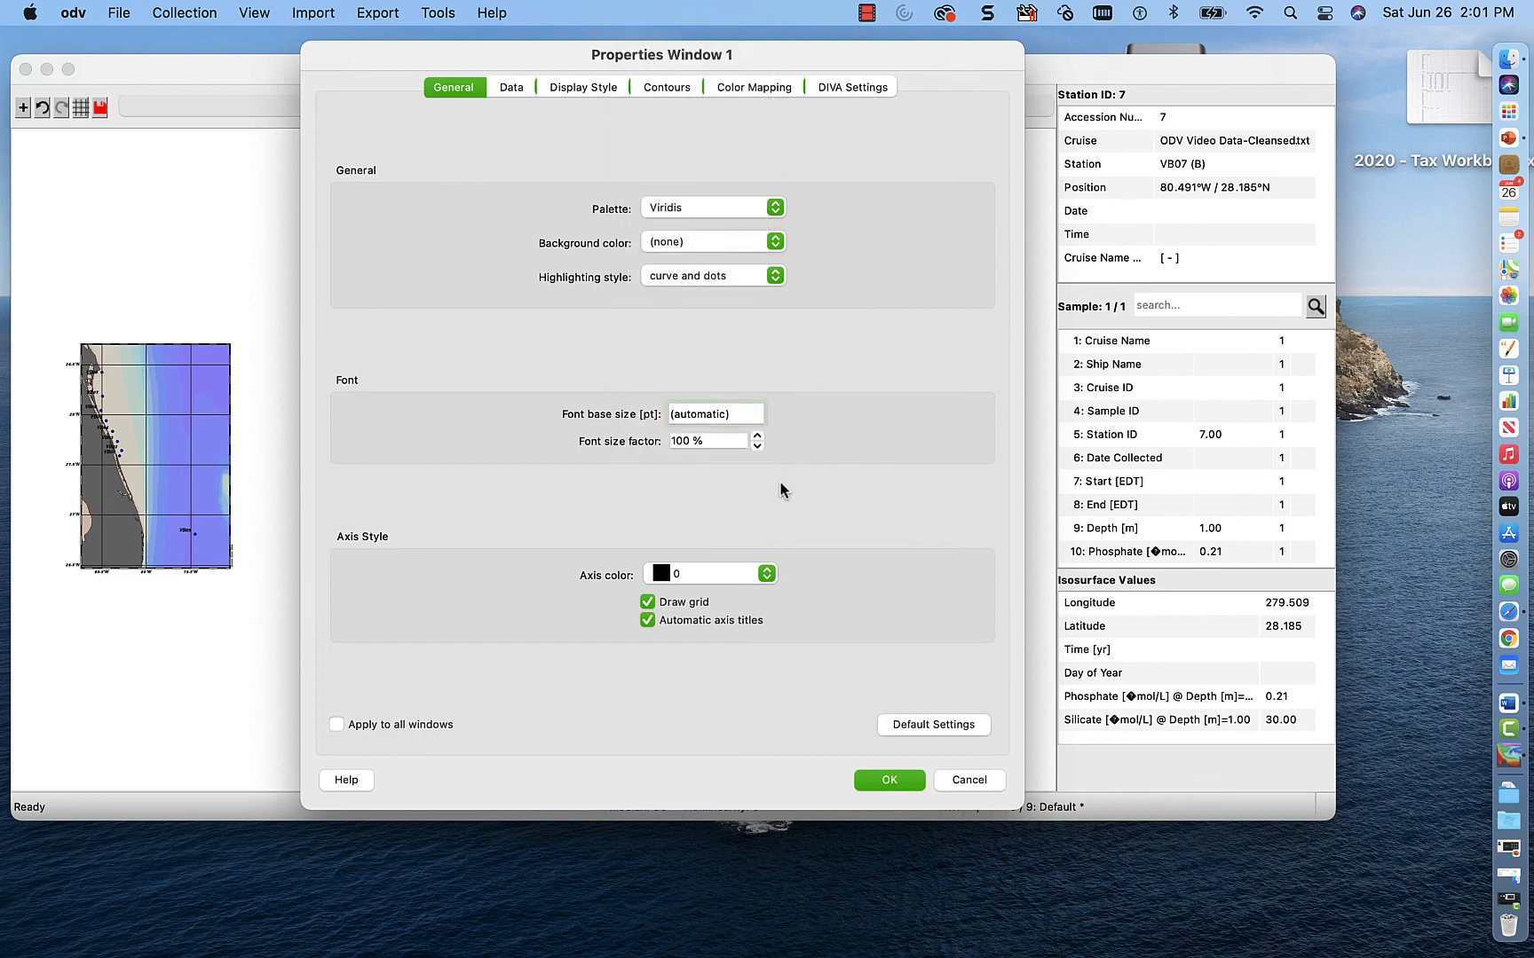
click(888, 779)
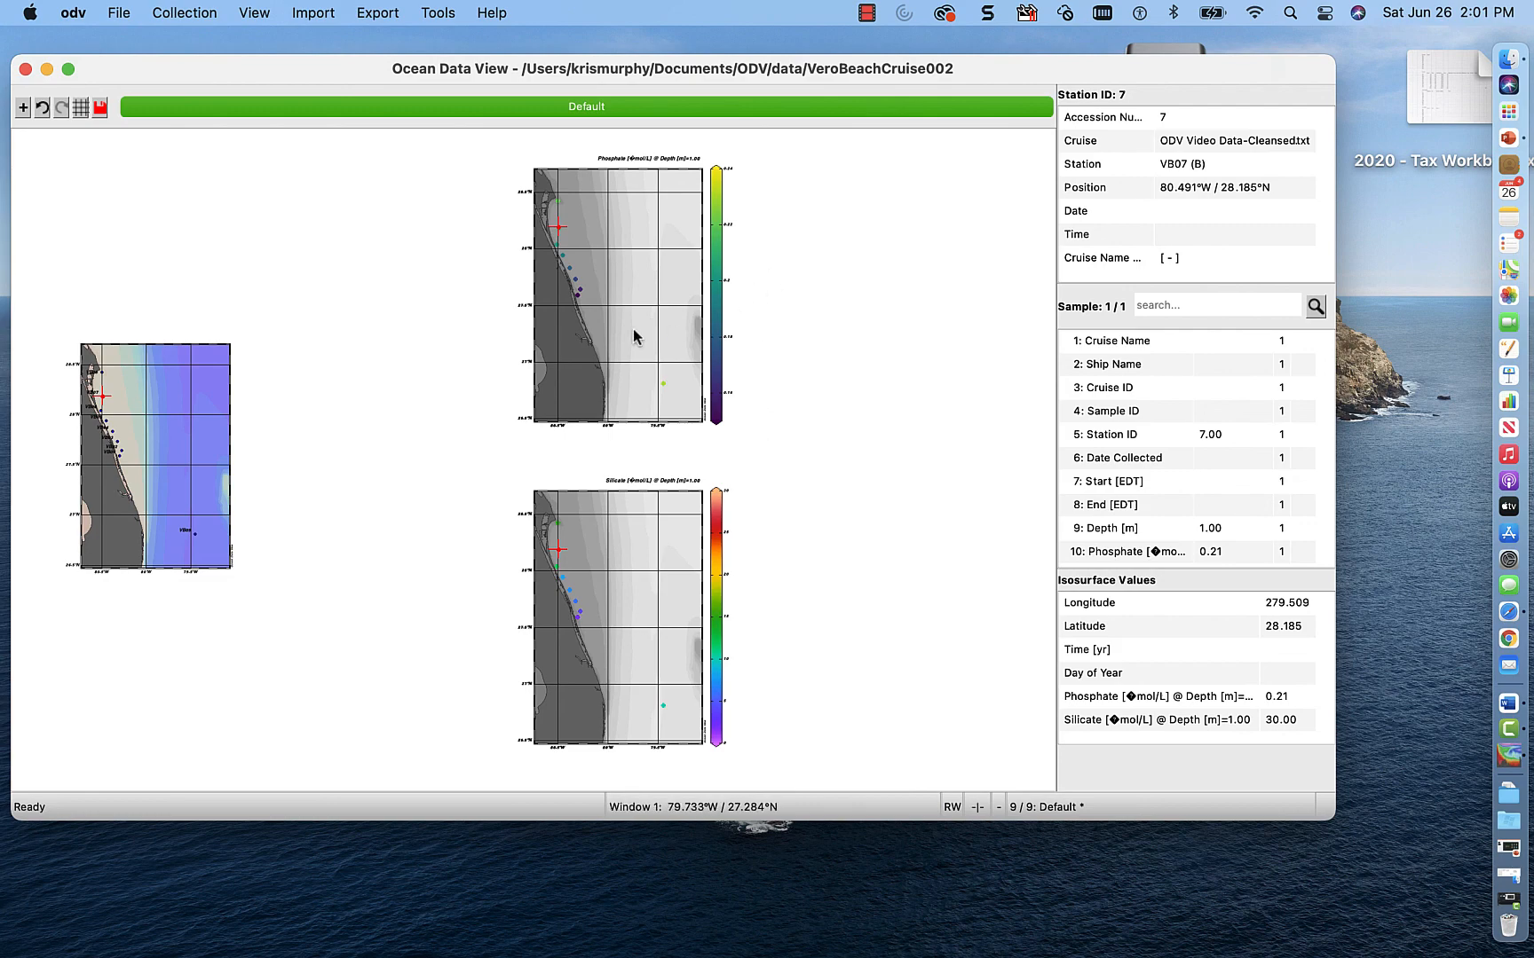
- Apply the plot properties to all windows so silicate also uses Viridis
right_click(635, 335)
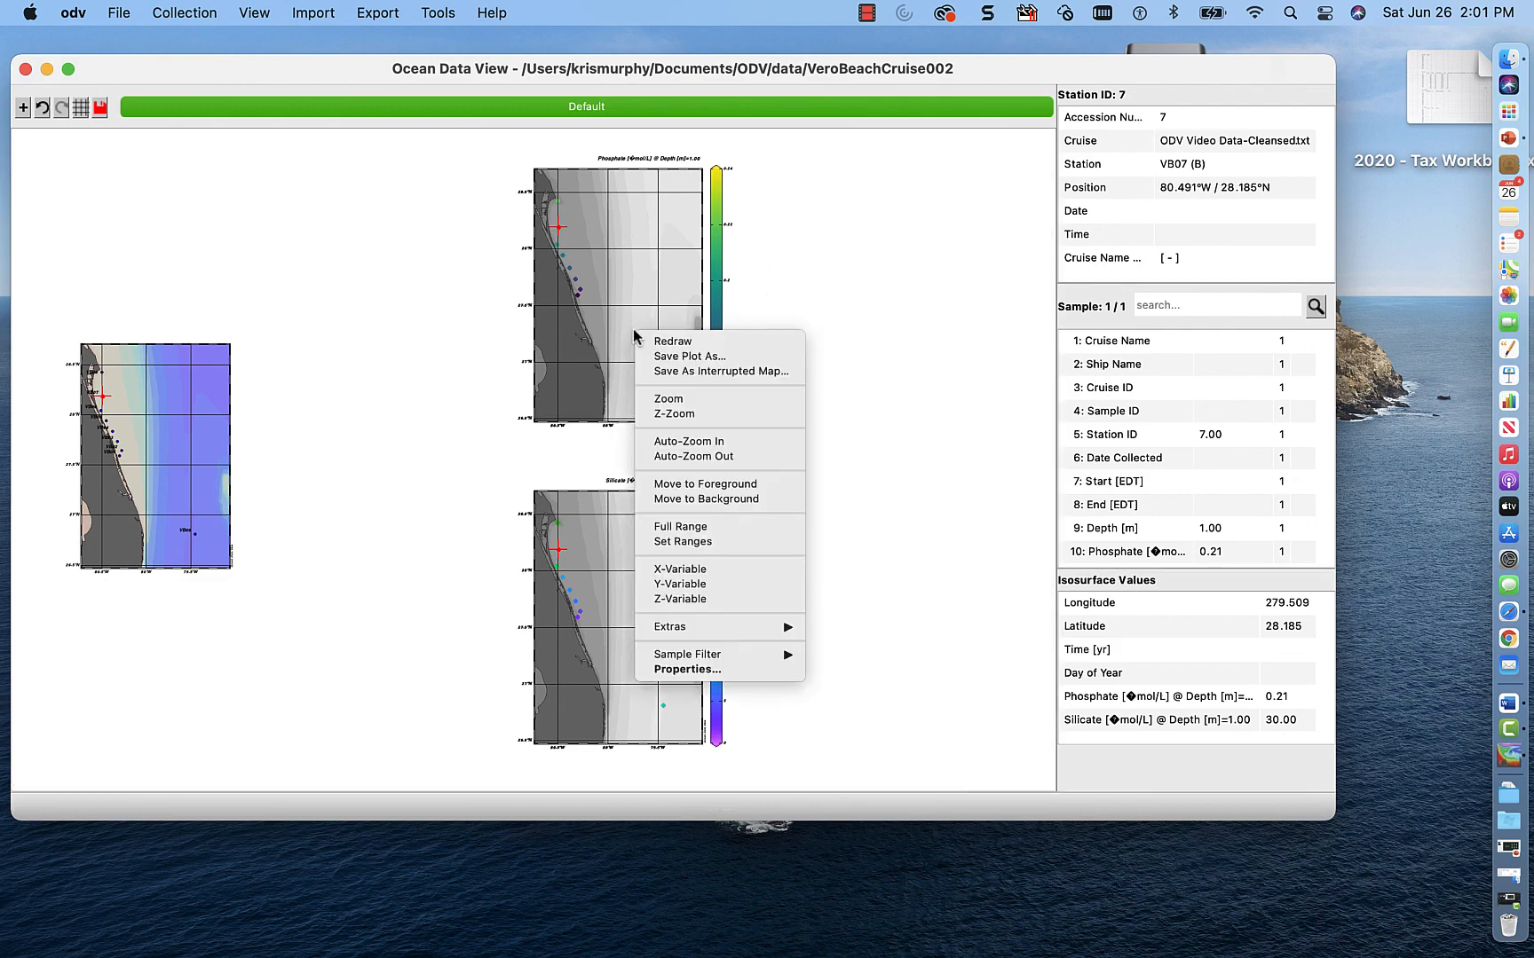
click(687, 669)
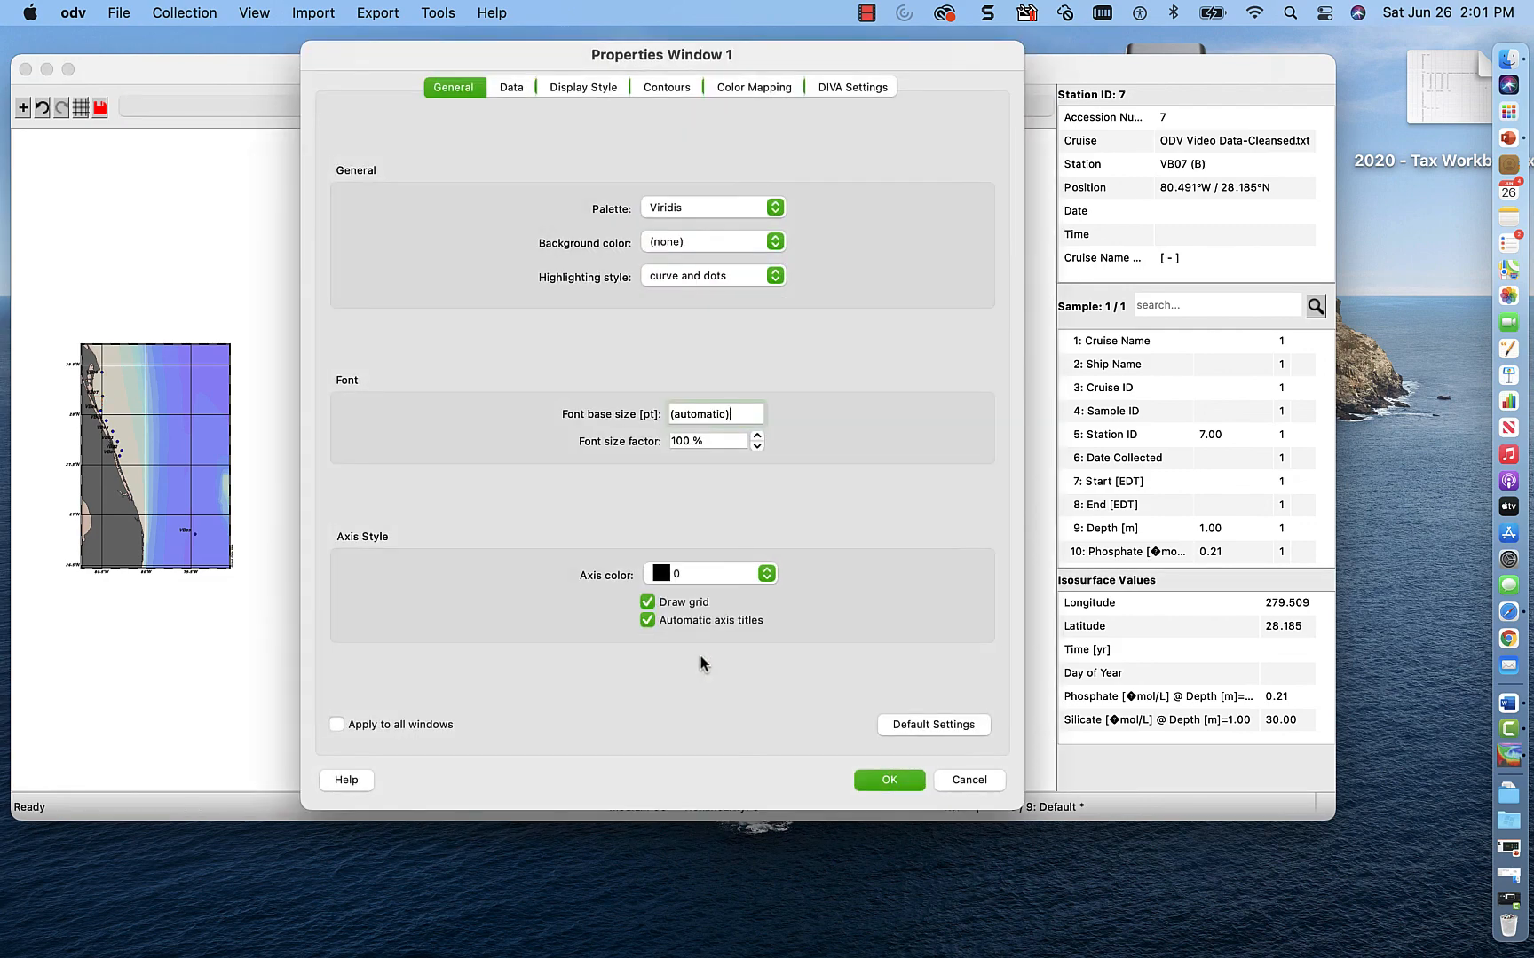
click(337, 725)
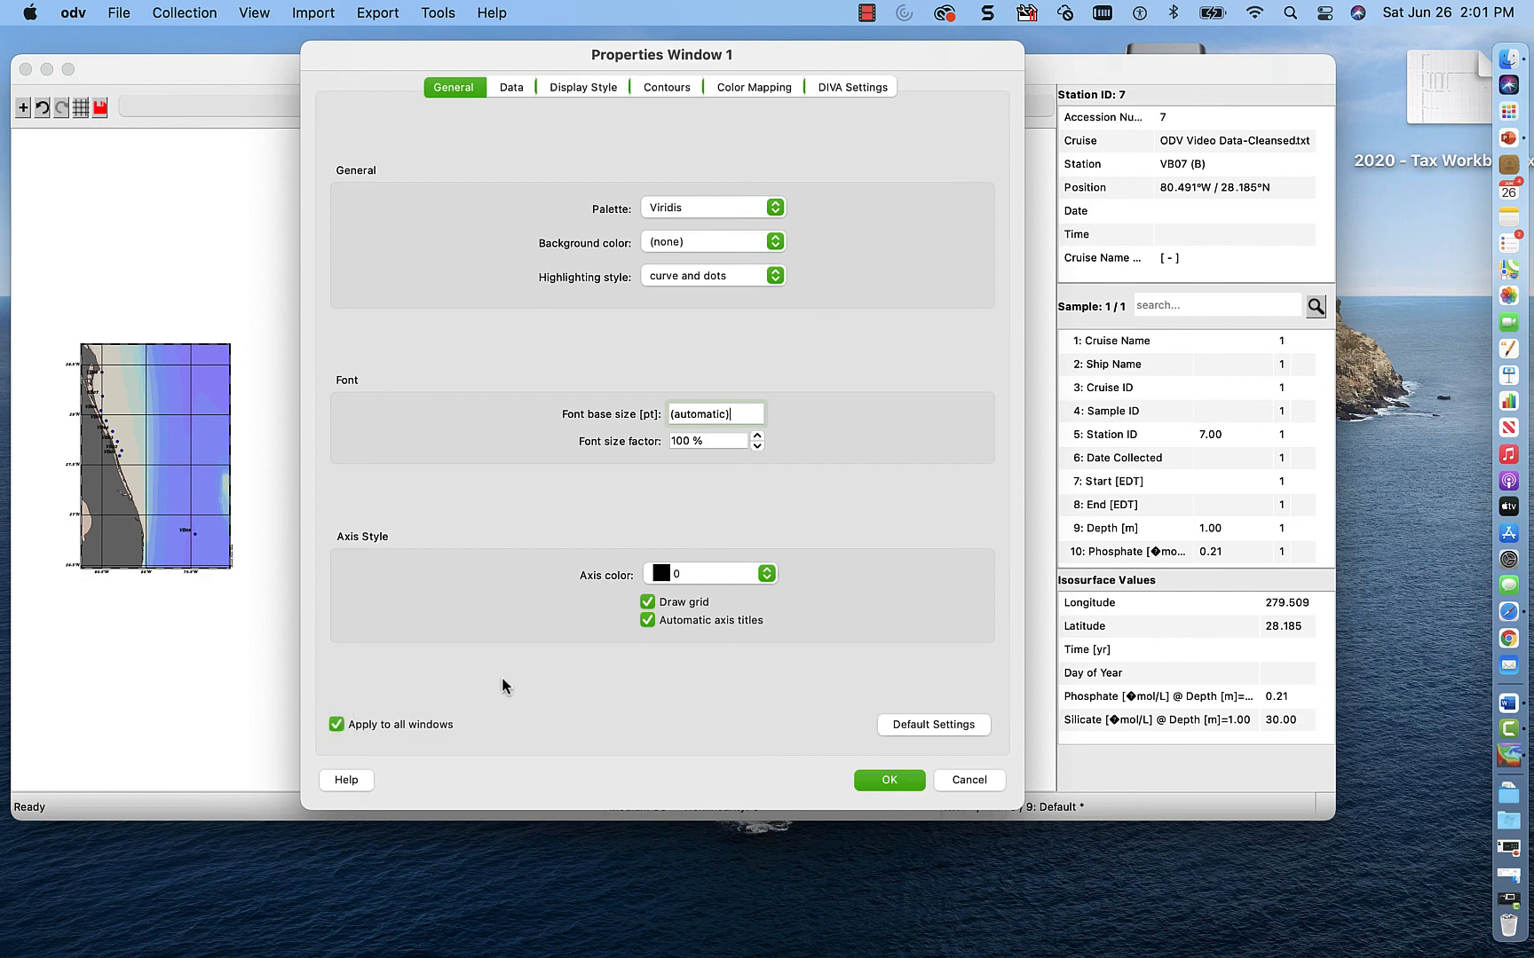
mouse_move(859, 760)
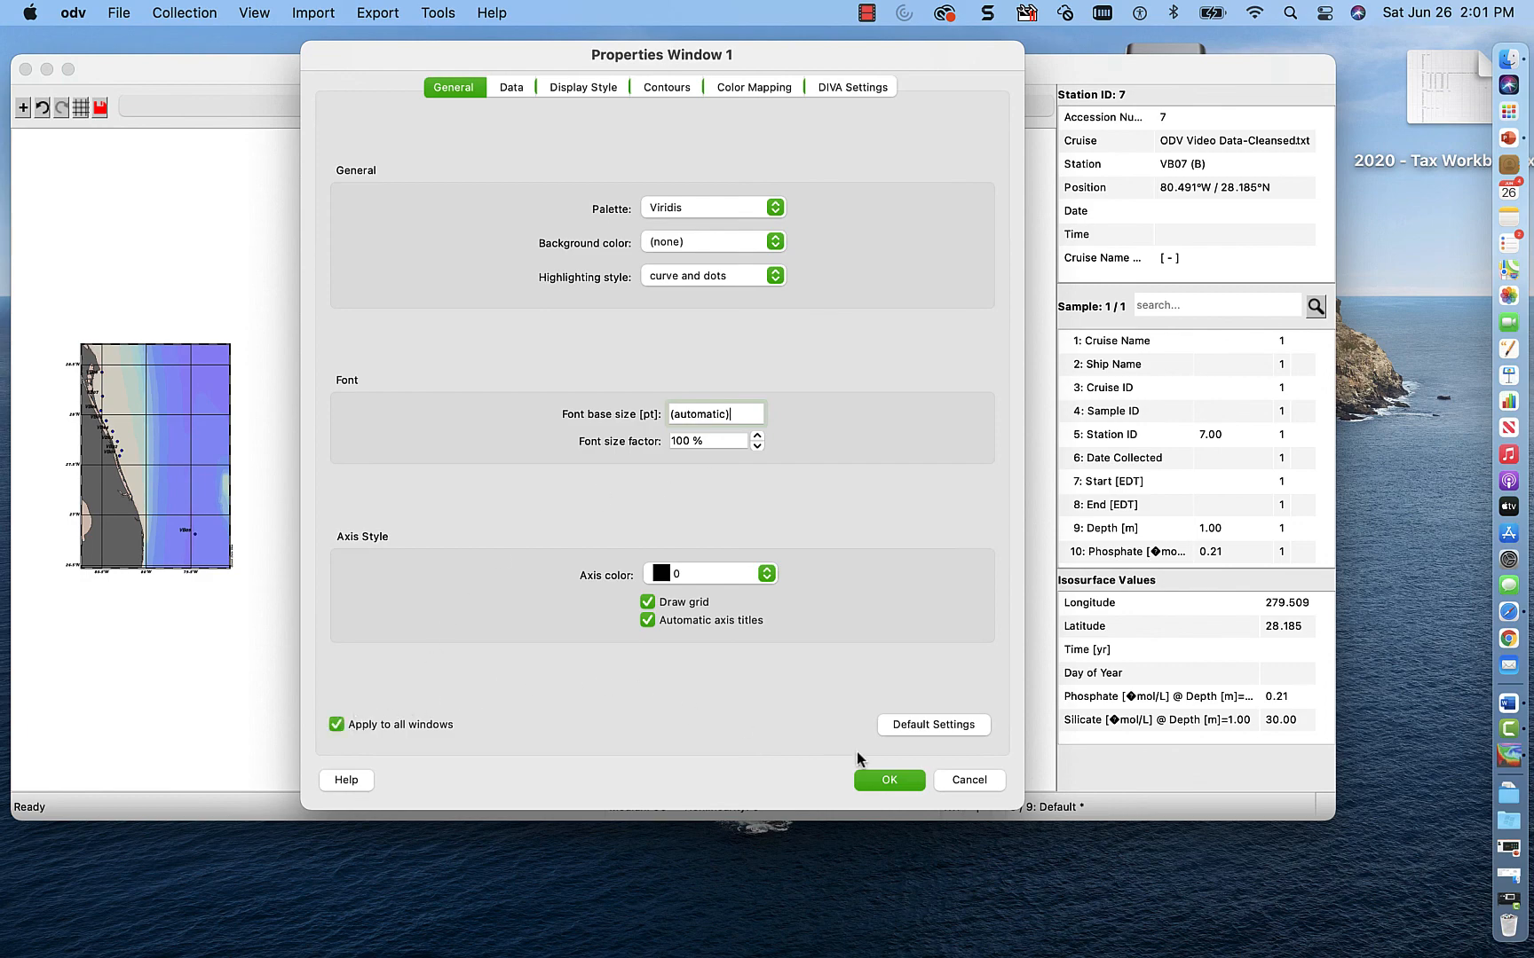
click(887, 780)
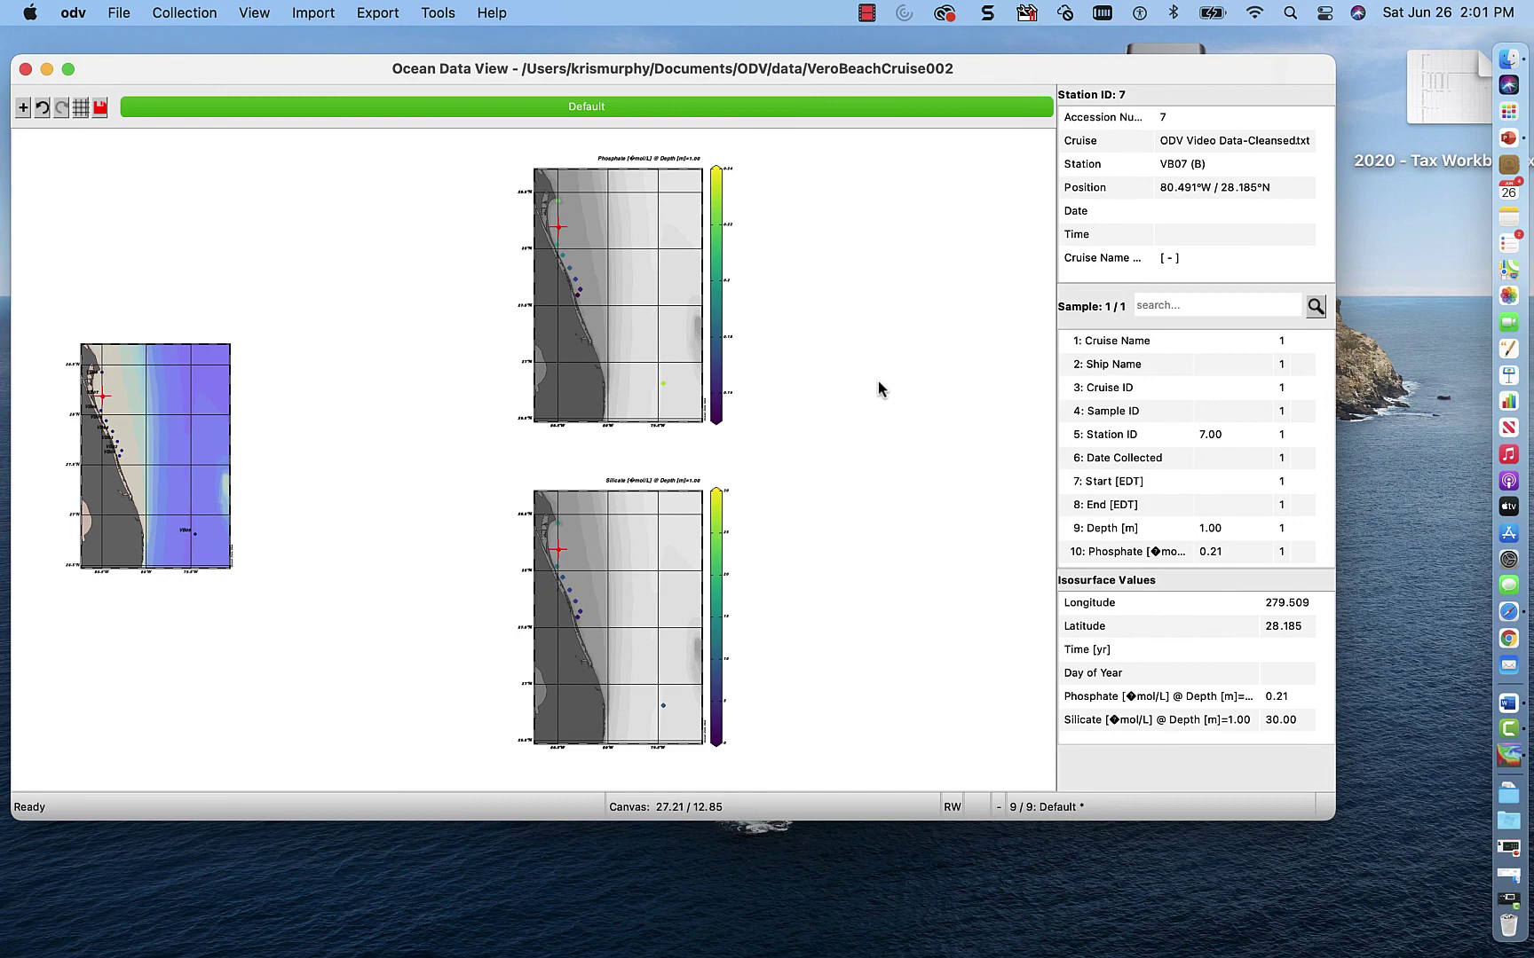
right_click(606, 320)
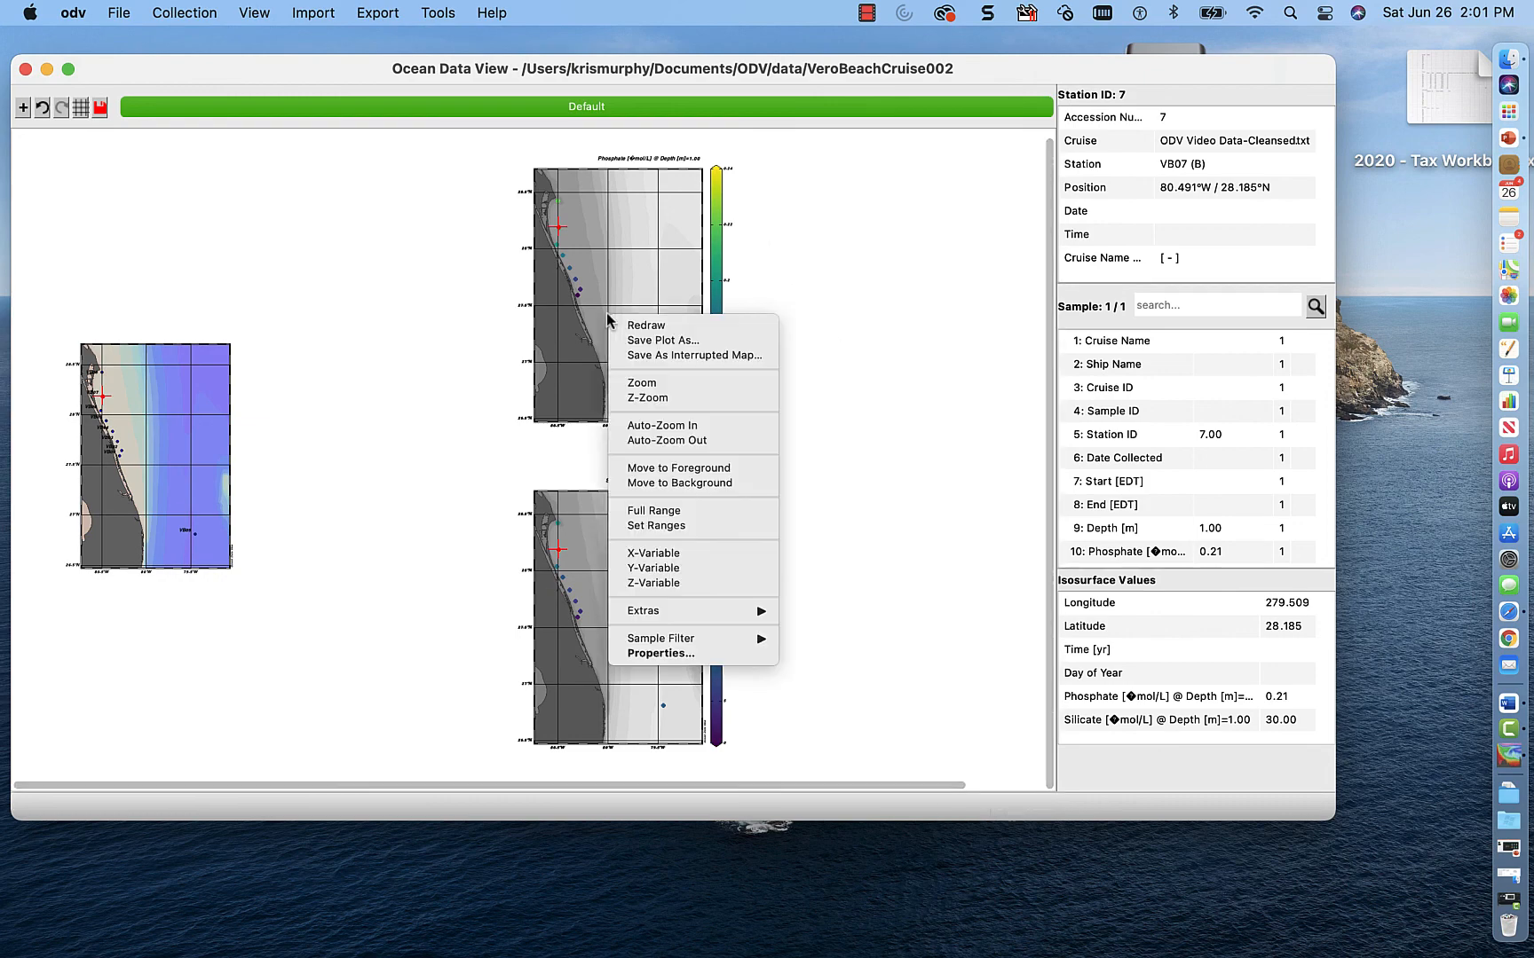
click(660, 653)
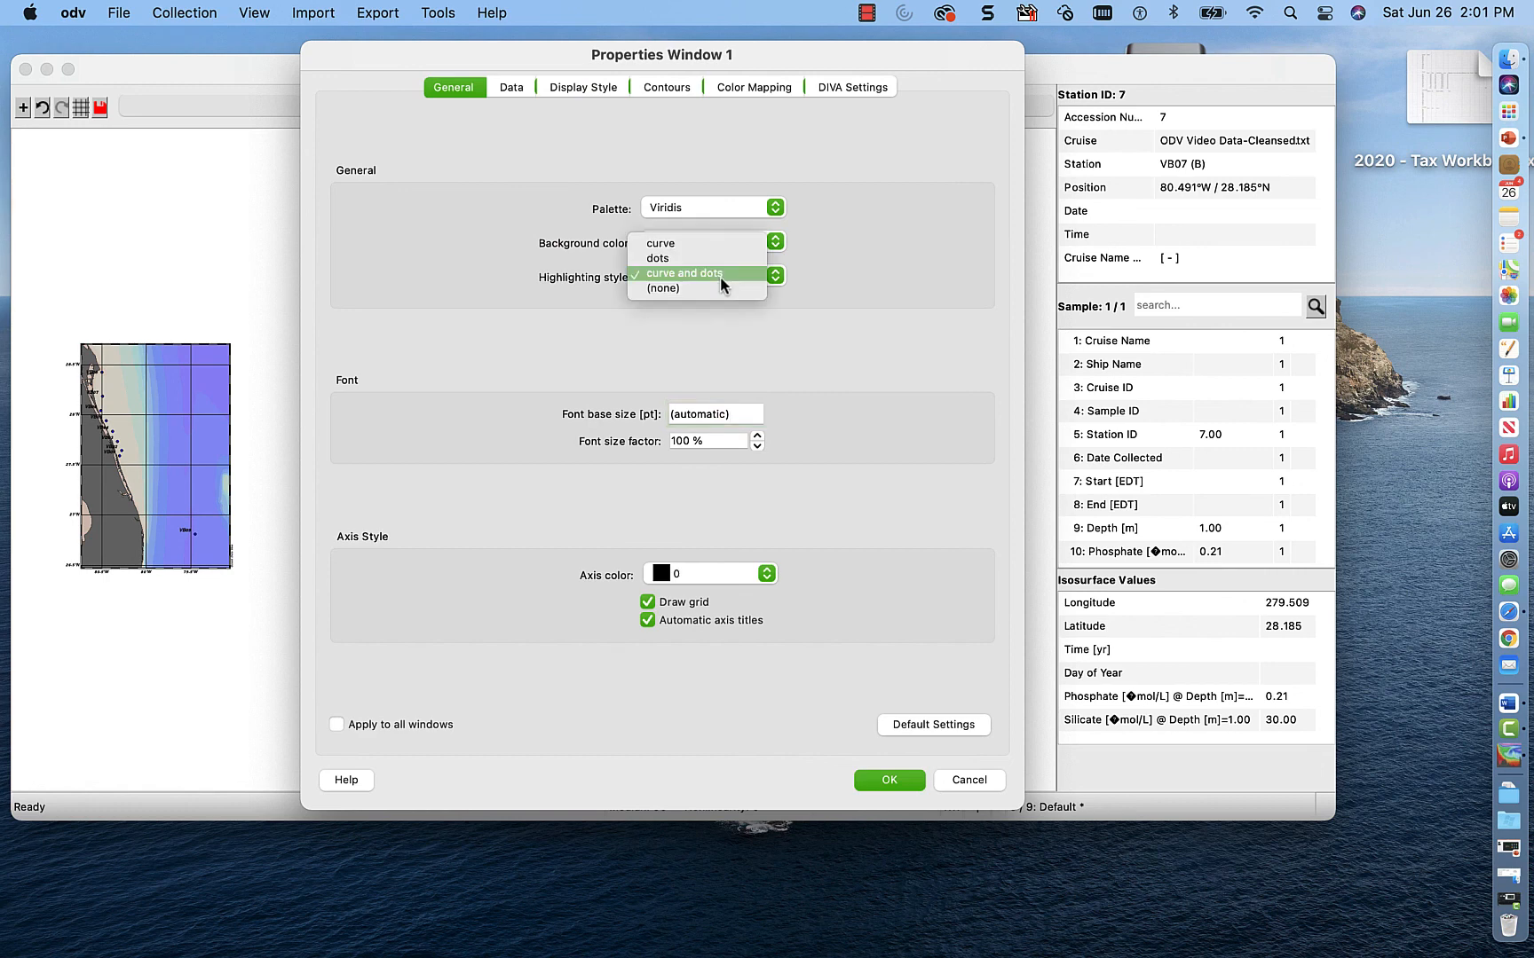
mouse_move(727, 258)
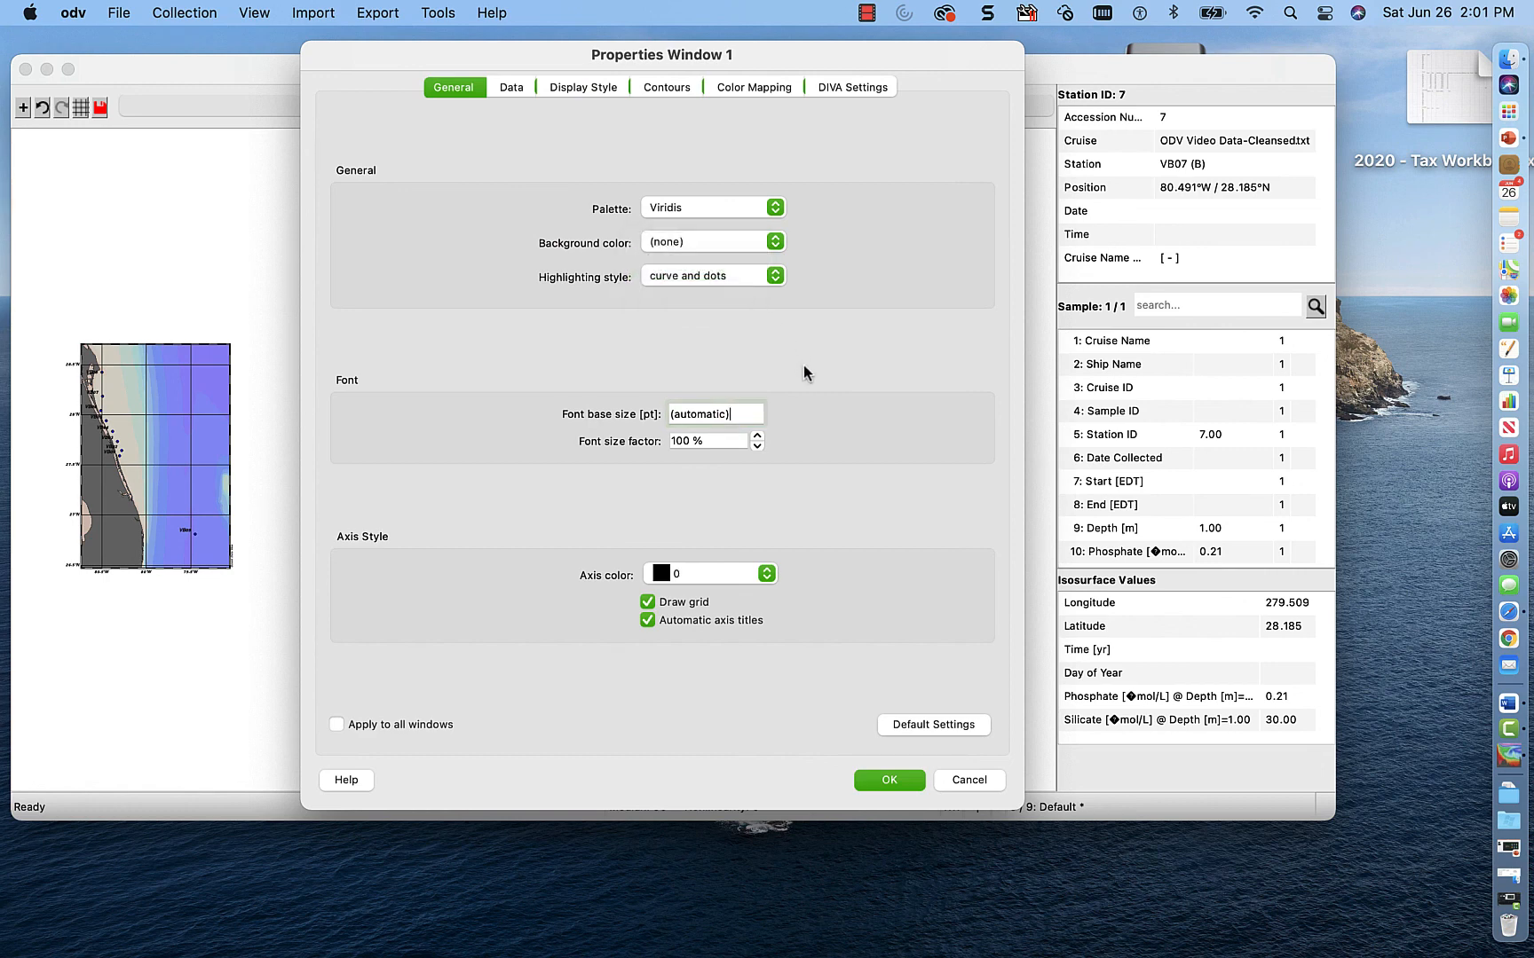
click(510, 86)
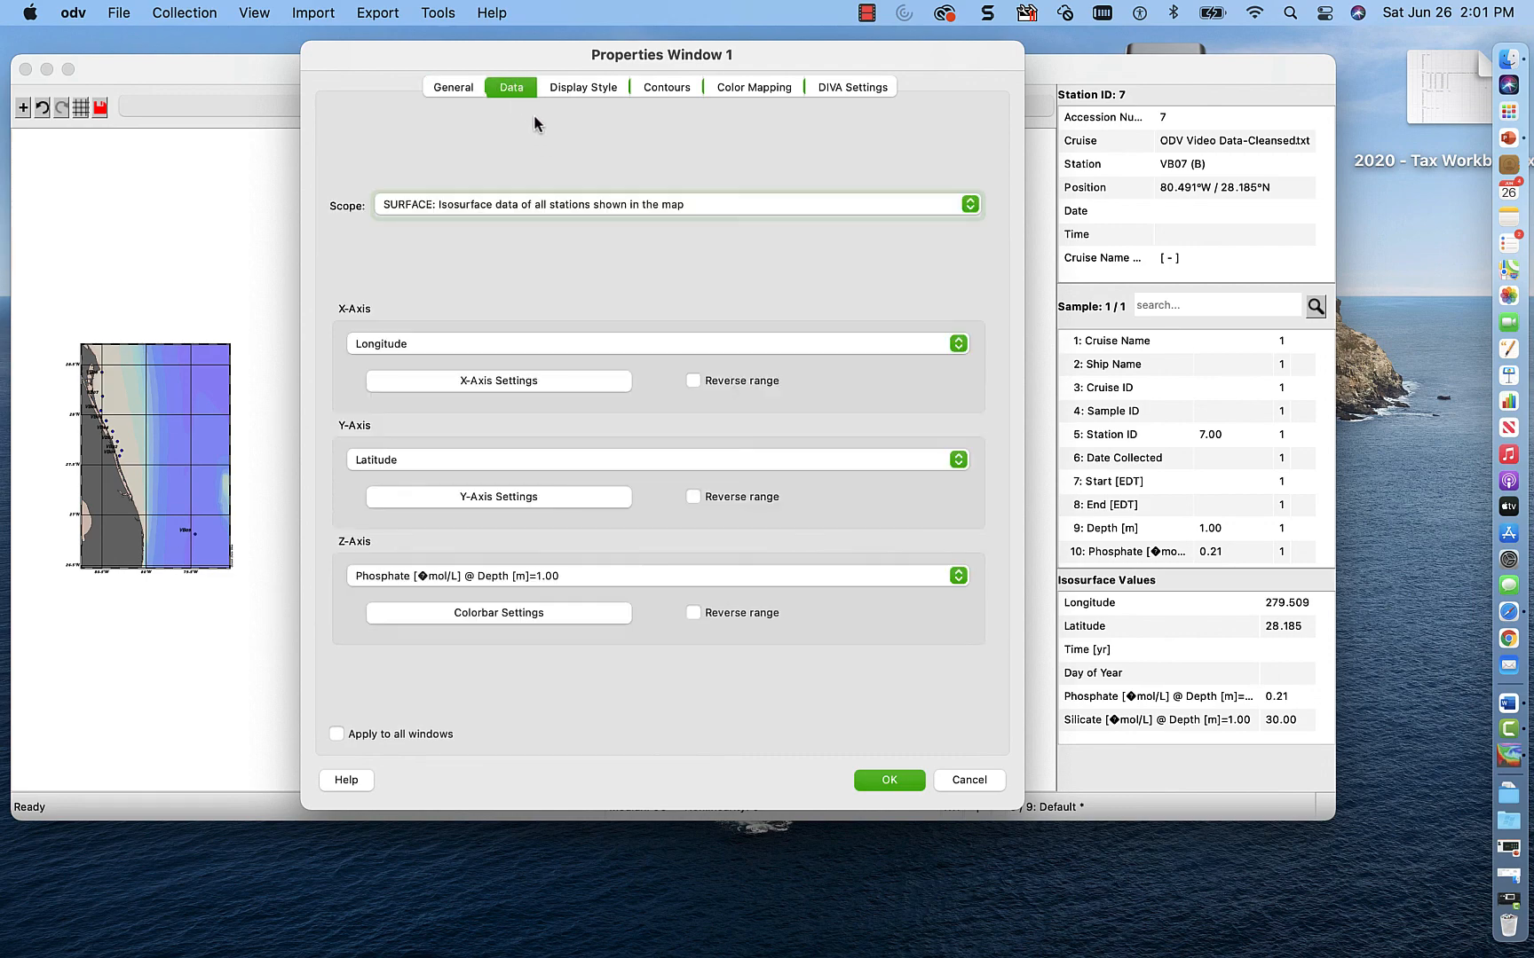
mouse_move(555, 507)
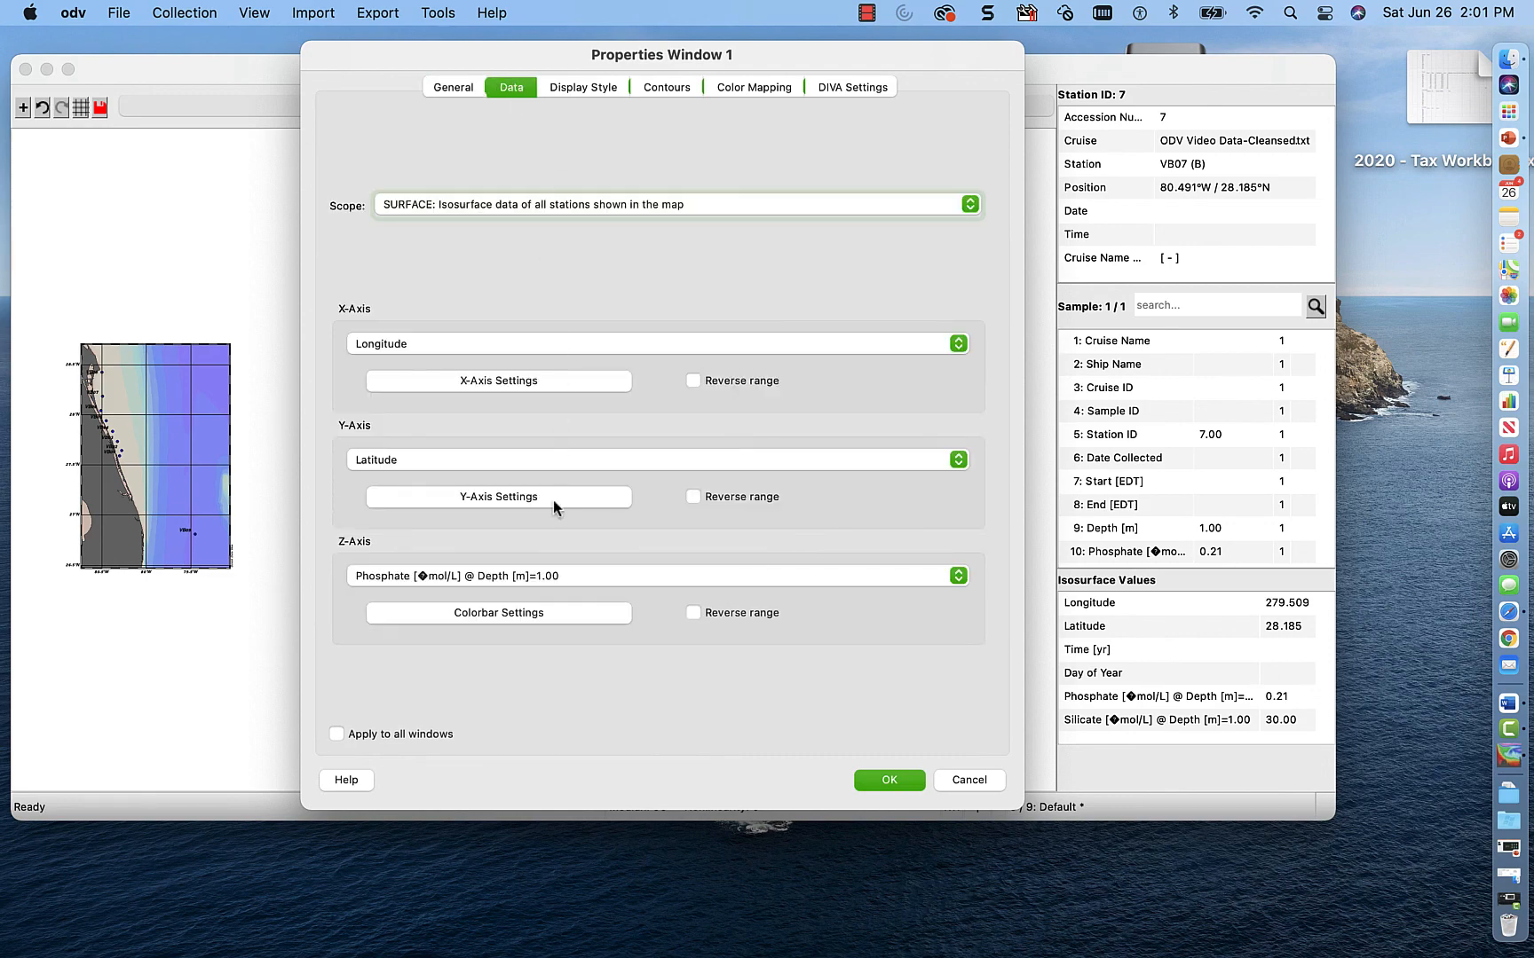
mouse_move(874, 808)
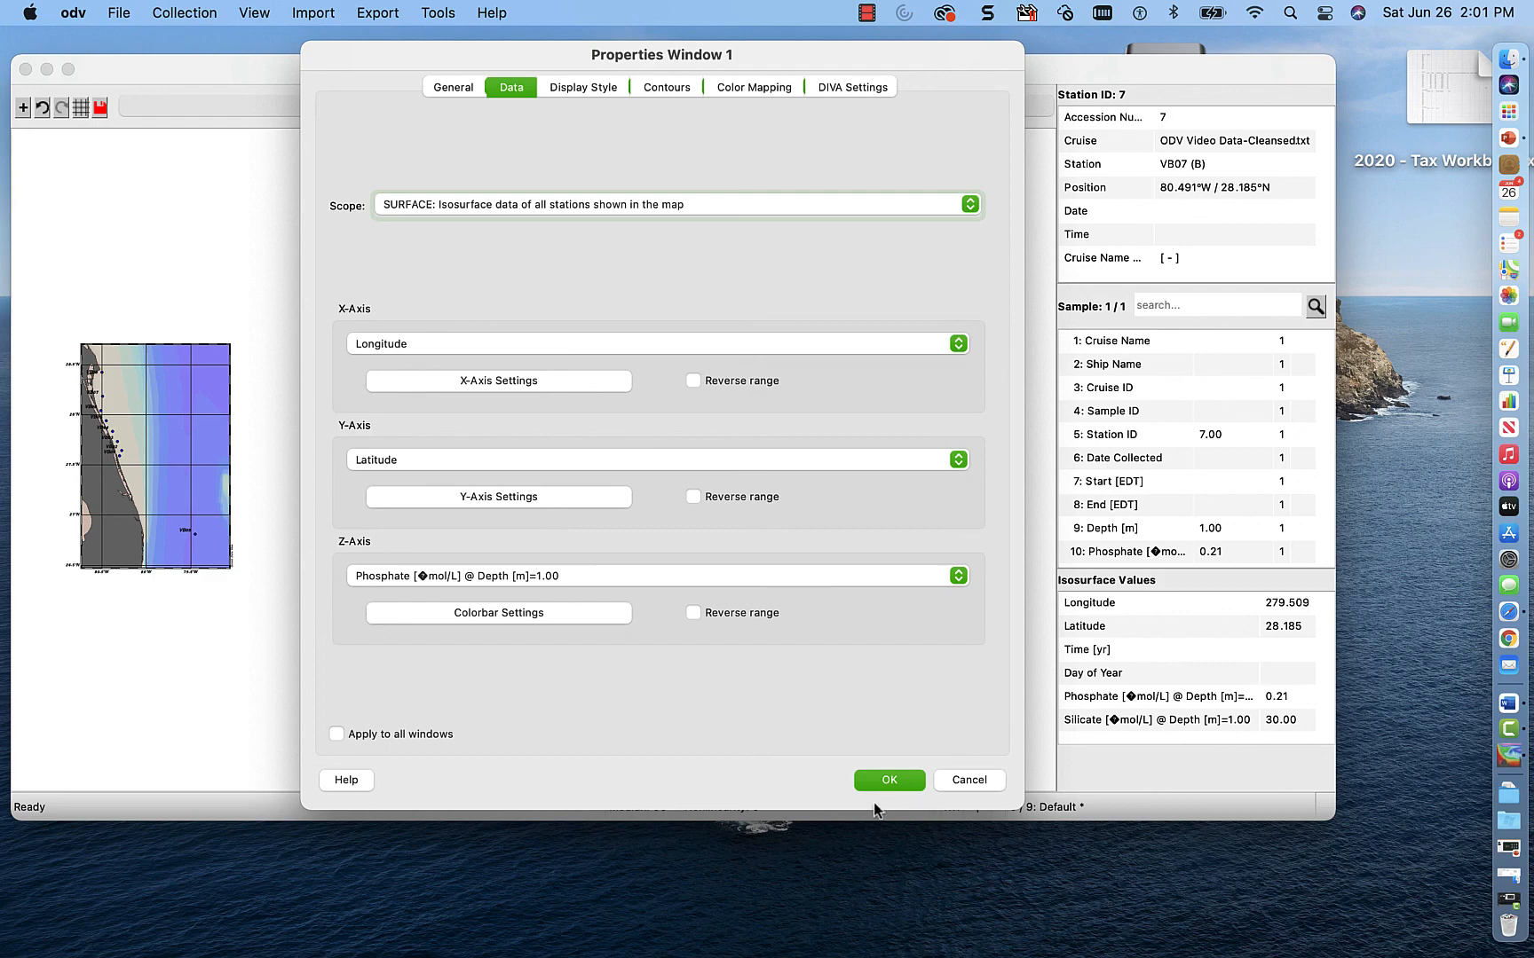
click(887, 779)
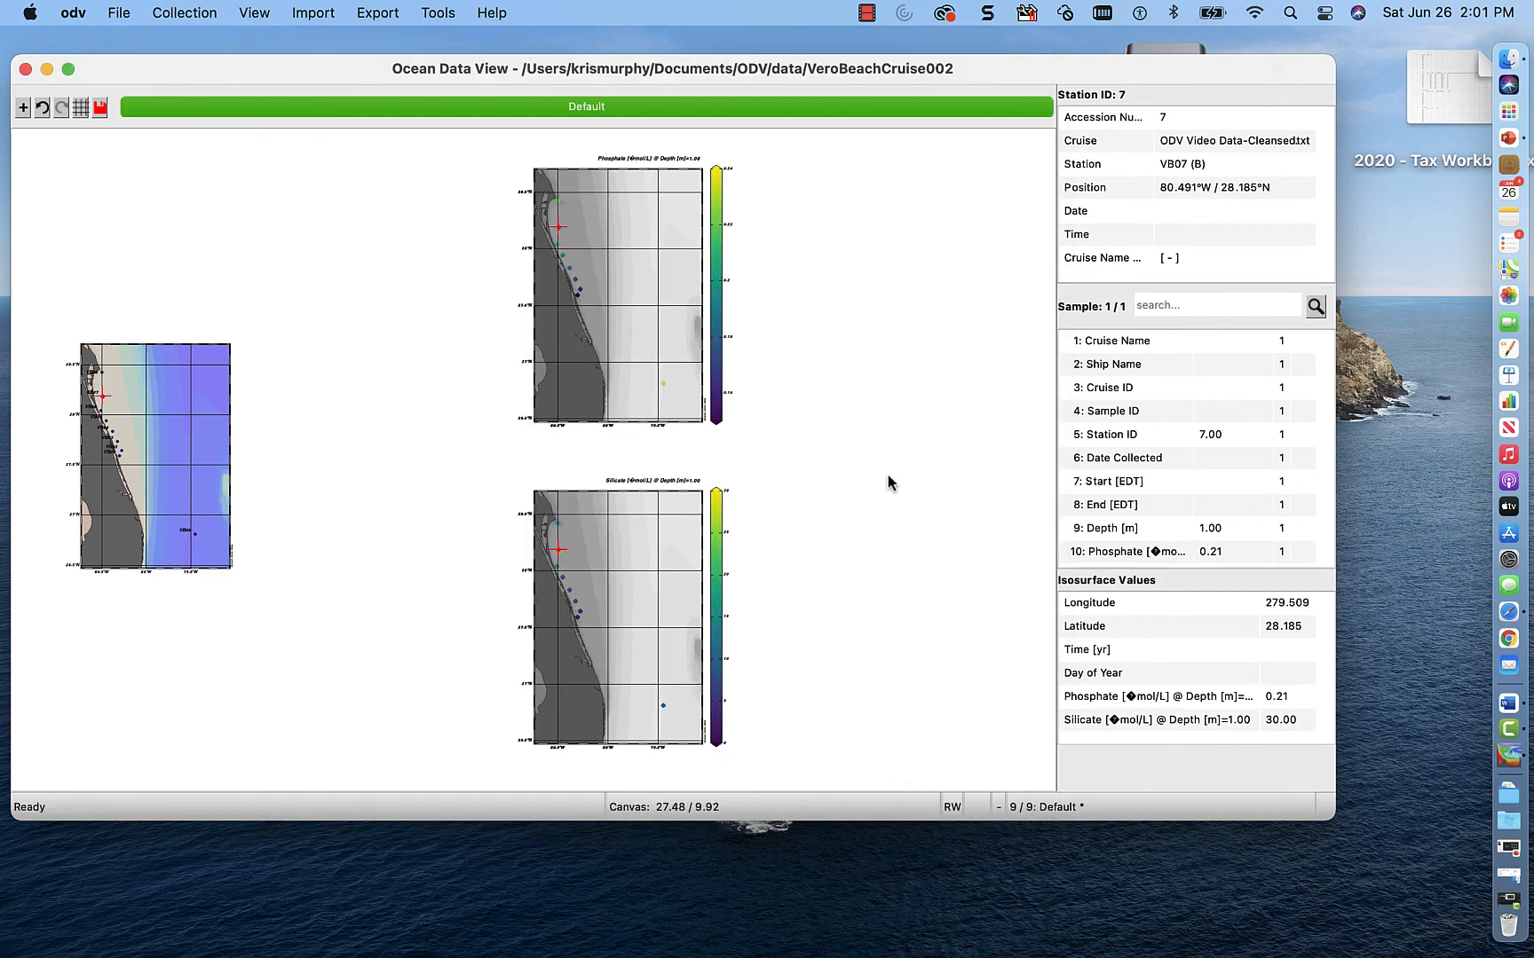
mouse_move(890, 482)
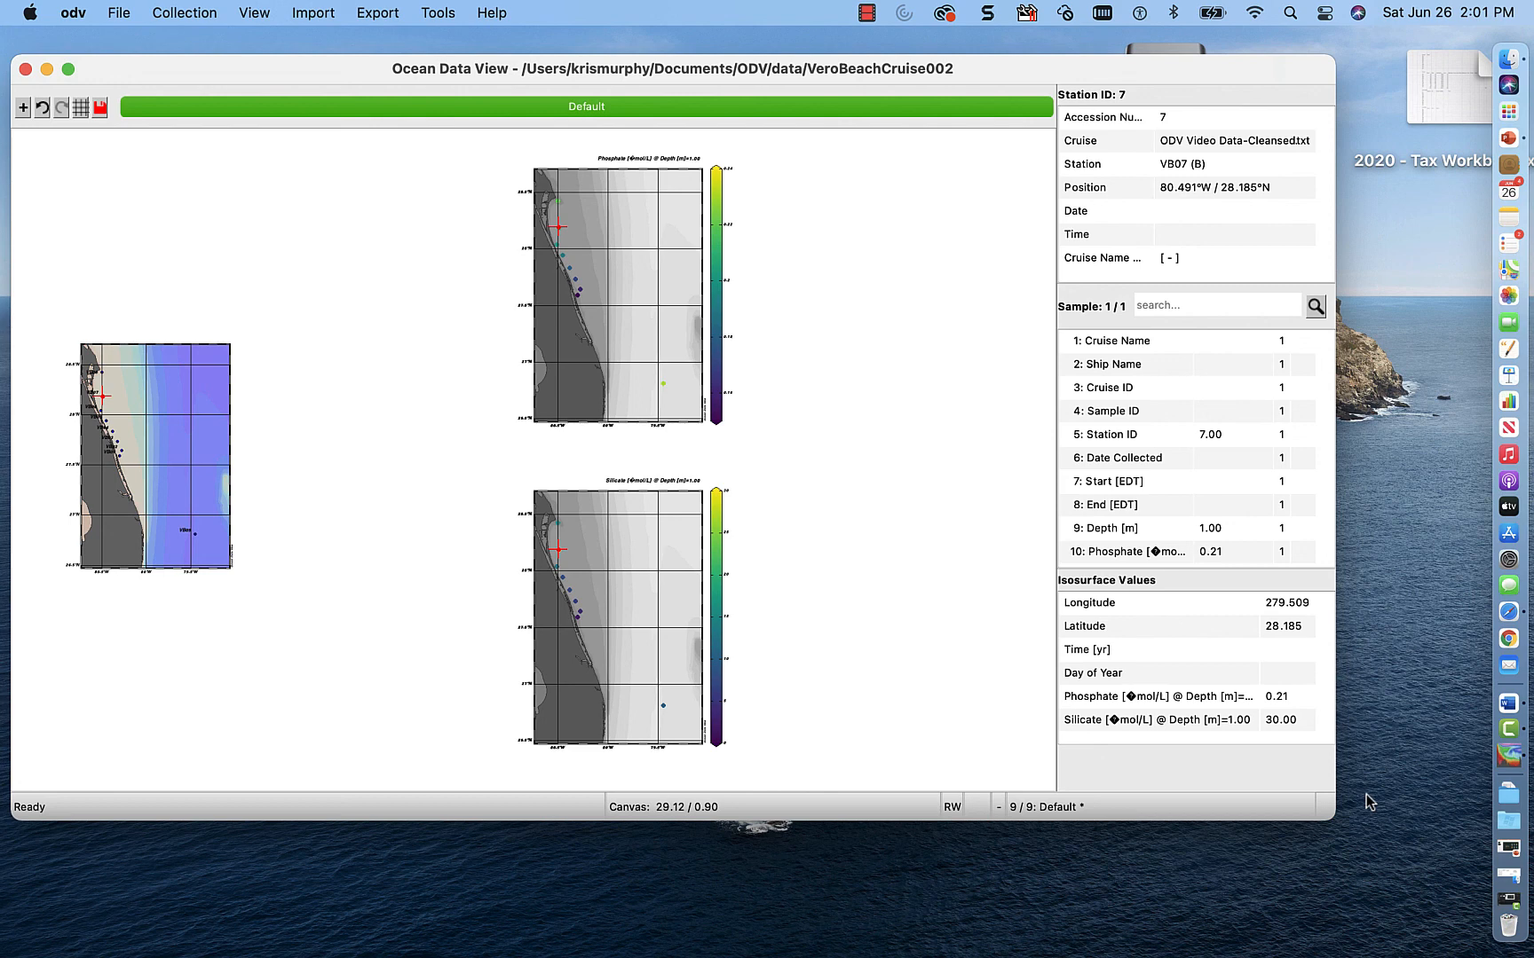
mouse_move(1451, 698)
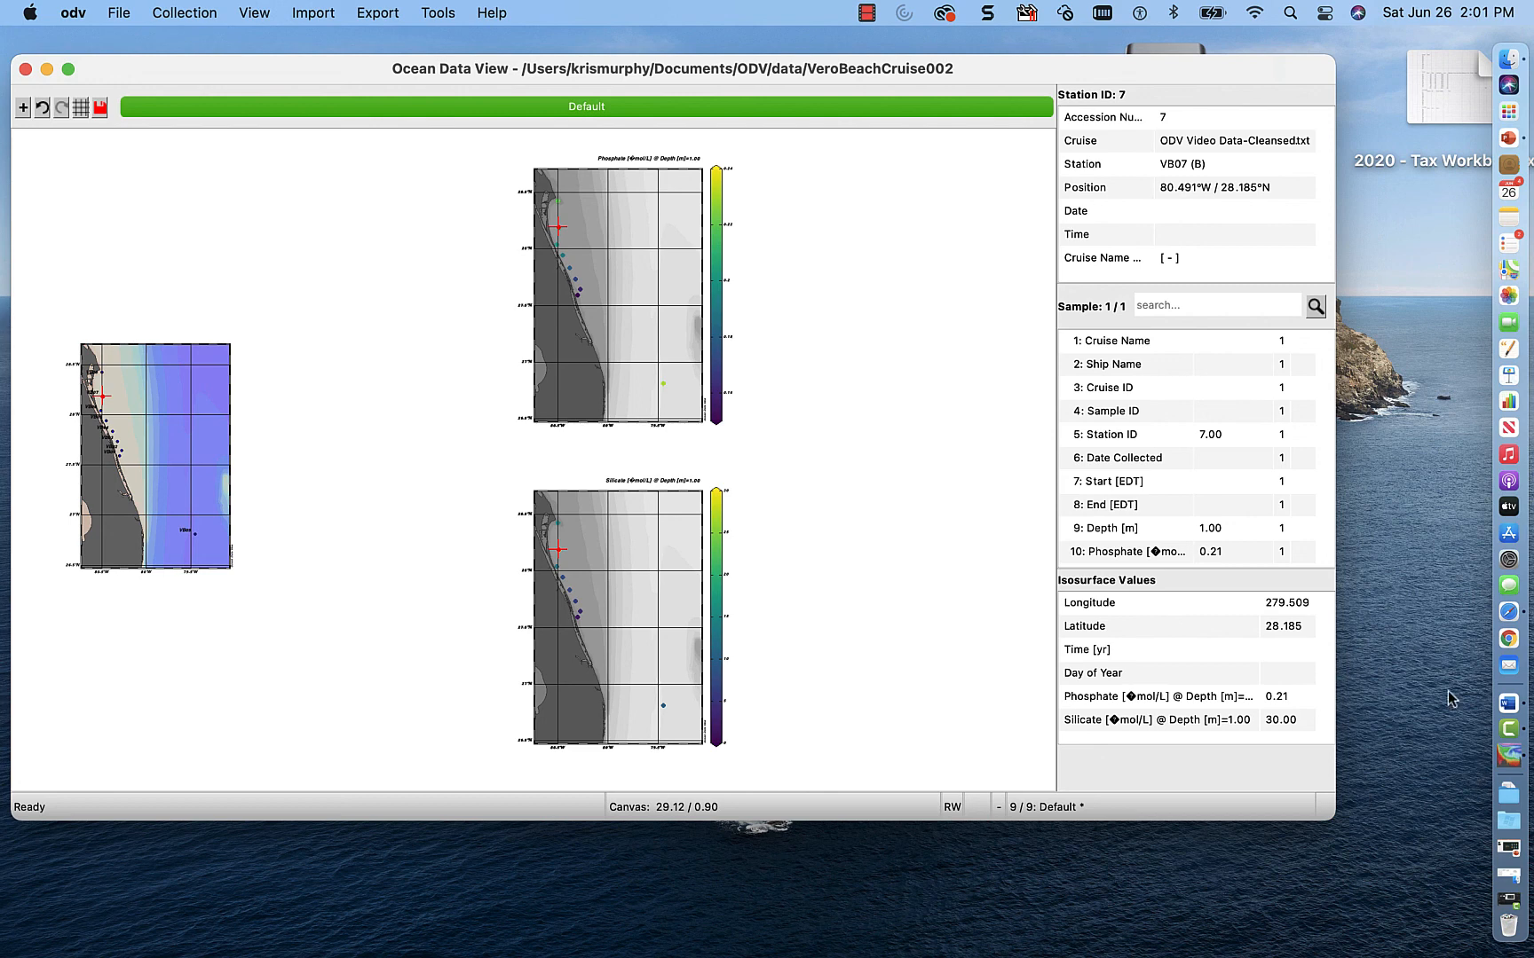
mouse_move(1531, 882)
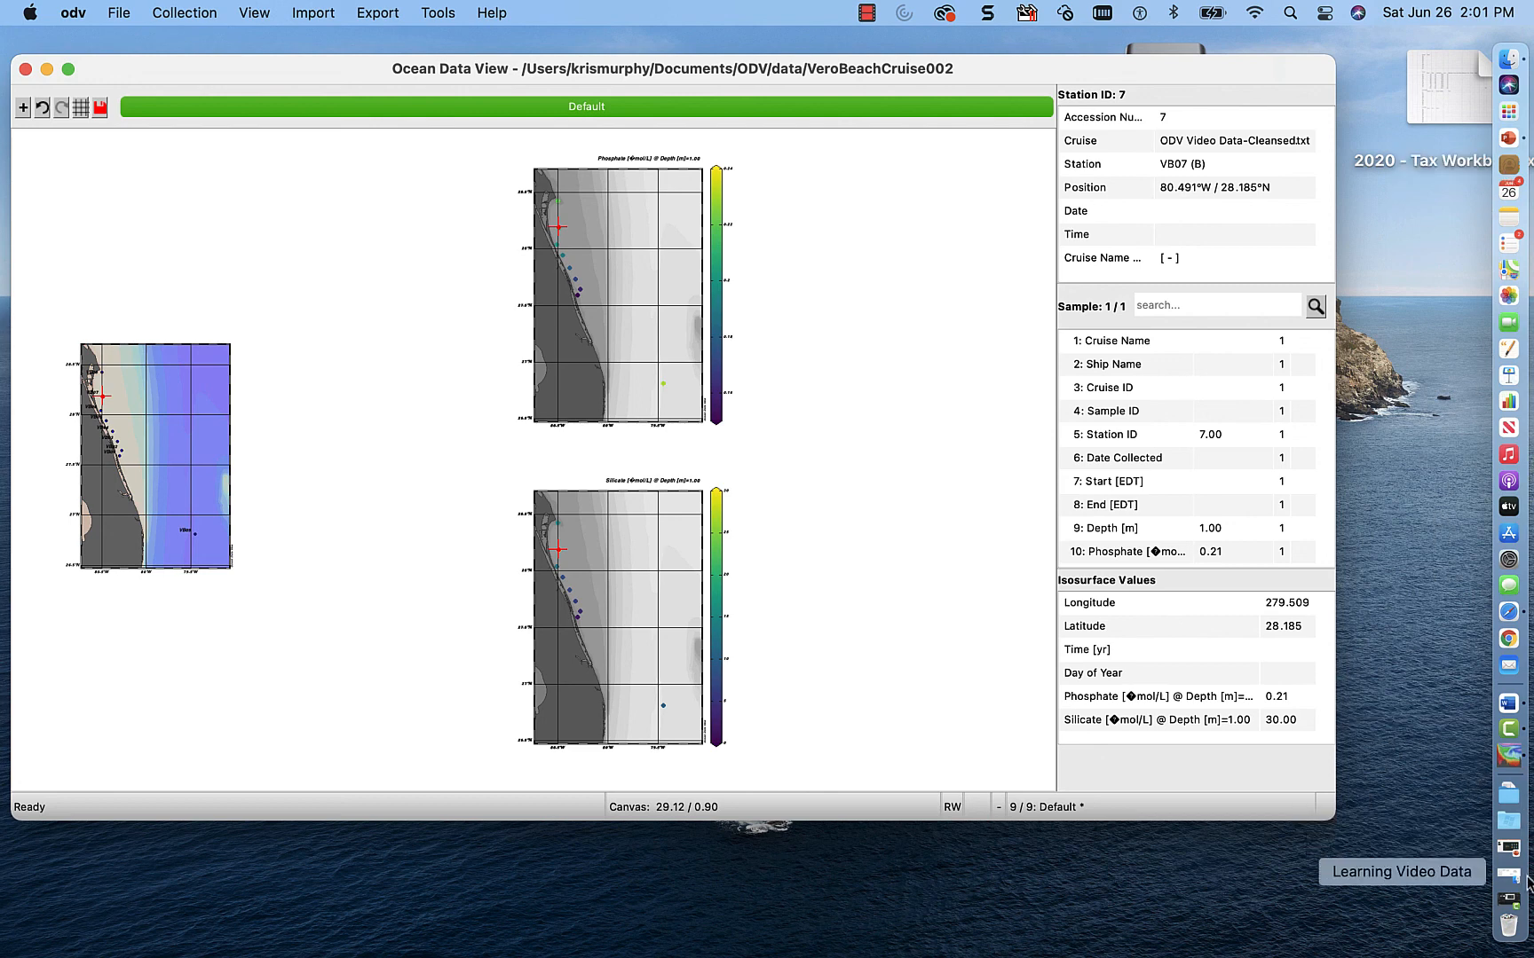